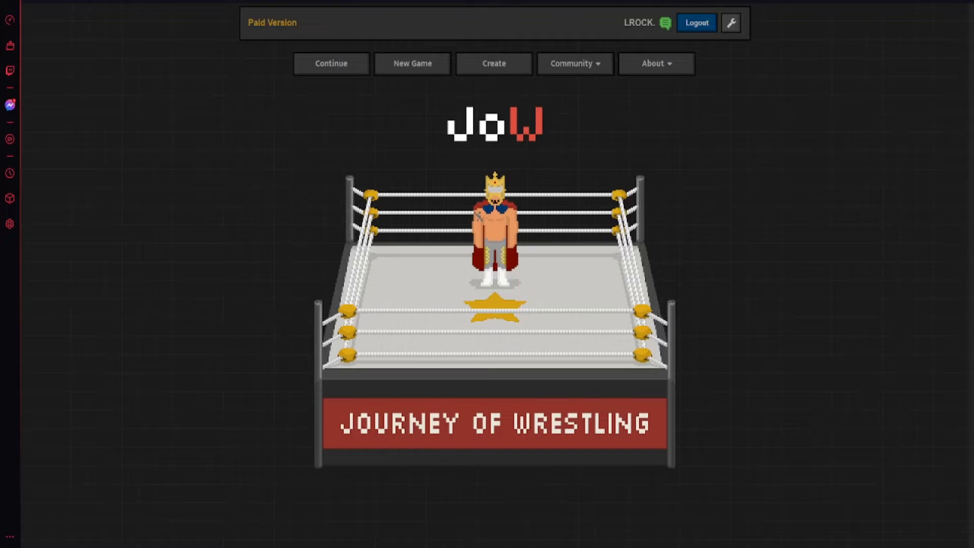
{"action": "mouse_move", "coordinate": [827, 248]}
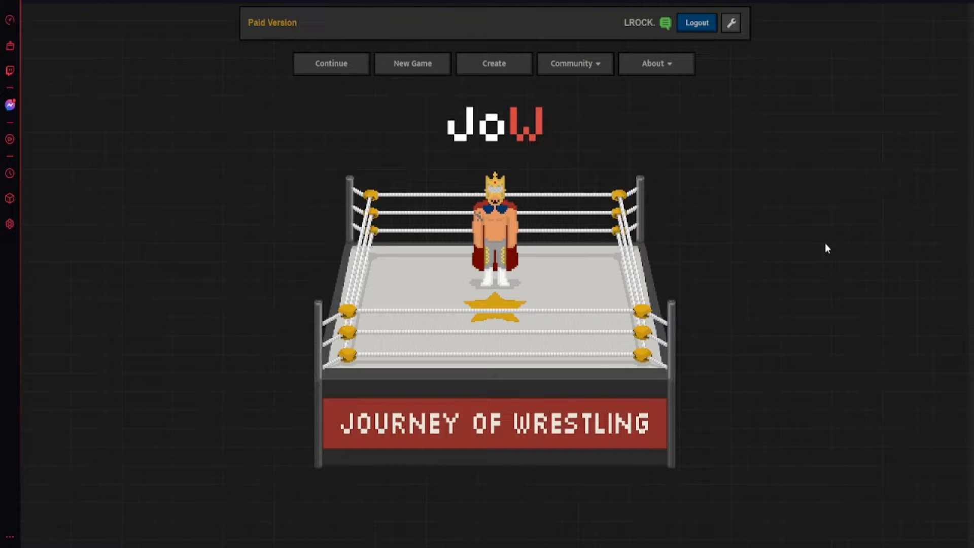
{"action": "mouse_move", "coordinate": [761, 244]}
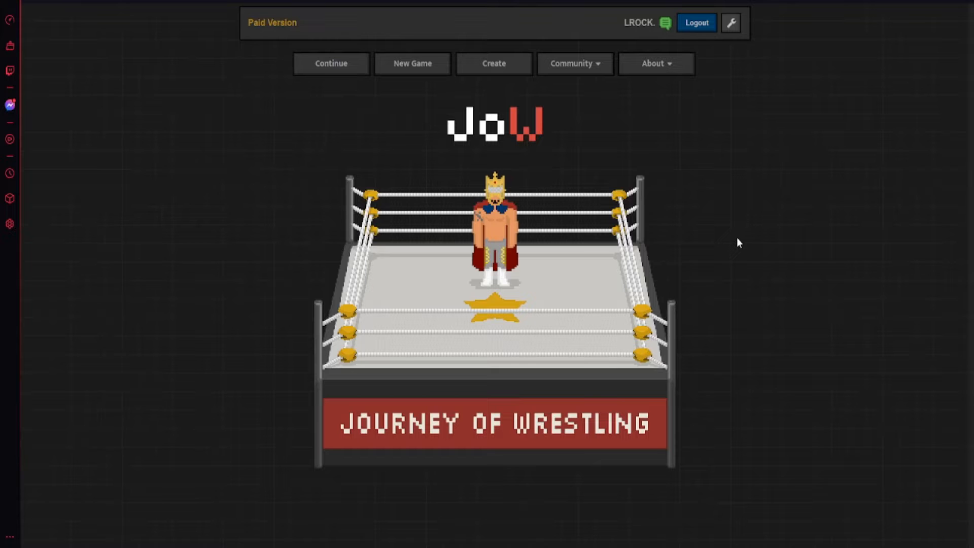
{"action": "mouse_move", "coordinate": [241, 54]}
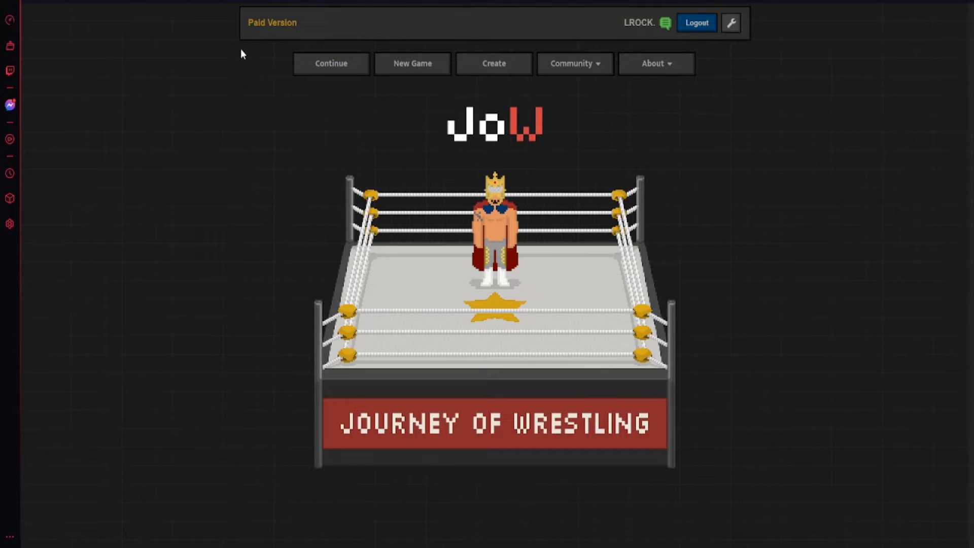
- Load the LCR Promotions save and browse its past events to the Summer Is Coming 2022 results
{"action": "left_click", "coordinate": [330, 63]}
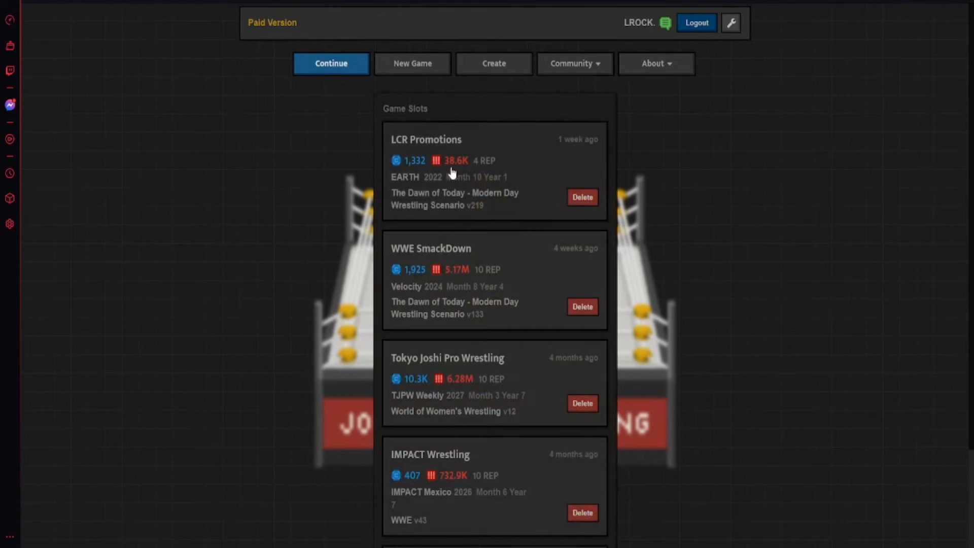
{"action": "left_click", "coordinate": [426, 139]}
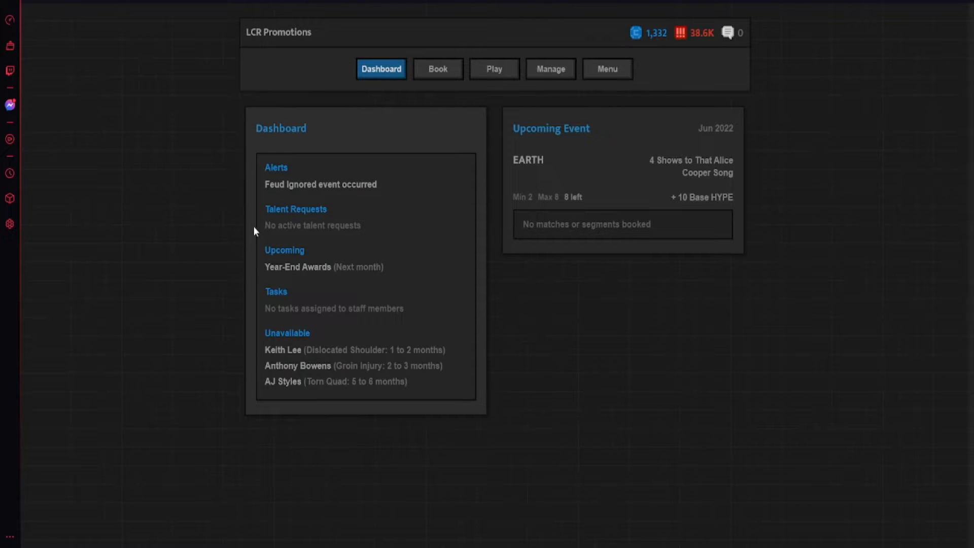
{"action": "mouse_move", "coordinate": [565, 83]}
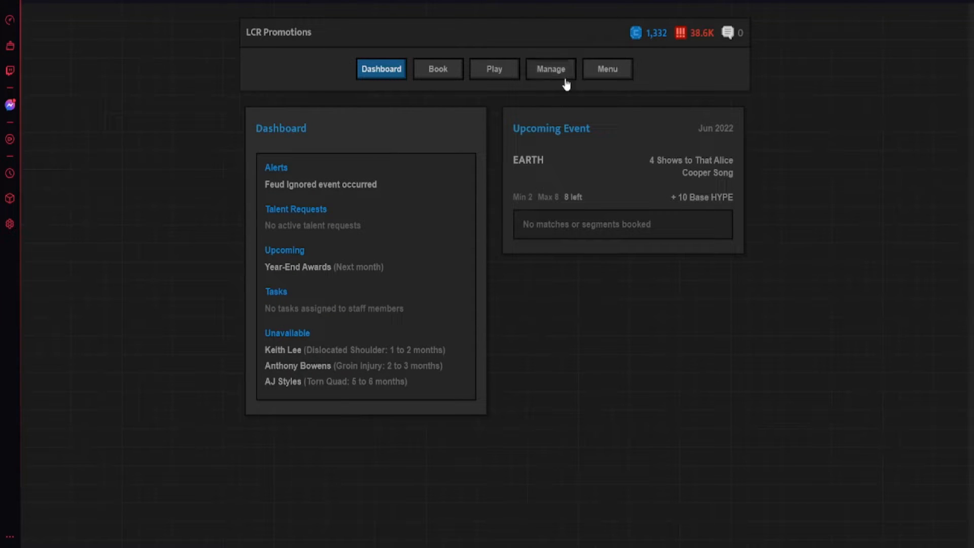
{"action": "left_click", "coordinate": [550, 69]}
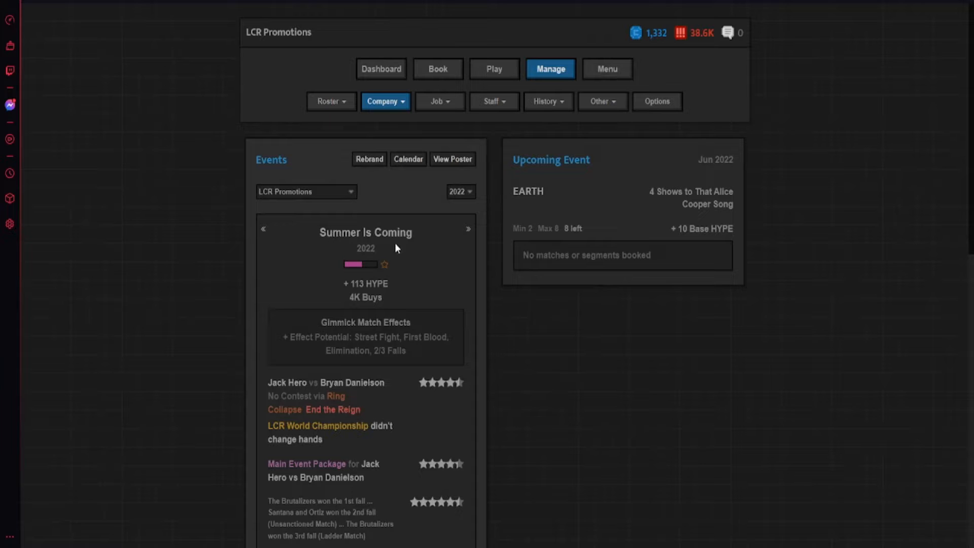
{"action": "scroll", "scroll_direction": "down", "scroll_amount": 3}
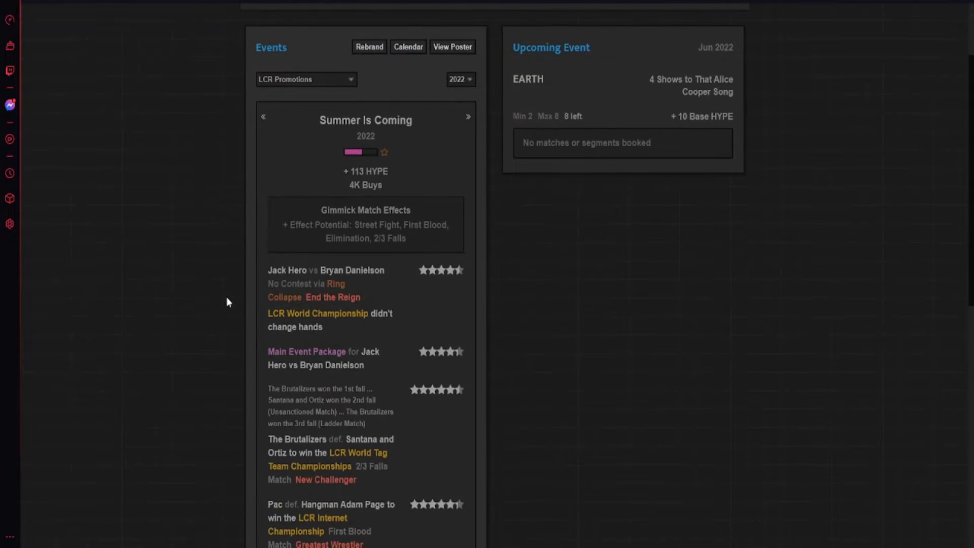
{"action": "scroll", "scroll_direction": "down", "scroll_amount": 3}
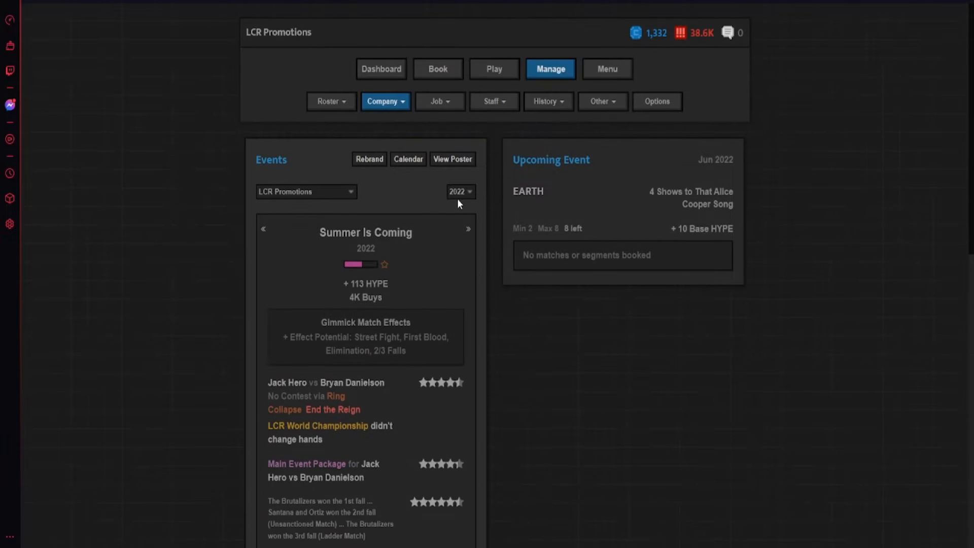
- Open segment booking for the June 2022 EARTH show and scroll through the current feuds
{"action": "left_click", "coordinate": [437, 68]}
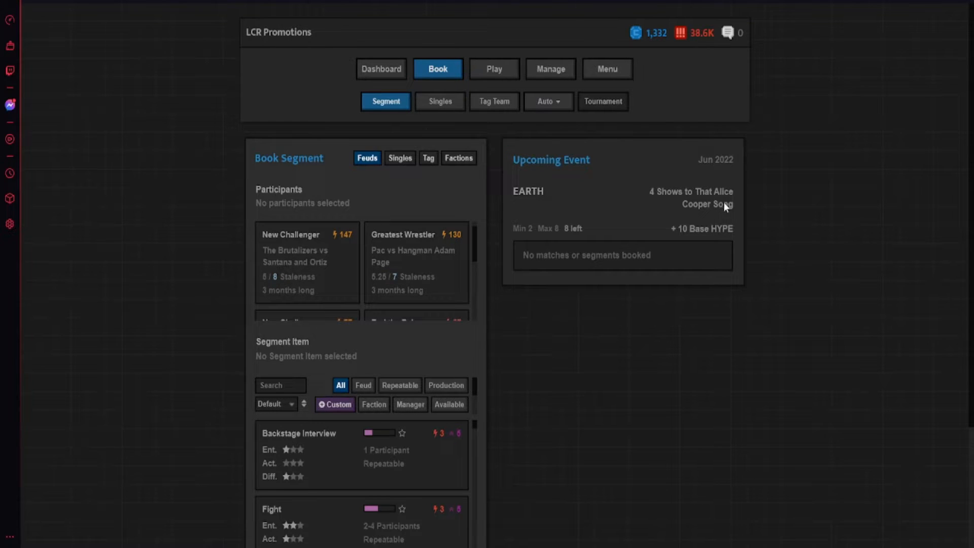
{"action": "mouse_move", "coordinate": [288, 259]}
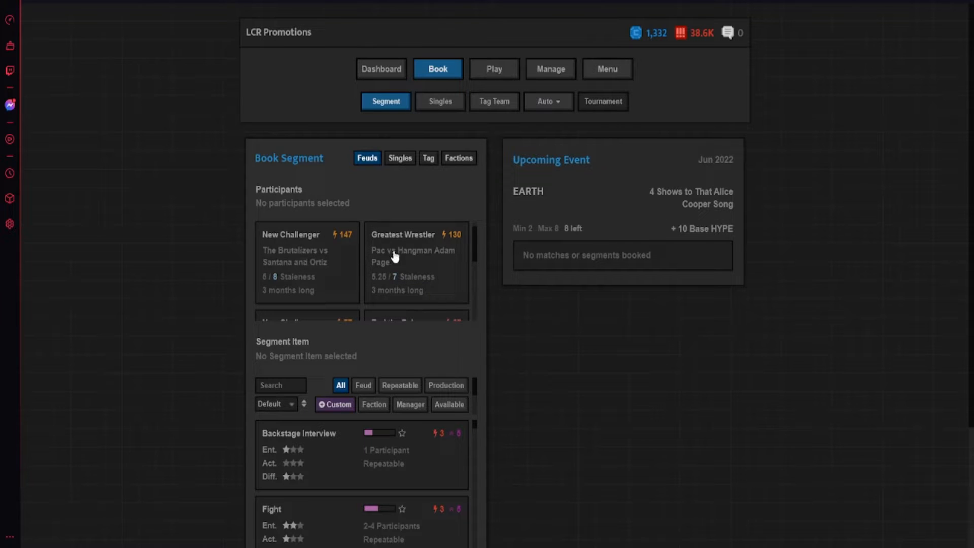
{"action": "mouse_move", "coordinate": [746, 260]}
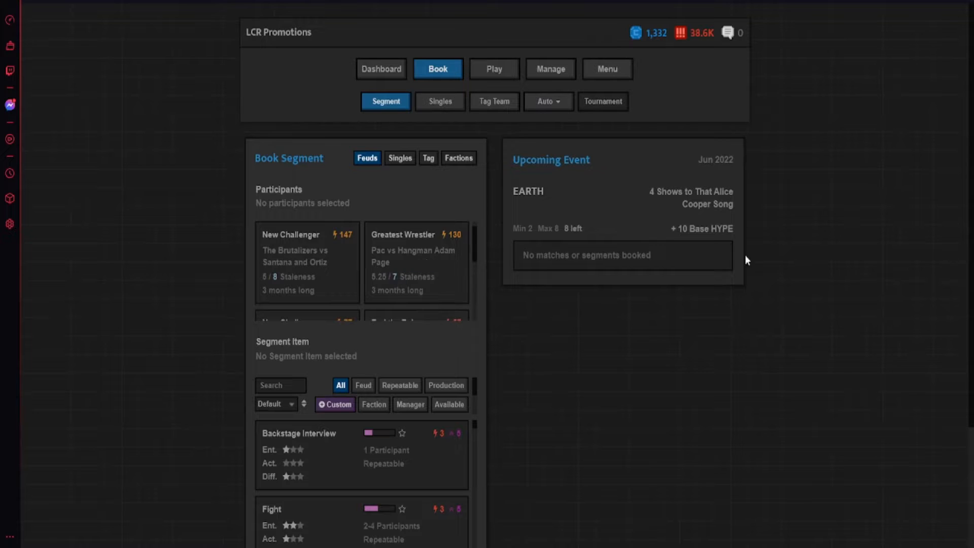
{"action": "scroll", "scroll_direction": "down", "scroll_amount": 3}
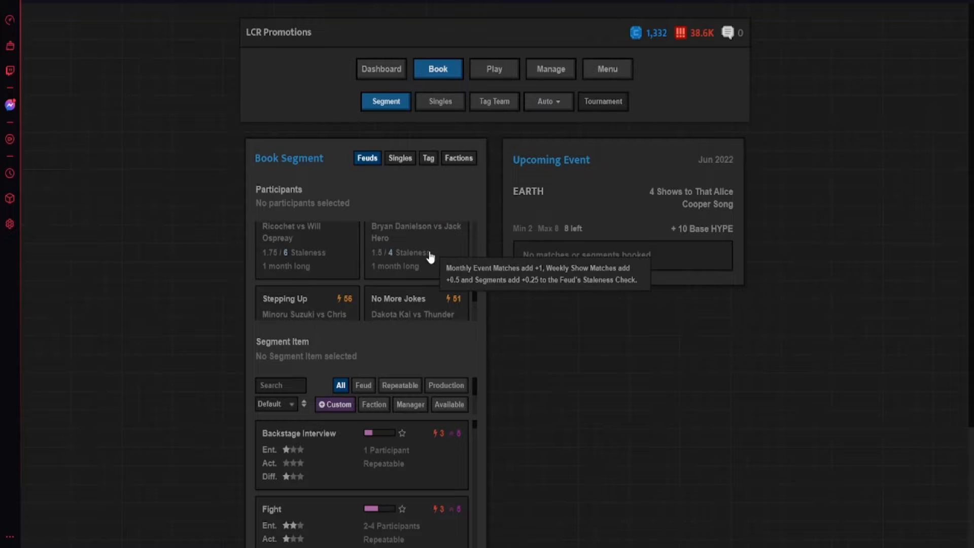
{"action": "scroll", "scroll_direction": "down", "scroll_amount": 3}
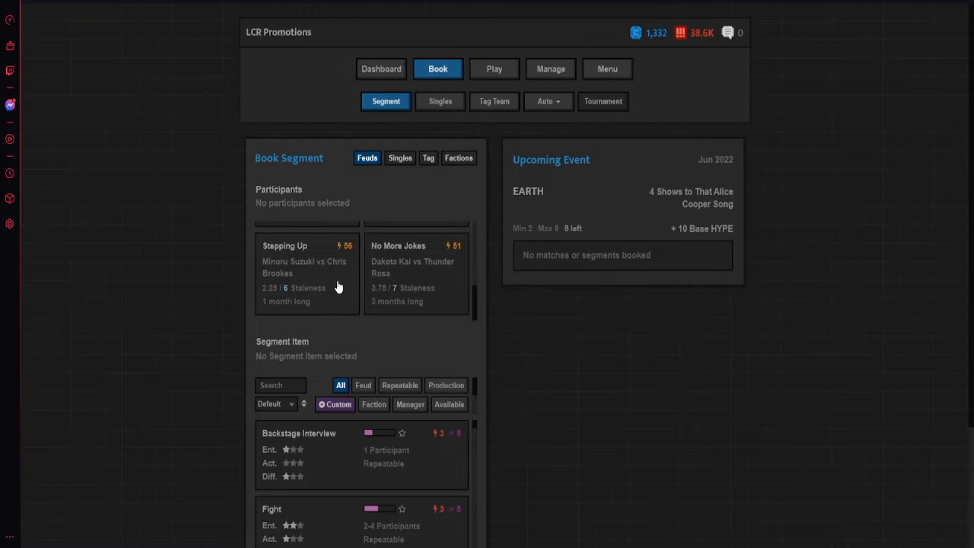
{"action": "scroll", "scroll_direction": "down", "scroll_amount": 3}
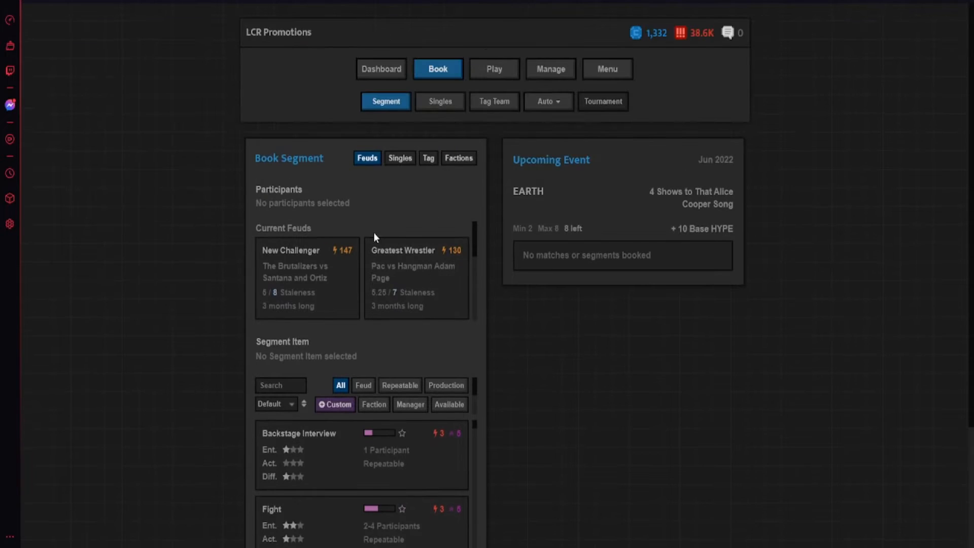
{"action": "left_click", "coordinate": [439, 101]}
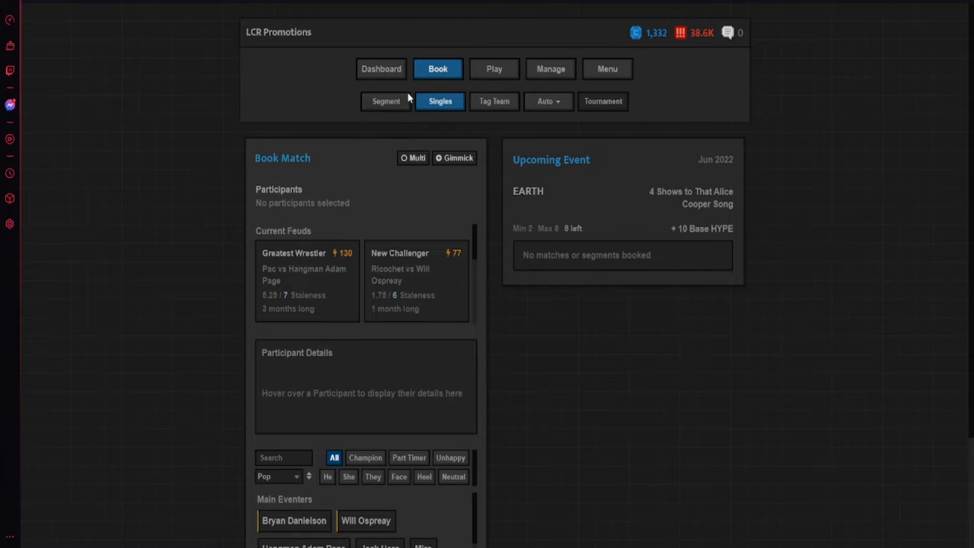
{"action": "left_click", "coordinate": [385, 102]}
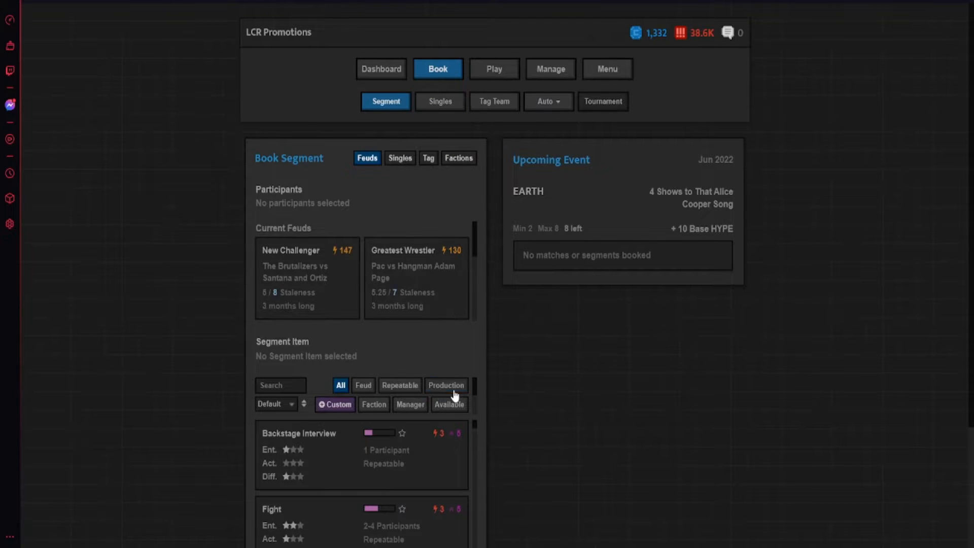
- Filter to production items and book a Recap Package on the EARTH card
{"action": "left_click", "coordinate": [446, 385]}
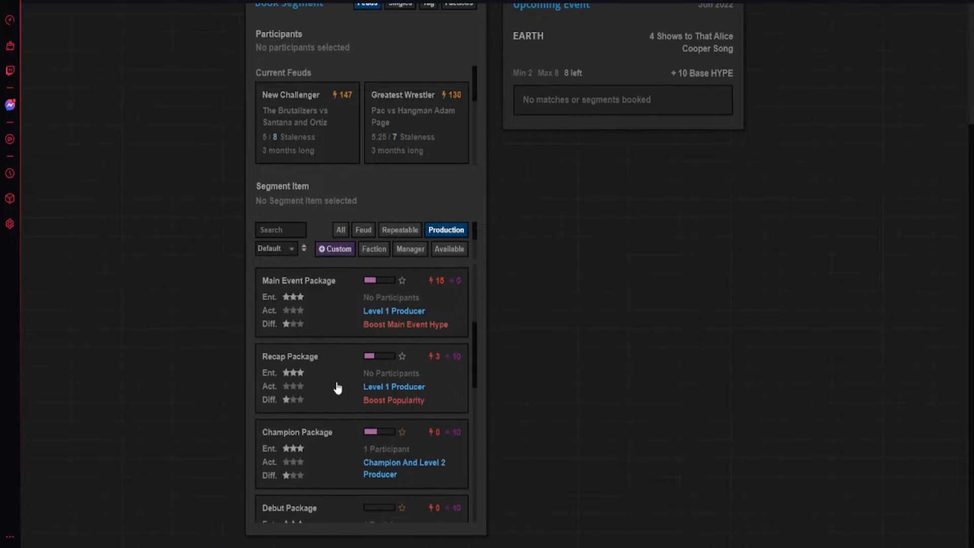
{"action": "left_click", "coordinate": [290, 356]}
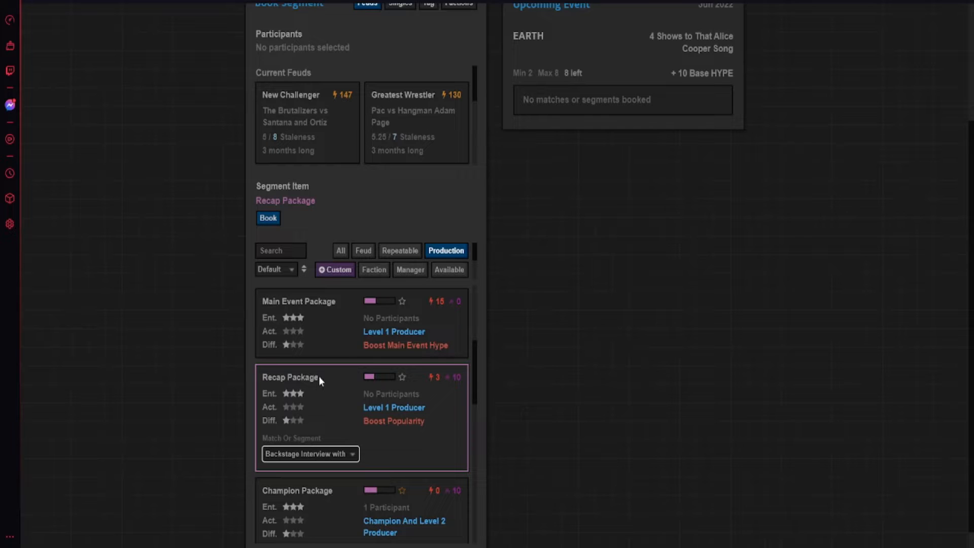
{"action": "left_click", "coordinate": [268, 218]}
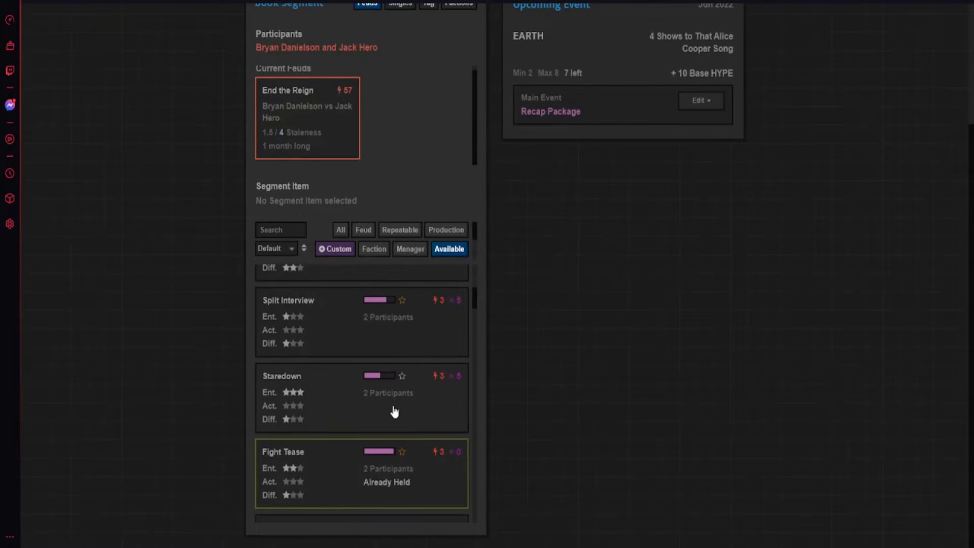
- Book a Promo Battle for Danielson and Hero and a Staredown for Suzuki and Brookes
{"action": "scroll", "scroll_direction": "down", "scroll_amount": 3}
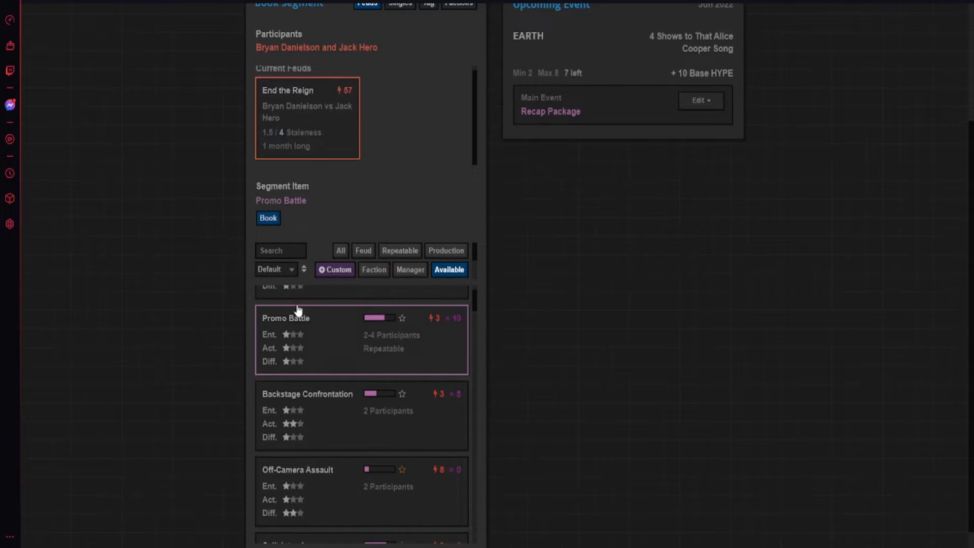
{"action": "left_click", "coordinate": [268, 218]}
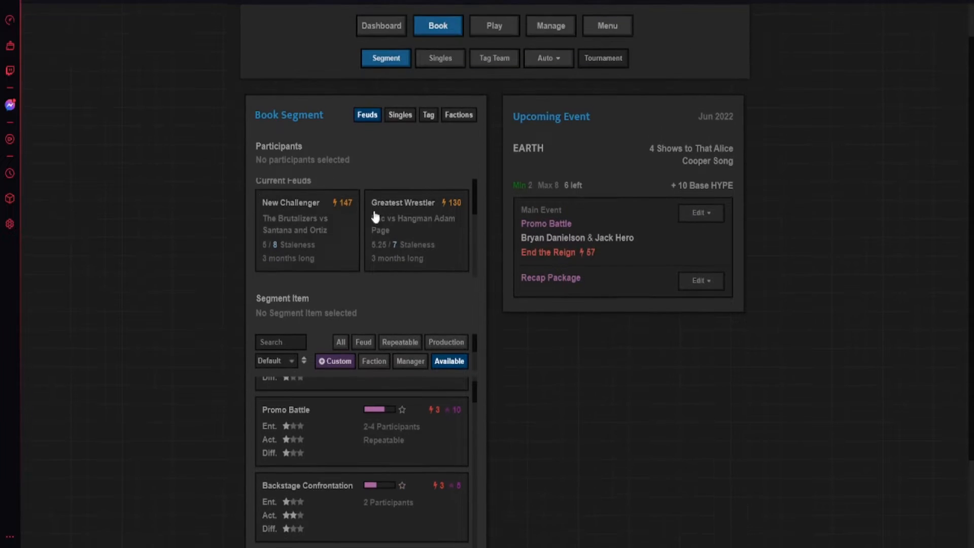
{"action": "scroll", "scroll_direction": "down", "scroll_amount": 3}
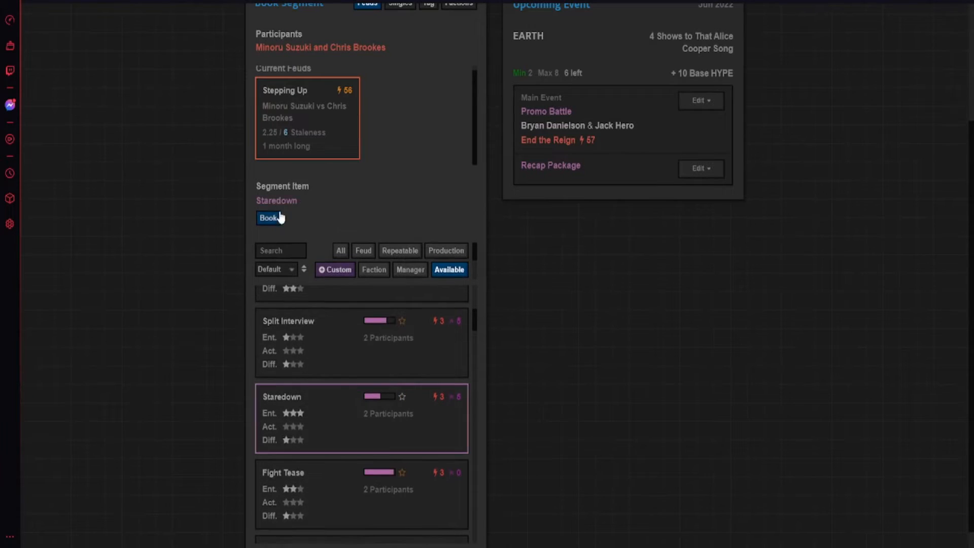
{"action": "left_click", "coordinate": [269, 218]}
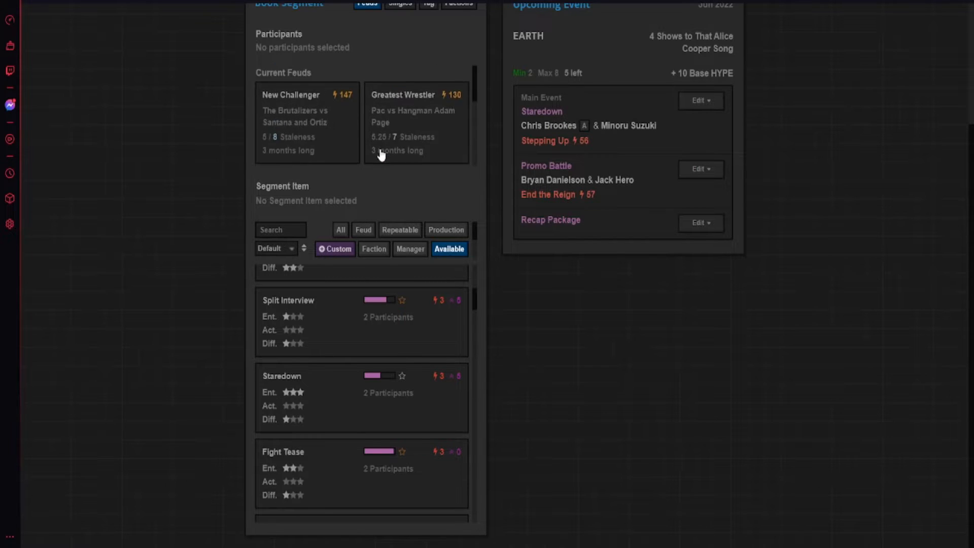
{"action": "scroll", "scroll_direction": "down", "scroll_amount": 3}
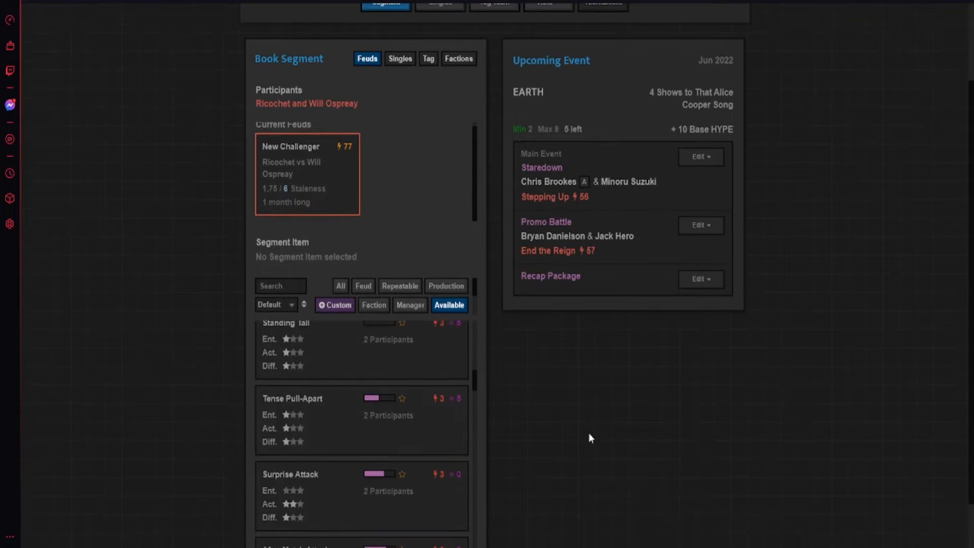
- Book Surprise Attack for Ricochet and Ospreay and Smack Talk for Kai and Rosa
{"action": "left_click", "coordinate": [289, 474]}
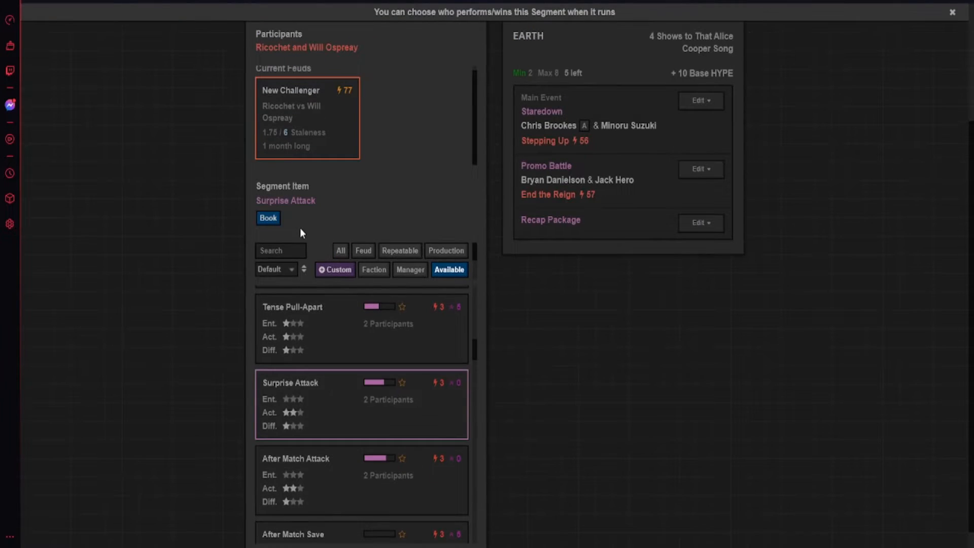
{"action": "left_click", "coordinate": [267, 218]}
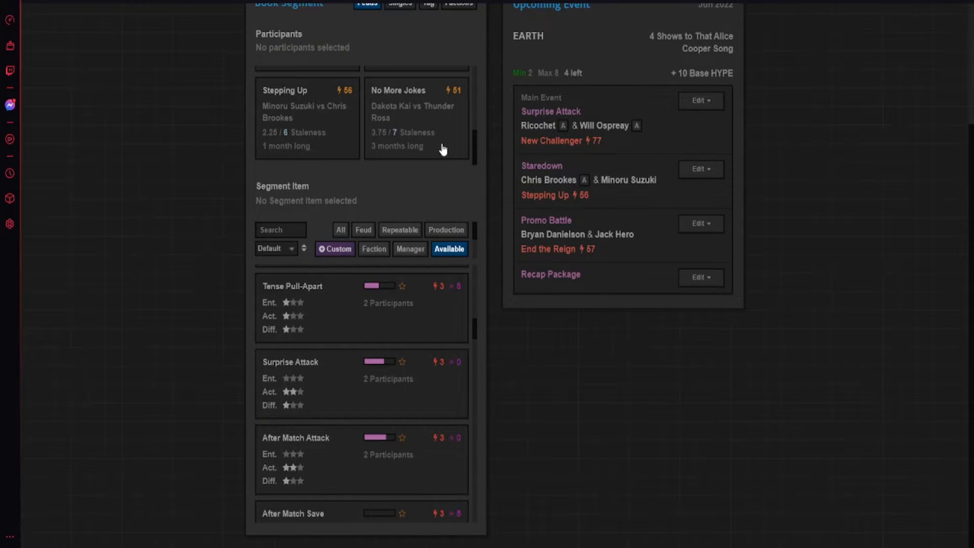
{"action": "left_click", "coordinate": [415, 119]}
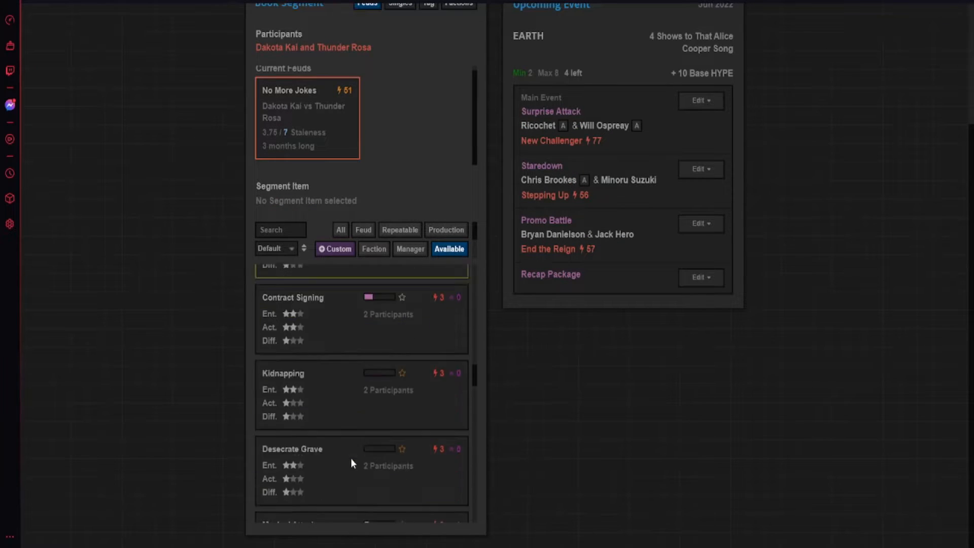
{"action": "scroll", "scroll_direction": "down", "scroll_amount": 3}
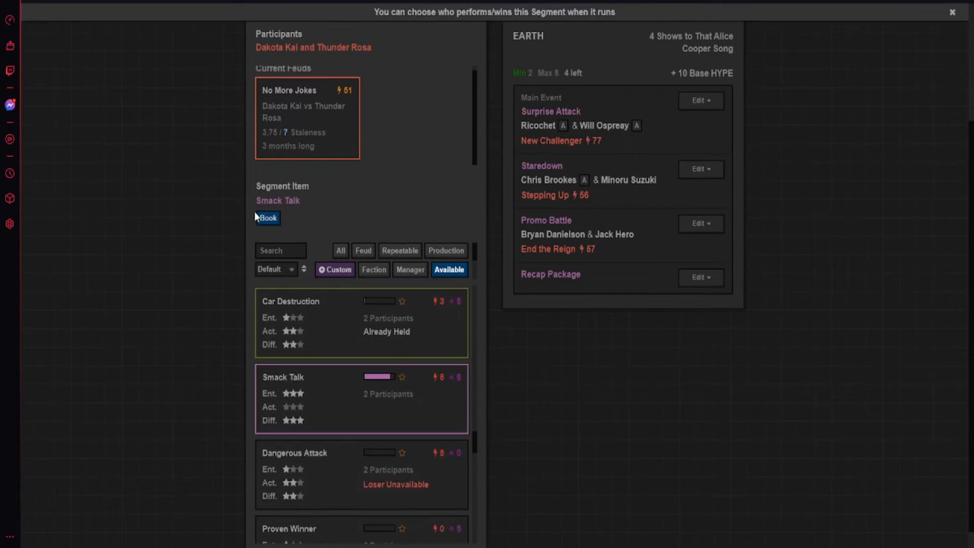
{"action": "left_click", "coordinate": [268, 218]}
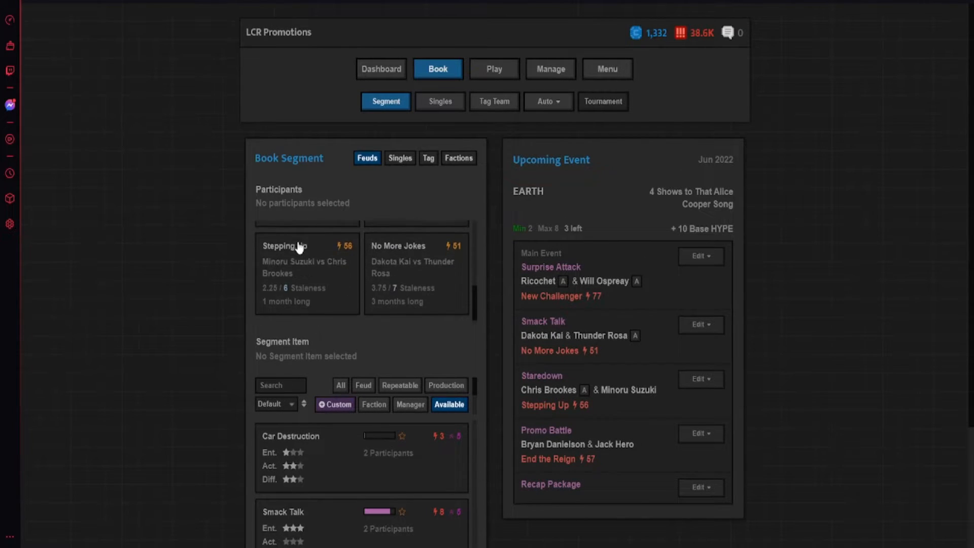
- Book a tag match of The Motor City Machine Guns versus Hope Legends
{"action": "left_click", "coordinate": [494, 100]}
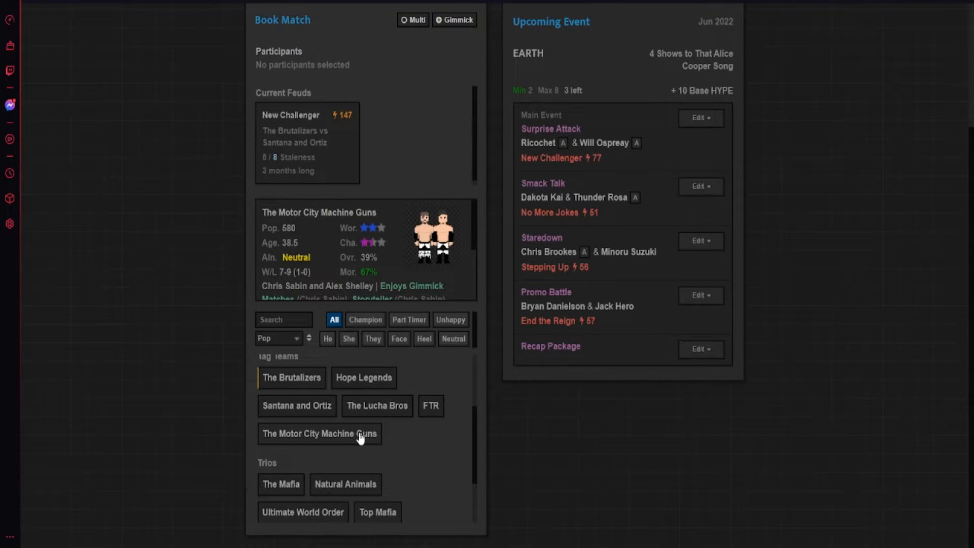
{"action": "left_click", "coordinate": [319, 433]}
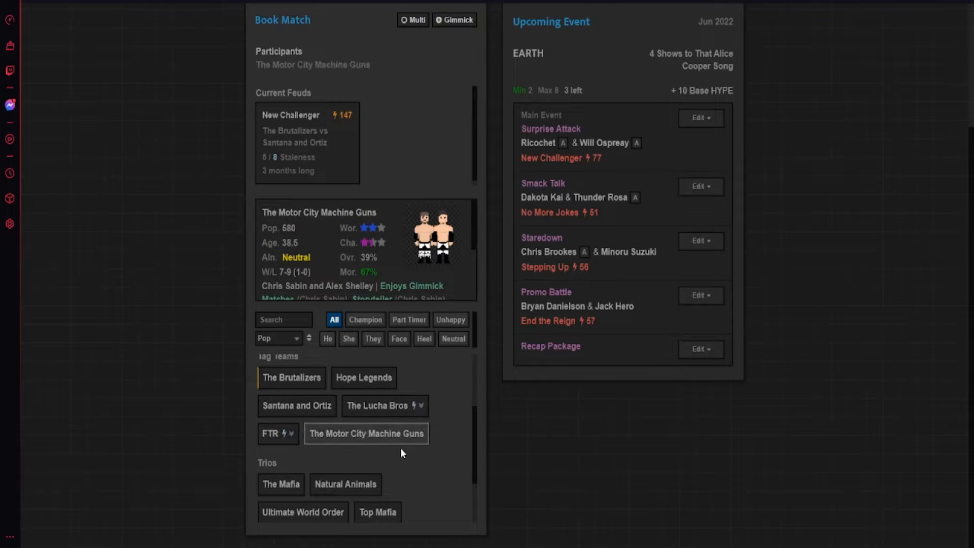
{"action": "left_click", "coordinate": [296, 406]}
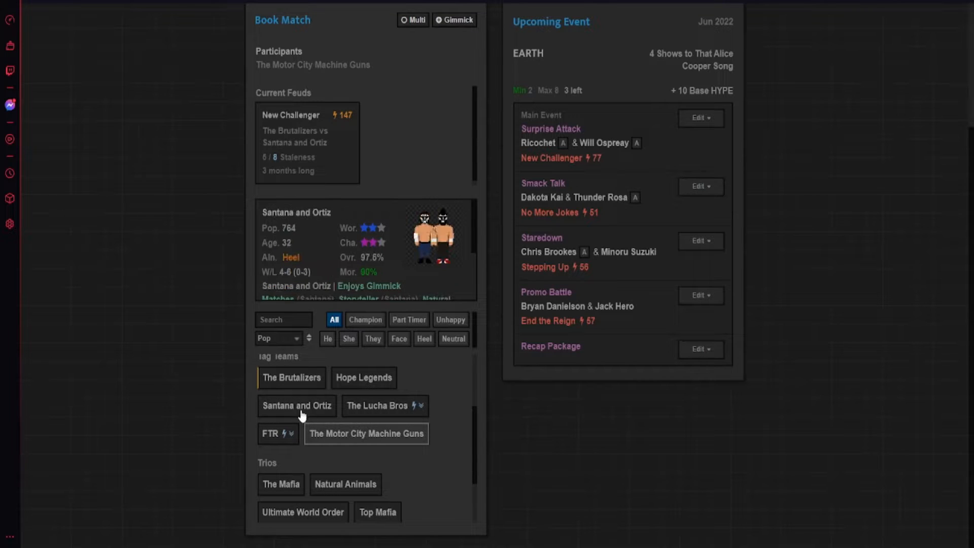
{"action": "left_click", "coordinate": [363, 377]}
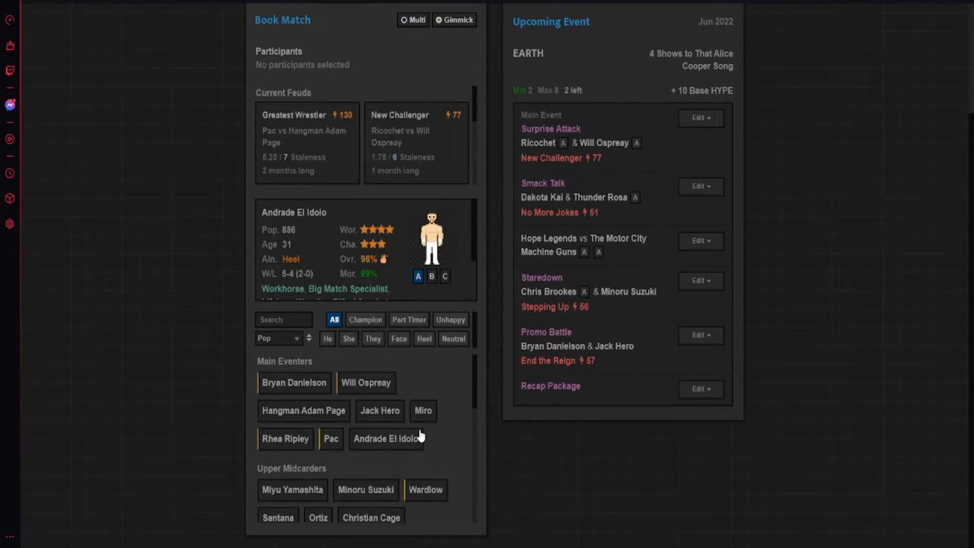
- Add Andrade El Idolo's singles match, then pick Hangman Adam Page and Chessman for the main event
{"action": "left_click", "coordinate": [386, 438]}
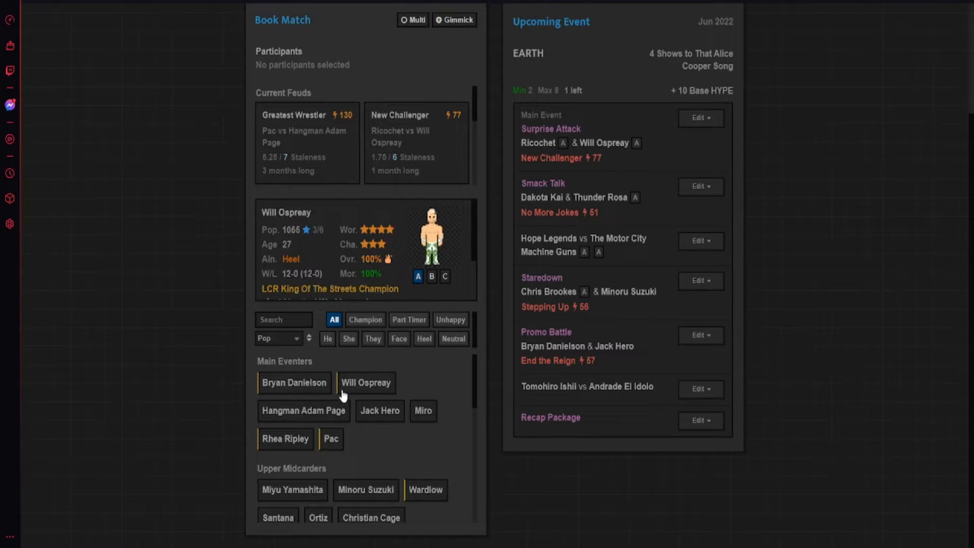
{"action": "left_click", "coordinate": [304, 411]}
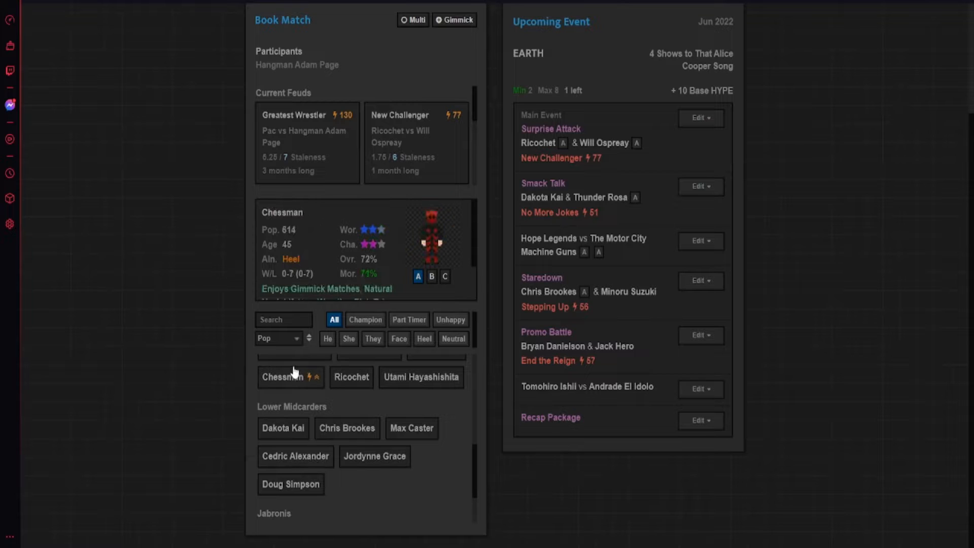
{"action": "left_click", "coordinate": [290, 376]}
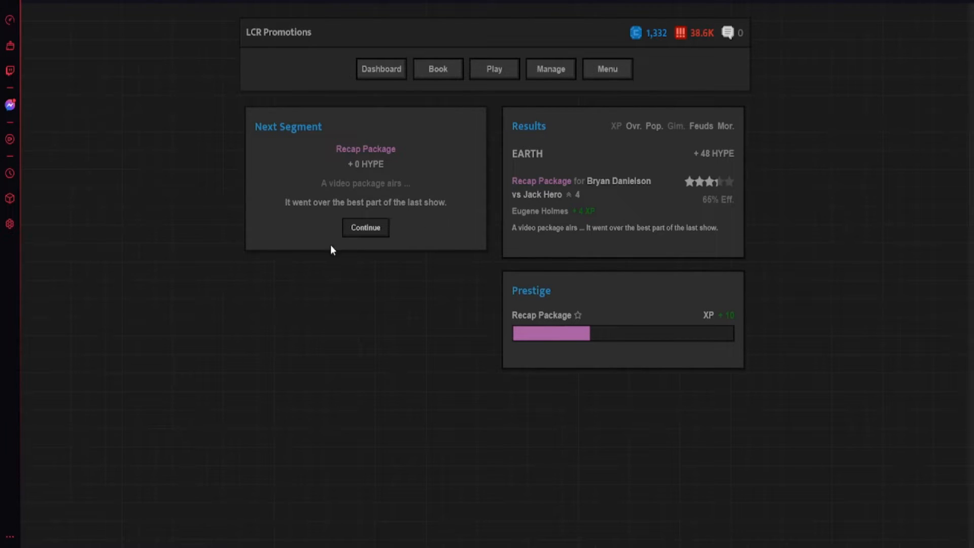
- Play through the Recap Package, Andrade El Idolo's win, the Promo Battle and the Staredown
{"action": "left_click", "coordinate": [365, 227]}
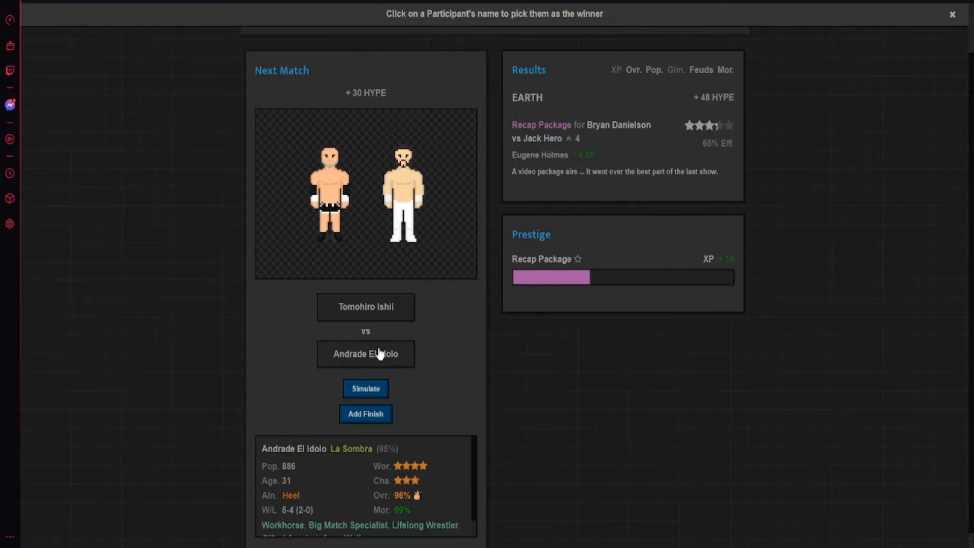
{"action": "left_click", "coordinate": [365, 389]}
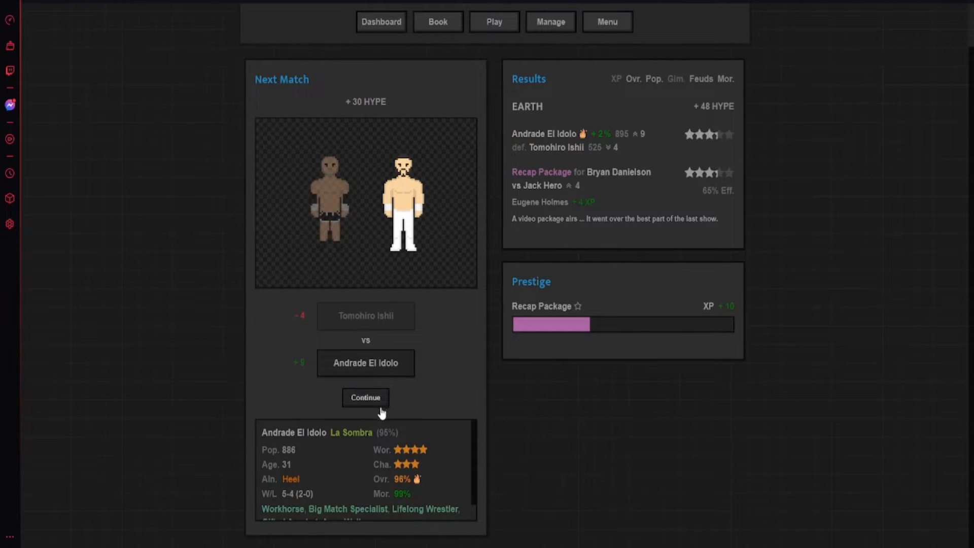
{"action": "left_click", "coordinate": [366, 398]}
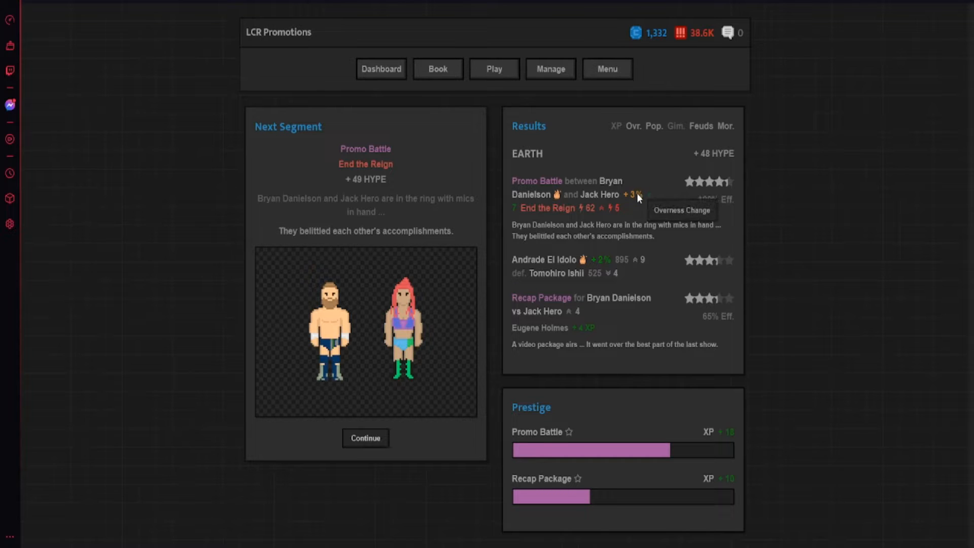
{"action": "mouse_move", "coordinate": [371, 424]}
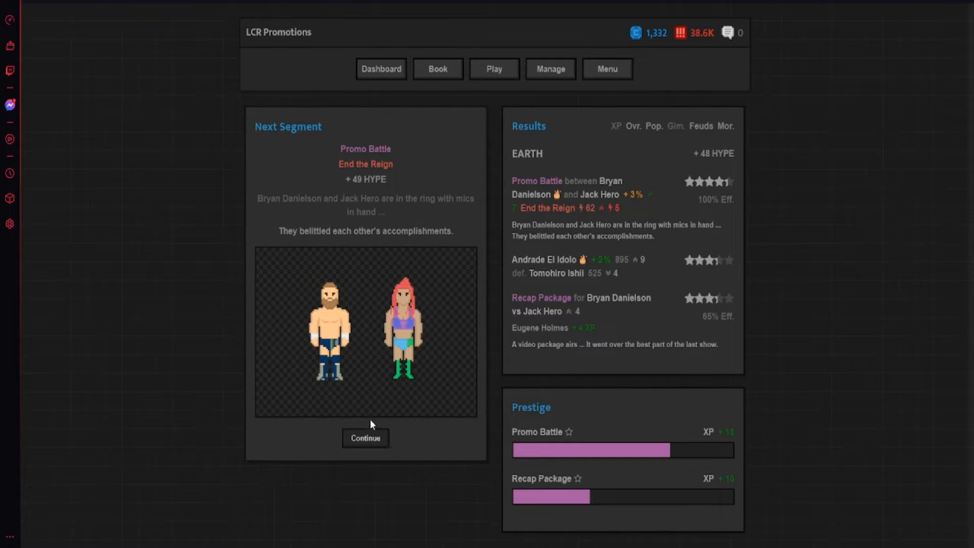
{"action": "mouse_move", "coordinate": [340, 340]}
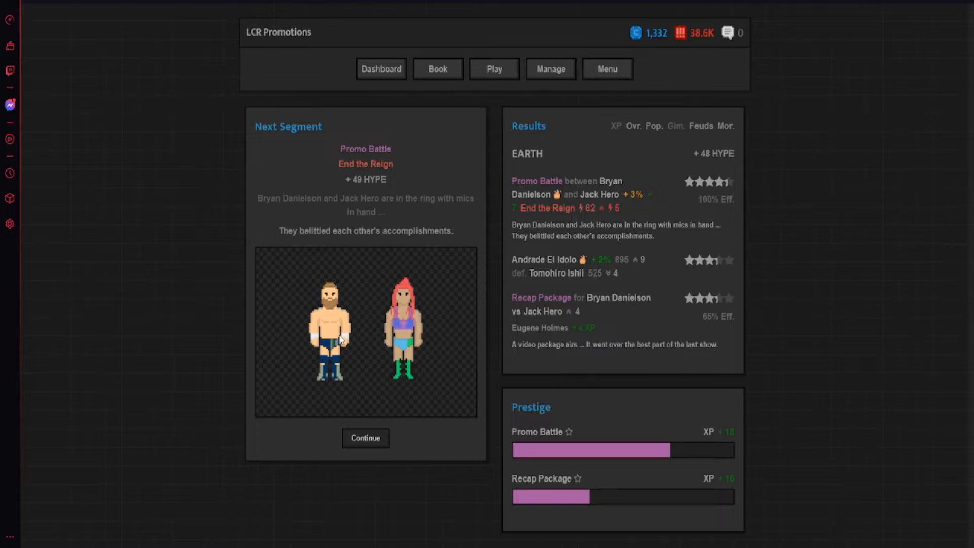
{"action": "left_click", "coordinate": [365, 438]}
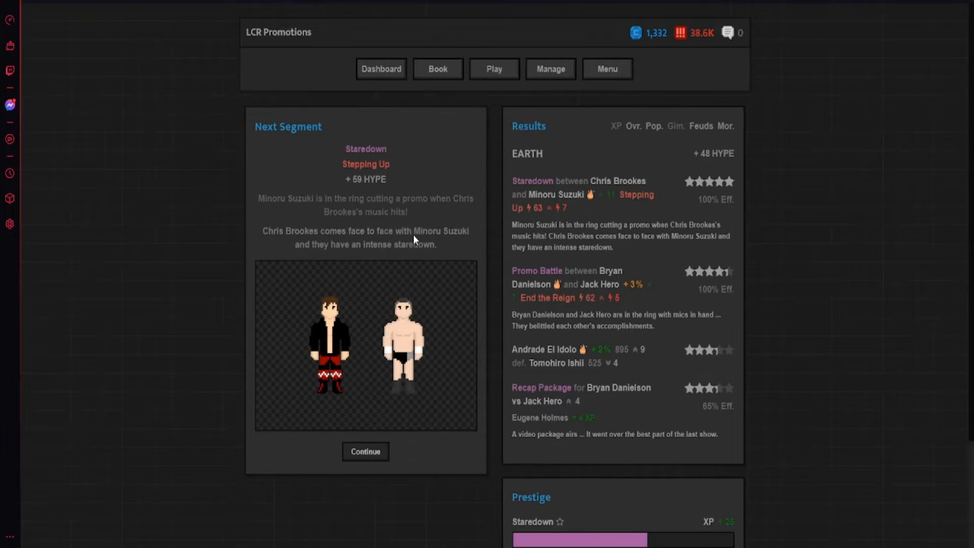
{"action": "scroll", "scroll_direction": "down", "scroll_amount": 3}
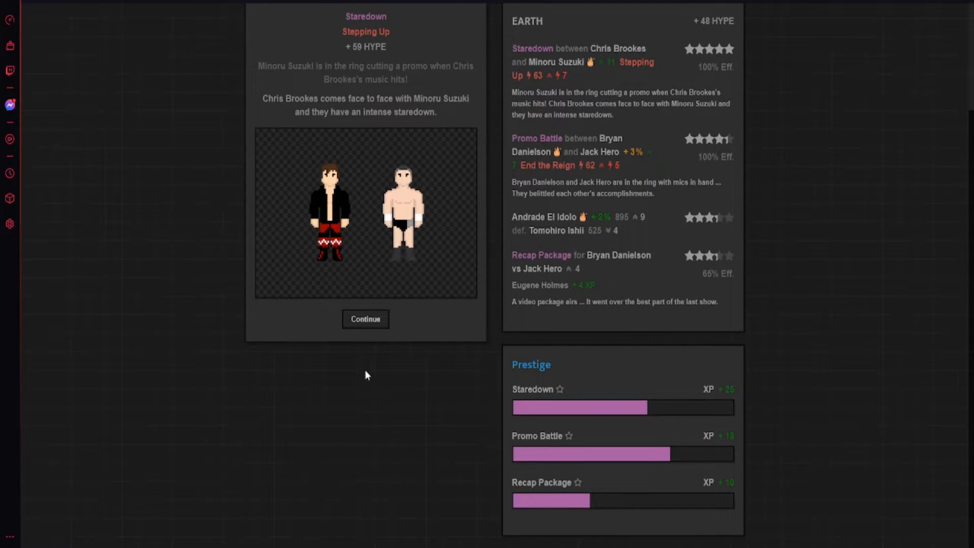
{"action": "left_click", "coordinate": [365, 319]}
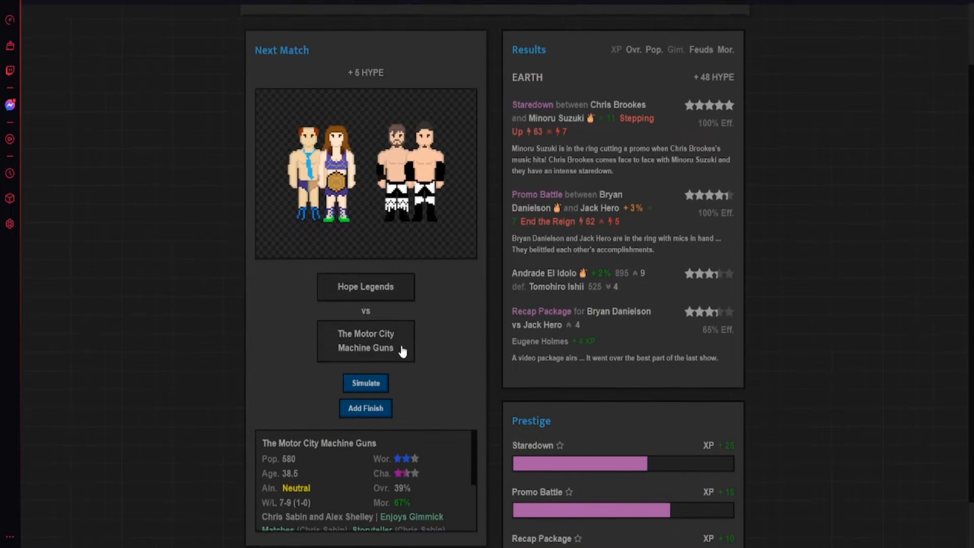
- Pick Motor City Machine Guns, Thunder Rosa, Will Ospreay and Hangman Adam Page as segment winners
{"action": "left_click", "coordinate": [365, 382]}
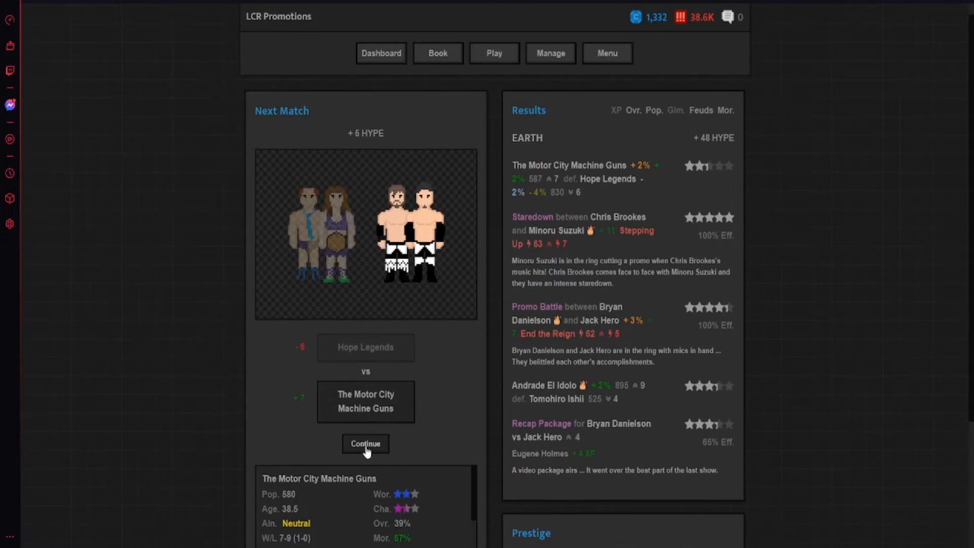
{"action": "left_click", "coordinate": [365, 443]}
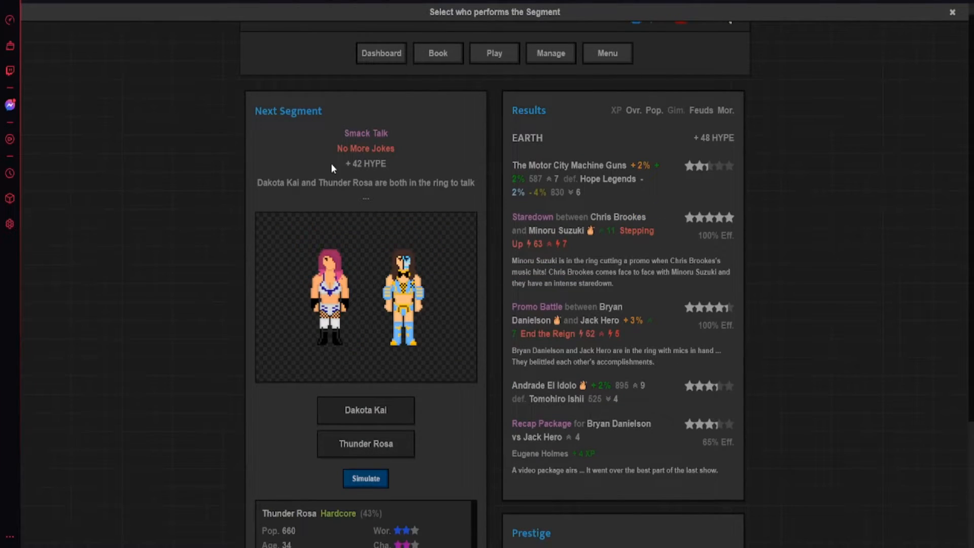
{"action": "scroll", "scroll_direction": "down", "scroll_amount": 3}
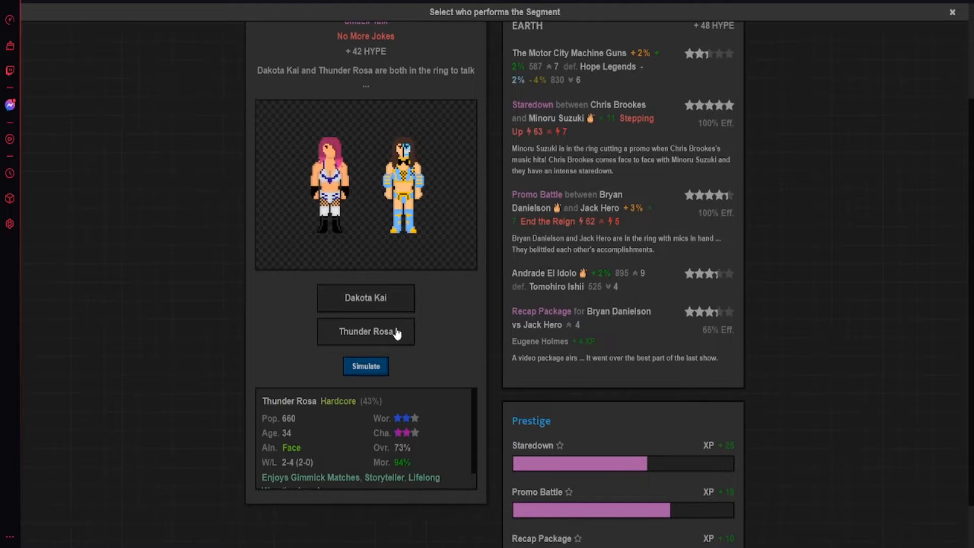
{"action": "left_click", "coordinate": [365, 366]}
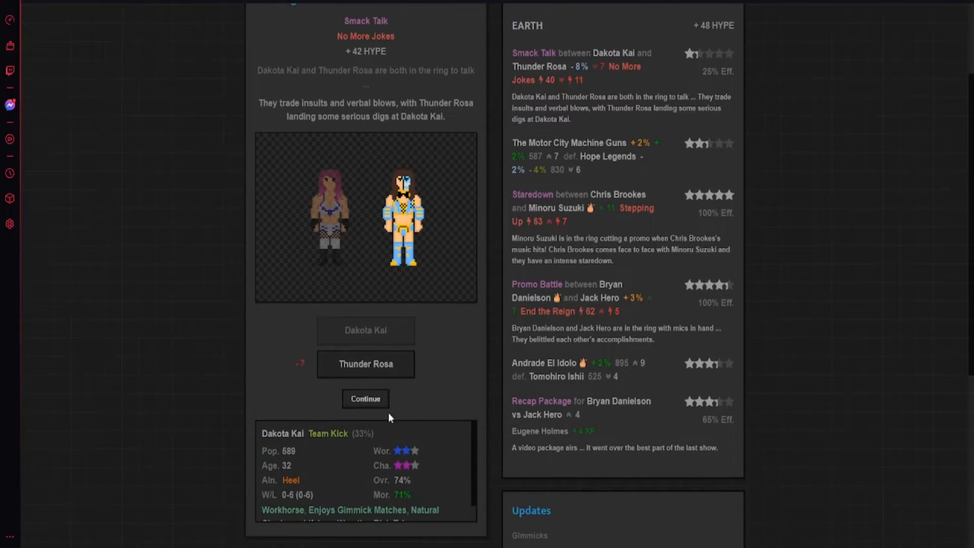
{"action": "left_click", "coordinate": [366, 398]}
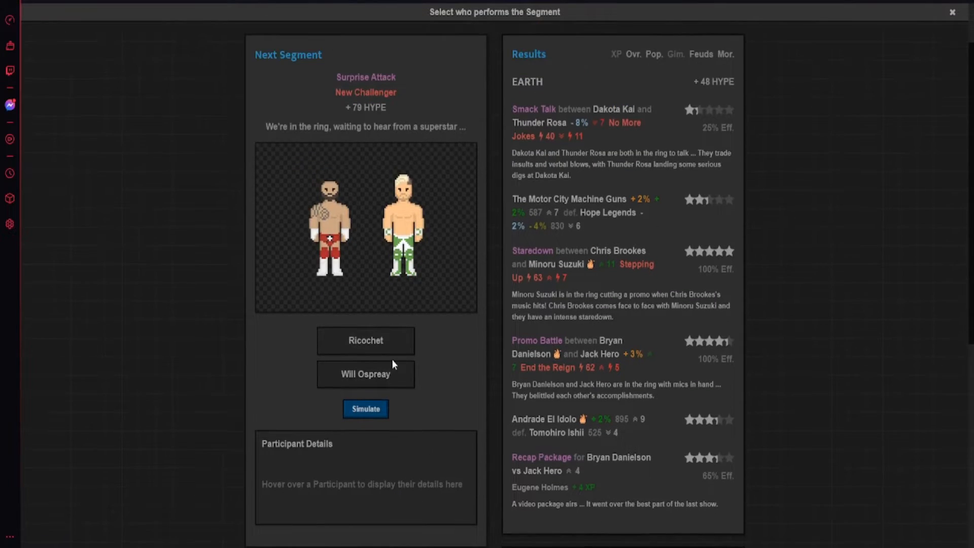
{"action": "left_click", "coordinate": [365, 409]}
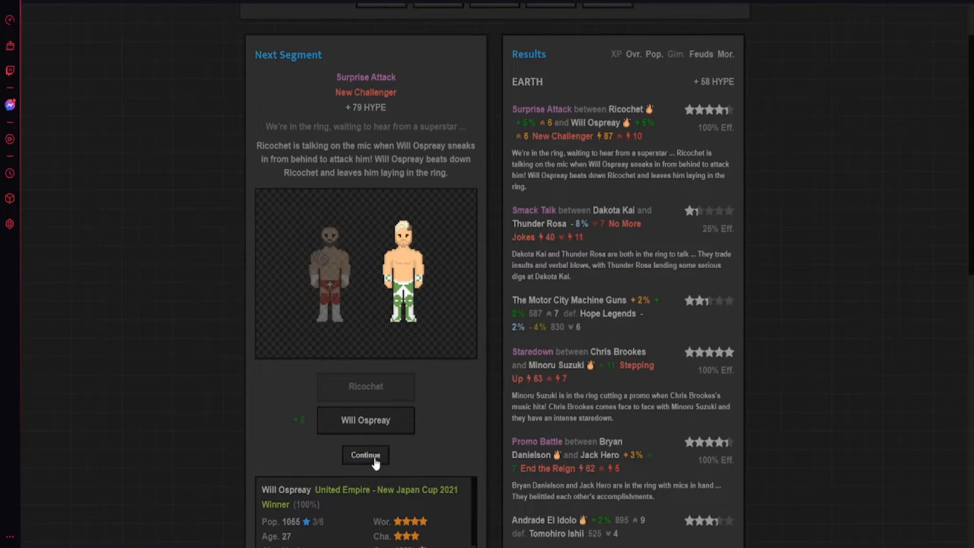
{"action": "scroll", "scroll_direction": "down", "scroll_amount": 3}
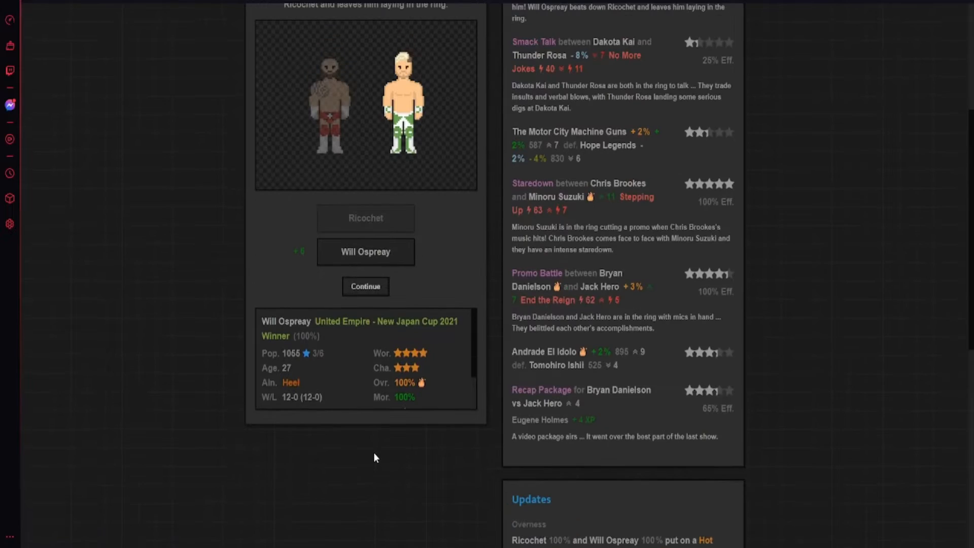
{"action": "left_click", "coordinate": [366, 286]}
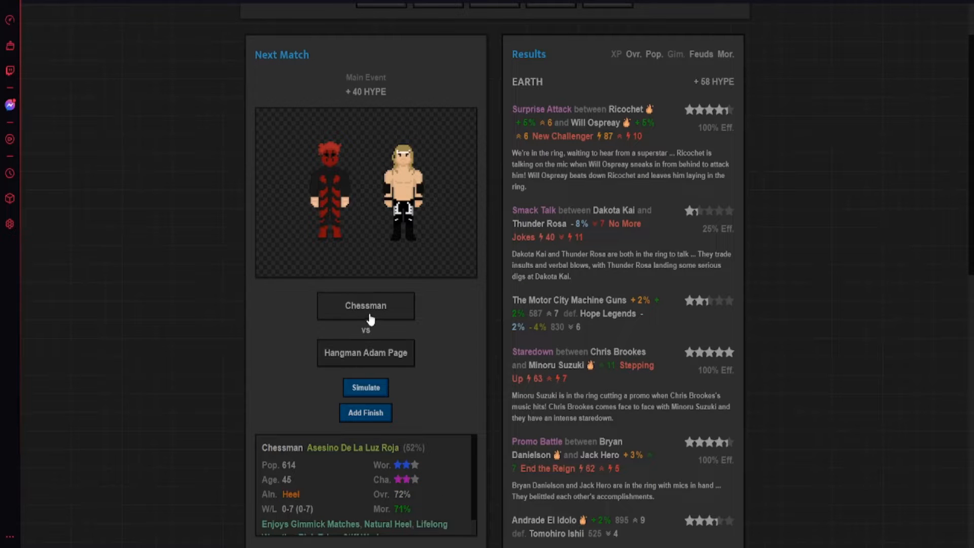
{"action": "left_click", "coordinate": [365, 387]}
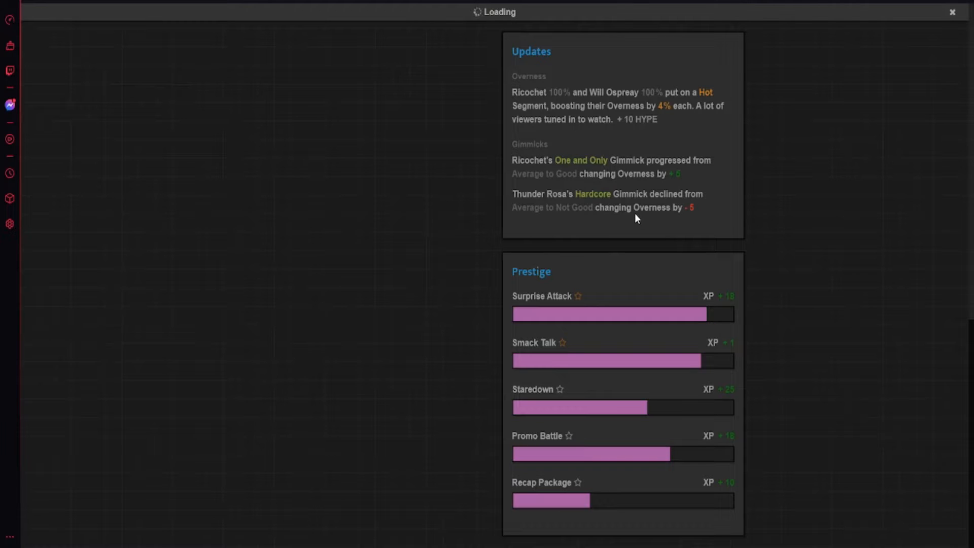
{"action": "mouse_move", "coordinate": [712, 318]}
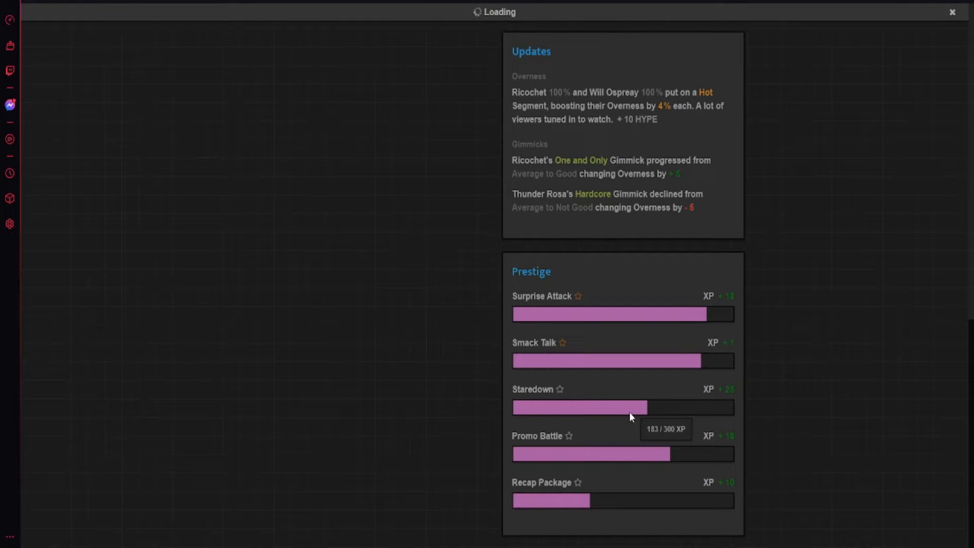
{"action": "mouse_move", "coordinate": [624, 417]}
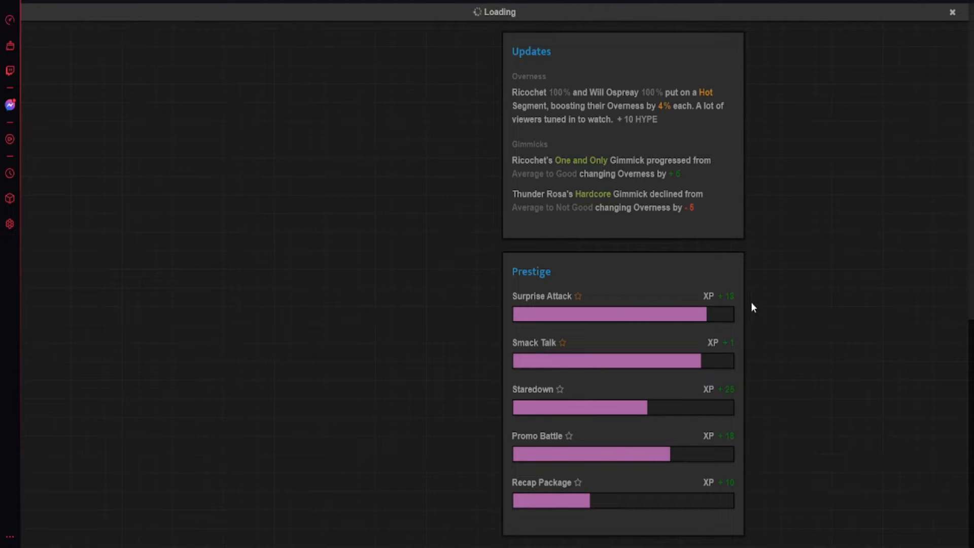
{"action": "mouse_move", "coordinate": [712, 293]}
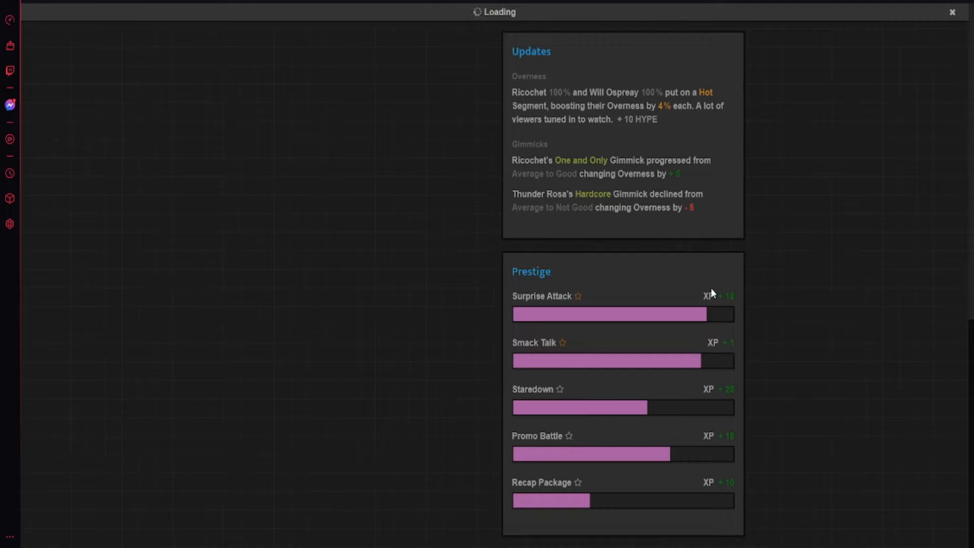
{"action": "mouse_move", "coordinate": [754, 316]}
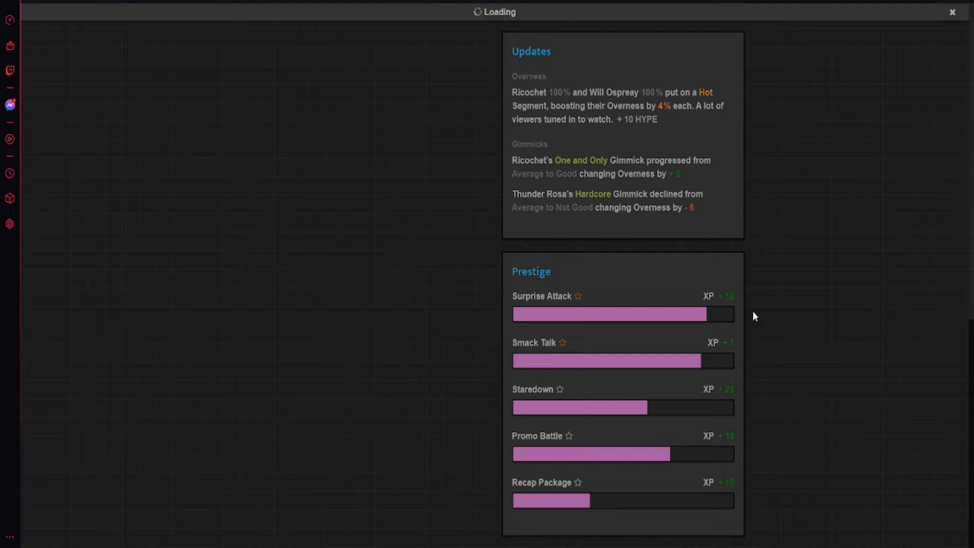
{"action": "mouse_move", "coordinate": [495, 379]}
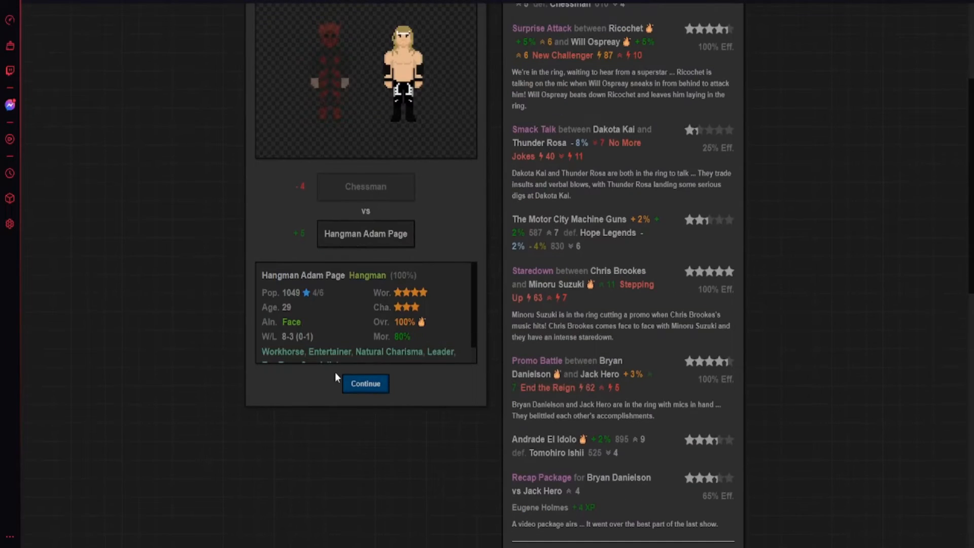
{"action": "left_click", "coordinate": [365, 384]}
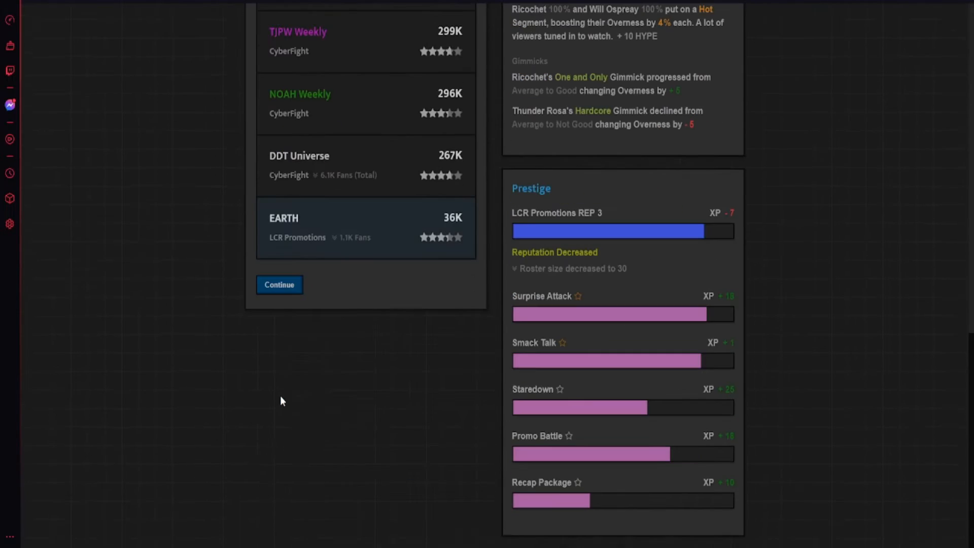
{"action": "left_click", "coordinate": [279, 284]}
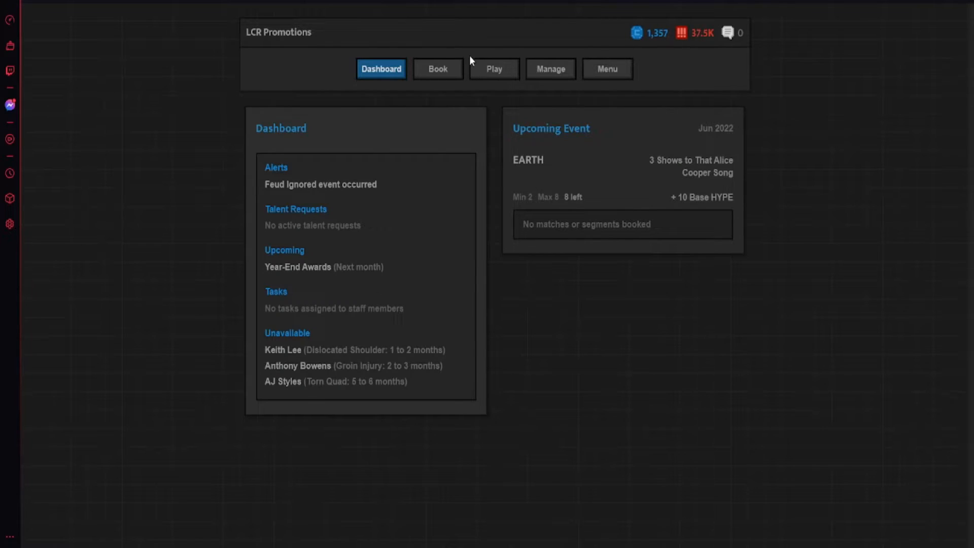
{"action": "left_click", "coordinate": [437, 68]}
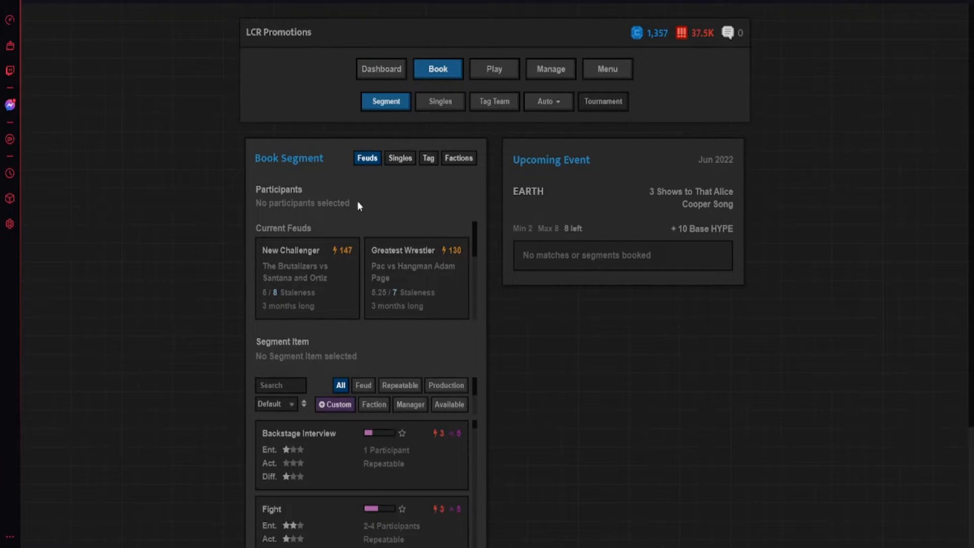
{"action": "mouse_move", "coordinate": [338, 199]}
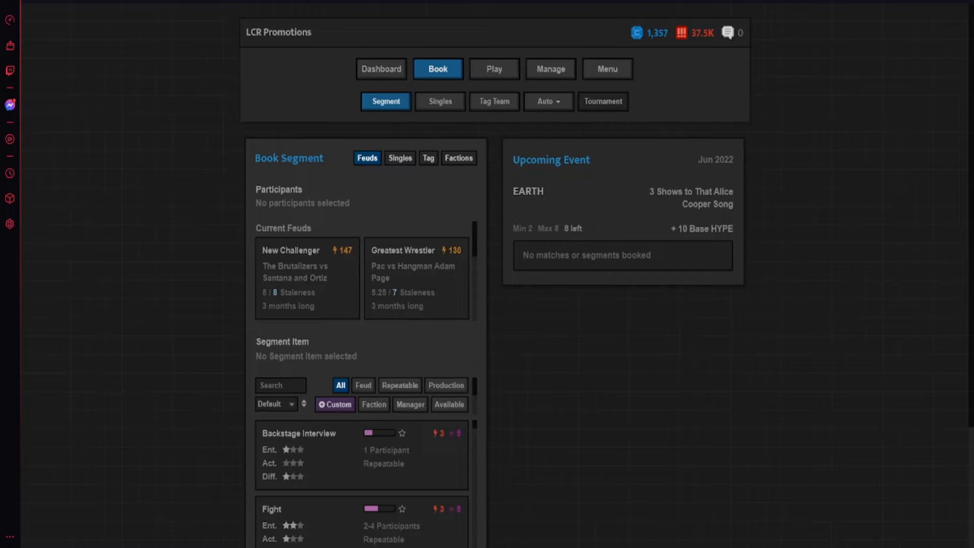
{"action": "mouse_move", "coordinate": [731, 426]}
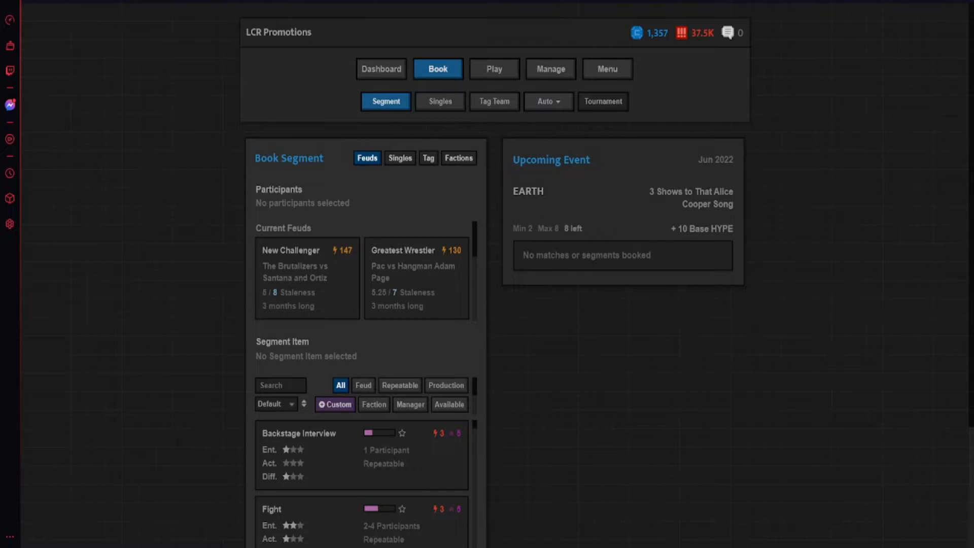
{"action": "mouse_move", "coordinate": [633, 345]}
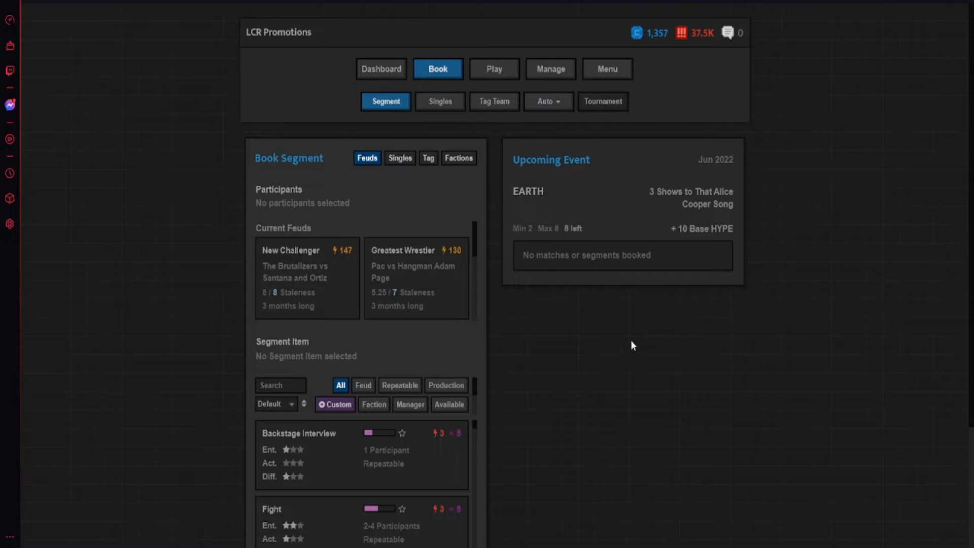
{"action": "mouse_move", "coordinate": [614, 325]}
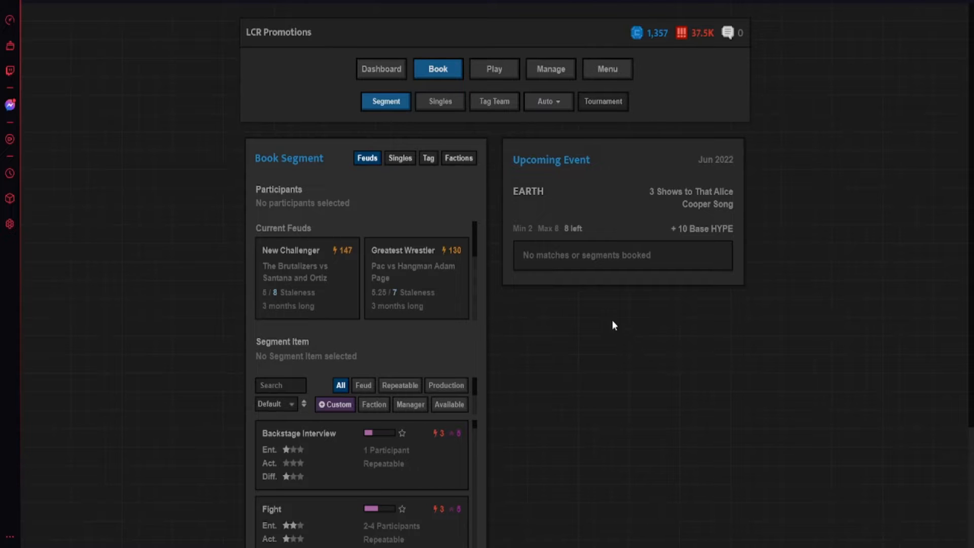
{"action": "mouse_move", "coordinate": [585, 327]}
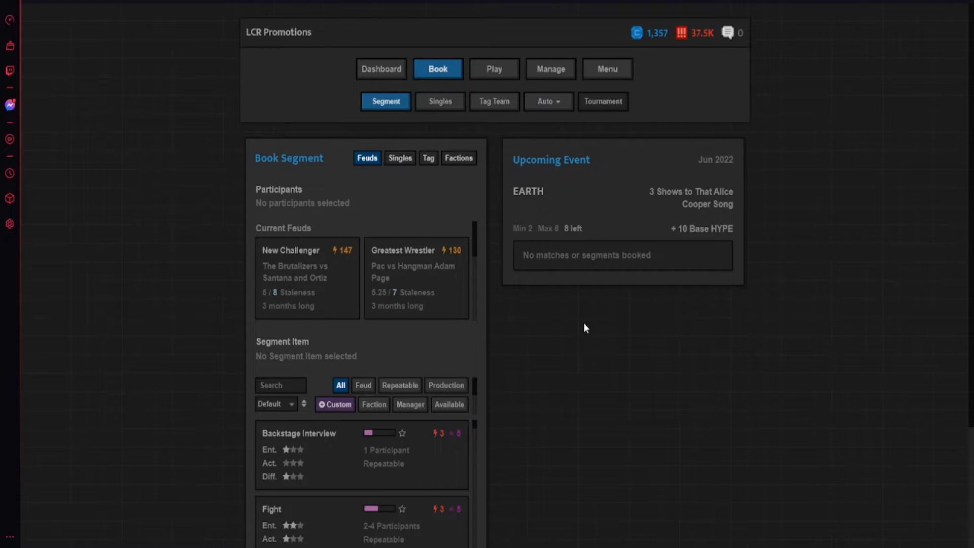
{"action": "mouse_move", "coordinate": [578, 326]}
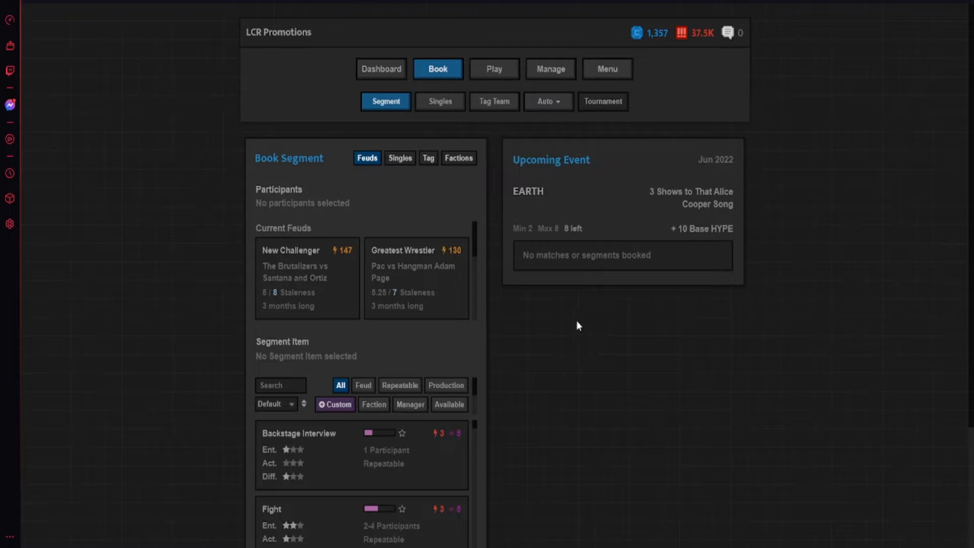
{"action": "mouse_move", "coordinate": [564, 321]}
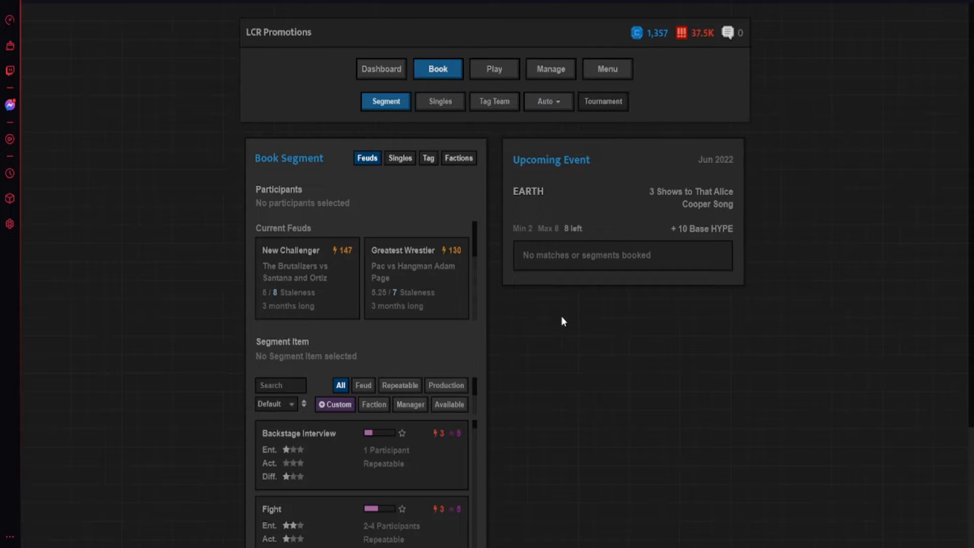
{"action": "mouse_move", "coordinate": [555, 307]}
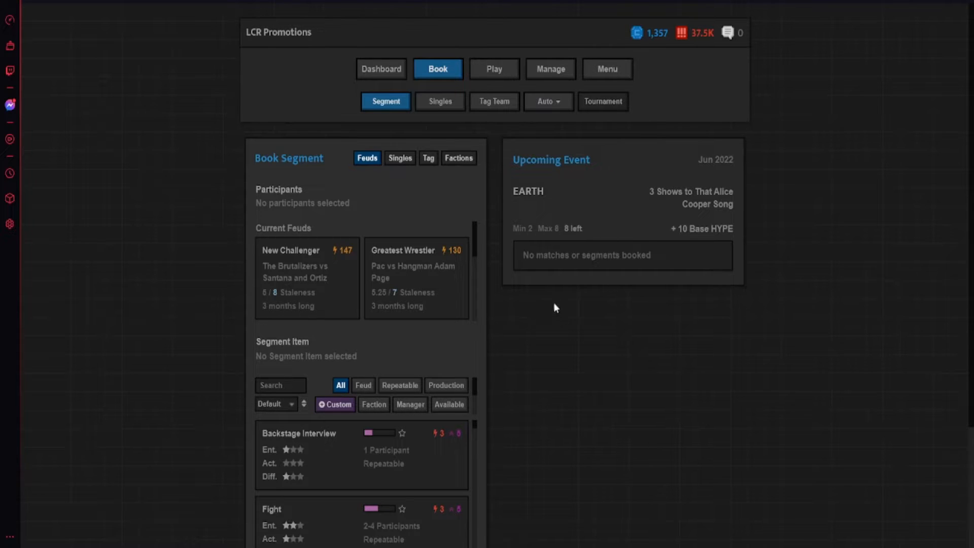
{"action": "mouse_move", "coordinate": [427, 241]}
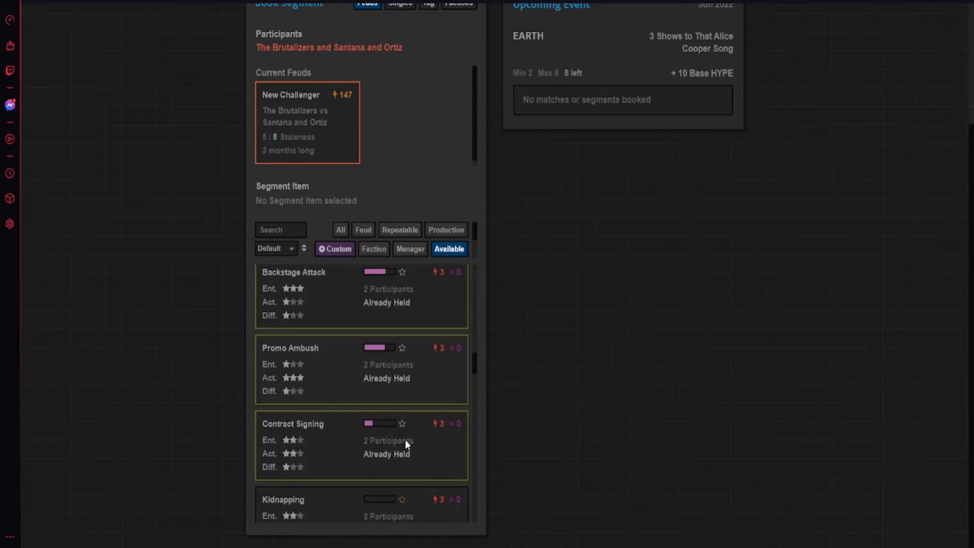
- Book Promo Ambush for the Greatest Wrestler feud on the new EARTH card
{"action": "scroll", "scroll_direction": "down", "scroll_amount": 3}
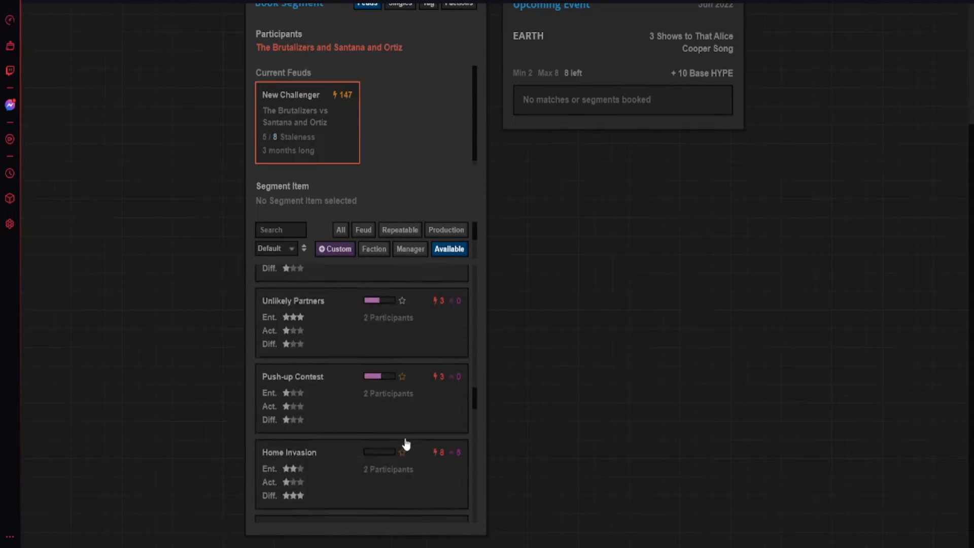
{"action": "scroll", "scroll_direction": "down", "scroll_amount": 3}
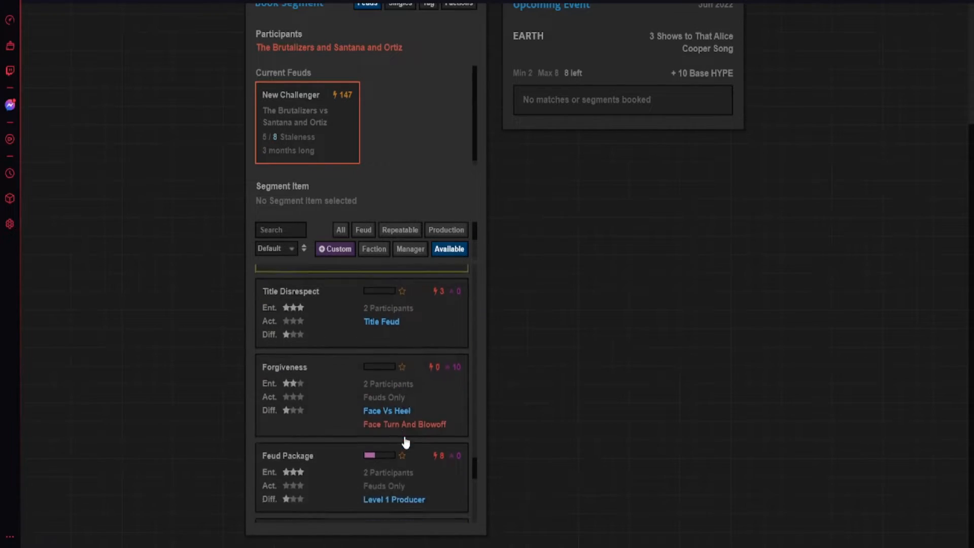
{"action": "scroll", "scroll_direction": "down", "scroll_amount": 3}
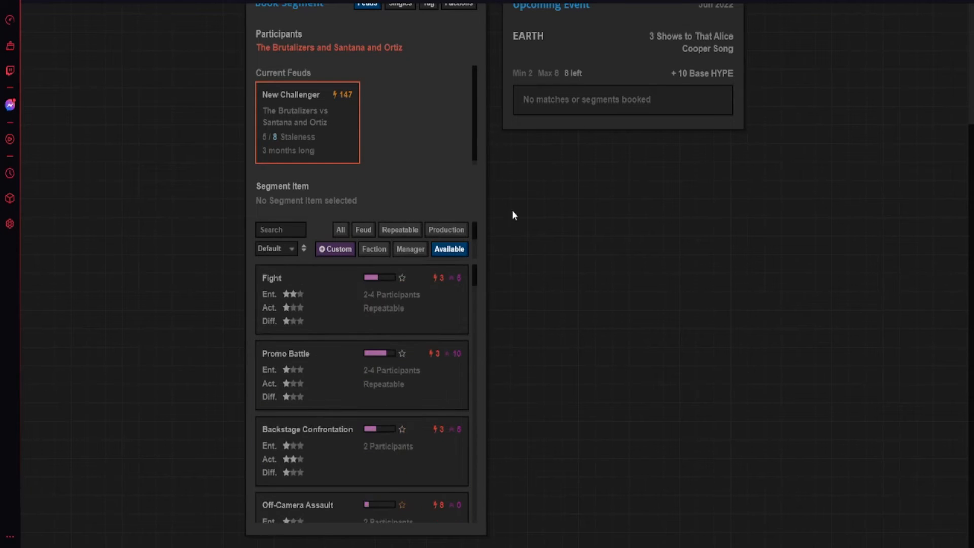
{"action": "scroll", "scroll_direction": "down", "scroll_amount": 3}
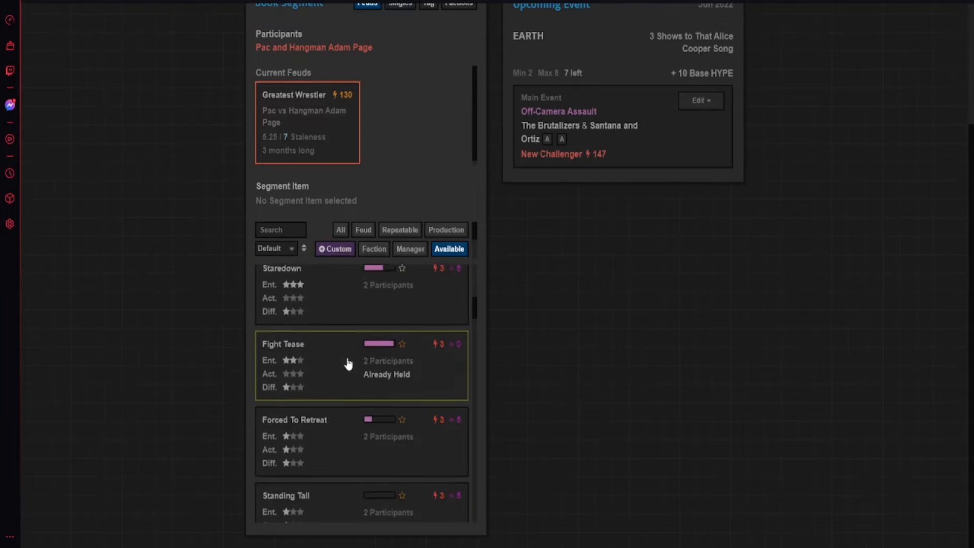
{"action": "scroll", "scroll_direction": "down", "scroll_amount": 3}
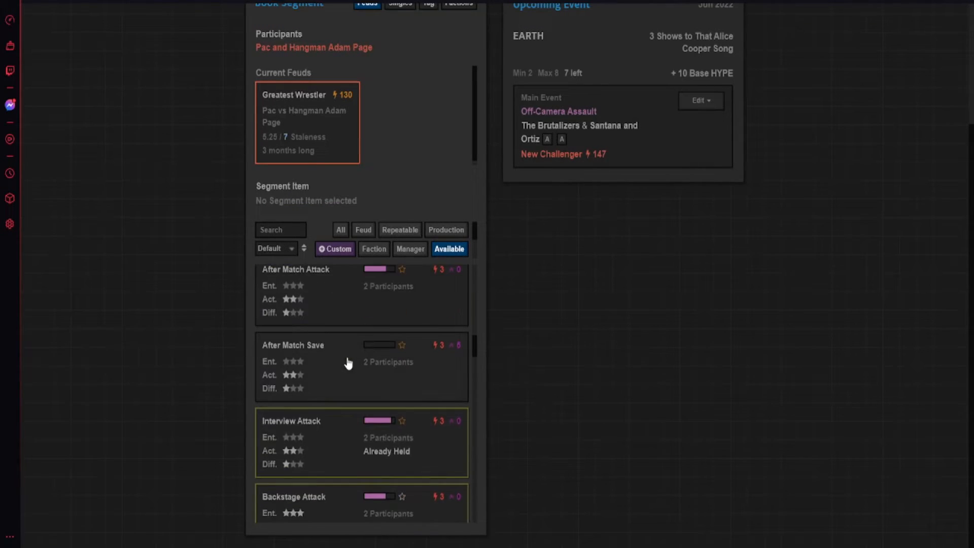
{"action": "scroll", "scroll_direction": "down", "scroll_amount": 3}
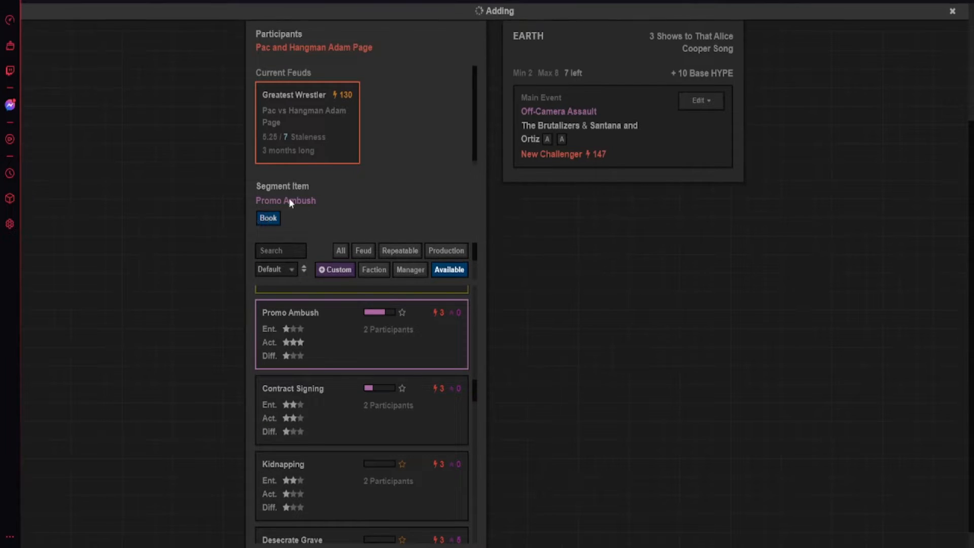
{"action": "left_click", "coordinate": [268, 218]}
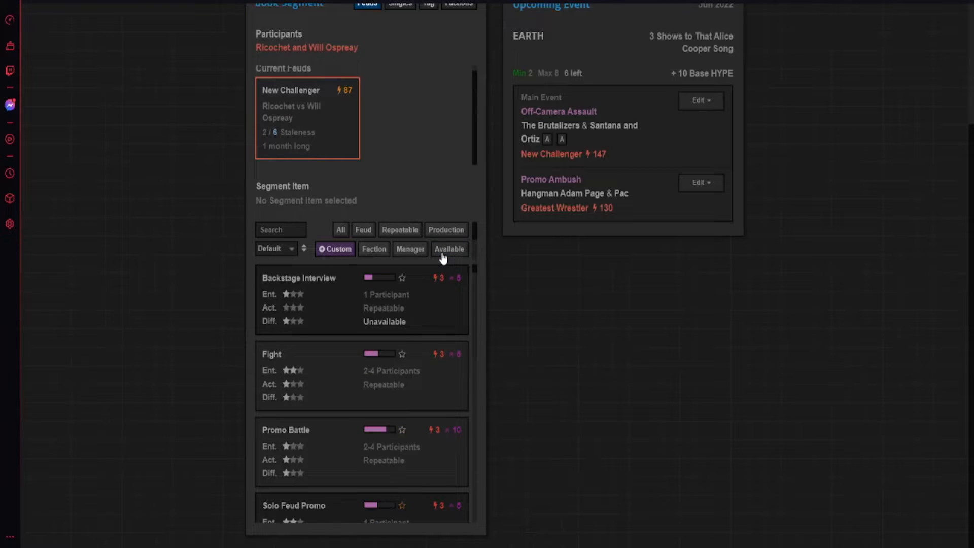
- Filter to segments available for the next feud and browse the list
{"action": "left_click", "coordinate": [449, 249]}
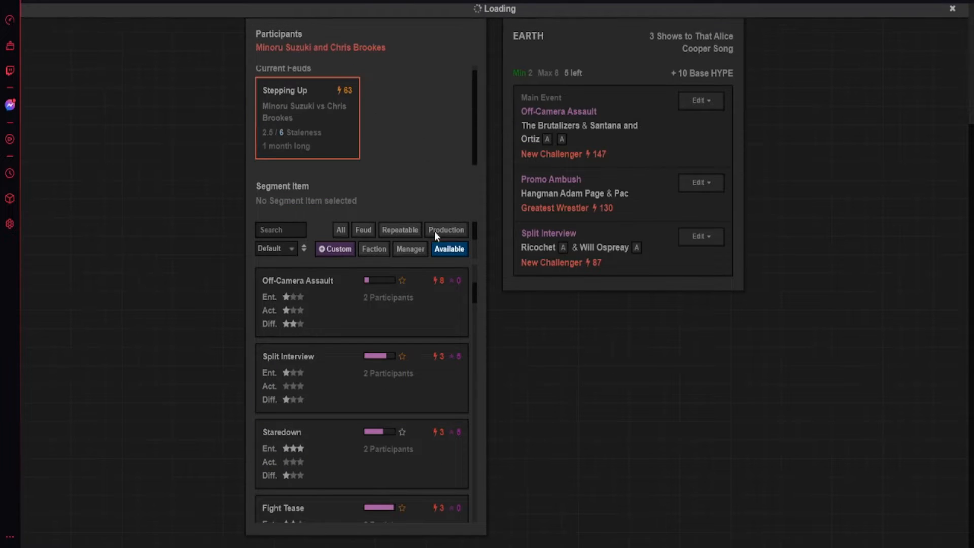
{"action": "scroll", "scroll_direction": "down", "scroll_amount": 3}
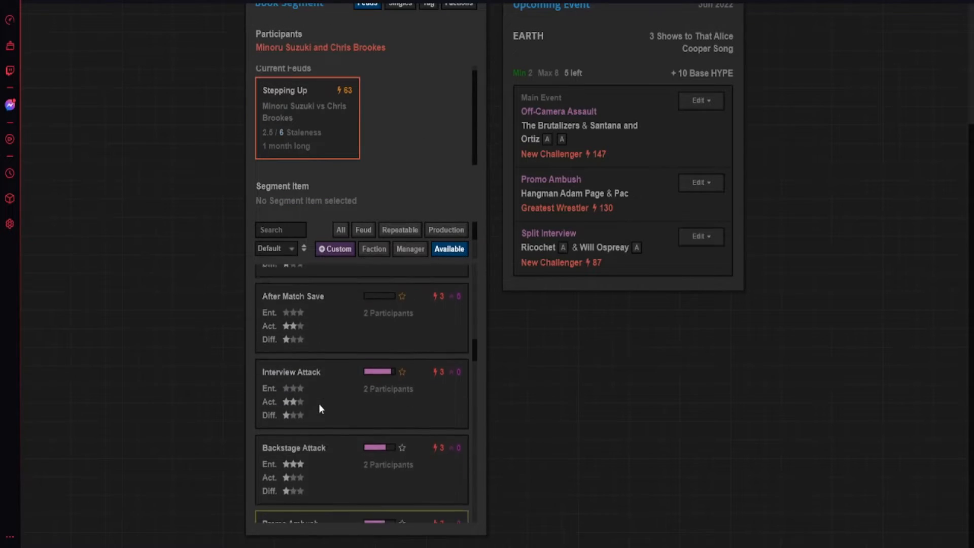
{"action": "scroll", "scroll_direction": "down", "scroll_amount": 3}
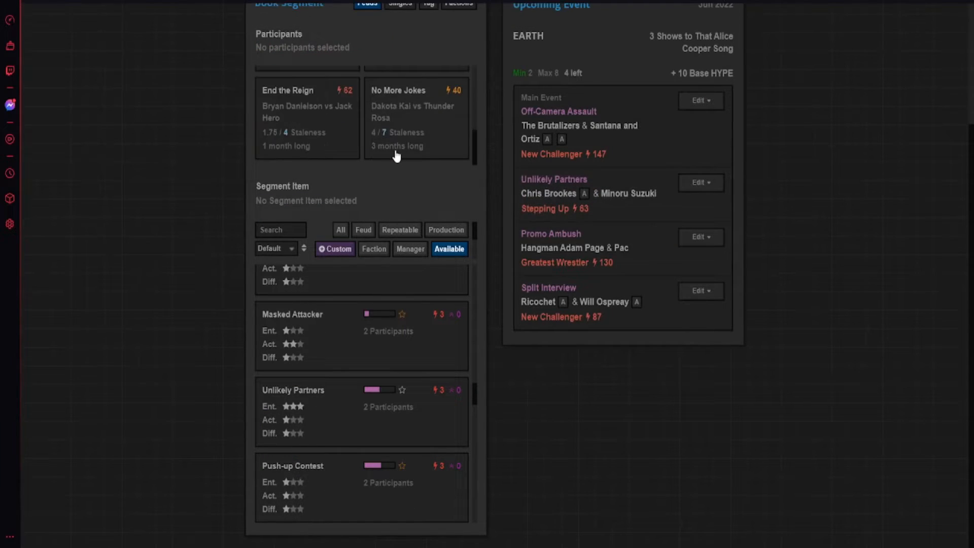
{"action": "mouse_move", "coordinate": [334, 151]}
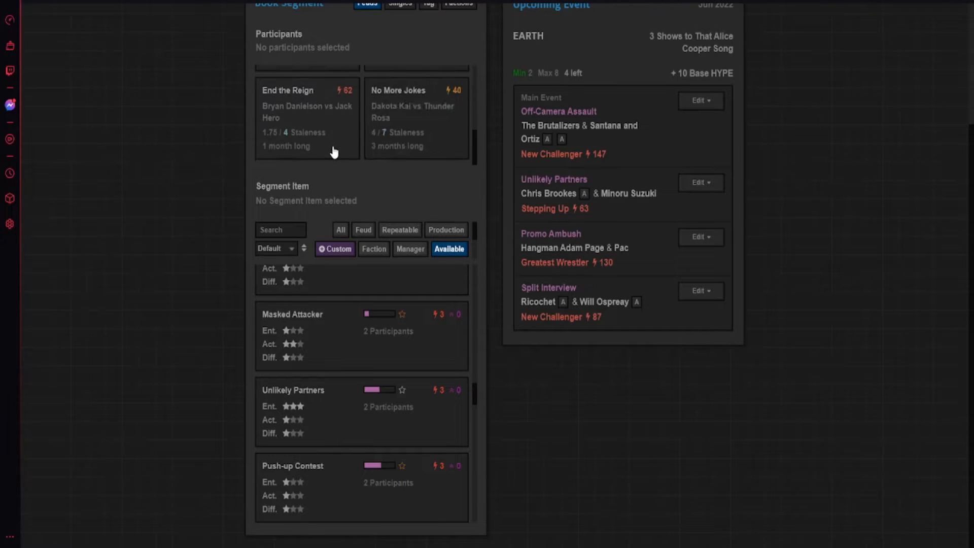
- Book Demand Title Shot for the End the Reign feud
{"action": "left_click", "coordinate": [306, 118]}
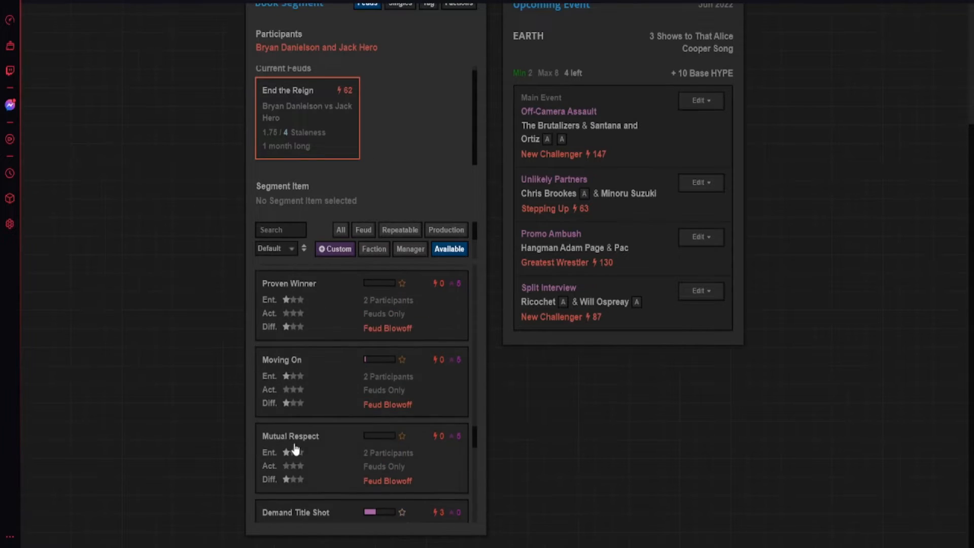
{"action": "left_click", "coordinate": [296, 512]}
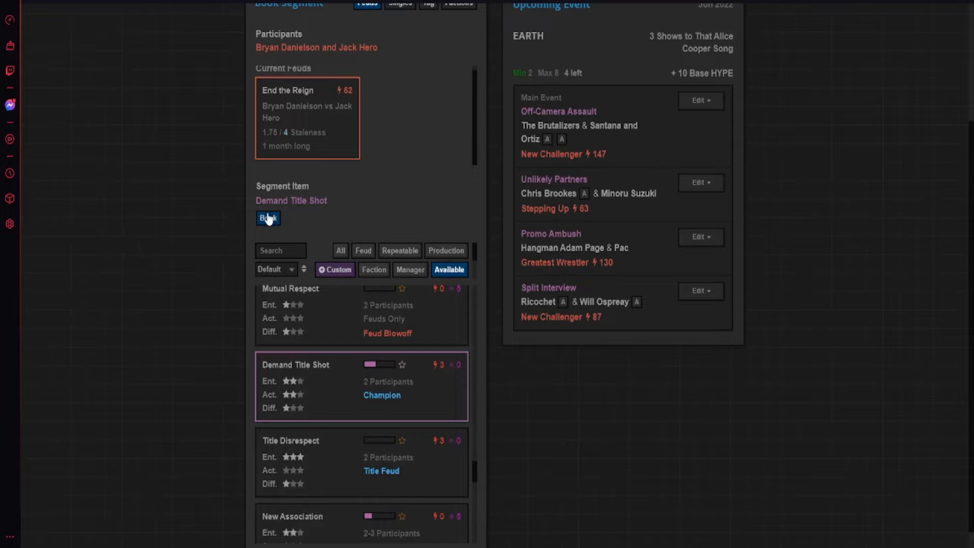
{"action": "left_click", "coordinate": [268, 218]}
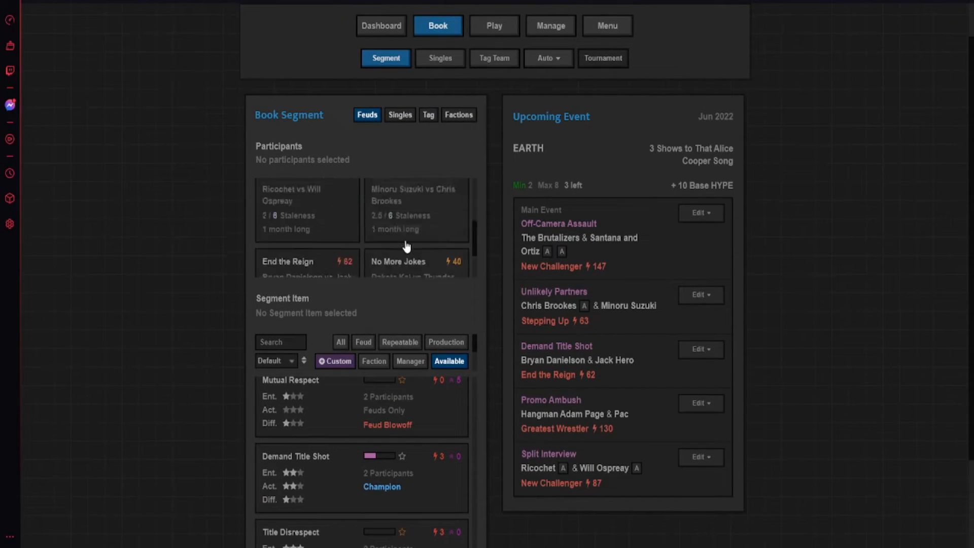
- Select the No More Jokes feud's wrestlers and scroll its segment options
{"action": "left_click", "coordinate": [415, 265]}
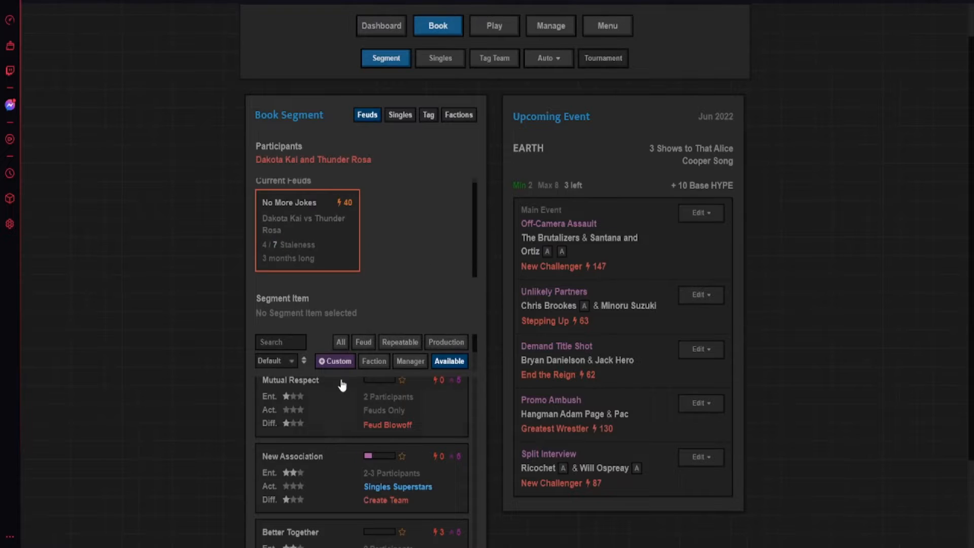
{"action": "scroll", "scroll_direction": "down", "scroll_amount": 3}
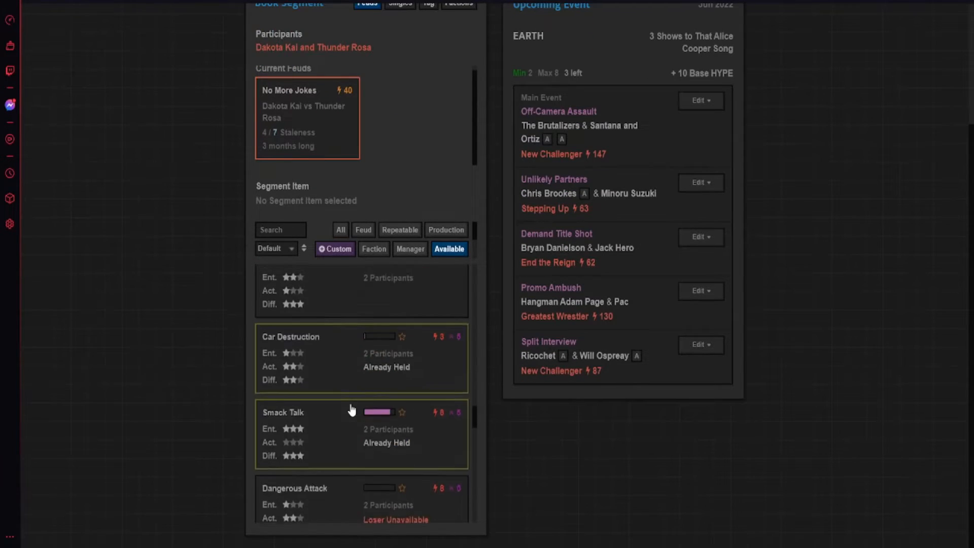
{"action": "scroll", "scroll_direction": "down", "scroll_amount": 3}
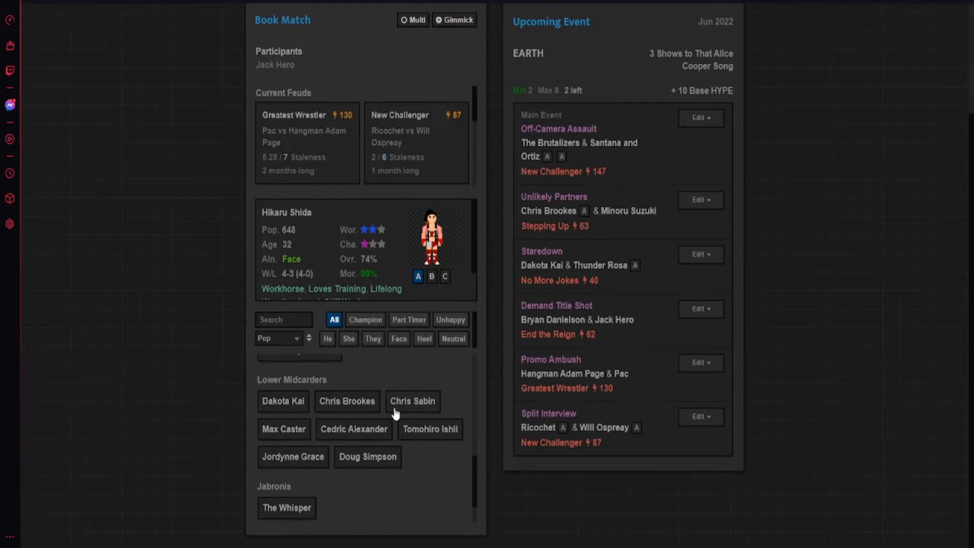
- Book Max Caster vs Jack Hero and FTR vs The Lucha Bros as the tag main event
{"action": "left_click", "coordinate": [284, 428]}
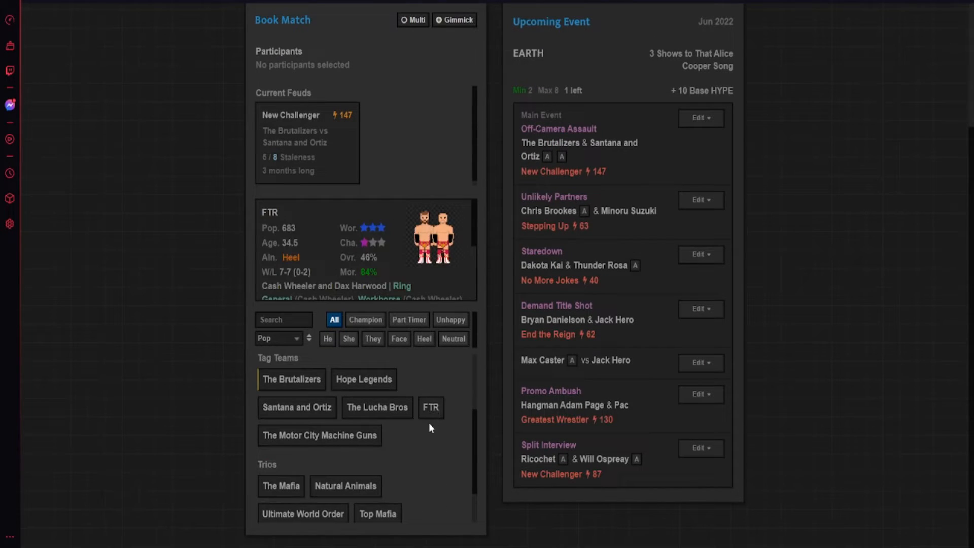
{"action": "left_click", "coordinate": [430, 407]}
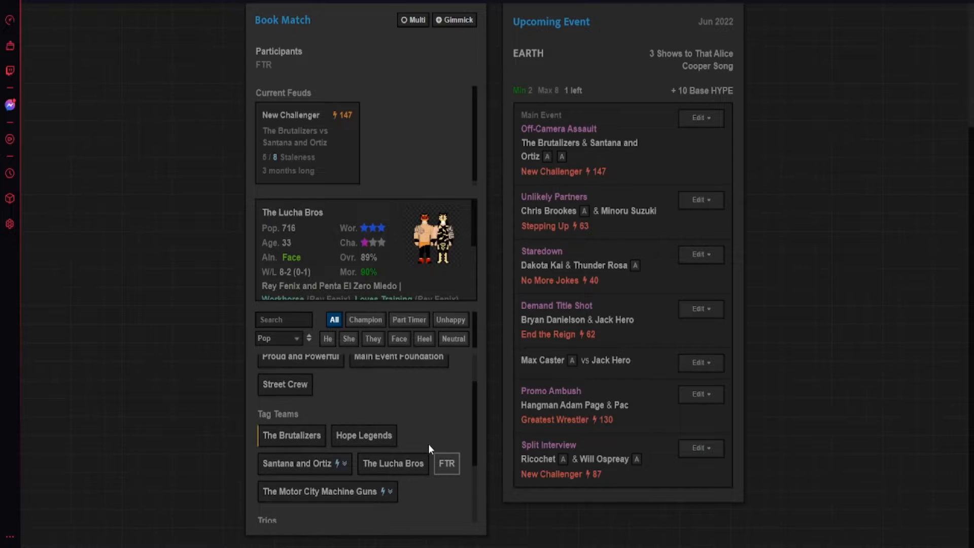
{"action": "left_click", "coordinate": [305, 463]}
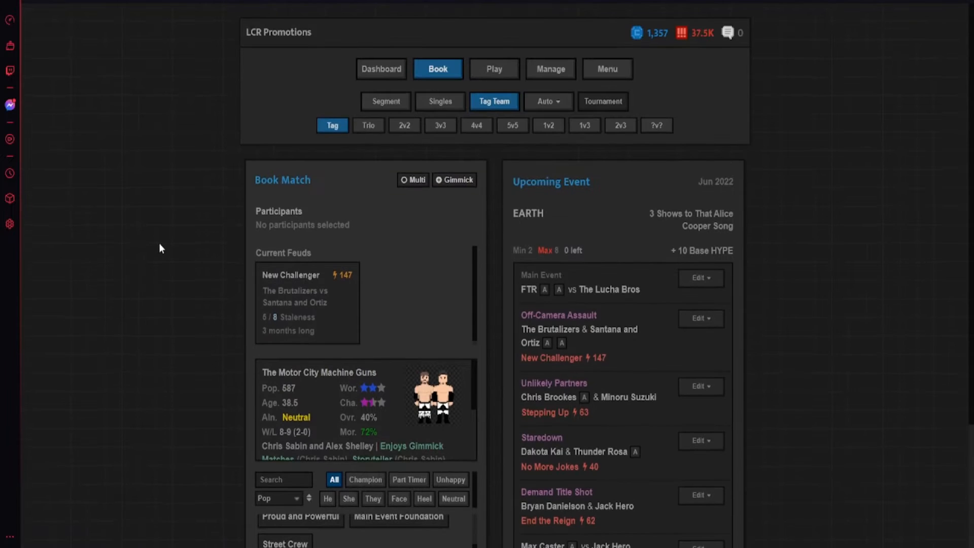
{"action": "left_click", "coordinate": [701, 277]}
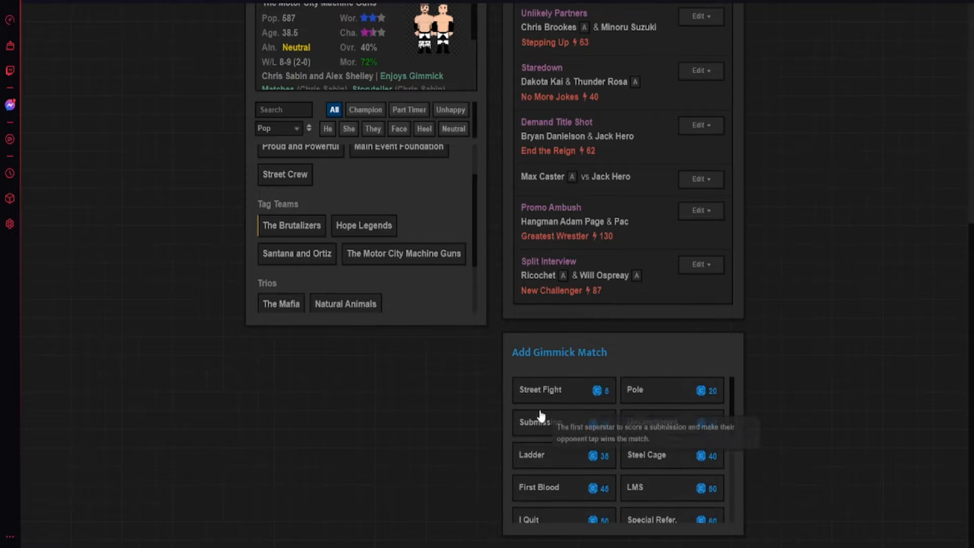
{"action": "left_click", "coordinate": [539, 390]}
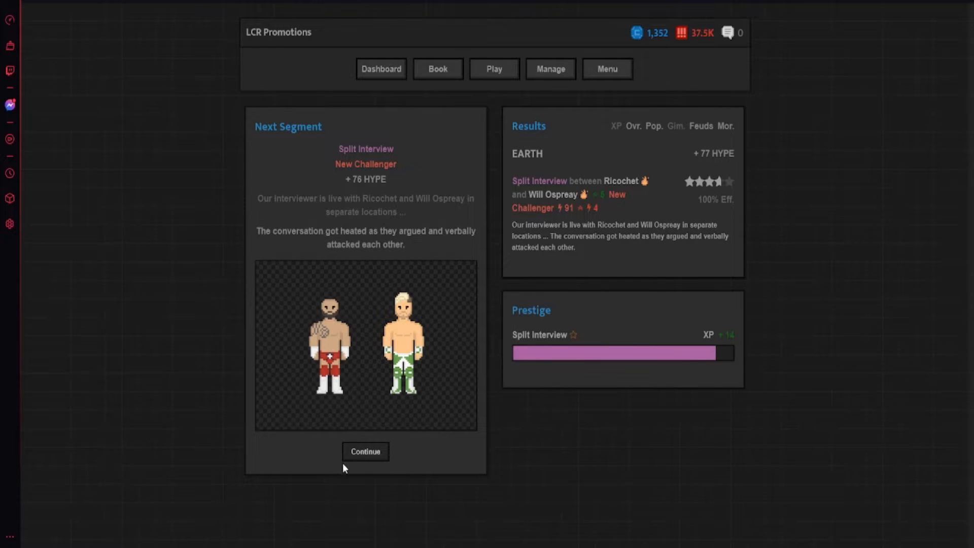
- Have Pac perform the Promo Ambush and simulate Jack Hero's win over Max Caster
{"action": "left_click", "coordinate": [365, 451]}
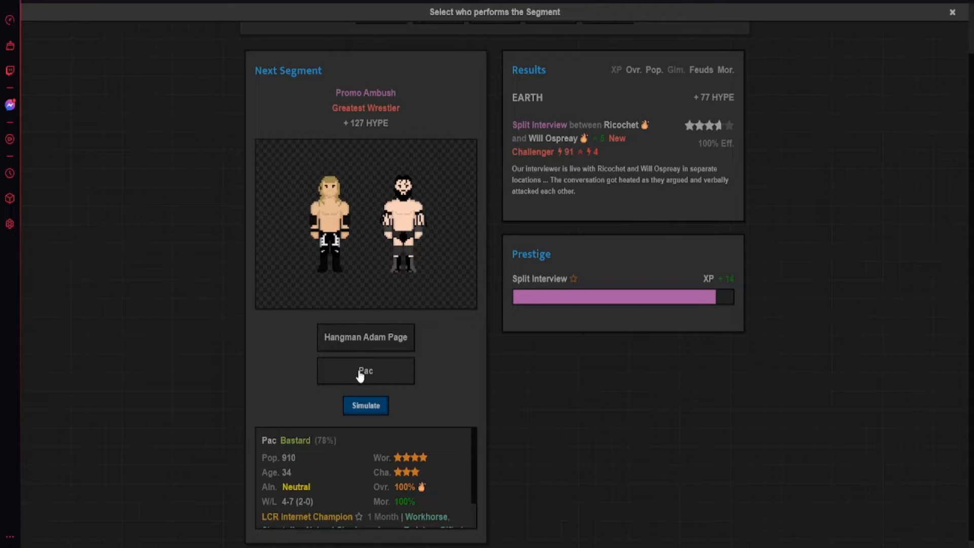
{"action": "left_click", "coordinate": [365, 405]}
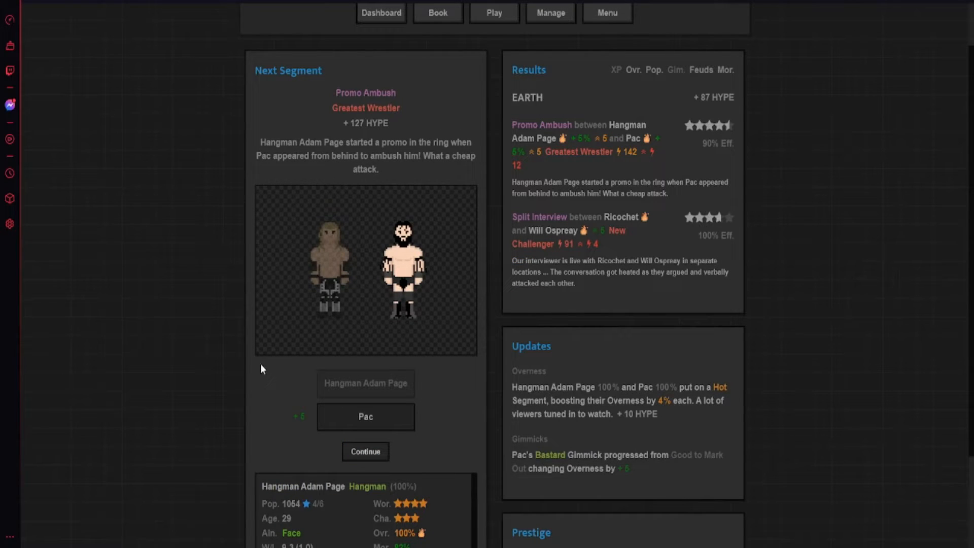
{"action": "left_click", "coordinate": [366, 451]}
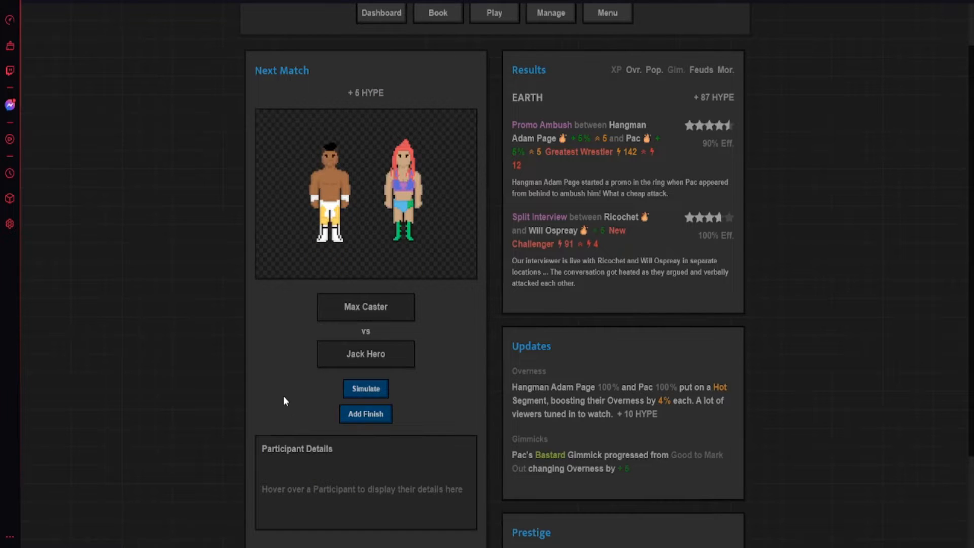
{"action": "left_click", "coordinate": [365, 388]}
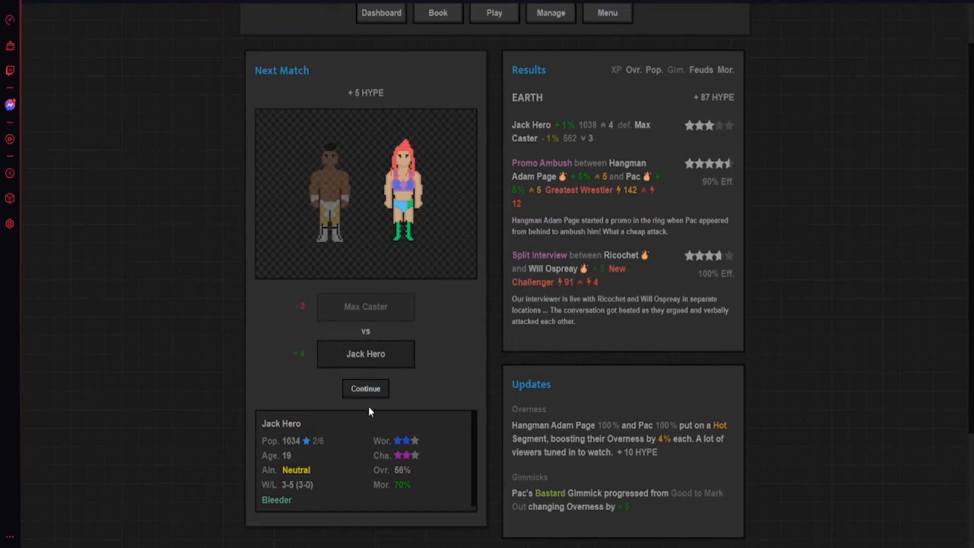
{"action": "left_click", "coordinate": [365, 389]}
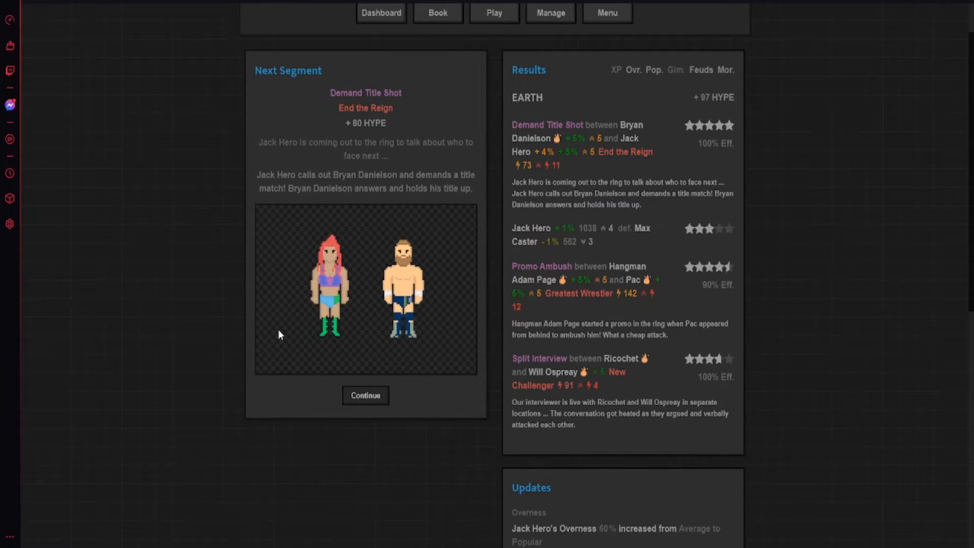
{"action": "mouse_move", "coordinate": [566, 154]}
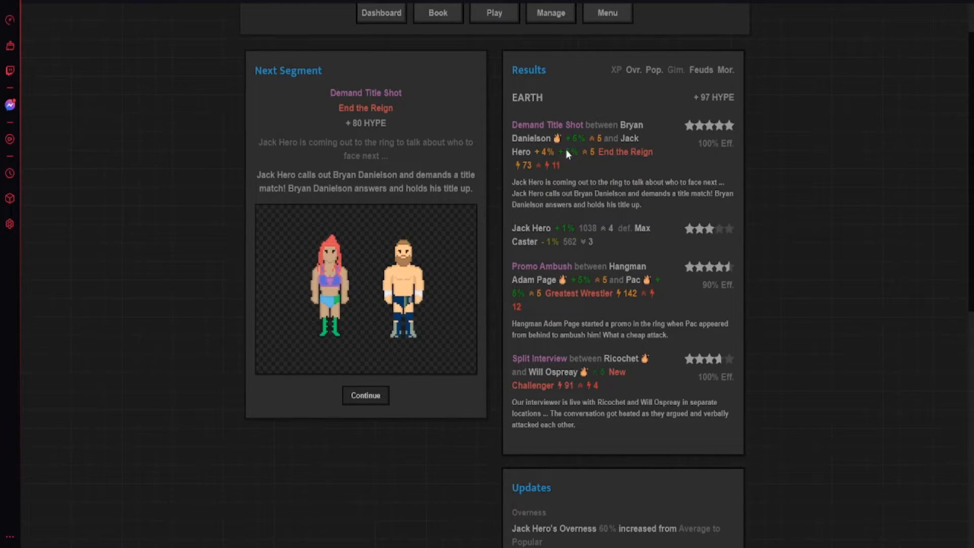
- Continue through the Demand Title Shot, Staredown and Unlikely Partners segments
{"action": "scroll", "scroll_direction": "down", "scroll_amount": 3}
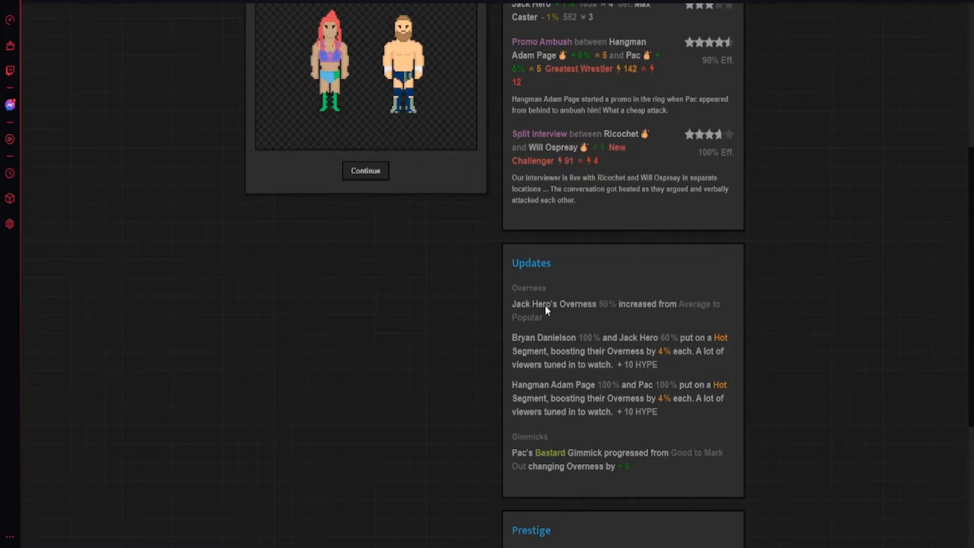
{"action": "mouse_move", "coordinate": [695, 315]}
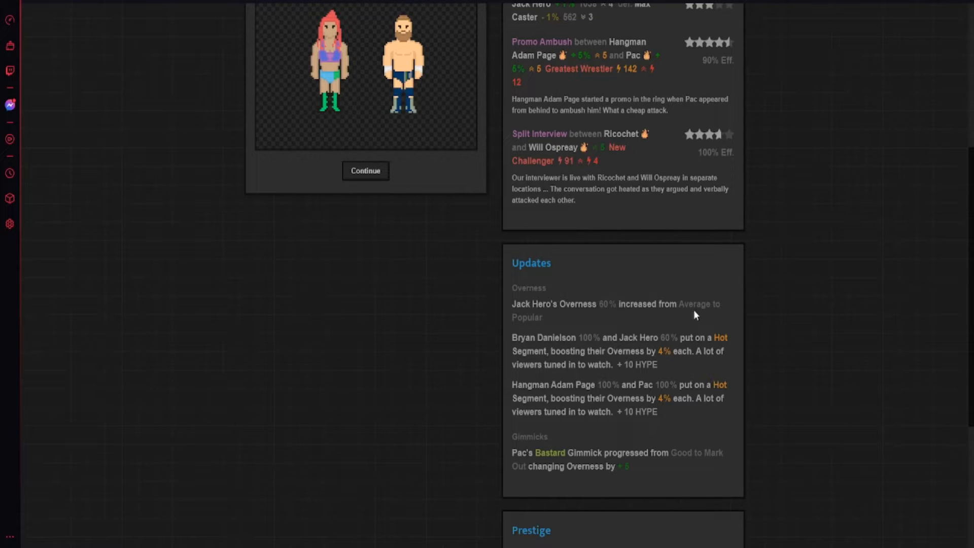
{"action": "mouse_move", "coordinate": [798, 338]}
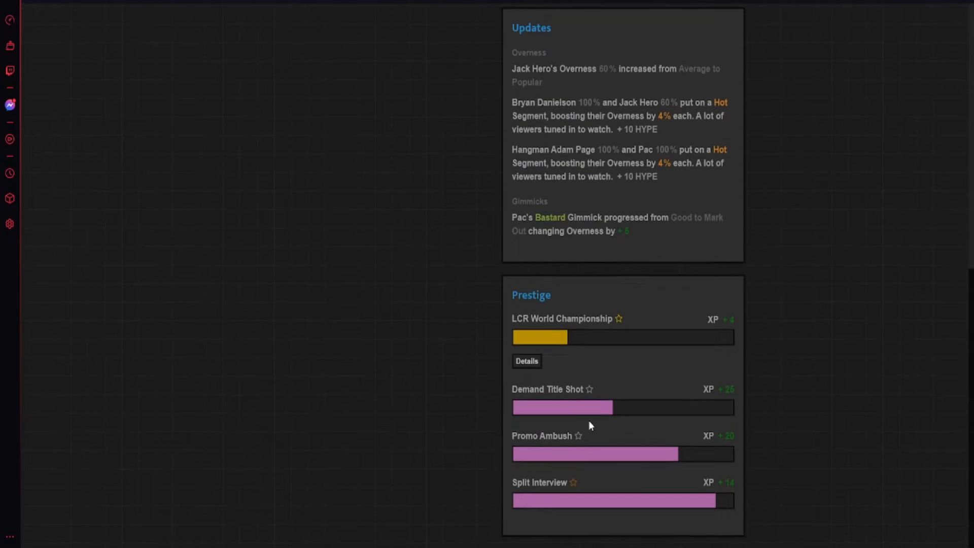
{"action": "mouse_move", "coordinate": [422, 405]}
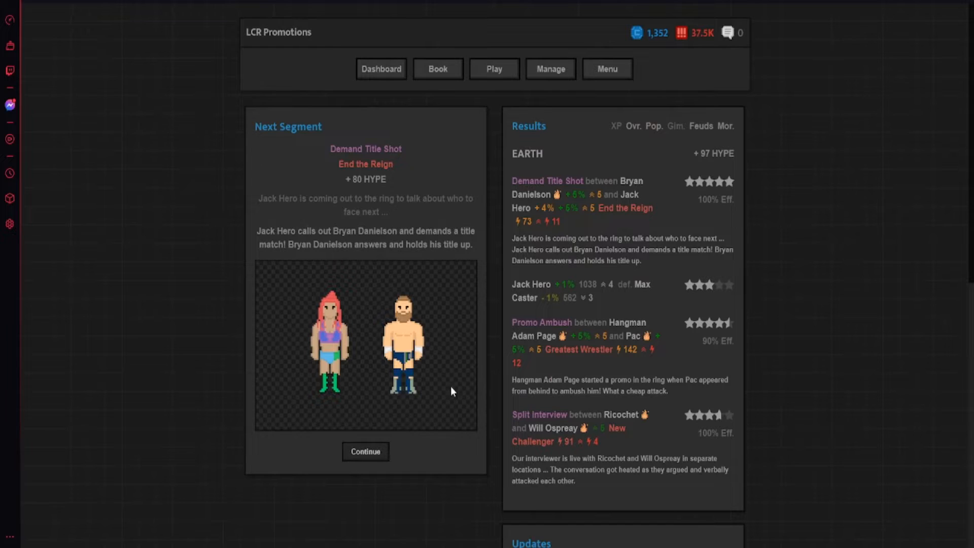
{"action": "mouse_move", "coordinate": [479, 256]}
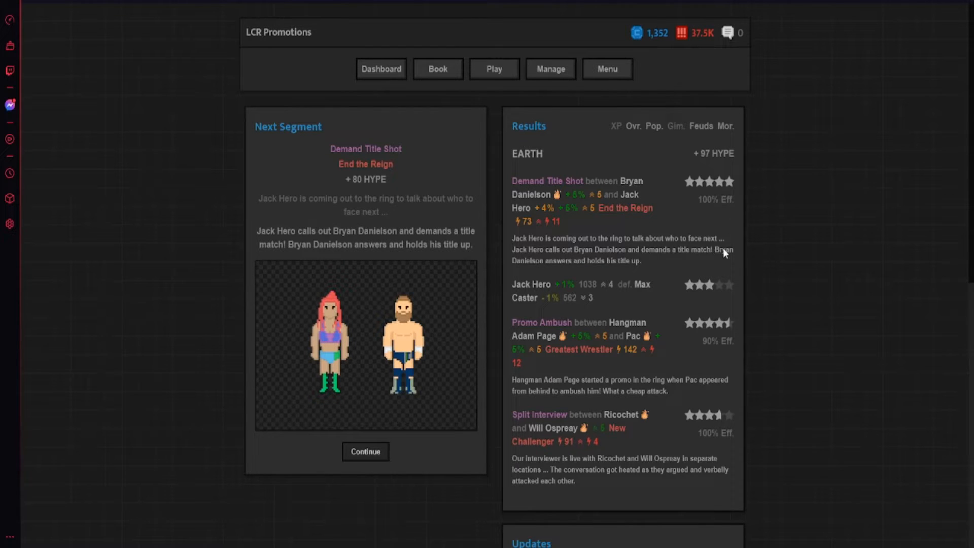
{"action": "mouse_move", "coordinate": [443, 294]}
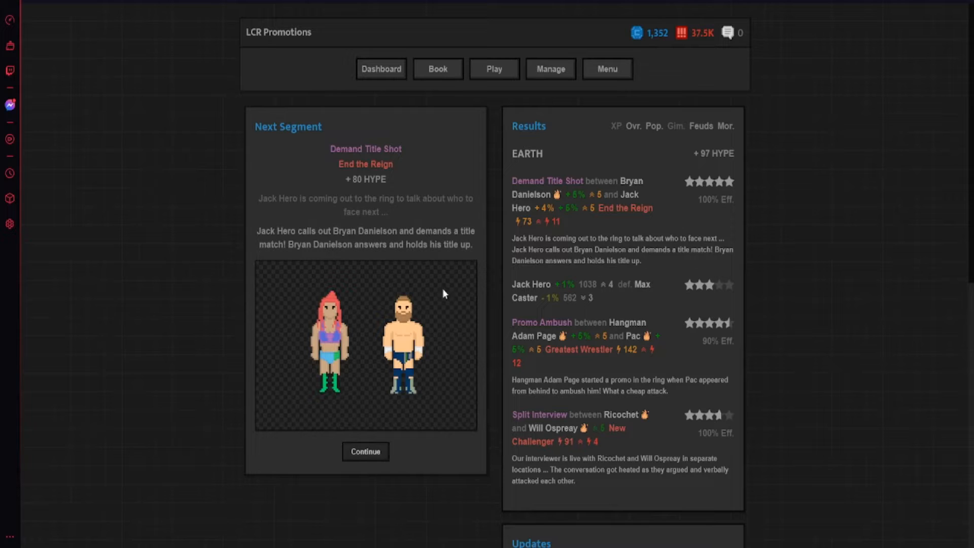
{"action": "left_click", "coordinate": [366, 451]}
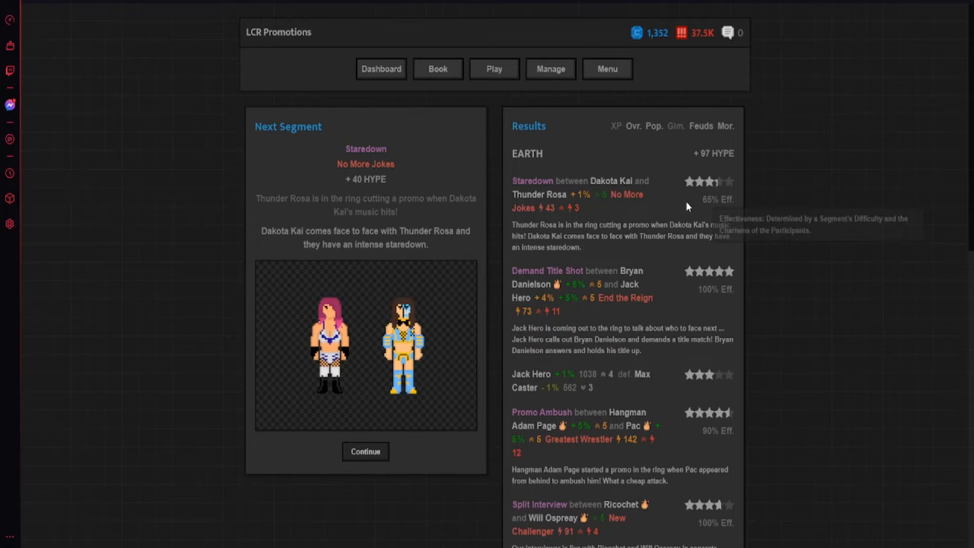
{"action": "scroll", "scroll_direction": "down", "scroll_amount": 3}
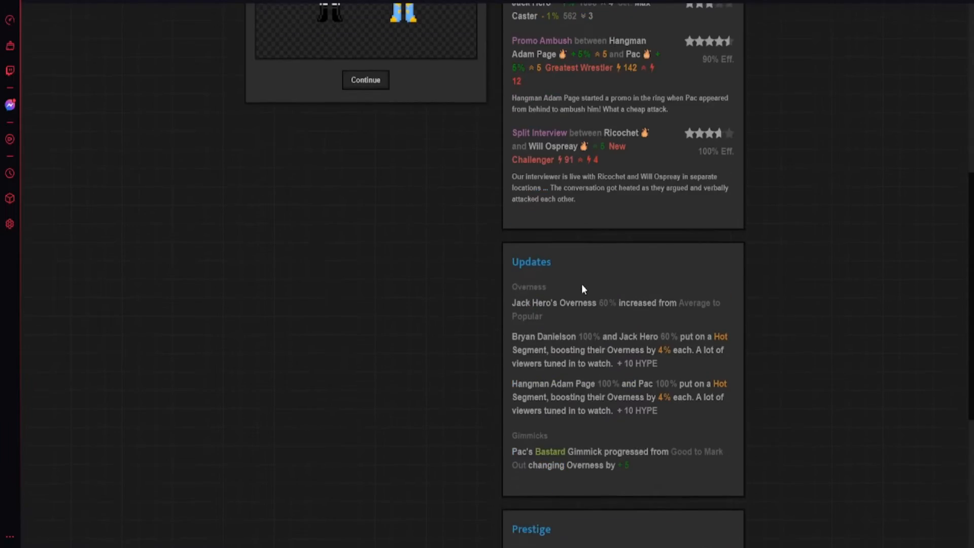
{"action": "left_click", "coordinate": [366, 79]}
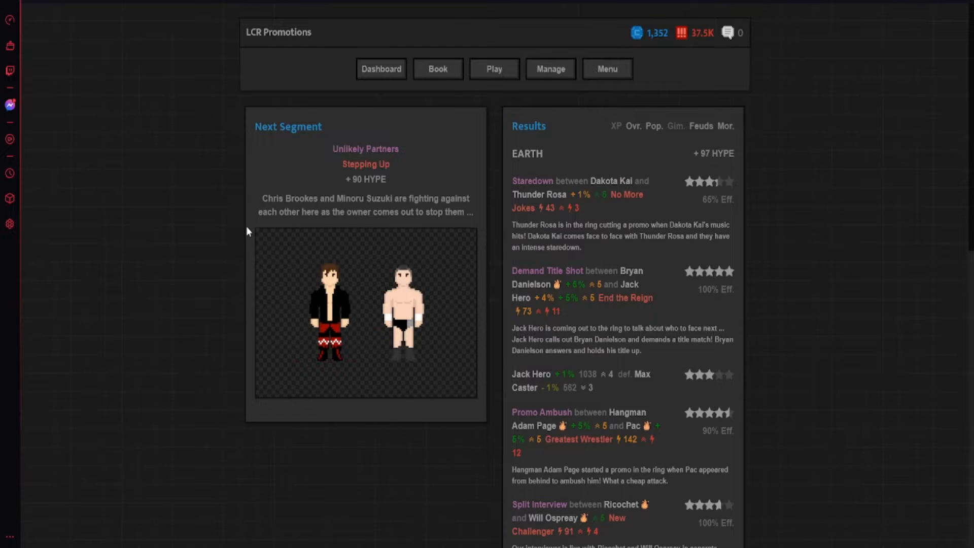
{"action": "scroll", "scroll_direction": "down", "scroll_amount": 3}
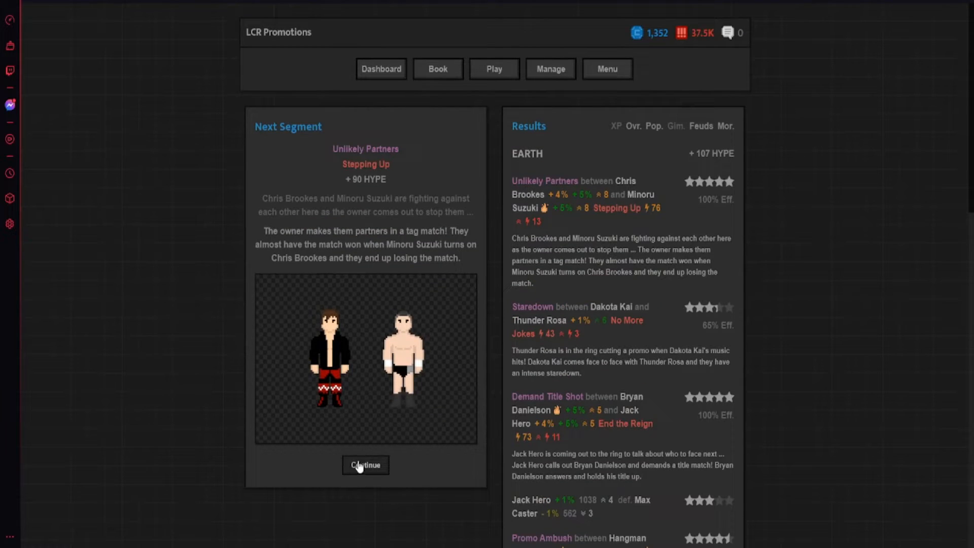
- Play out the Off-Camera Assault segment and advance to the main event
{"action": "left_click", "coordinate": [366, 465]}
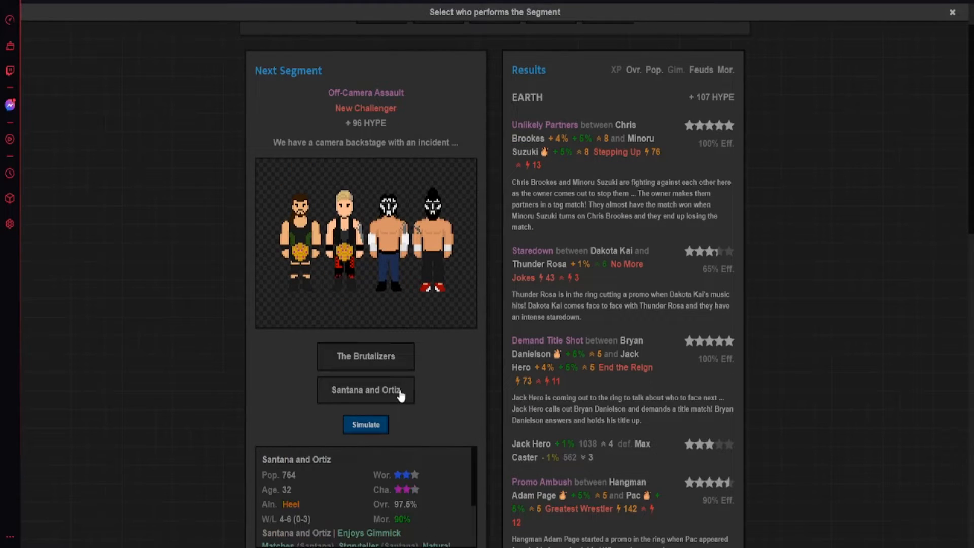
{"action": "left_click", "coordinate": [365, 424]}
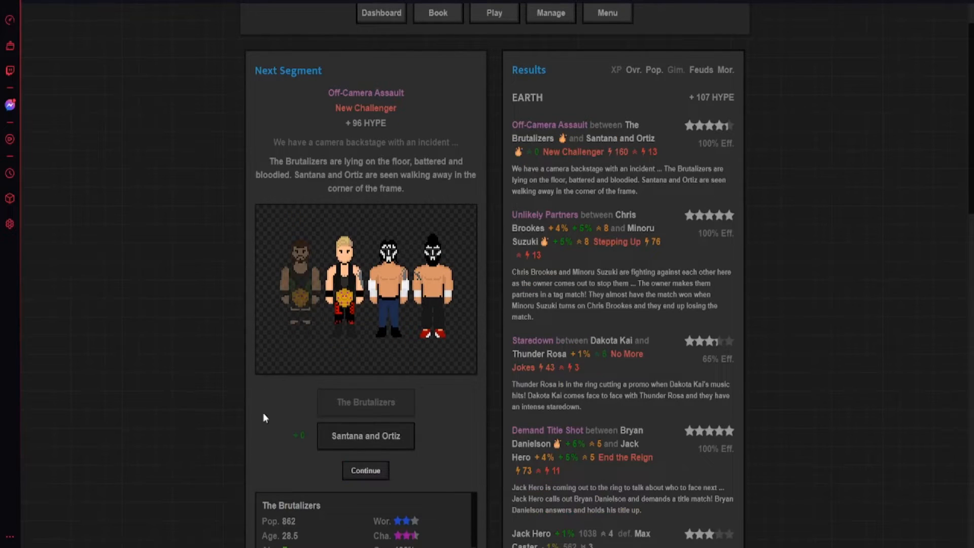
{"action": "left_click", "coordinate": [365, 471]}
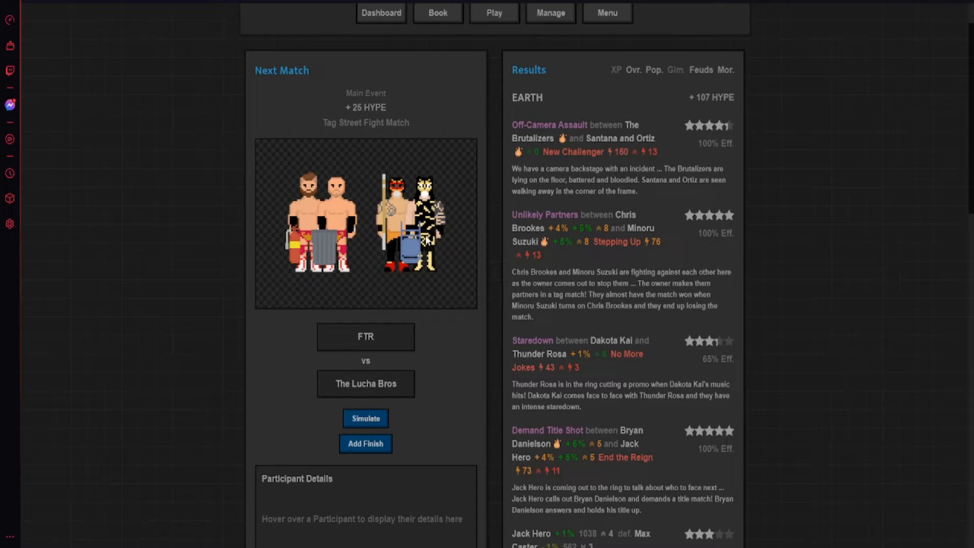
{"action": "mouse_move", "coordinate": [426, 241]}
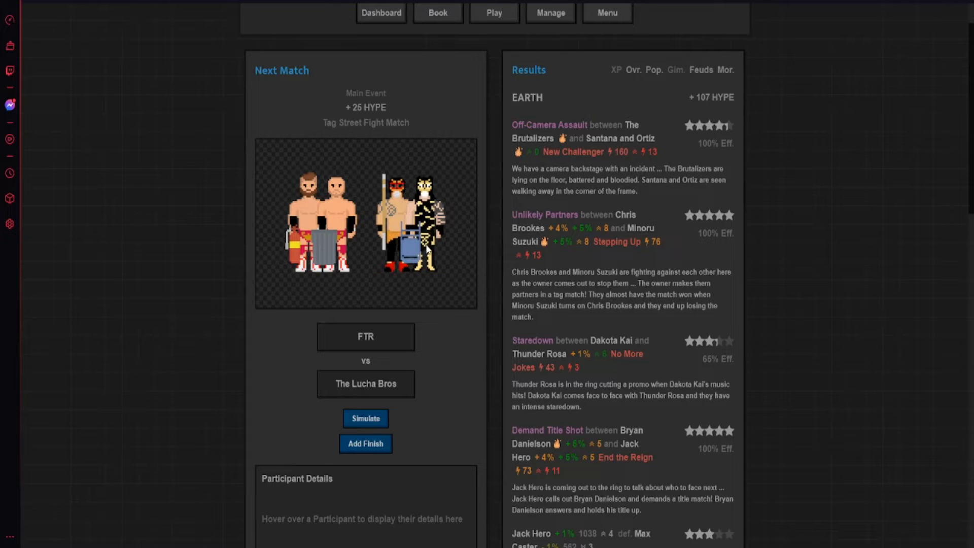
- Simulate the FTR vs The Lucha Bros street fight and review the results
{"action": "scroll", "scroll_direction": "down", "scroll_amount": 3}
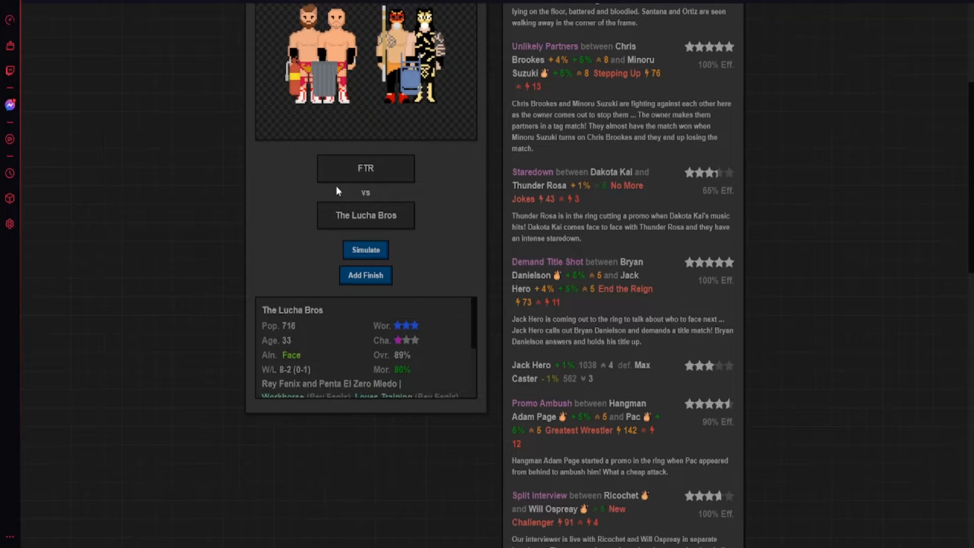
{"action": "left_click", "coordinate": [366, 249]}
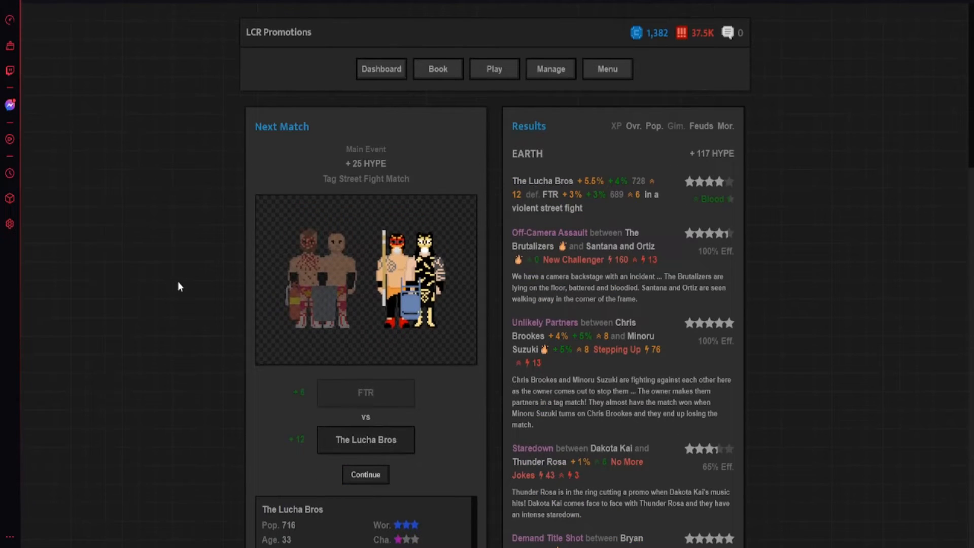
{"action": "mouse_move", "coordinate": [728, 186]}
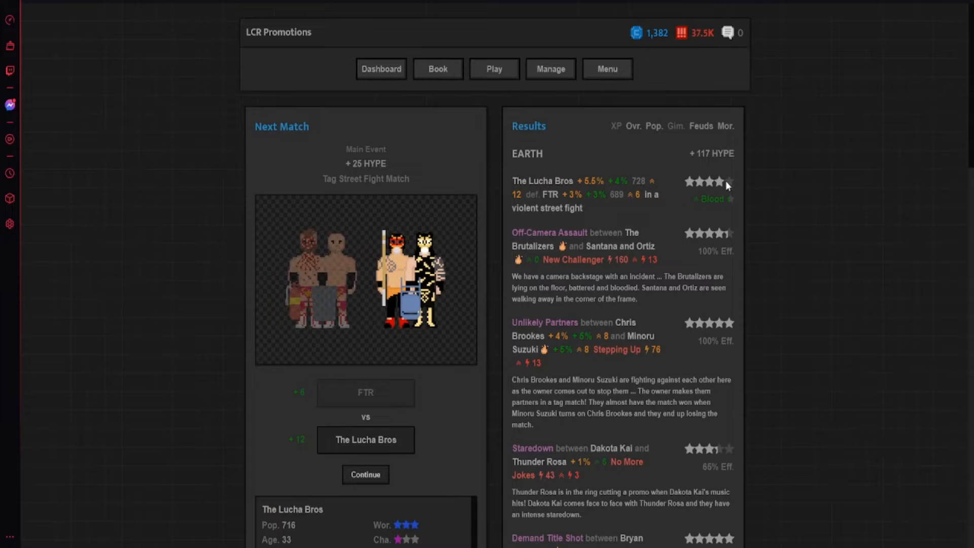
{"action": "mouse_move", "coordinate": [567, 202]}
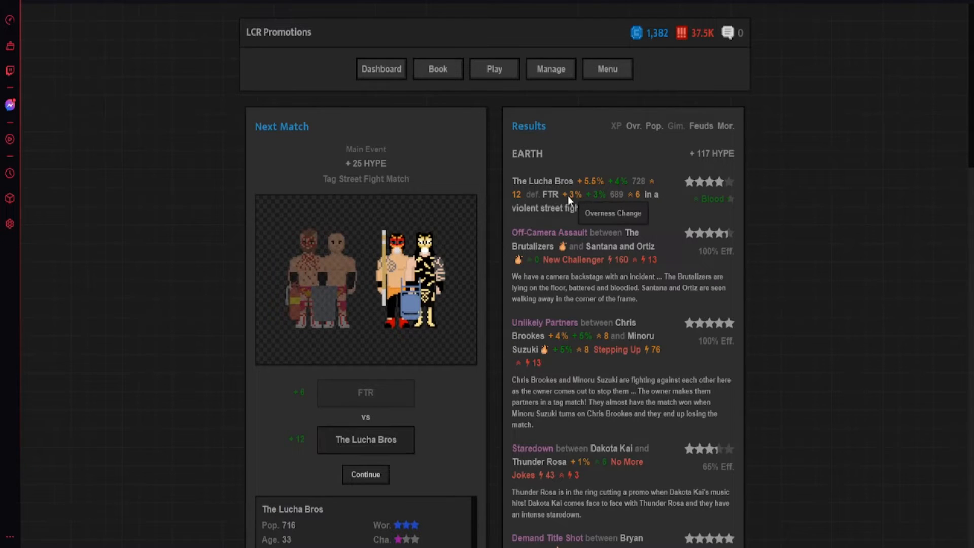
{"action": "scroll", "scroll_direction": "down", "scroll_amount": 3}
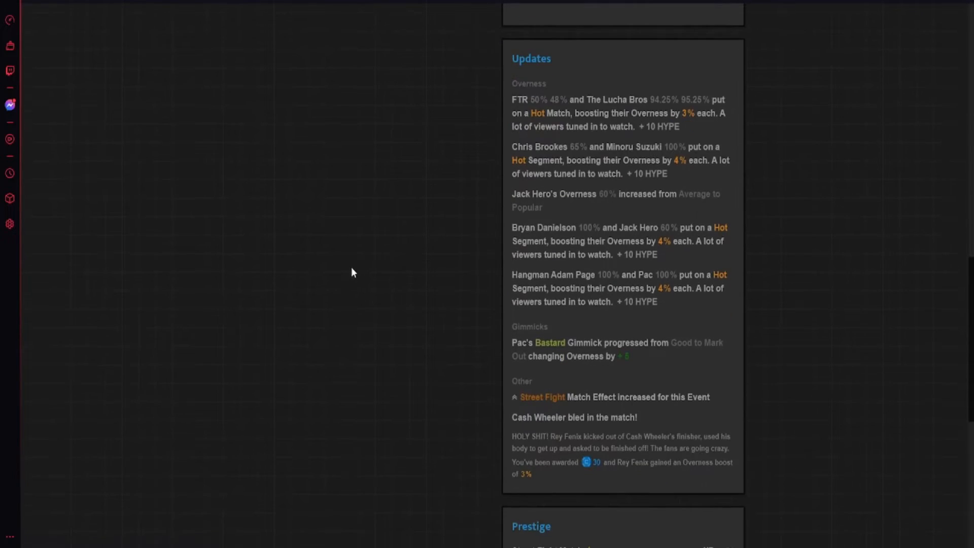
{"action": "scroll", "scroll_direction": "down", "scroll_amount": 3}
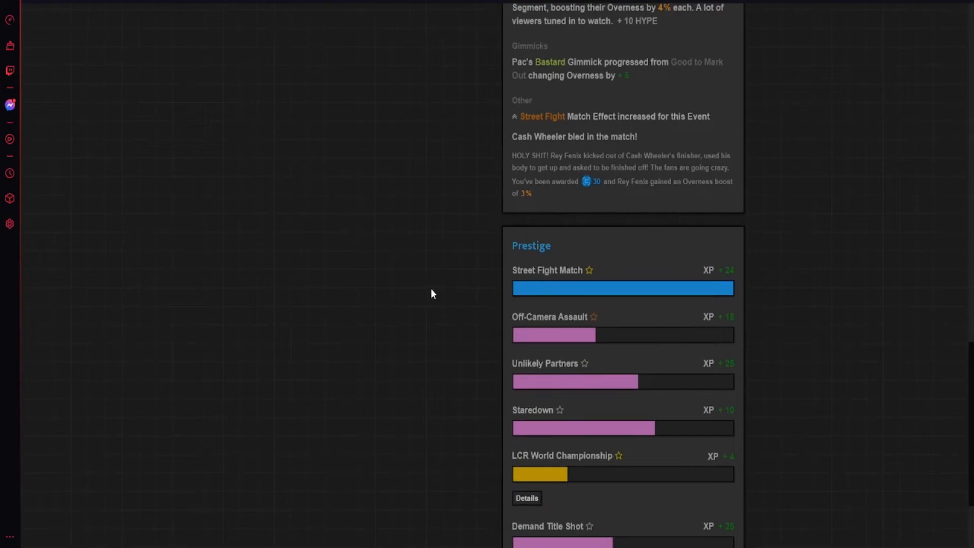
{"action": "scroll", "scroll_direction": "up", "scroll_amount": 3}
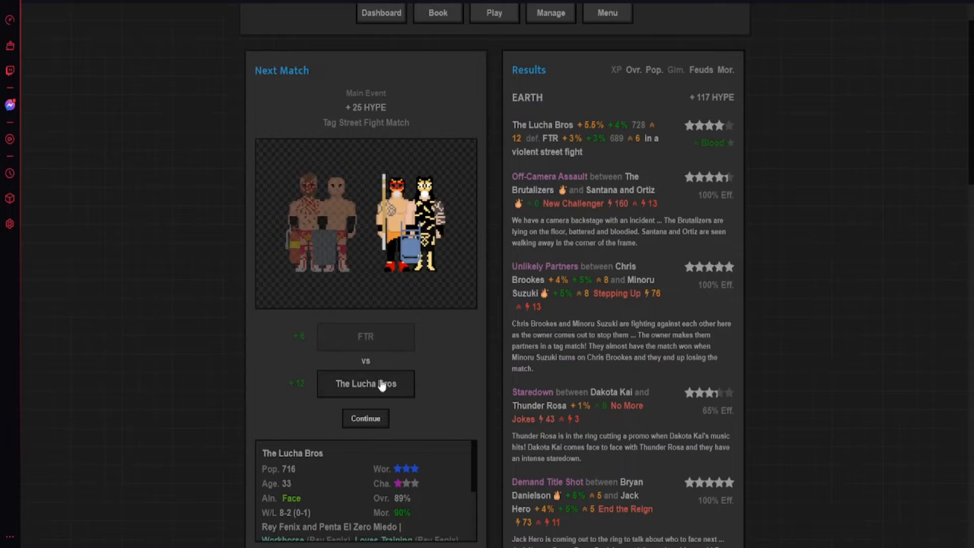
- Finish the EARTH show and scroll through its overall results
{"action": "left_click", "coordinate": [366, 418]}
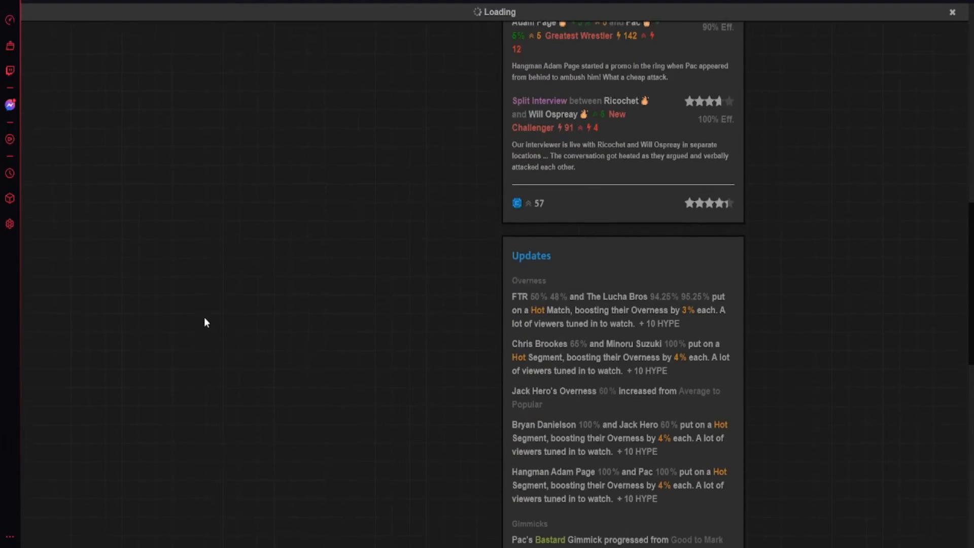
{"action": "mouse_move", "coordinate": [731, 205]}
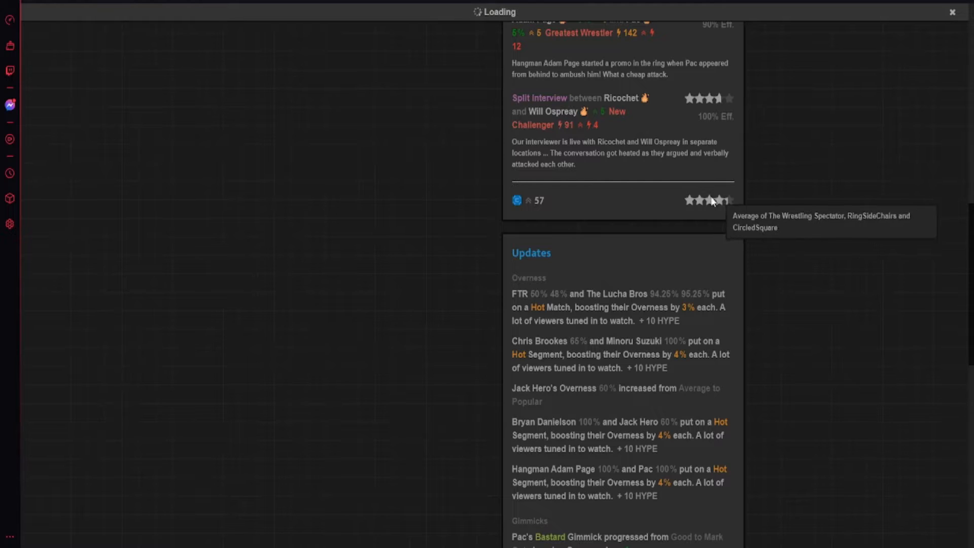
{"action": "mouse_move", "coordinate": [775, 176]}
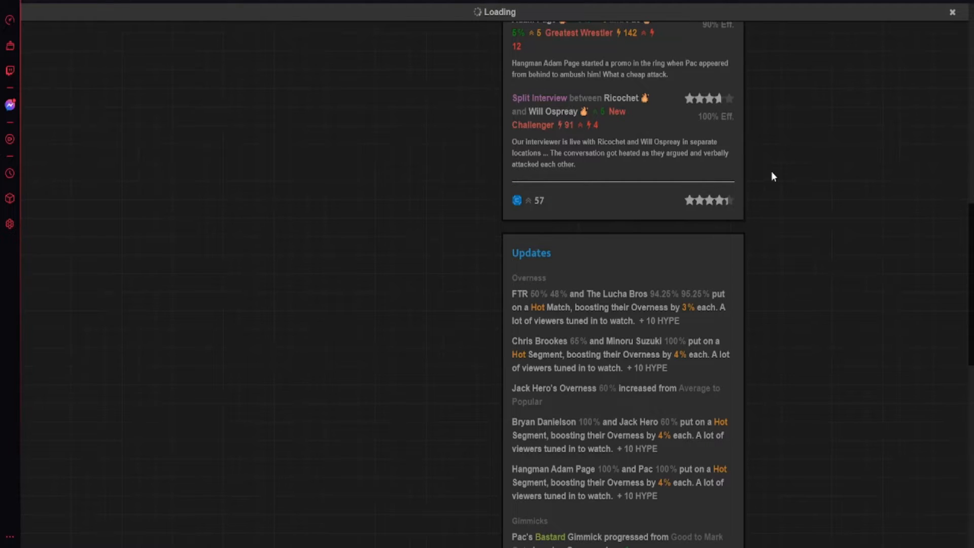
{"action": "scroll", "scroll_direction": "down", "scroll_amount": 3}
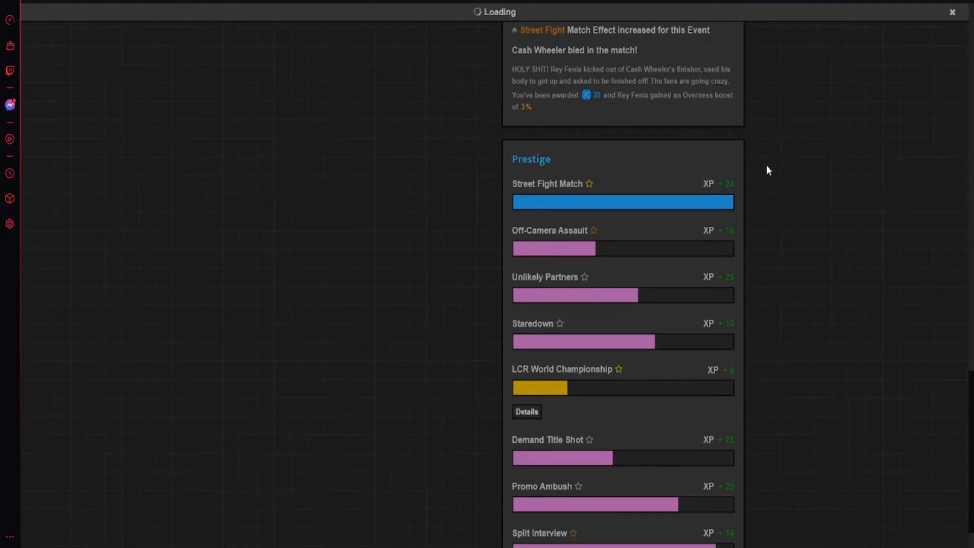
{"action": "scroll", "scroll_direction": "down", "scroll_amount": 3}
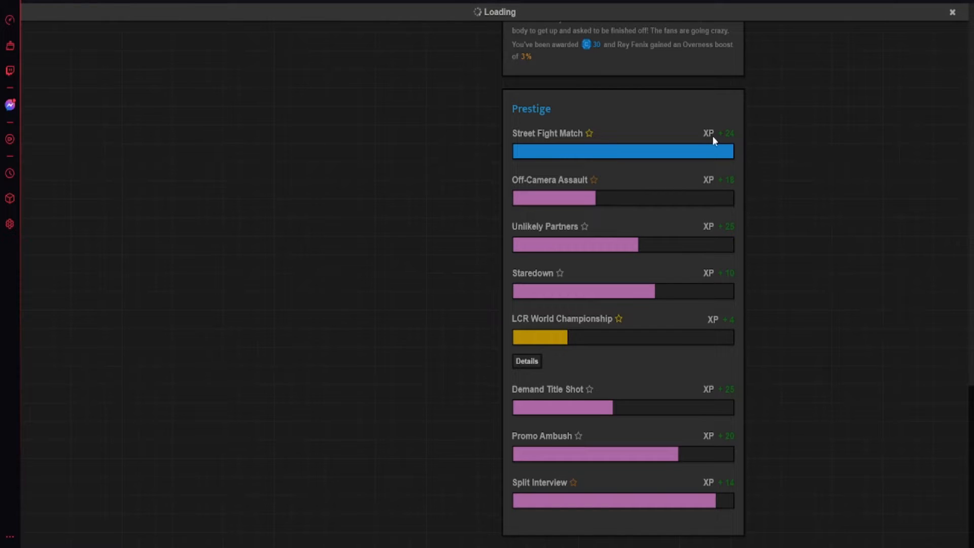
{"action": "mouse_move", "coordinate": [699, 136]}
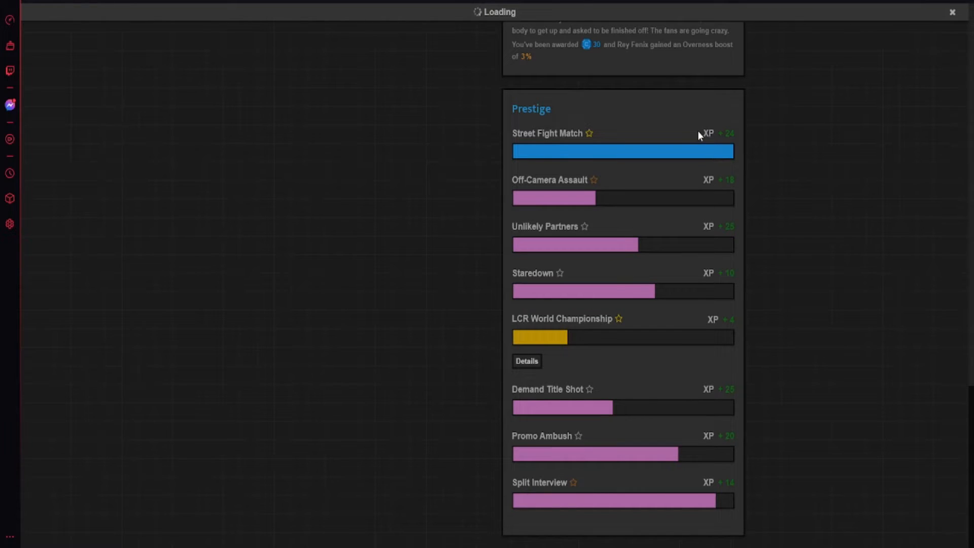
{"action": "mouse_move", "coordinate": [613, 160]}
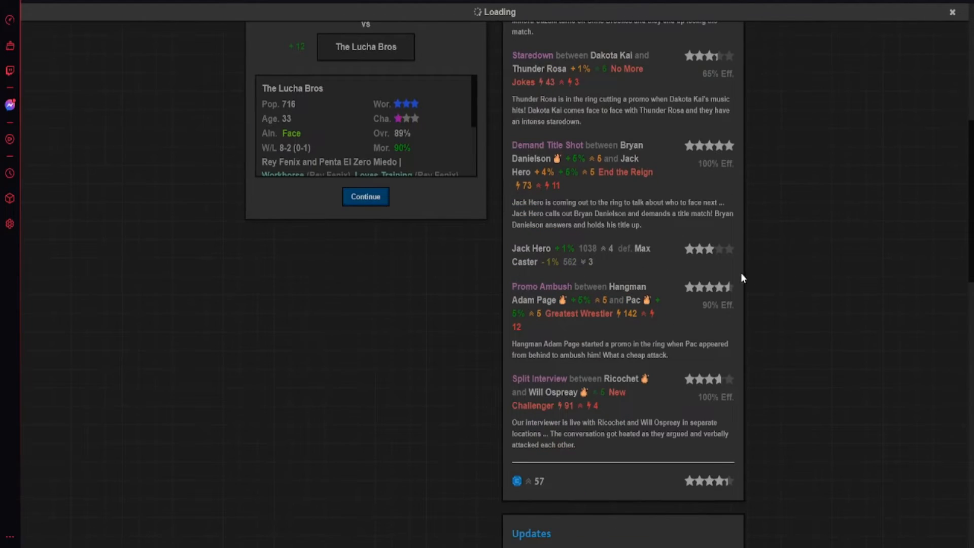
- Close the match details and scroll the Prestige panel showing LCR Promotions reaching REP 4
{"action": "left_click", "coordinate": [365, 196]}
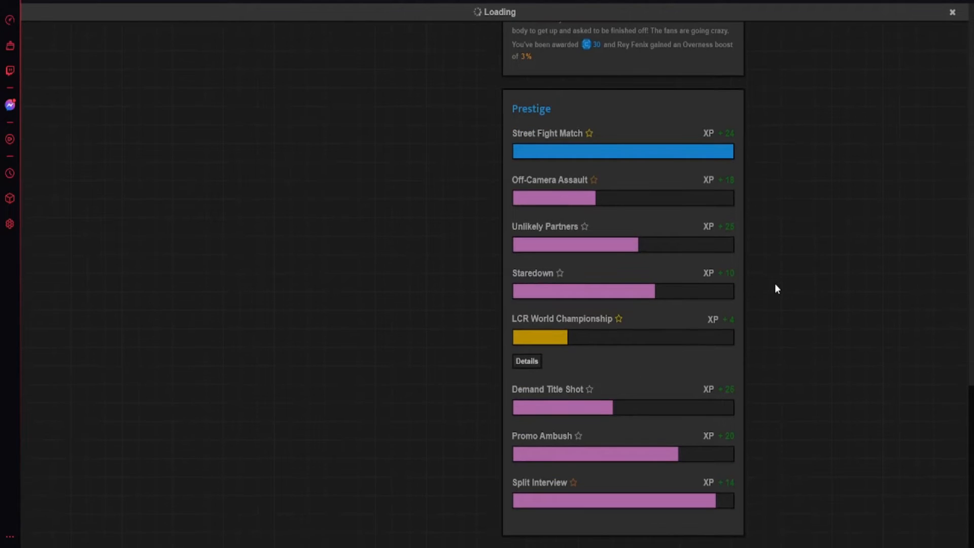
{"action": "scroll", "scroll_direction": "down", "scroll_amount": 3}
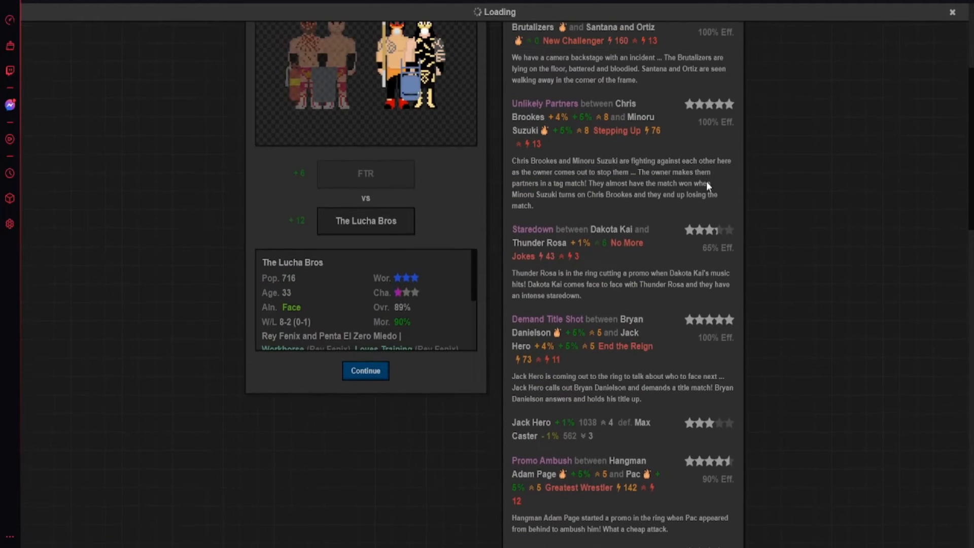
{"action": "left_click", "coordinate": [365, 370]}
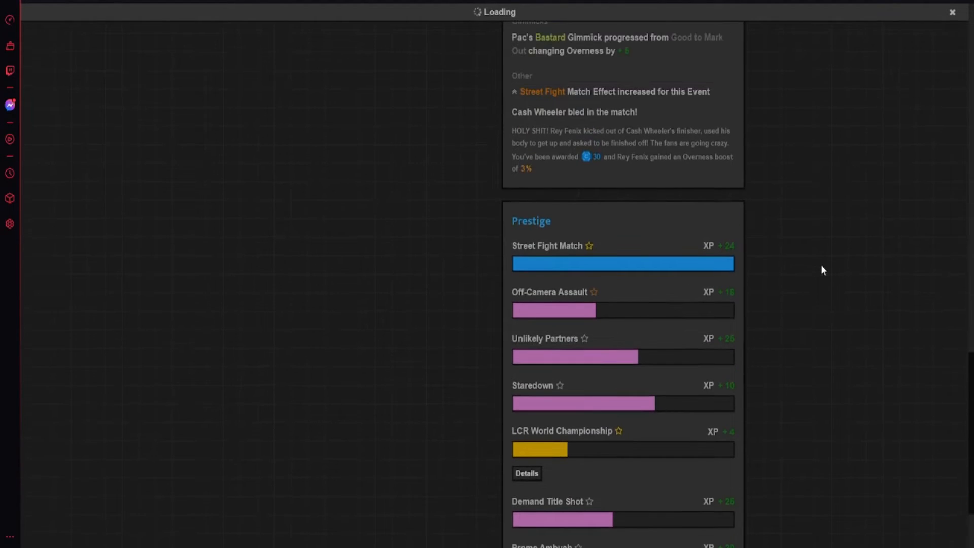
{"action": "scroll", "scroll_direction": "down", "scroll_amount": 3}
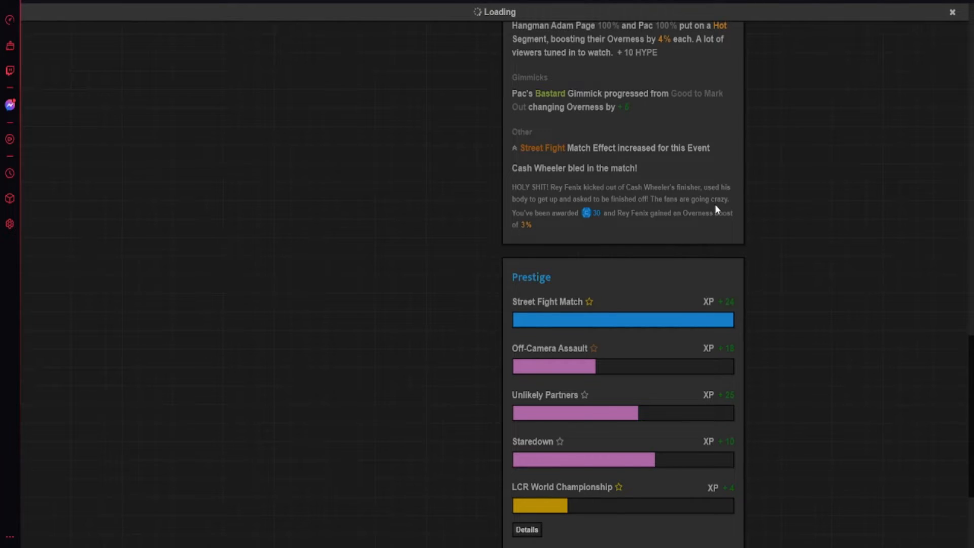
{"action": "scroll", "scroll_direction": "down", "scroll_amount": 3}
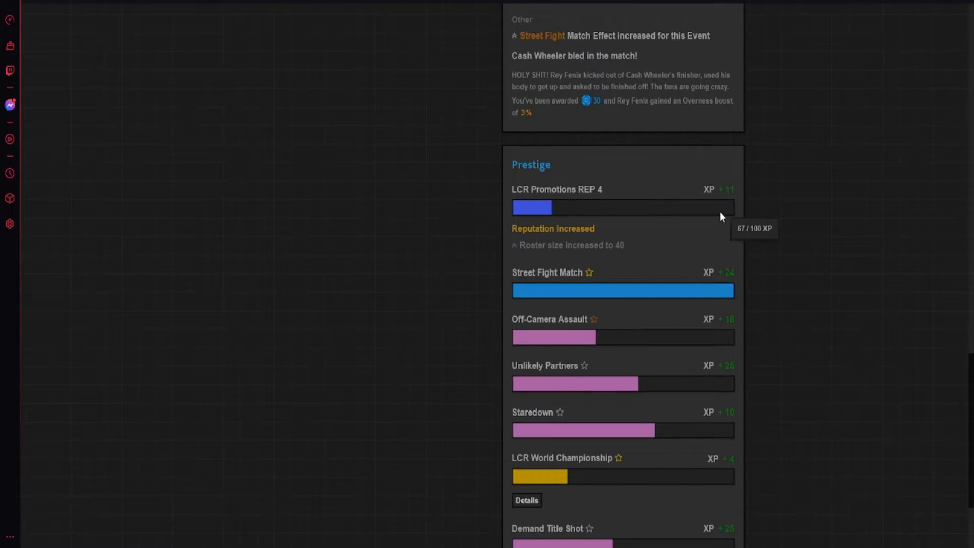
{"action": "mouse_move", "coordinate": [703, 223]}
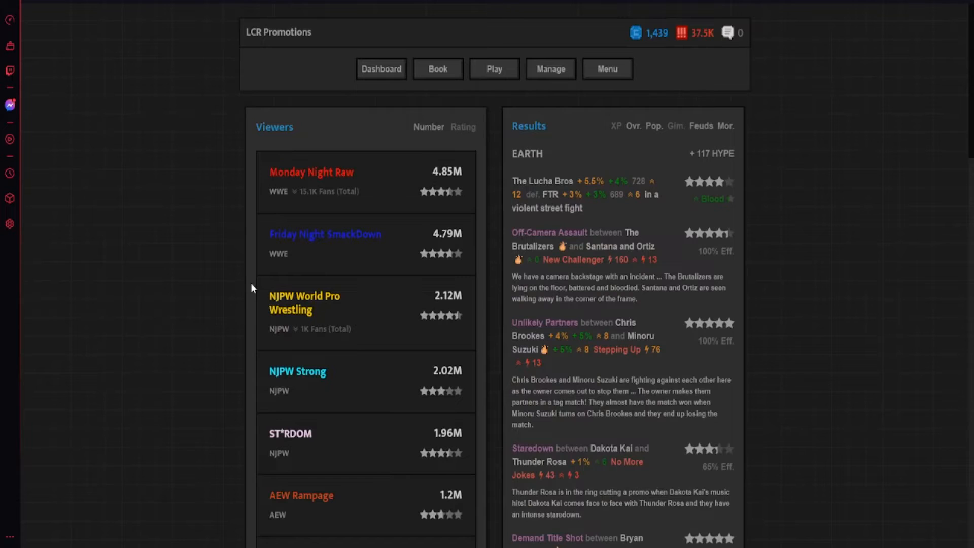
- Scroll the Viewers list down to EARTH's 43K, then continue to the dashboard
{"action": "scroll", "scroll_direction": "down", "scroll_amount": 3}
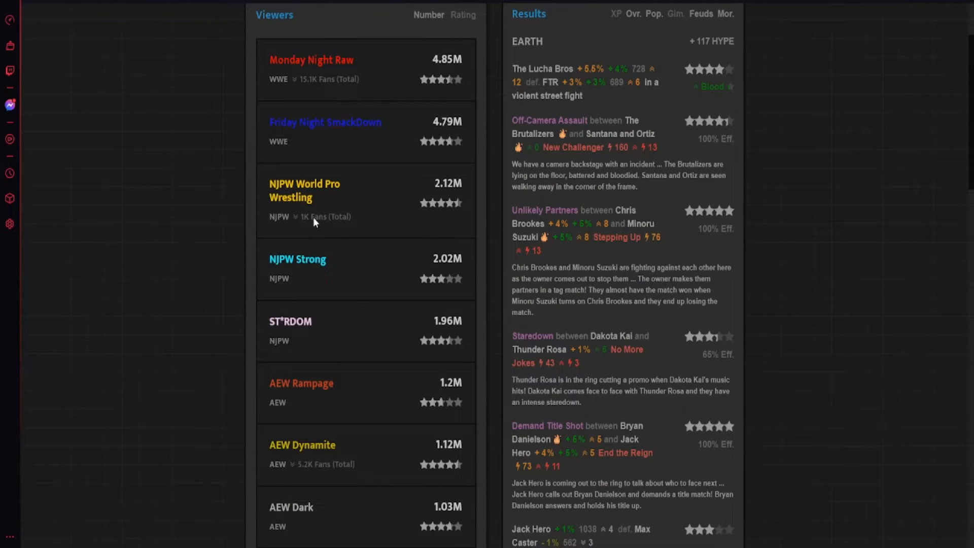
{"action": "scroll", "scroll_direction": "down", "scroll_amount": 3}
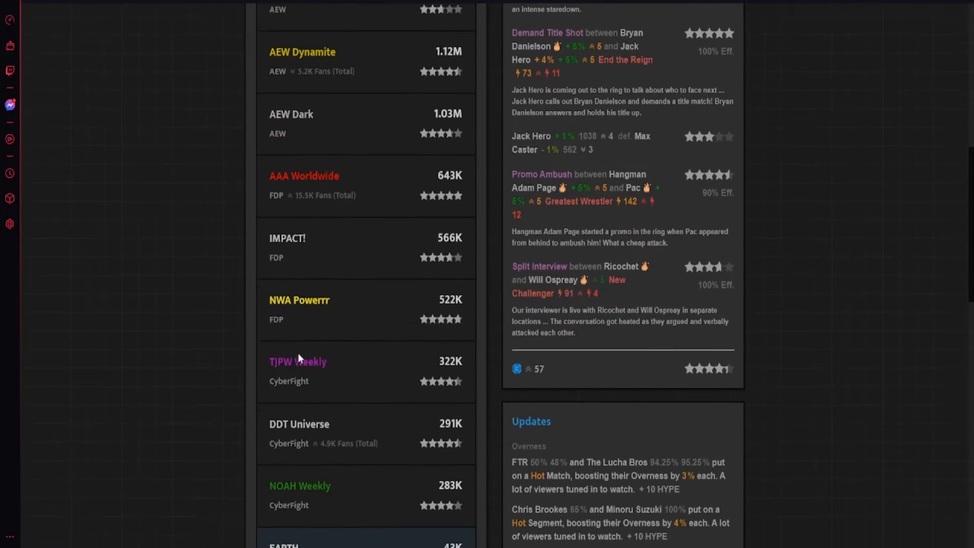
{"action": "scroll", "scroll_direction": "down", "scroll_amount": 3}
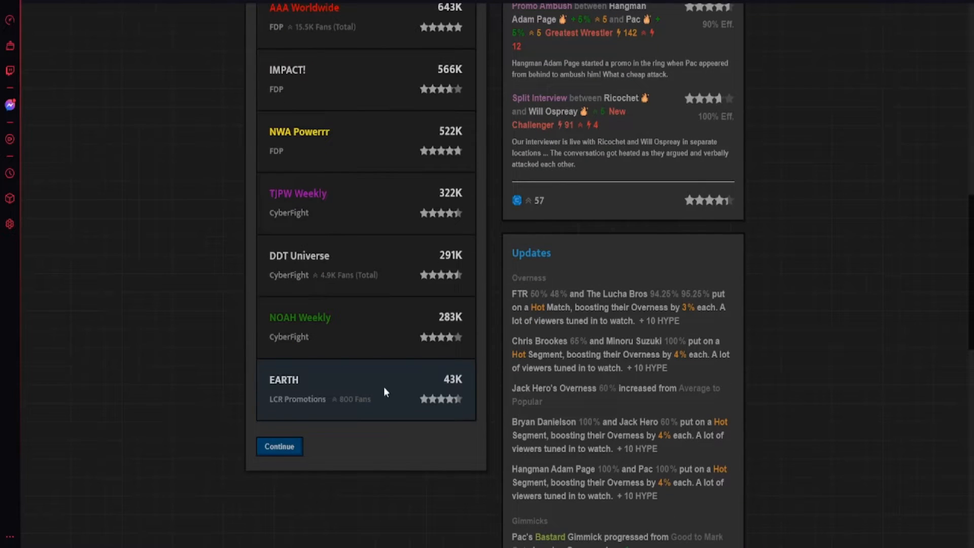
{"action": "left_click", "coordinate": [279, 446]}
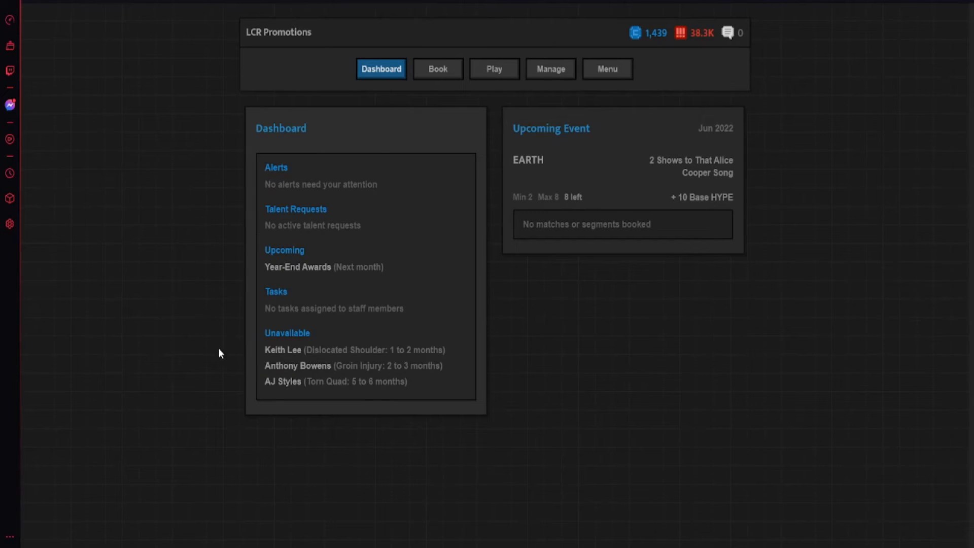
- Book a Backstage Attack segment for Bryan Danielson and Jack Hero
{"action": "left_click", "coordinate": [437, 68]}
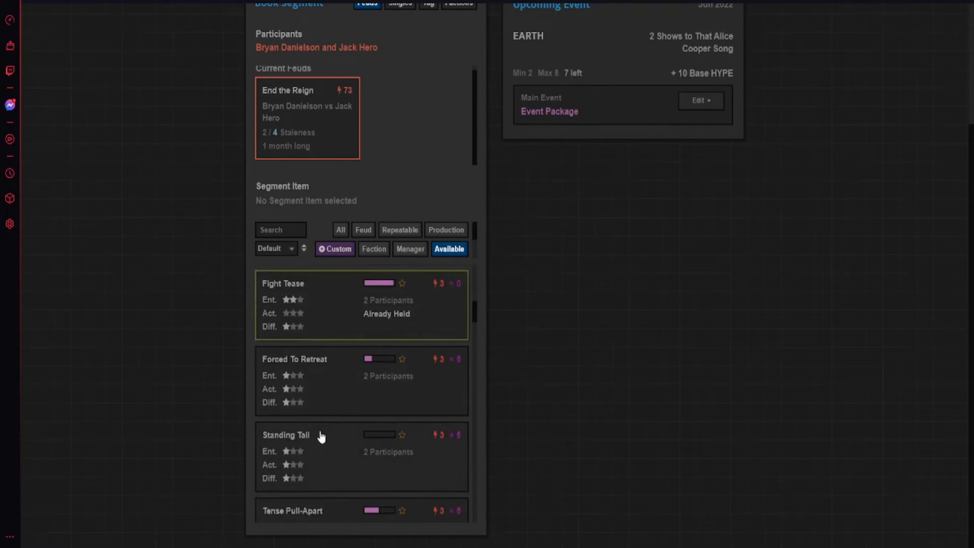
{"action": "scroll", "scroll_direction": "down", "scroll_amount": 3}
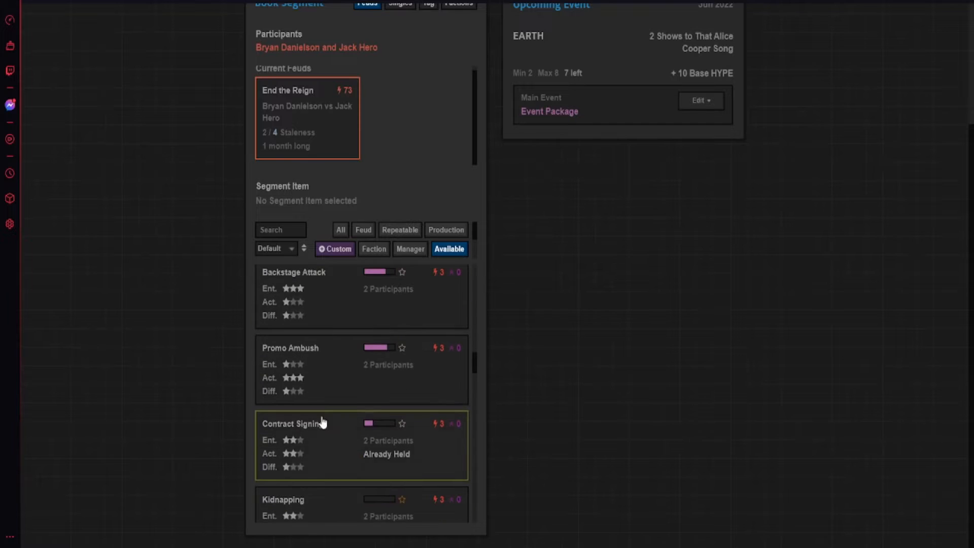
{"action": "left_click", "coordinate": [293, 272]}
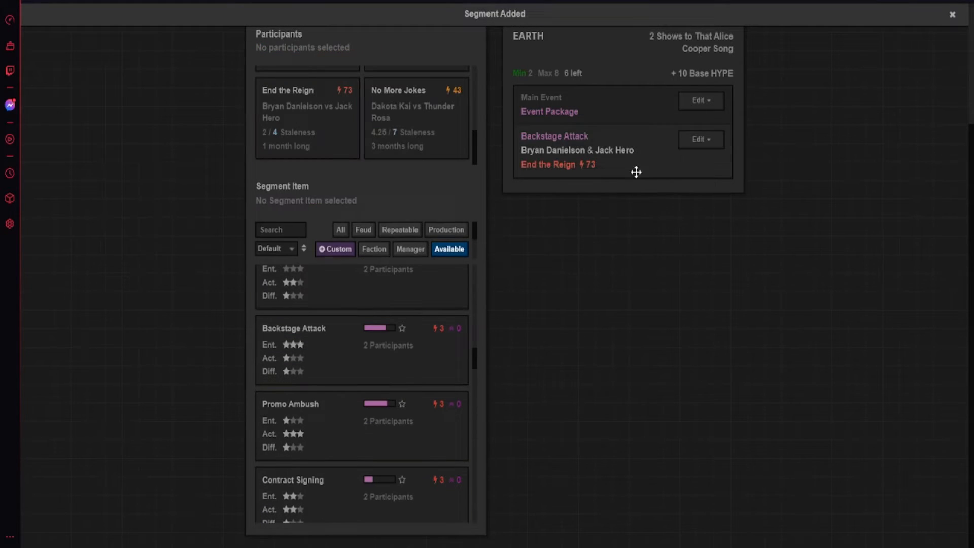
{"action": "mouse_move", "coordinate": [345, 136]}
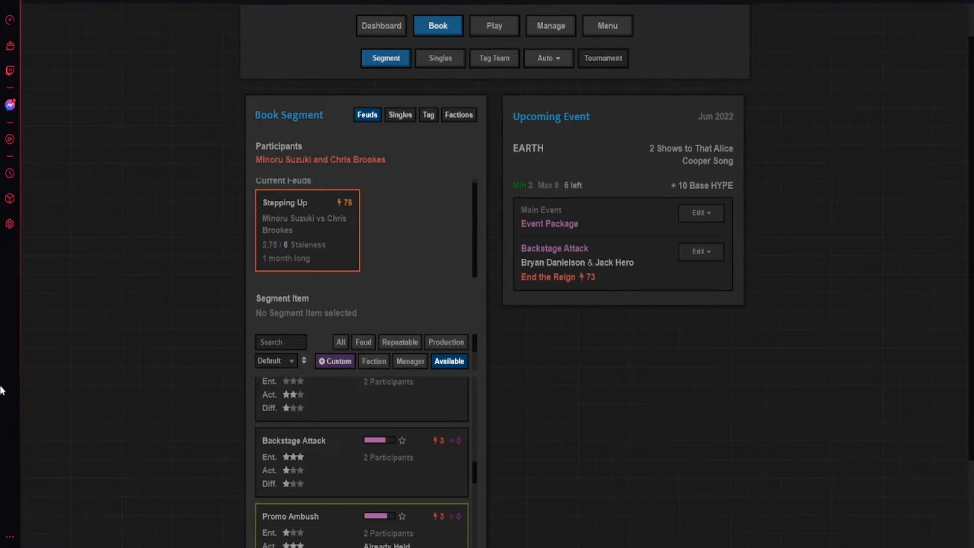
- Book a Solo Feud Promo for Santana and Ortiz
{"action": "scroll", "scroll_direction": "down", "scroll_amount": 3}
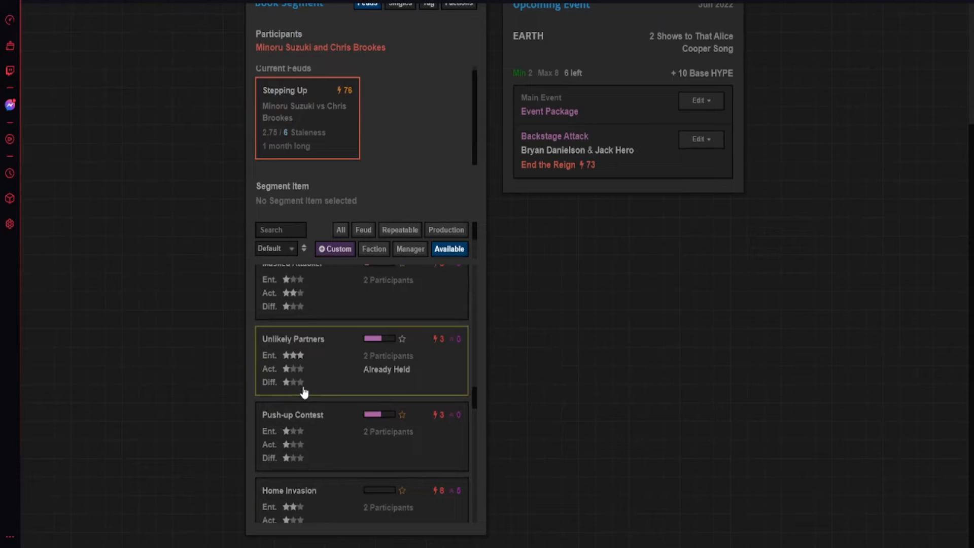
{"action": "scroll", "scroll_direction": "down", "scroll_amount": 3}
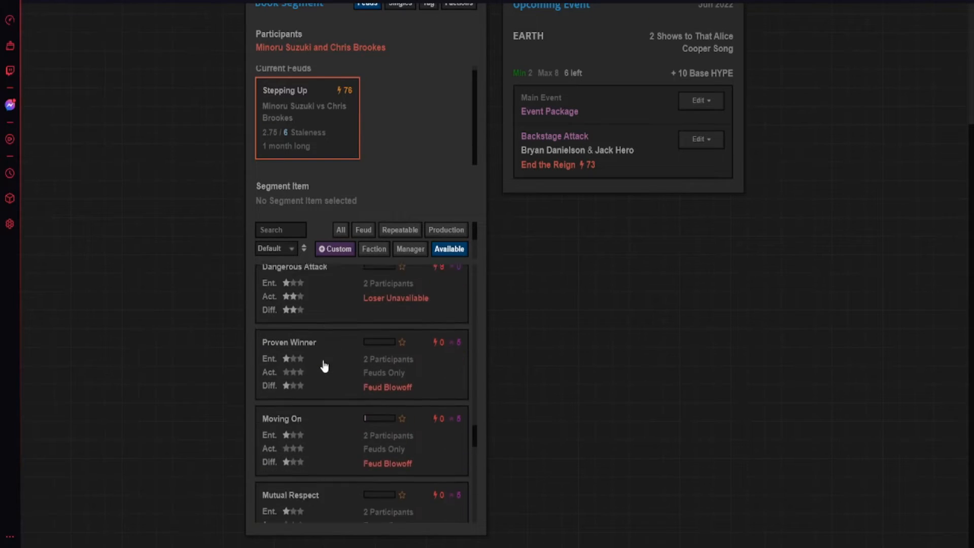
{"action": "scroll", "scroll_direction": "down", "scroll_amount": 3}
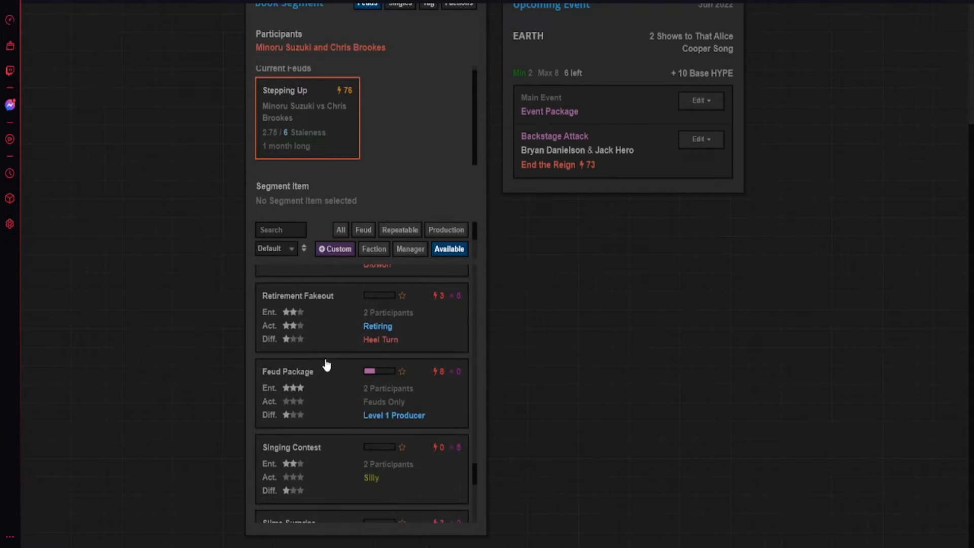
{"action": "scroll", "scroll_direction": "down", "scroll_amount": 3}
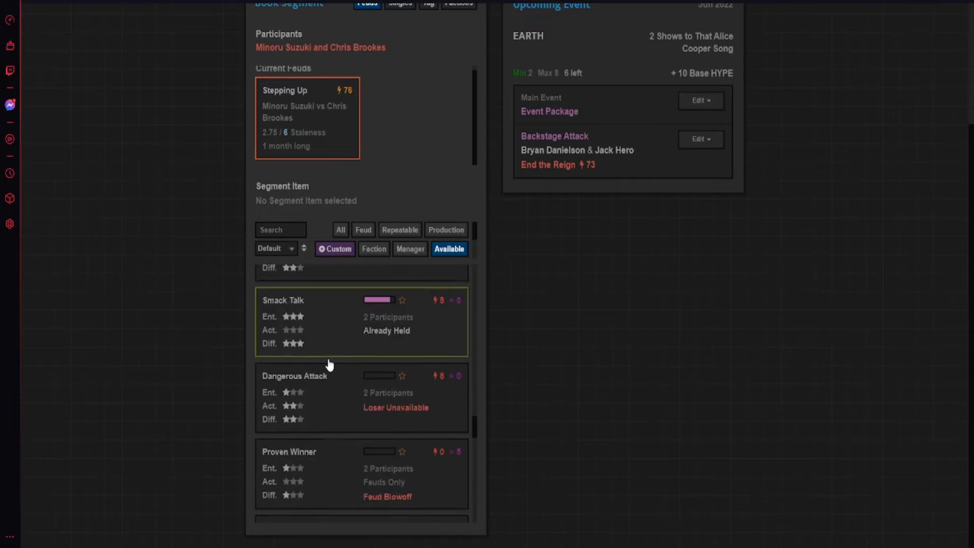
{"action": "scroll", "scroll_direction": "down", "scroll_amount": 3}
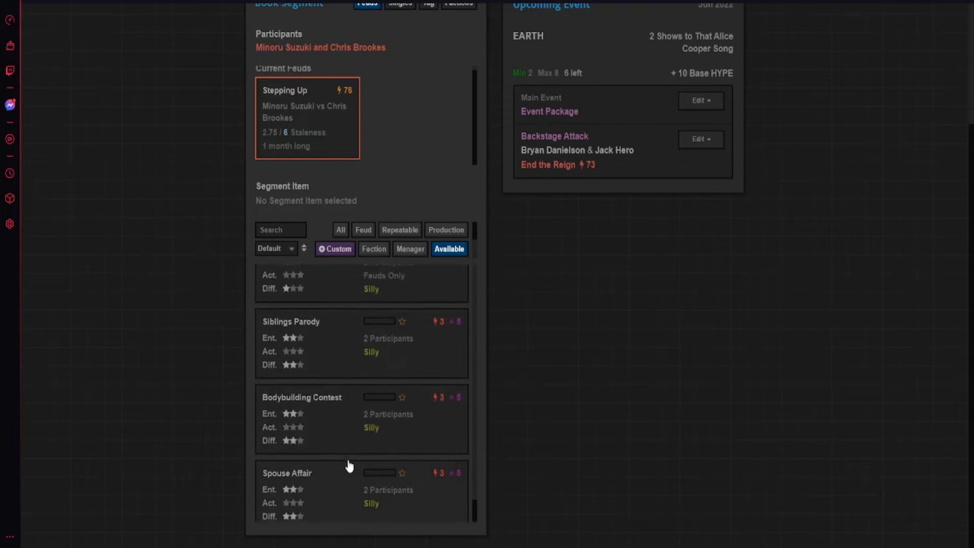
{"action": "scroll", "scroll_direction": "down", "scroll_amount": 3}
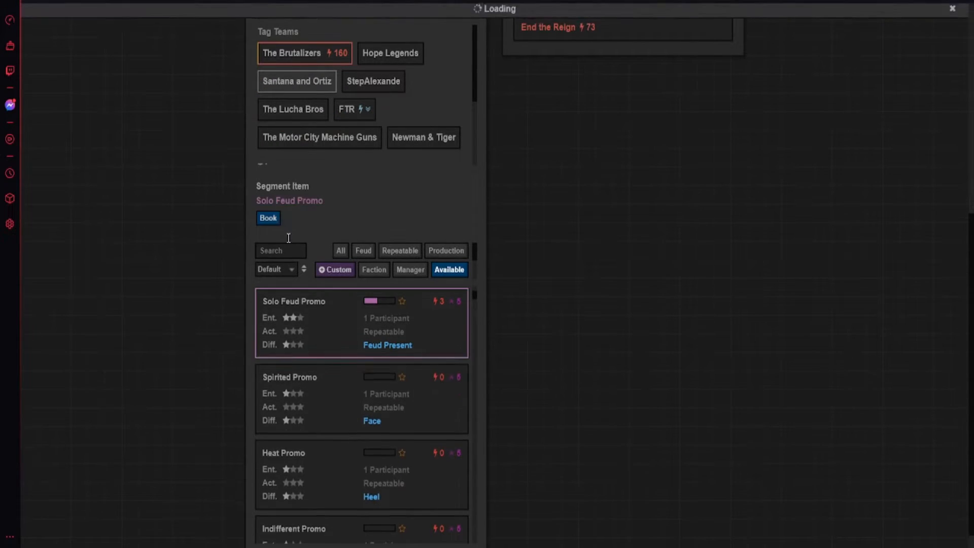
{"action": "left_click", "coordinate": [268, 218]}
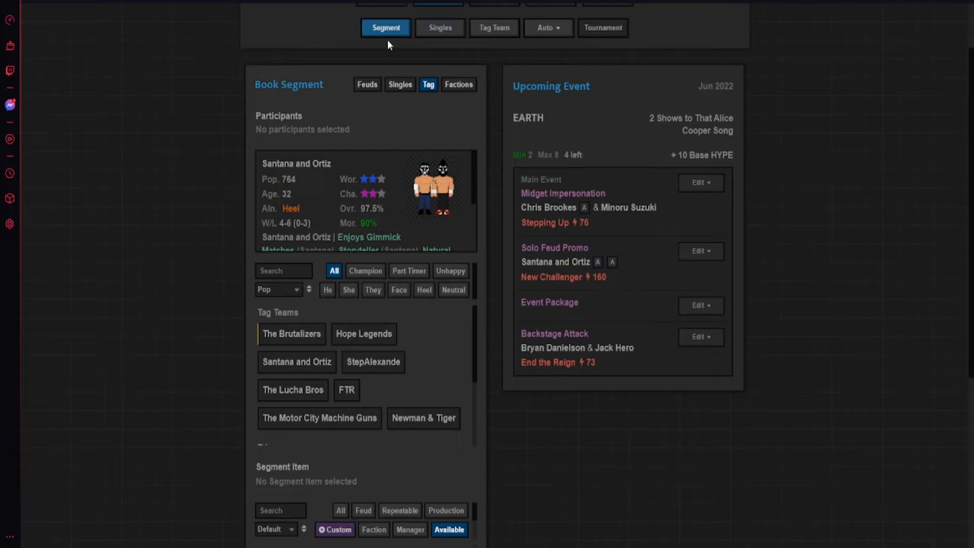
- Book Smack Talk for Hangman Adam Page and Pac from the Greatest Wrestler feud
{"action": "left_click", "coordinate": [367, 83]}
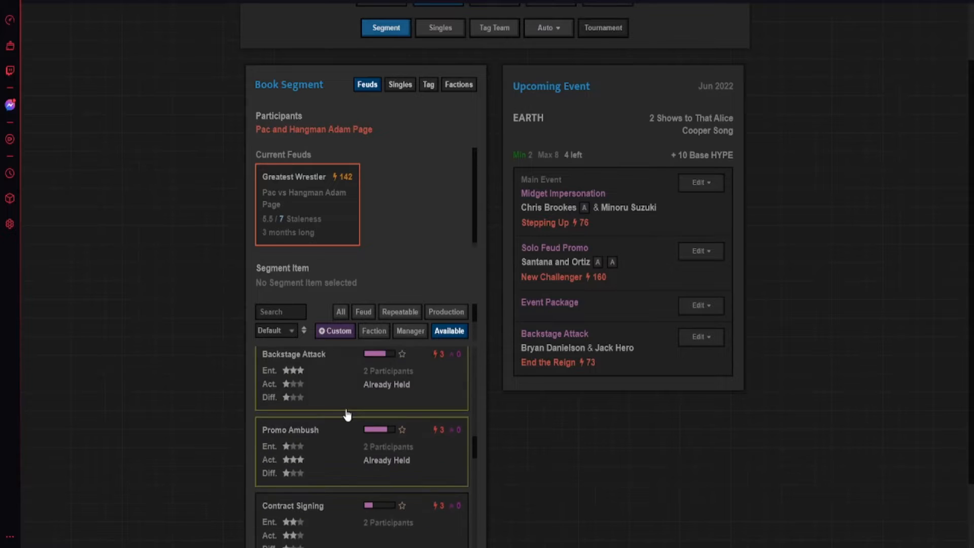
{"action": "scroll", "scroll_direction": "down", "scroll_amount": 3}
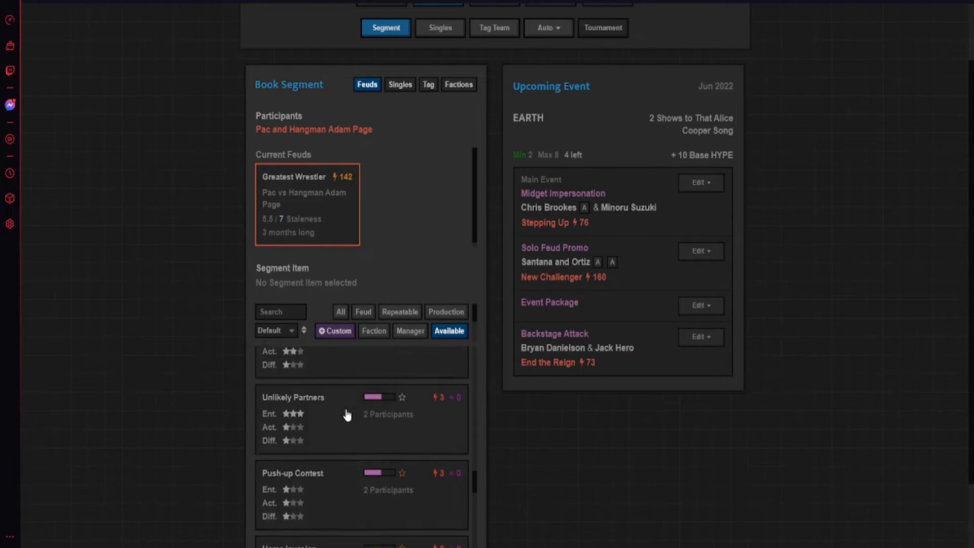
{"action": "scroll", "scroll_direction": "down", "scroll_amount": 3}
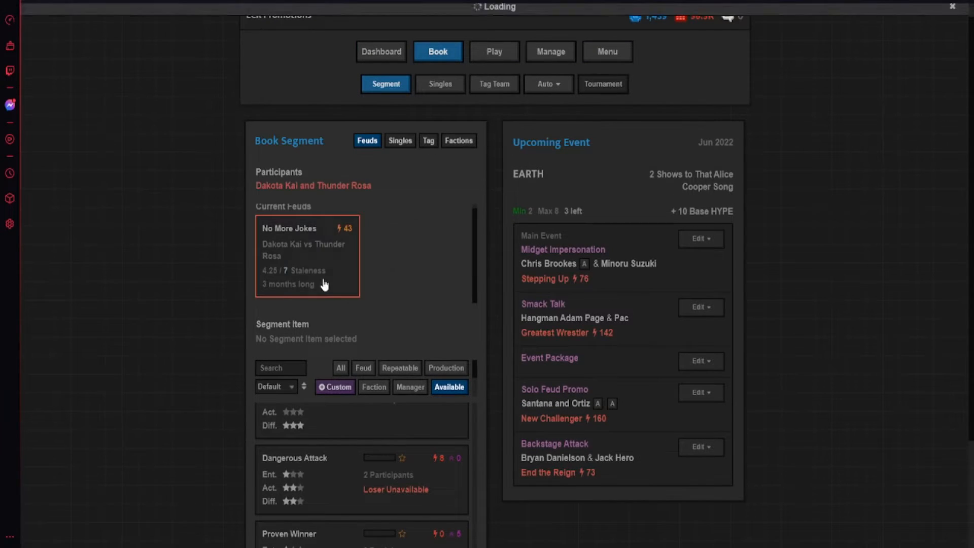
{"action": "scroll", "scroll_direction": "down", "scroll_amount": 3}
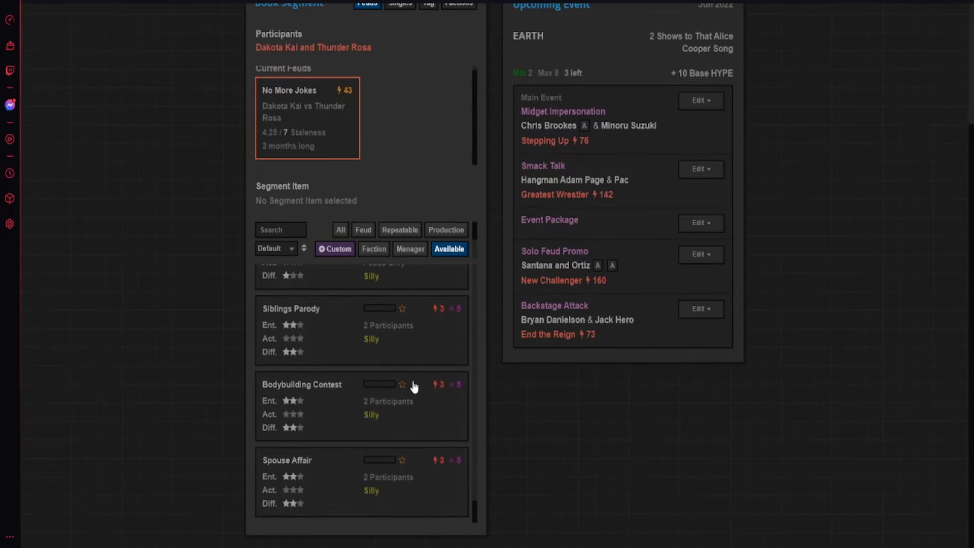
{"action": "scroll", "scroll_direction": "down", "scroll_amount": 3}
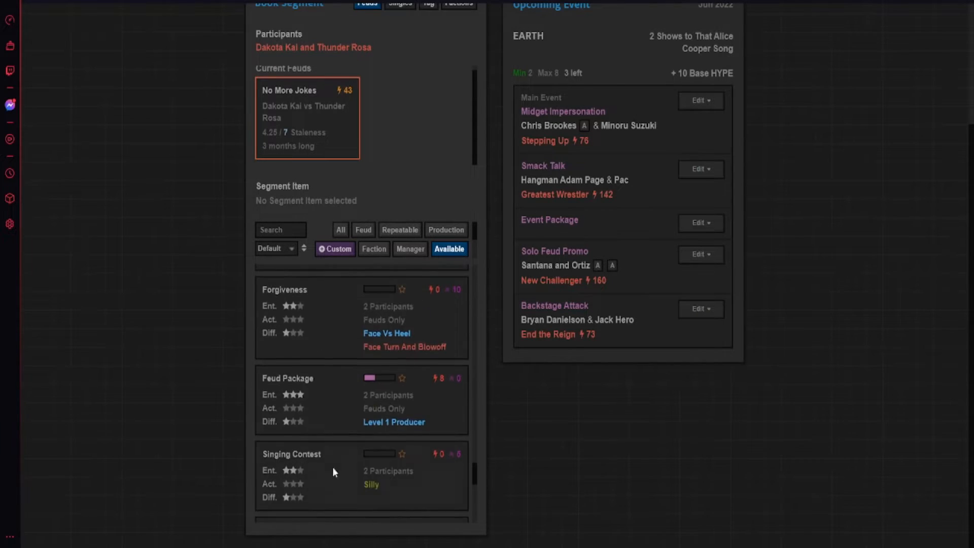
- Book Spooky Trick for Dakota Kai and Thunder Rosa from the No More Jokes feud
{"action": "scroll", "scroll_direction": "down", "scroll_amount": 3}
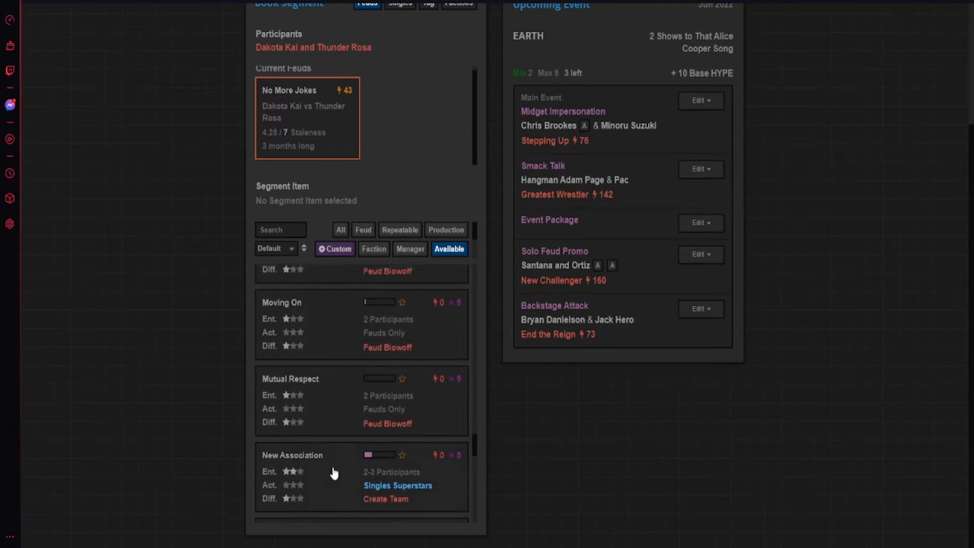
{"action": "scroll", "scroll_direction": "down", "scroll_amount": 3}
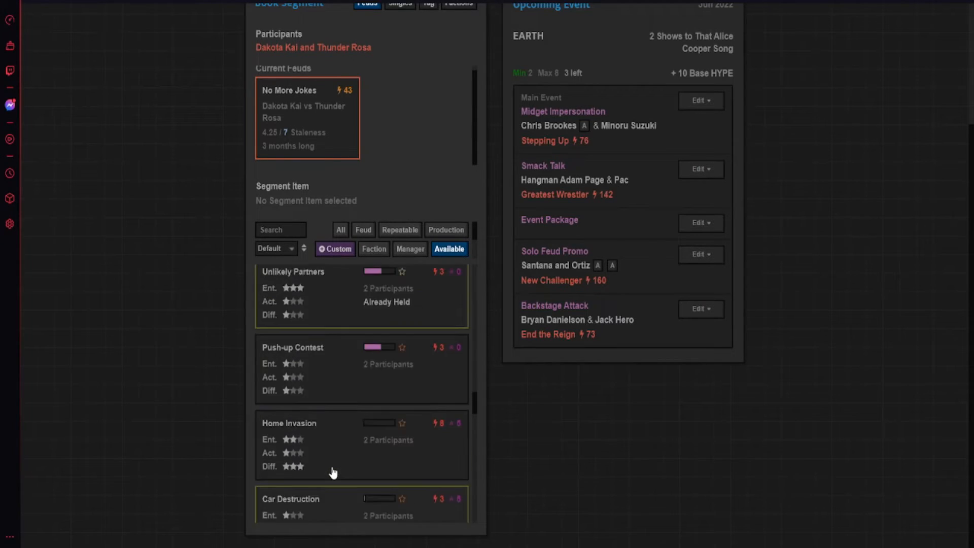
{"action": "scroll", "scroll_direction": "down", "scroll_amount": 3}
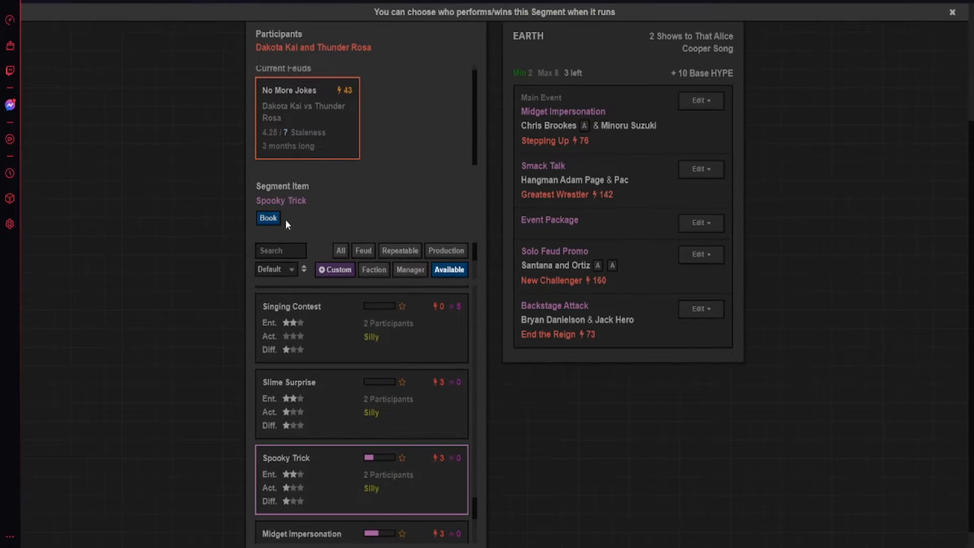
{"action": "left_click", "coordinate": [268, 218]}
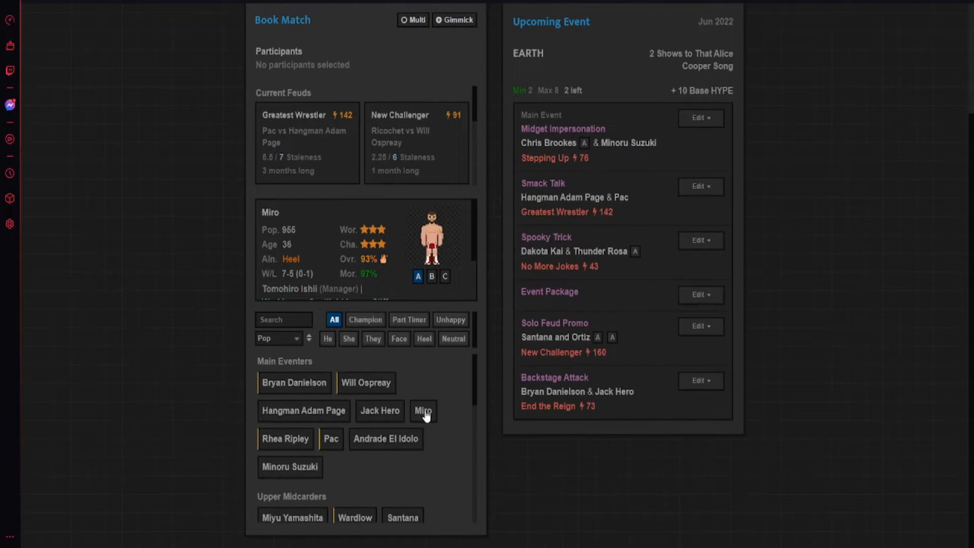
- Book Jordynne Grace vs Miro with Tomohiro Ishii, plus a Santana and Ortiz vs Lucha Bros Street Fight
{"action": "left_click", "coordinate": [423, 410]}
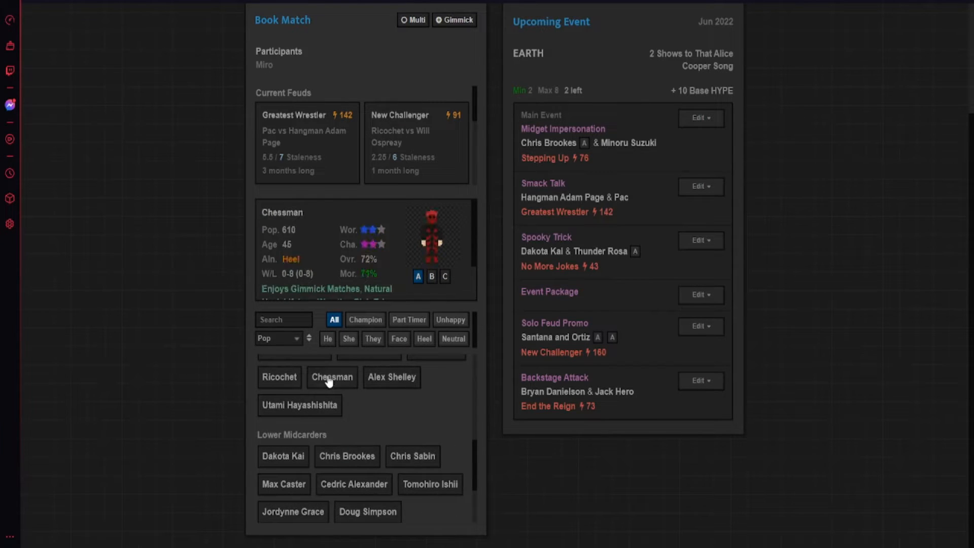
{"action": "left_click", "coordinate": [283, 399]}
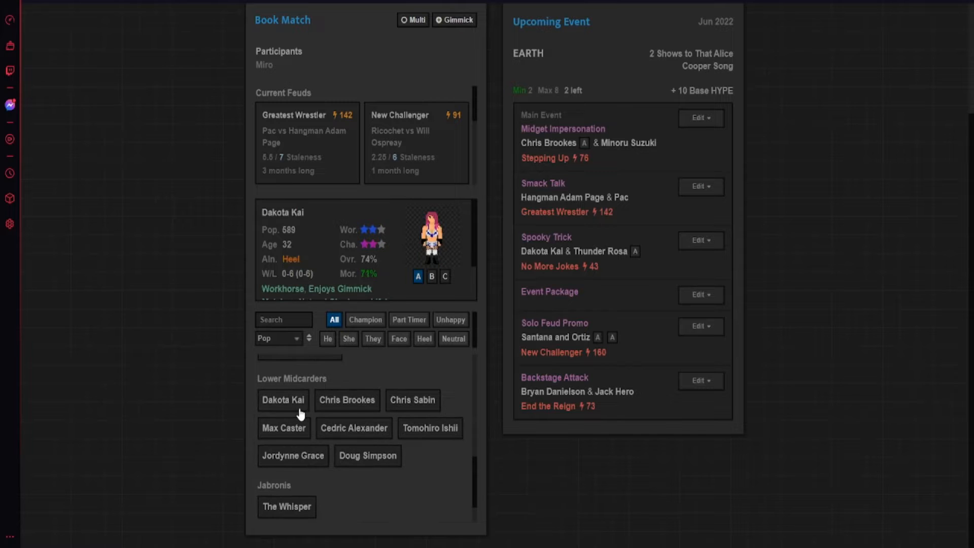
{"action": "left_click", "coordinate": [283, 428]}
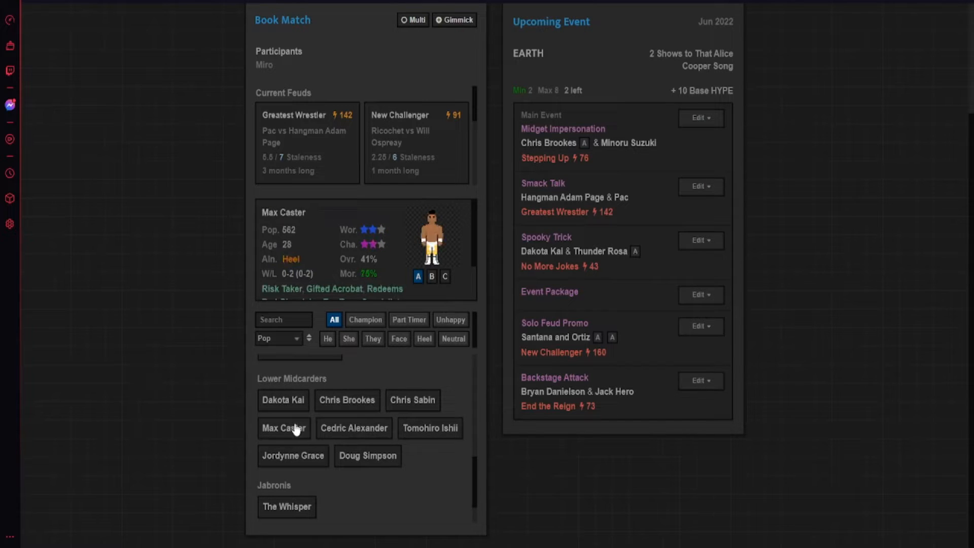
{"action": "left_click", "coordinate": [293, 456]}
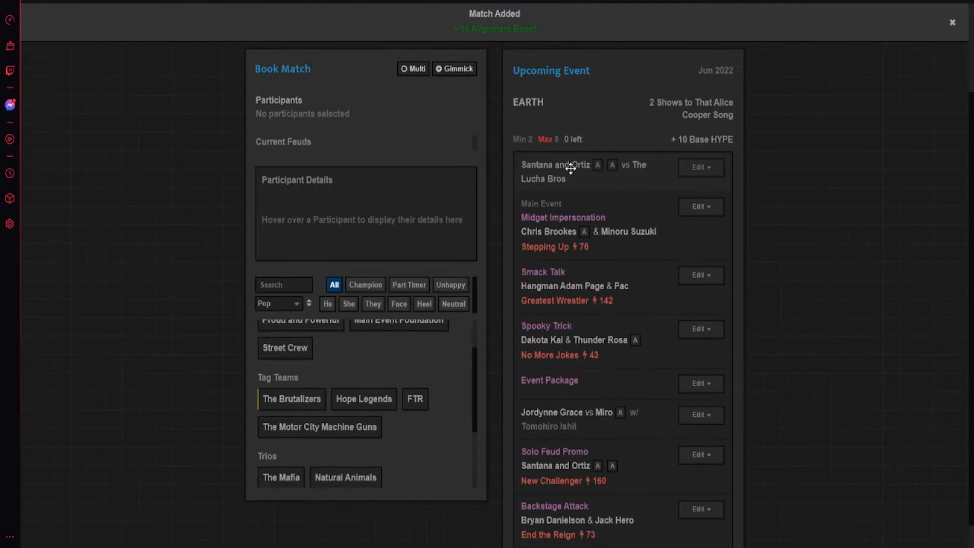
{"action": "left_click", "coordinate": [701, 167]}
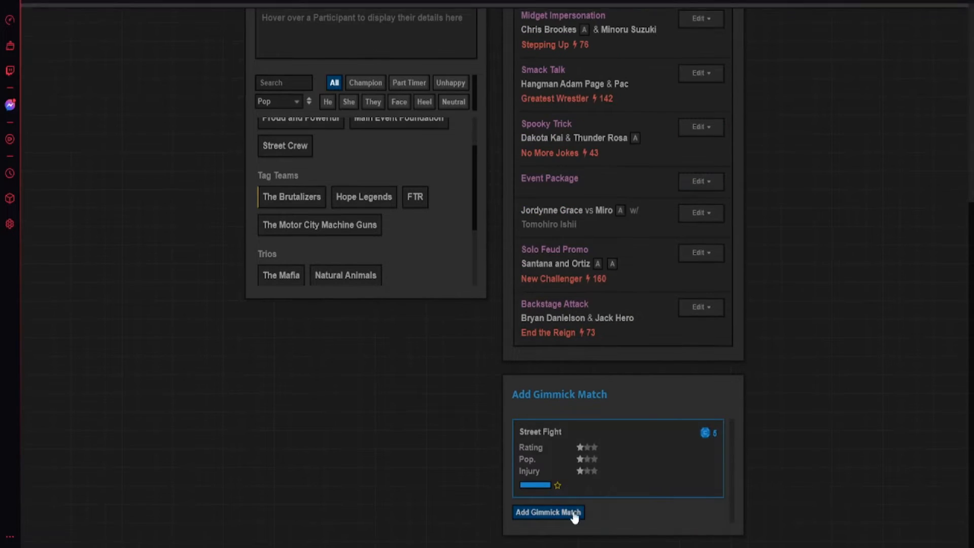
{"action": "left_click", "coordinate": [548, 512]}
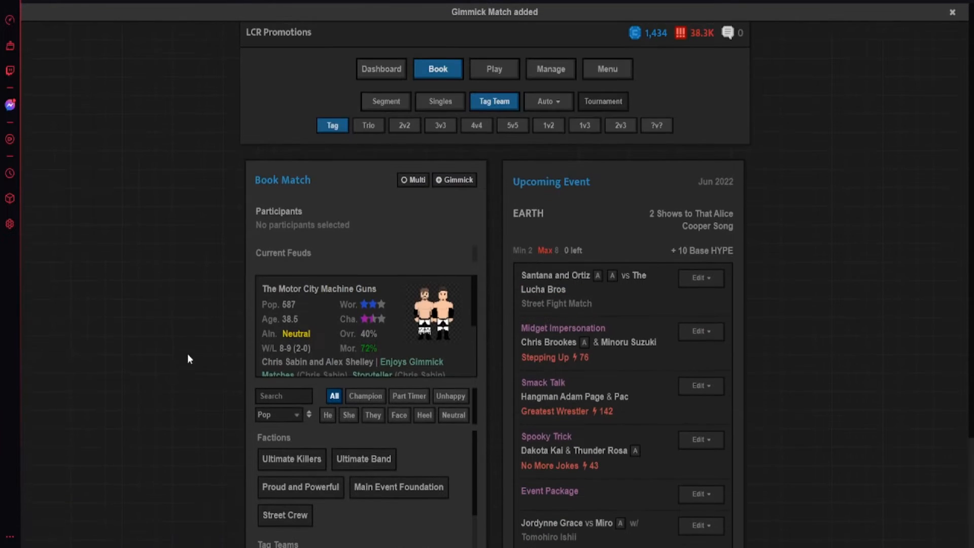
- Book Proud and Powerful vs Rey Fenix, Penta and Pac as a six-person Street Fight
{"action": "scroll", "scroll_direction": "down", "scroll_amount": 3}
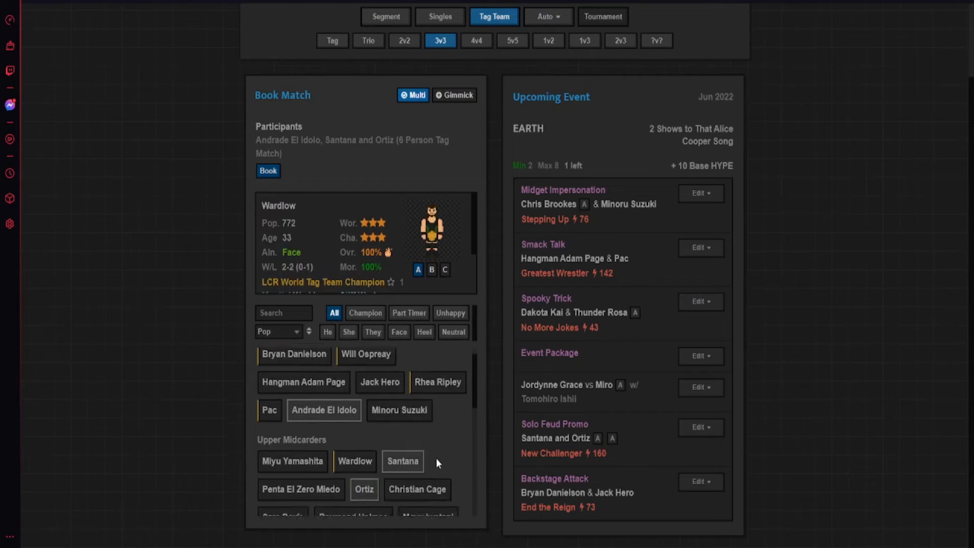
{"action": "left_click", "coordinate": [281, 454]}
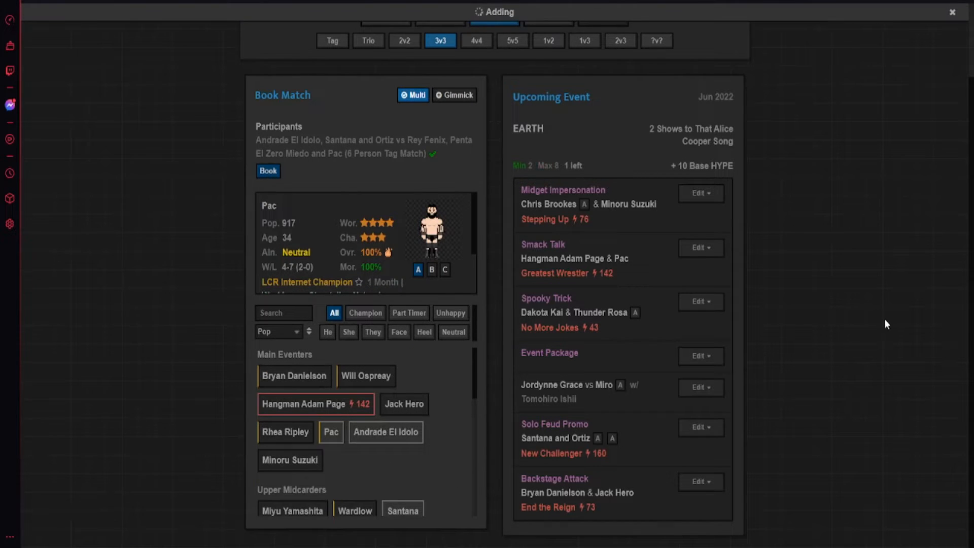
{"action": "left_click", "coordinate": [268, 171]}
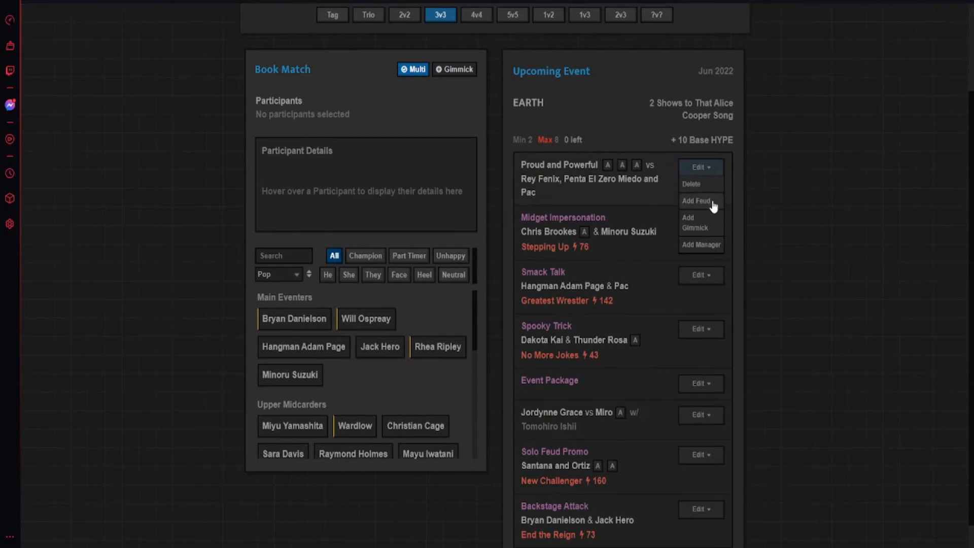
{"action": "left_click", "coordinate": [695, 222]}
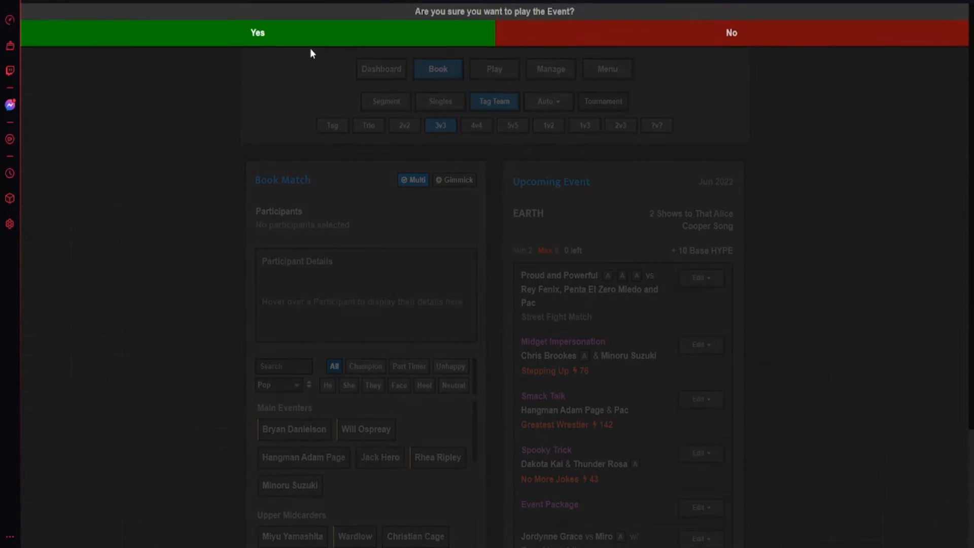
- Start the EARTH event and simulate the Backstage Attack segment
{"action": "left_click", "coordinate": [257, 32]}
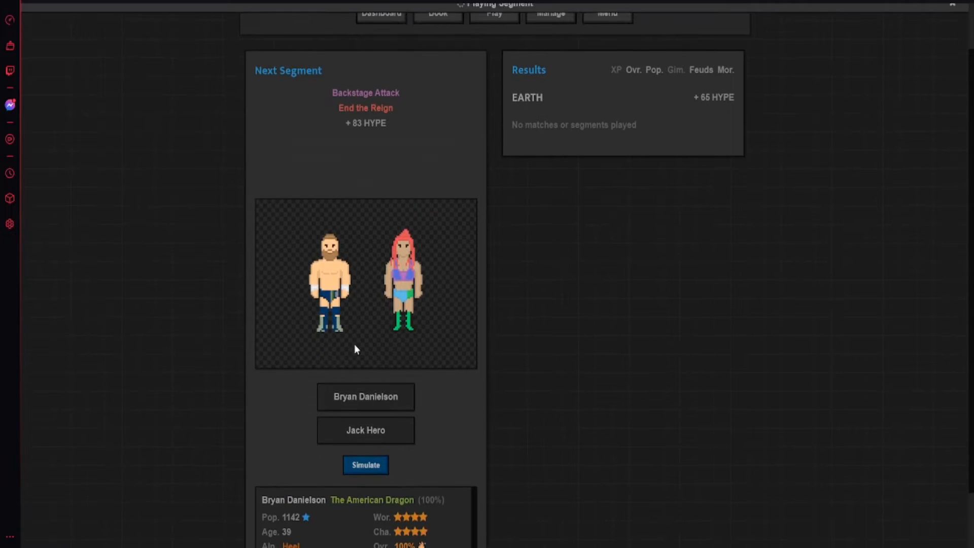
{"action": "left_click", "coordinate": [365, 465]}
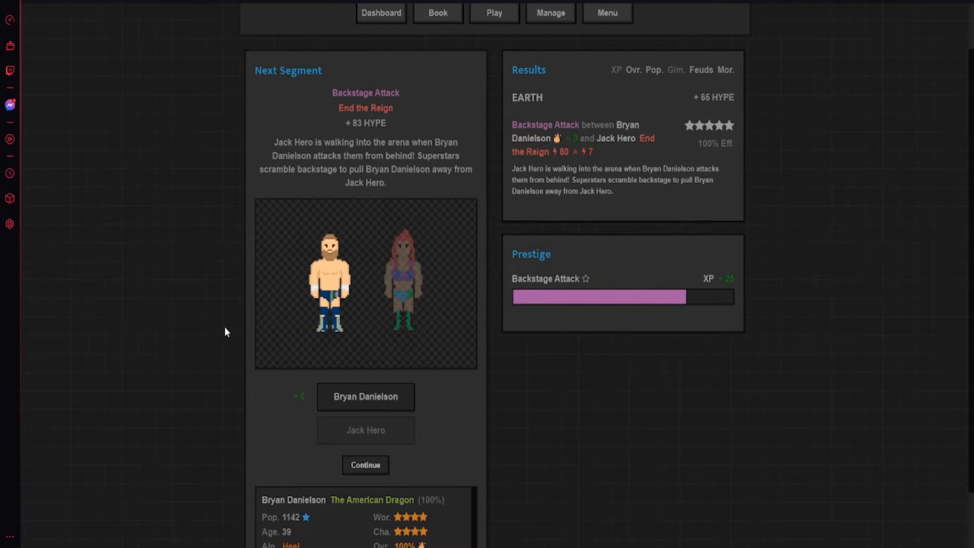
{"action": "mouse_move", "coordinate": [871, 108]}
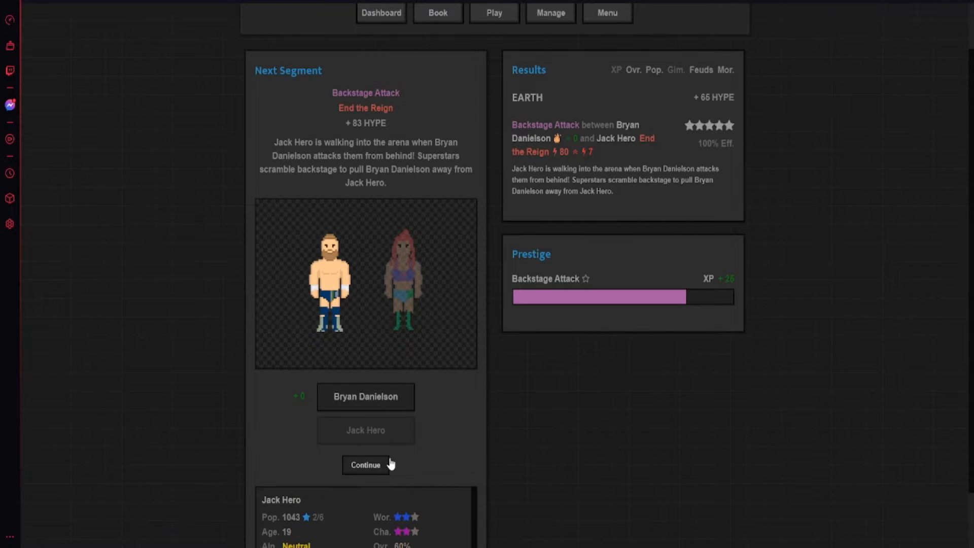
{"action": "left_click", "coordinate": [365, 464]}
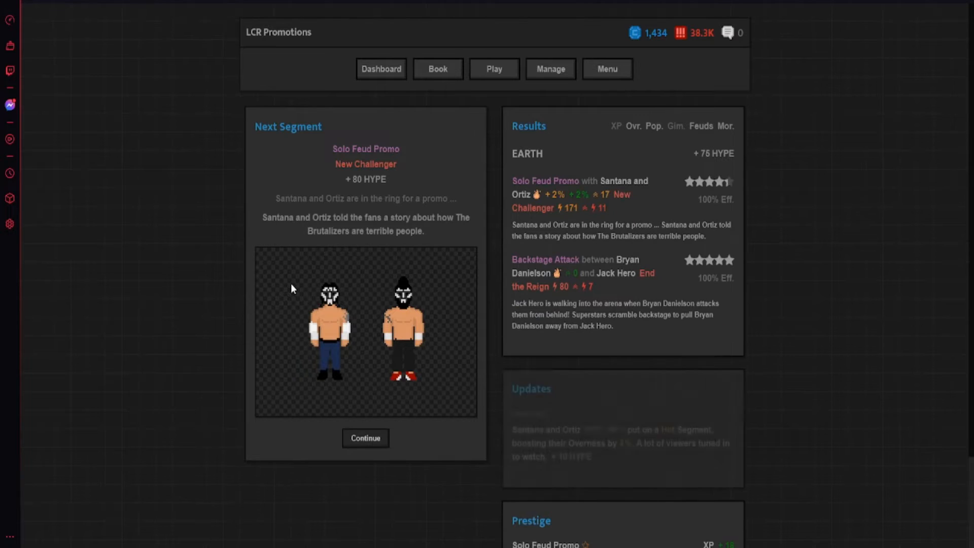
{"action": "mouse_move", "coordinate": [593, 199]}
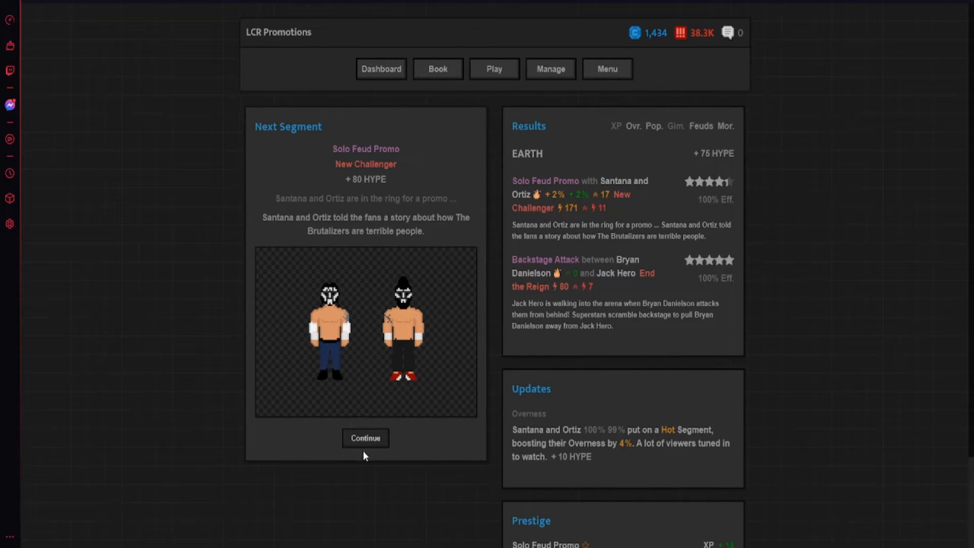
- Simulate Jordynne Grace vs Miro and advance to the Event Package
{"action": "left_click", "coordinate": [365, 438]}
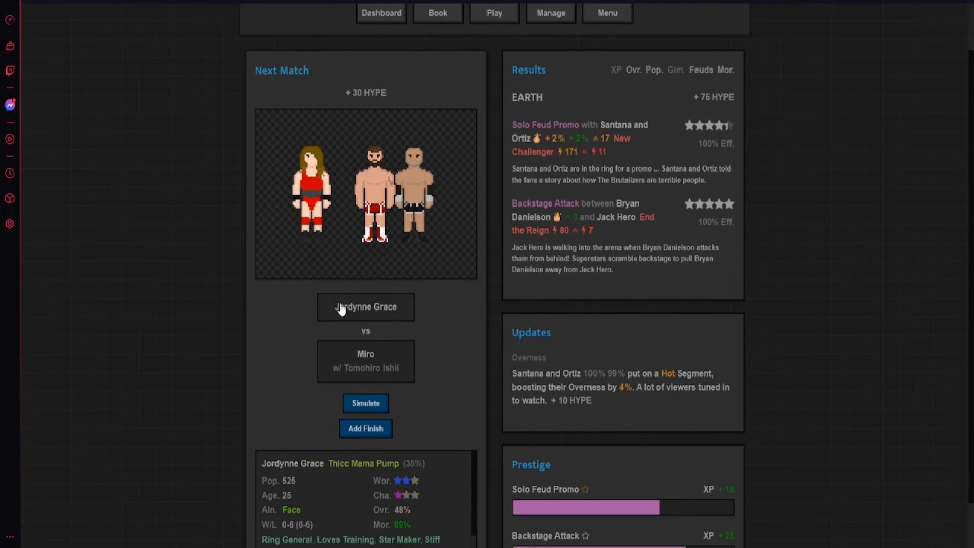
{"action": "left_click", "coordinate": [365, 361]}
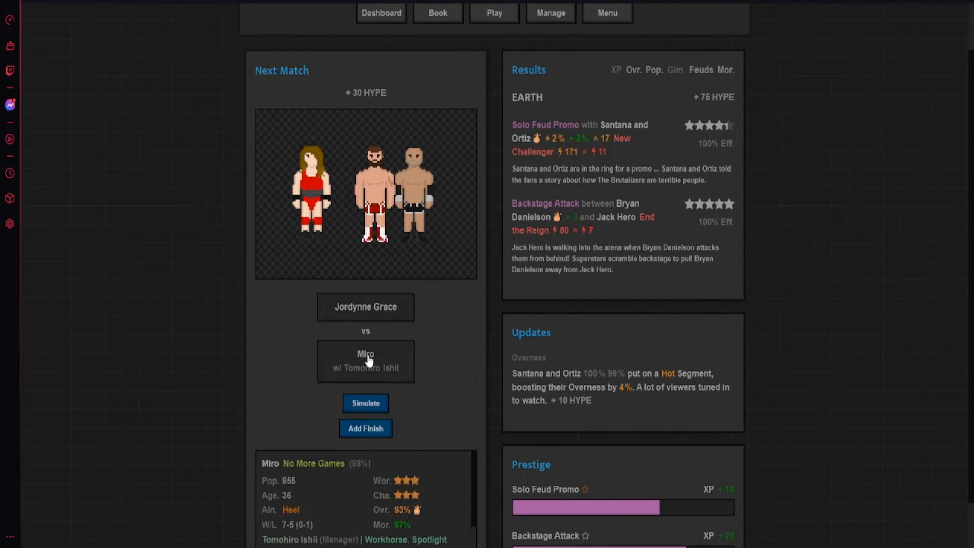
{"action": "left_click", "coordinate": [366, 404]}
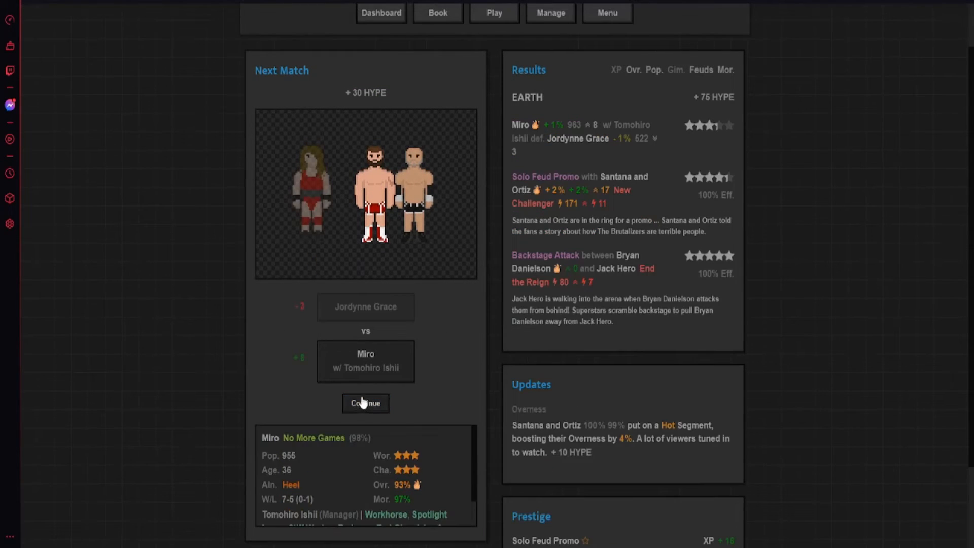
{"action": "left_click", "coordinate": [366, 403]}
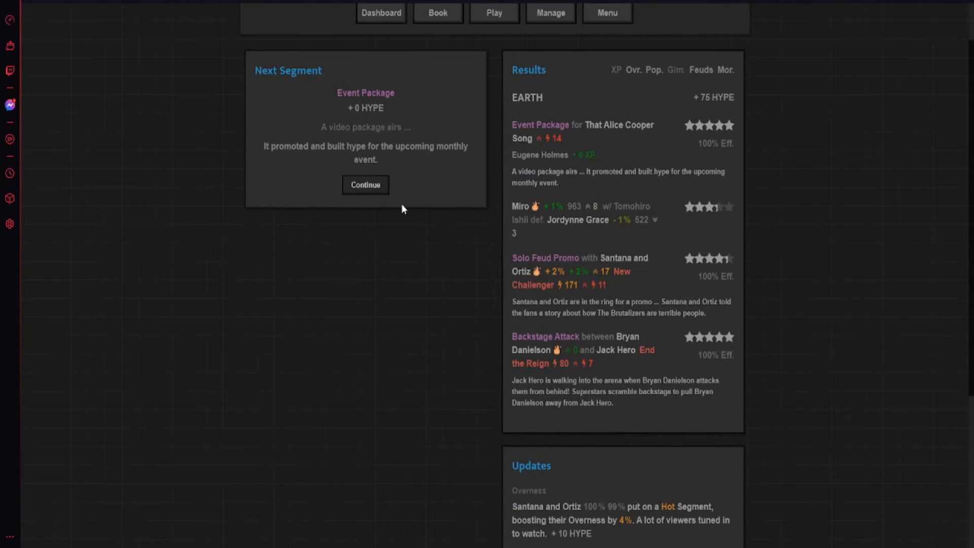
- Simulate the Spooky Trick segment for Dakota Kai and Thunder Rosa, rated Comedy Gold
{"action": "left_click", "coordinate": [365, 185]}
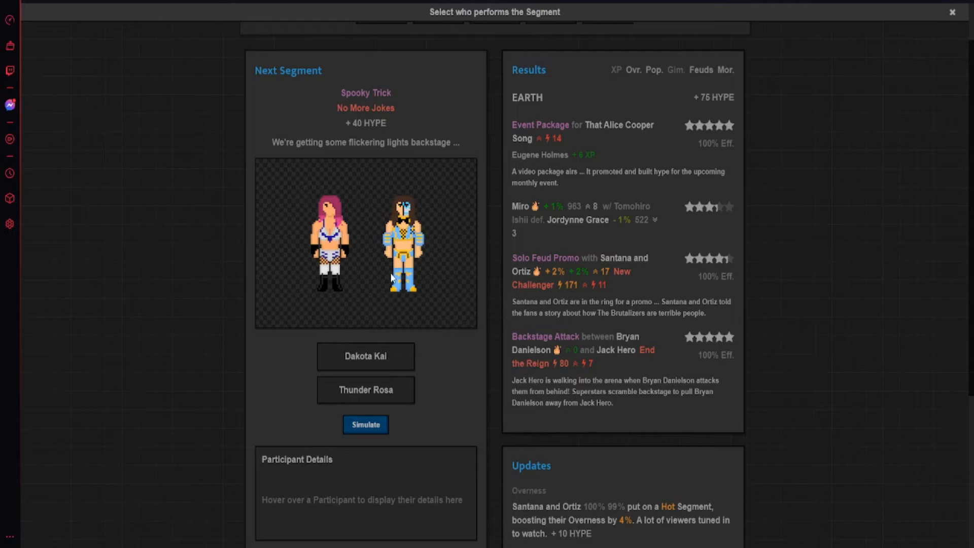
{"action": "left_click", "coordinate": [365, 424]}
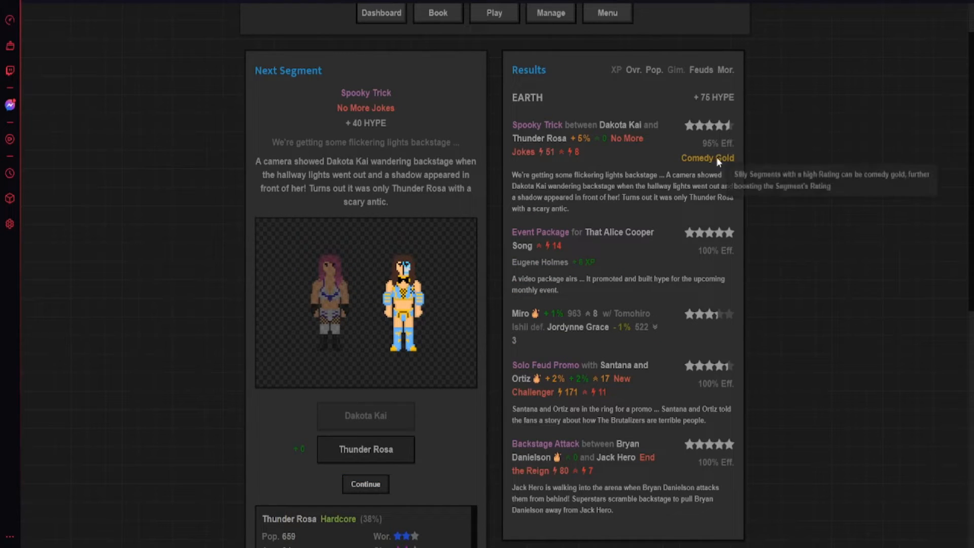
{"action": "scroll", "scroll_direction": "down", "scroll_amount": 3}
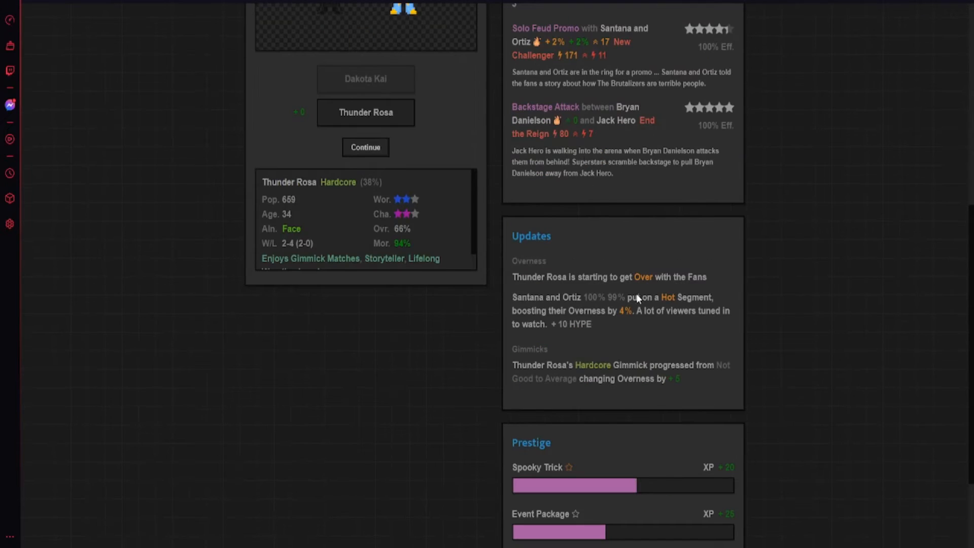
{"action": "left_click", "coordinate": [365, 147]}
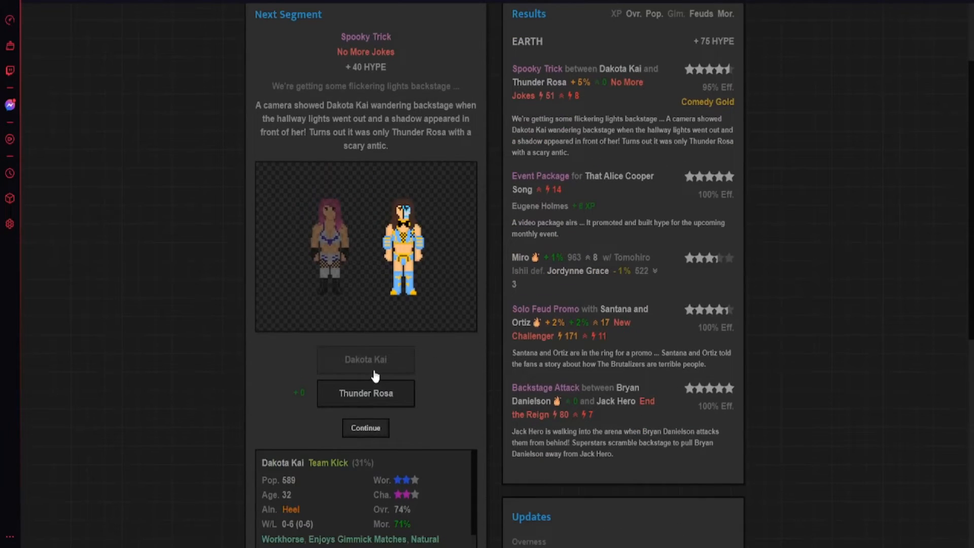
{"action": "left_click", "coordinate": [365, 428]}
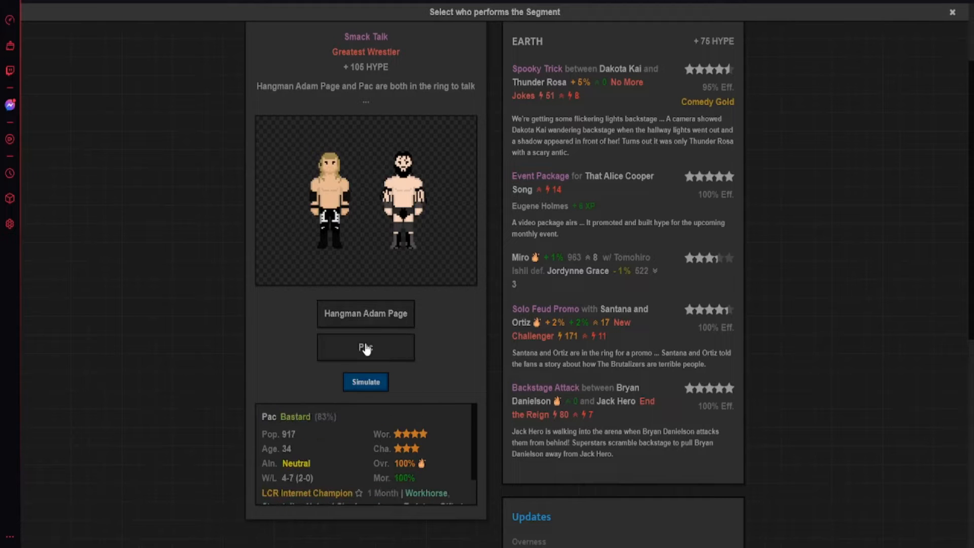
- Simulate the Smack Talk segment involving Pac and move on to Midget Impersonation
{"action": "left_click", "coordinate": [366, 313]}
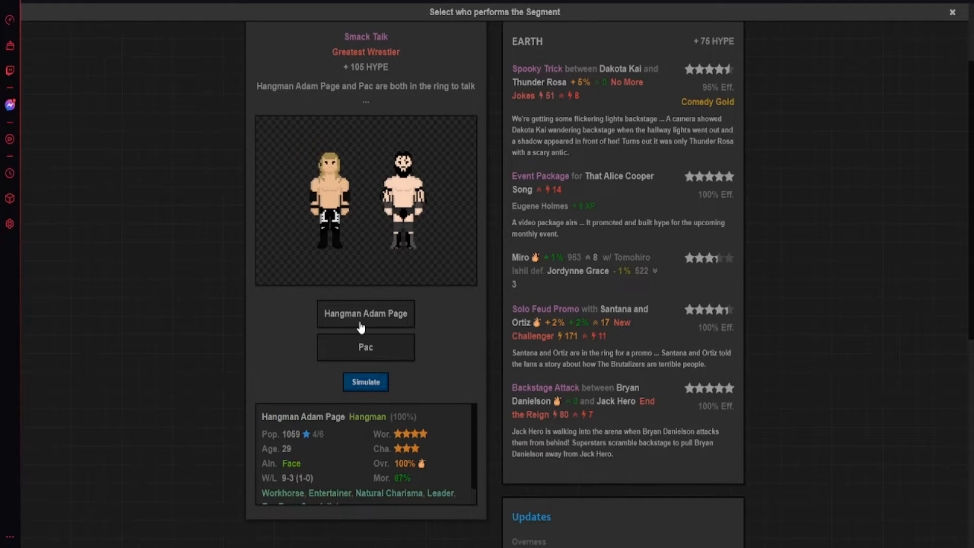
{"action": "left_click", "coordinate": [365, 382]}
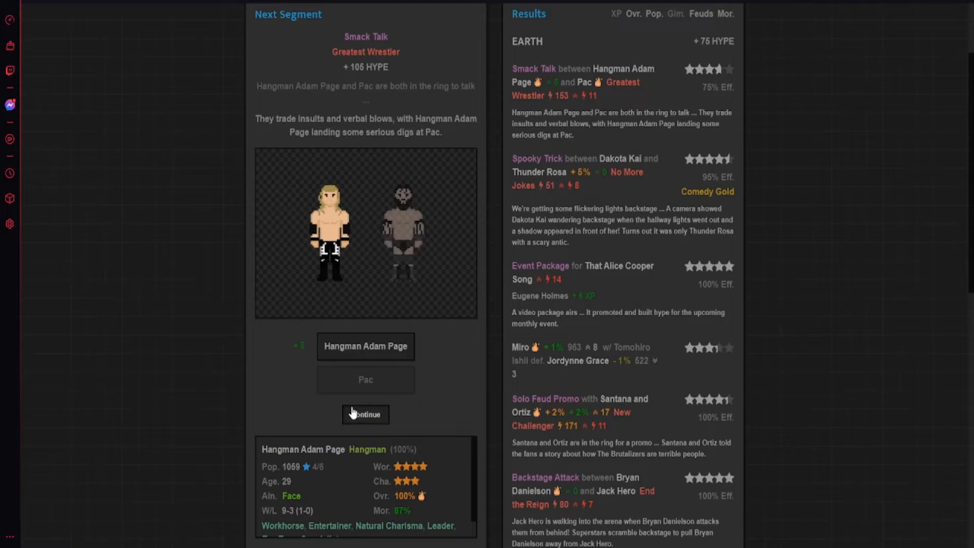
{"action": "left_click", "coordinate": [365, 415]}
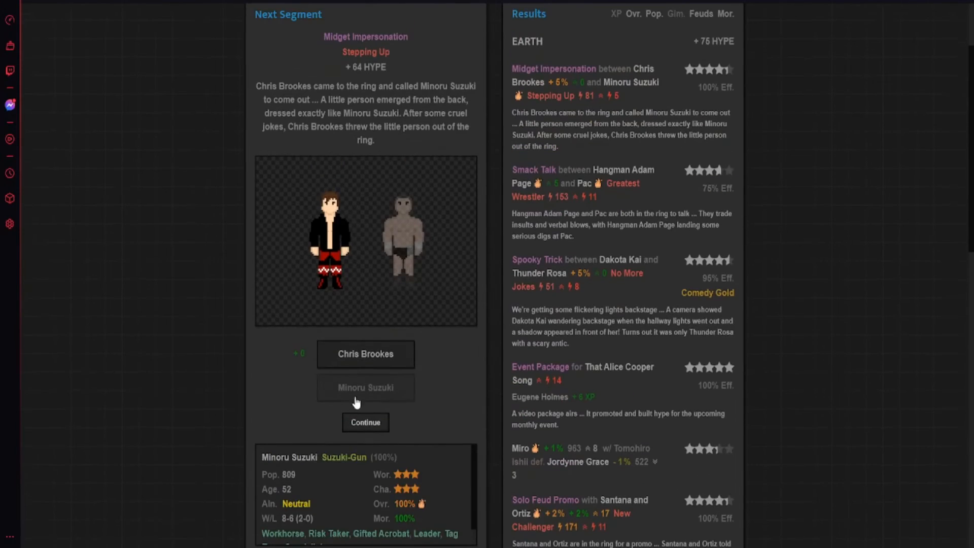
- Simulate the Street Fight main event and continue past its result
{"action": "left_click", "coordinate": [365, 423]}
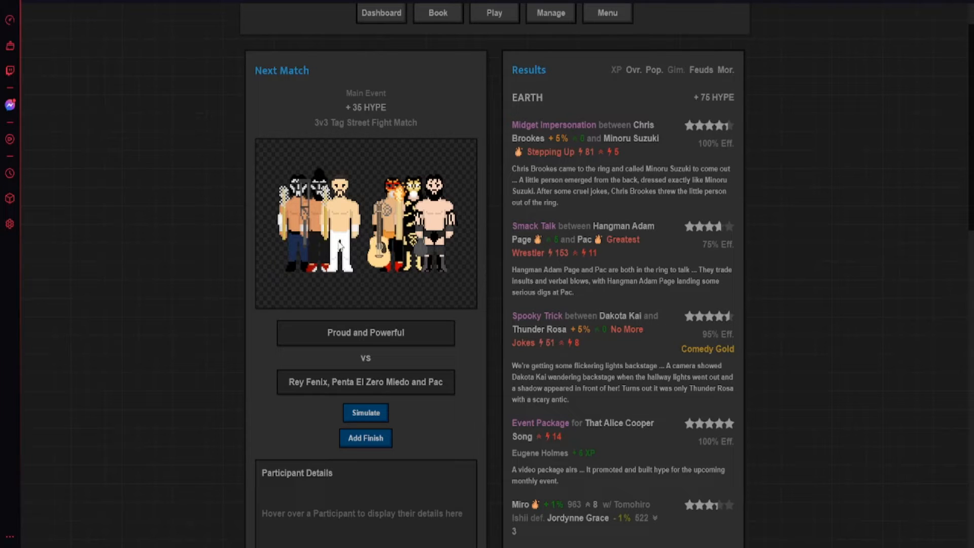
{"action": "mouse_move", "coordinate": [269, 213]}
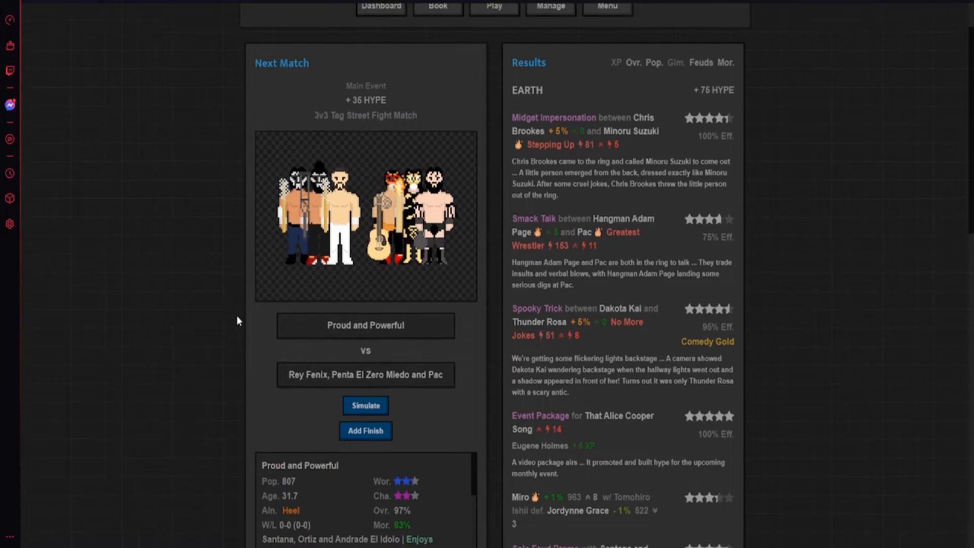
{"action": "scroll", "scroll_direction": "down", "scroll_amount": 3}
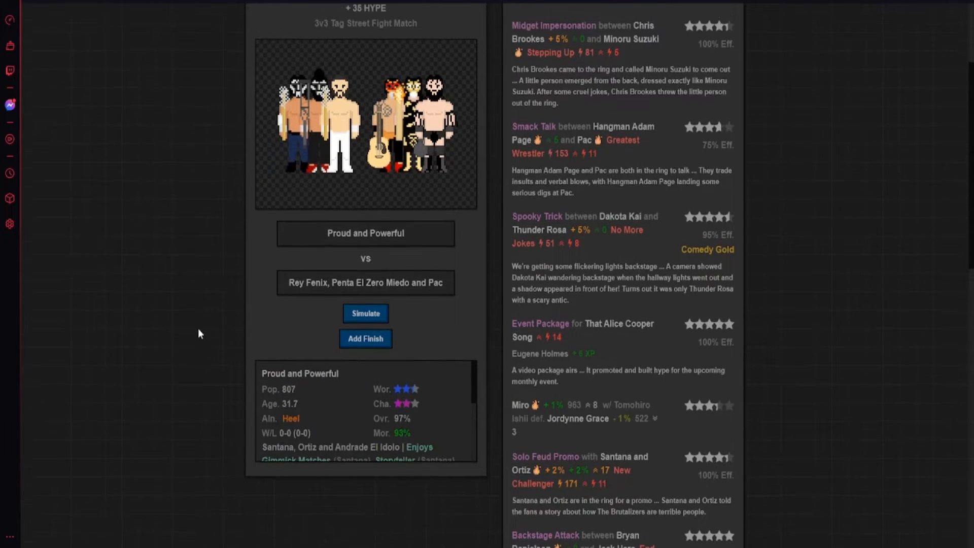
{"action": "left_click", "coordinate": [366, 313]}
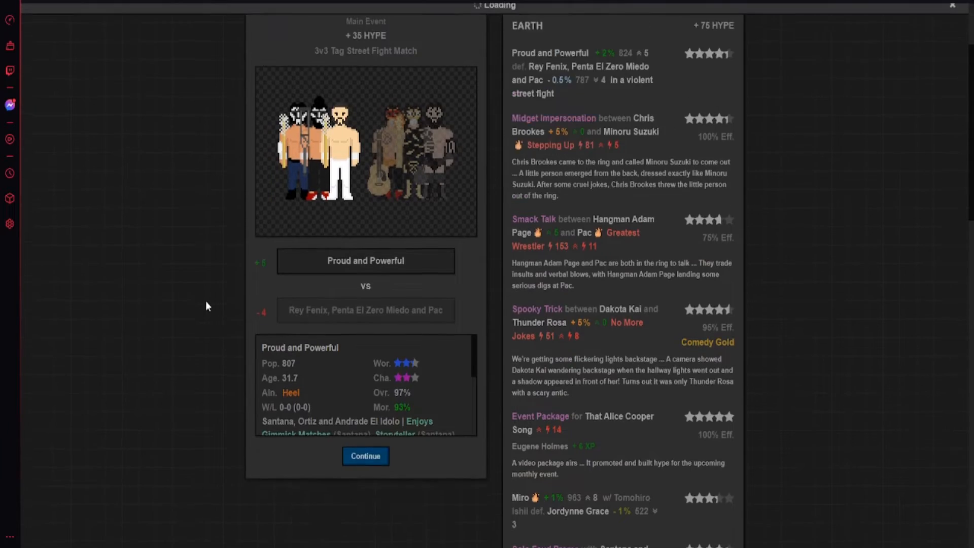
{"action": "left_click", "coordinate": [365, 456]}
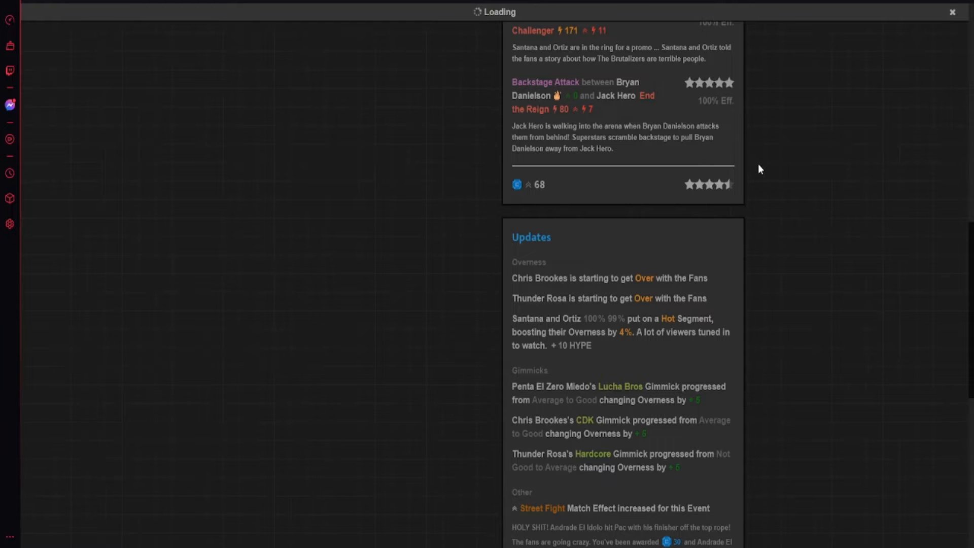
- Scroll through Updates and Prestige, showing gimmick progress for Penta, Brookes and Rosa
{"action": "scroll", "scroll_direction": "down", "scroll_amount": 3}
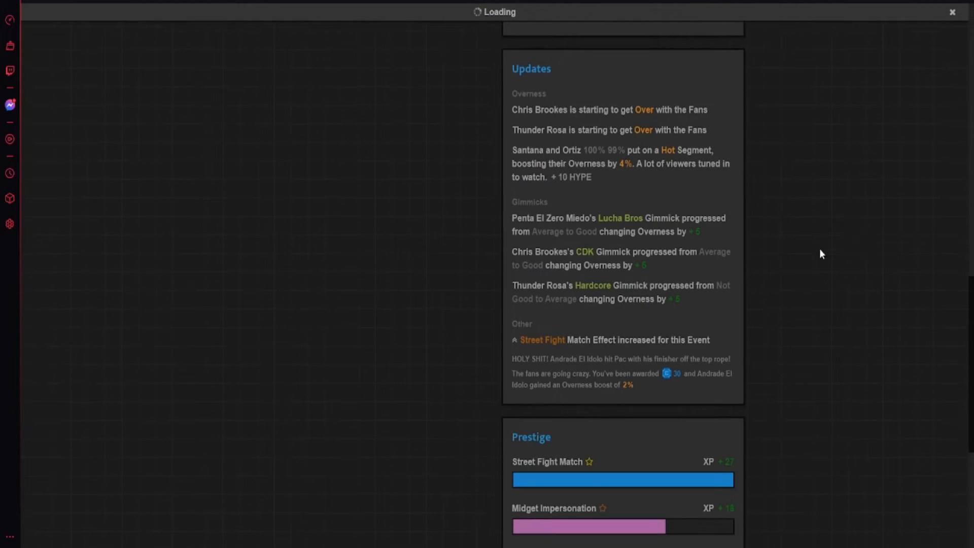
{"action": "scroll", "scroll_direction": "down", "scroll_amount": 3}
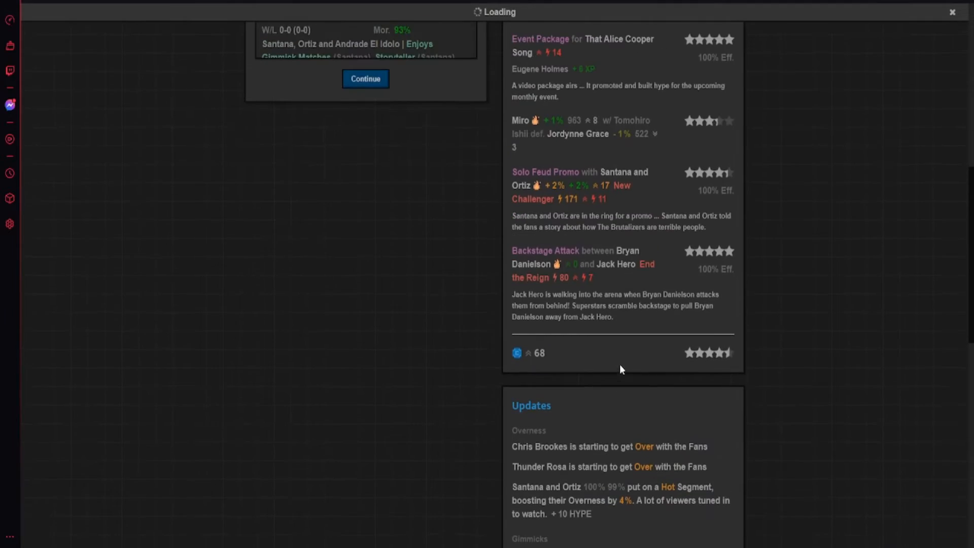
{"action": "mouse_move", "coordinate": [824, 348]}
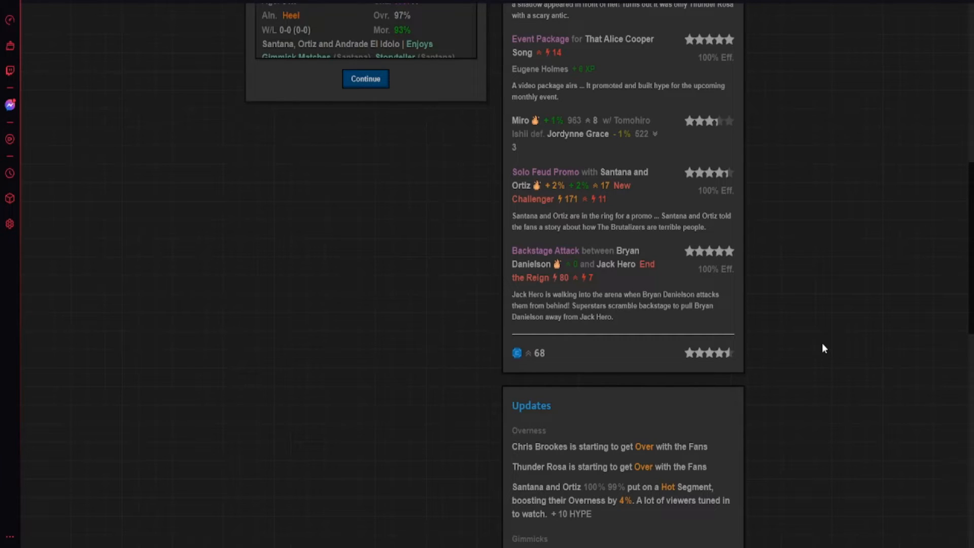
{"action": "mouse_move", "coordinate": [802, 336]}
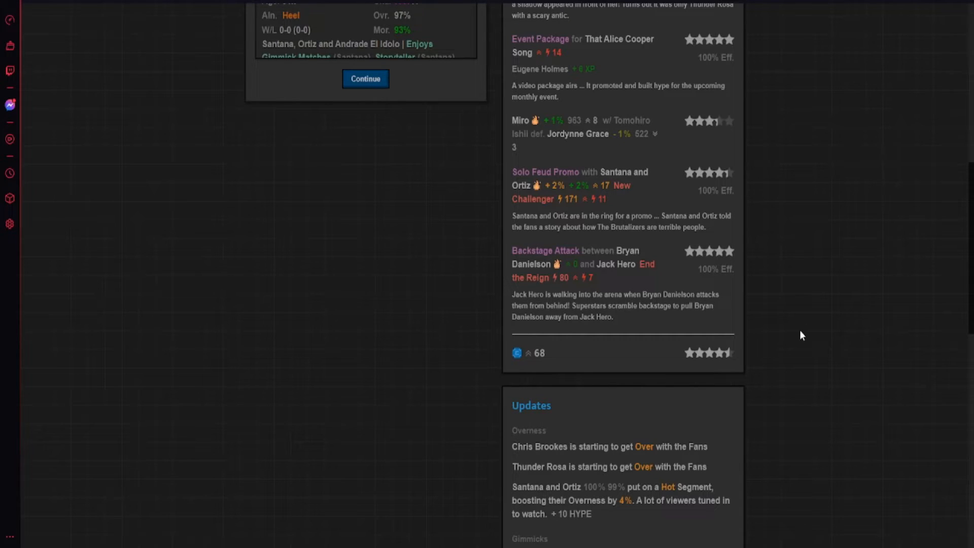
{"action": "mouse_move", "coordinate": [783, 368]}
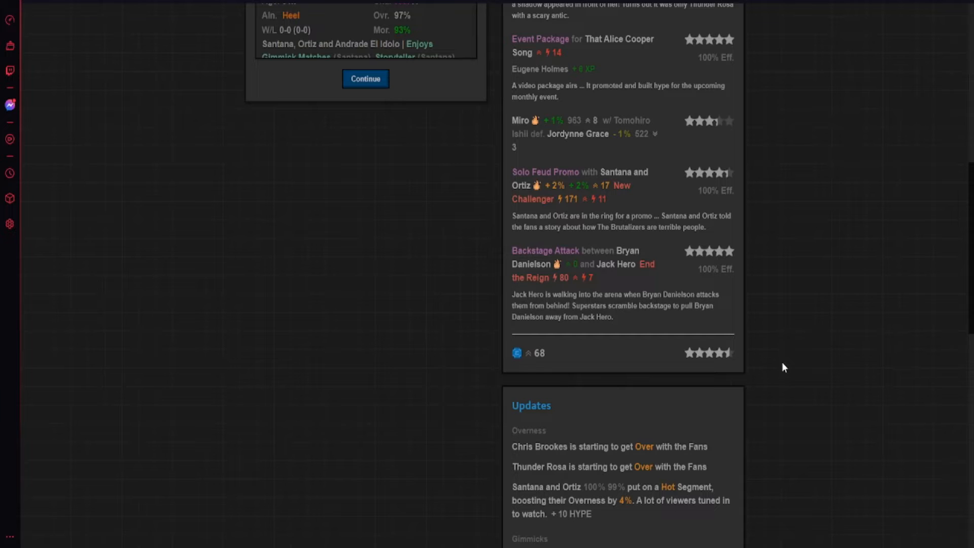
{"action": "scroll", "scroll_direction": "down", "scroll_amount": 3}
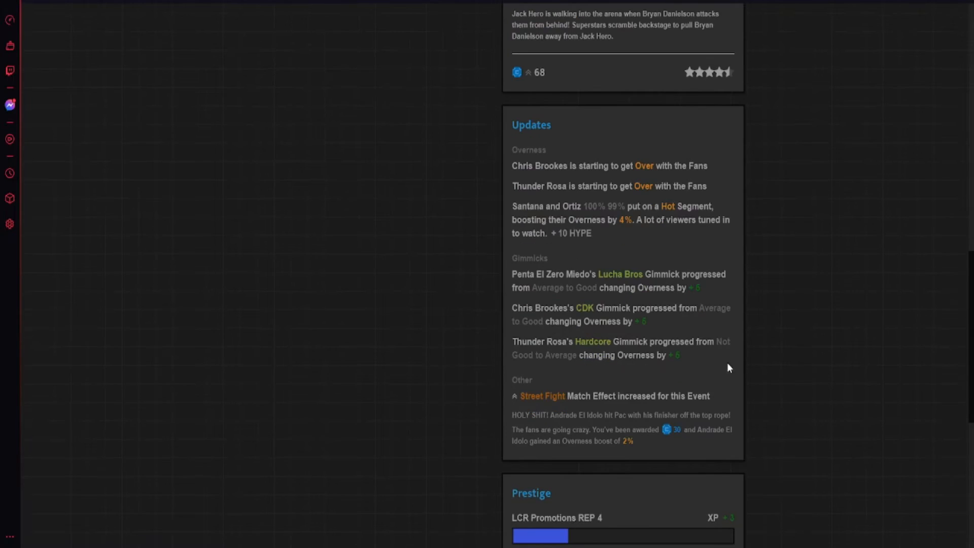
{"action": "scroll", "scroll_direction": "down", "scroll_amount": 3}
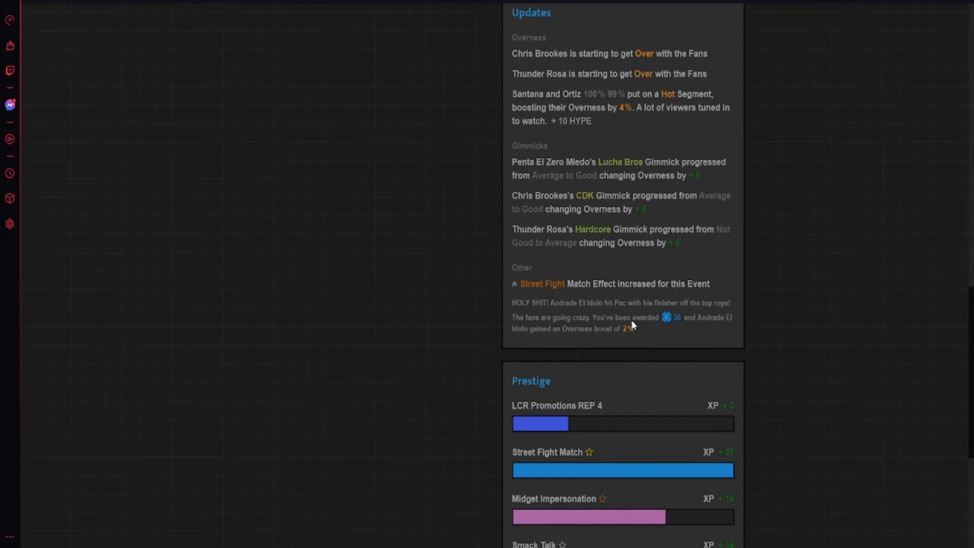
{"action": "mouse_move", "coordinate": [526, 327]}
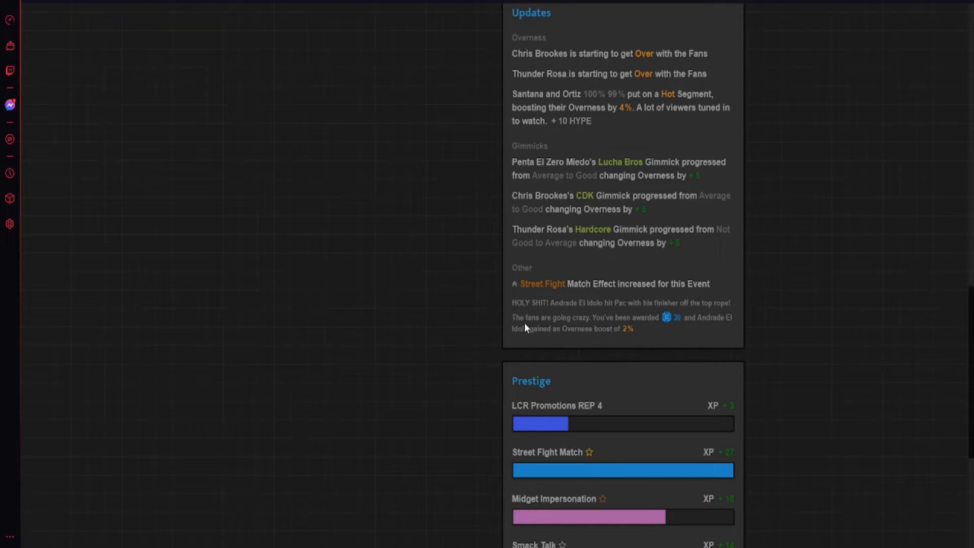
{"action": "scroll", "scroll_direction": "down", "scroll_amount": 3}
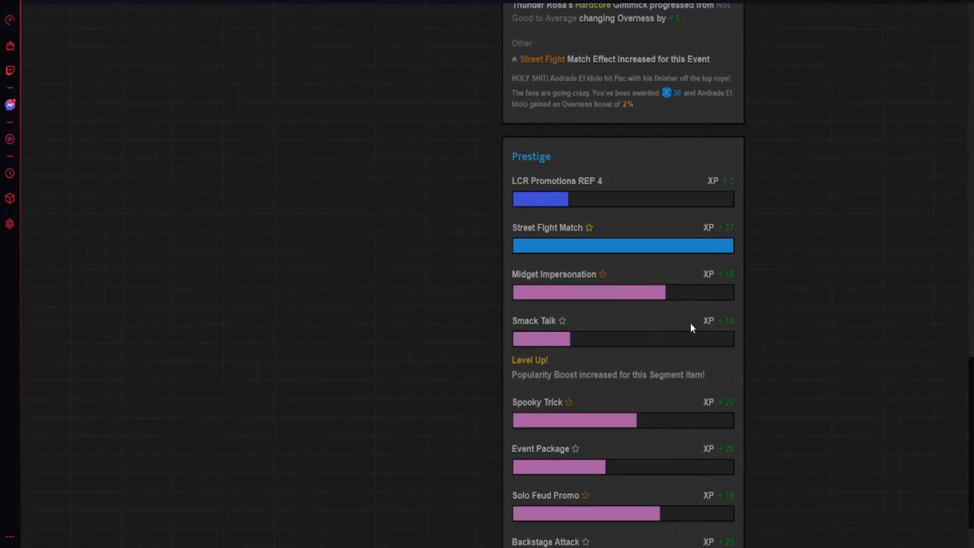
{"action": "mouse_move", "coordinate": [615, 207]}
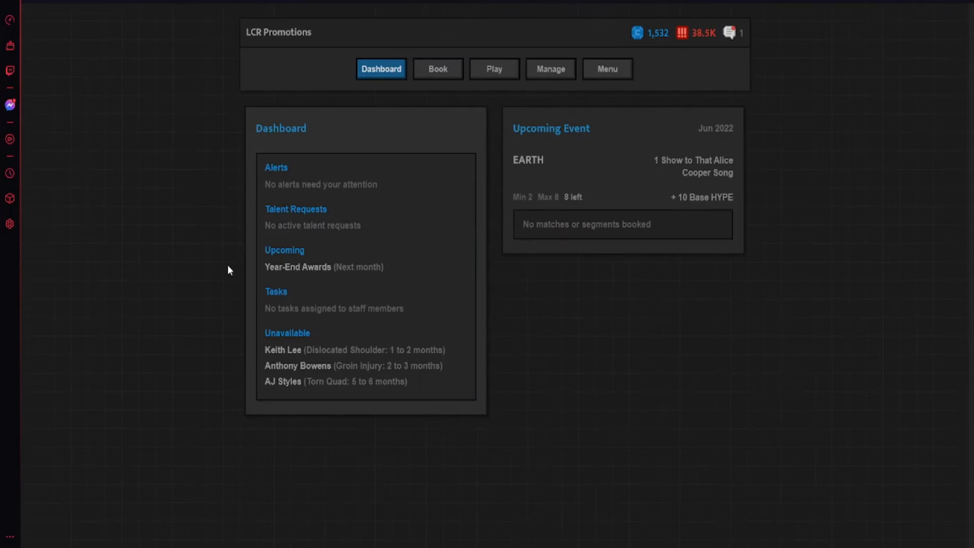
- Return to the title screen and resume the saved LCR Promotions game
{"action": "left_click", "coordinate": [727, 32]}
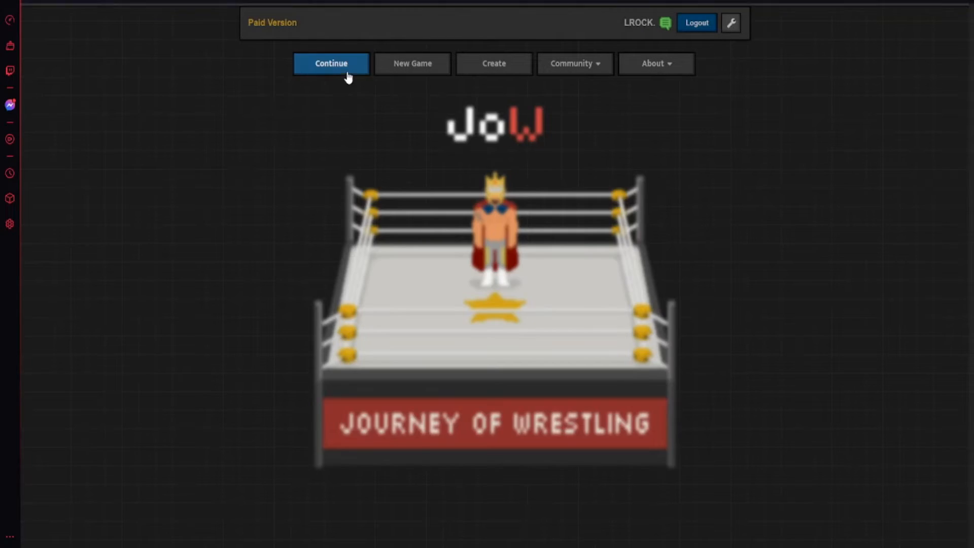
{"action": "left_click", "coordinate": [330, 64]}
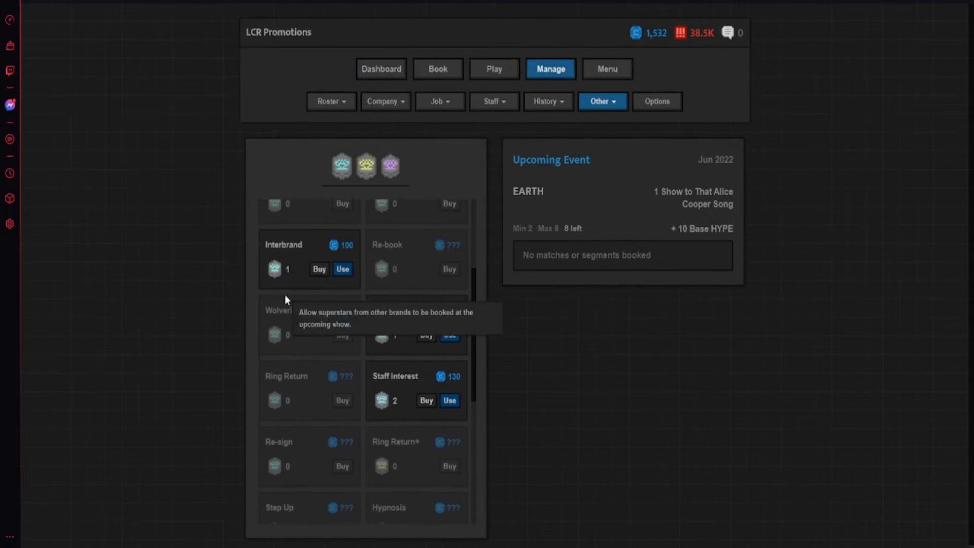
{"action": "scroll", "scroll_direction": "down", "scroll_amount": 3}
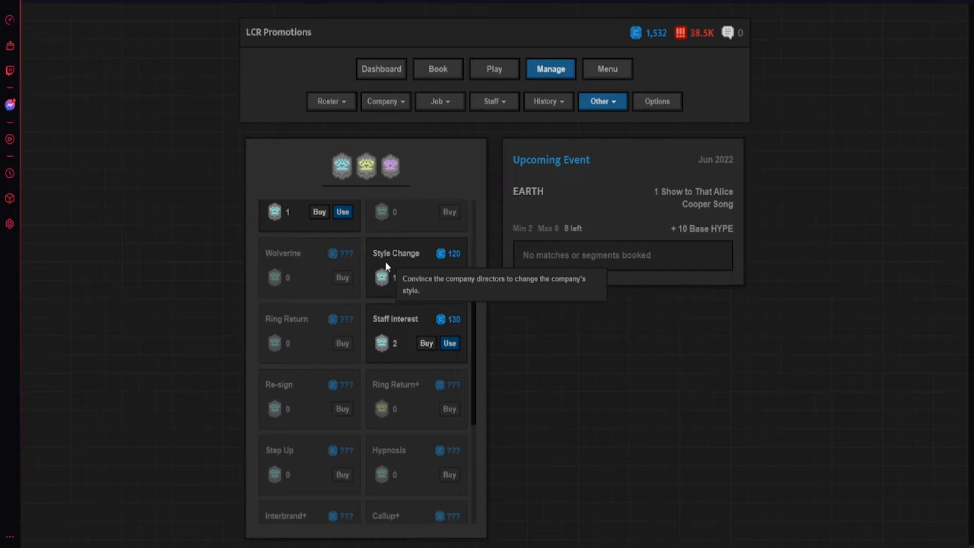
{"action": "scroll", "scroll_direction": "down", "scroll_amount": 3}
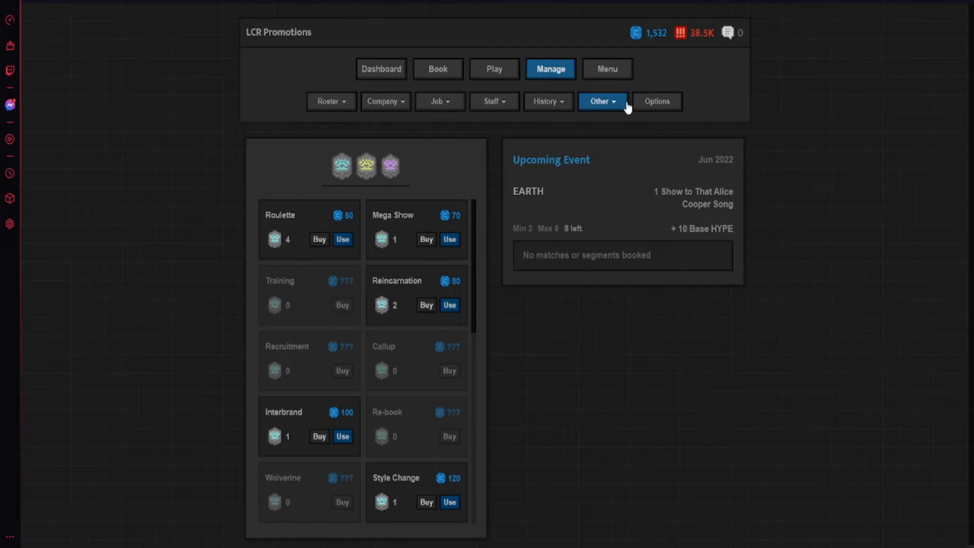
- View Job > Goals in Options: two completed, one five-star event still needed
{"action": "left_click", "coordinate": [655, 101]}
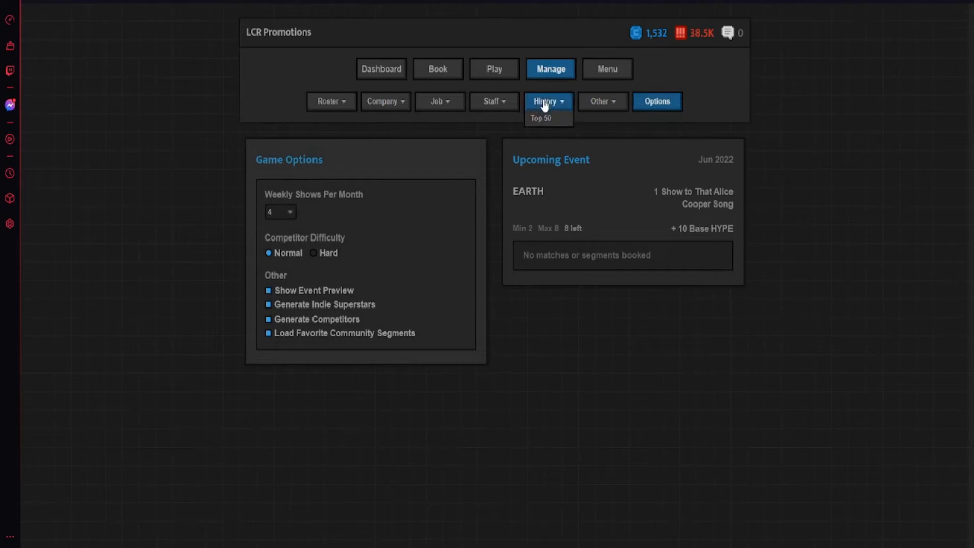
{"action": "left_click", "coordinate": [440, 101]}
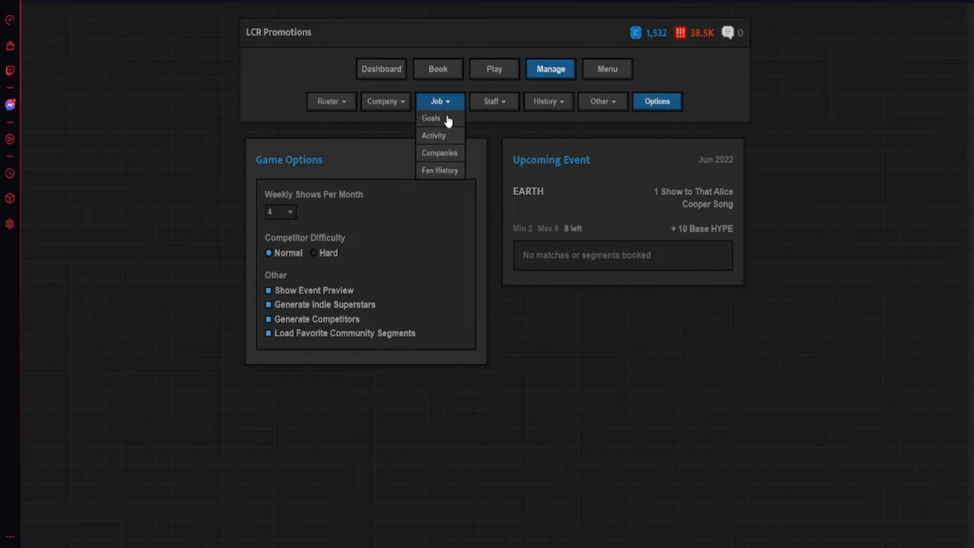
{"action": "left_click", "coordinate": [430, 119]}
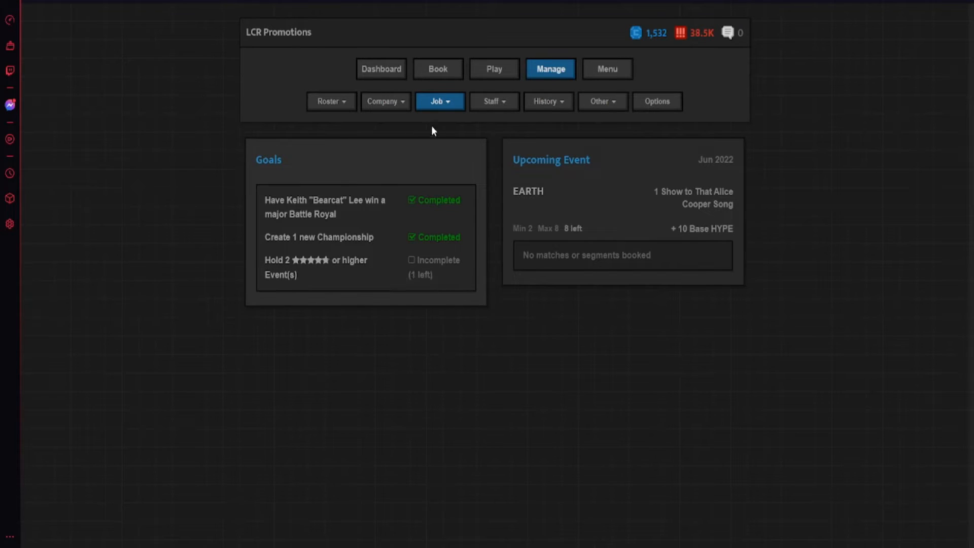
- Check the rival companies' standings, then open segment booking for the EARTH show
{"action": "left_click", "coordinate": [440, 102]}
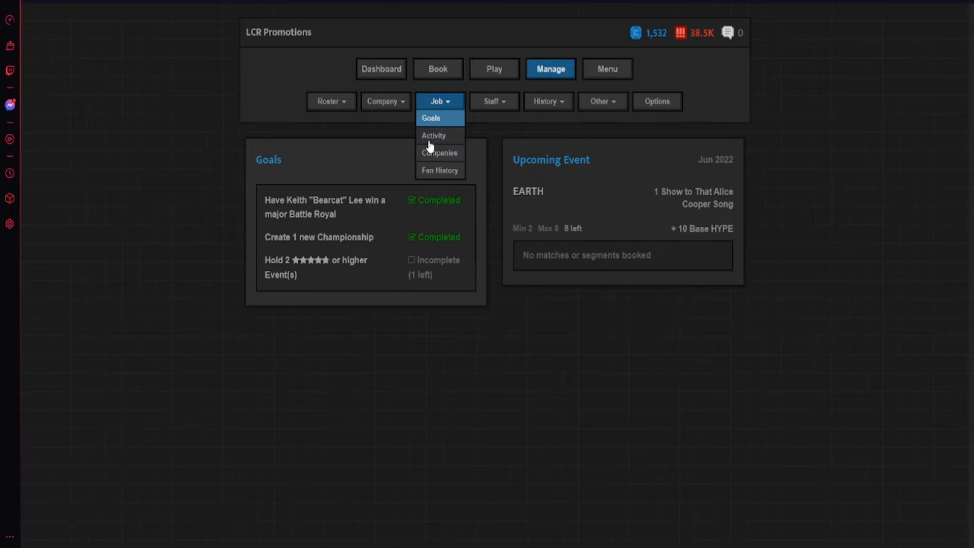
{"action": "left_click", "coordinate": [439, 153]}
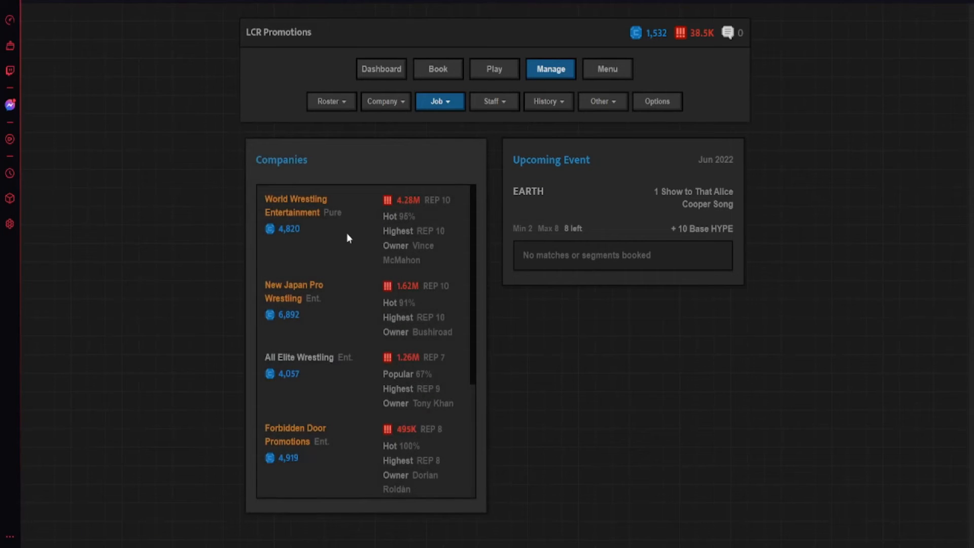
{"action": "scroll", "scroll_direction": "down", "scroll_amount": 3}
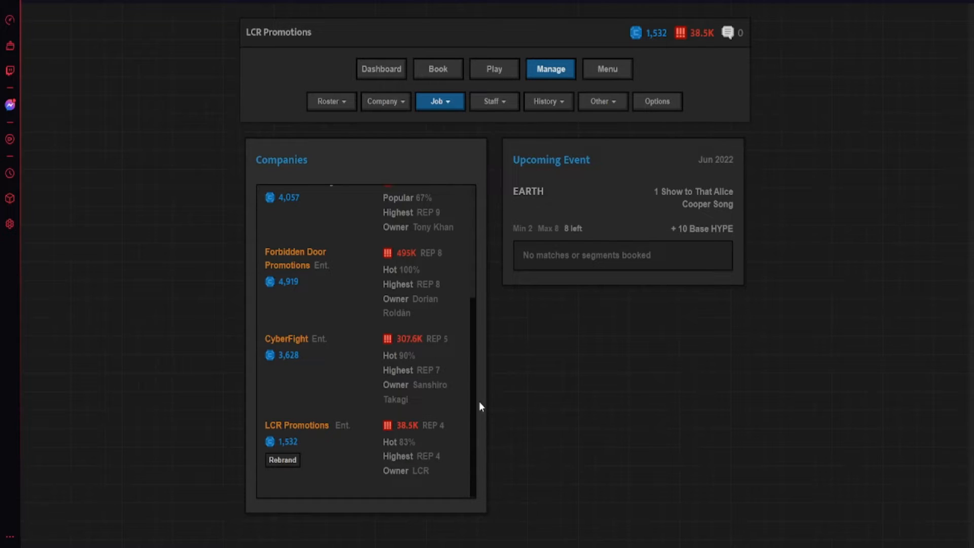
{"action": "mouse_move", "coordinate": [343, 429]}
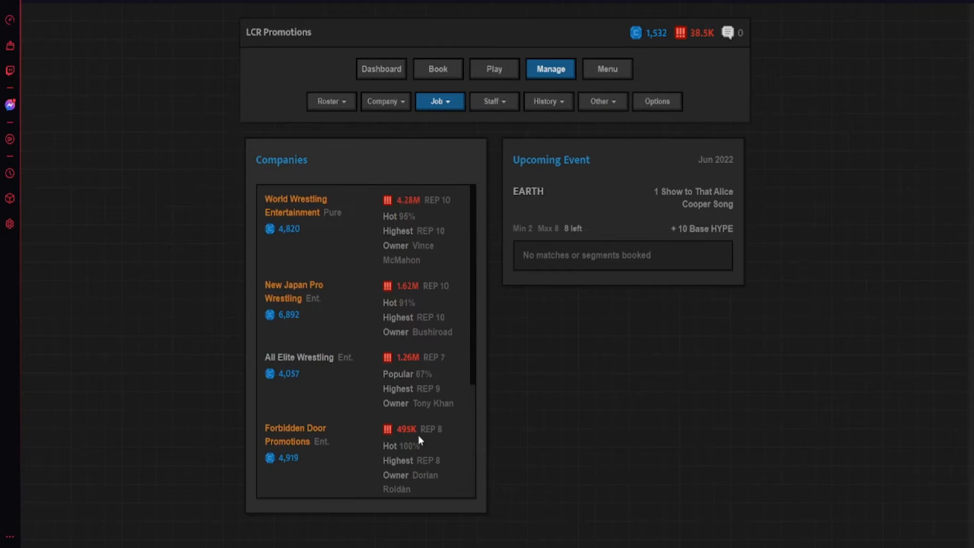
{"action": "left_click", "coordinate": [438, 69]}
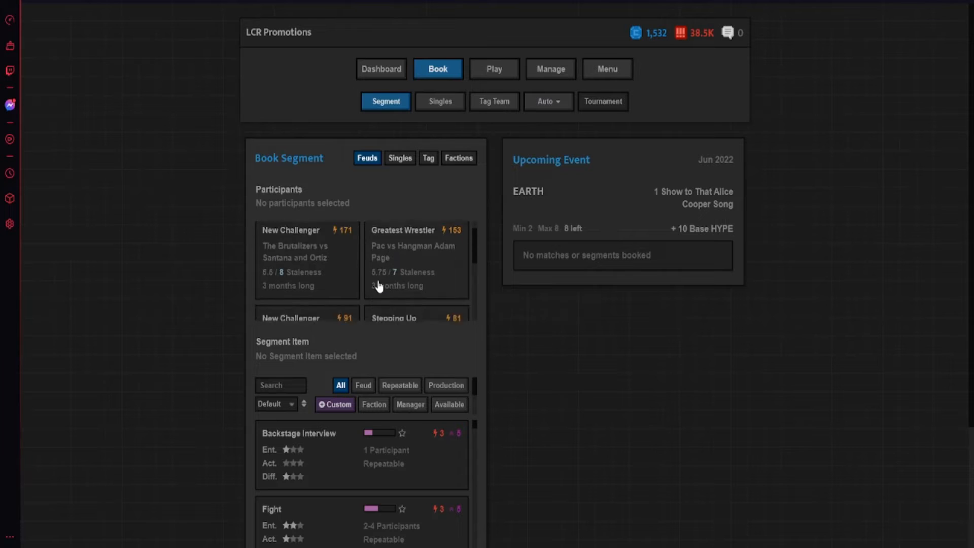
- Book an After Match Attack for the New Challenger feud (The Brutalizers vs Santana and Ortiz)
{"action": "scroll", "scroll_direction": "down", "scroll_amount": 3}
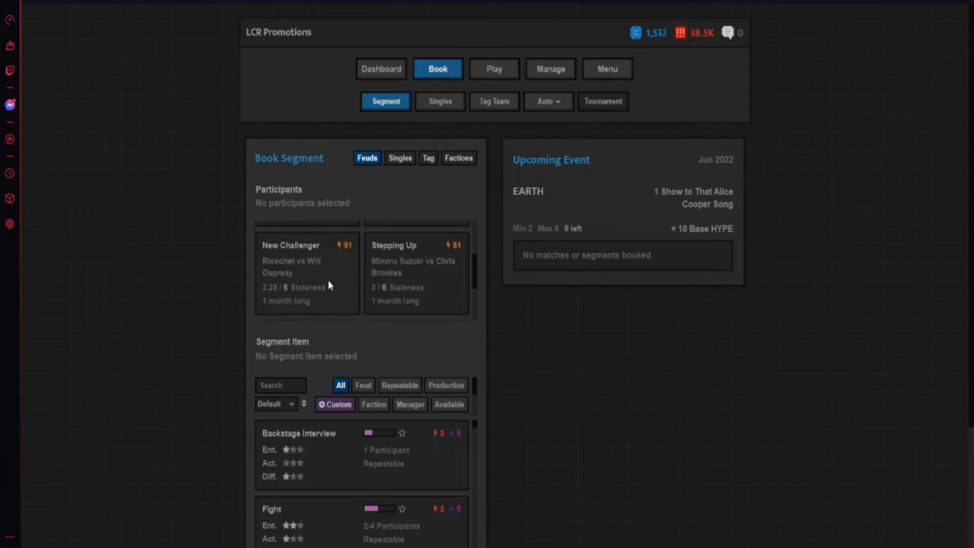
{"action": "left_click", "coordinate": [307, 274]}
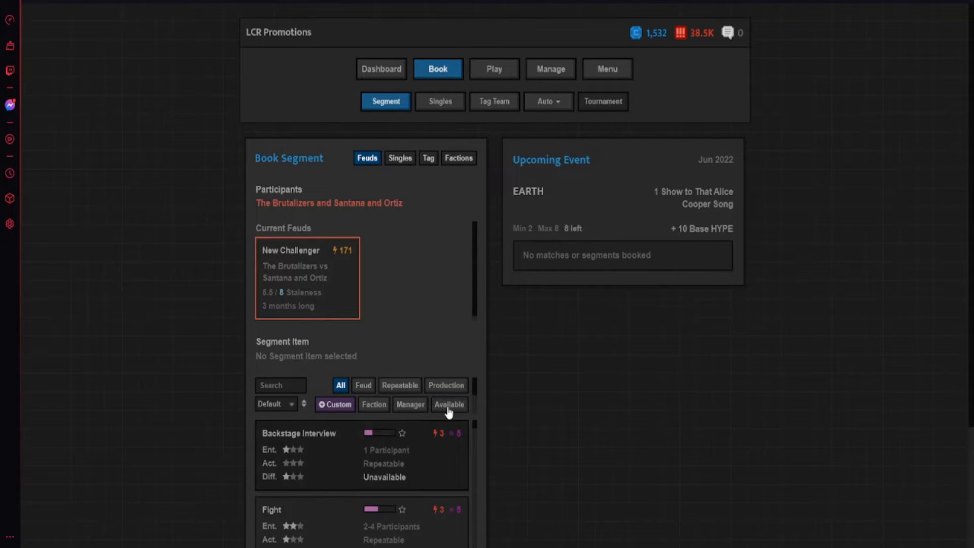
{"action": "left_click", "coordinate": [449, 404]}
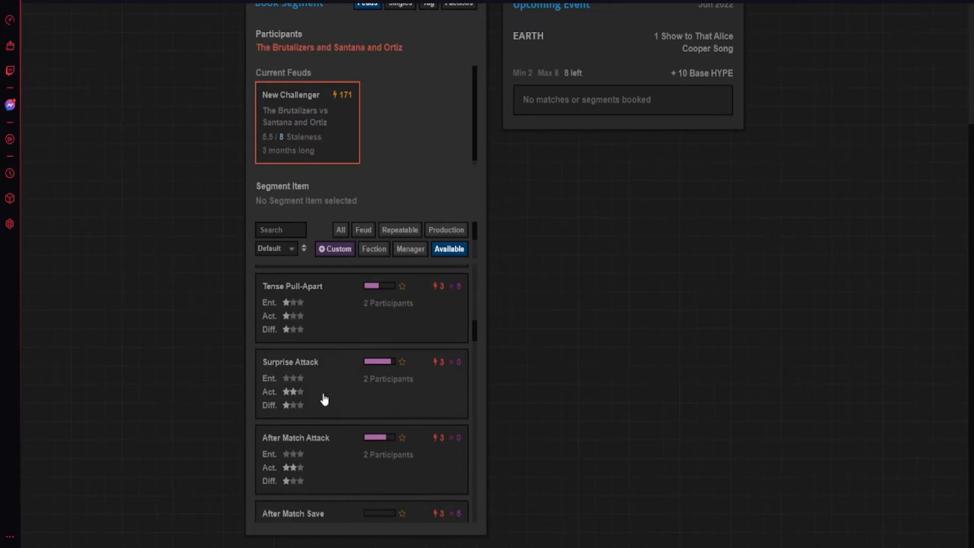
{"action": "scroll", "scroll_direction": "down", "scroll_amount": 3}
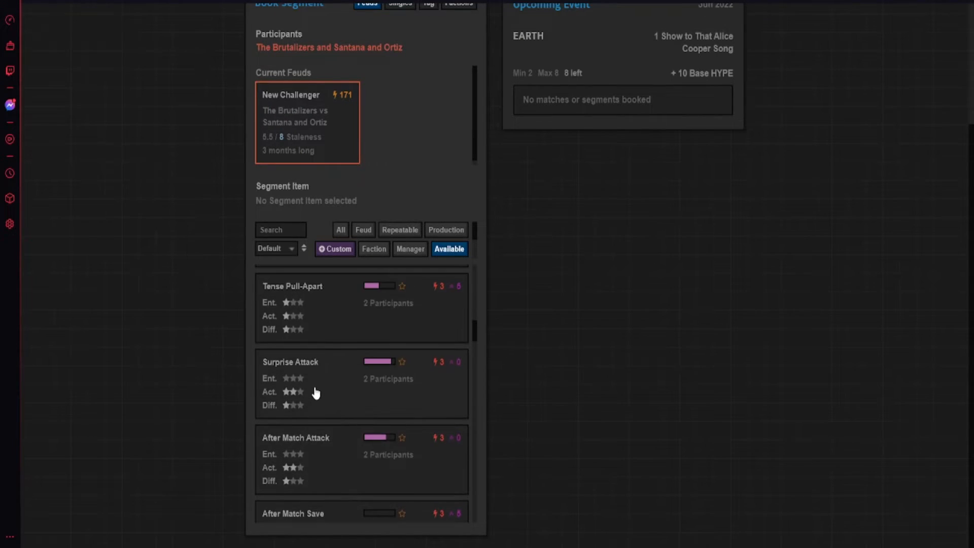
{"action": "scroll", "scroll_direction": "down", "scroll_amount": 3}
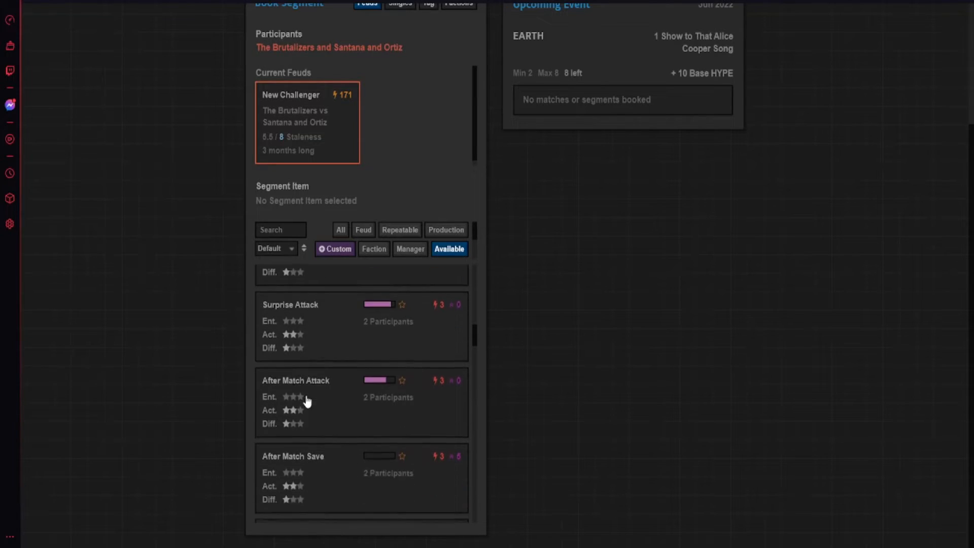
{"action": "left_click", "coordinate": [295, 380]}
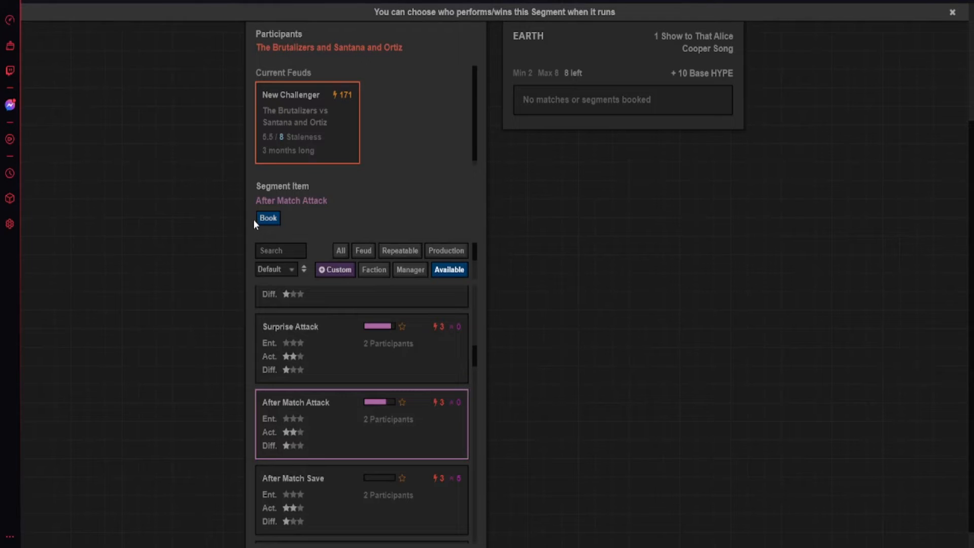
{"action": "left_click", "coordinate": [268, 218]}
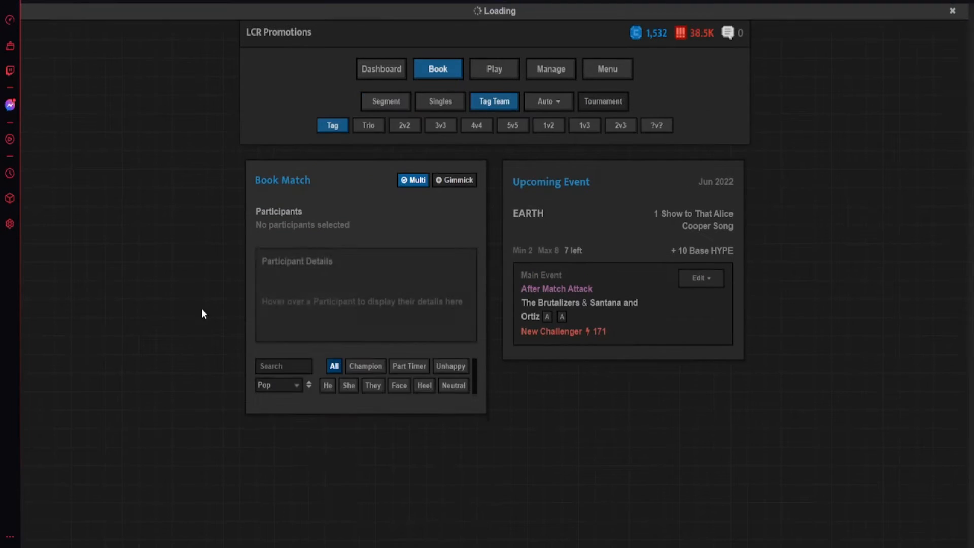
- Book Santana and Ortiz vs The Lucha Bros on EARTH, then start a match with Jack Hero
{"action": "scroll", "scroll_direction": "down", "scroll_amount": 3}
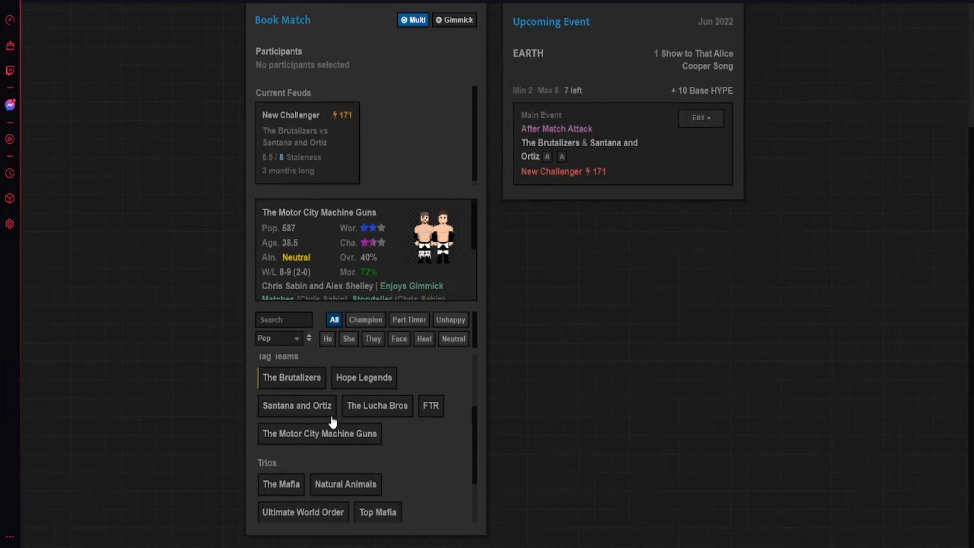
{"action": "left_click", "coordinate": [297, 405]}
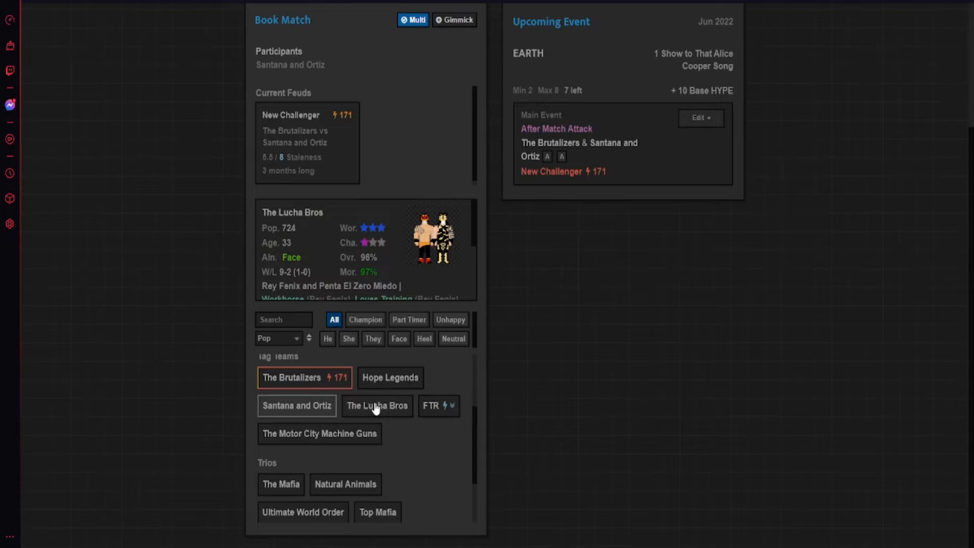
{"action": "left_click", "coordinate": [376, 405]}
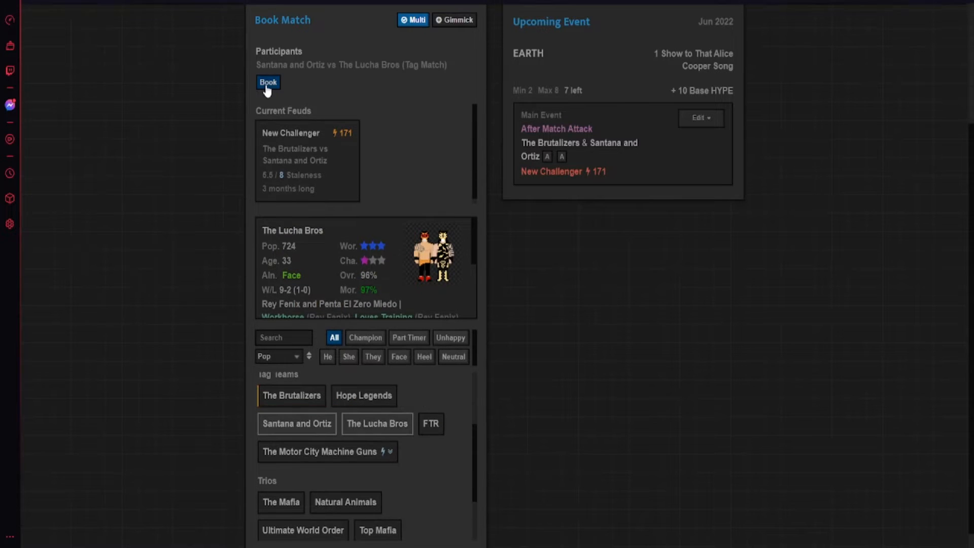
{"action": "left_click", "coordinate": [268, 82]}
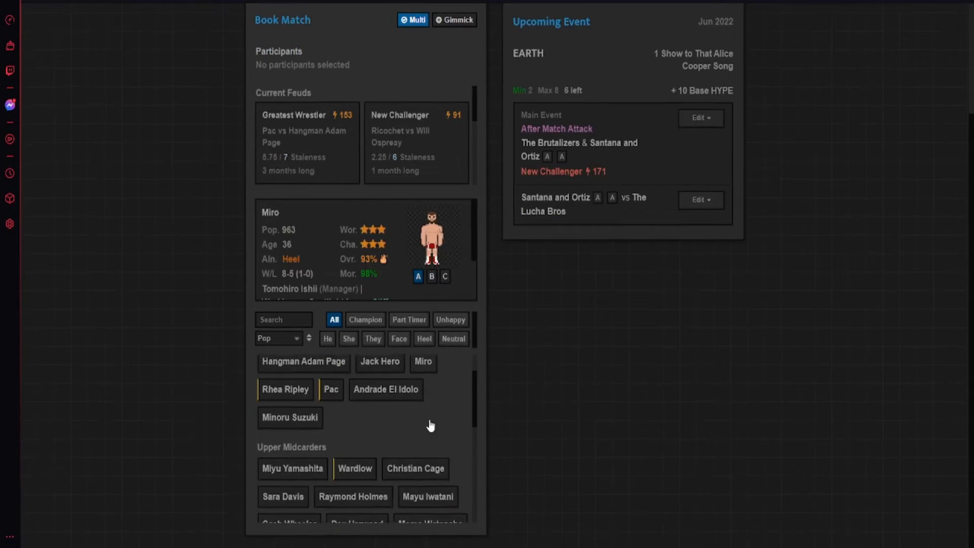
{"action": "left_click", "coordinate": [380, 362]}
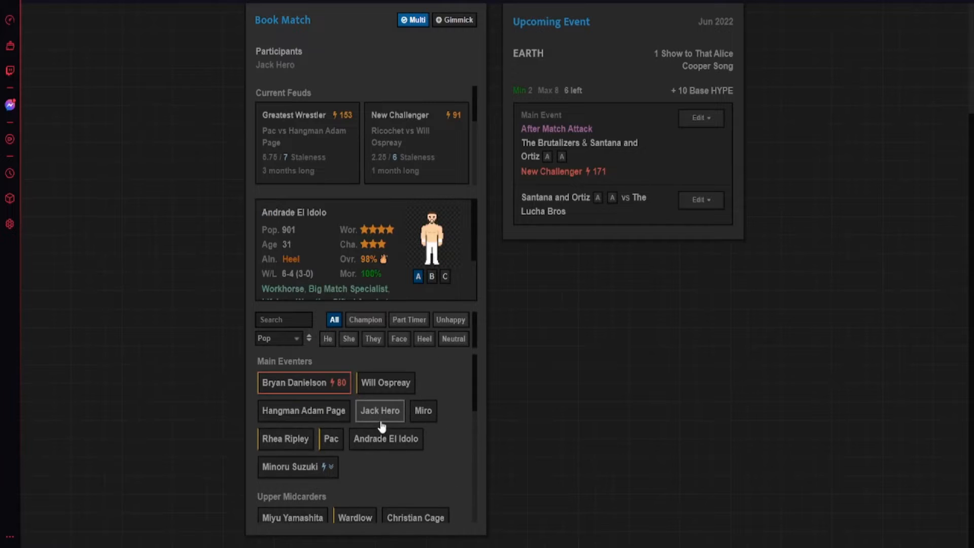
{"action": "left_click", "coordinate": [493, 101]}
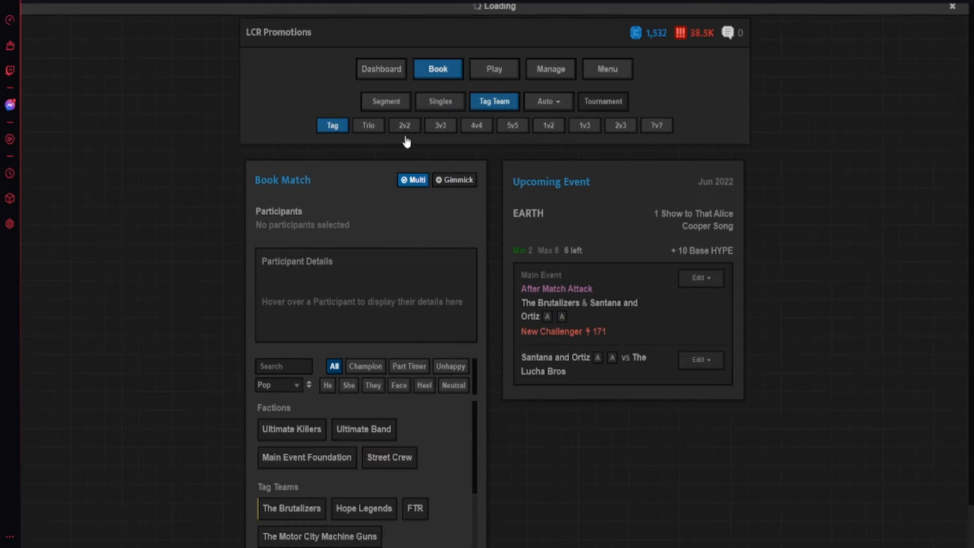
- Book a 3v3: Hero, Hayashishita, Page vs Watanabe, Danielson, Pac
{"action": "left_click", "coordinate": [441, 125]}
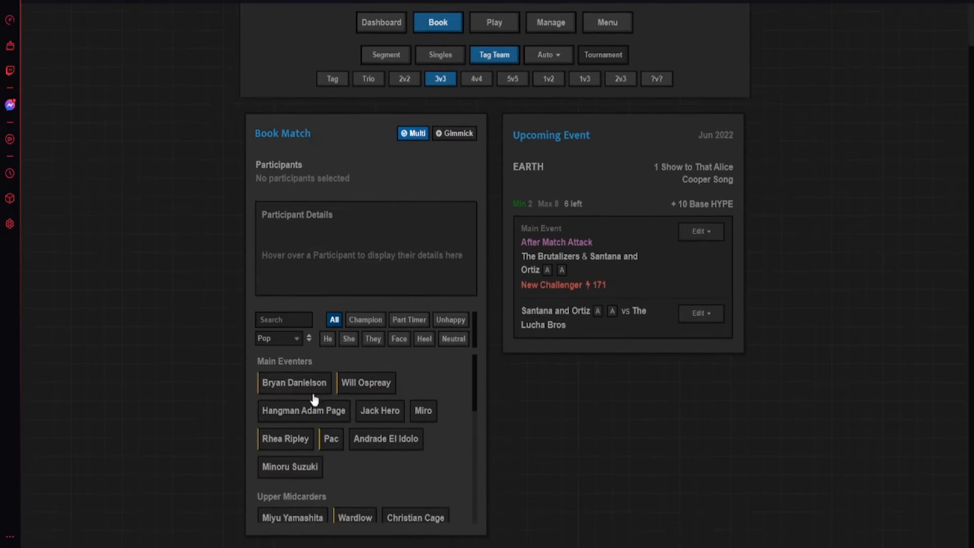
{"action": "left_click", "coordinate": [303, 410]}
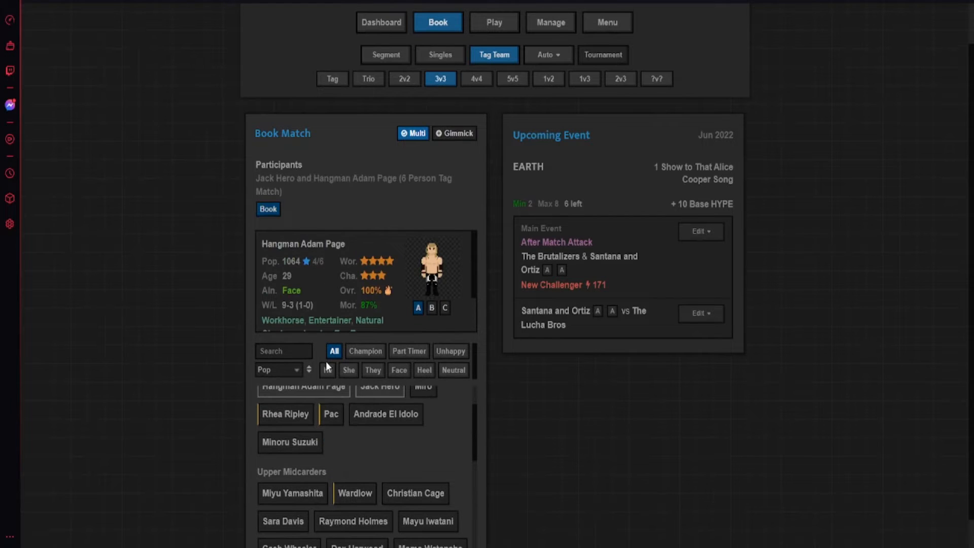
{"action": "left_click", "coordinate": [380, 438]}
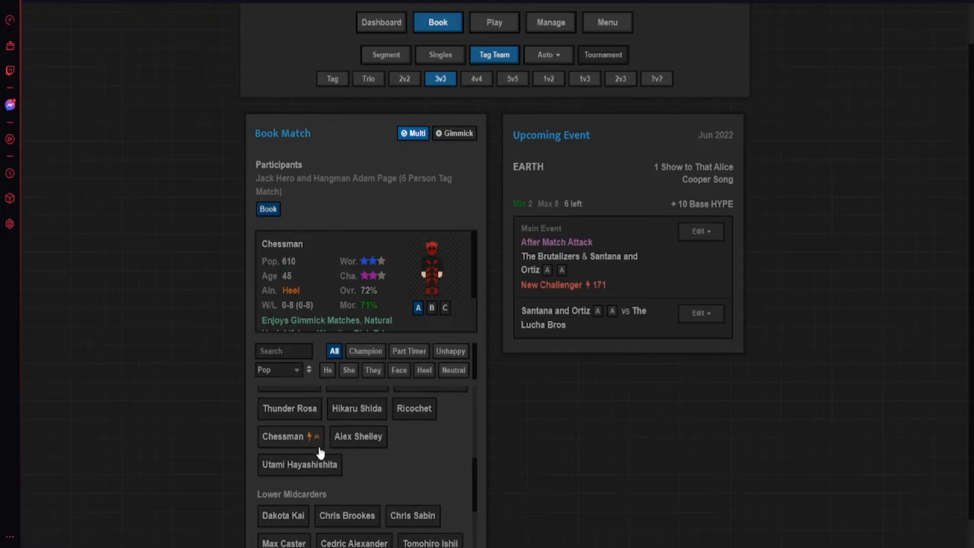
{"action": "left_click", "coordinate": [300, 465]}
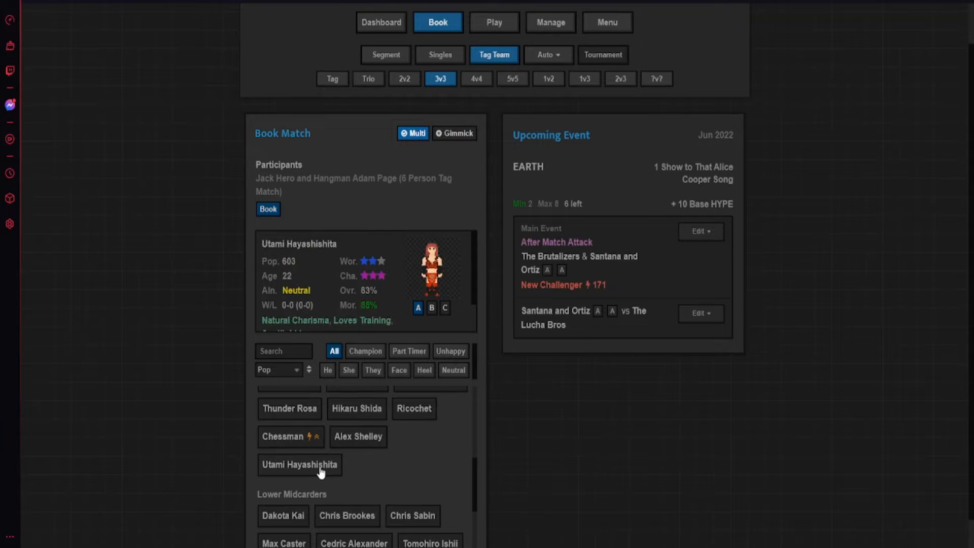
{"action": "left_click", "coordinate": [299, 464]}
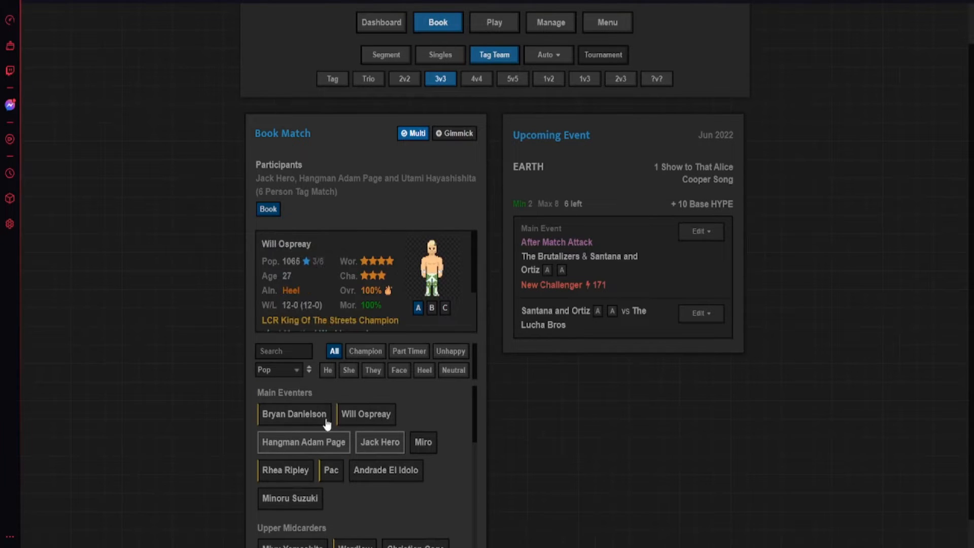
{"action": "mouse_move", "coordinate": [357, 421]}
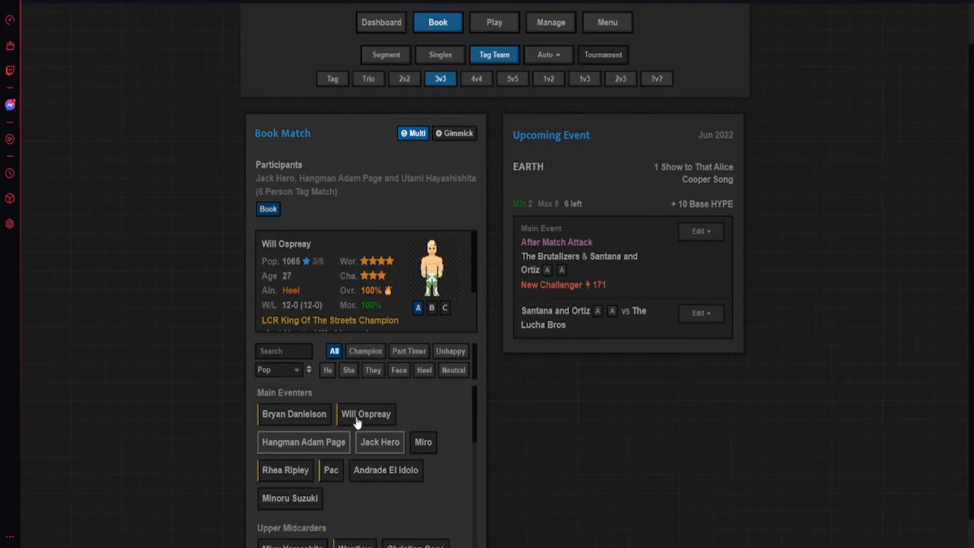
{"action": "left_click", "coordinate": [294, 414]}
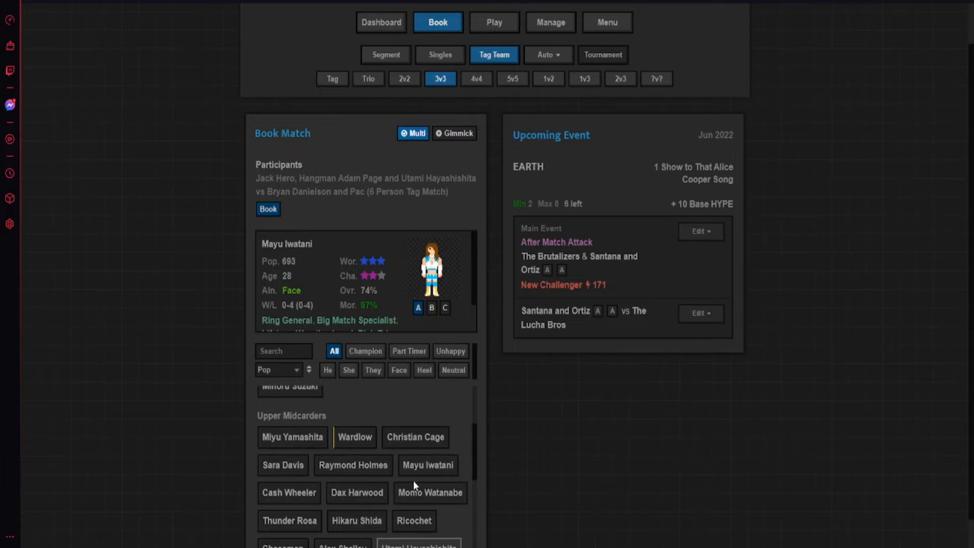
{"action": "left_click", "coordinate": [268, 209]}
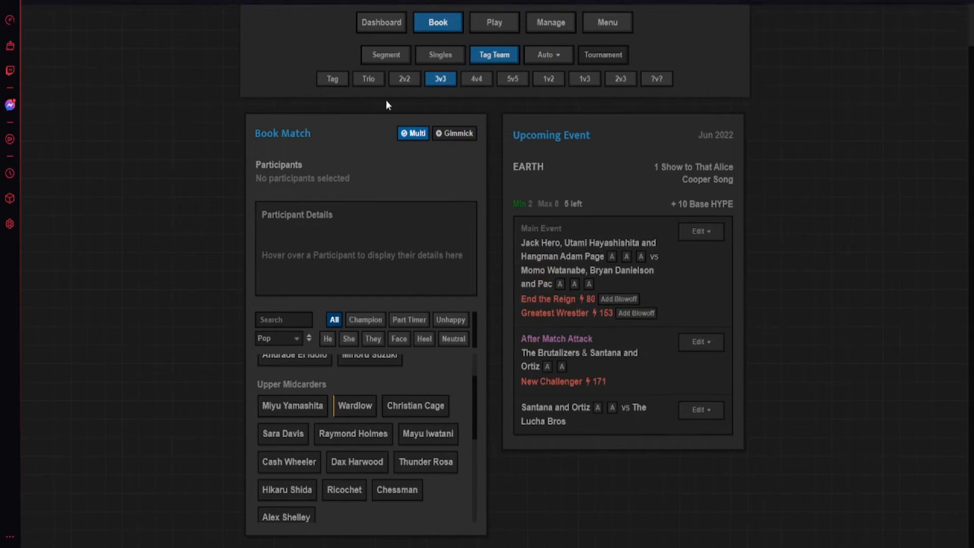
- Switch to non-match segment booking and filter to currently available segment items
{"action": "left_click", "coordinate": [385, 55]}
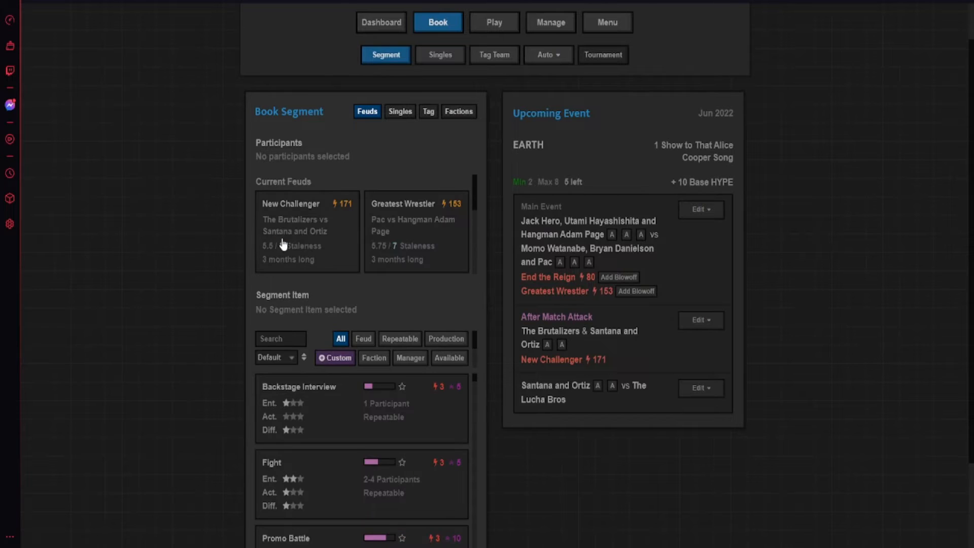
{"action": "scroll", "scroll_direction": "down", "scroll_amount": 3}
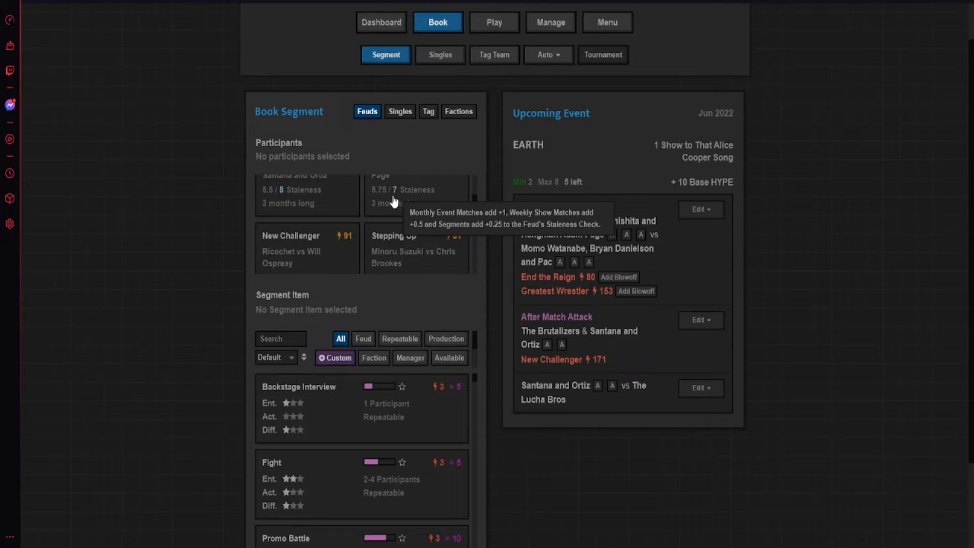
{"action": "scroll", "scroll_direction": "down", "scroll_amount": 3}
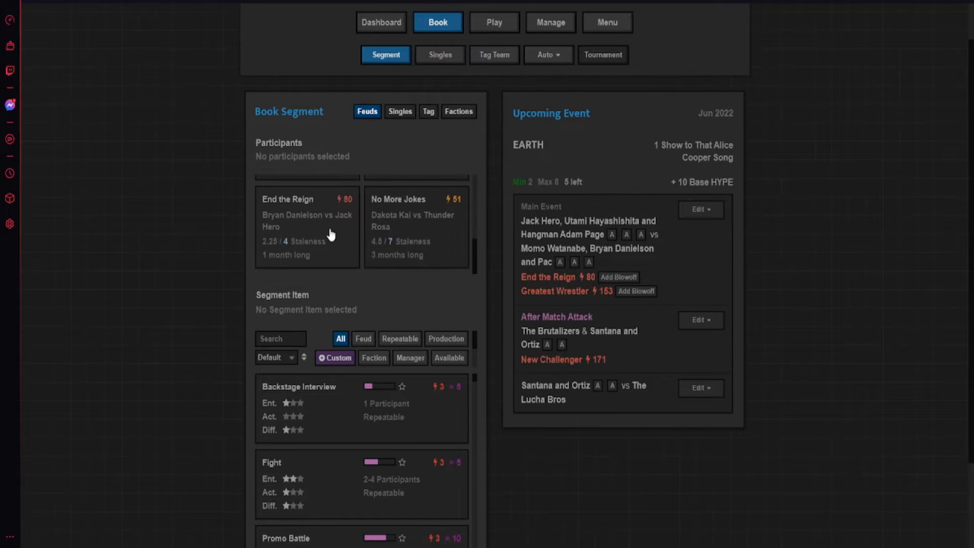
{"action": "scroll", "scroll_direction": "down", "scroll_amount": 3}
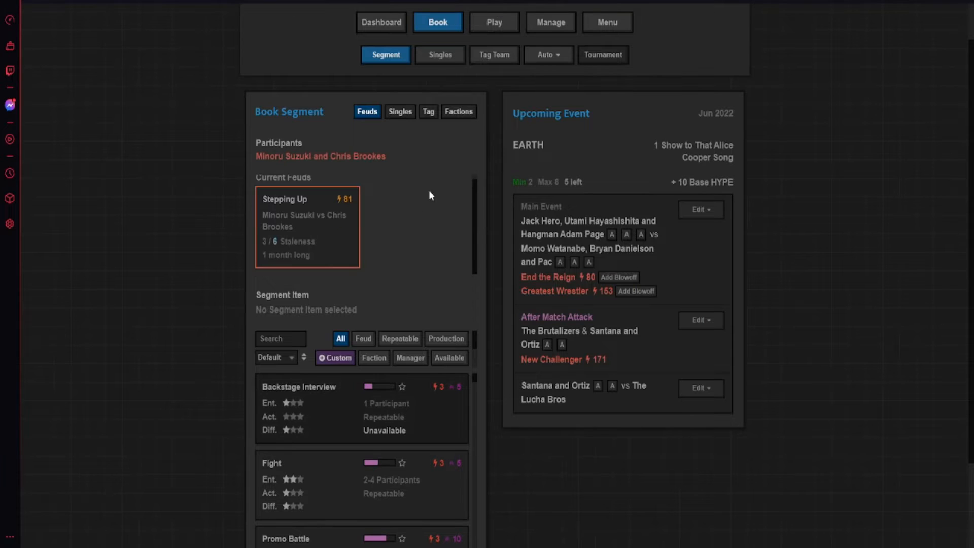
{"action": "left_click", "coordinate": [448, 357]}
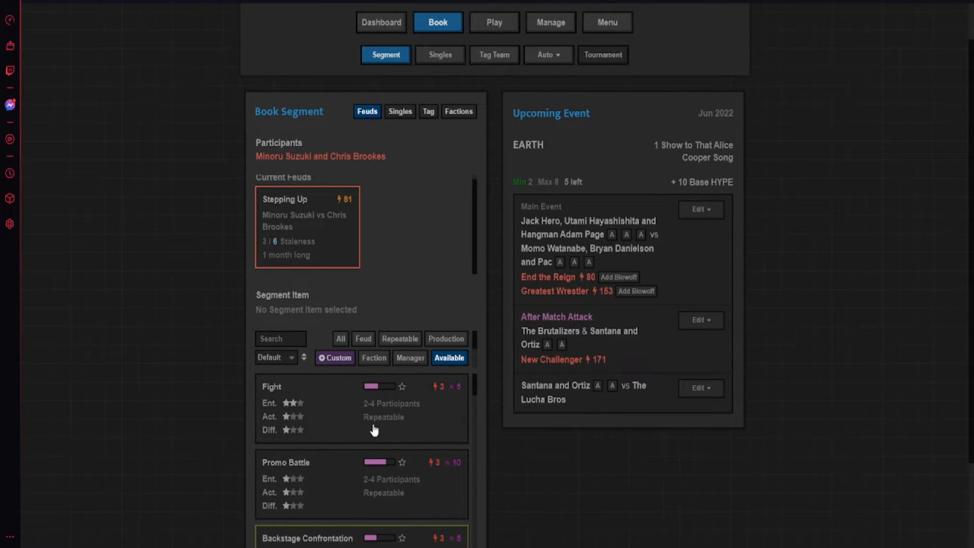
{"action": "scroll", "scroll_direction": "down", "scroll_amount": 3}
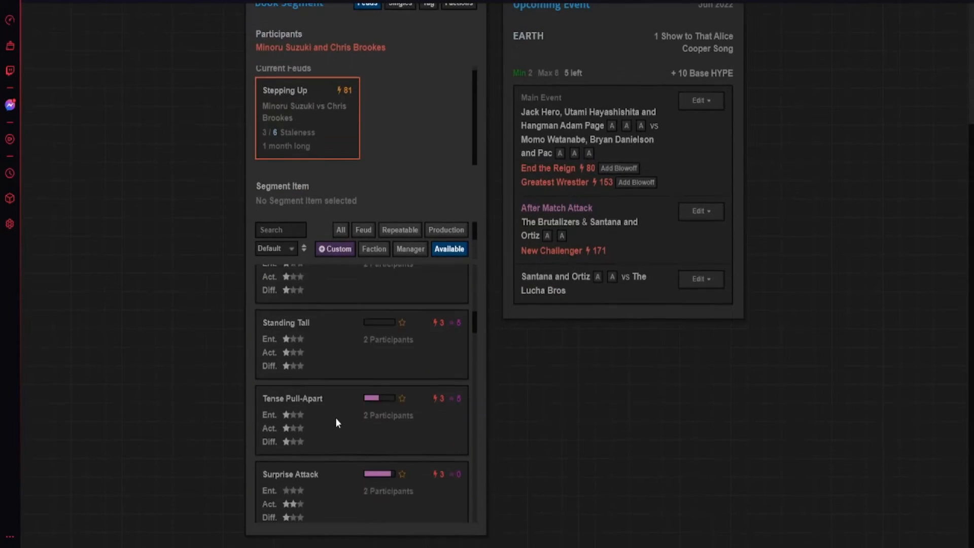
{"action": "scroll", "scroll_direction": "down", "scroll_amount": 3}
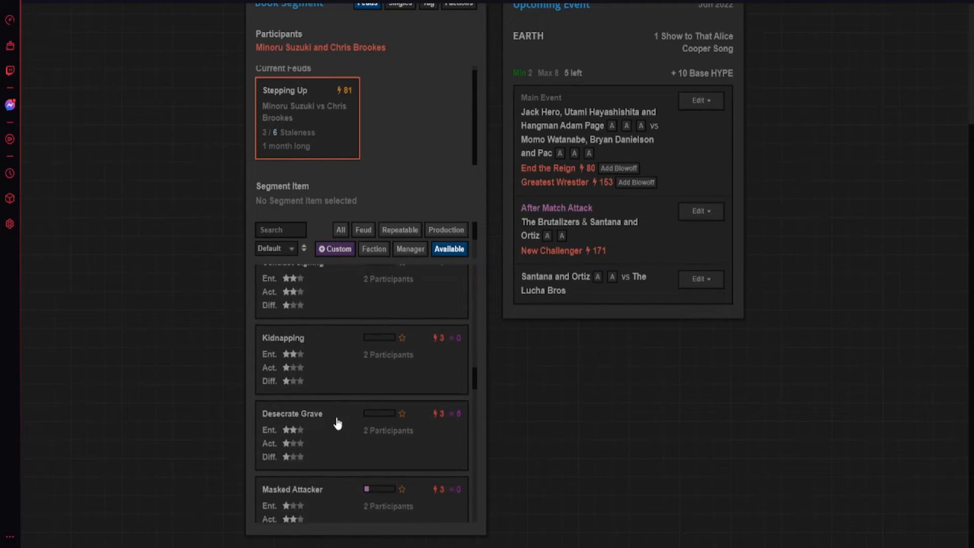
{"action": "scroll", "scroll_direction": "down", "scroll_amount": 3}
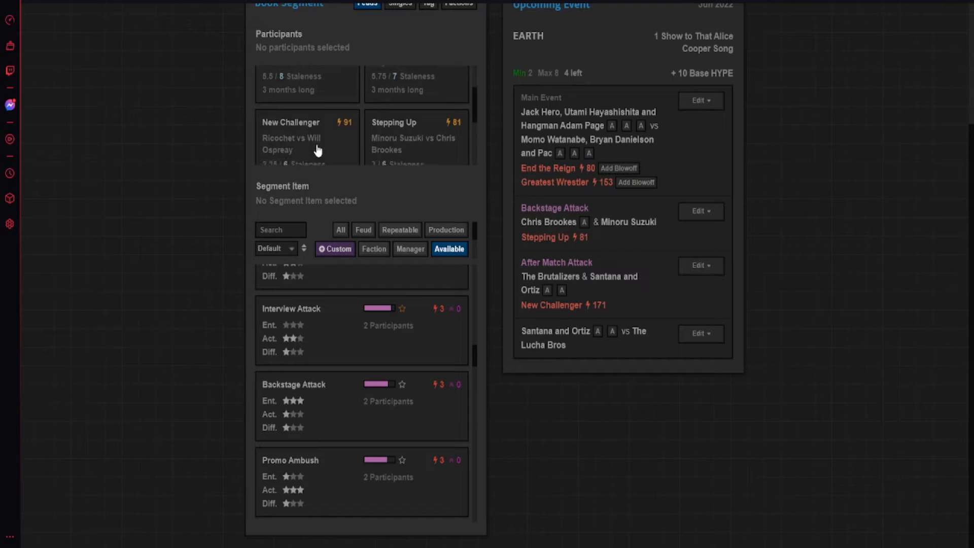
- Book a segment for the Ricochet vs Will Ospreay feud and a Champion Package for Pac
{"action": "left_click", "coordinate": [306, 136]}
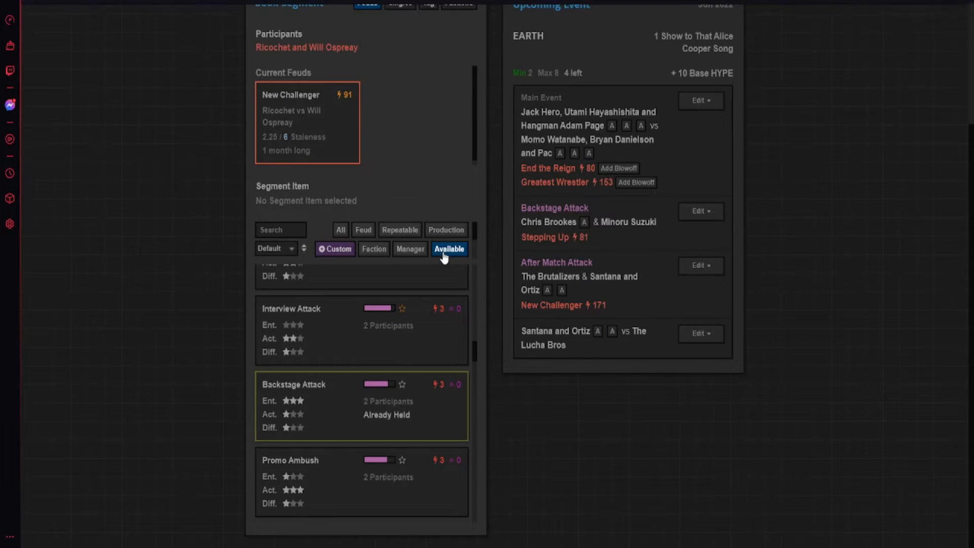
{"action": "scroll", "scroll_direction": "down", "scroll_amount": 3}
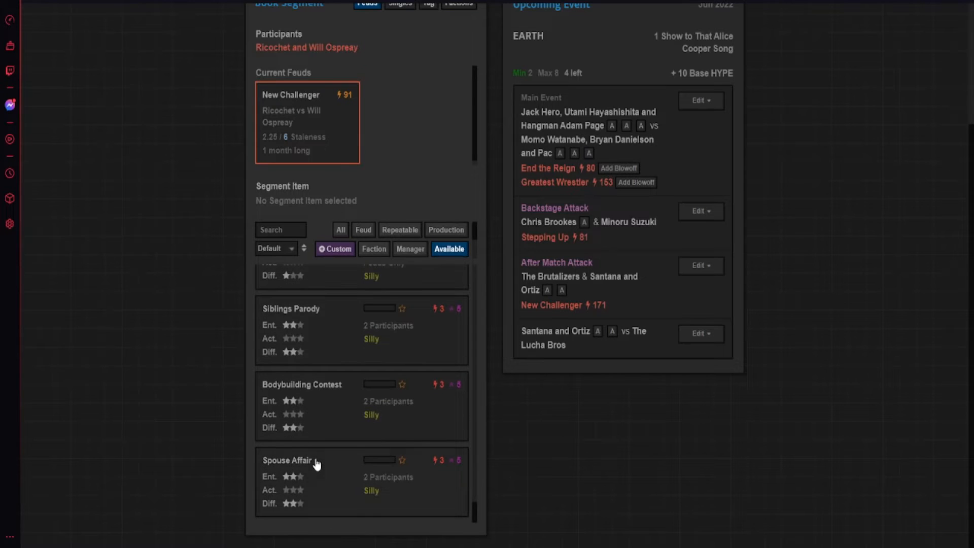
{"action": "mouse_move", "coordinate": [313, 421]}
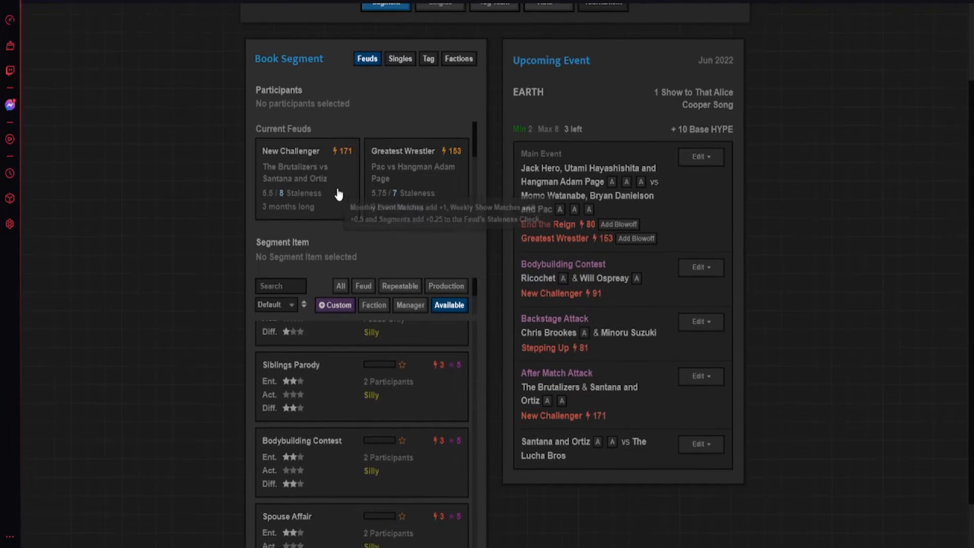
{"action": "scroll", "scroll_direction": "down", "scroll_amount": 3}
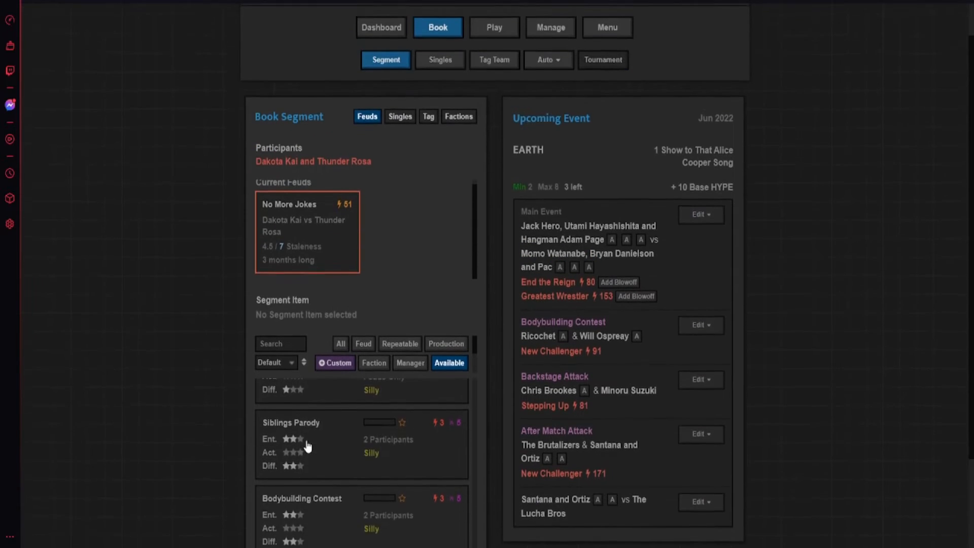
{"action": "scroll", "scroll_direction": "down", "scroll_amount": 3}
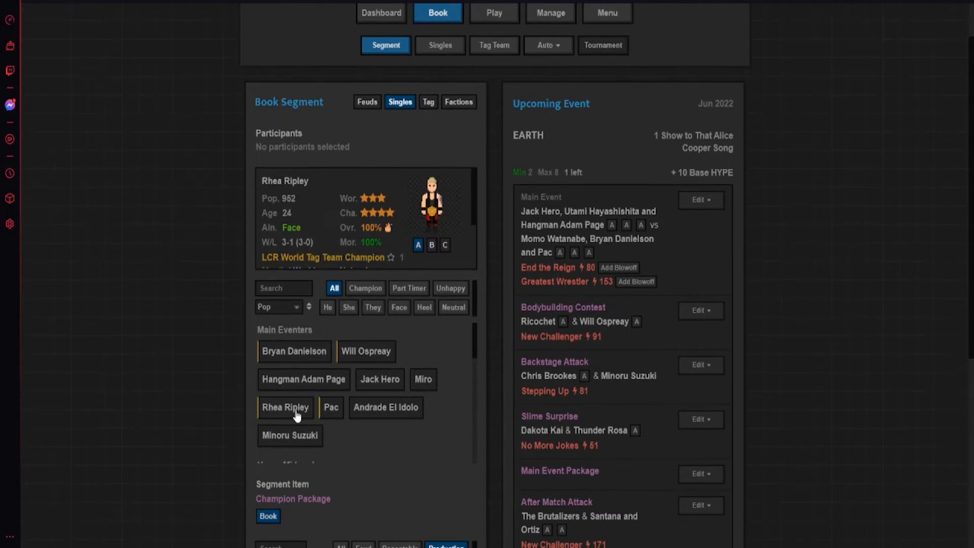
{"action": "left_click", "coordinate": [330, 407]}
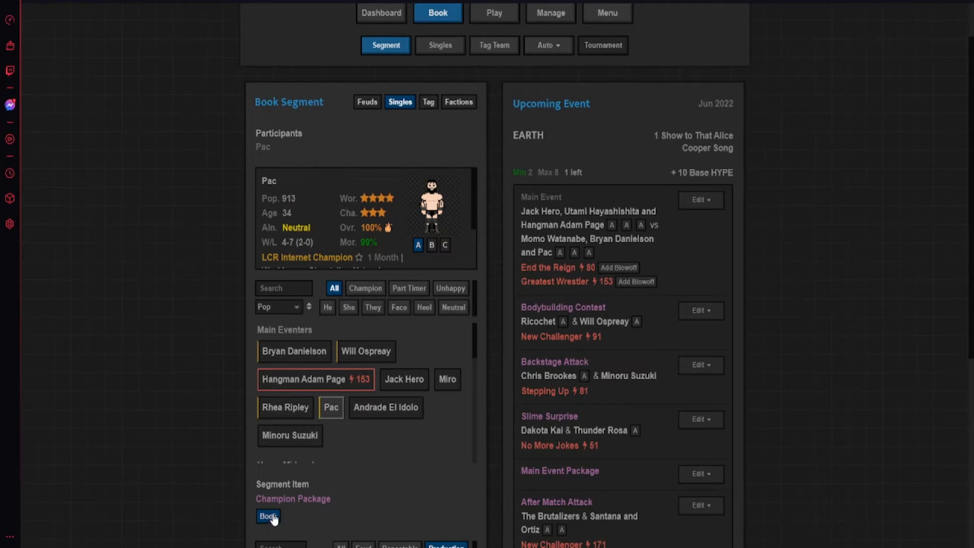
{"action": "left_click", "coordinate": [268, 516]}
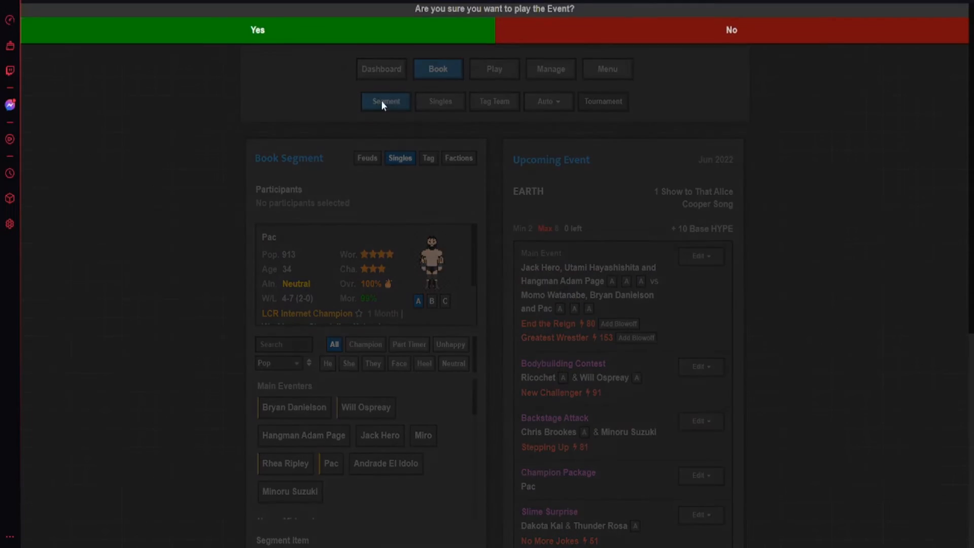
- Start EARTH, give Santana and Ortiz the opener win, and run the After Match Attack
{"action": "left_click", "coordinate": [257, 30]}
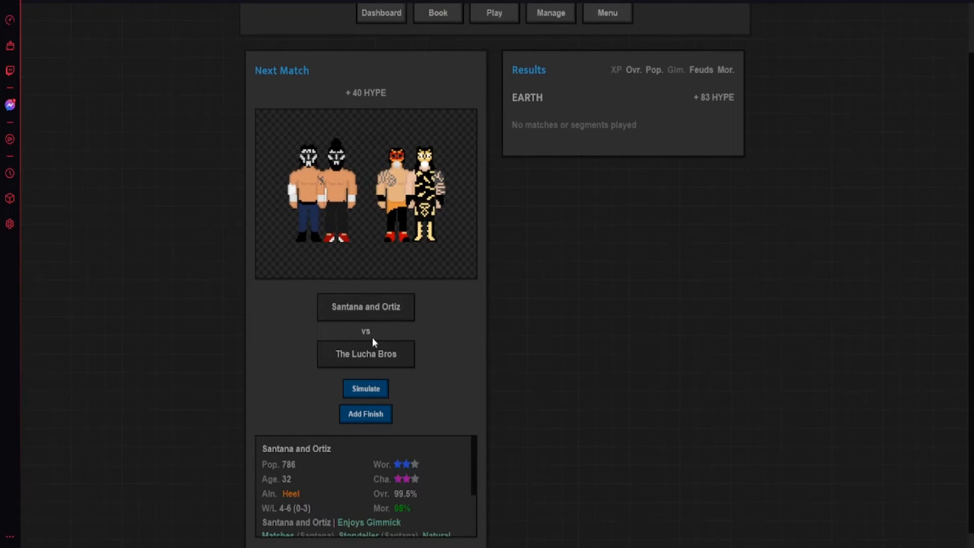
{"action": "mouse_move", "coordinate": [373, 315]}
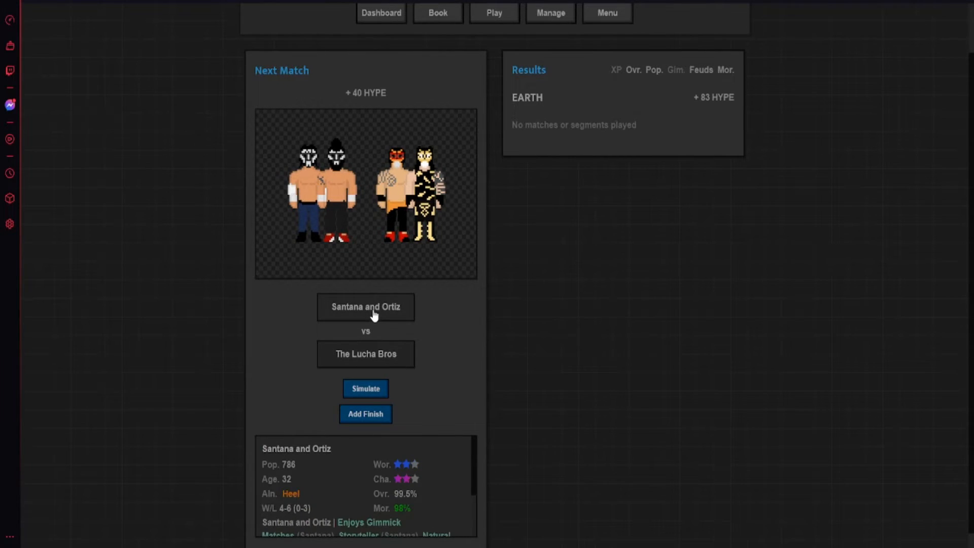
{"action": "left_click", "coordinate": [365, 389]}
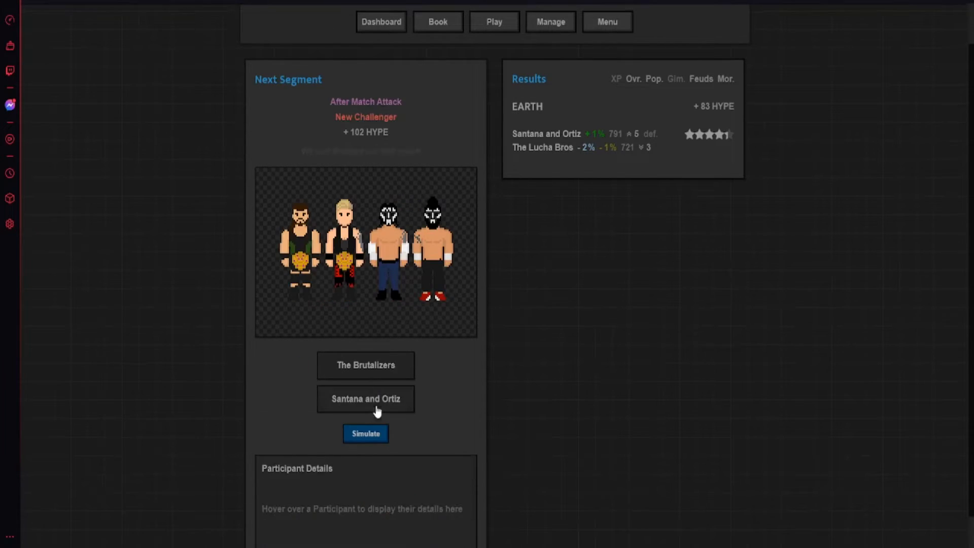
{"action": "left_click", "coordinate": [365, 433]}
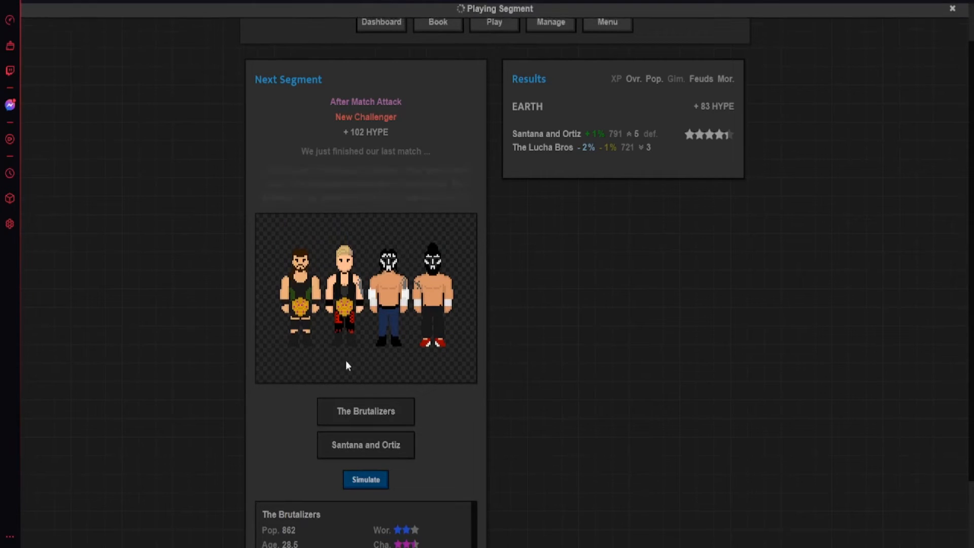
{"action": "left_click", "coordinate": [365, 479]}
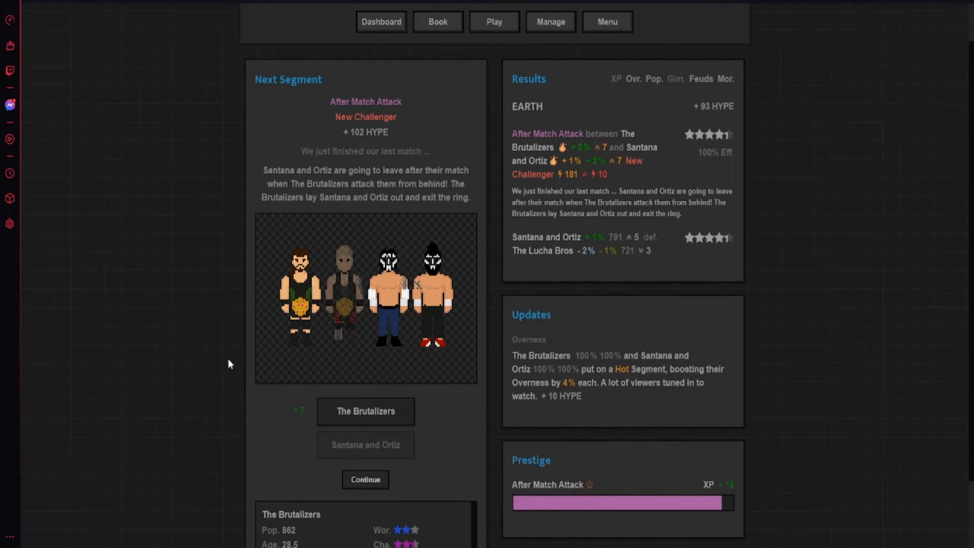
{"action": "mouse_move", "coordinate": [271, 366]}
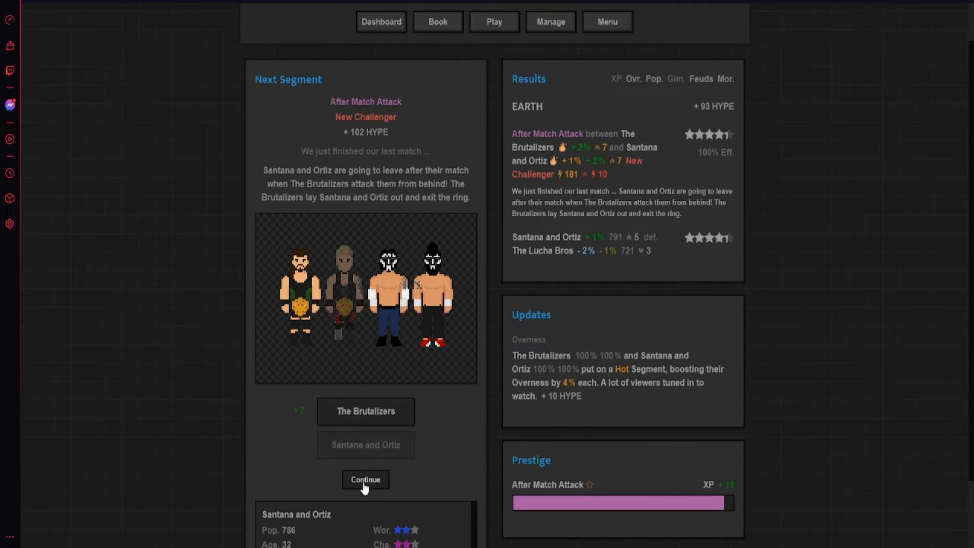
{"action": "left_click", "coordinate": [365, 479]}
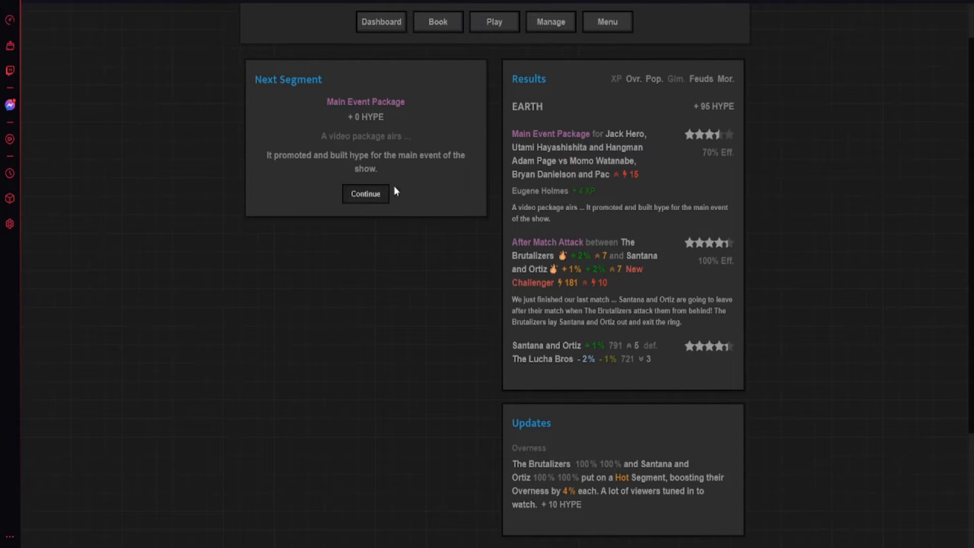
- Play Slime Surprise with Thunder Rosa, then Champion Package, Backstage Attack and Bodybuilding Contest
{"action": "left_click", "coordinate": [366, 194]}
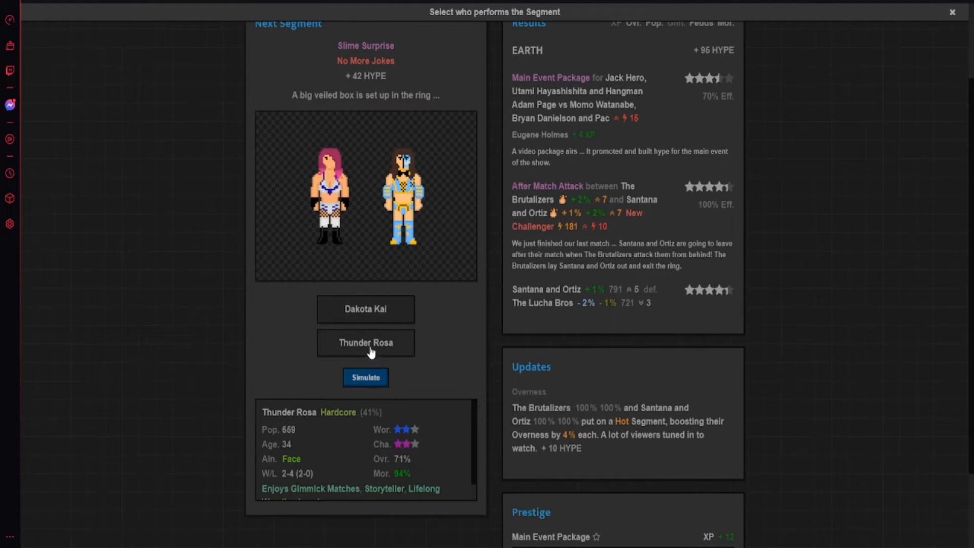
{"action": "left_click", "coordinate": [365, 309]}
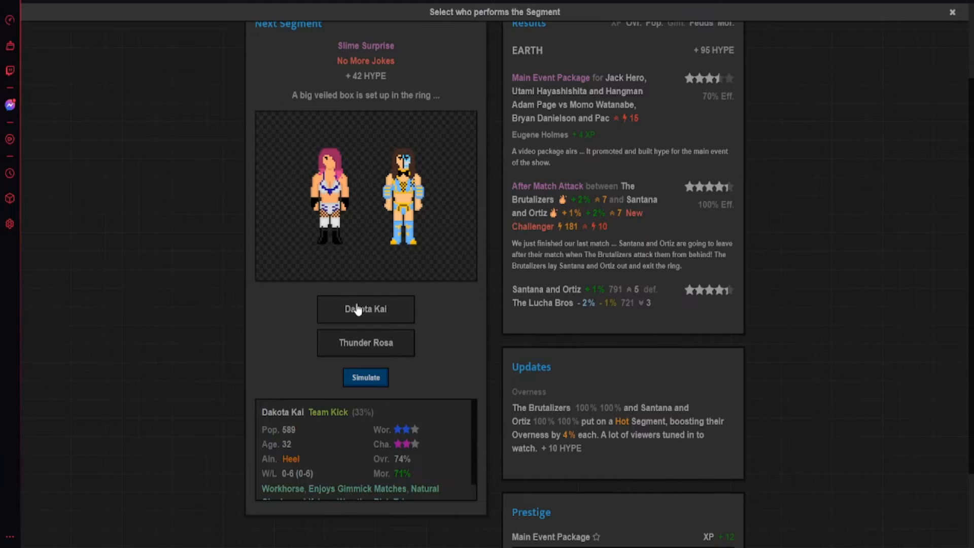
{"action": "left_click", "coordinate": [365, 377]}
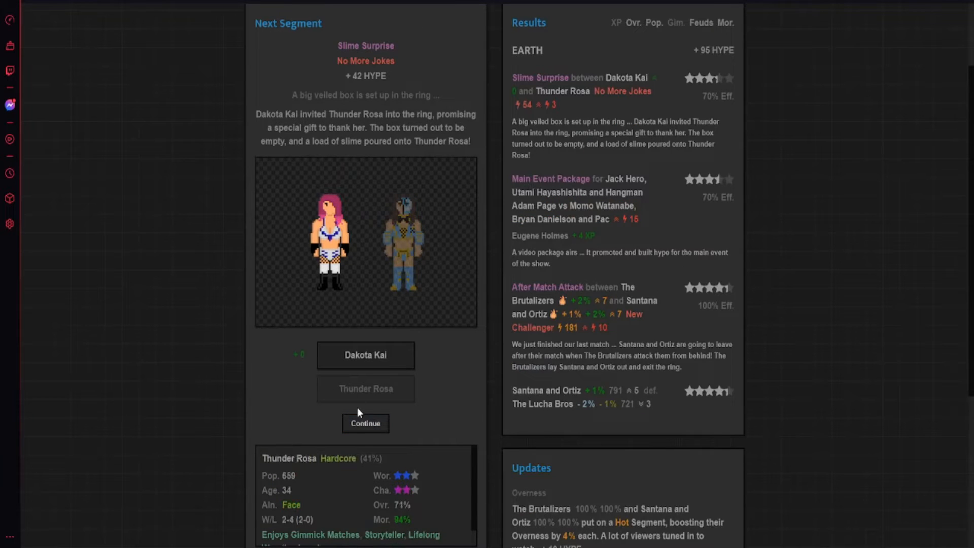
{"action": "left_click", "coordinate": [365, 424]}
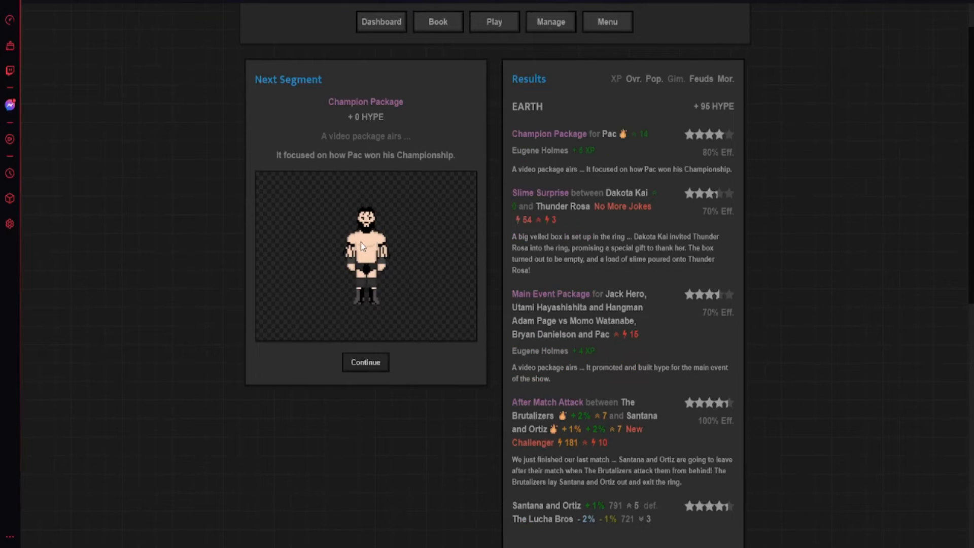
{"action": "mouse_move", "coordinate": [559, 226]}
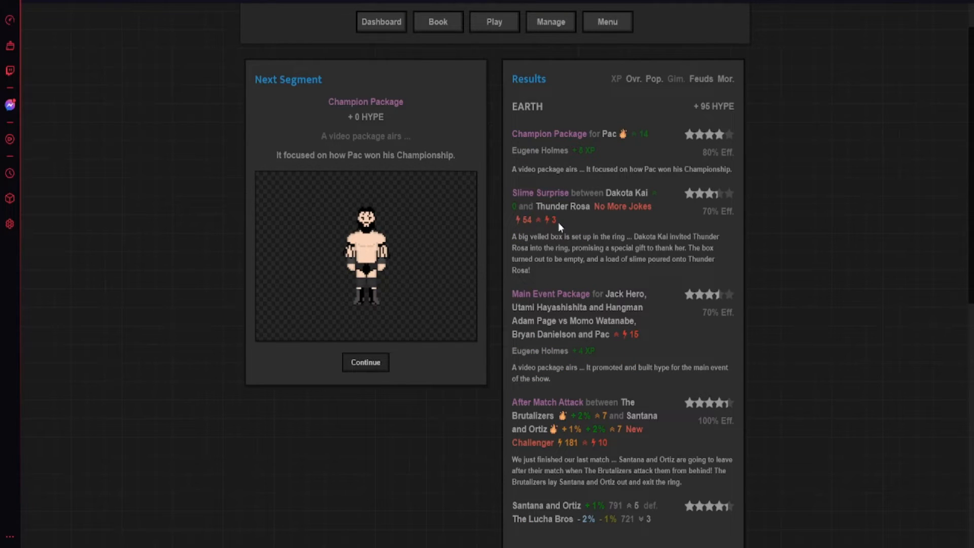
{"action": "left_click", "coordinate": [365, 362]}
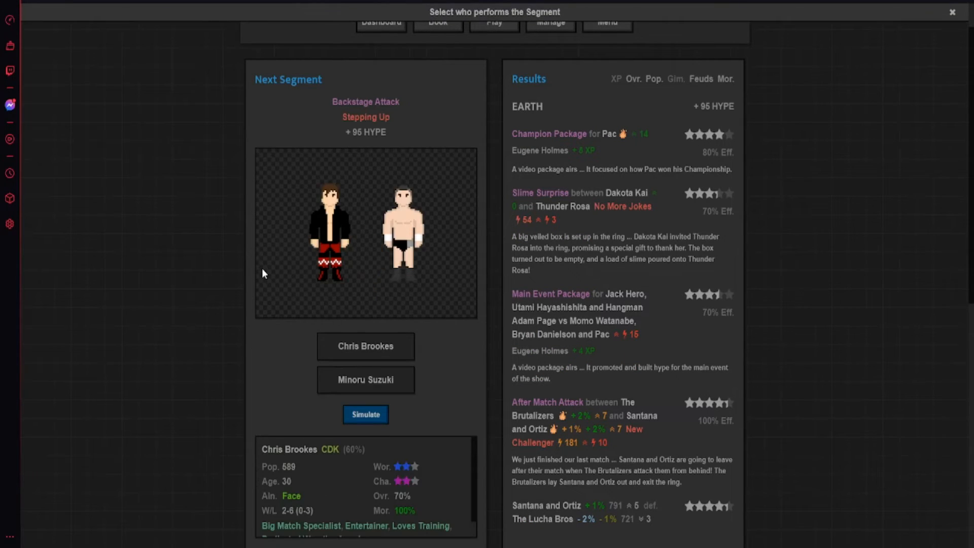
{"action": "left_click", "coordinate": [365, 415]}
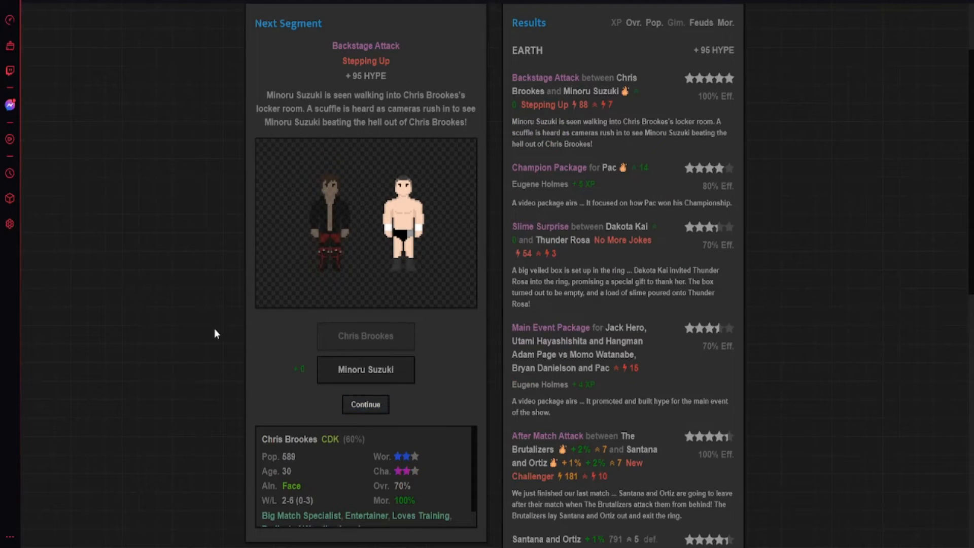
{"action": "left_click", "coordinate": [366, 404]}
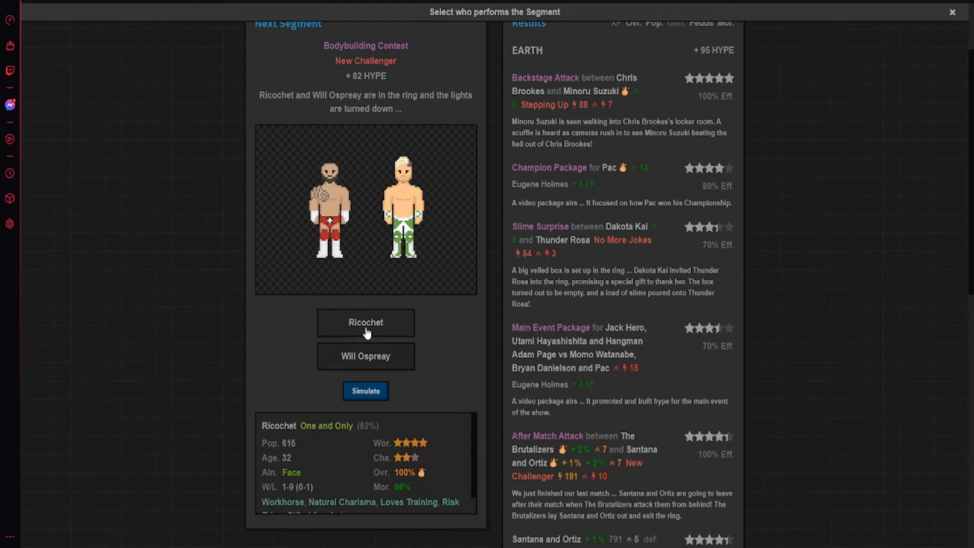
{"action": "left_click", "coordinate": [365, 391]}
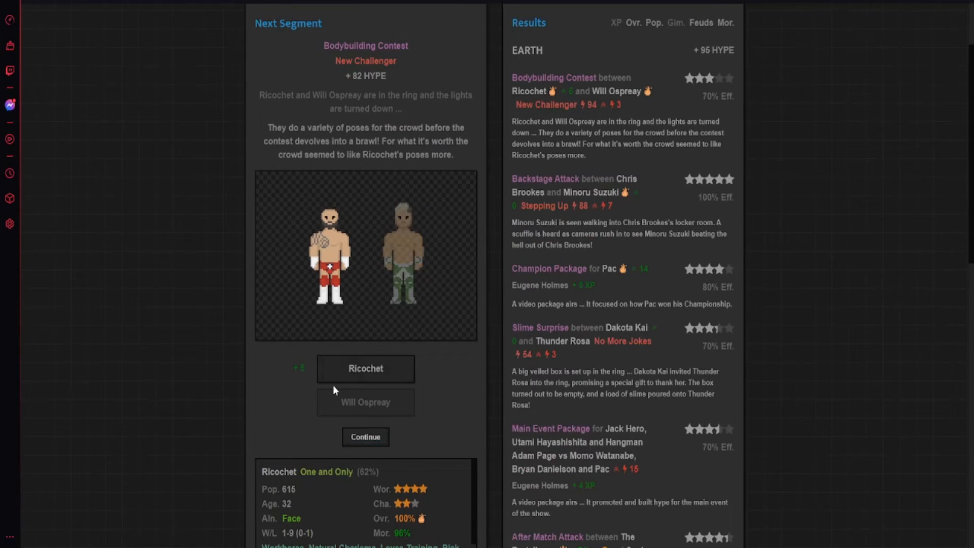
{"action": "left_click", "coordinate": [365, 437]}
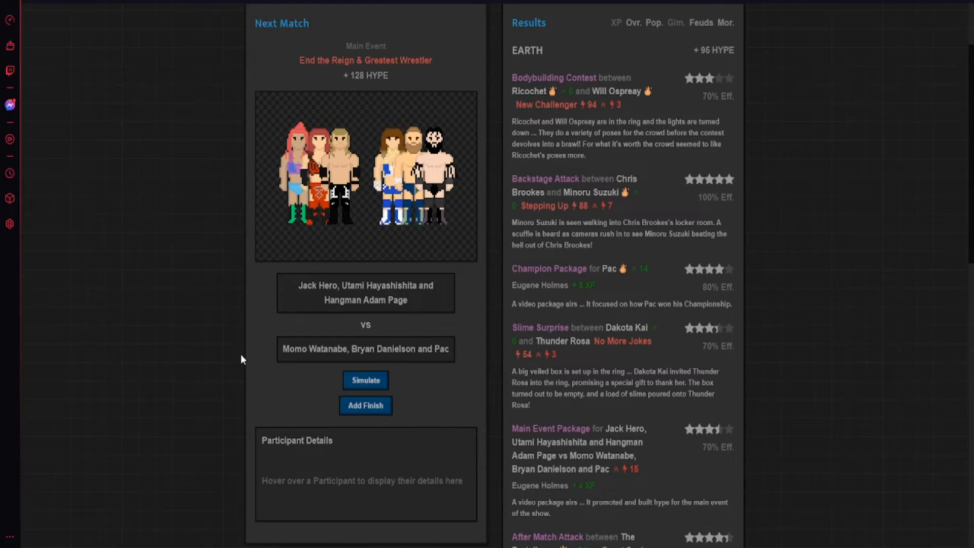
{"action": "mouse_move", "coordinate": [335, 314]}
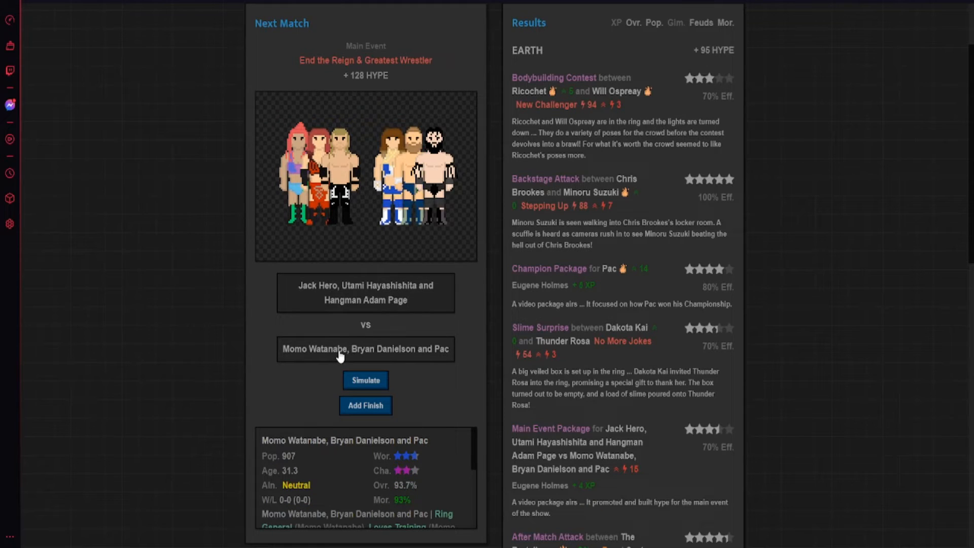
- Simulate the six-person main event and end the EARTH show to reach the prestige results
{"action": "left_click", "coordinate": [365, 379]}
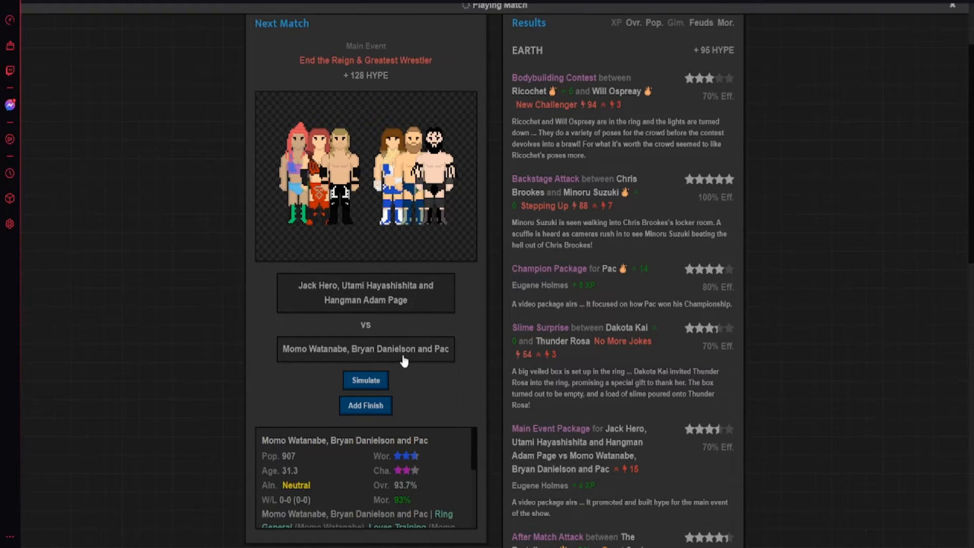
{"action": "left_click", "coordinate": [365, 380]}
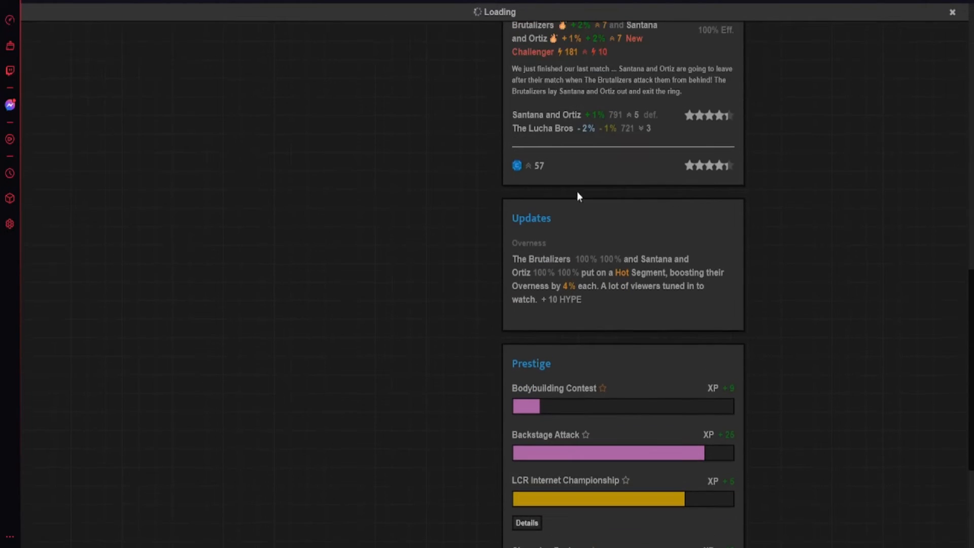
{"action": "mouse_move", "coordinate": [727, 166]}
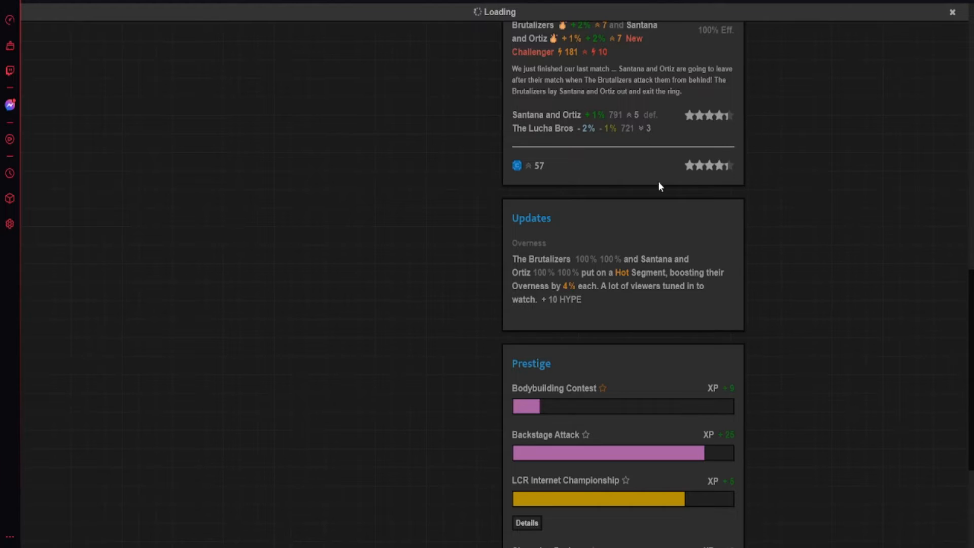
- Scroll through EARTH's prestige gains while the game returns to the dashboard
{"action": "scroll", "scroll_direction": "down", "scroll_amount": 3}
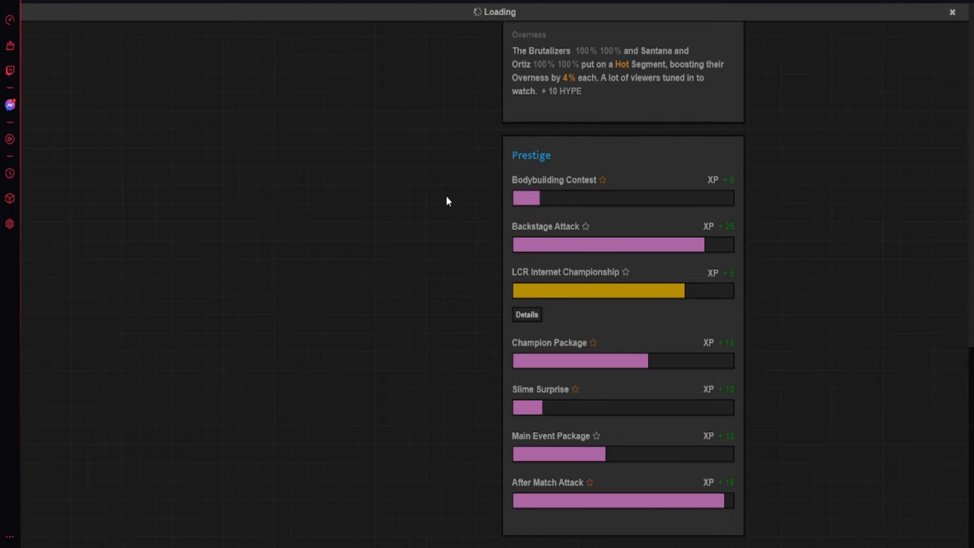
{"action": "mouse_move", "coordinate": [440, 188]}
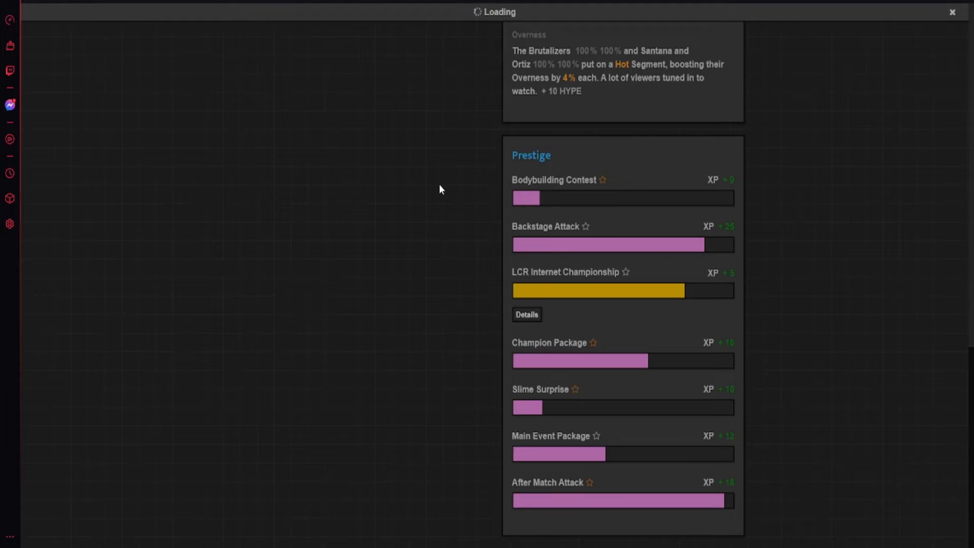
{"action": "mouse_move", "coordinate": [484, 218]}
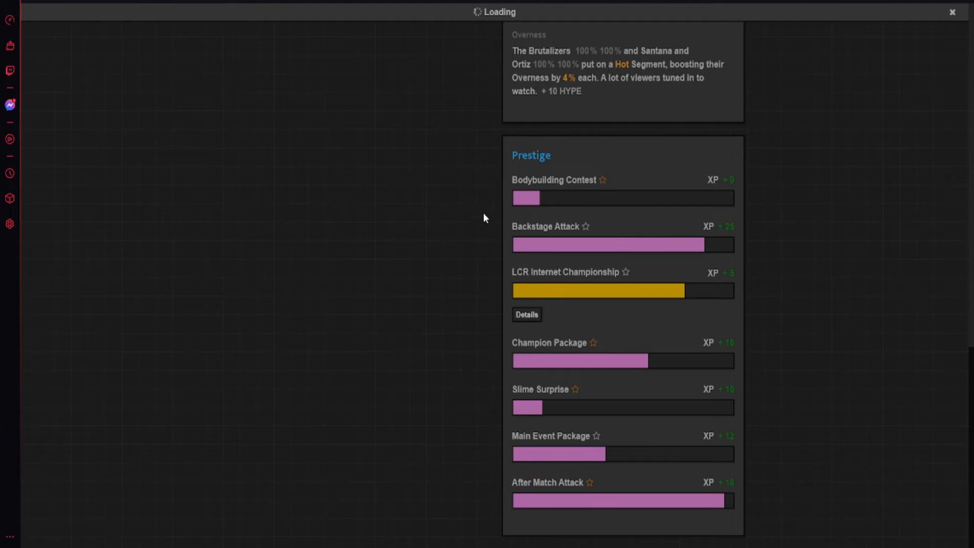
{"action": "mouse_move", "coordinate": [479, 224]}
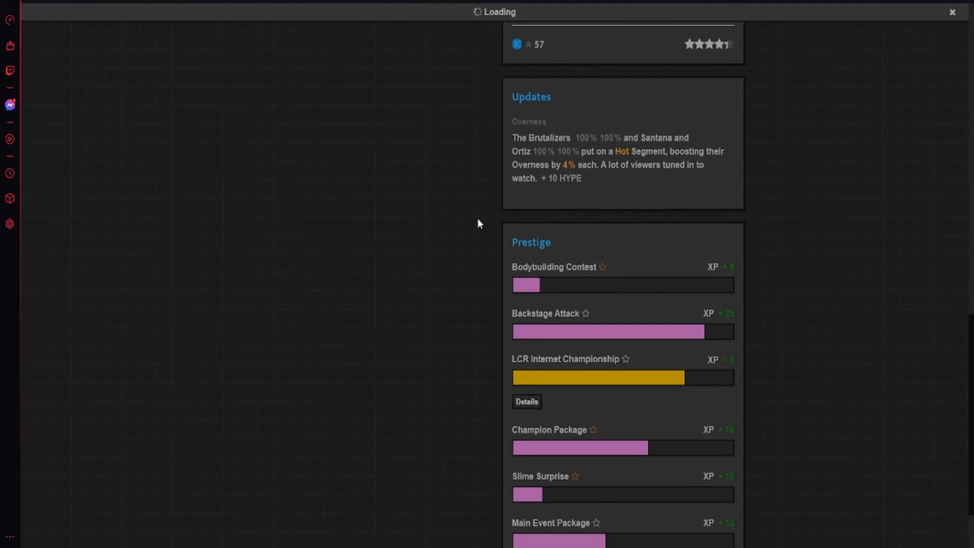
{"action": "scroll", "scroll_direction": "down", "scroll_amount": 3}
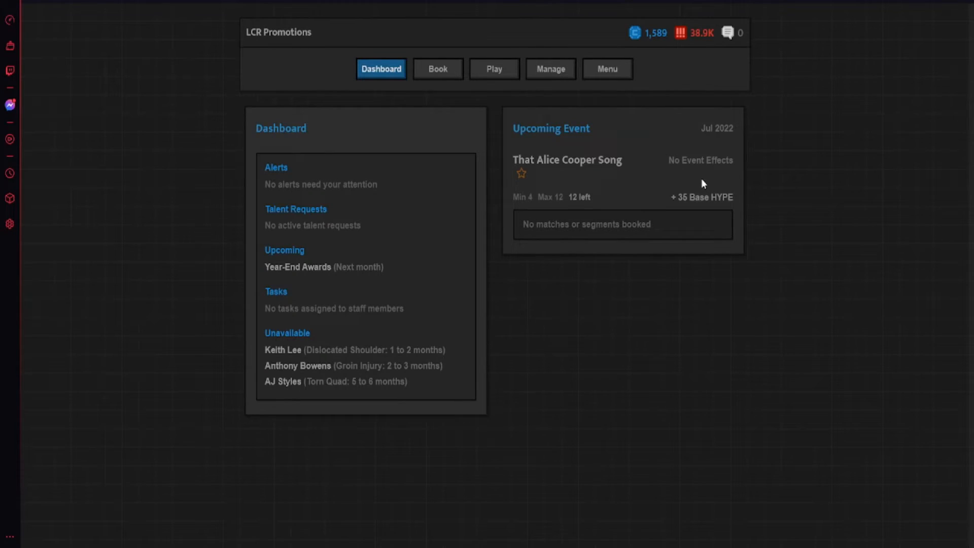
{"action": "mouse_move", "coordinate": [438, 69]}
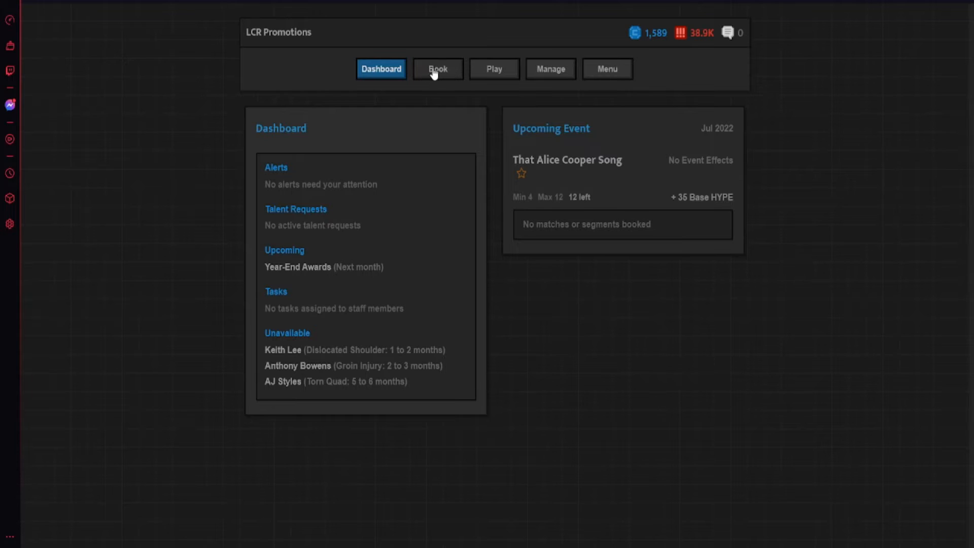
- Book Pac vs Hangman Adam Page as an I Quit match and pick Street Fight for Ospreay vs Ricochet
{"action": "left_click", "coordinate": [437, 69]}
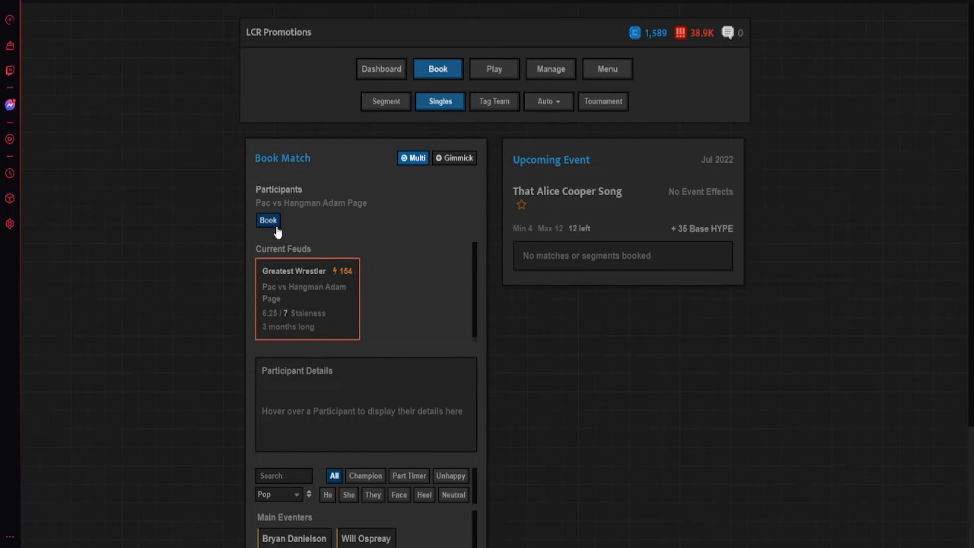
{"action": "left_click", "coordinate": [268, 220]}
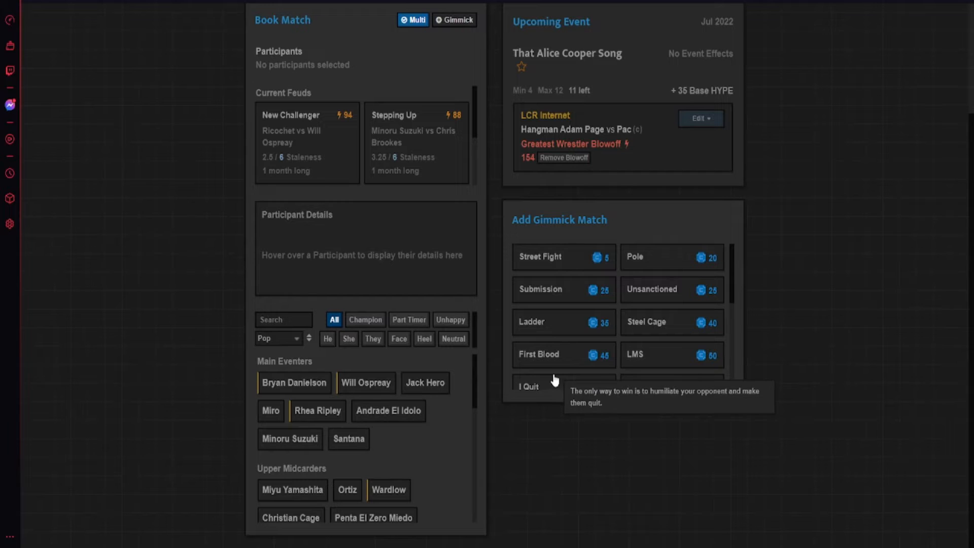
{"action": "left_click", "coordinate": [528, 386]}
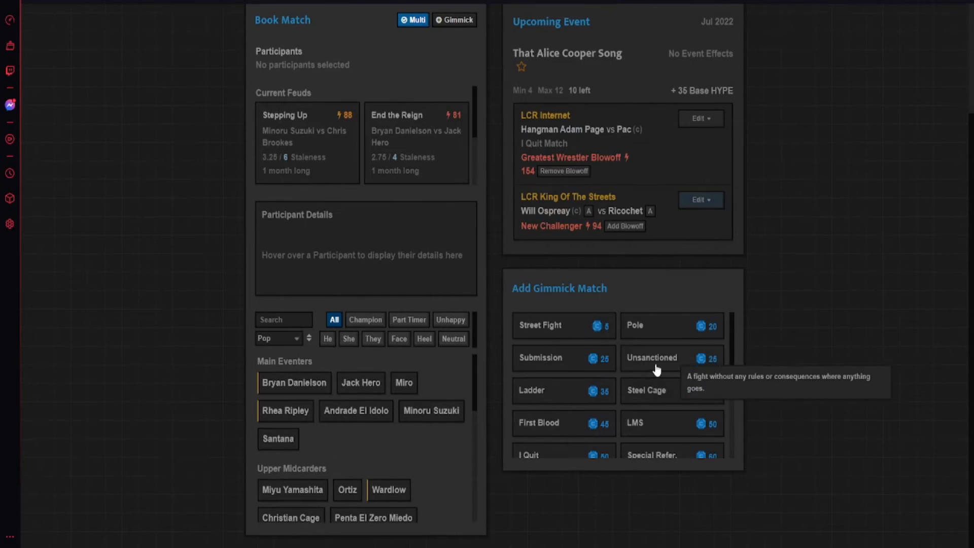
{"action": "left_click", "coordinate": [531, 391]}
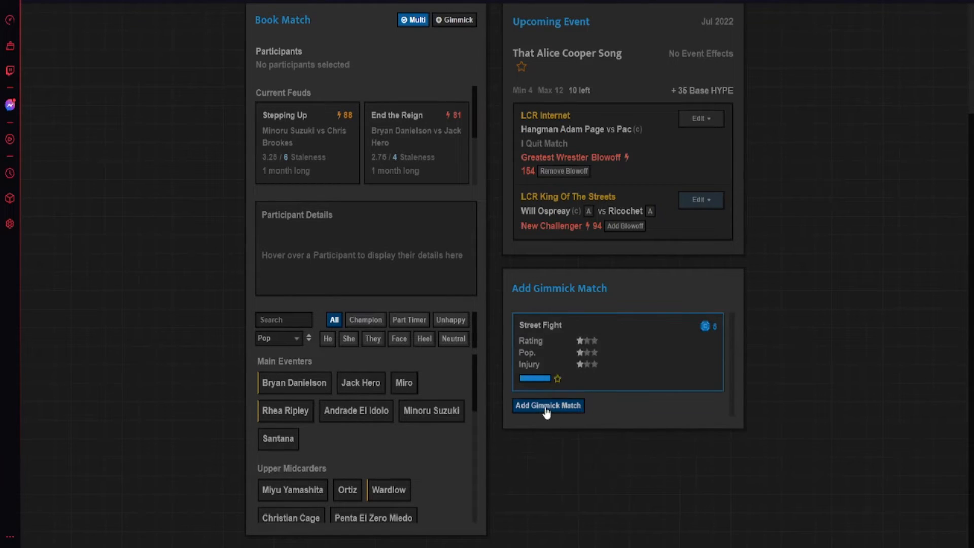
- Apply Street Fight to Ospreay vs Ricochet and make Brookes vs Suzuki a First Blood match
{"action": "left_click", "coordinate": [548, 405]}
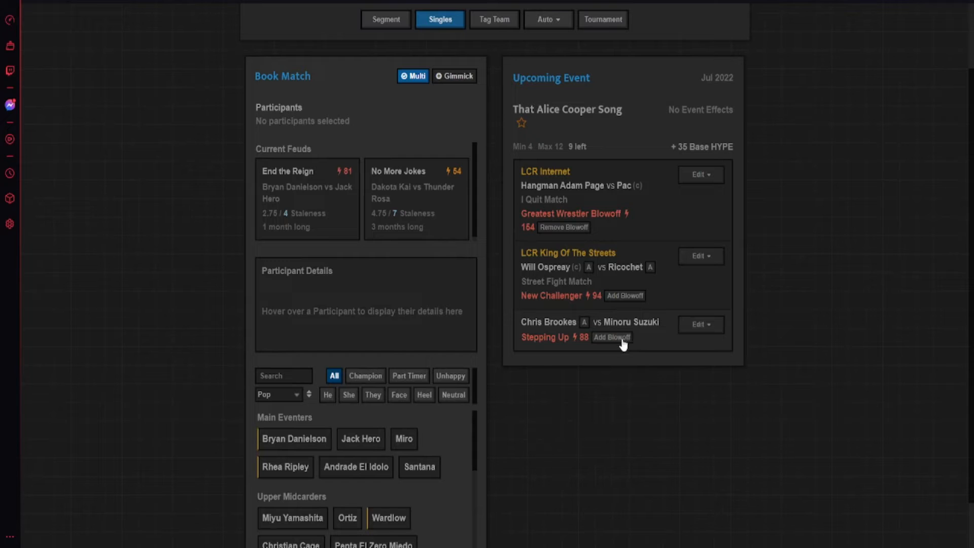
{"action": "left_click", "coordinate": [700, 324]}
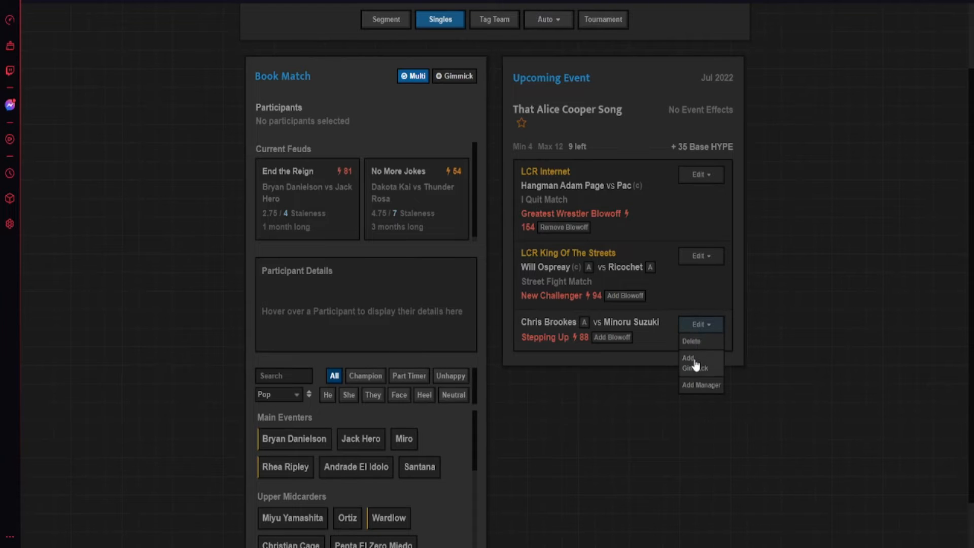
{"action": "left_click", "coordinate": [688, 361]}
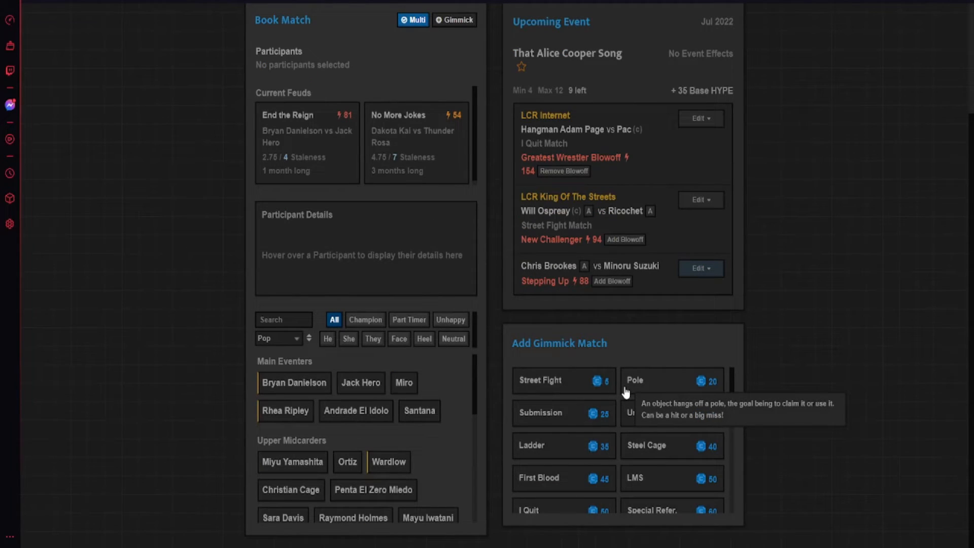
{"action": "scroll", "scroll_direction": "down", "scroll_amount": 3}
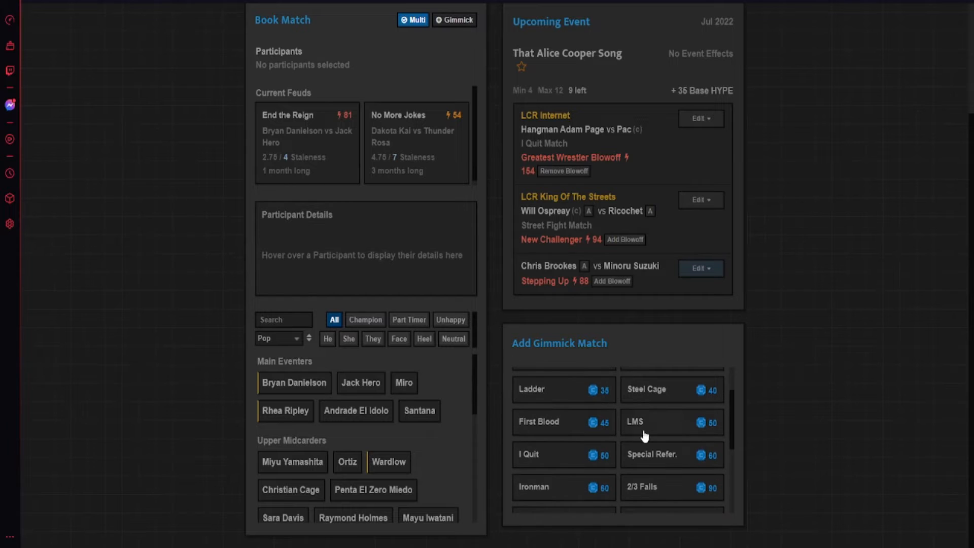
{"action": "scroll", "scroll_direction": "down", "scroll_amount": 3}
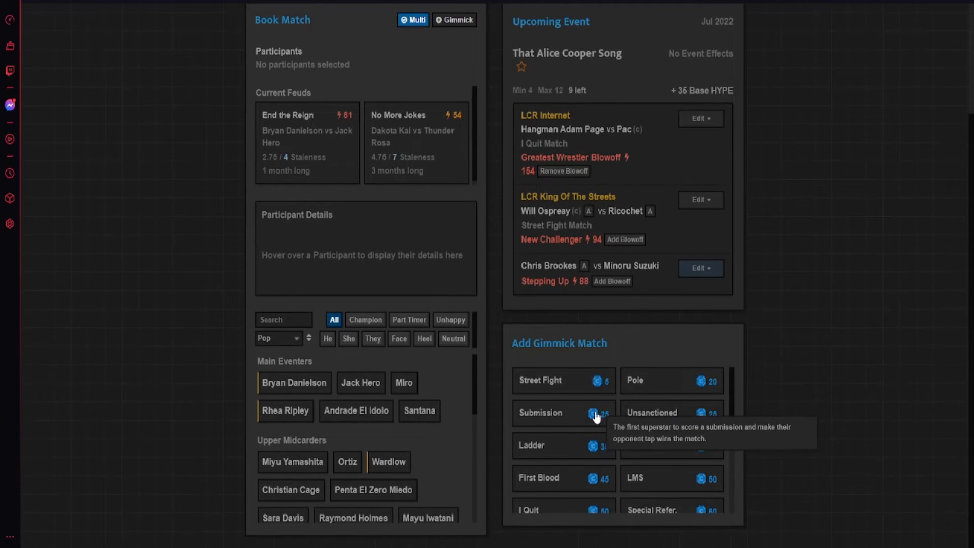
{"action": "scroll", "scroll_direction": "down", "scroll_amount": 3}
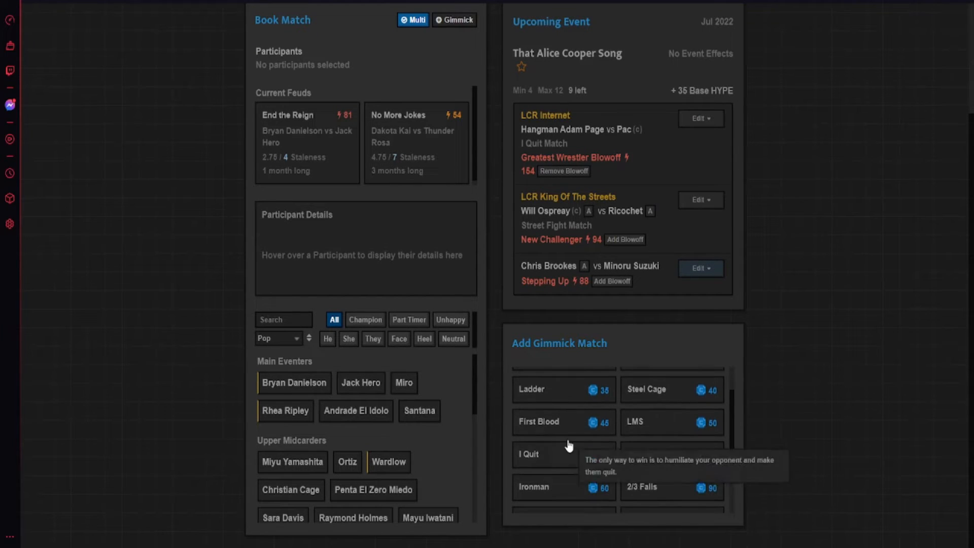
{"action": "left_click", "coordinate": [539, 421]}
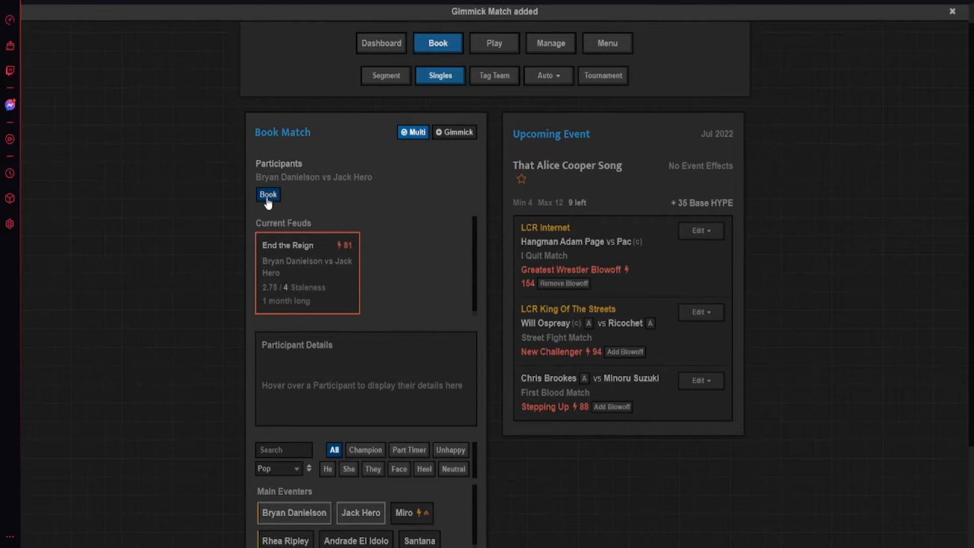
- Book Bryan Danielson vs Jack Hero as the End the Reign World title blowoff
{"action": "left_click", "coordinate": [268, 194]}
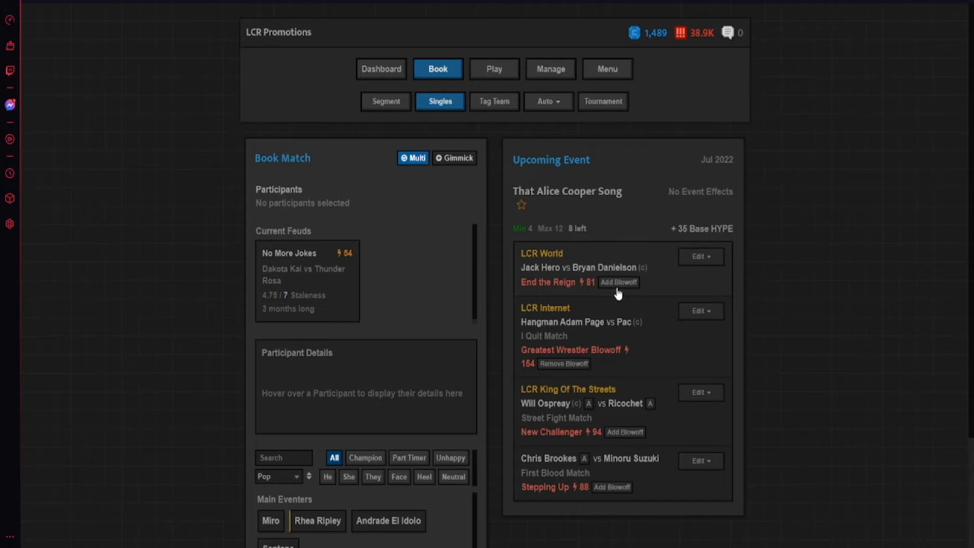
{"action": "left_click", "coordinate": [618, 282]}
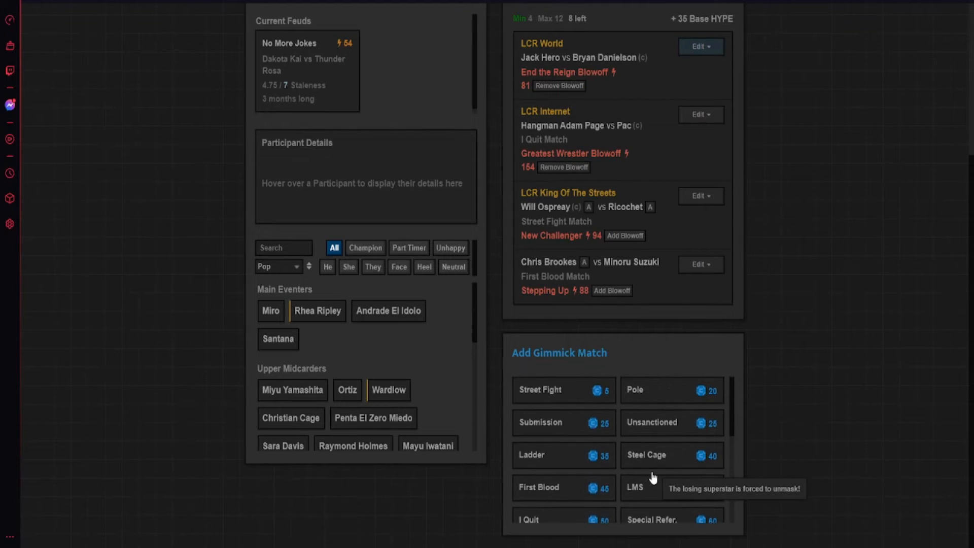
{"action": "left_click", "coordinate": [671, 454]}
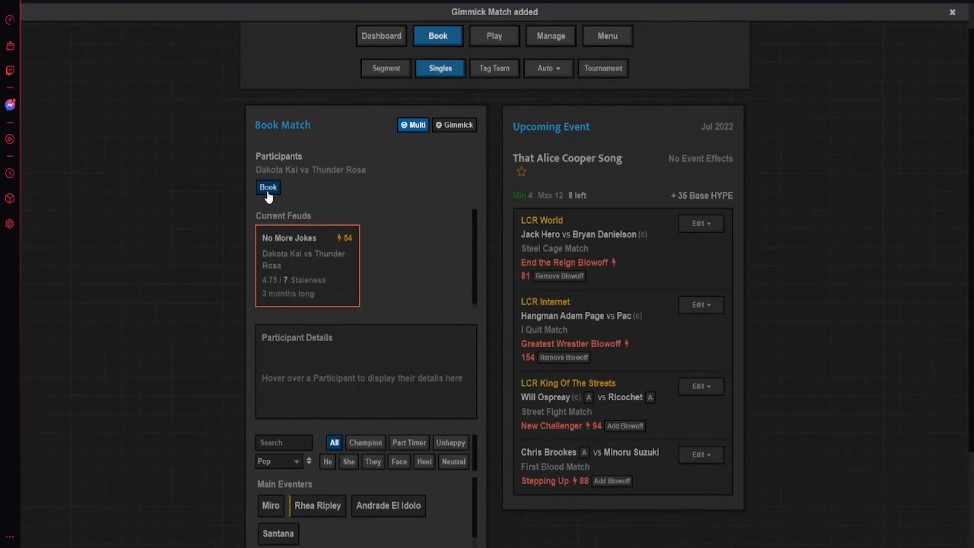
- Book Thunder Rosa vs Dakota Kai and choose the Pole gimmick for it
{"action": "left_click", "coordinate": [267, 187]}
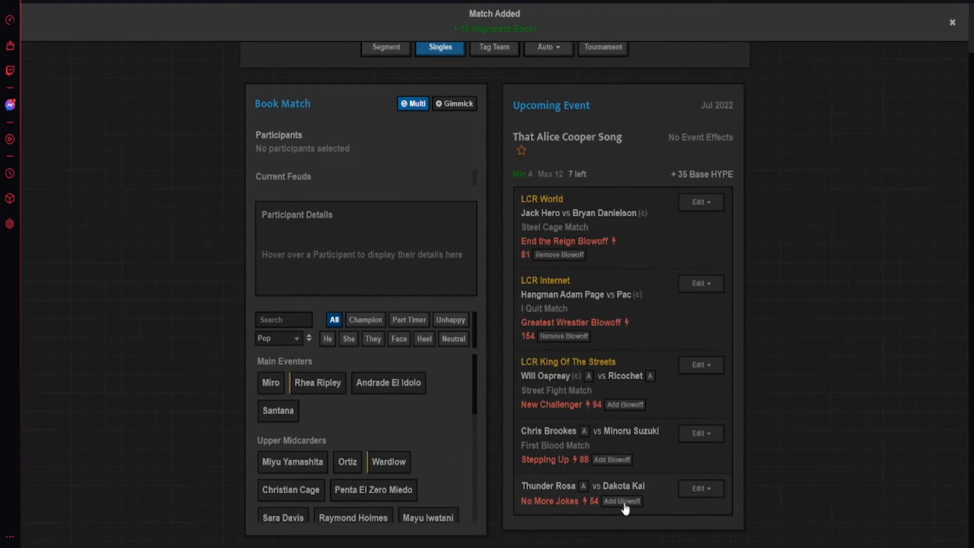
{"action": "left_click", "coordinate": [701, 488]}
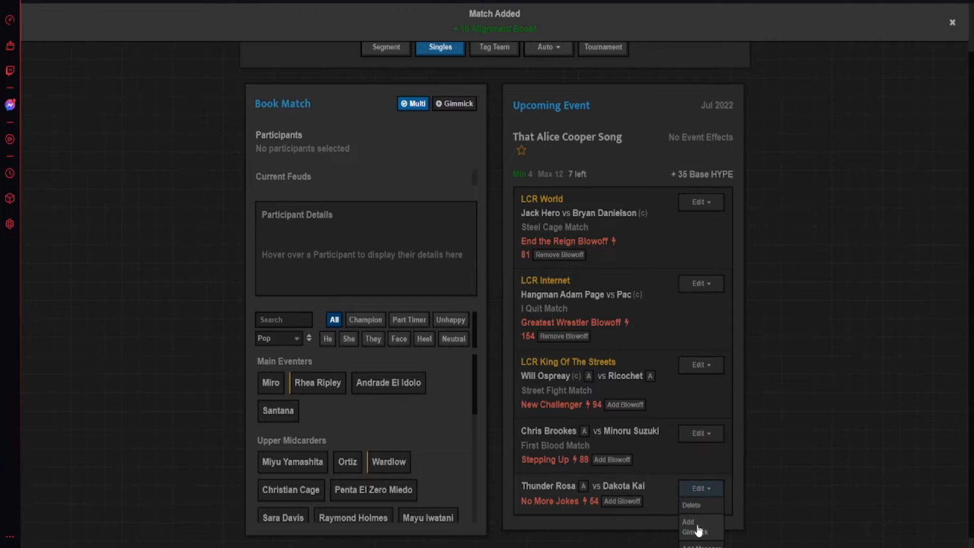
{"action": "left_click", "coordinate": [688, 527]}
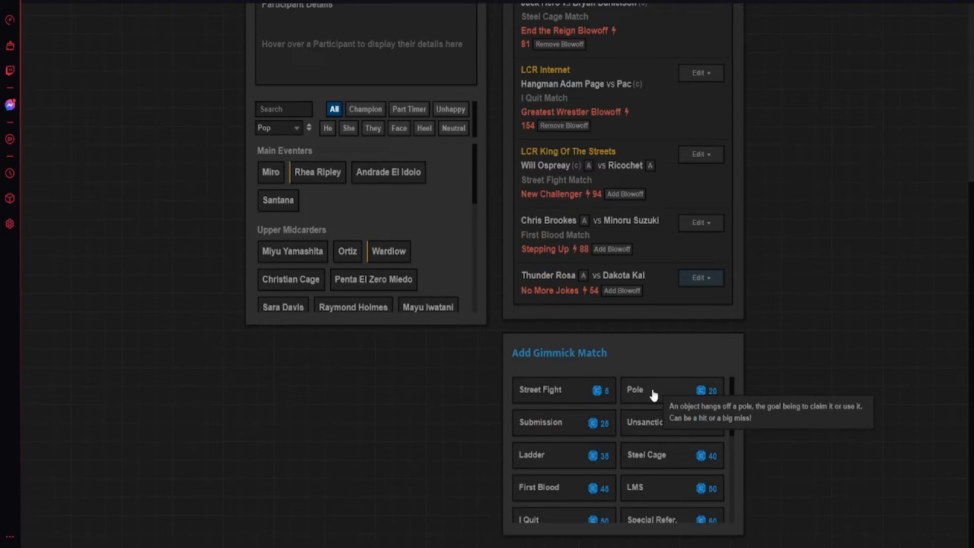
{"action": "left_click", "coordinate": [635, 390]}
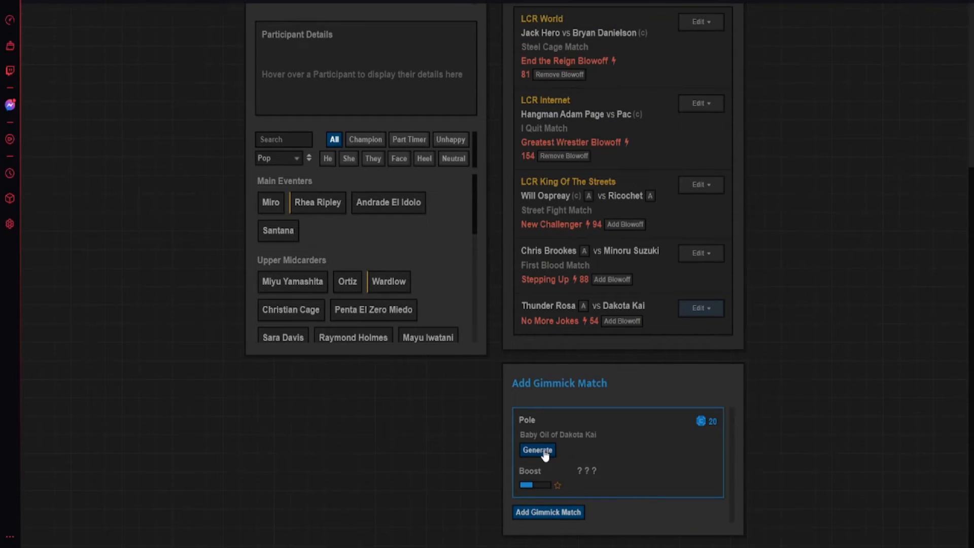
- Reroll the pole prize until it reads $10,000 and apply the gimmick match
{"action": "left_click", "coordinate": [537, 451]}
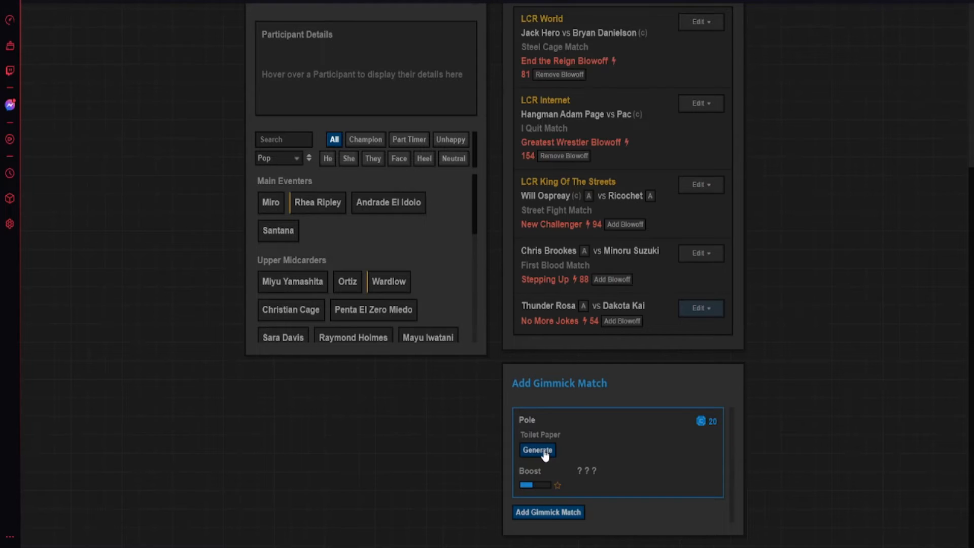
{"action": "left_click", "coordinate": [537, 450]}
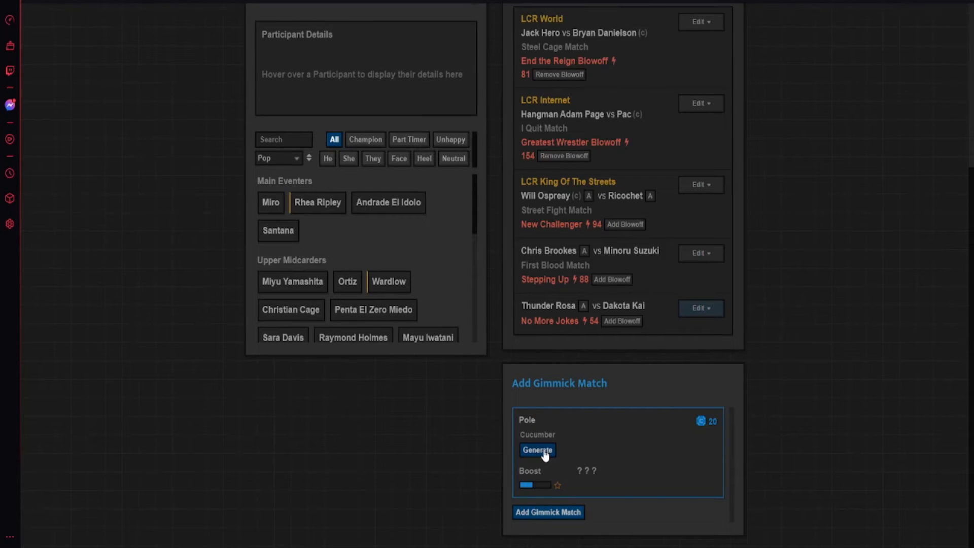
{"action": "left_click", "coordinate": [537, 450]}
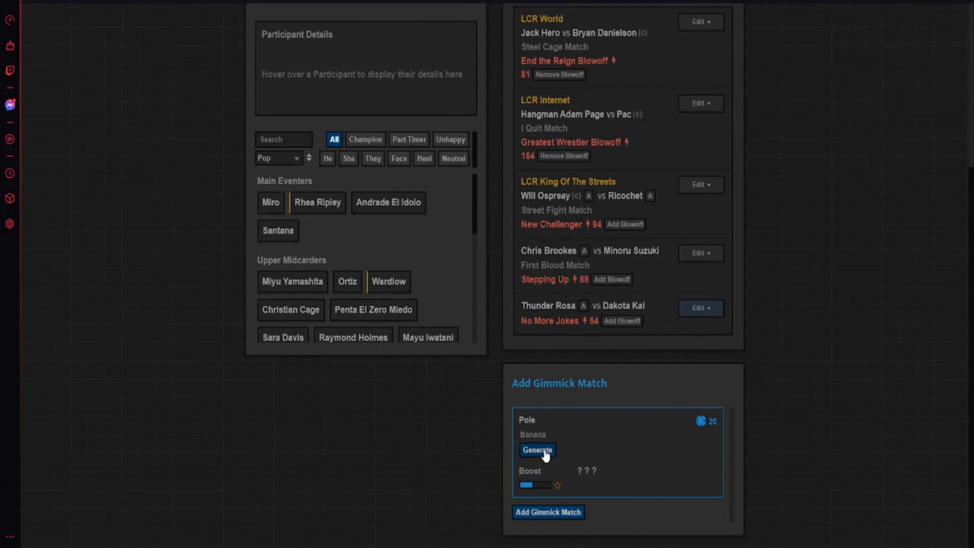
{"action": "left_click", "coordinate": [537, 450]}
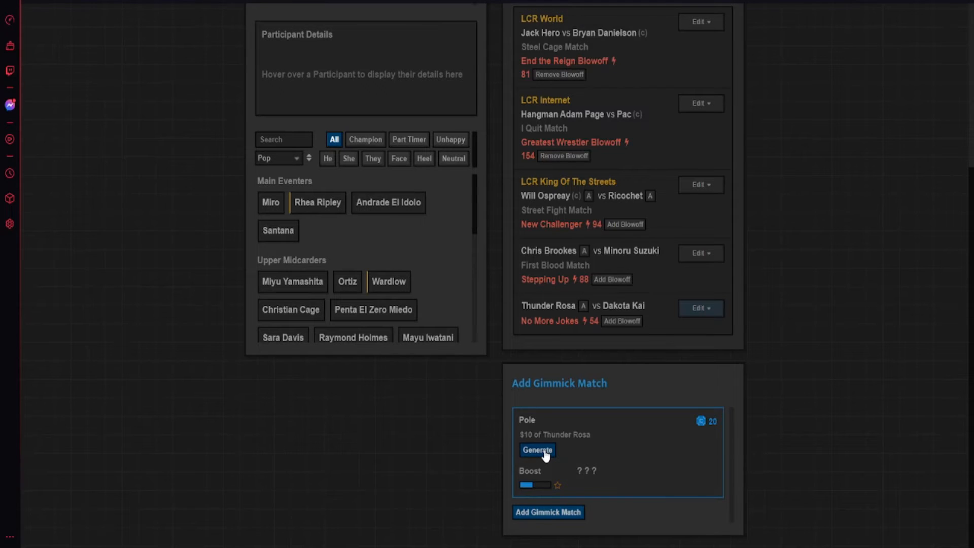
{"action": "left_click", "coordinate": [537, 450]}
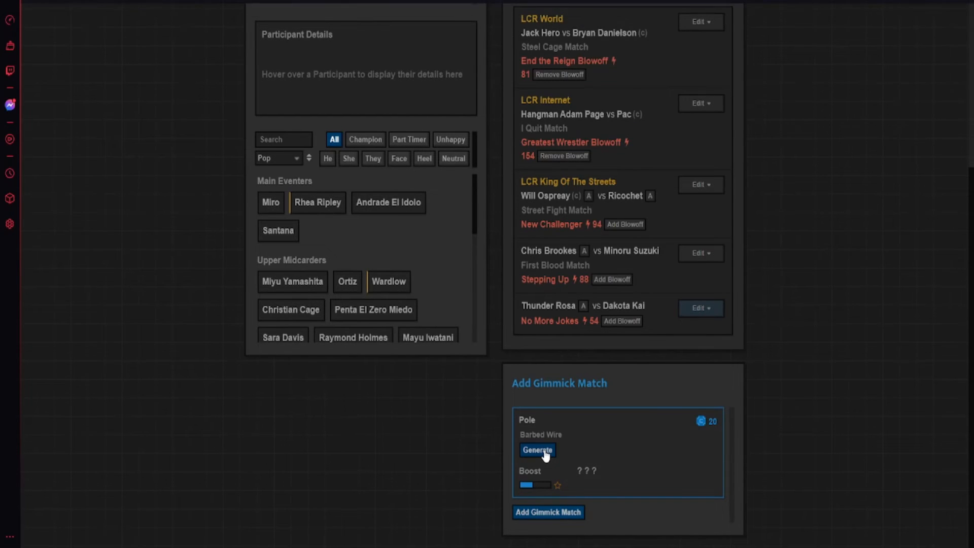
{"action": "left_click", "coordinate": [537, 450]}
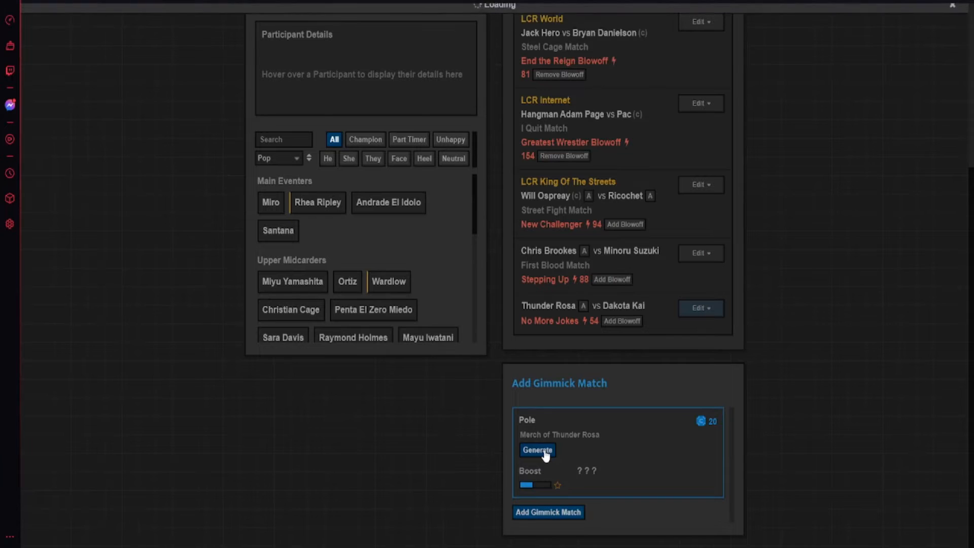
{"action": "left_click", "coordinate": [537, 450]}
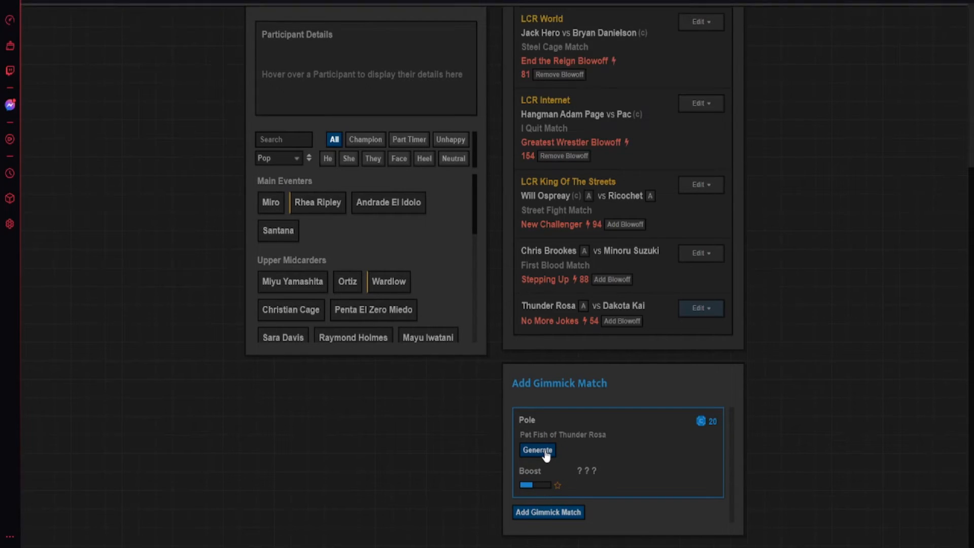
{"action": "left_click", "coordinate": [537, 450]}
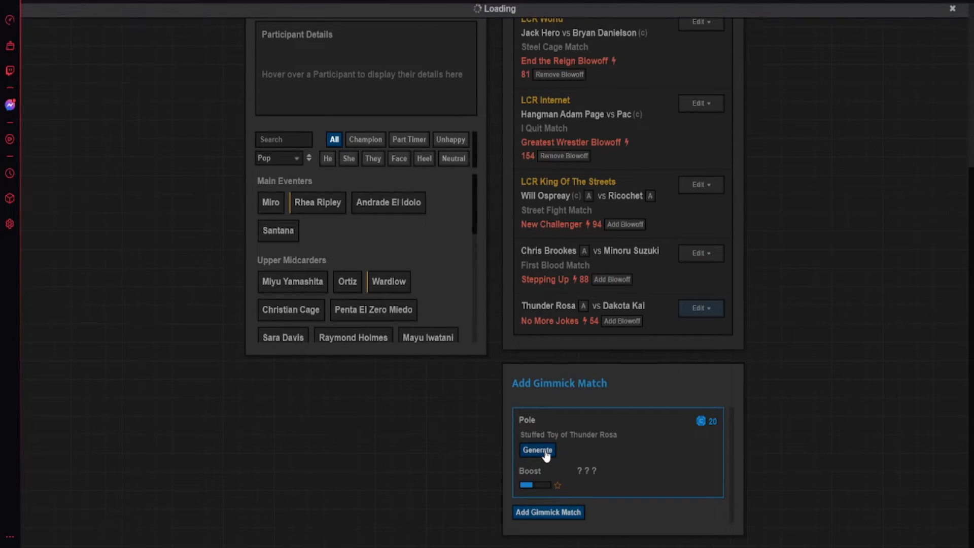
{"action": "left_click", "coordinate": [537, 449]}
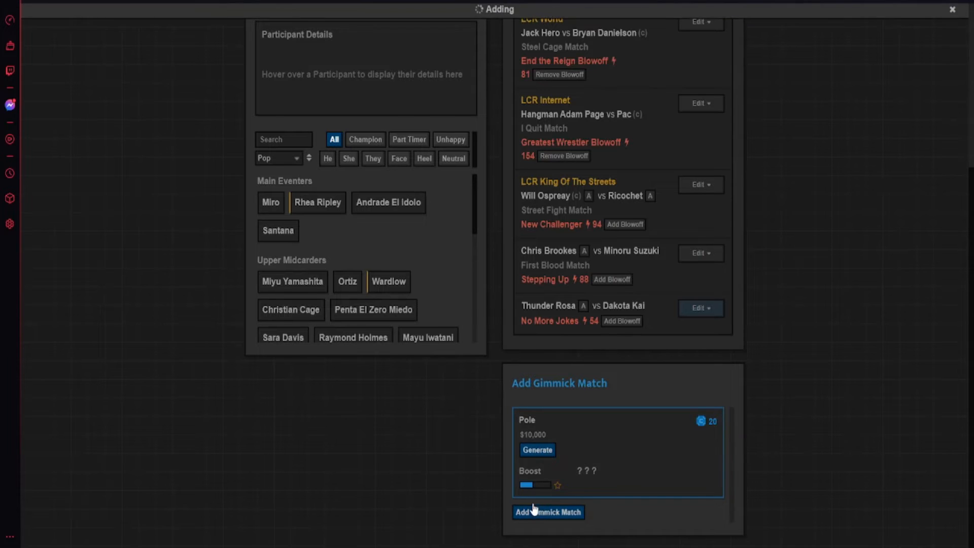
{"action": "left_click", "coordinate": [547, 512]}
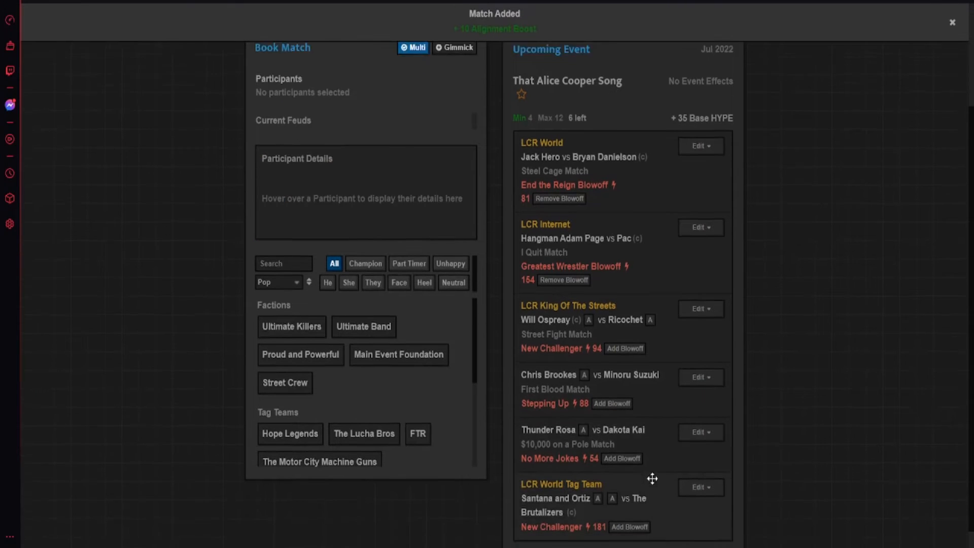
- Start editing the LCR World Tag Team match
{"action": "left_click", "coordinate": [697, 467]}
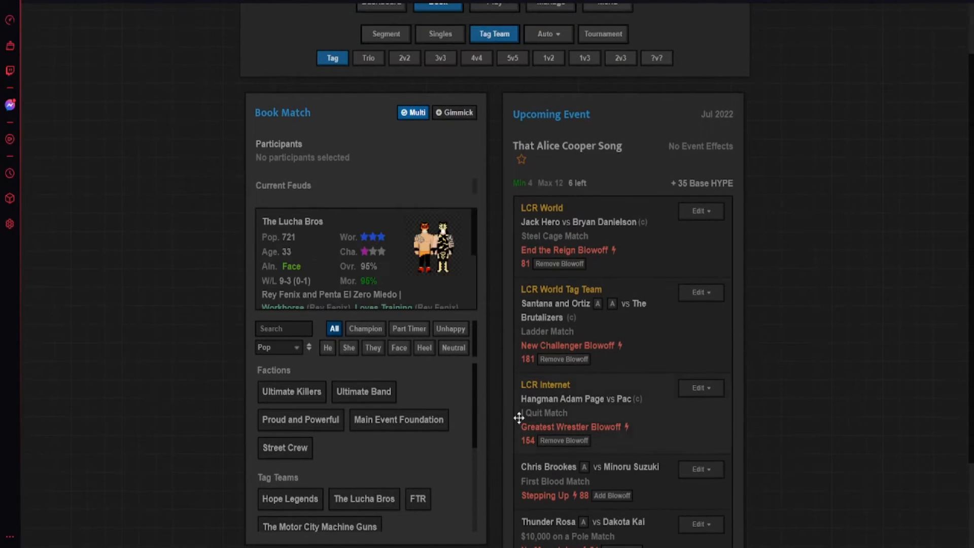
{"action": "mouse_move", "coordinate": [231, 365]}
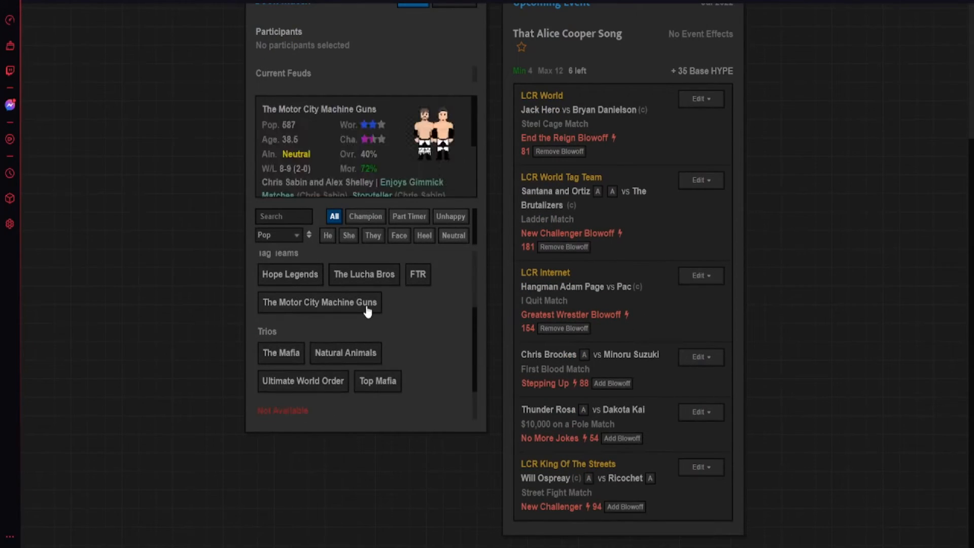
- Add The Motor City Machine Guns and book the four-way Elimination tag match
{"action": "left_click", "coordinate": [417, 274]}
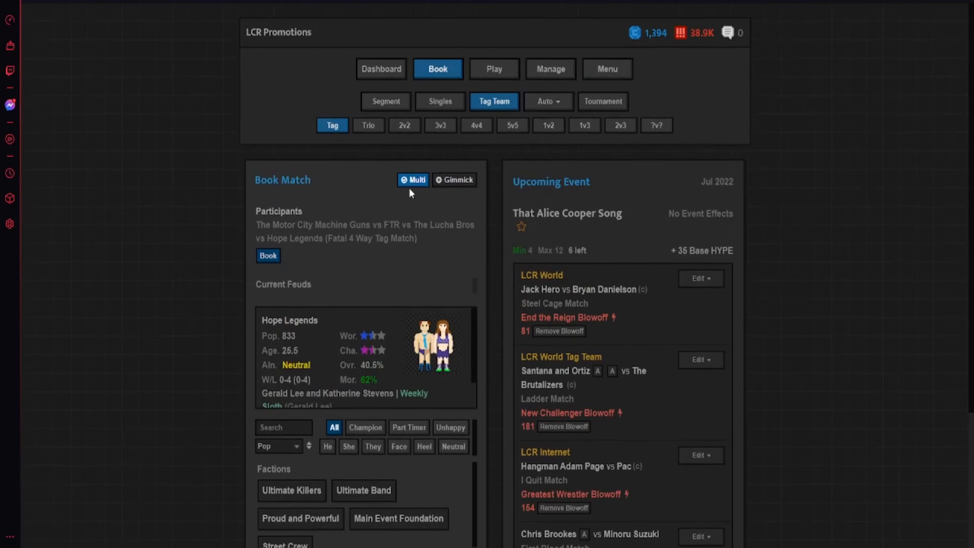
{"action": "left_click", "coordinate": [454, 179]}
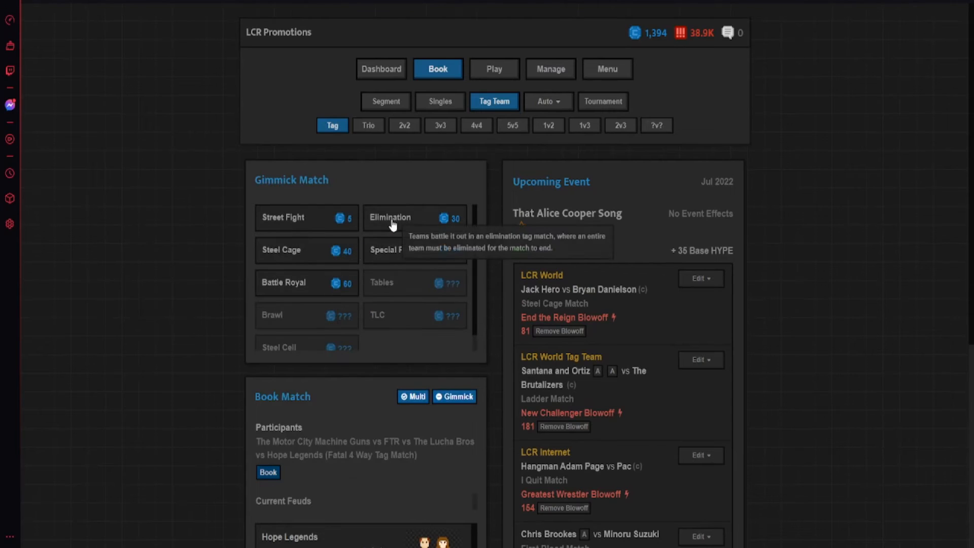
{"action": "left_click", "coordinate": [390, 218]}
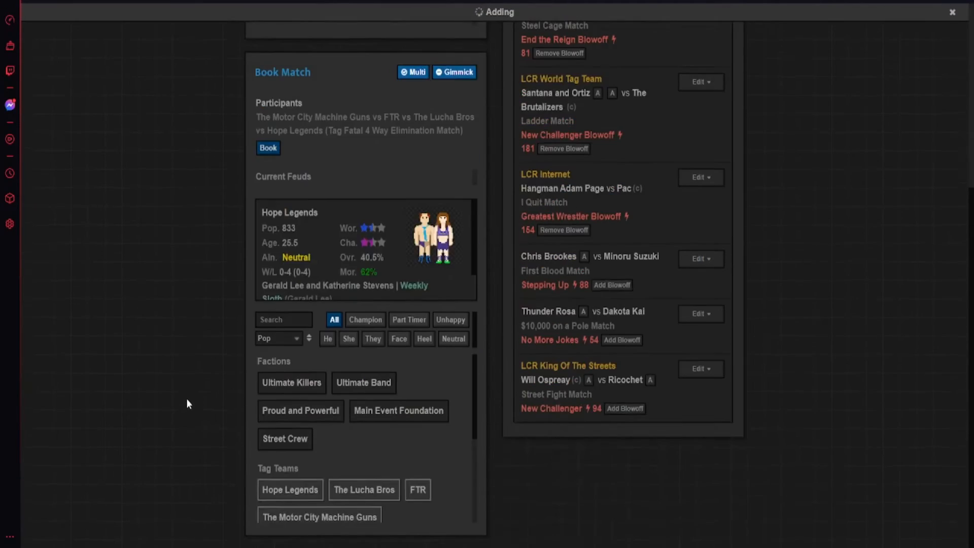
{"action": "left_click", "coordinate": [268, 147]}
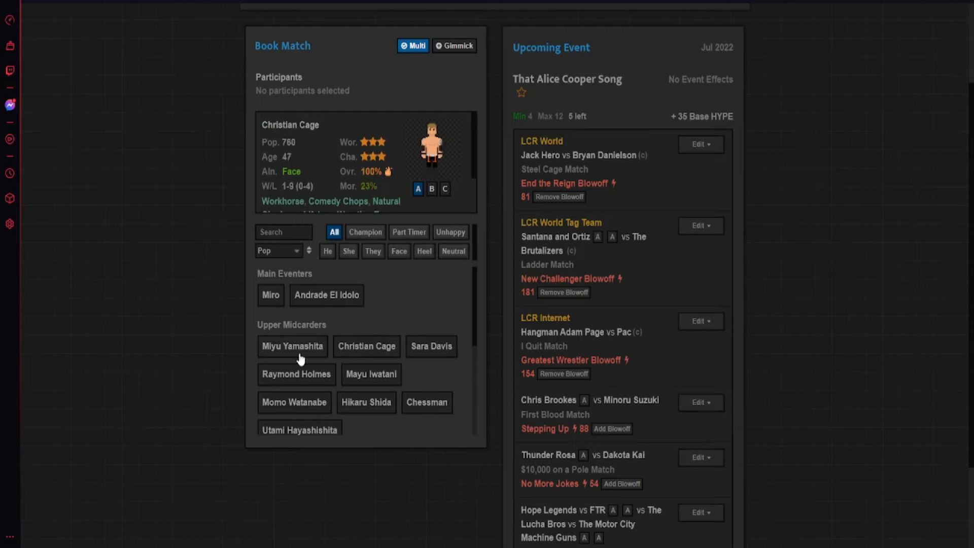
- Book Miyu Yamashita vs Andrade El Idolo and scroll through the feud options
{"action": "left_click", "coordinate": [293, 346]}
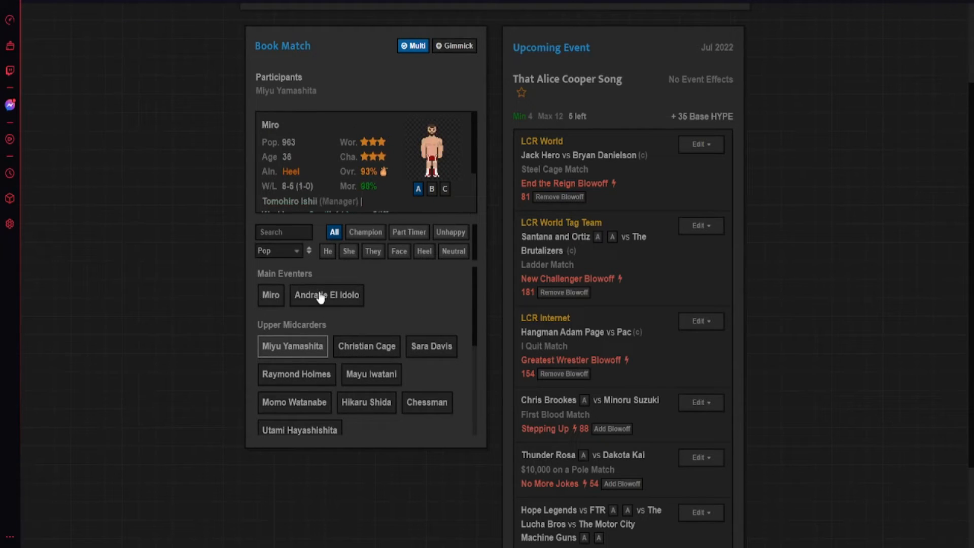
{"action": "left_click", "coordinate": [327, 294]}
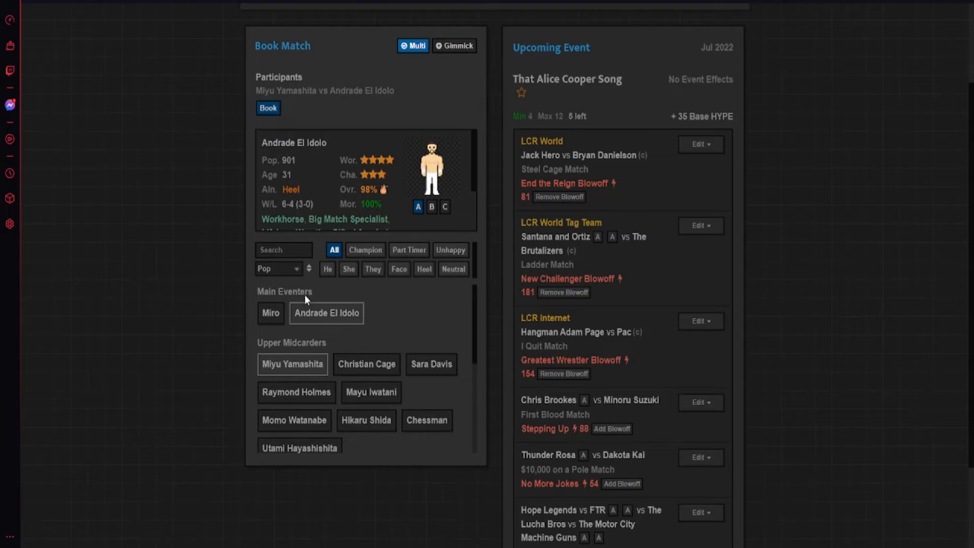
{"action": "left_click", "coordinate": [268, 108]}
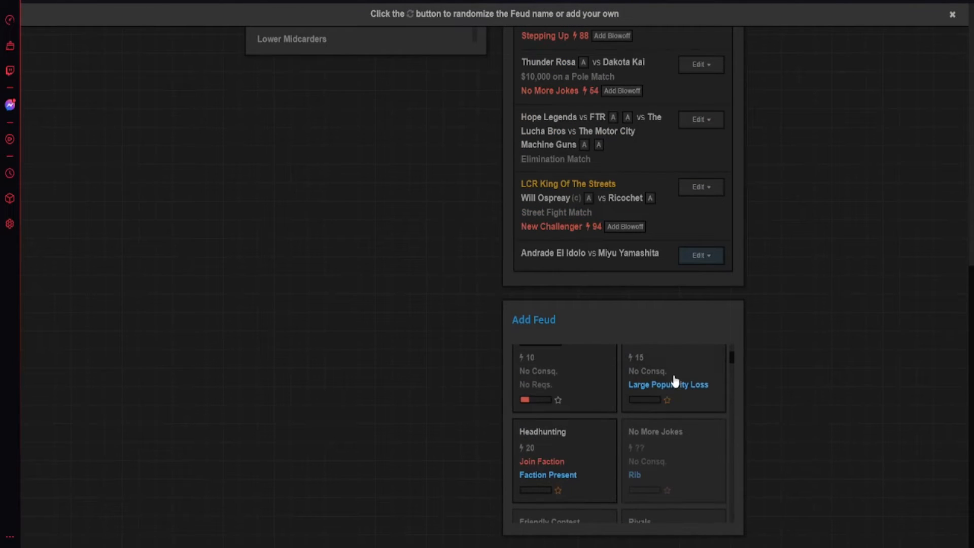
{"action": "mouse_move", "coordinate": [575, 461]}
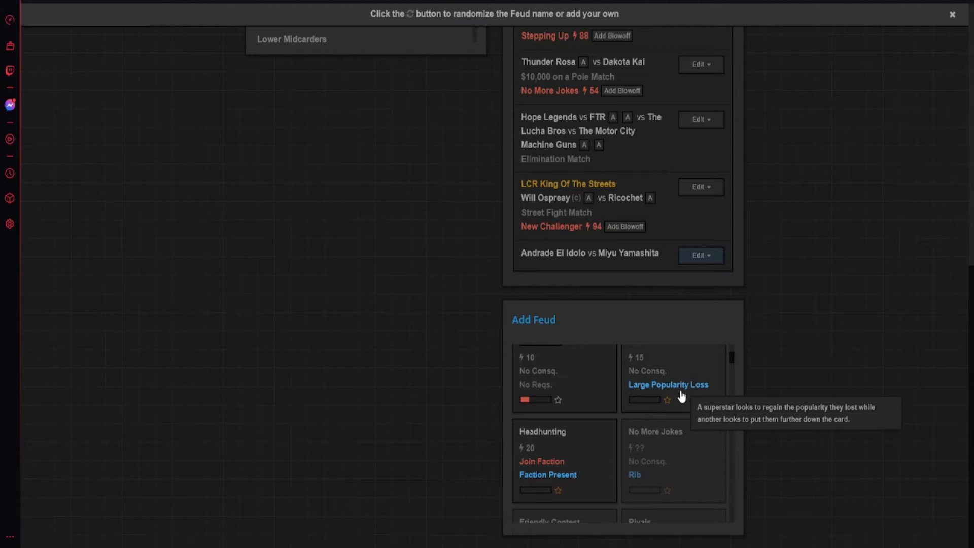
{"action": "scroll", "scroll_direction": "down", "scroll_amount": 3}
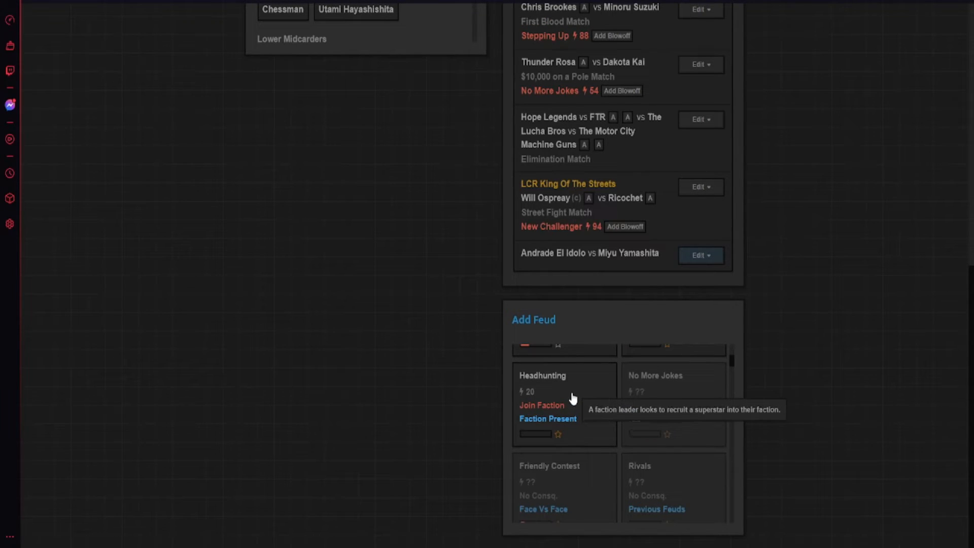
{"action": "mouse_move", "coordinate": [575, 410]}
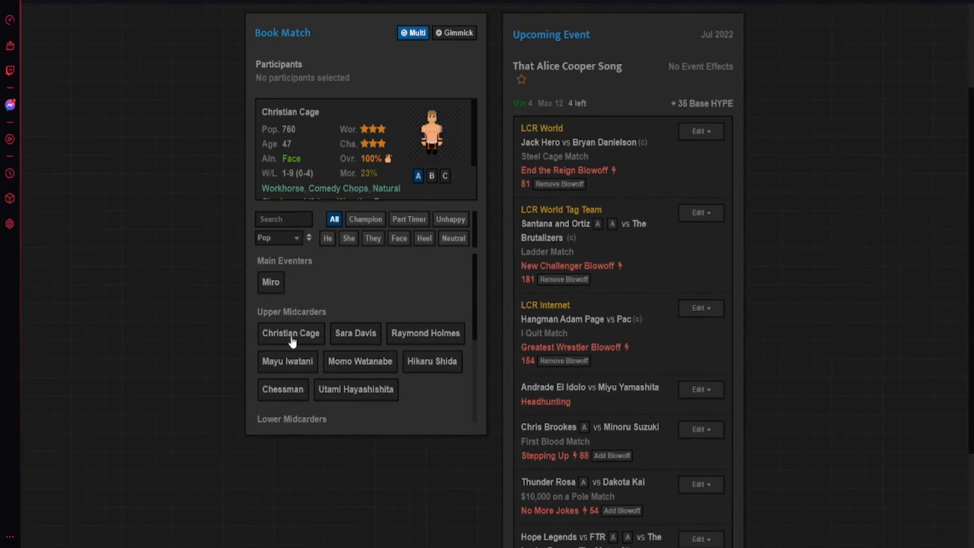
- Add Christian Cage opposite Miro and browse feud choices for that match
{"action": "left_click", "coordinate": [290, 333]}
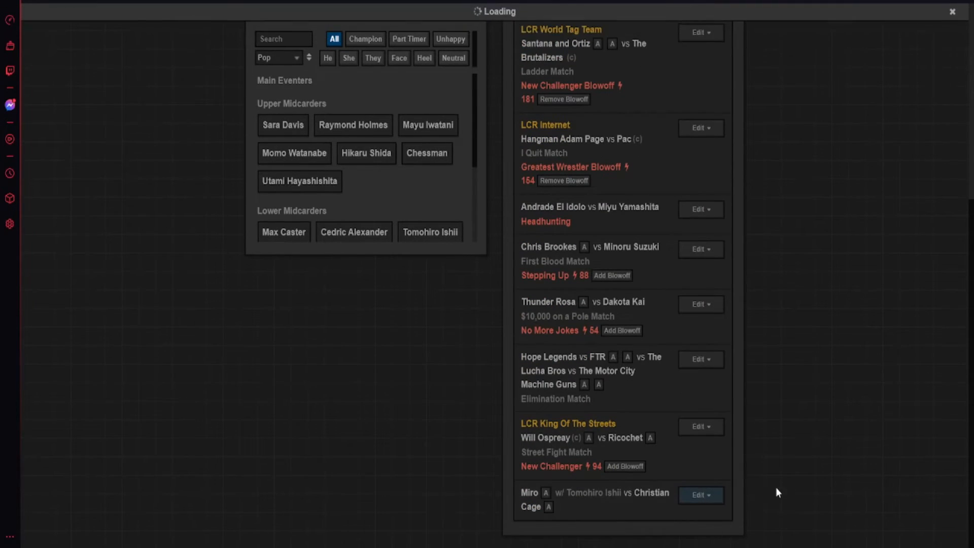
{"action": "left_click", "coordinate": [701, 246]}
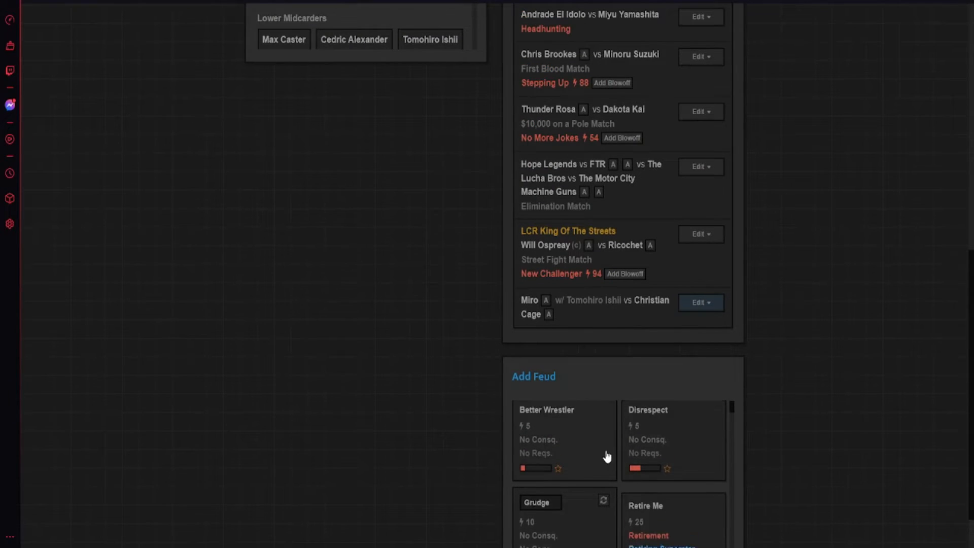
{"action": "scroll", "scroll_direction": "down", "scroll_amount": 3}
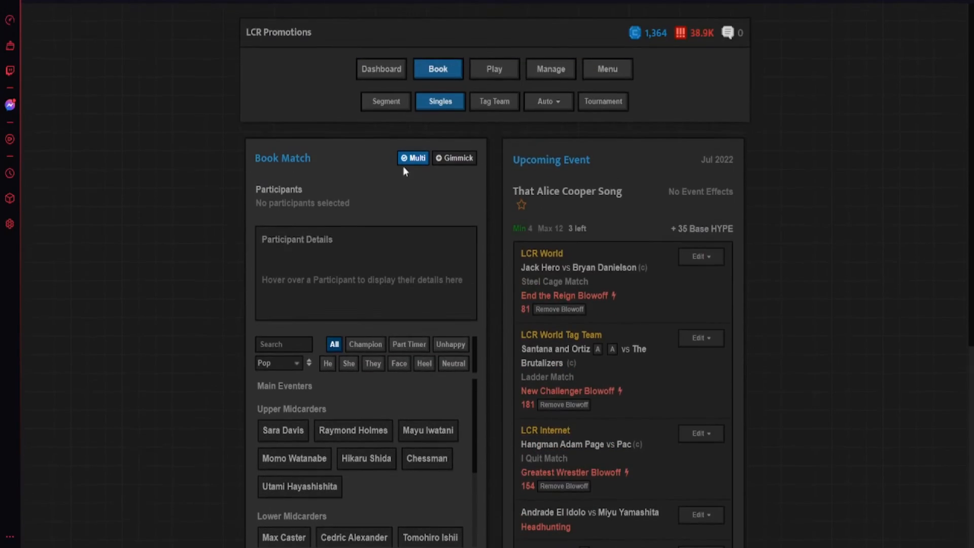
- Book a Christian Cage Video Package segment onto the card
{"action": "left_click", "coordinate": [386, 101]}
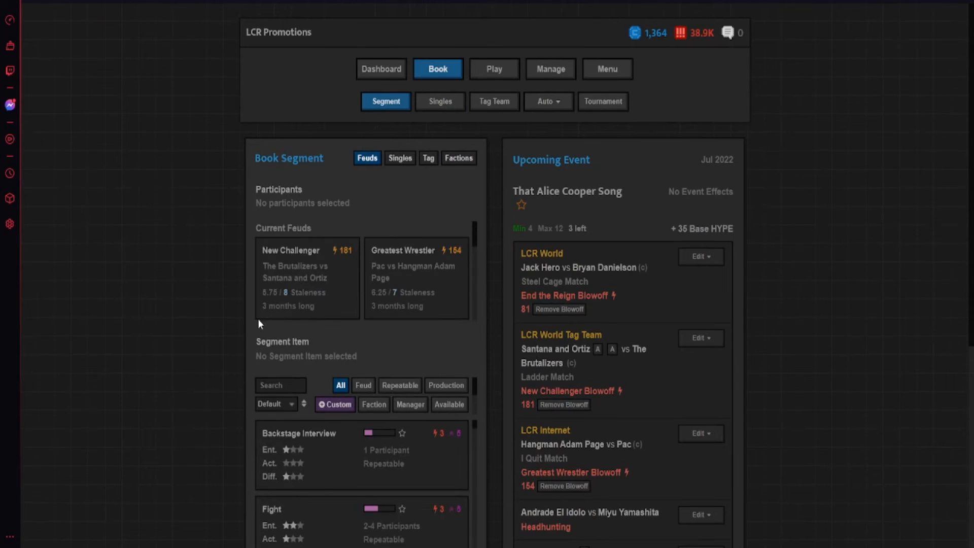
{"action": "left_click", "coordinate": [399, 158]}
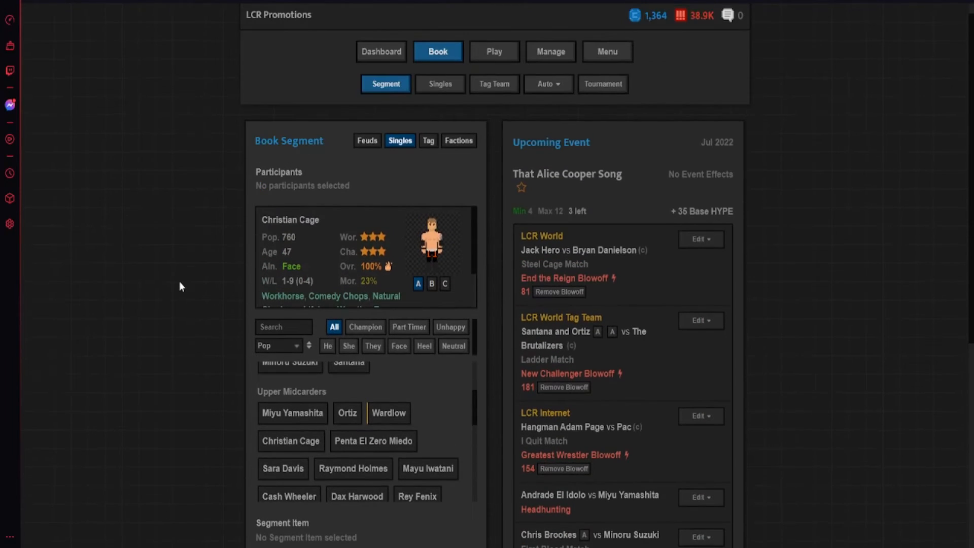
{"action": "mouse_move", "coordinate": [362, 286]}
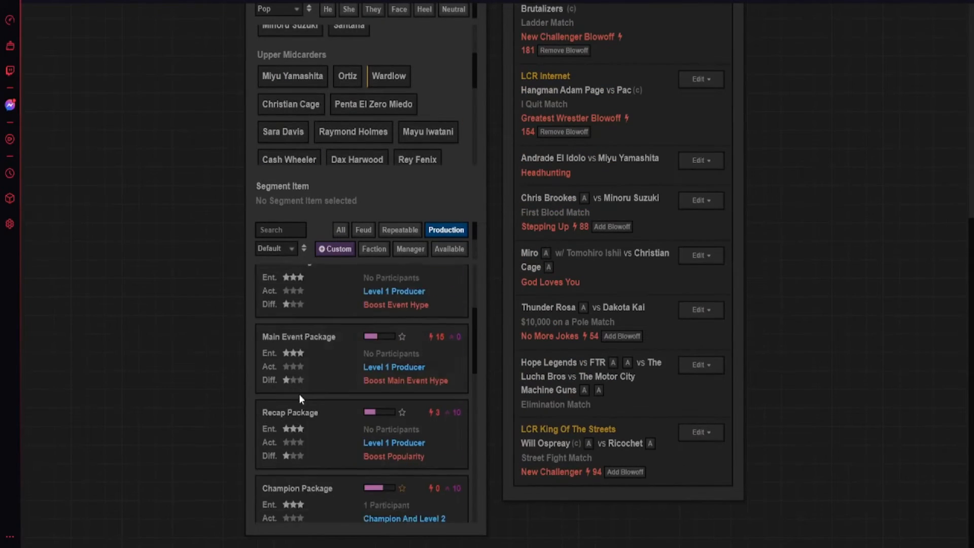
{"action": "left_click", "coordinate": [449, 249]}
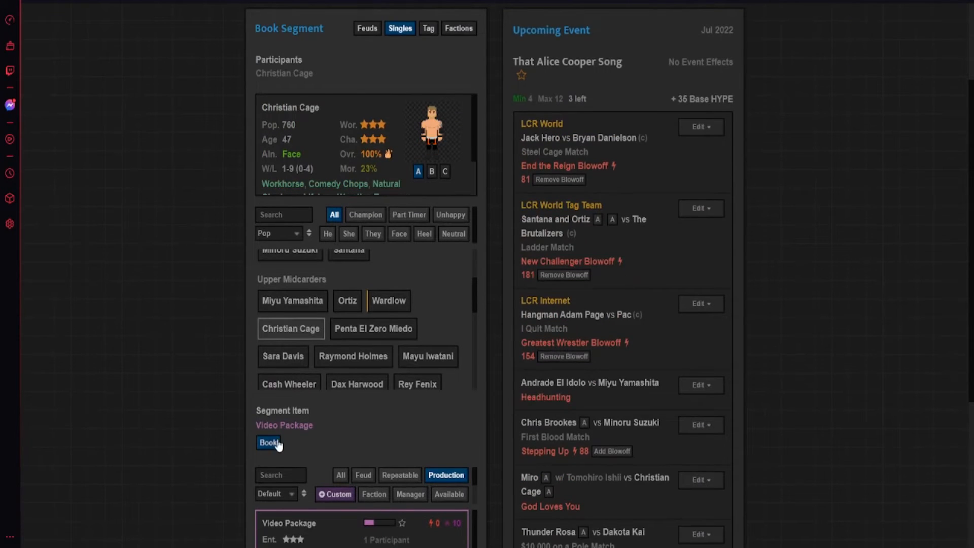
{"action": "left_click", "coordinate": [268, 443]}
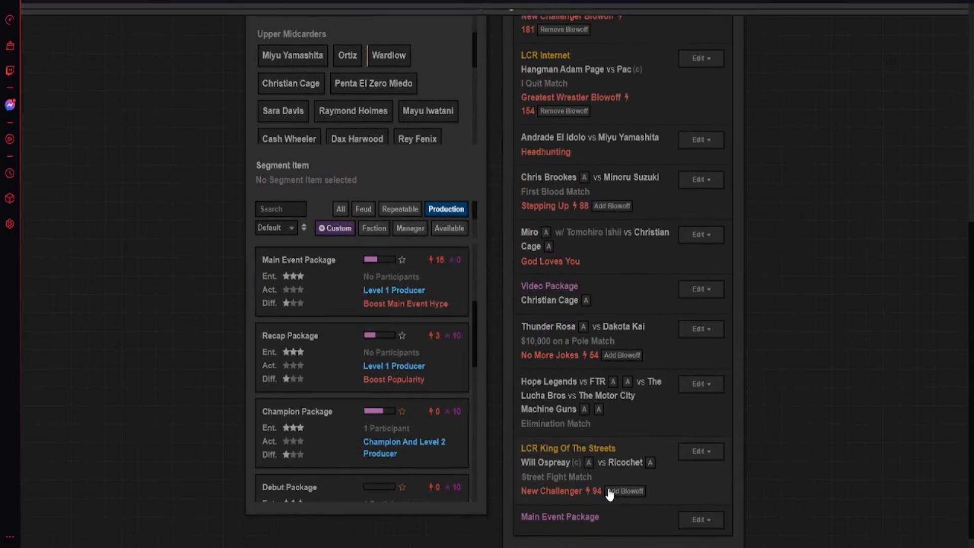
{"action": "left_click", "coordinate": [625, 491]}
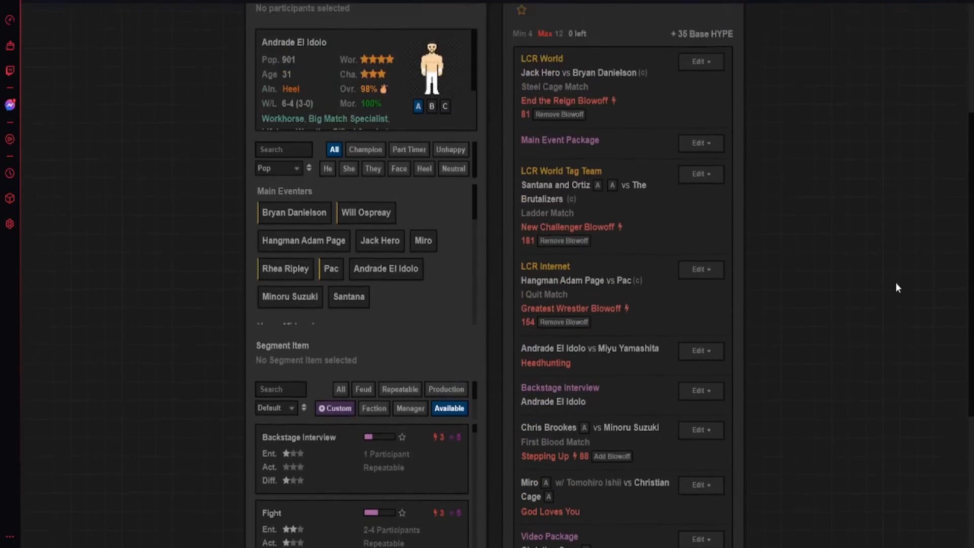
- Play the That Alice Cooper Song event and confirm the prompt
{"action": "left_click", "coordinate": [494, 68]}
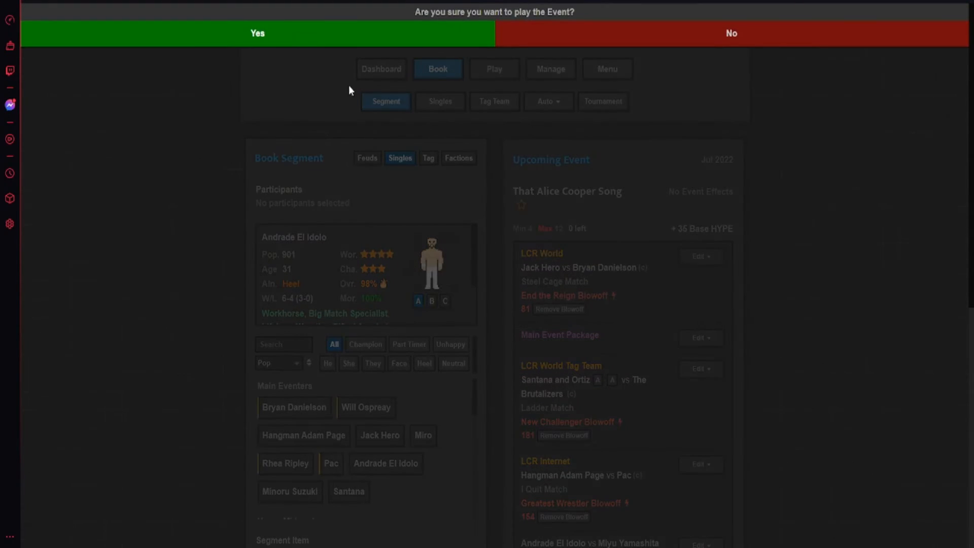
{"action": "left_click", "coordinate": [257, 33]}
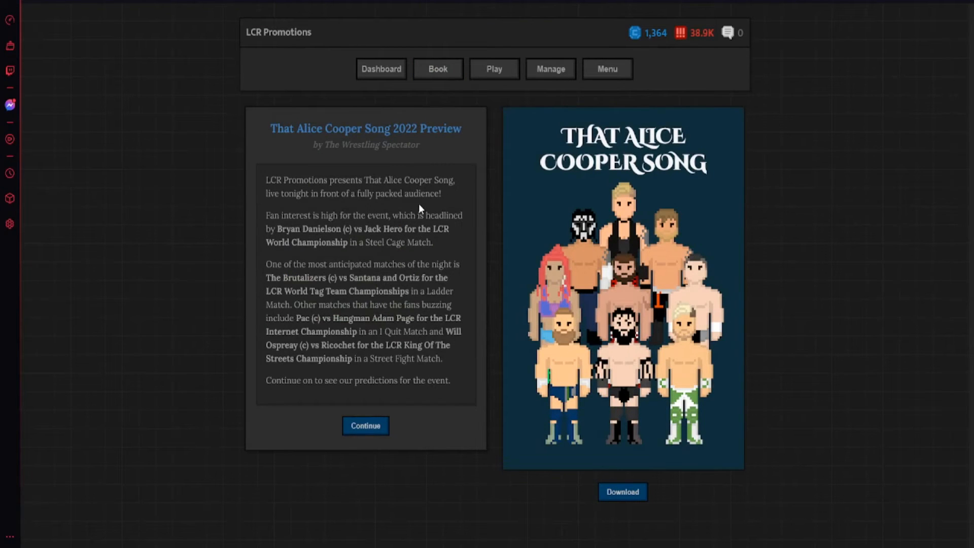
{"action": "mouse_move", "coordinate": [675, 179]}
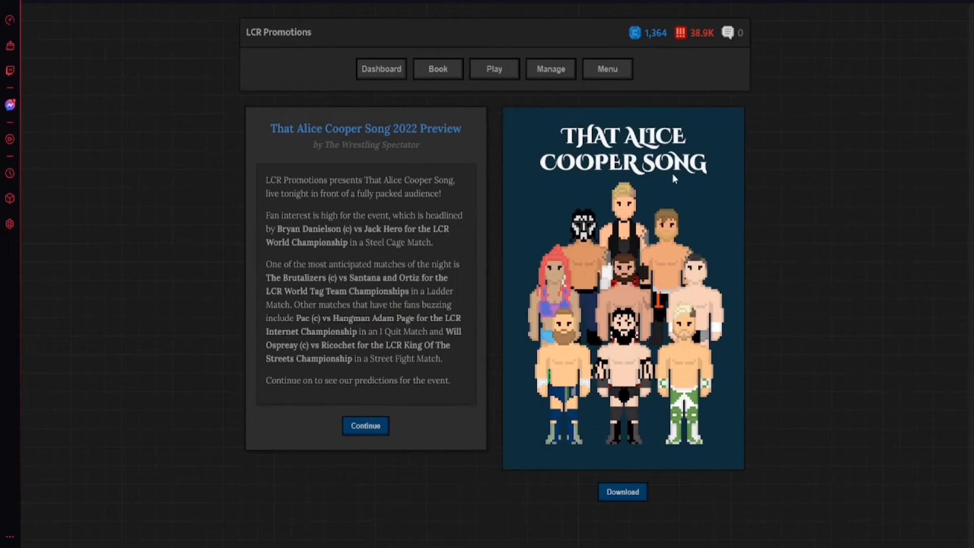
{"action": "mouse_move", "coordinate": [559, 379]}
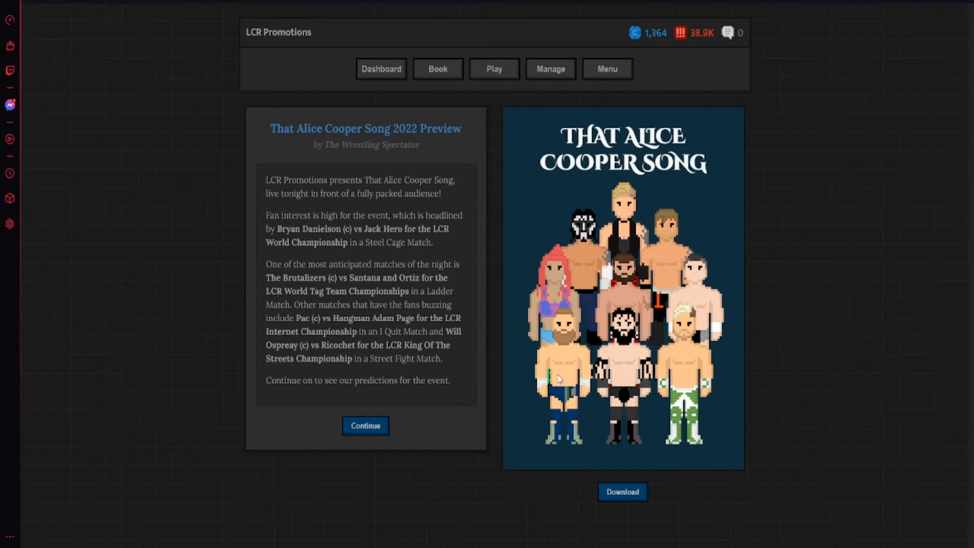
{"action": "mouse_move", "coordinate": [675, 357]}
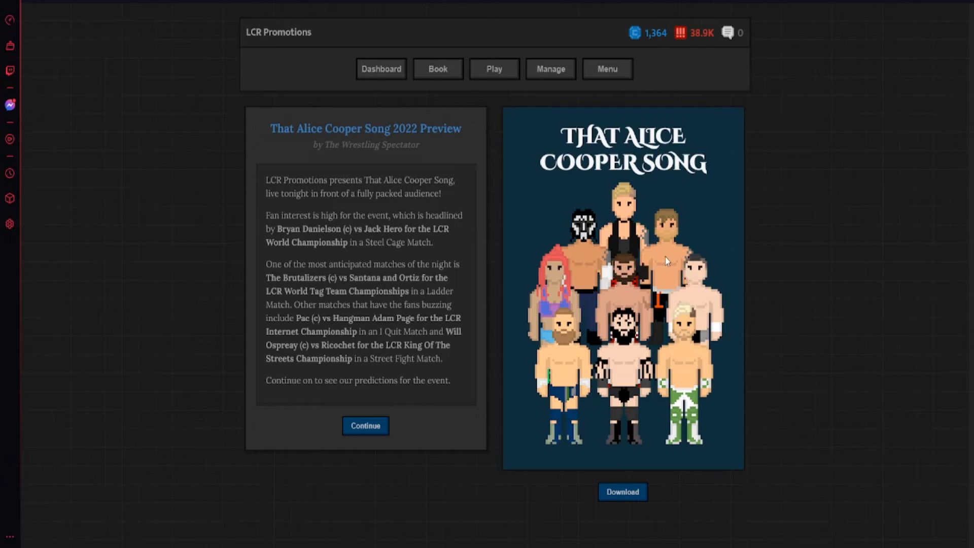
{"action": "mouse_move", "coordinate": [631, 228]}
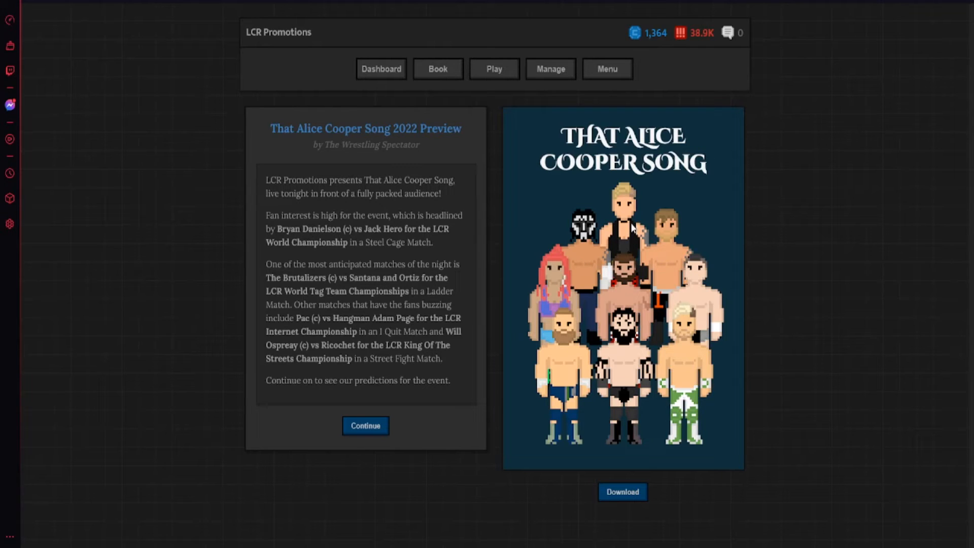
{"action": "mouse_move", "coordinate": [584, 249]}
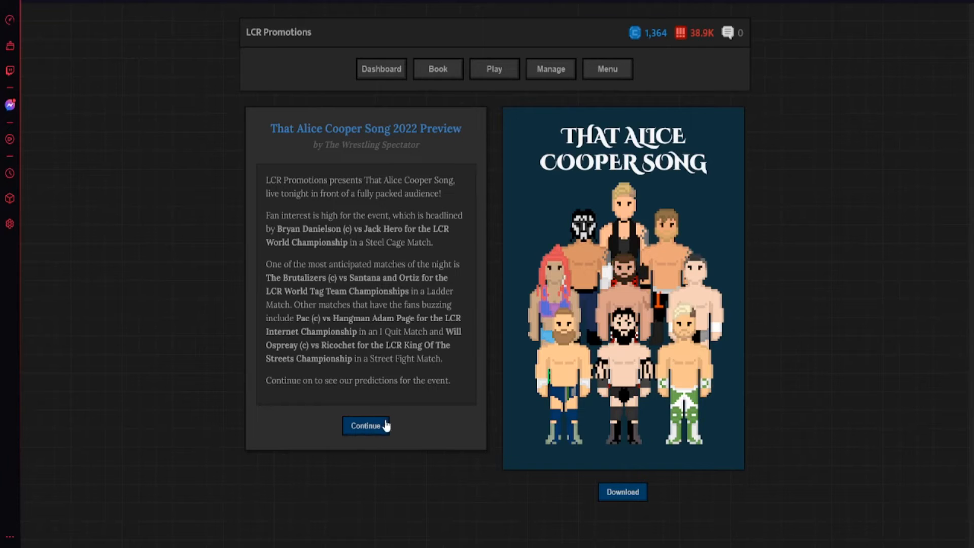
- Continue to Justin Slinger's match predictions and scroll through them
{"action": "left_click", "coordinate": [366, 426]}
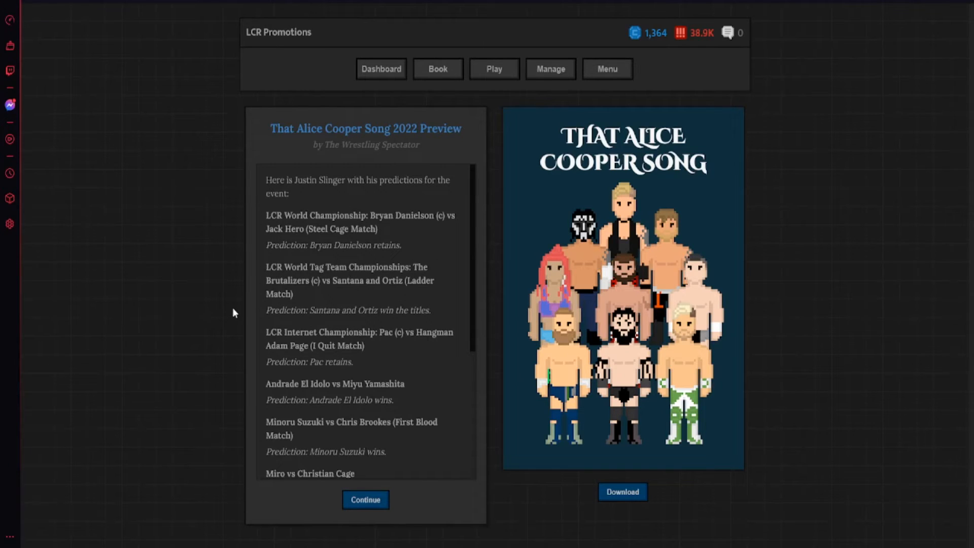
{"action": "mouse_move", "coordinate": [368, 269]}
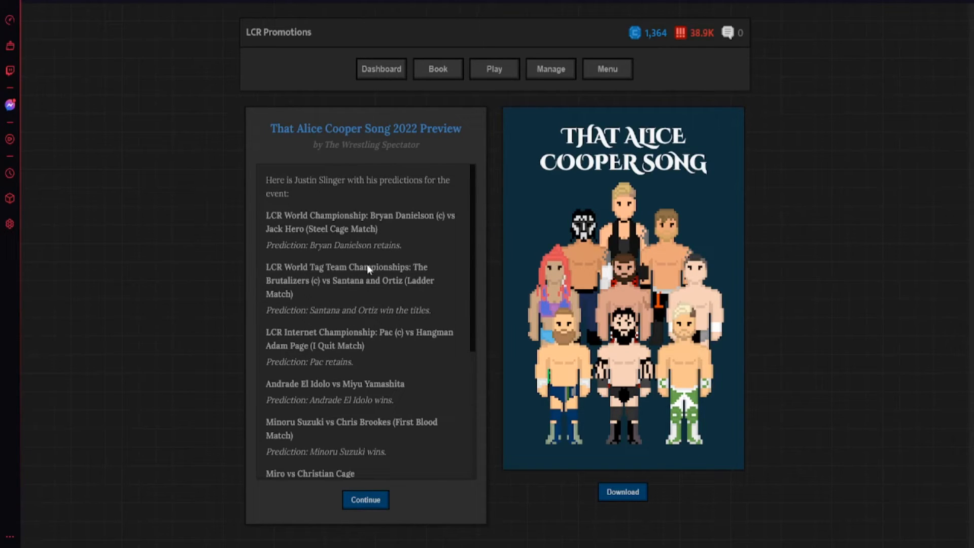
{"action": "mouse_move", "coordinate": [312, 372]}
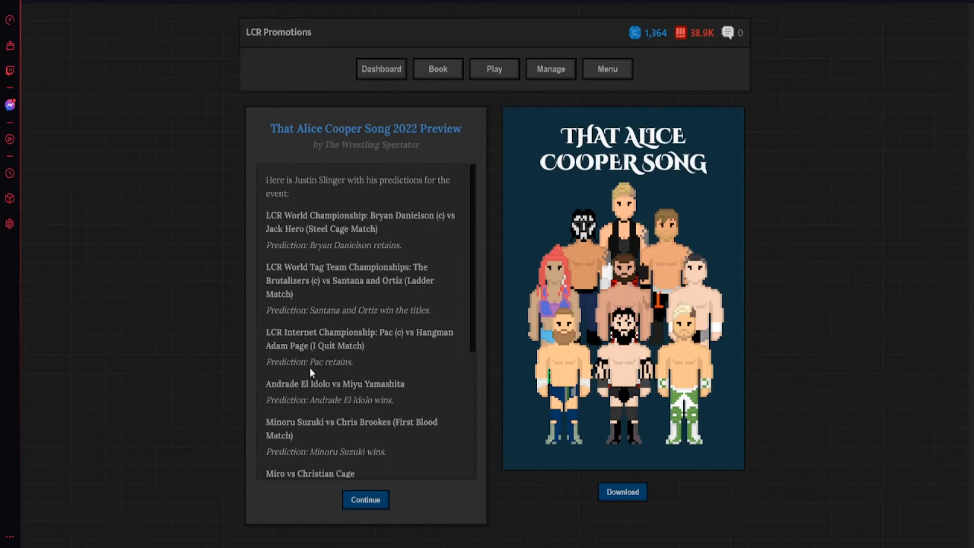
{"action": "scroll", "scroll_direction": "down", "scroll_amount": 3}
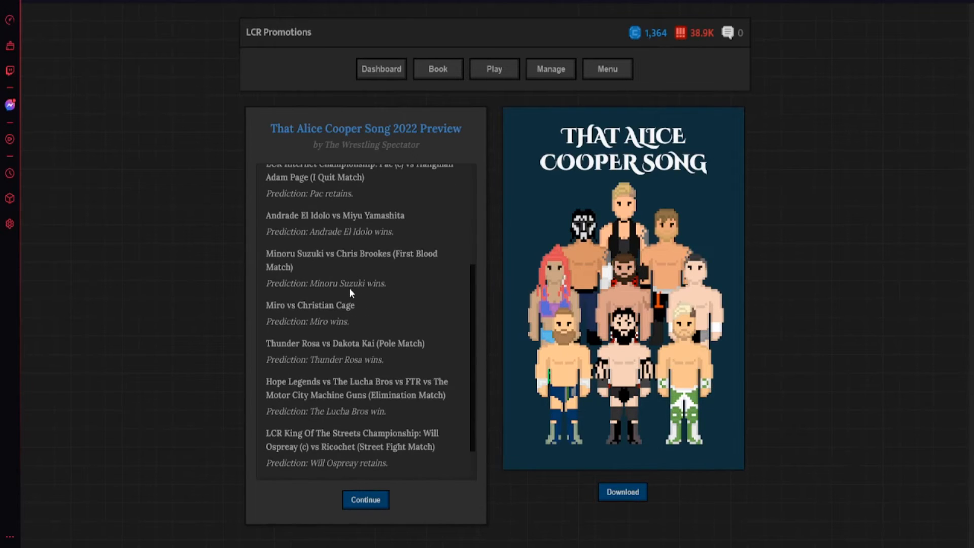
{"action": "scroll", "scroll_direction": "down", "scroll_amount": 3}
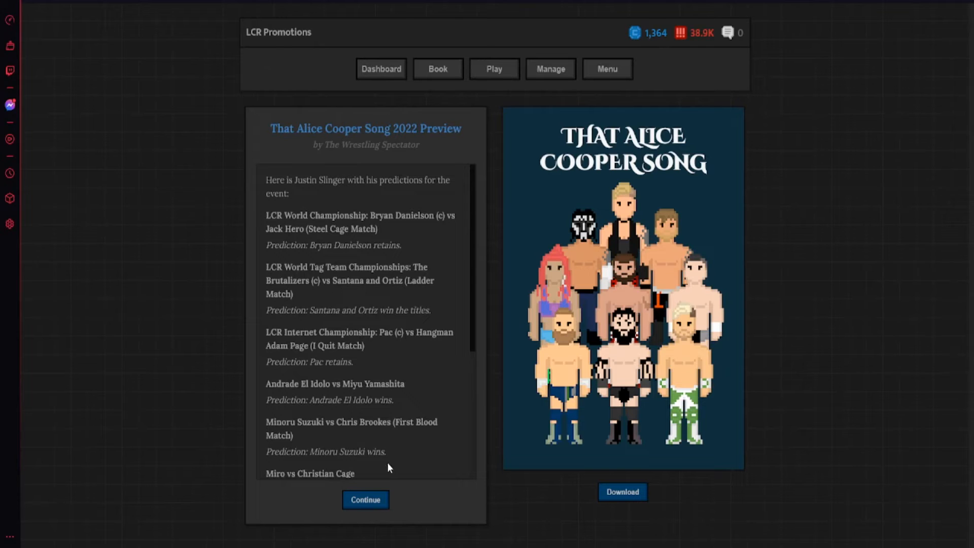
- Advance to Will Ospreay vs Ricochet and simulate the King Of The Streets street fight
{"action": "left_click", "coordinate": [366, 499]}
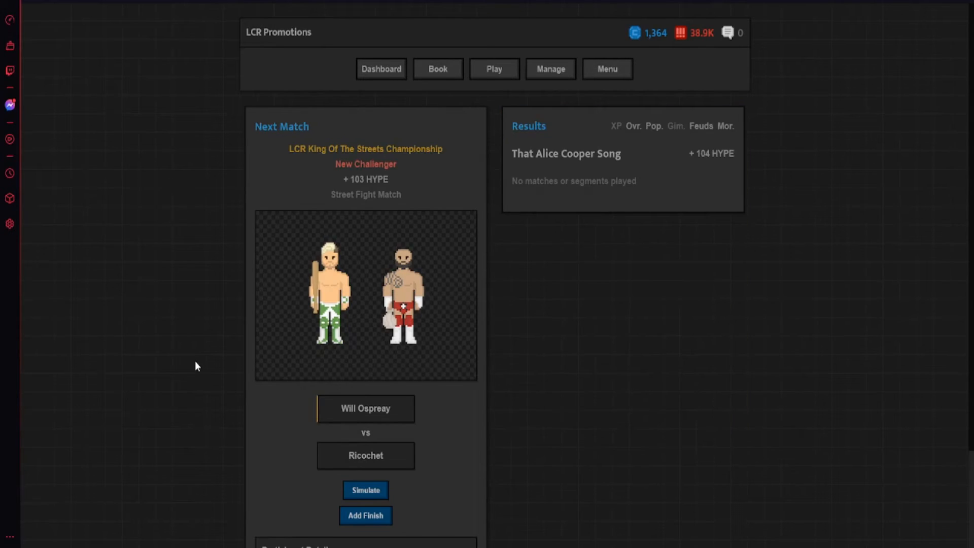
{"action": "scroll", "scroll_direction": "down", "scroll_amount": 3}
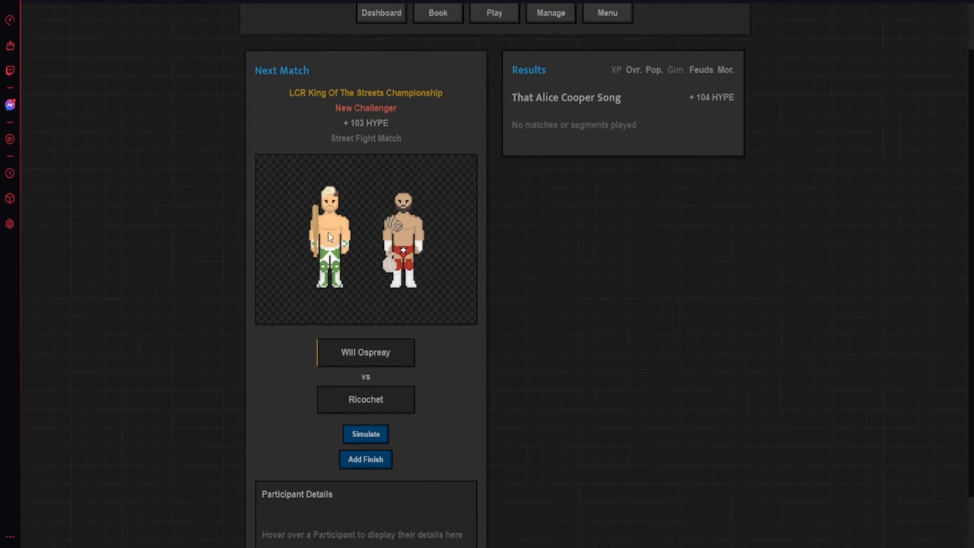
{"action": "mouse_move", "coordinate": [396, 278]}
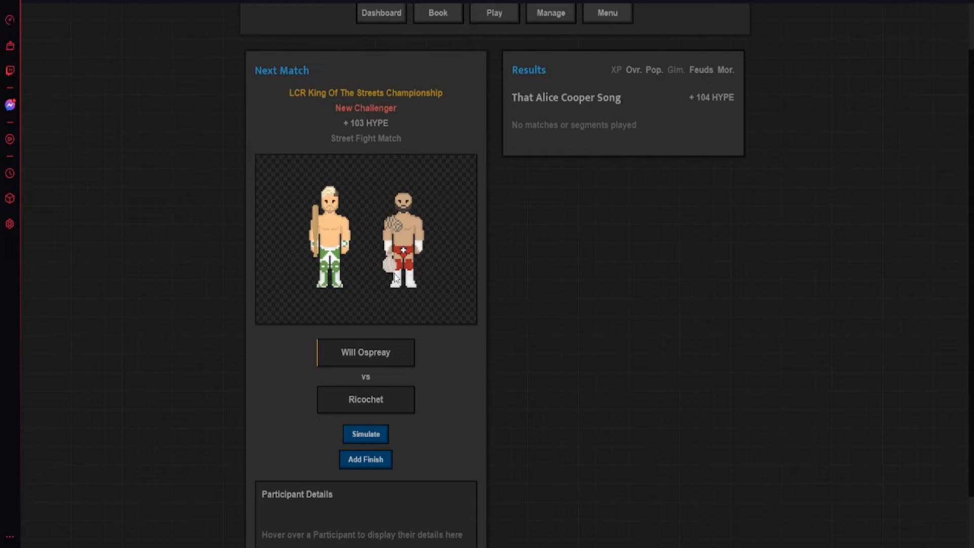
{"action": "mouse_move", "coordinate": [366, 352]}
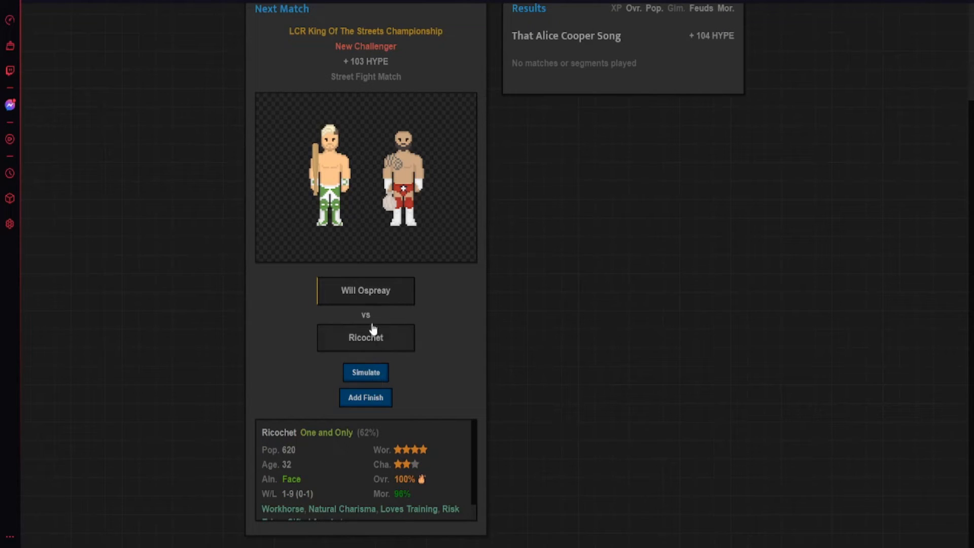
{"action": "left_click", "coordinate": [365, 372]}
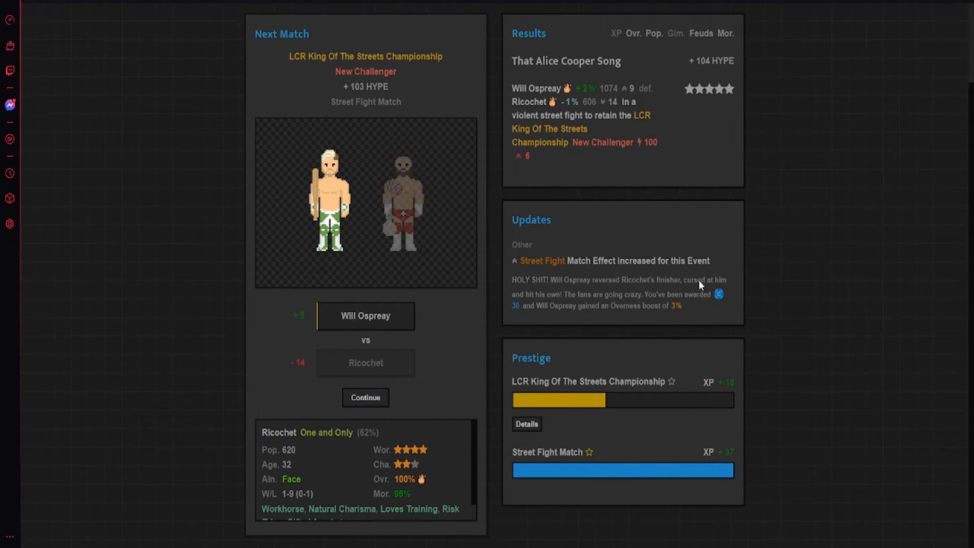
{"action": "mouse_move", "coordinate": [590, 301]}
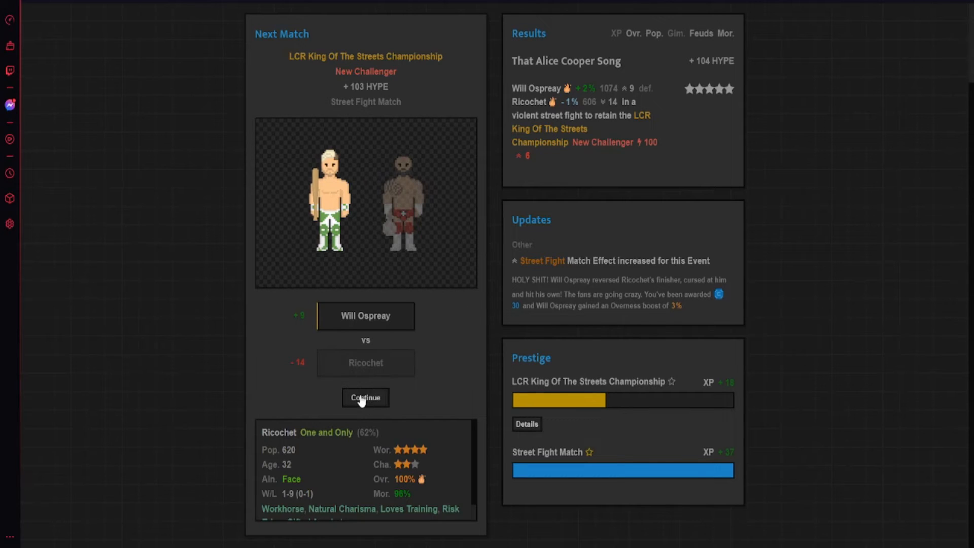
- Advance to the Fatal 4 Way Tag Elimination Match, simulate it and review the result
{"action": "left_click", "coordinate": [366, 398]}
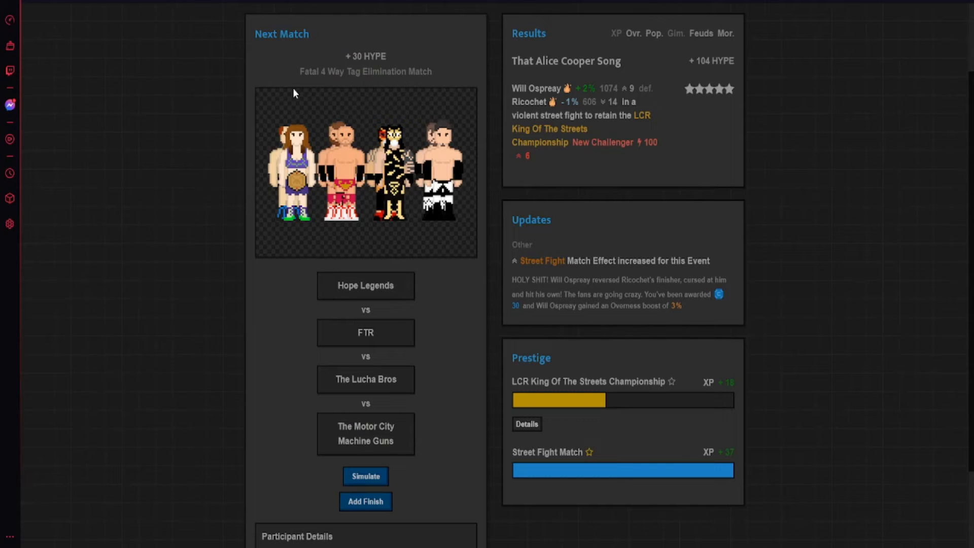
{"action": "mouse_move", "coordinate": [348, 287]}
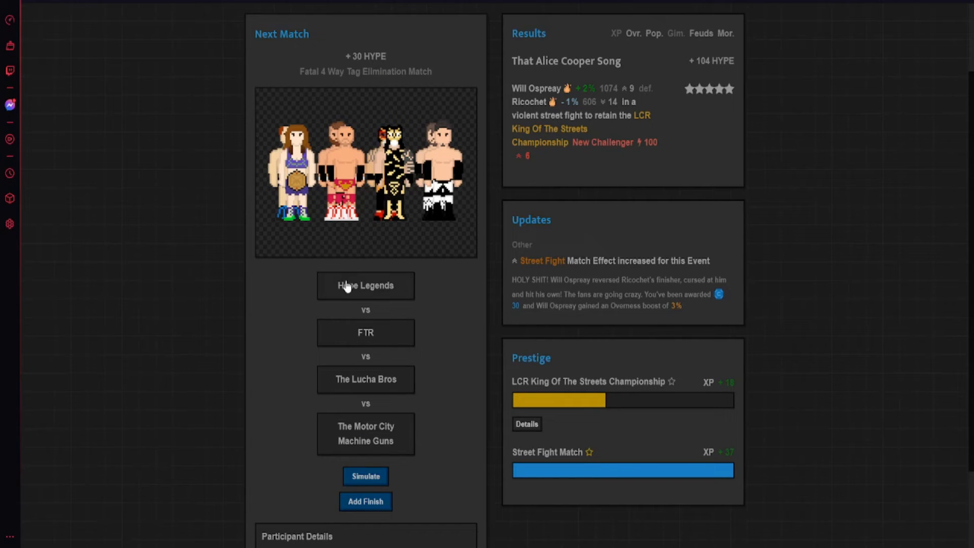
{"action": "scroll", "scroll_direction": "down", "scroll_amount": 3}
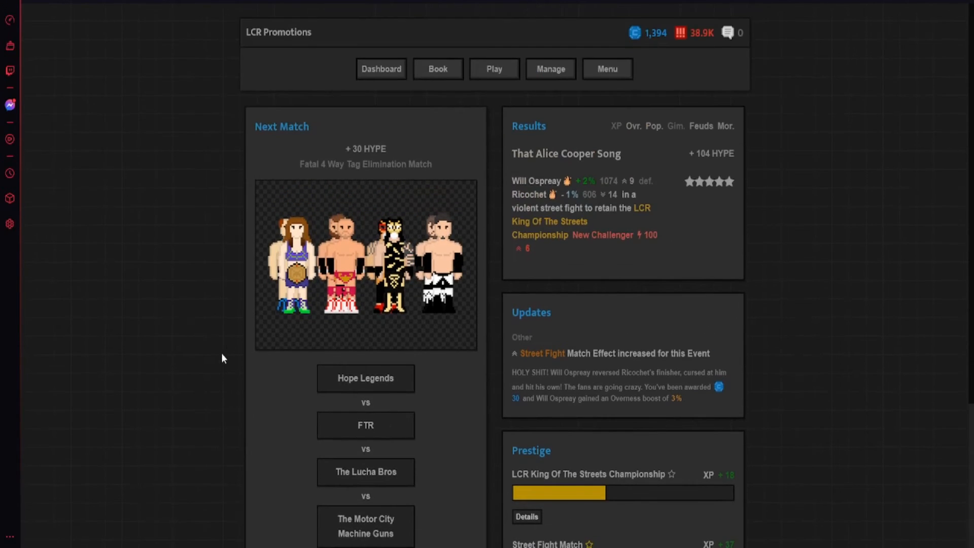
{"action": "scroll", "scroll_direction": "down", "scroll_amount": 3}
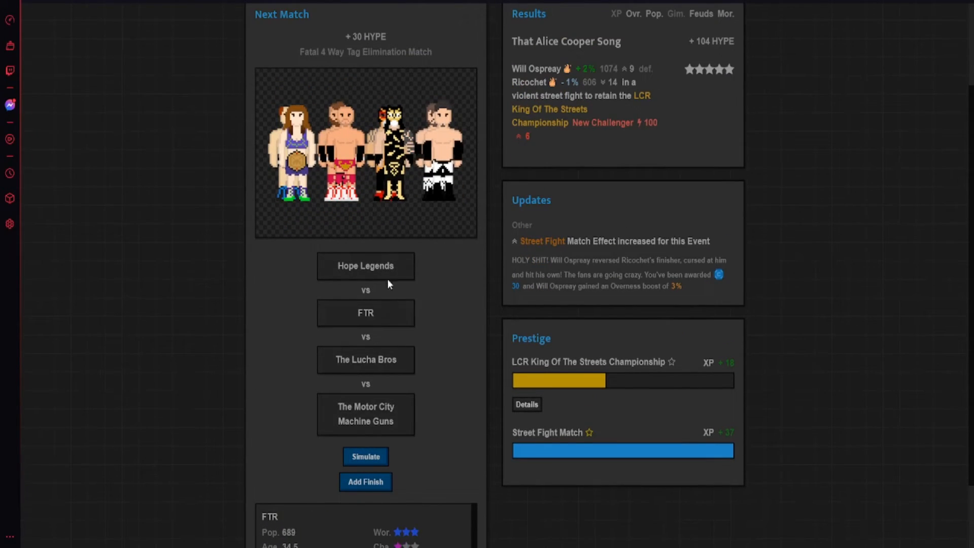
{"action": "scroll", "scroll_direction": "down", "scroll_amount": 3}
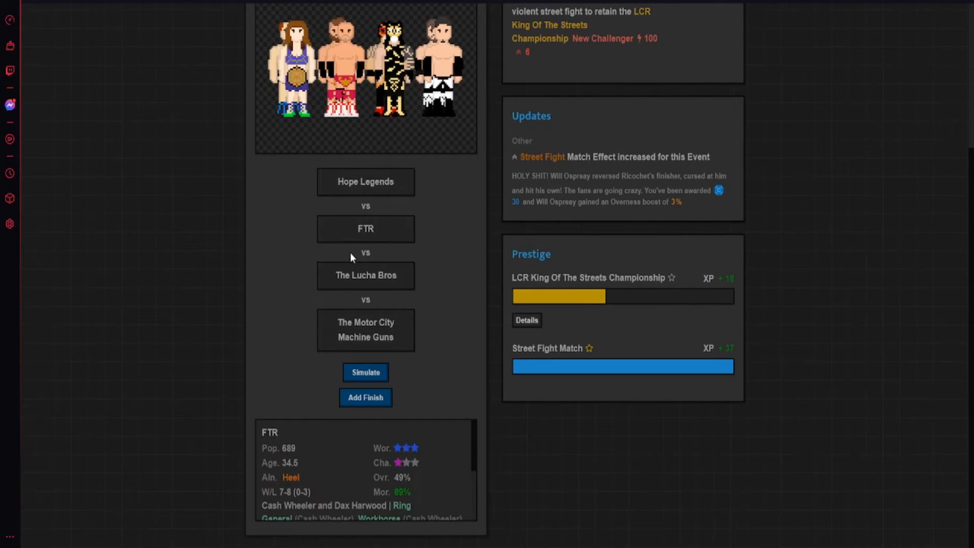
{"action": "mouse_move", "coordinate": [354, 299]}
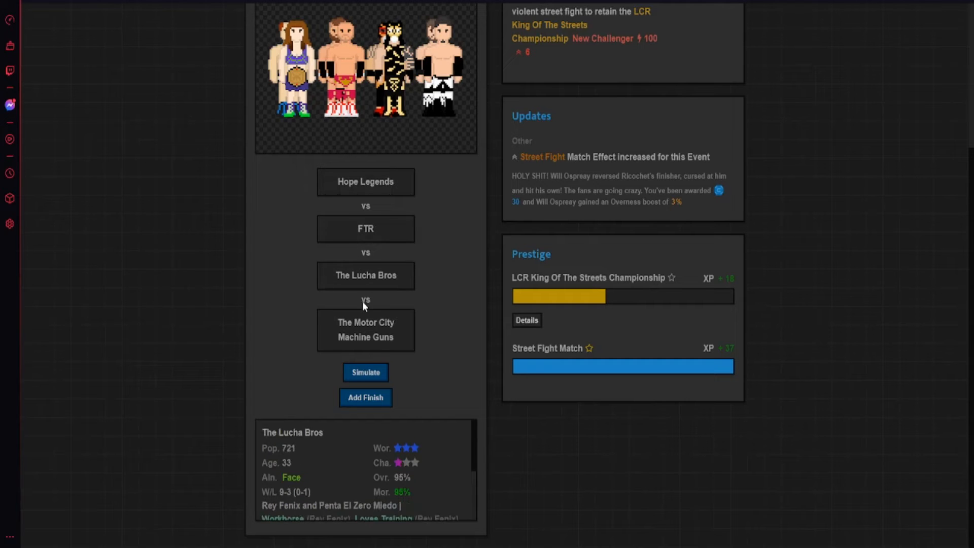
{"action": "left_click", "coordinate": [365, 372]}
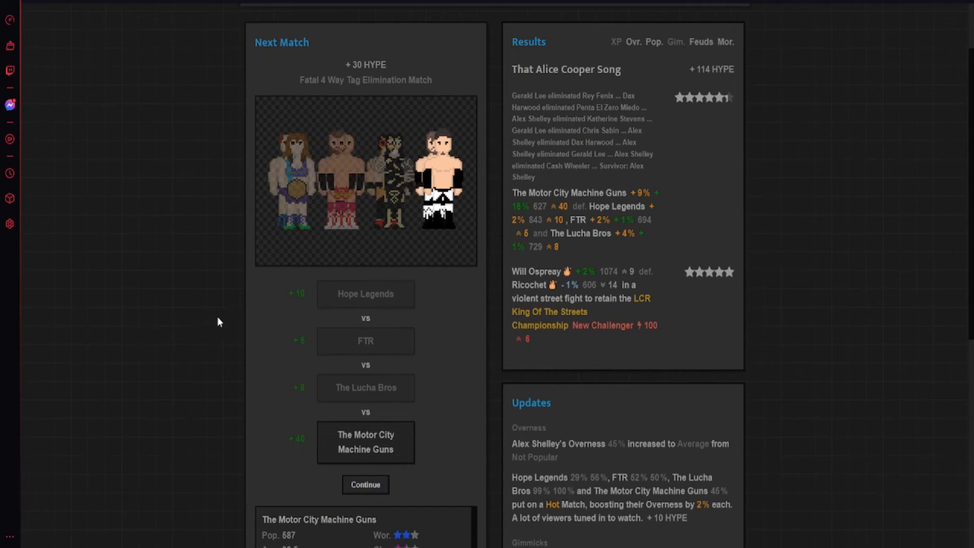
{"action": "mouse_move", "coordinate": [648, 196]}
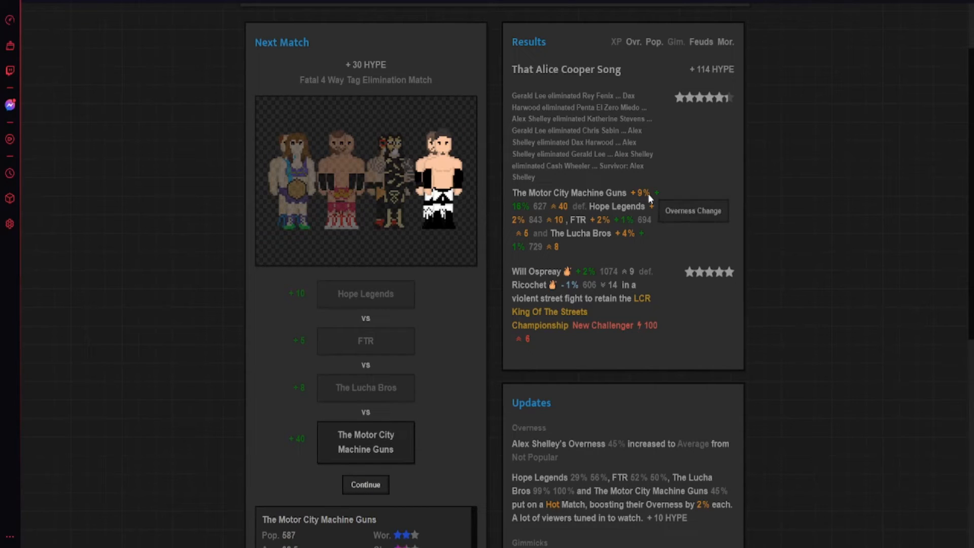
{"action": "scroll", "scroll_direction": "down", "scroll_amount": 3}
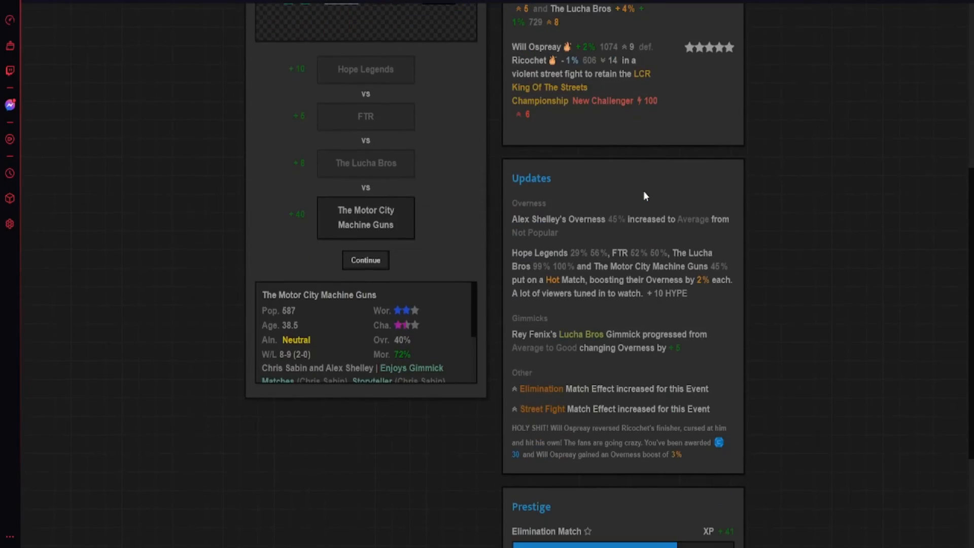
{"action": "mouse_move", "coordinate": [648, 258]}
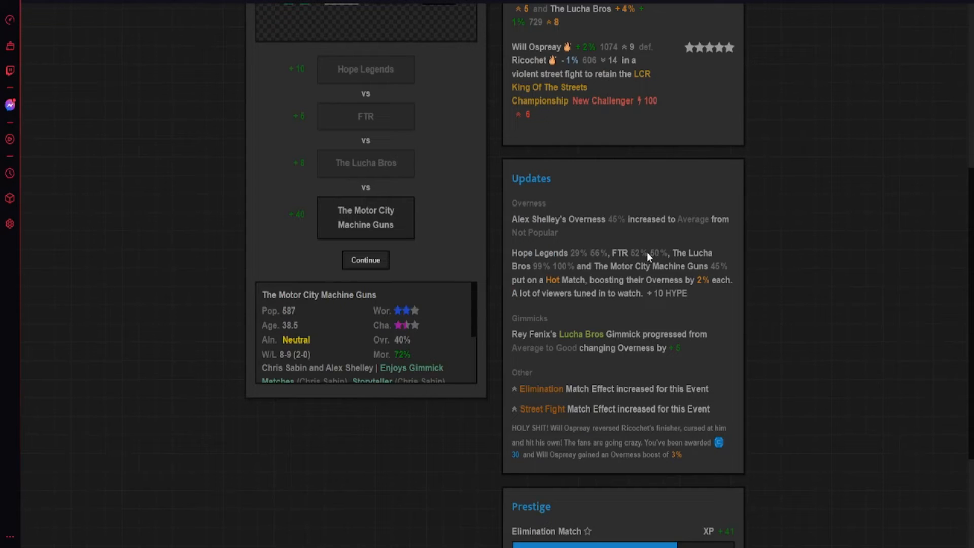
{"action": "mouse_move", "coordinate": [595, 249]}
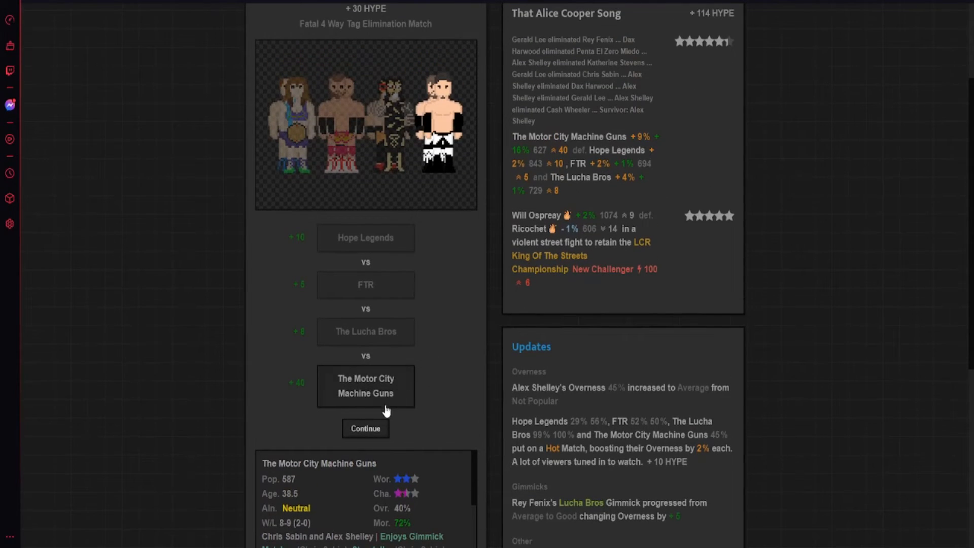
- Simulate the Thunder Rosa vs Dakota Kai pole match so Dakota Kai grabs the prize
{"action": "left_click", "coordinate": [365, 428]}
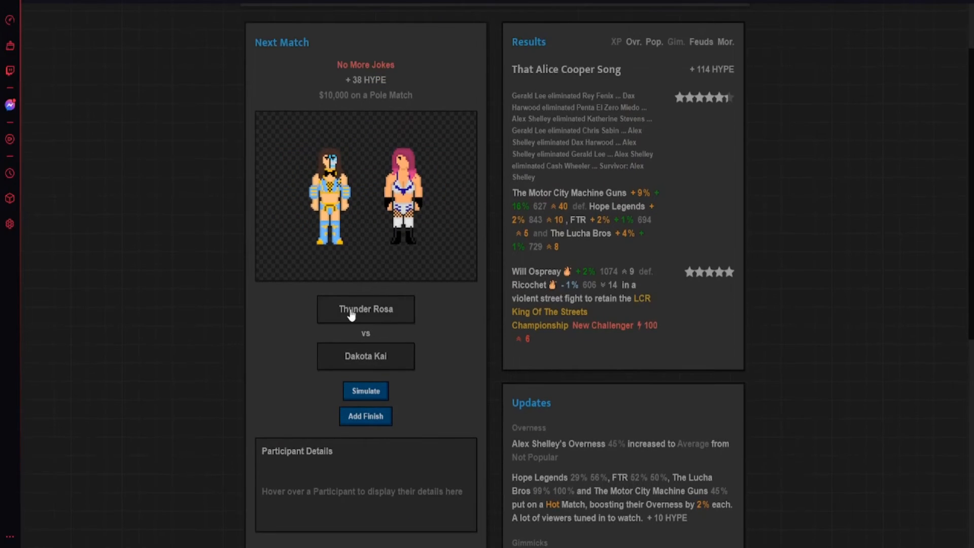
{"action": "mouse_move", "coordinate": [365, 309]}
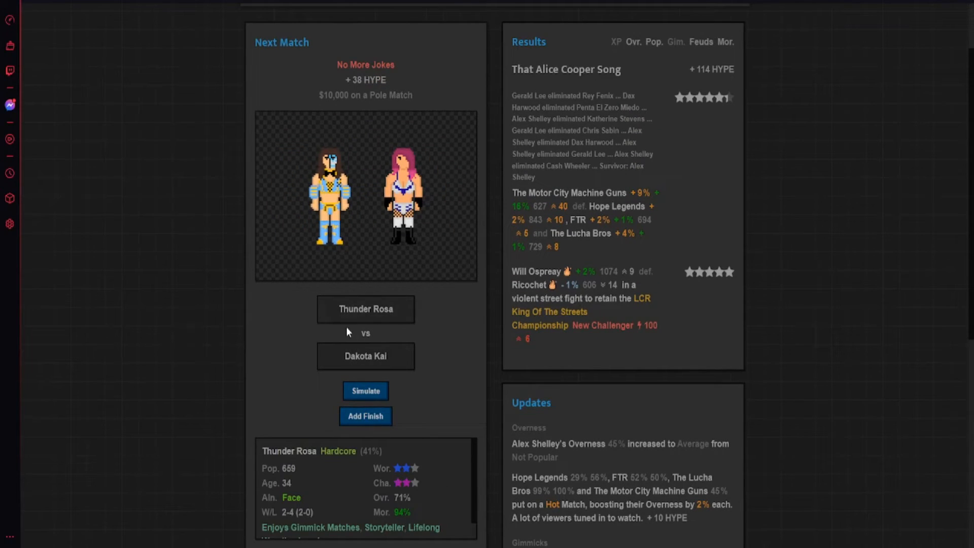
{"action": "left_click", "coordinate": [366, 391]}
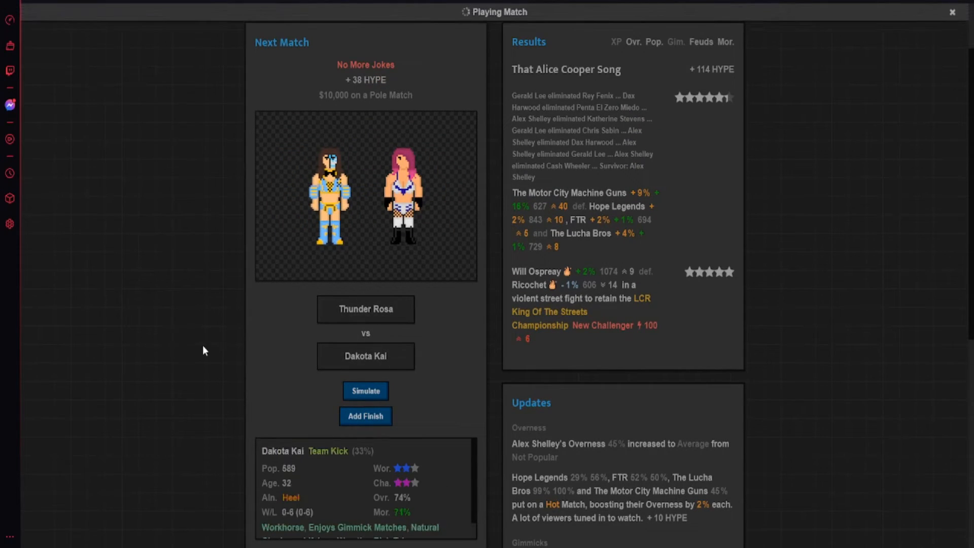
{"action": "left_click", "coordinate": [366, 391]}
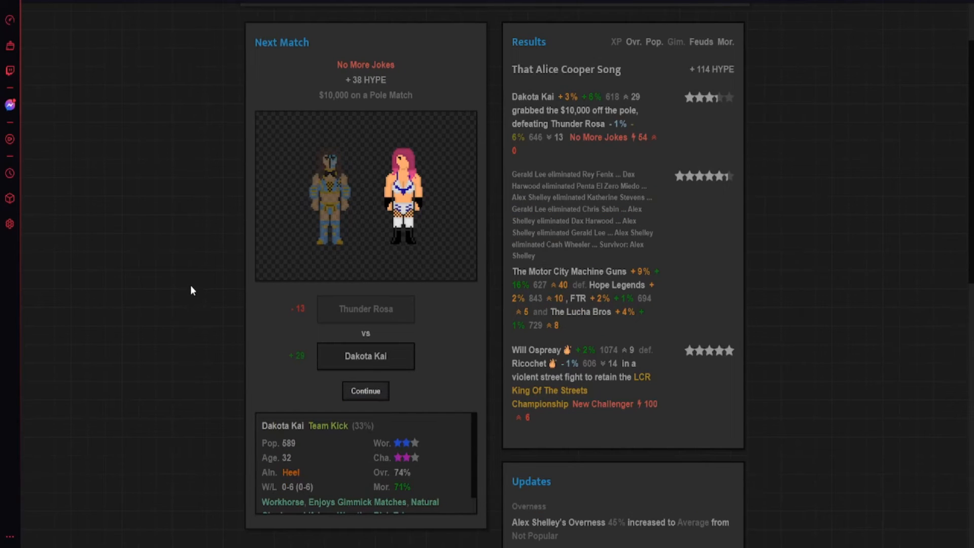
{"action": "scroll", "scroll_direction": "down", "scroll_amount": 3}
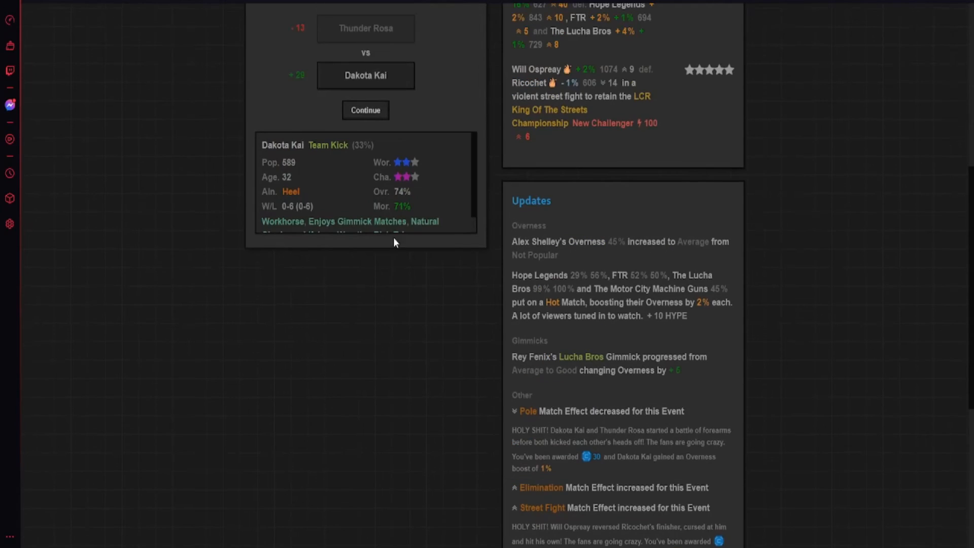
- Air Christian Cage's video package, then have Miro beat Cage by cheating with an added finish
{"action": "left_click", "coordinate": [365, 110]}
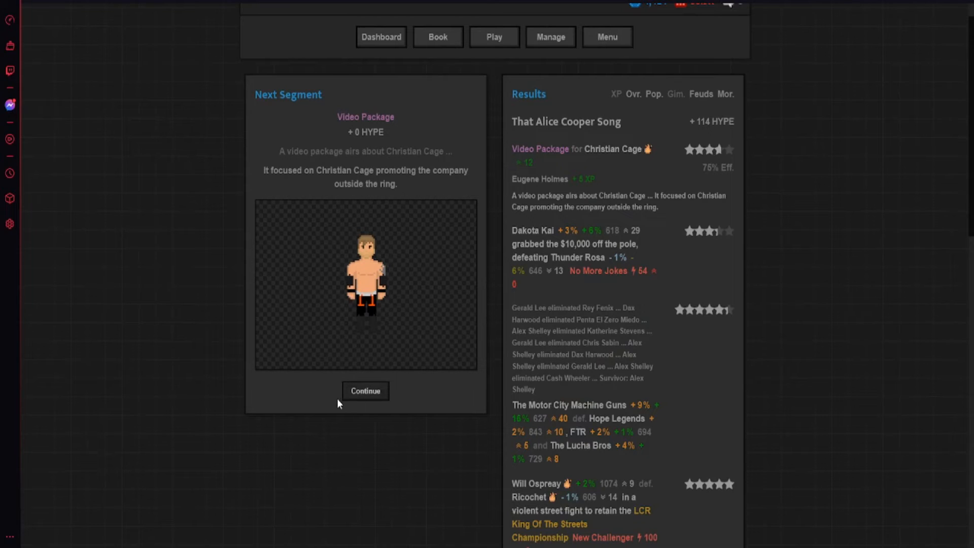
{"action": "left_click", "coordinate": [365, 391]}
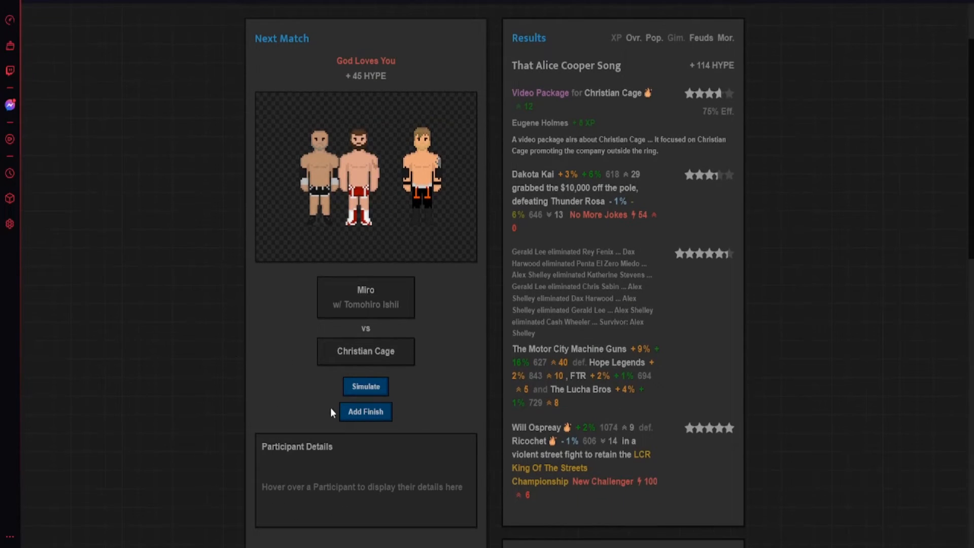
{"action": "left_click", "coordinate": [365, 412]}
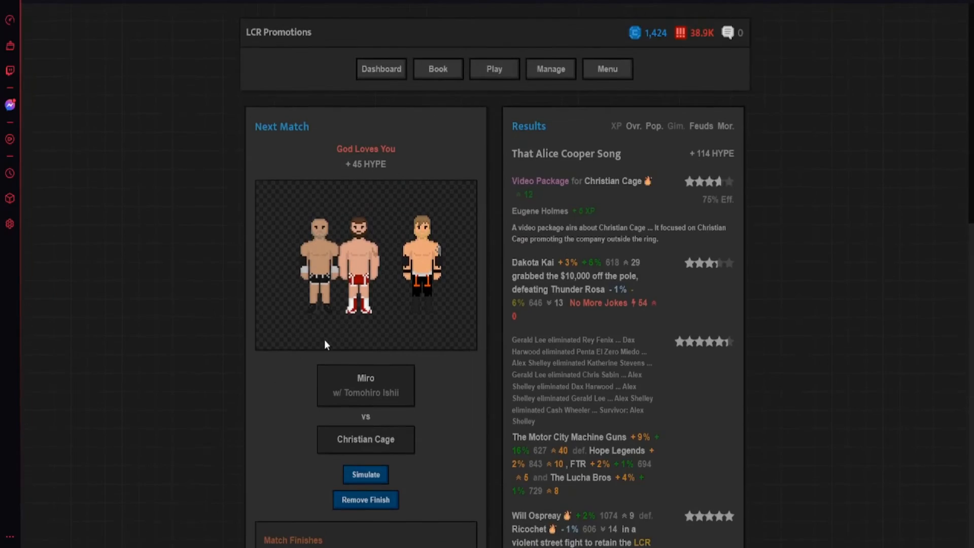
{"action": "left_click", "coordinate": [366, 474]}
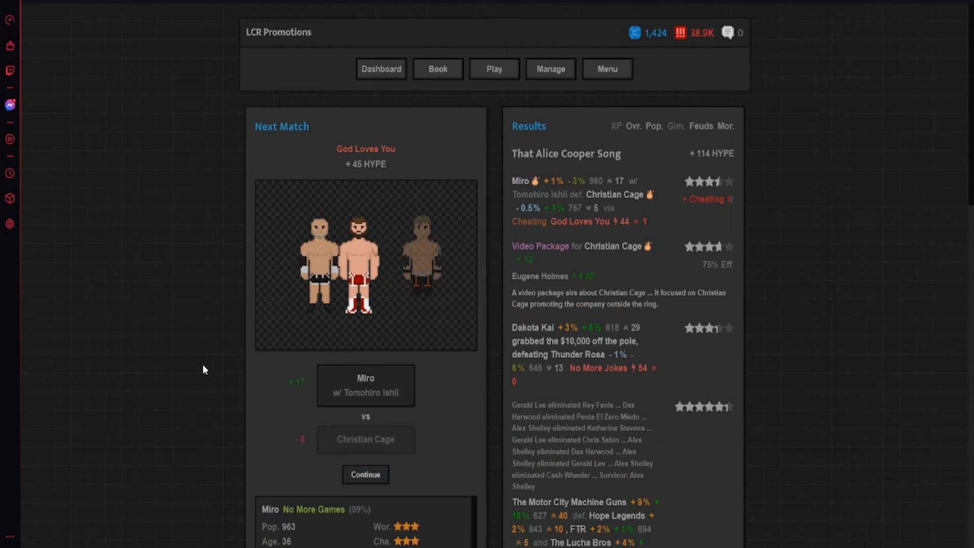
{"action": "mouse_move", "coordinate": [235, 320]}
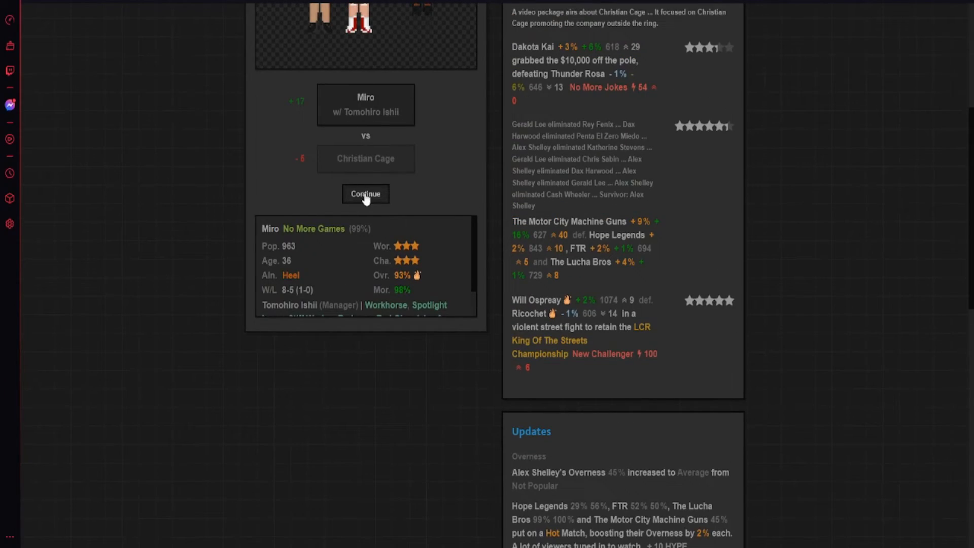
- Simulate the Chris Brookes vs Minoru Suzuki First Blood match, won by Brookes
{"action": "left_click", "coordinate": [365, 194]}
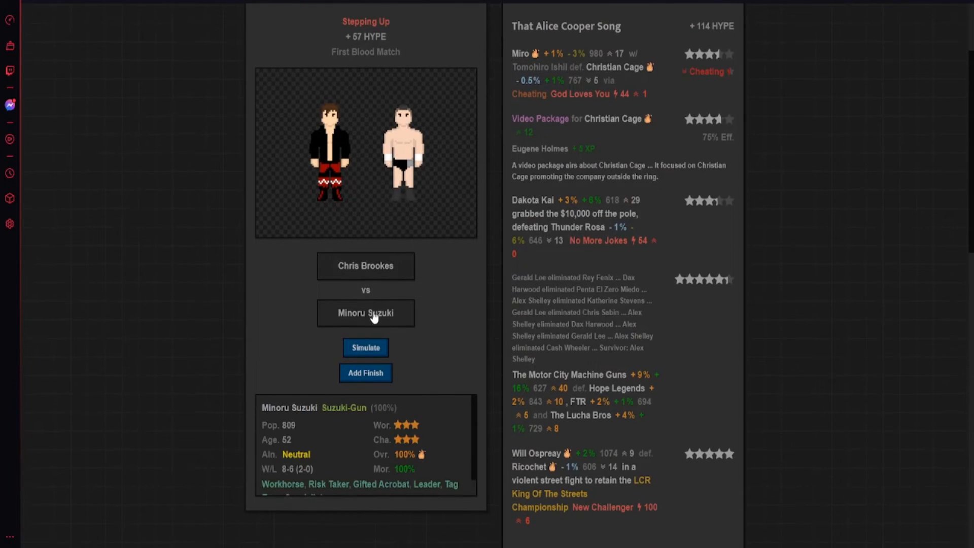
{"action": "left_click", "coordinate": [365, 347]}
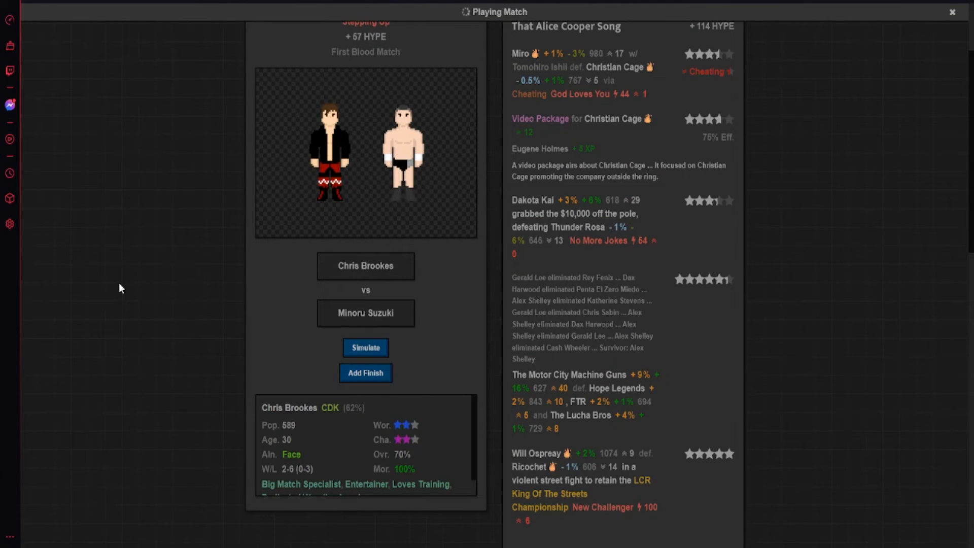
{"action": "left_click", "coordinate": [366, 347]}
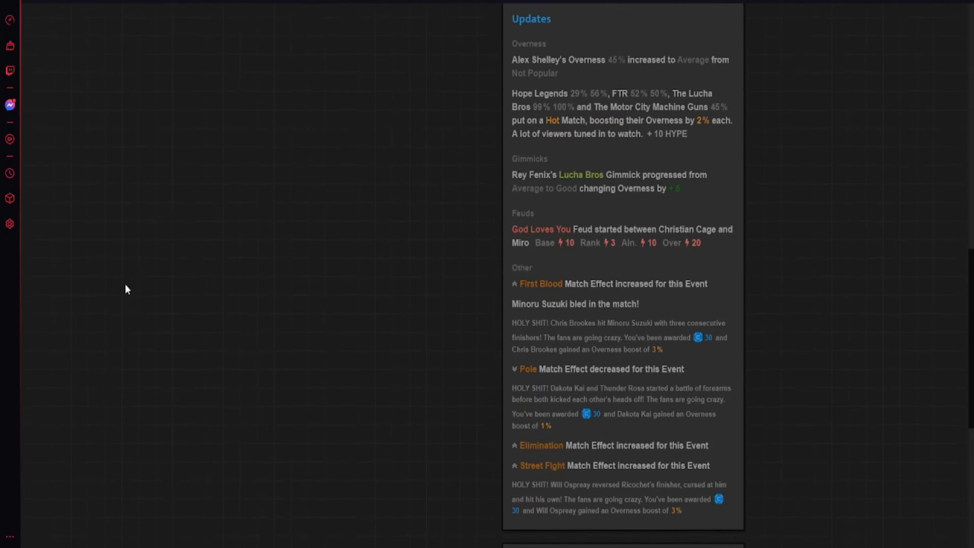
{"action": "mouse_move", "coordinate": [609, 323]}
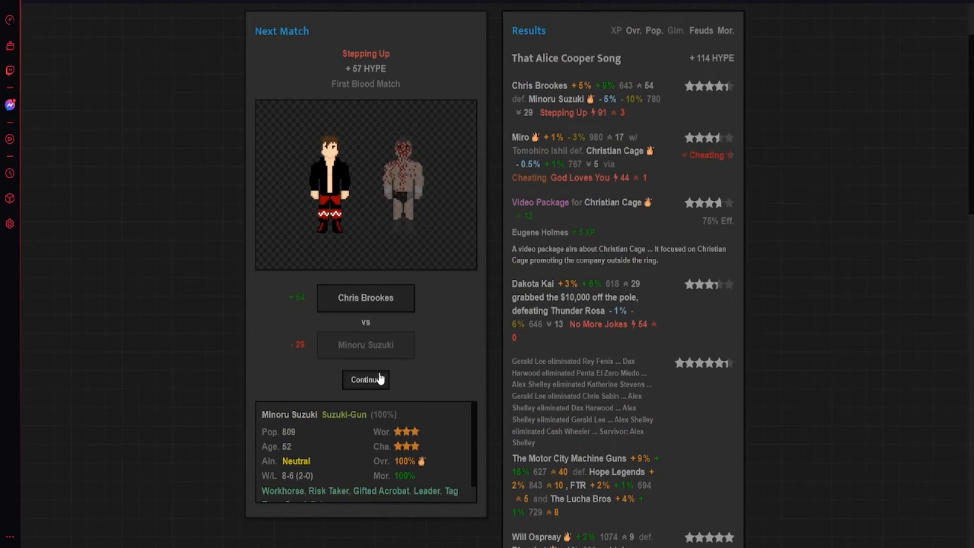
- Air Andrade El Idolo's backstage interview and simulate Miyu Yamashita beating Andrade
{"action": "left_click", "coordinate": [365, 379]}
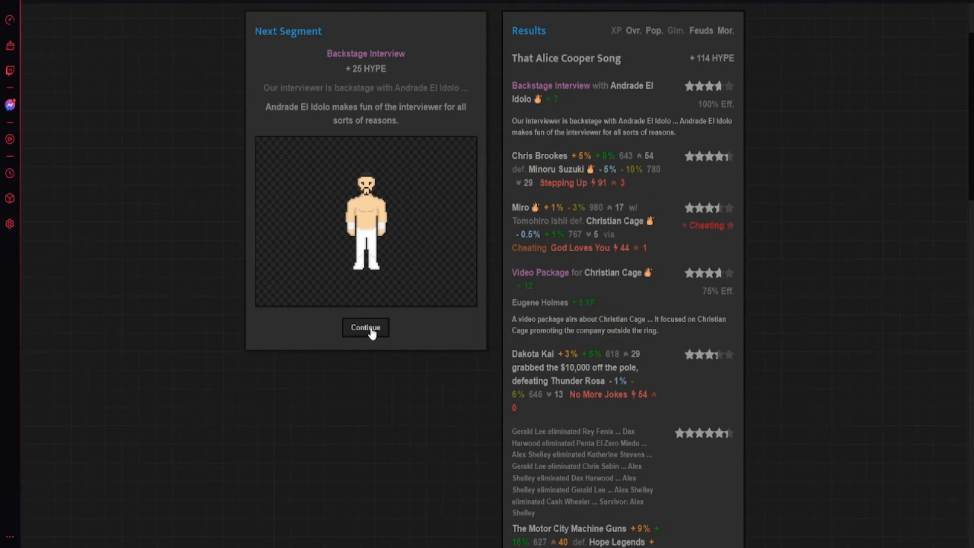
{"action": "left_click", "coordinate": [365, 327]}
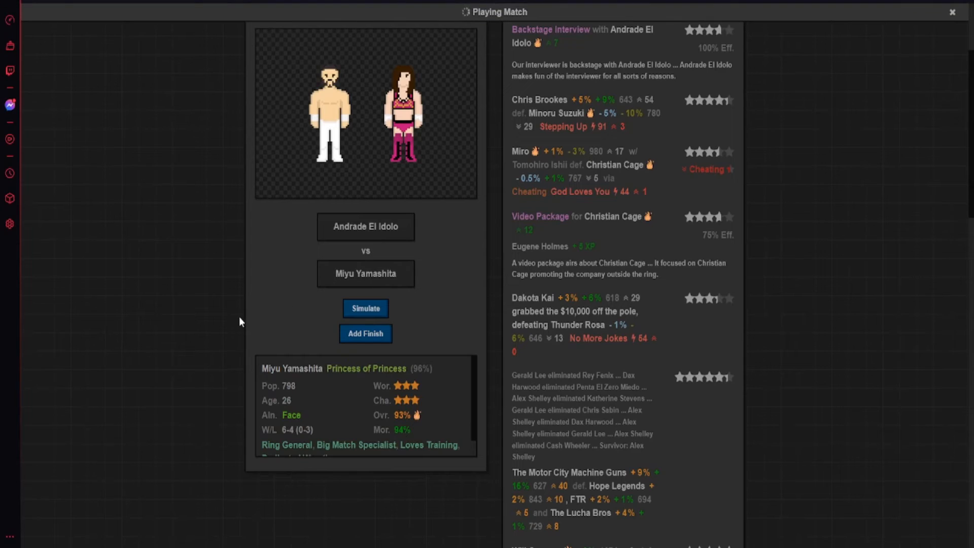
{"action": "left_click", "coordinate": [365, 308]}
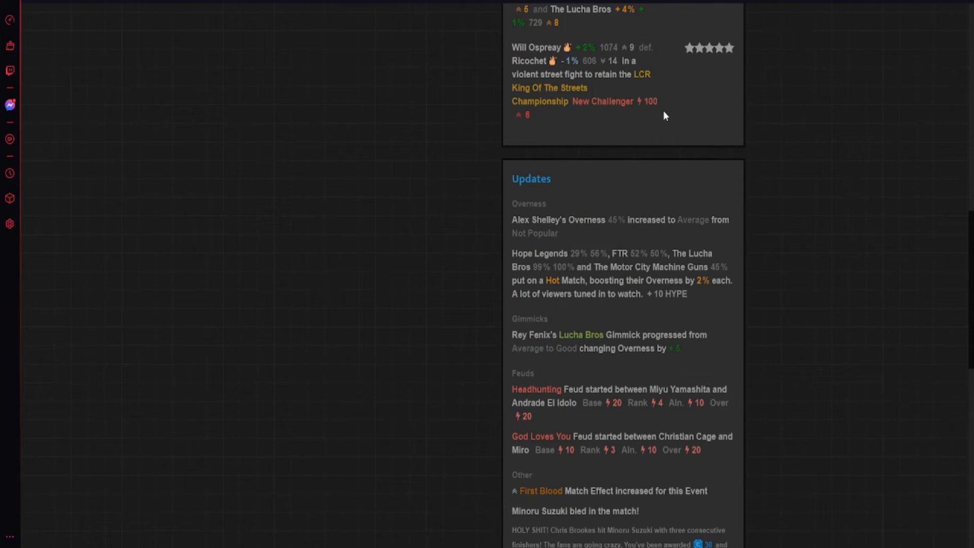
{"action": "scroll", "scroll_direction": "down", "scroll_amount": 3}
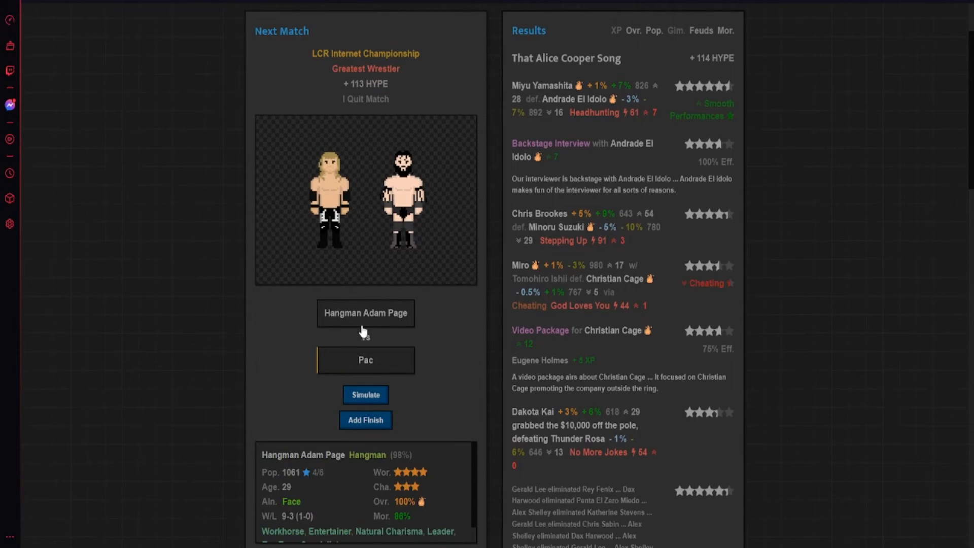
- Simulate the Hangman Adam Page vs Pac I Quit match and review the feud-ending updates
{"action": "left_click", "coordinate": [365, 360]}
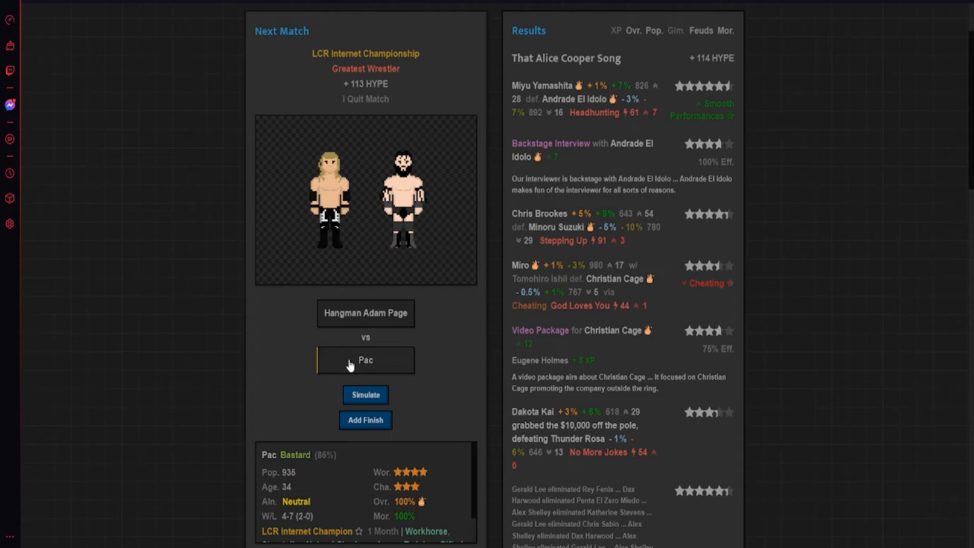
{"action": "left_click", "coordinate": [365, 395]}
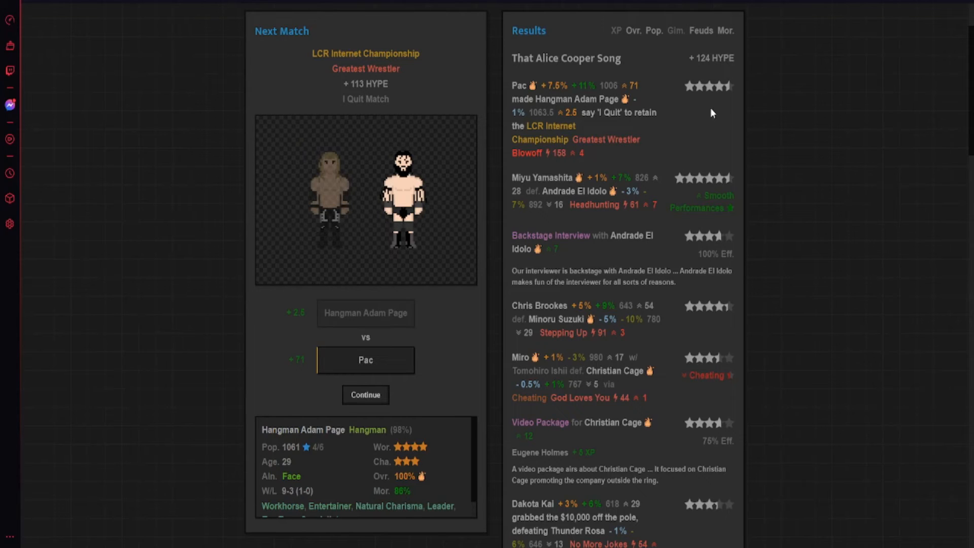
{"action": "mouse_move", "coordinate": [557, 92]}
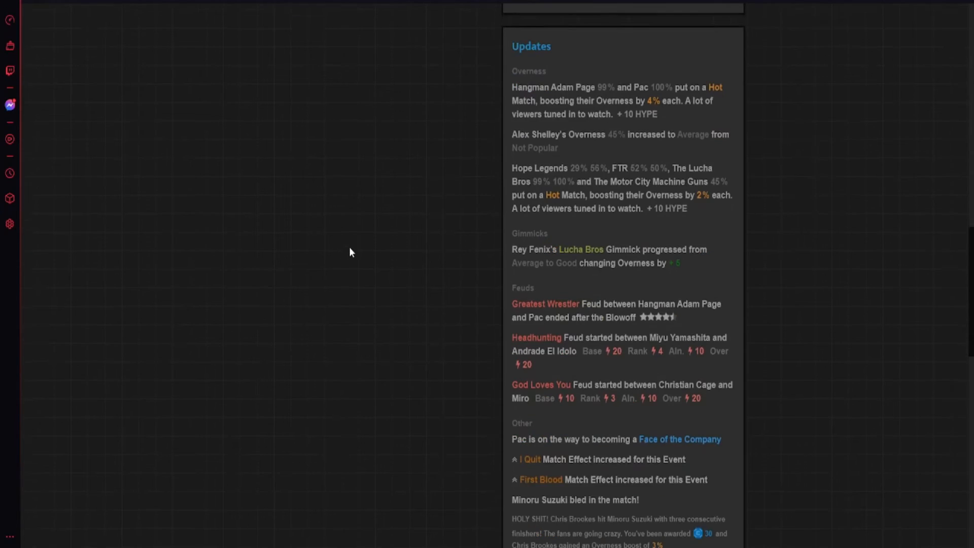
{"action": "scroll", "scroll_direction": "down", "scroll_amount": 3}
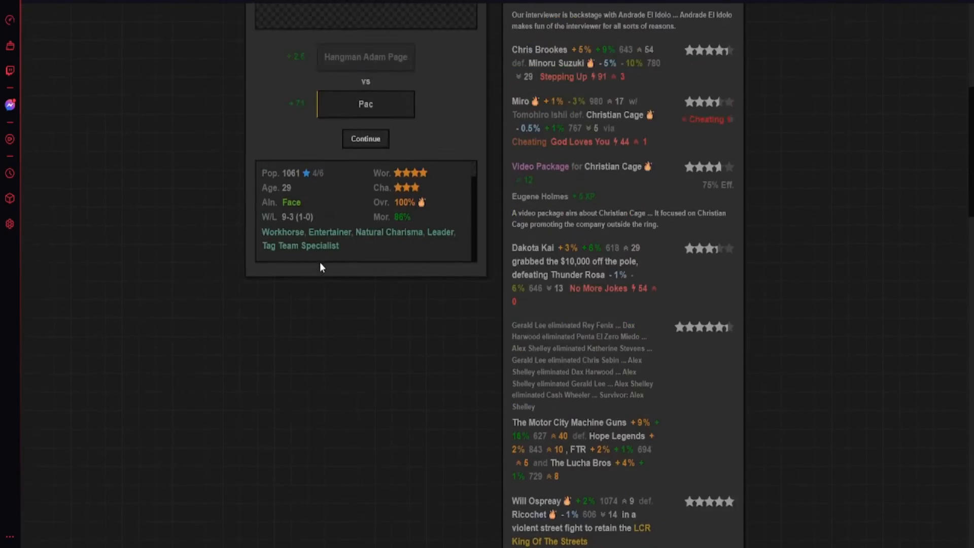
- Simulate the Santana and Ortiz vs The Brutalizers tag ladder match and review the updates
{"action": "left_click", "coordinate": [366, 139]}
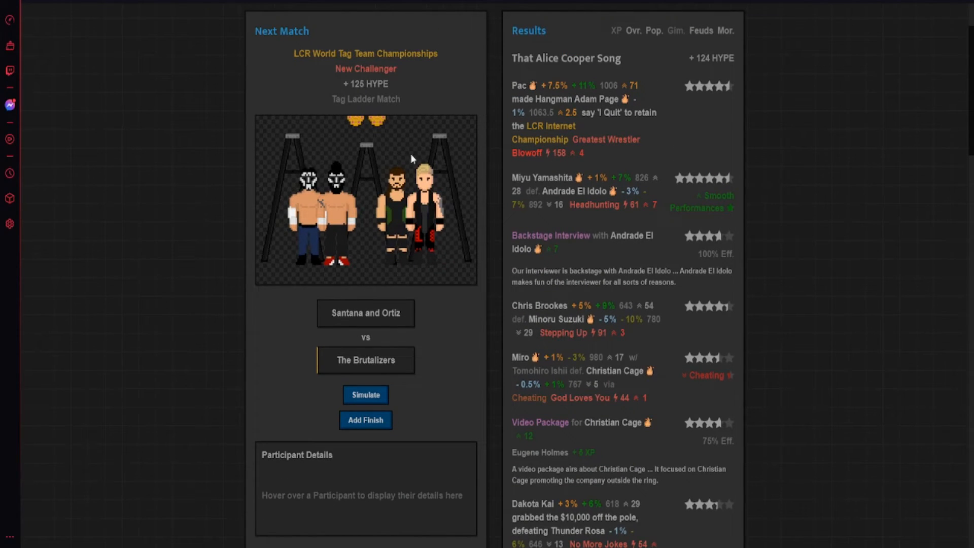
{"action": "mouse_move", "coordinate": [366, 313]}
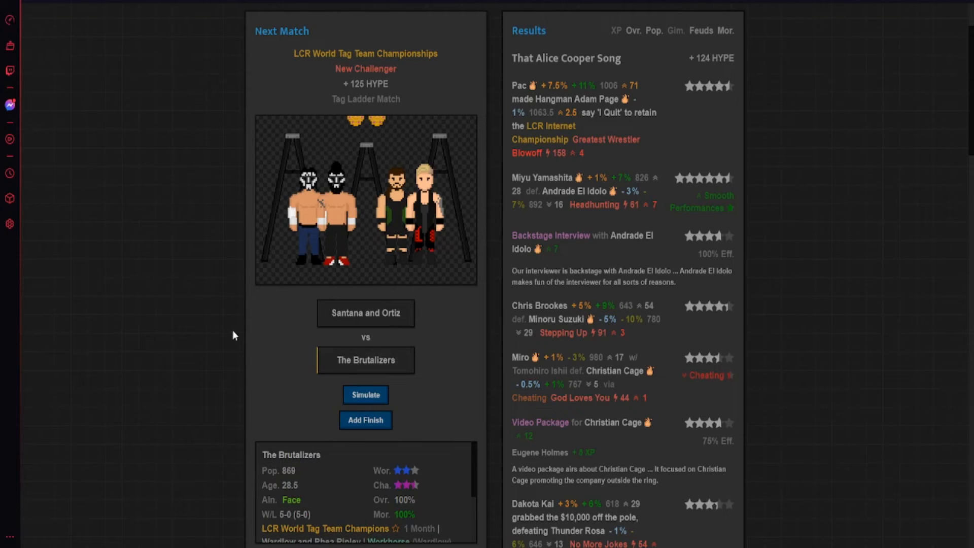
{"action": "mouse_move", "coordinate": [365, 362]}
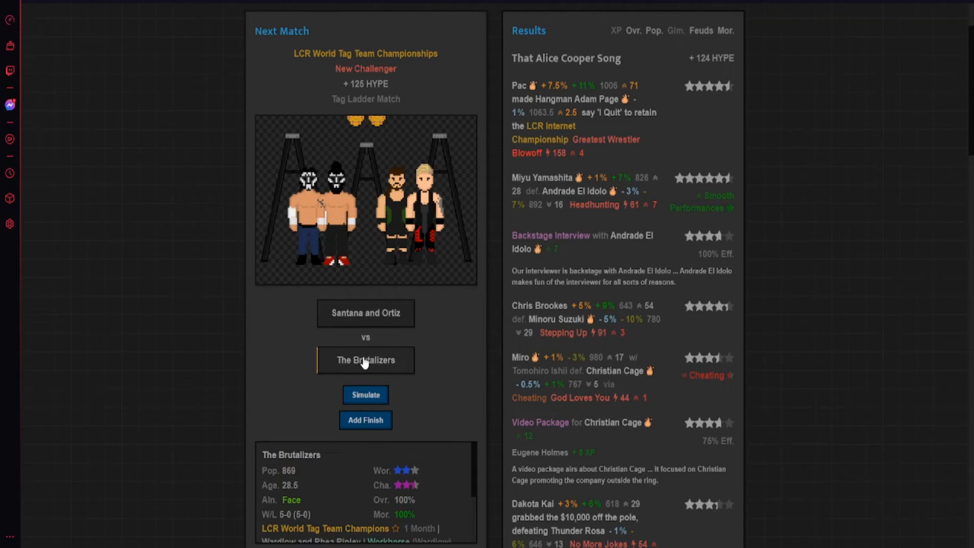
{"action": "left_click", "coordinate": [365, 395]}
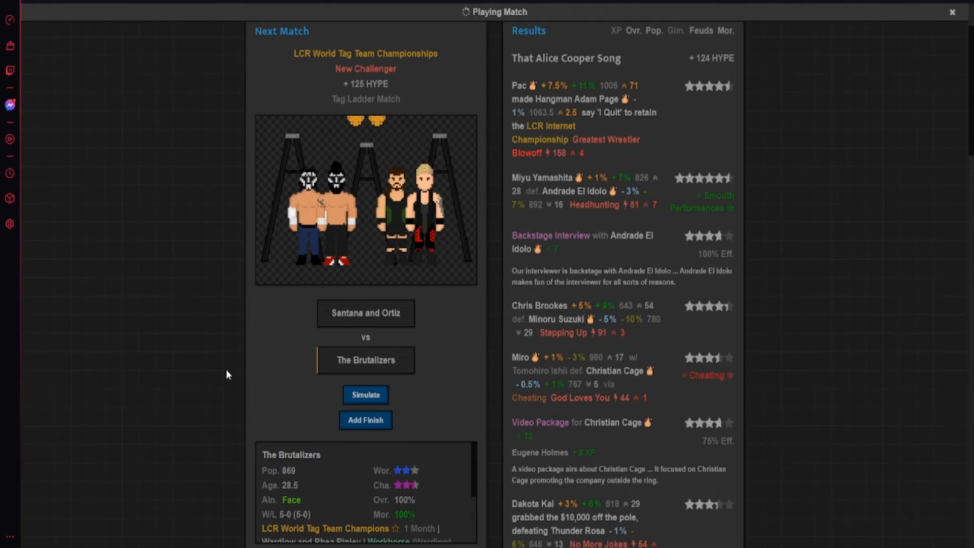
{"action": "left_click", "coordinate": [365, 395]}
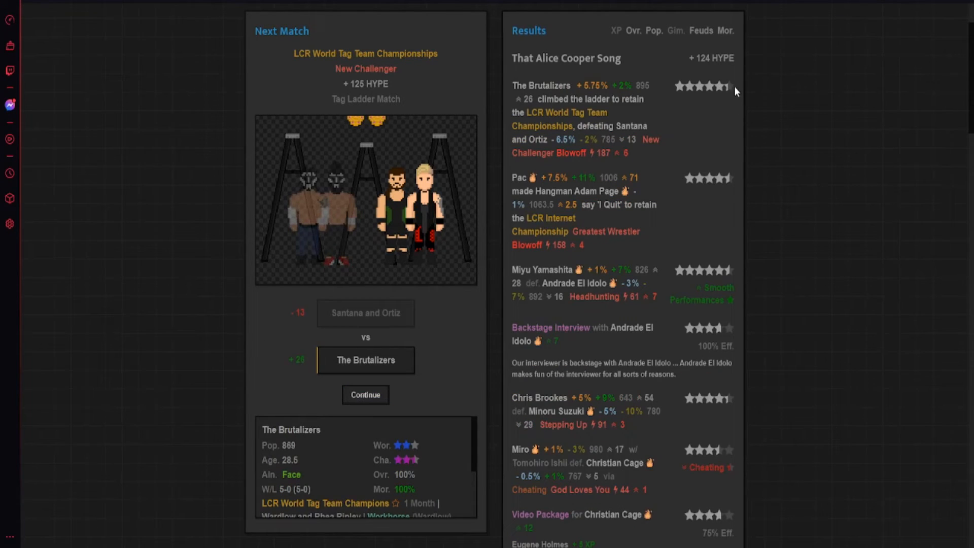
{"action": "mouse_move", "coordinate": [584, 169]}
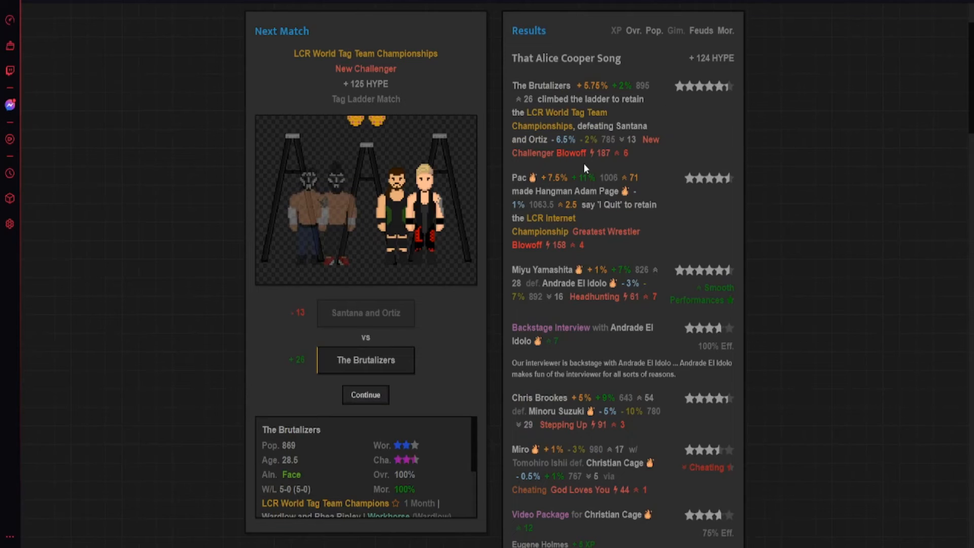
{"action": "scroll", "scroll_direction": "down", "scroll_amount": 3}
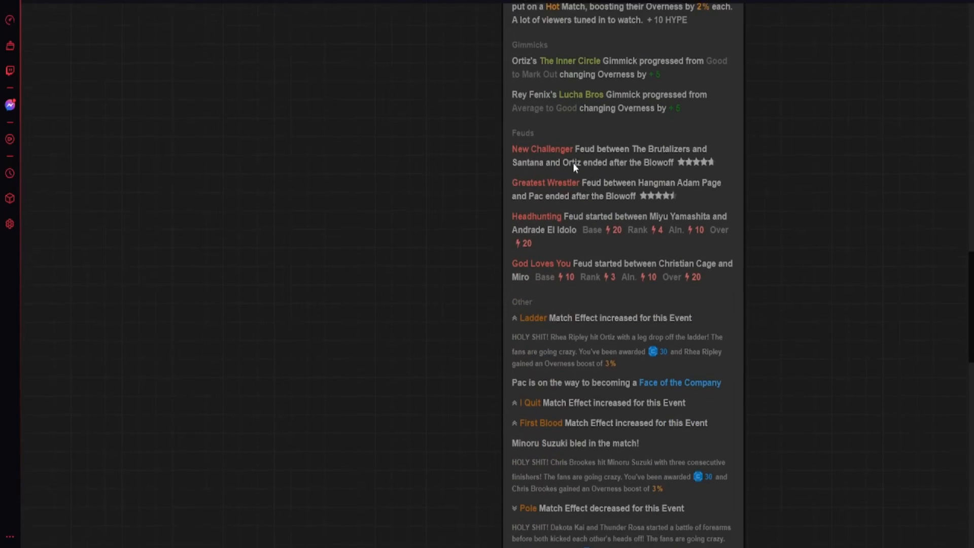
{"action": "scroll", "scroll_direction": "down", "scroll_amount": 3}
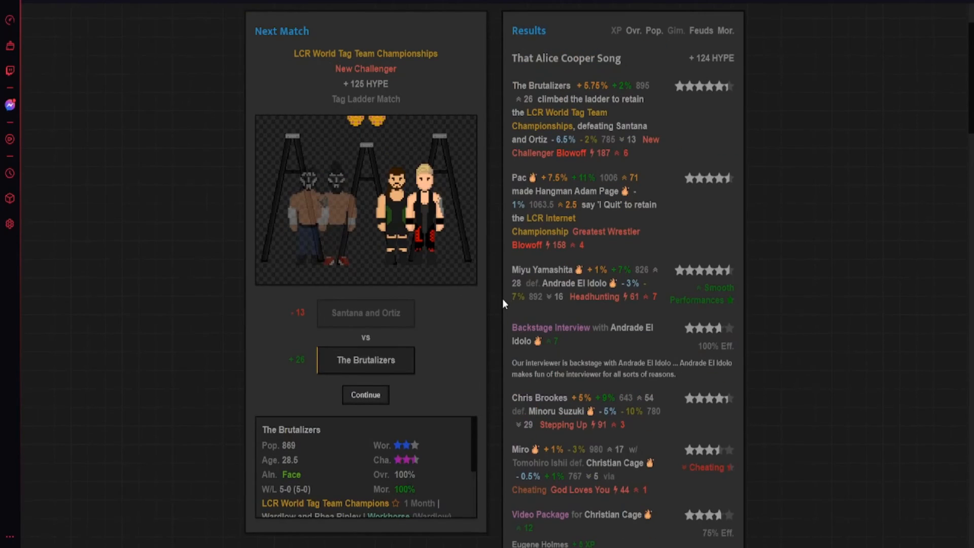
- Simulate the Jack Hero vs Bryan Danielson steel cage match, crowning Jack Hero LCR World Champion
{"action": "left_click", "coordinate": [365, 395]}
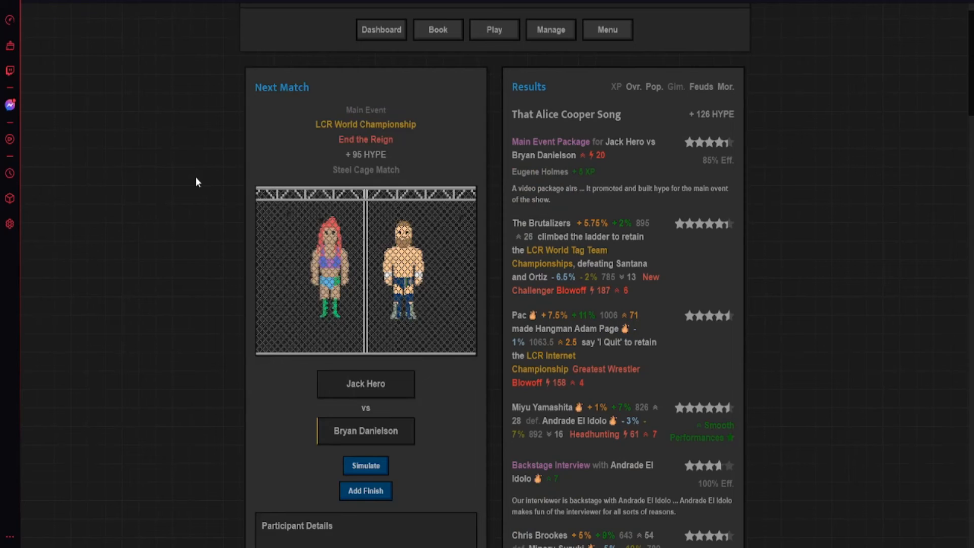
{"action": "mouse_move", "coordinate": [348, 255]}
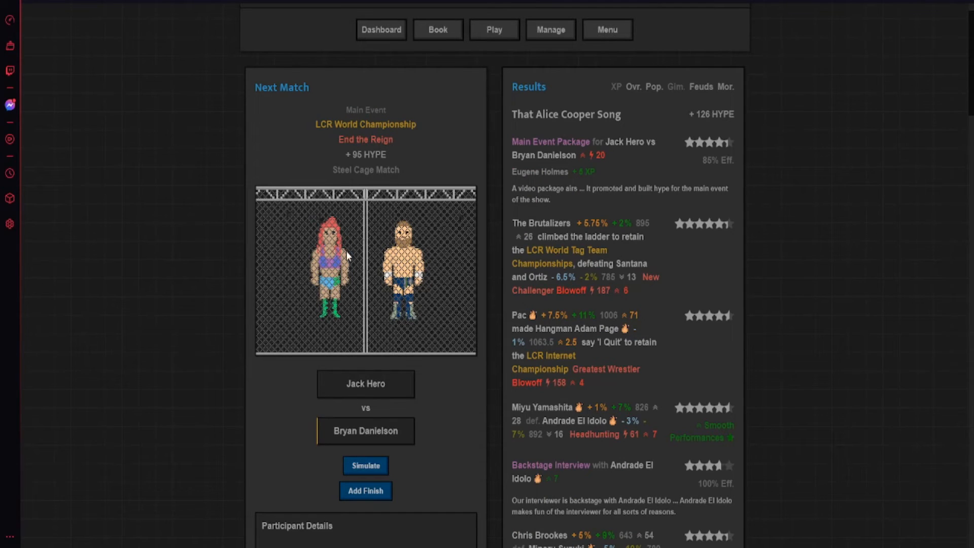
{"action": "scroll", "scroll_direction": "down", "scroll_amount": 3}
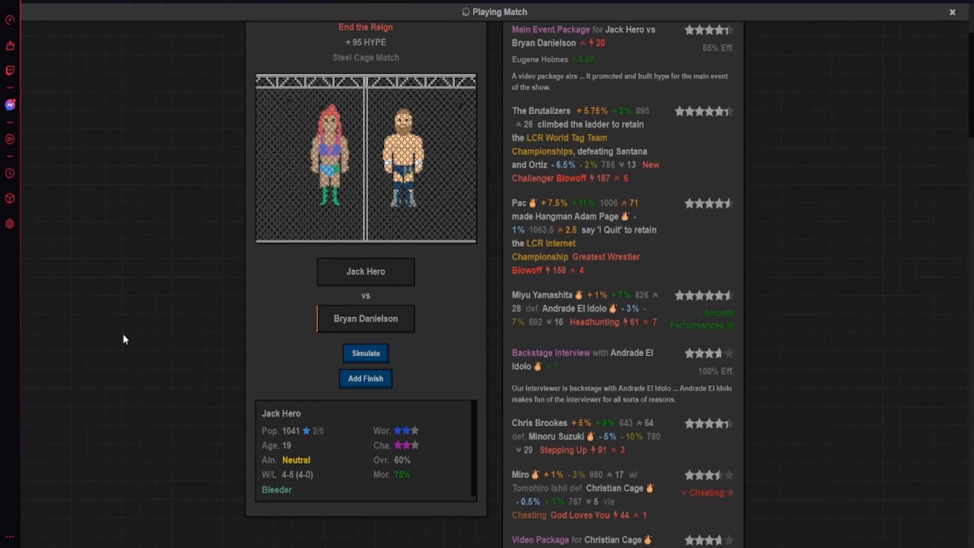
{"action": "left_click", "coordinate": [366, 353]}
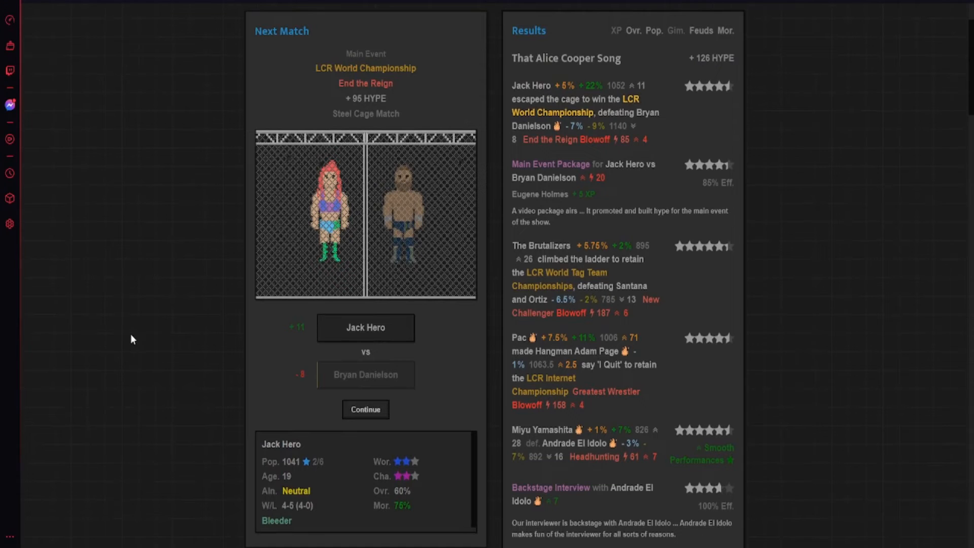
{"action": "mouse_move", "coordinate": [156, 278]}
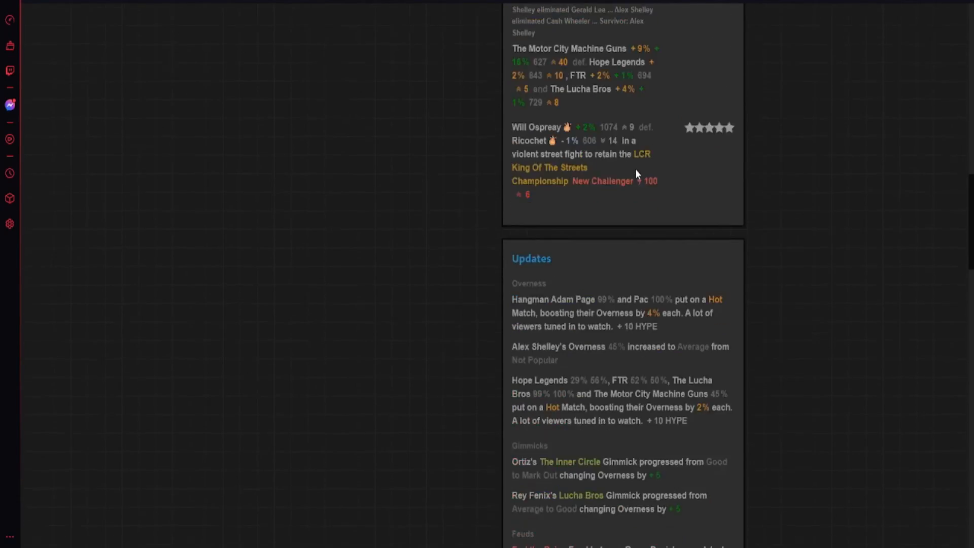
- Review the main event results and feud updates, then end the show
{"action": "scroll", "scroll_direction": "down", "scroll_amount": 3}
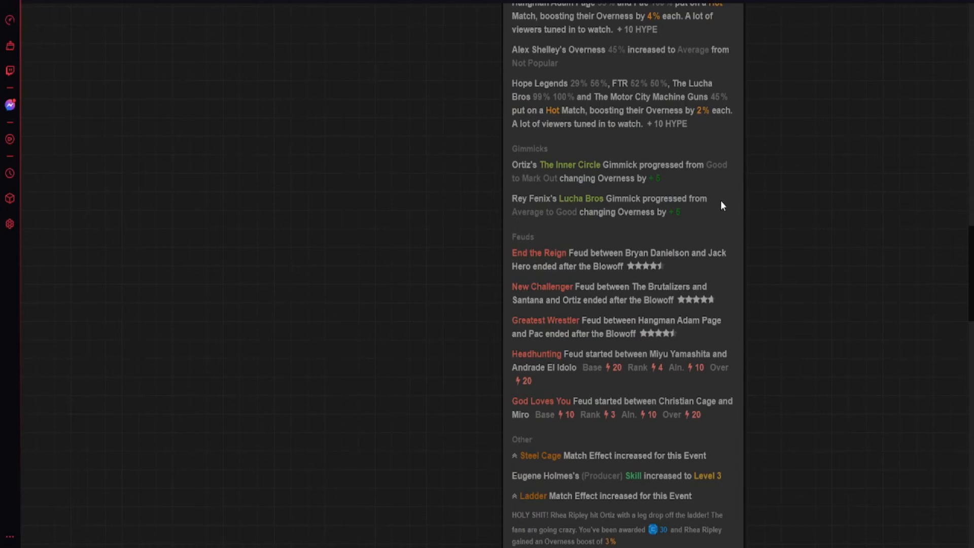
{"action": "scroll", "scroll_direction": "down", "scroll_amount": 3}
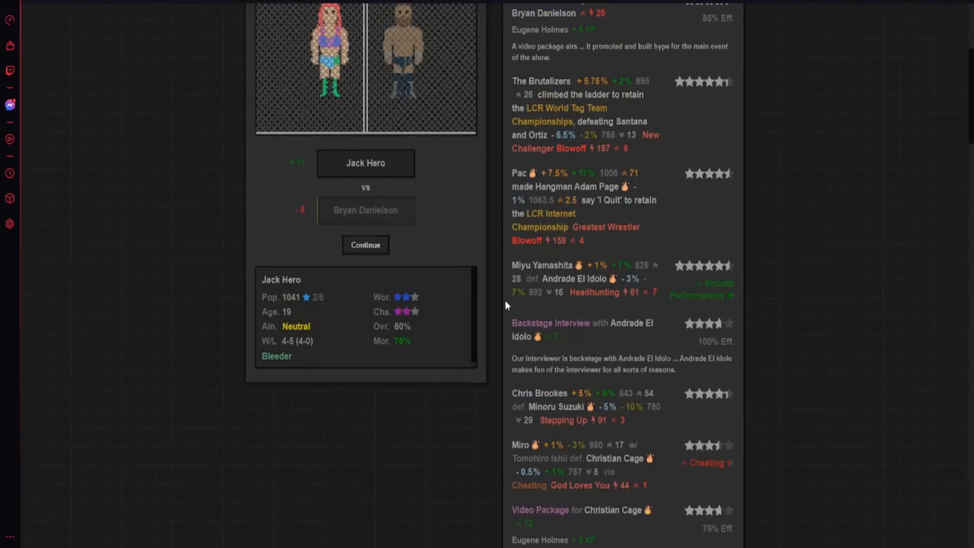
{"action": "left_click", "coordinate": [365, 245]}
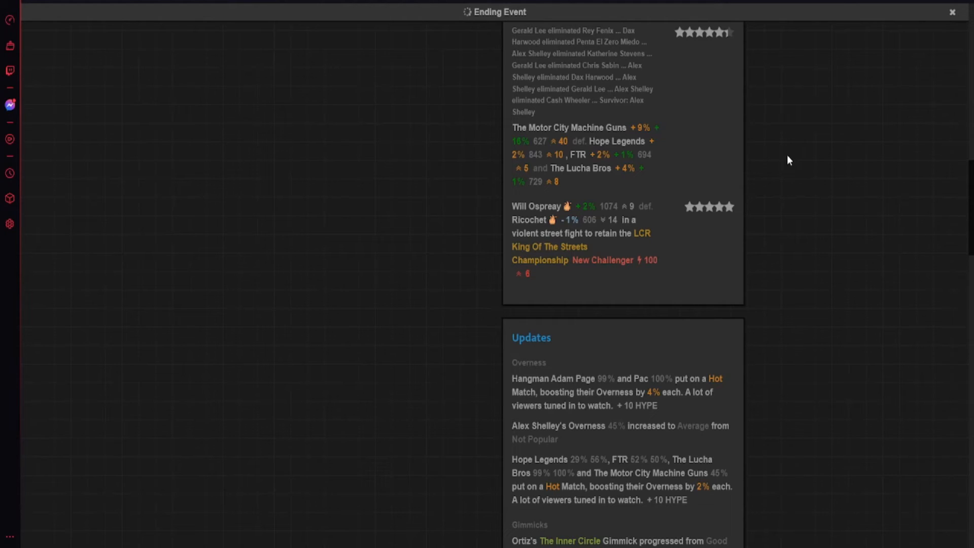
{"action": "mouse_move", "coordinate": [766, 150]}
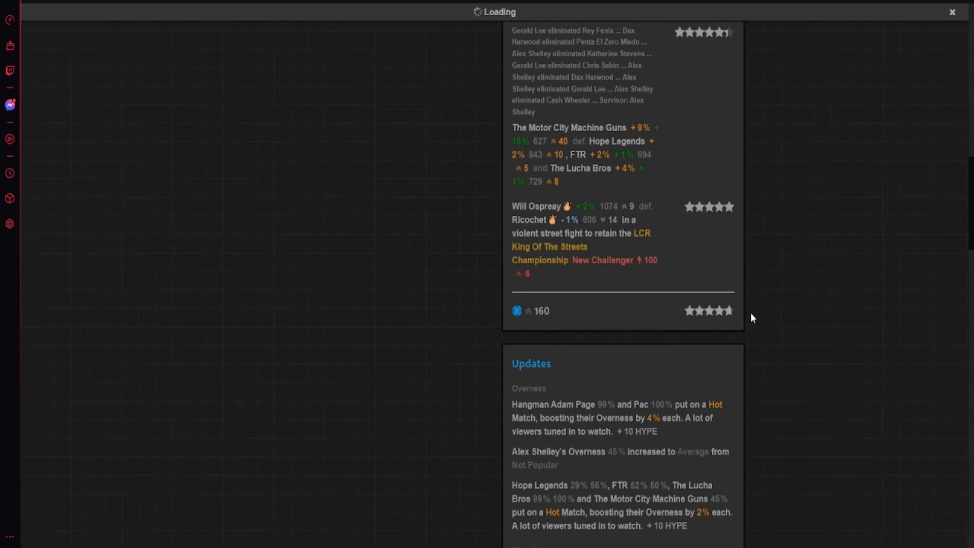
{"action": "mouse_move", "coordinate": [748, 268]}
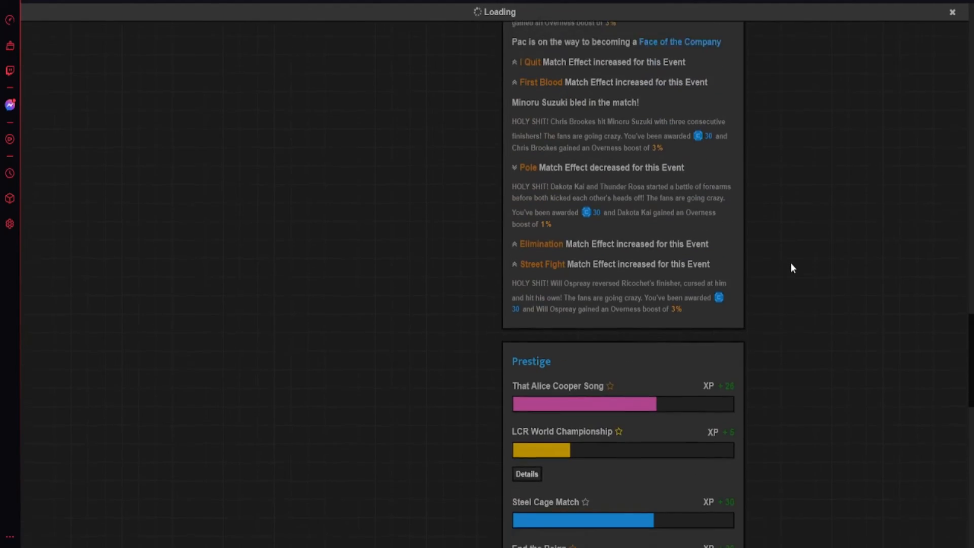
{"action": "scroll", "scroll_direction": "down", "scroll_amount": 3}
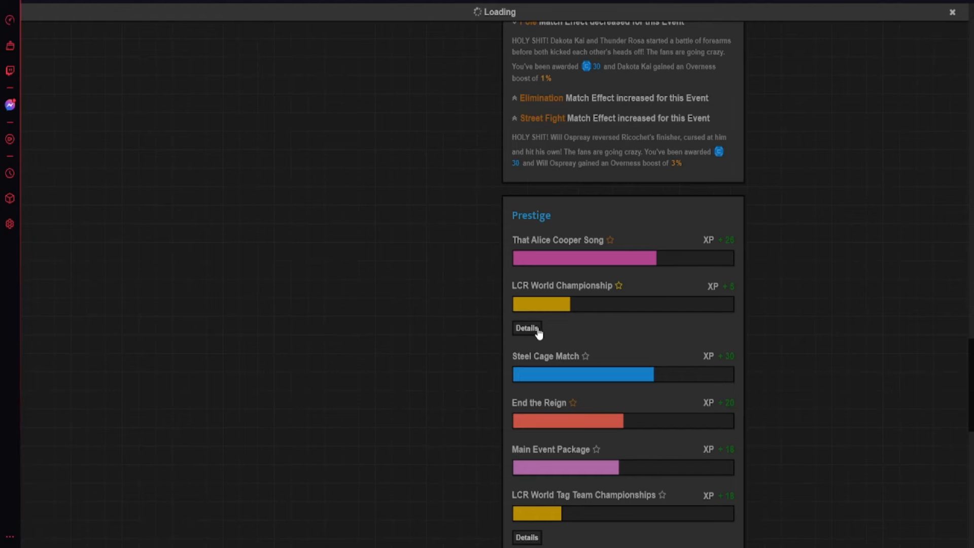
{"action": "scroll", "scroll_direction": "down", "scroll_amount": 3}
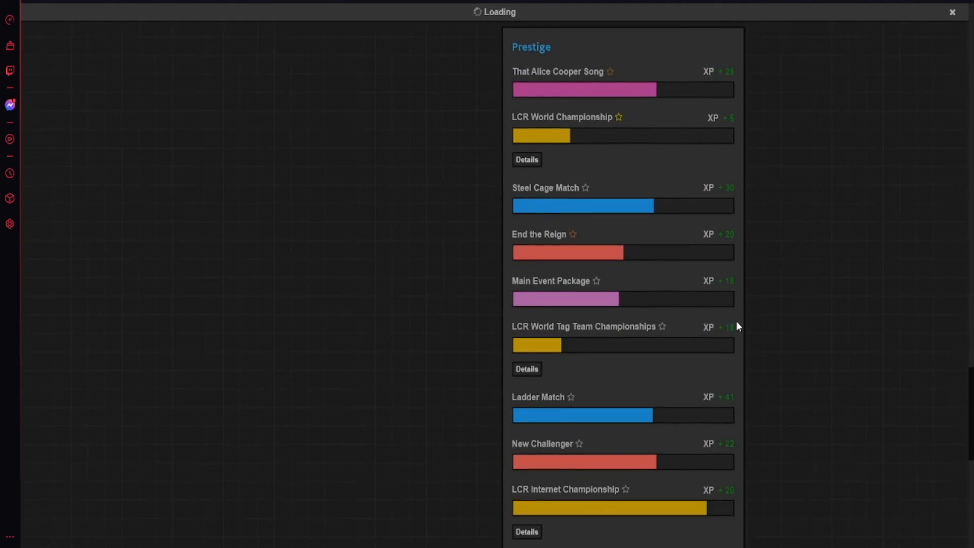
{"action": "scroll", "scroll_direction": "down", "scroll_amount": 3}
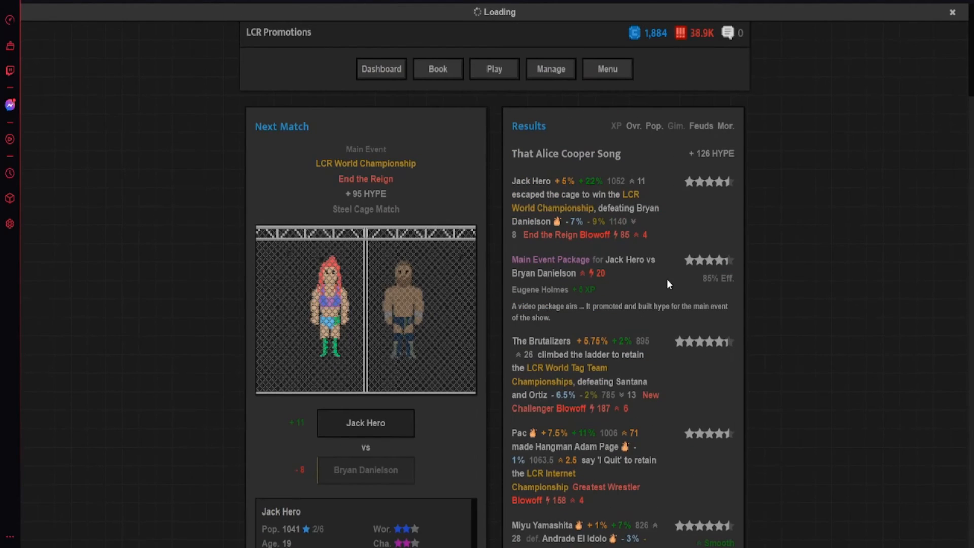
{"action": "mouse_move", "coordinate": [565, 495]}
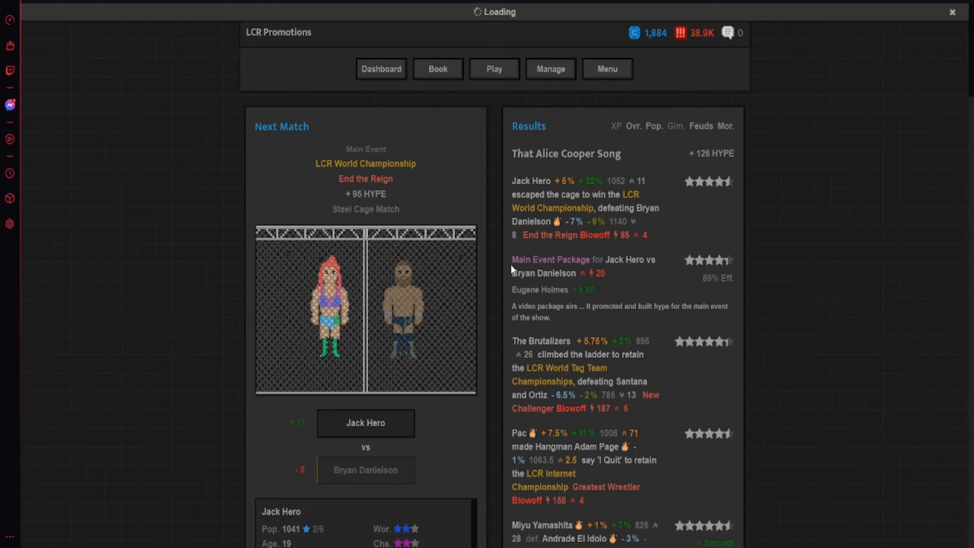
{"action": "mouse_move", "coordinate": [570, 420]}
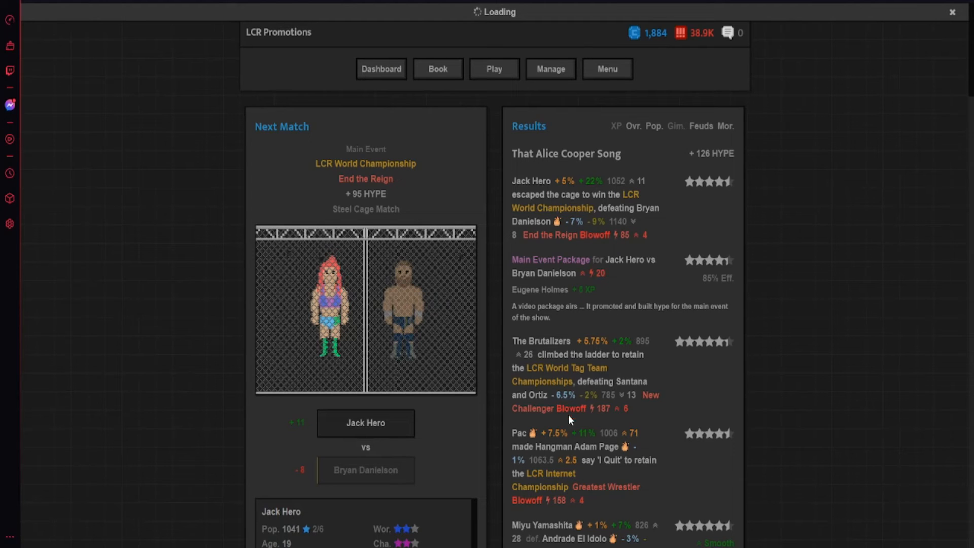
{"action": "scroll", "scroll_direction": "down", "scroll_amount": 3}
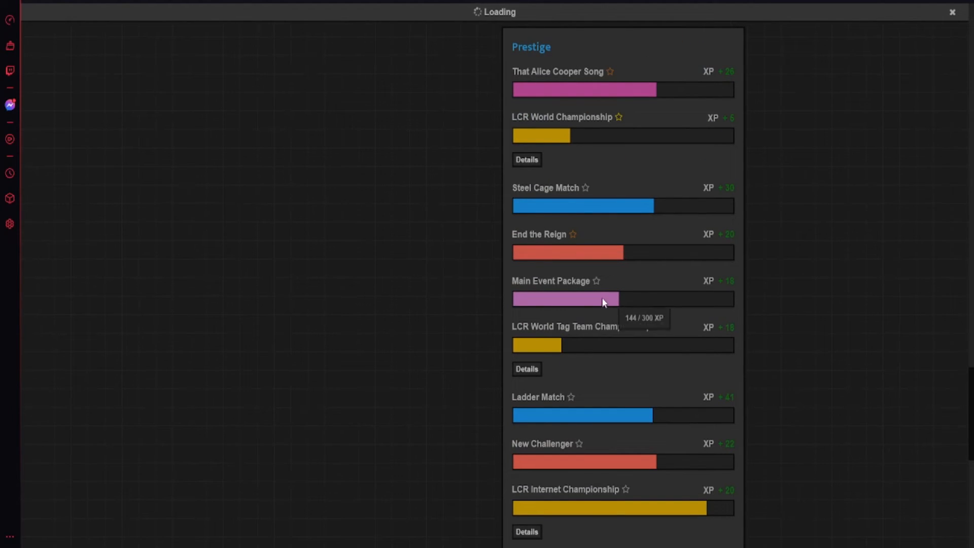
{"action": "mouse_move", "coordinate": [509, 313]}
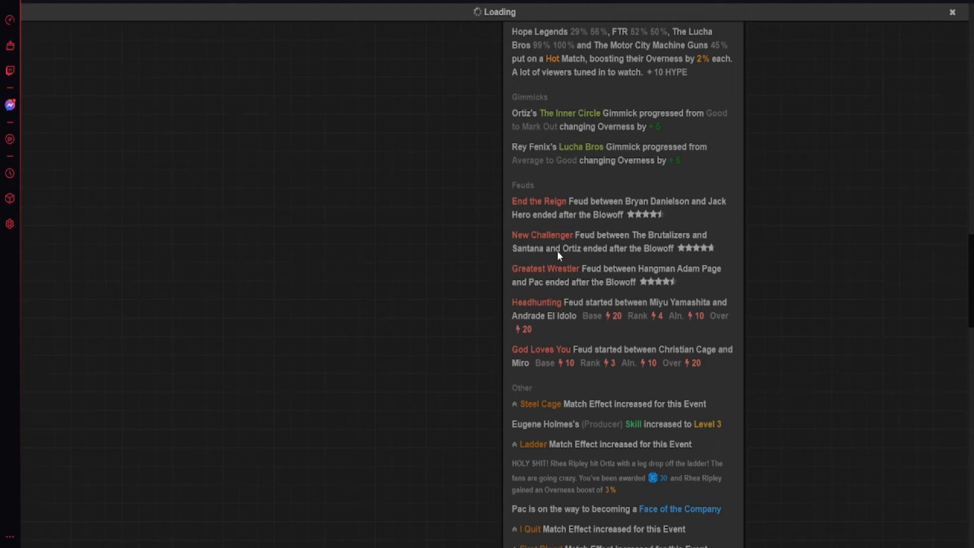
{"action": "mouse_move", "coordinate": [589, 285]}
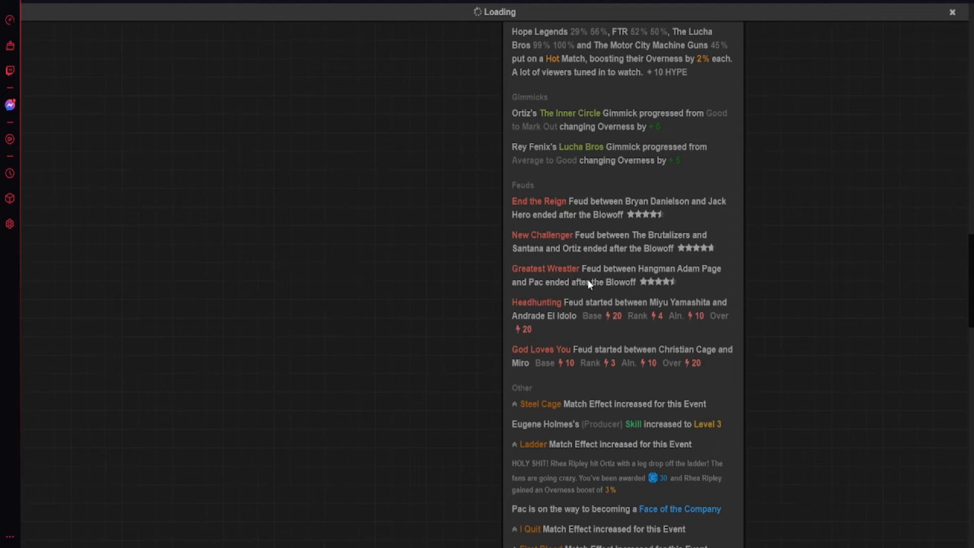
{"action": "mouse_move", "coordinate": [560, 351]}
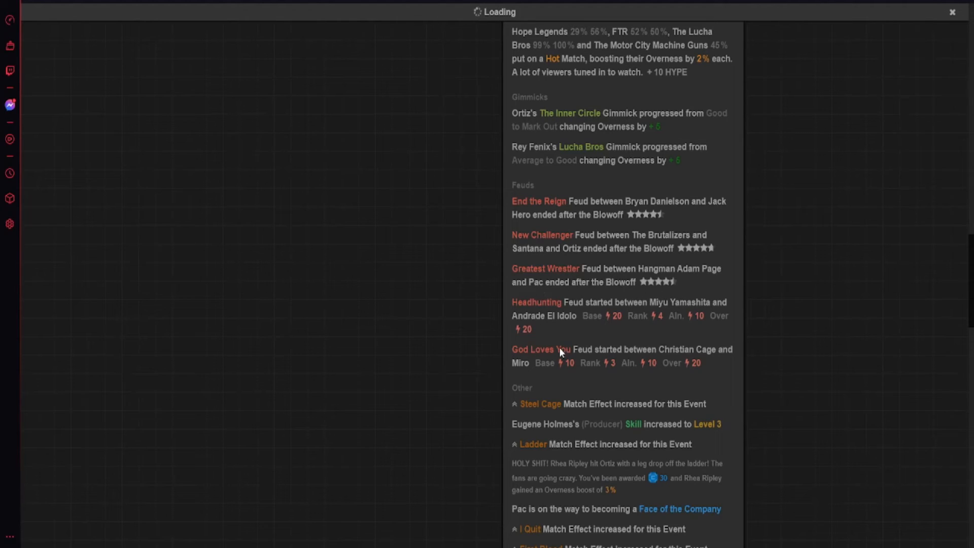
{"action": "scroll", "scroll_direction": "down", "scroll_amount": 3}
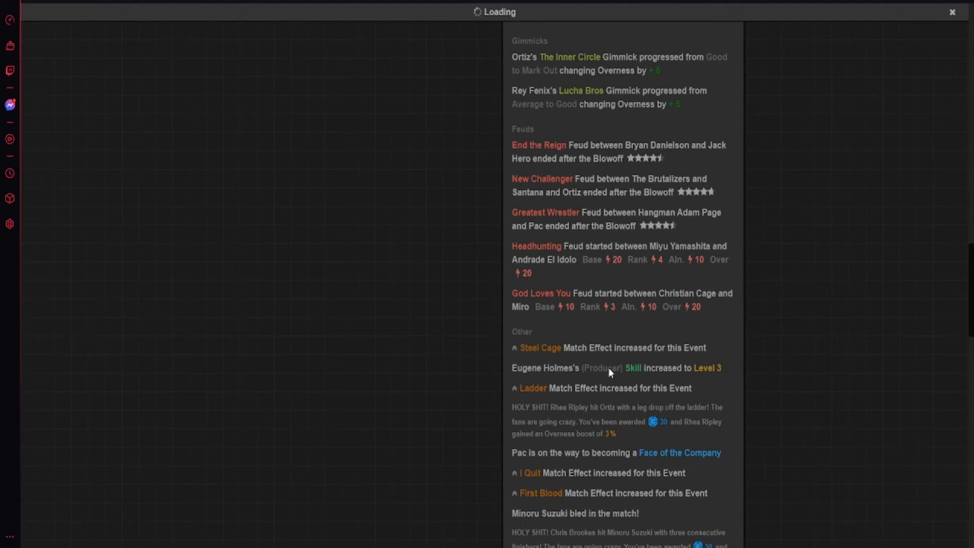
{"action": "mouse_move", "coordinate": [693, 380]}
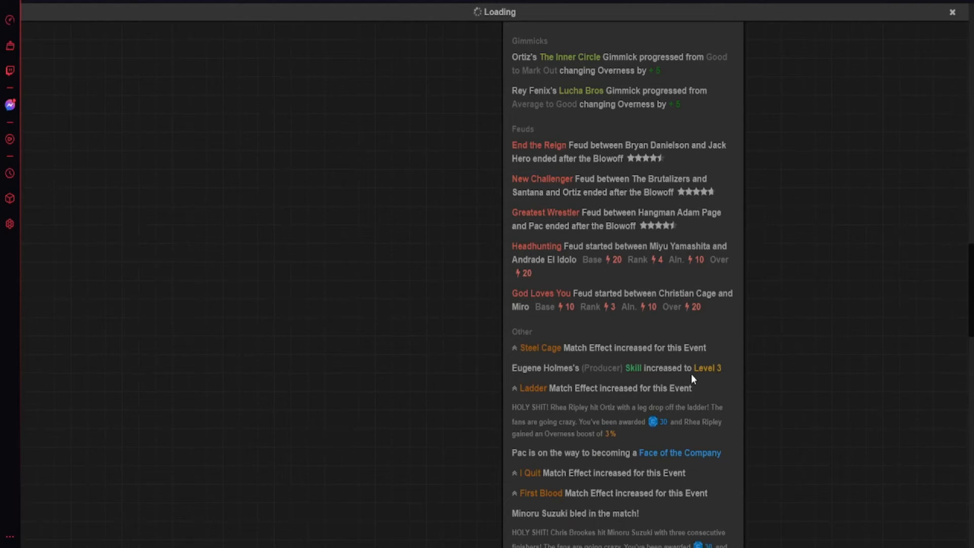
{"action": "mouse_move", "coordinate": [559, 373]}
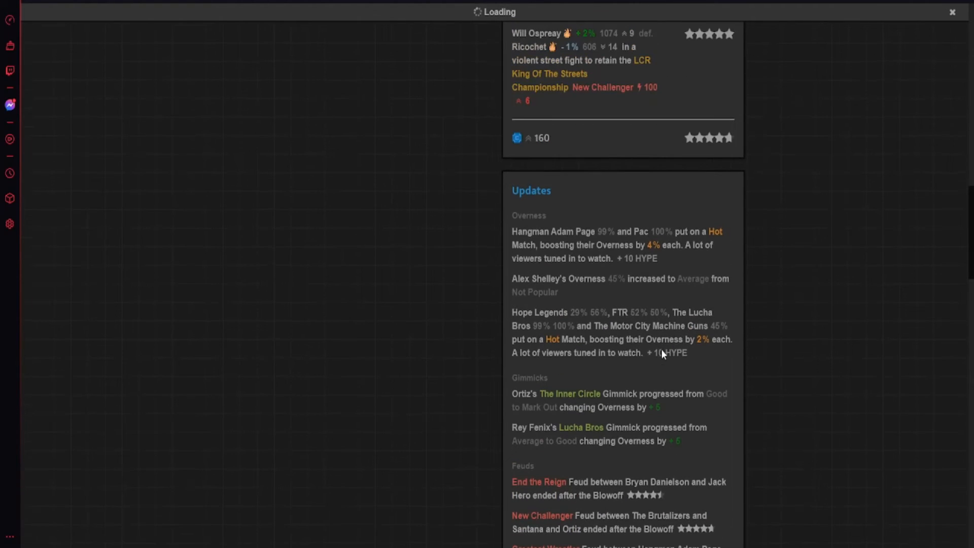
{"action": "scroll", "scroll_direction": "down", "scroll_amount": 3}
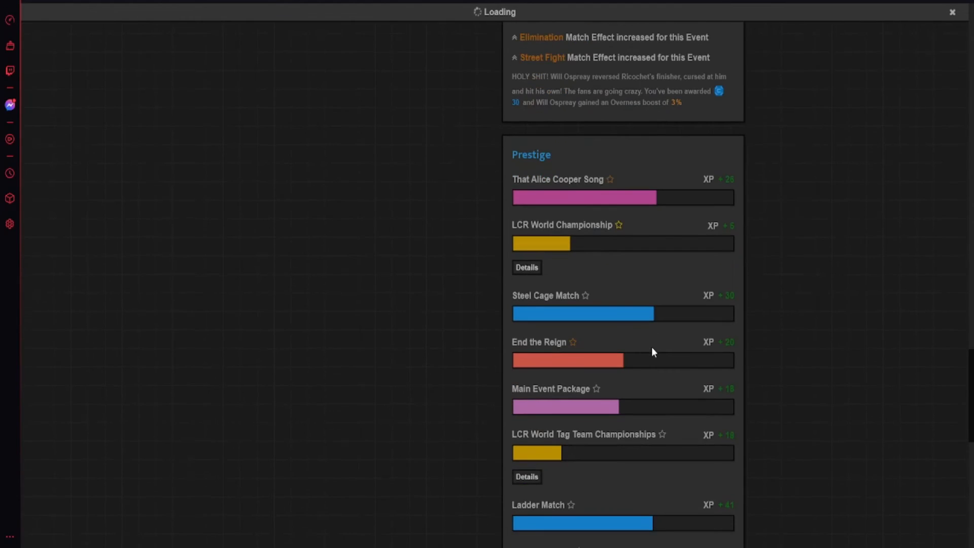
{"action": "scroll", "scroll_direction": "down", "scroll_amount": 3}
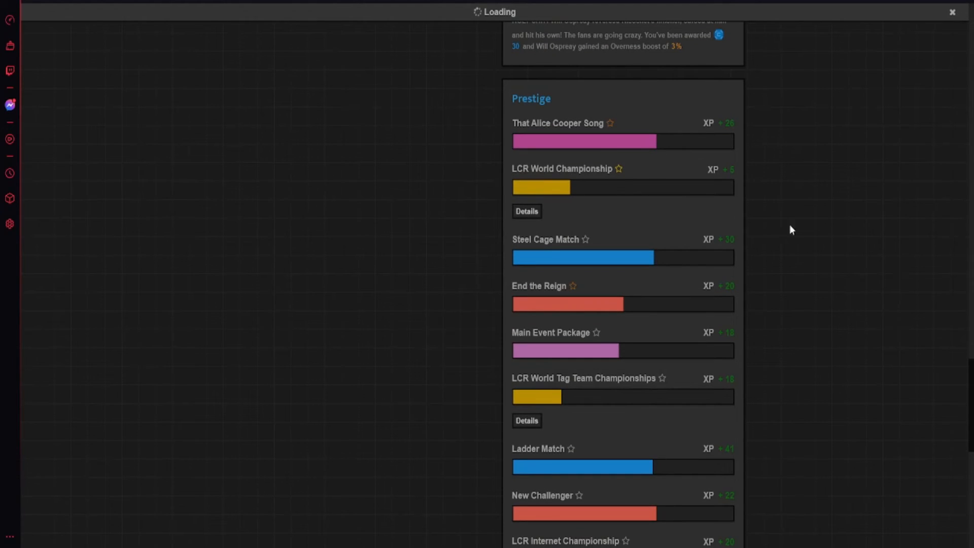
{"action": "mouse_move", "coordinate": [398, 247]}
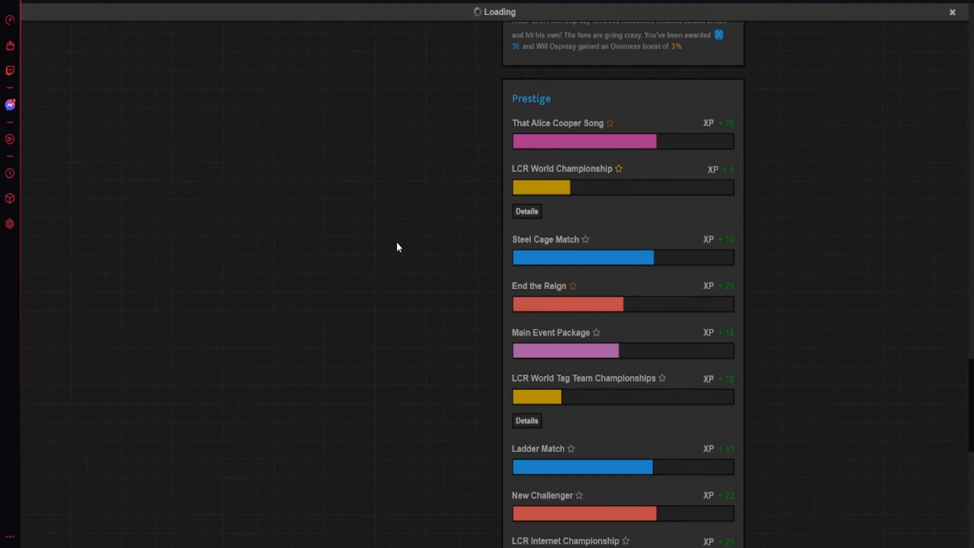
{"action": "scroll", "scroll_direction": "down", "scroll_amount": 3}
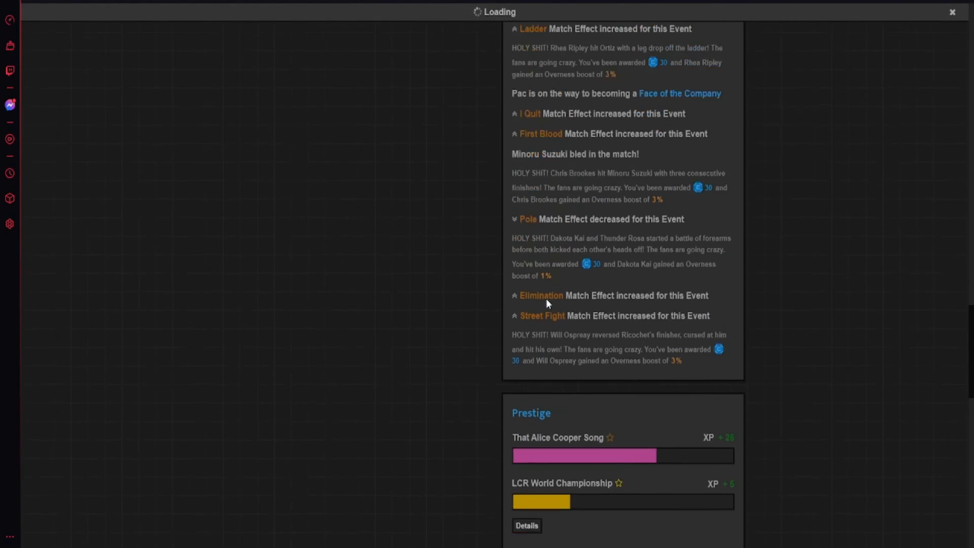
{"action": "scroll", "scroll_direction": "down", "scroll_amount": 3}
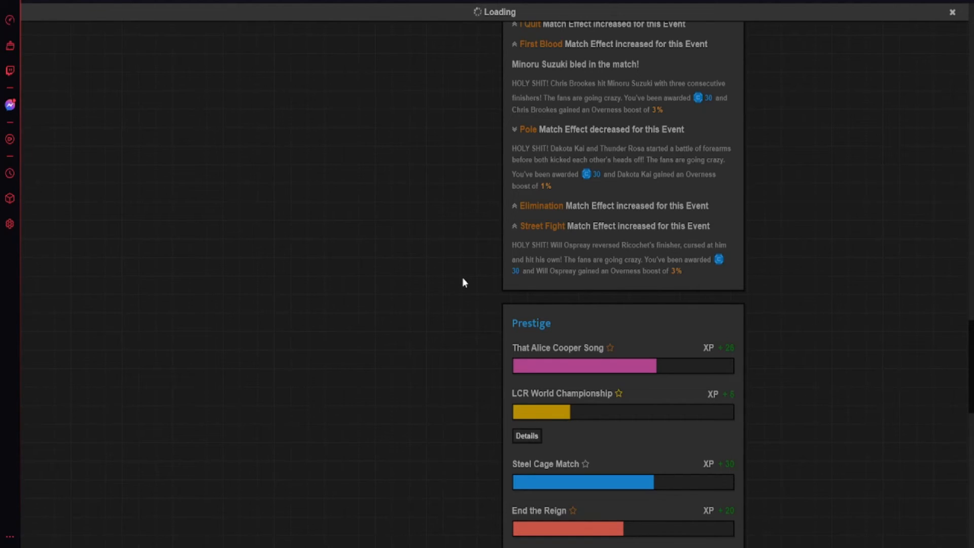
{"action": "scroll", "scroll_direction": "down", "scroll_amount": 3}
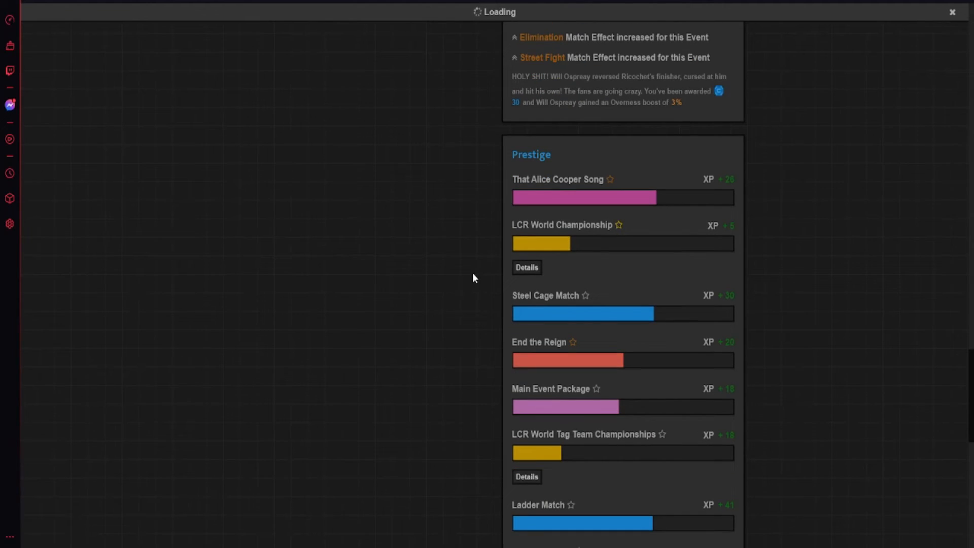
{"action": "mouse_move", "coordinate": [468, 277]}
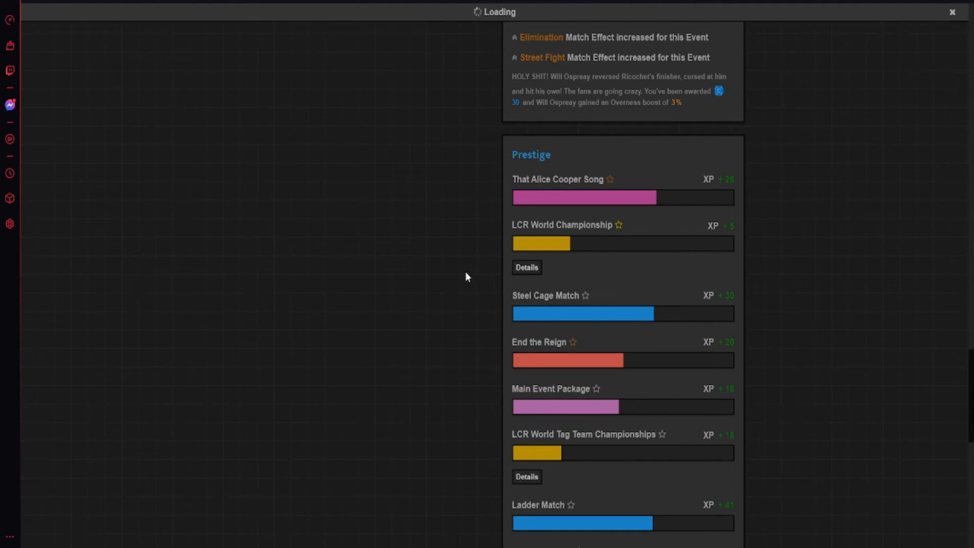
{"action": "mouse_move", "coordinate": [476, 277]}
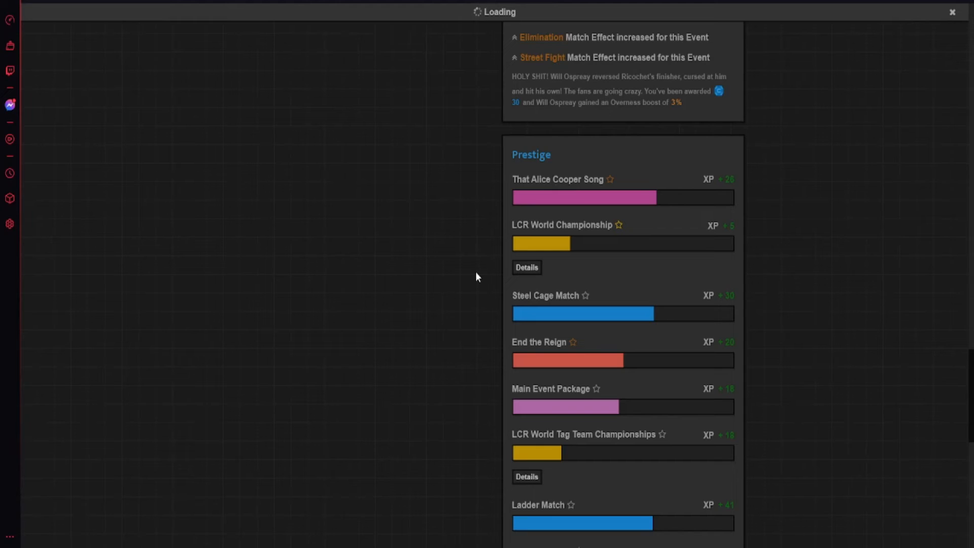
{"action": "mouse_move", "coordinate": [595, 272]}
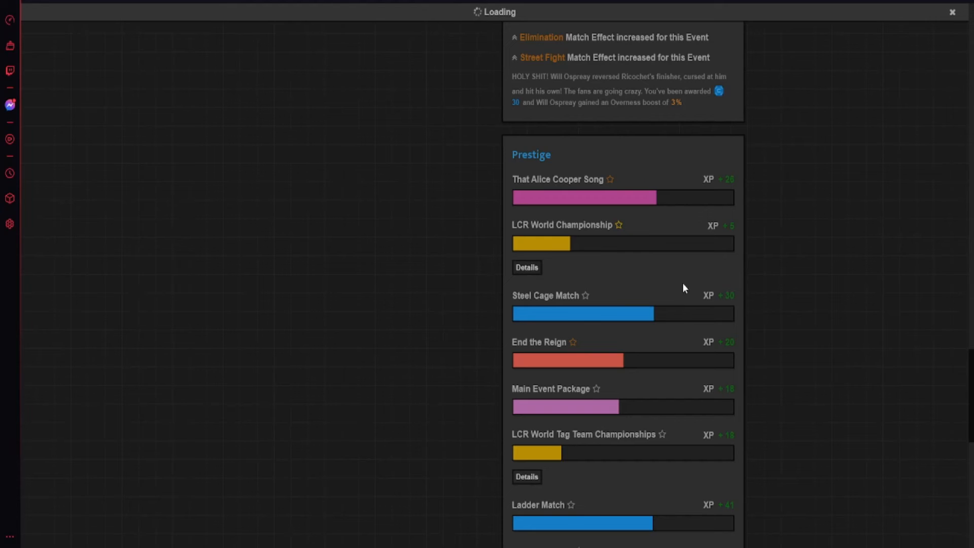
{"action": "scroll", "scroll_direction": "down", "scroll_amount": 3}
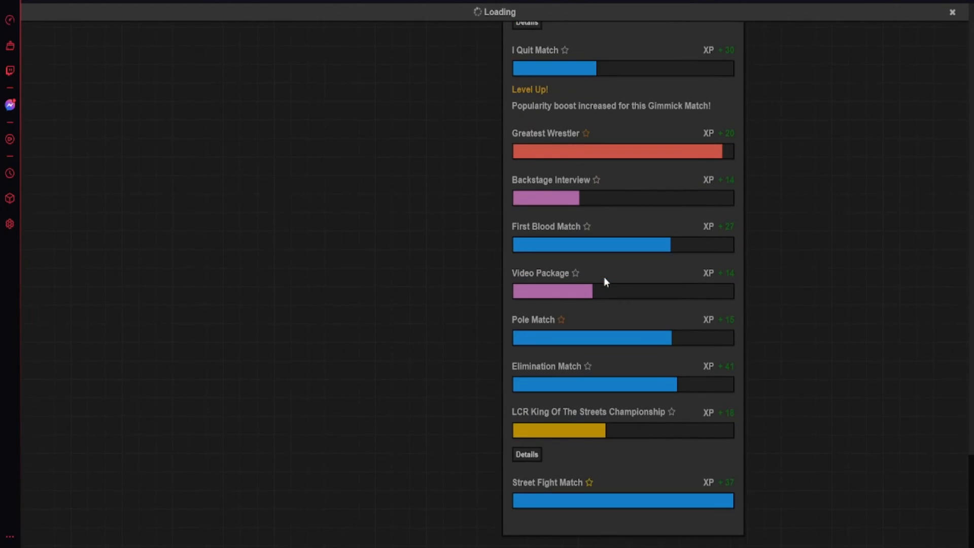
{"action": "mouse_move", "coordinate": [634, 484]}
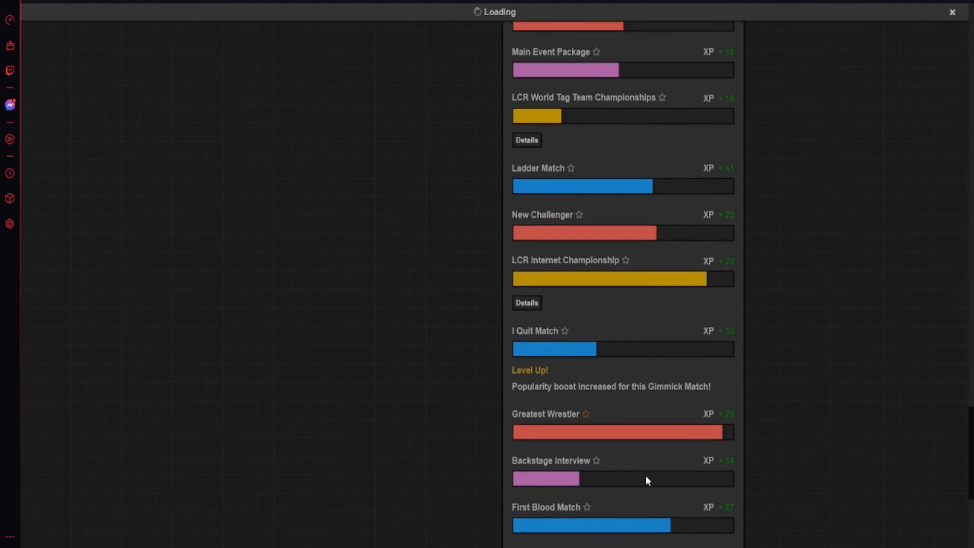
{"action": "scroll", "scroll_direction": "up", "scroll_amount": 3}
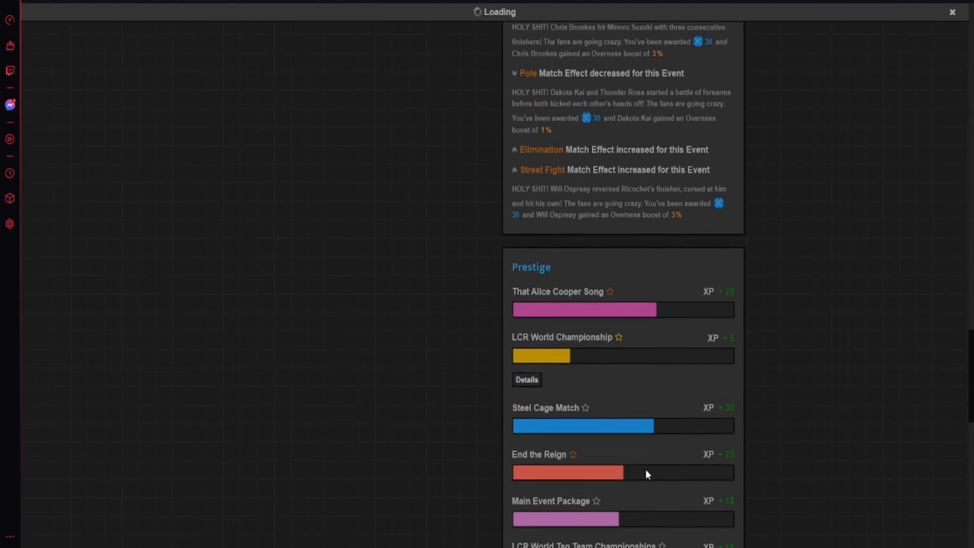
{"action": "scroll", "scroll_direction": "down", "scroll_amount": 3}
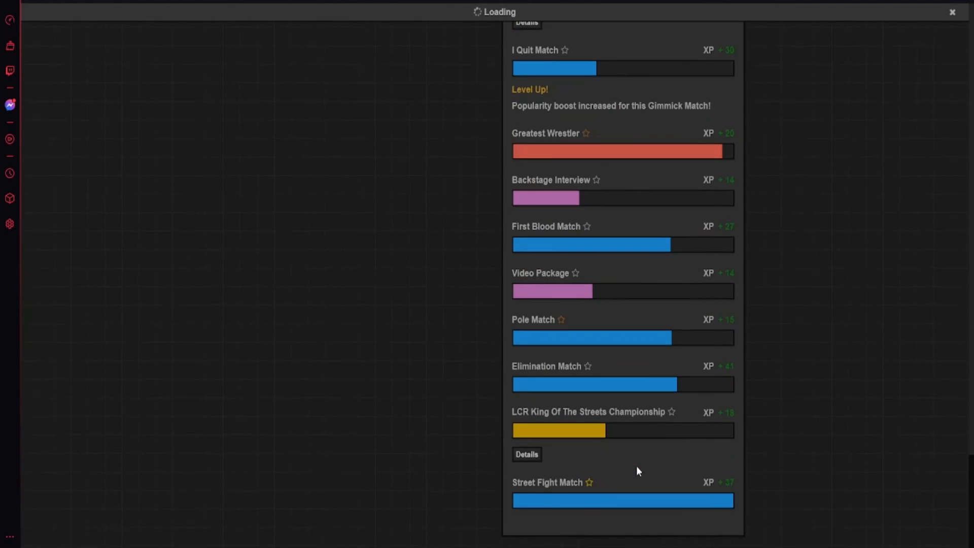
{"action": "scroll", "scroll_direction": "down", "scroll_amount": 3}
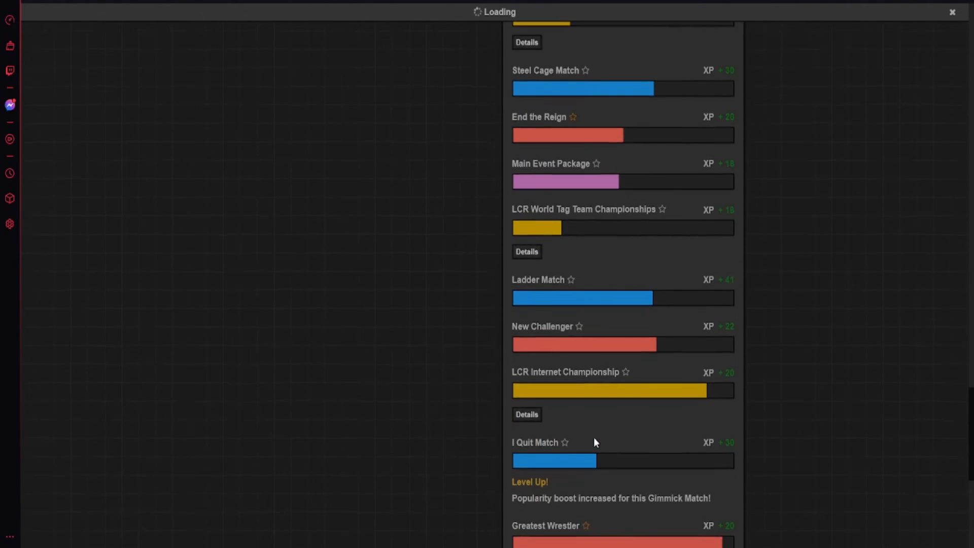
{"action": "scroll", "scroll_direction": "down", "scroll_amount": 3}
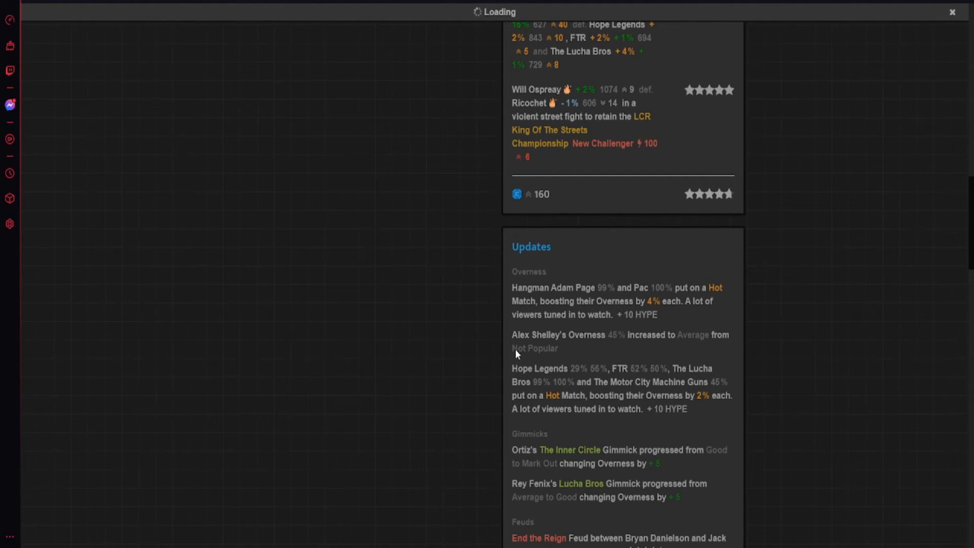
{"action": "mouse_move", "coordinate": [686, 342]}
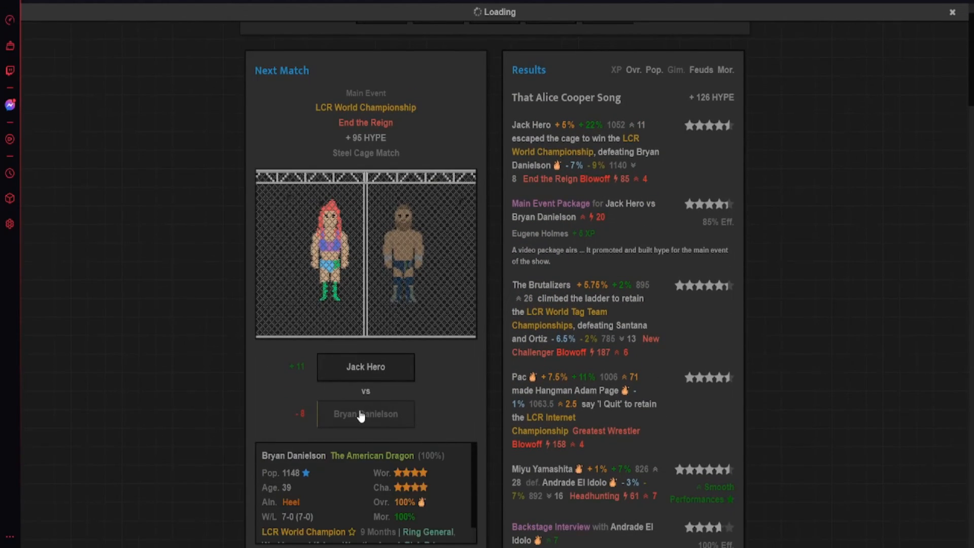
{"action": "scroll", "scroll_direction": "down", "scroll_amount": 3}
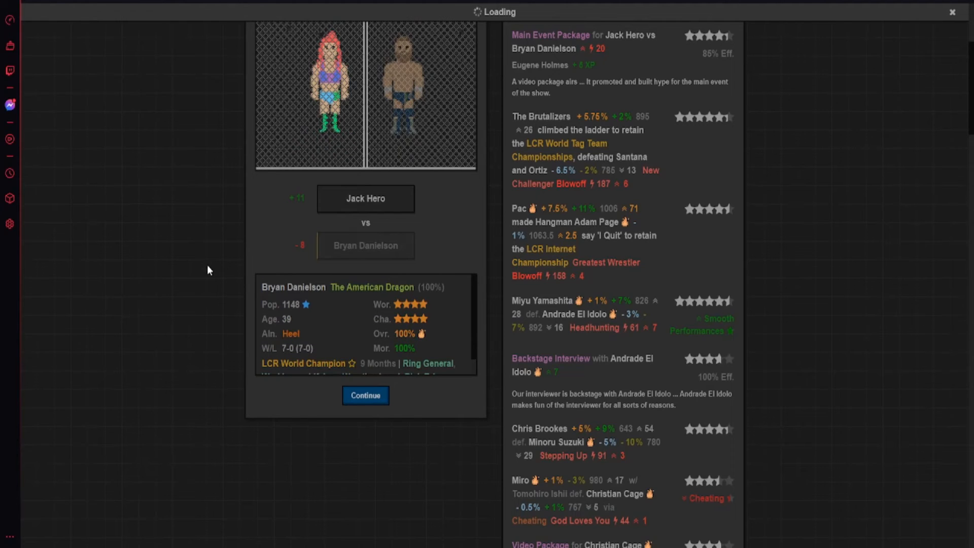
{"action": "left_click", "coordinate": [365, 395]}
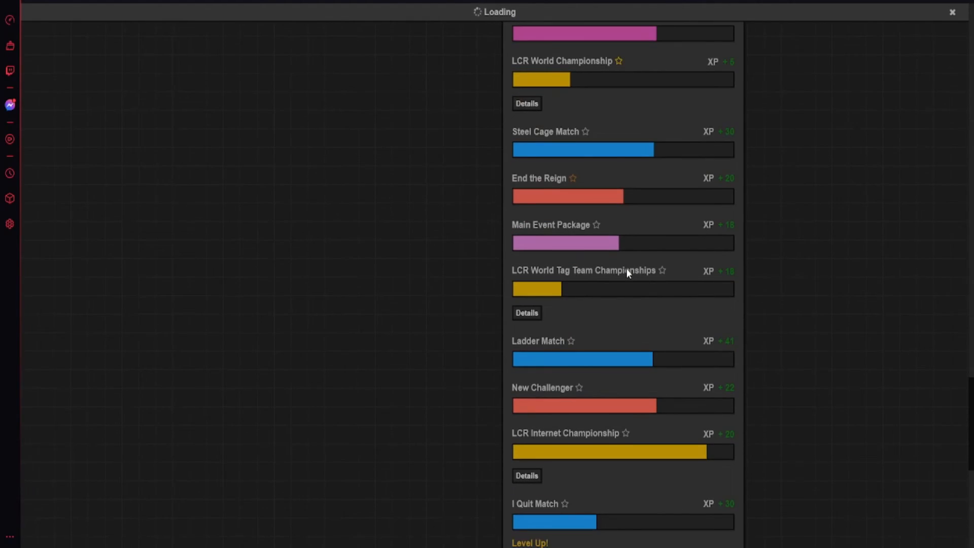
{"action": "scroll", "scroll_direction": "down", "scroll_amount": 3}
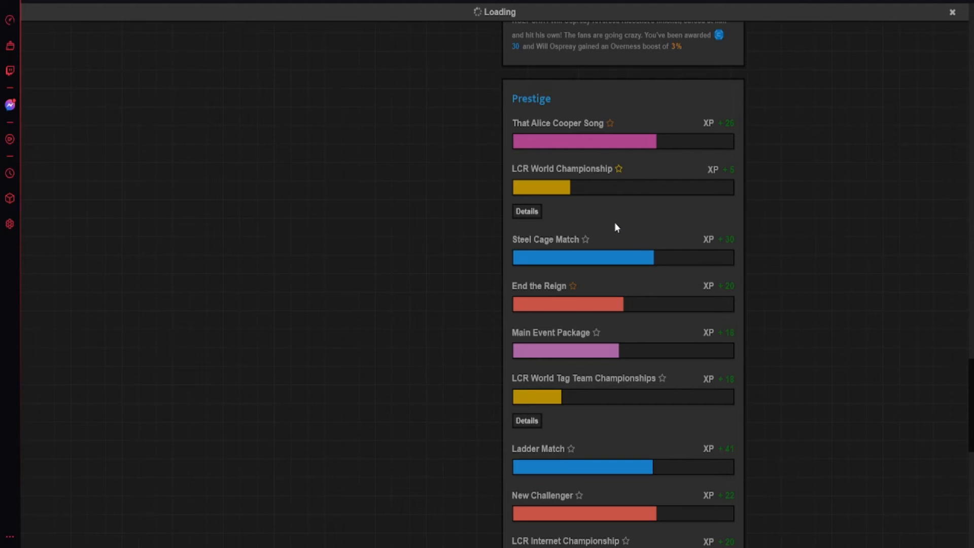
{"action": "mouse_move", "coordinate": [558, 209]}
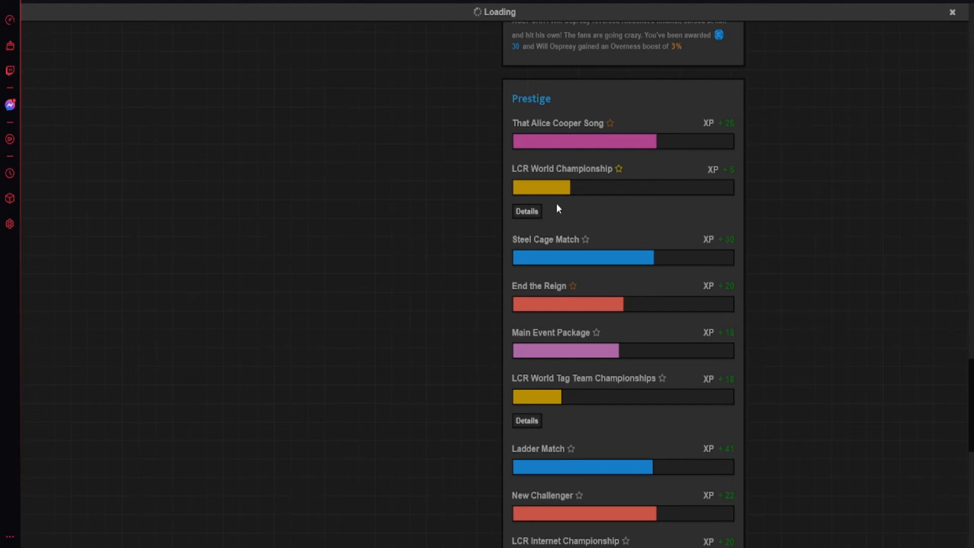
{"action": "mouse_move", "coordinate": [551, 192]}
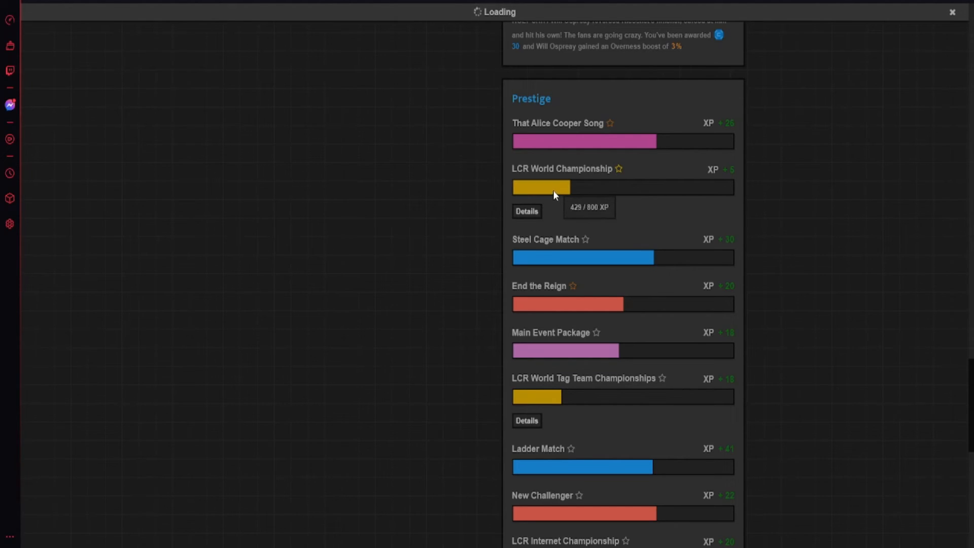
{"action": "mouse_move", "coordinate": [531, 222]}
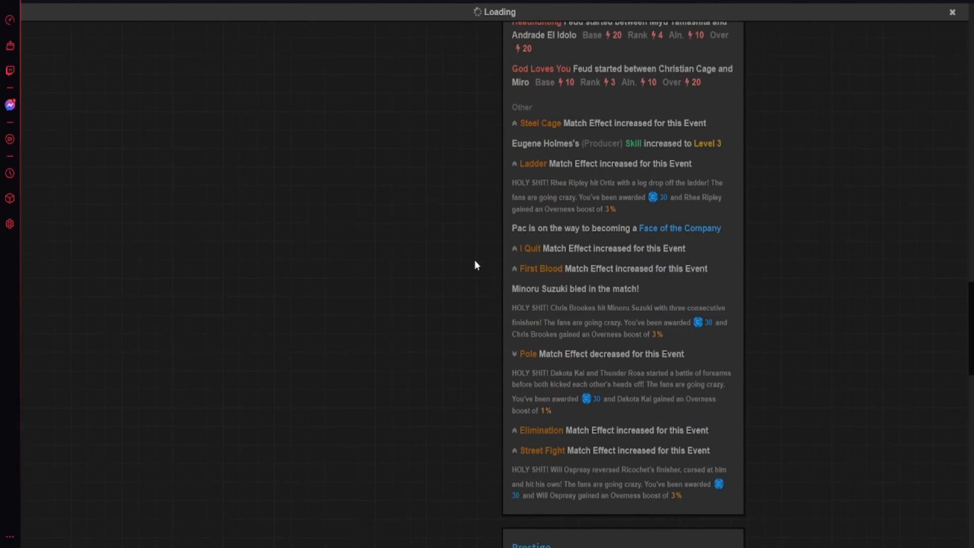
{"action": "scroll", "scroll_direction": "down", "scroll_amount": 3}
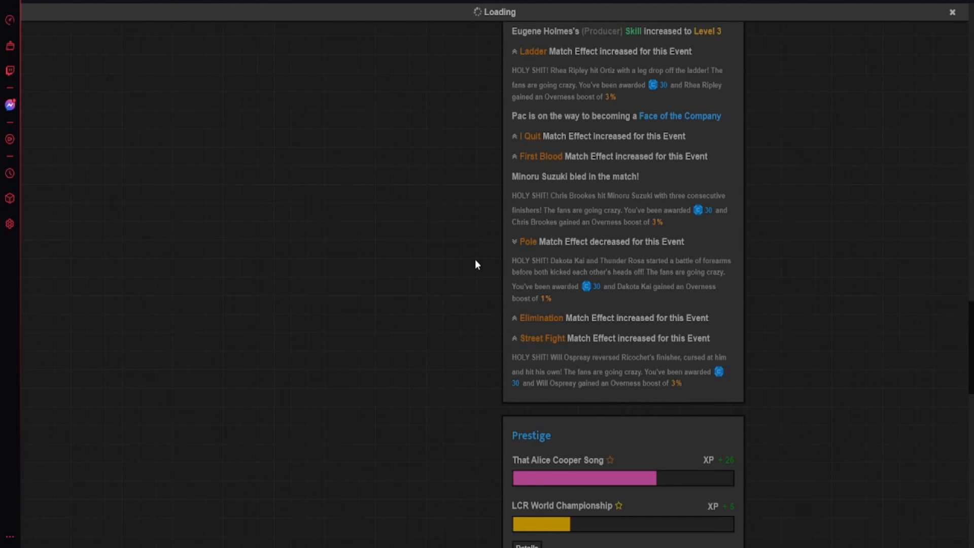
{"action": "mouse_move", "coordinate": [554, 267]}
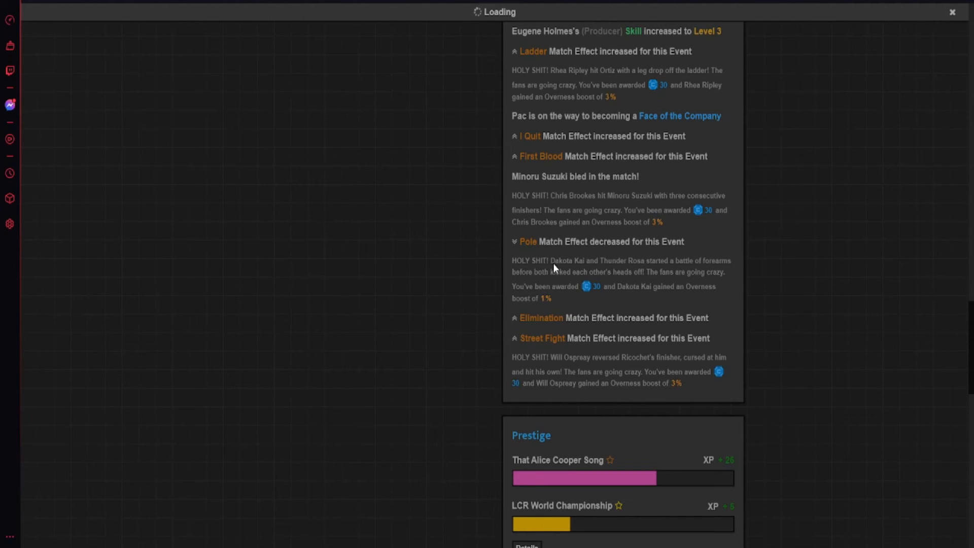
{"action": "scroll", "scroll_direction": "down", "scroll_amount": 3}
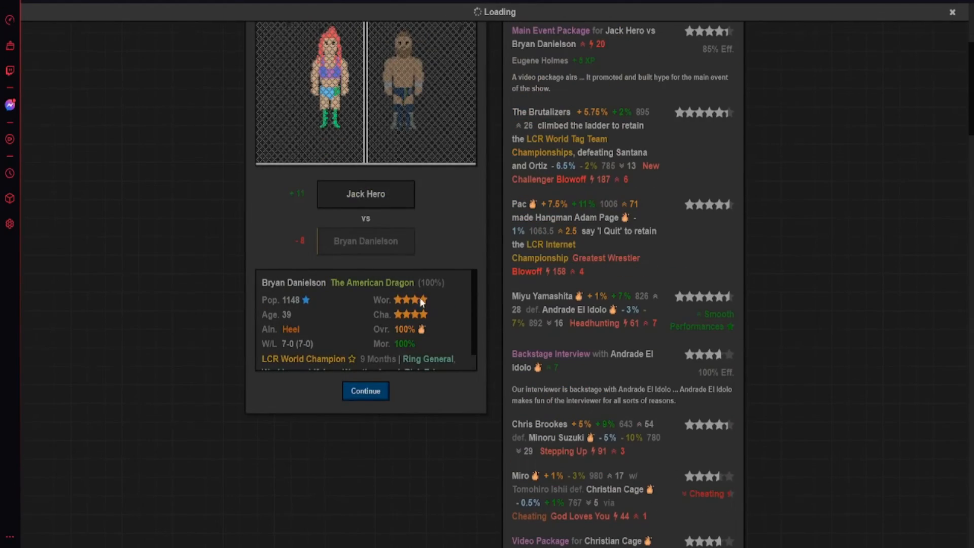
- Close the show results to reach the post-show buys summary
{"action": "left_click", "coordinate": [365, 390]}
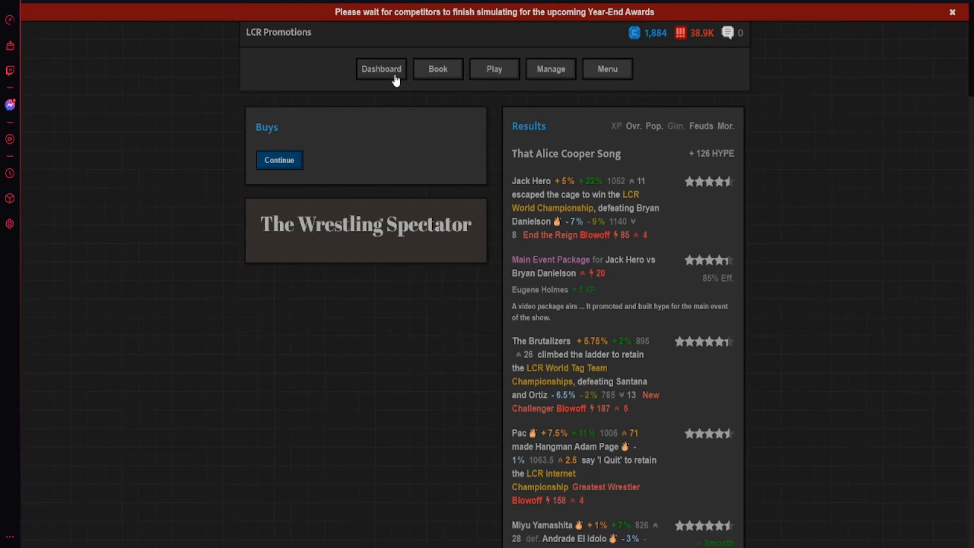
{"action": "mouse_move", "coordinate": [464, 103]}
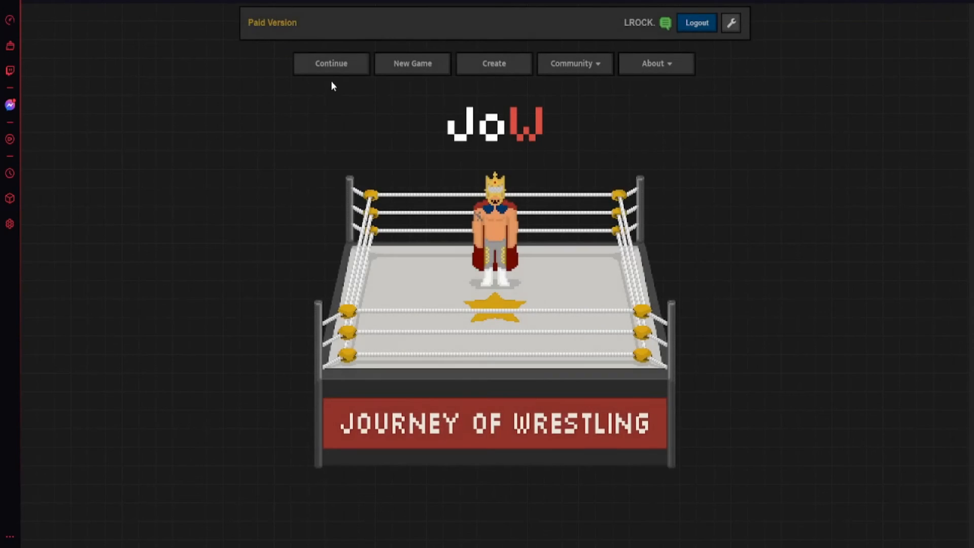
- Resume the saved LCR Promotions game from the title screen
{"action": "left_click", "coordinate": [330, 64]}
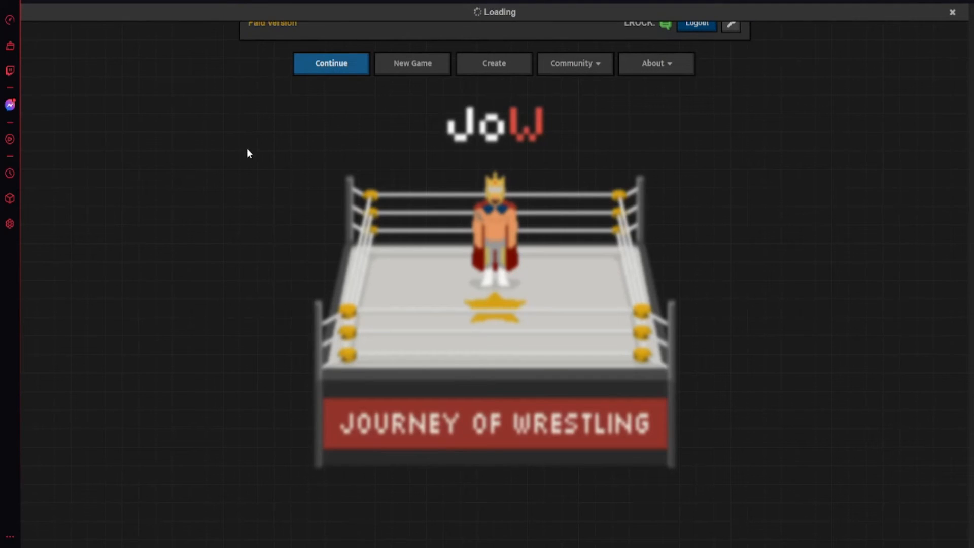
{"action": "mouse_move", "coordinate": [318, 144]}
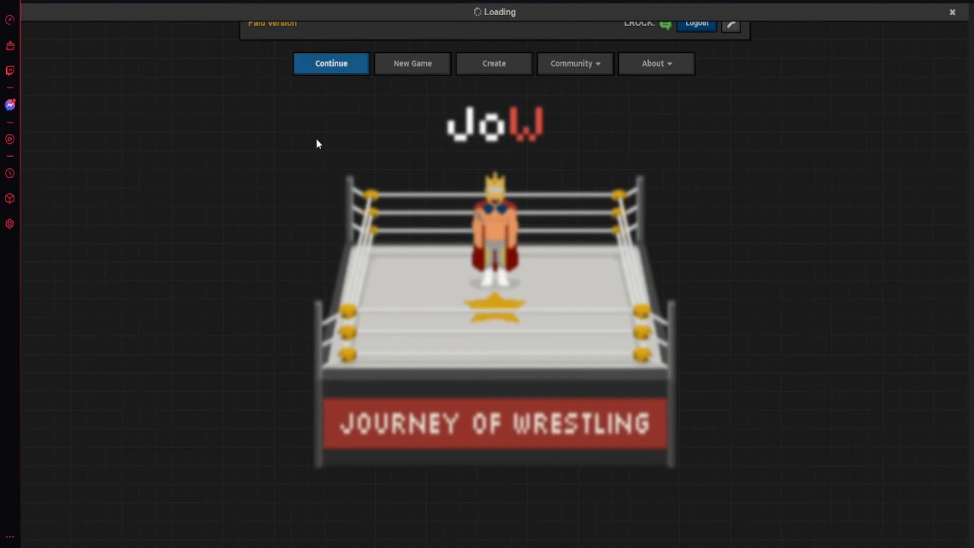
{"action": "left_click", "coordinate": [331, 63]}
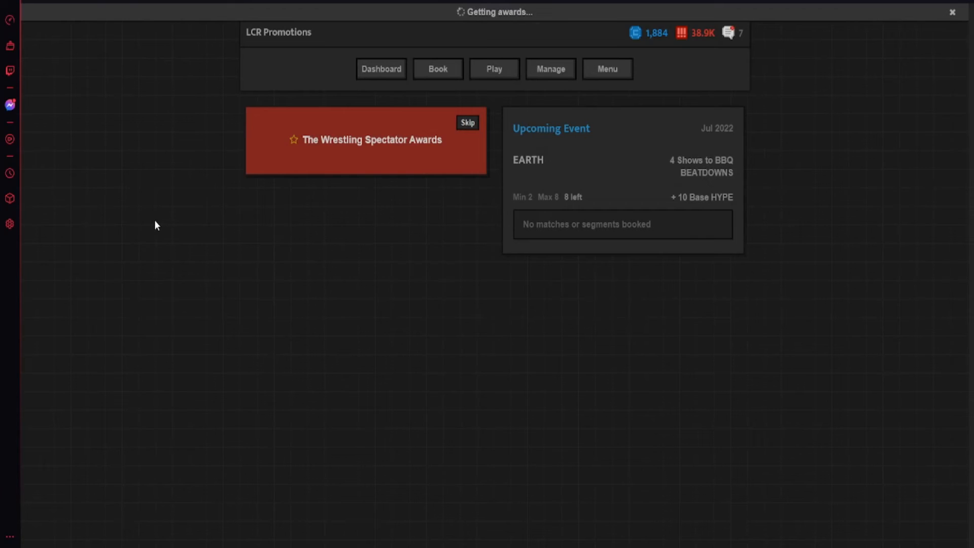
{"action": "mouse_move", "coordinate": [356, 169]}
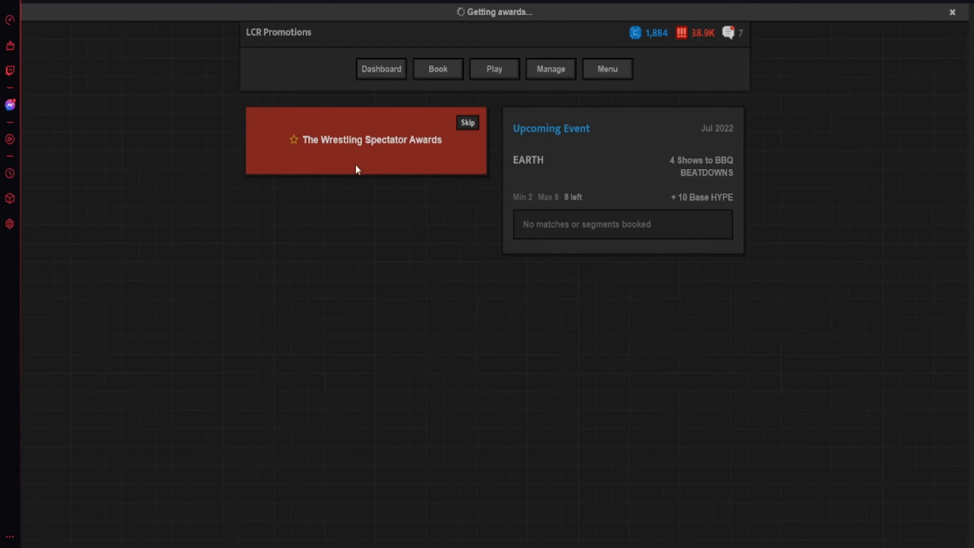
{"action": "mouse_move", "coordinate": [269, 196]}
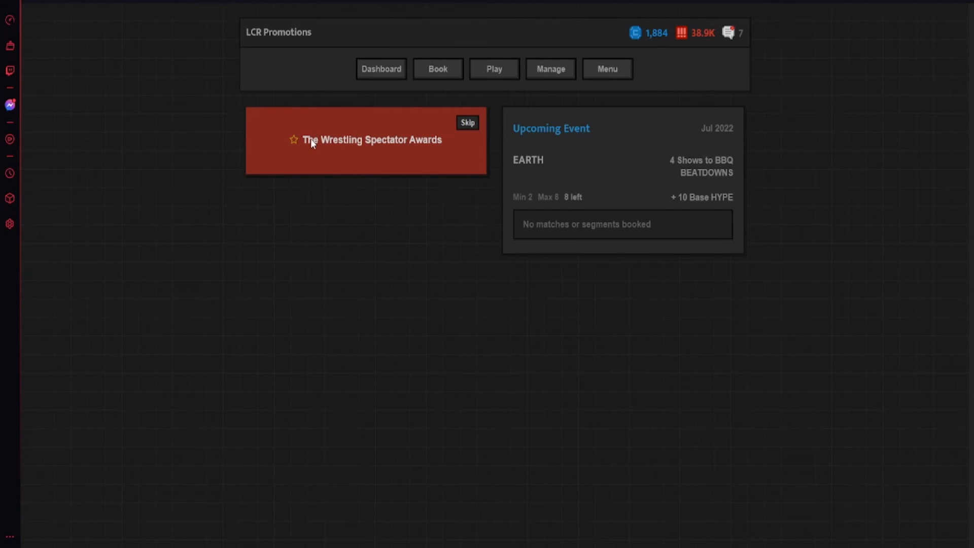
{"action": "mouse_move", "coordinate": [474, 168]}
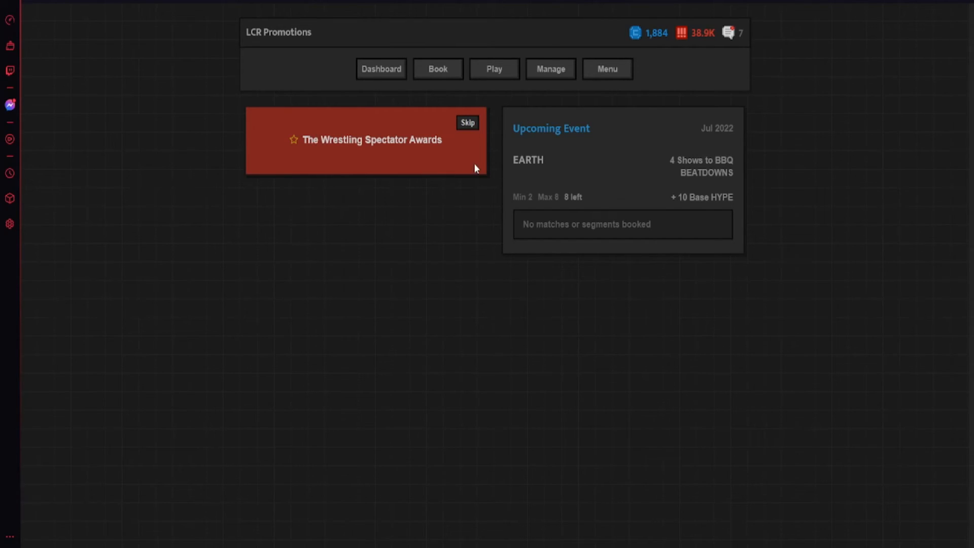
{"action": "mouse_move", "coordinate": [700, 112]}
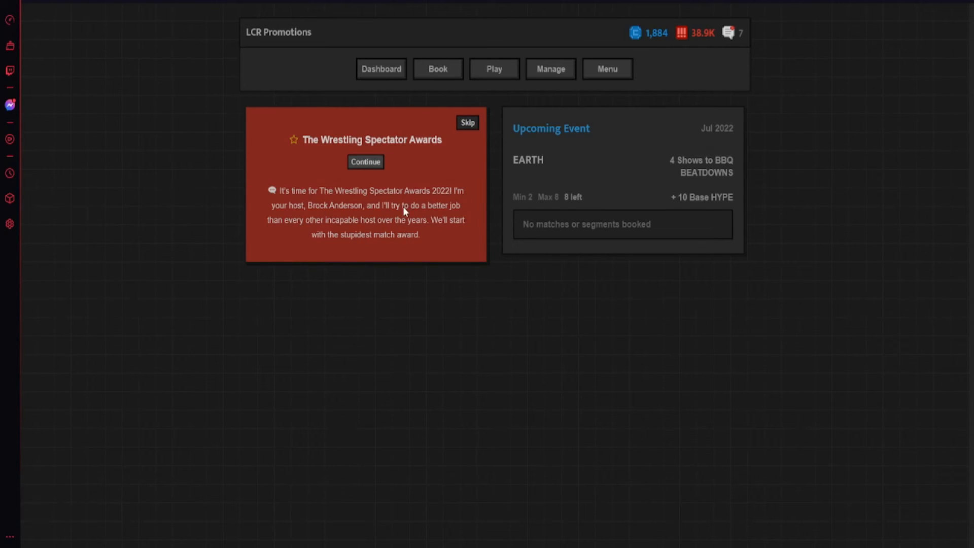
{"action": "mouse_move", "coordinate": [399, 242]}
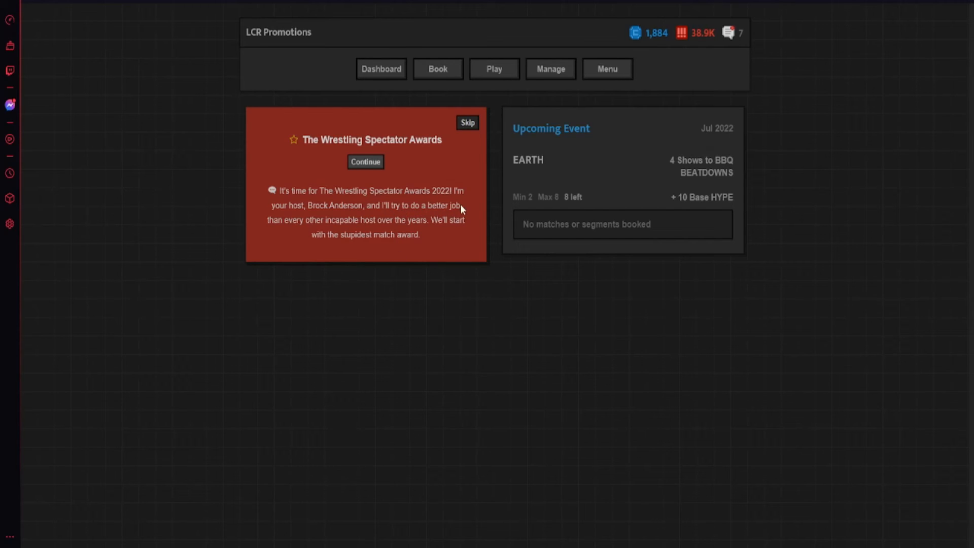
- Reveal Nia Jax vs Asuka as the Stupidest Match of the Year
{"action": "left_click", "coordinate": [366, 162]}
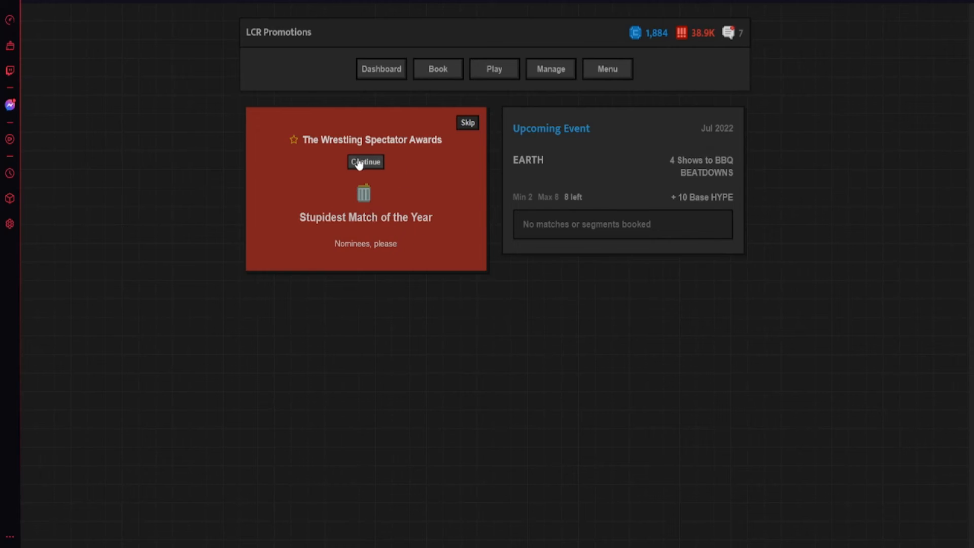
{"action": "left_click", "coordinate": [366, 161]}
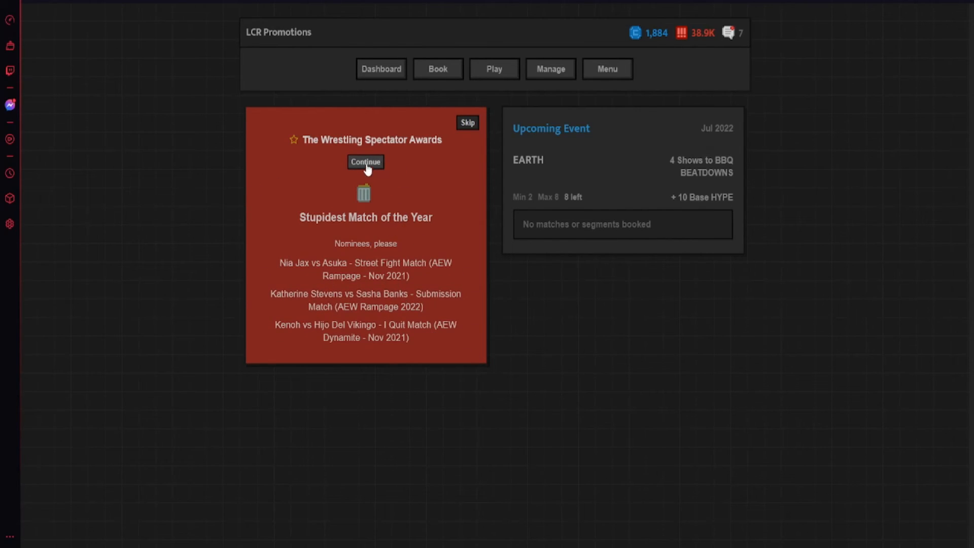
{"action": "left_click", "coordinate": [365, 161]}
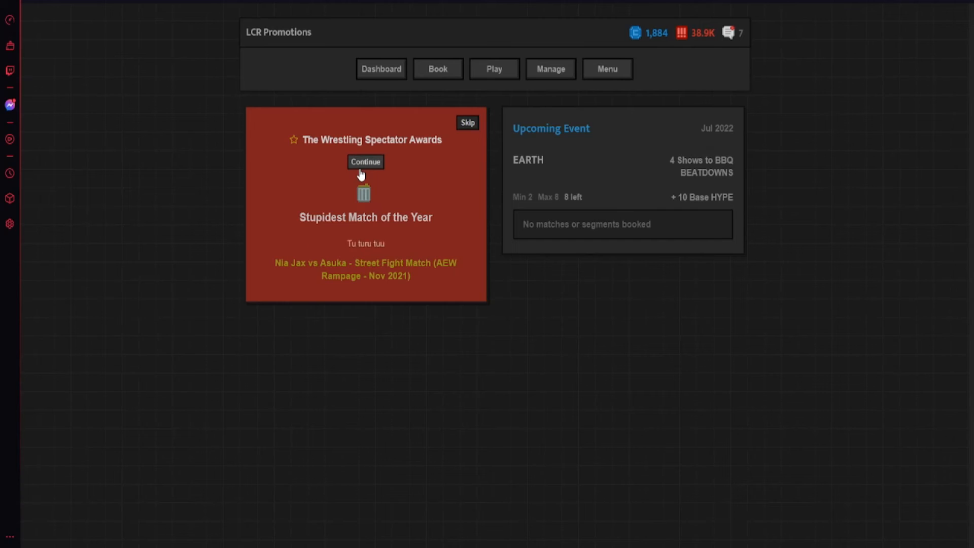
- Reveal Bandido's Submission Match as the Craziest Match of the Year
{"action": "left_click", "coordinate": [365, 162]}
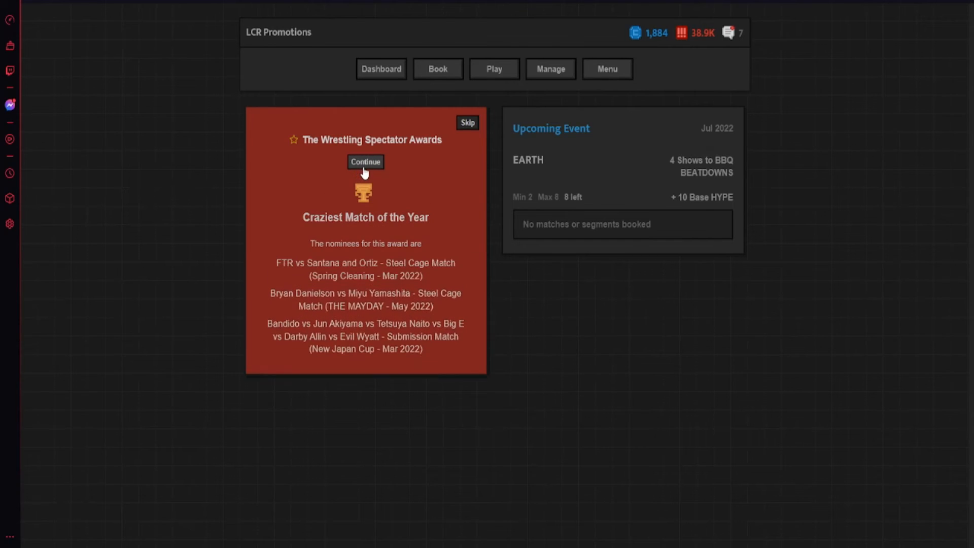
{"action": "mouse_move", "coordinate": [349, 219]}
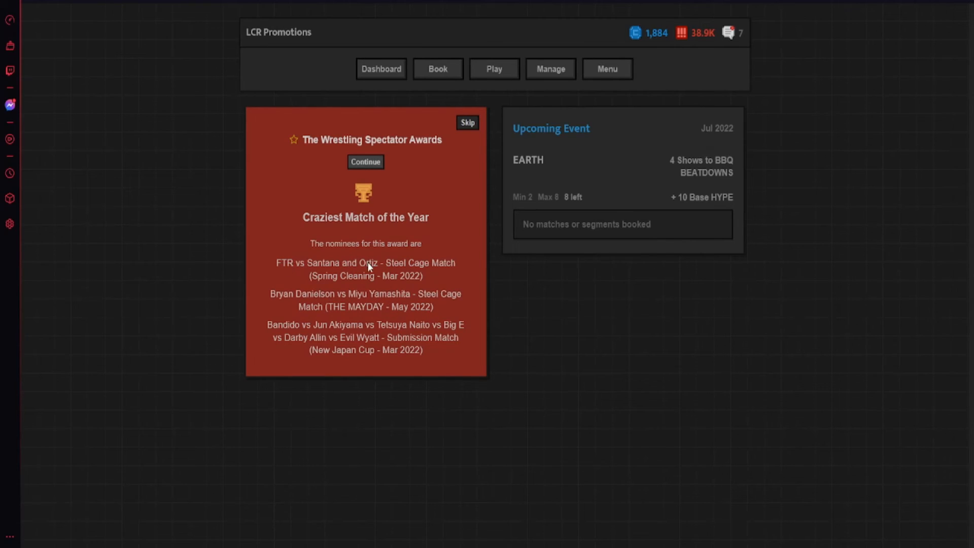
{"action": "mouse_move", "coordinate": [403, 342]}
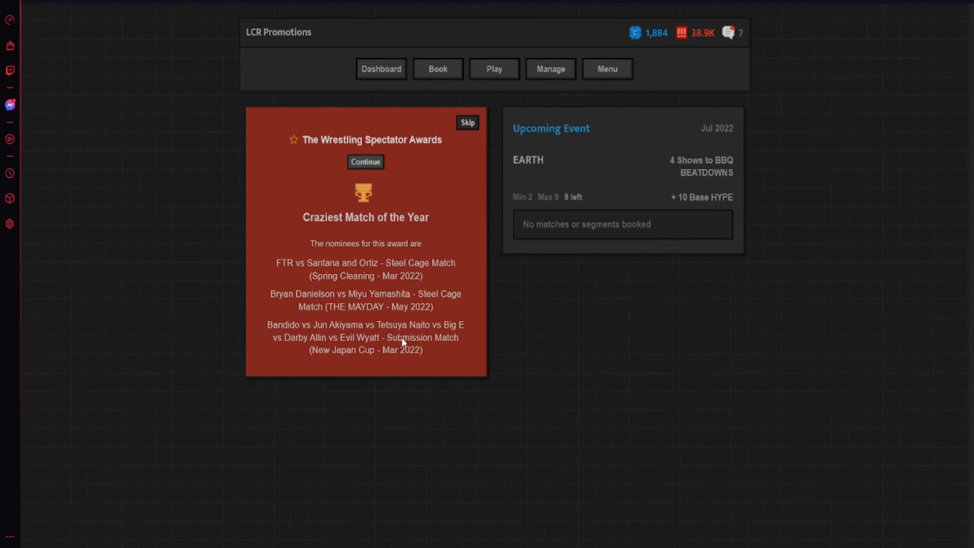
{"action": "left_click", "coordinate": [365, 161]}
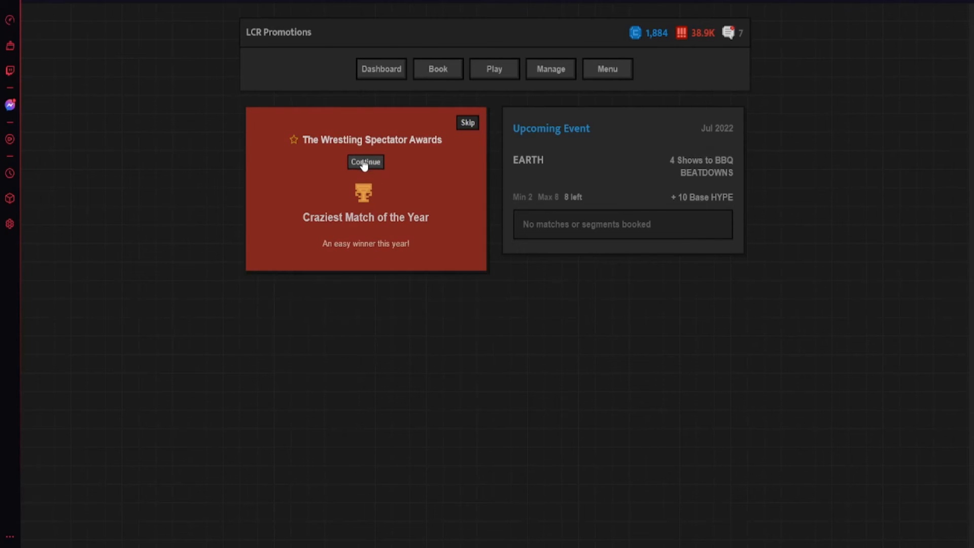
{"action": "left_click", "coordinate": [365, 162]}
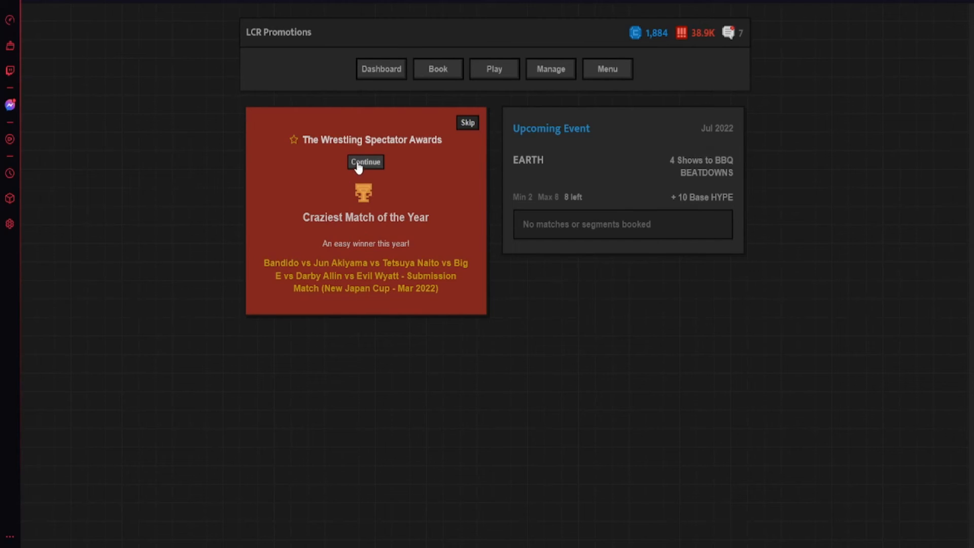
{"action": "left_click", "coordinate": [365, 161]}
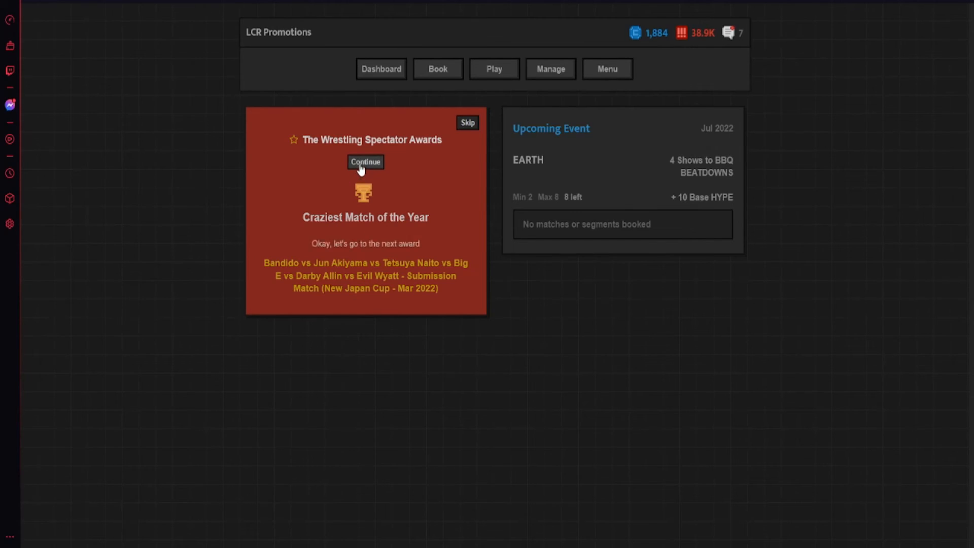
- Reveal the Worst Segment of the Year and Segment of the Year winners
{"action": "left_click", "coordinate": [366, 161]}
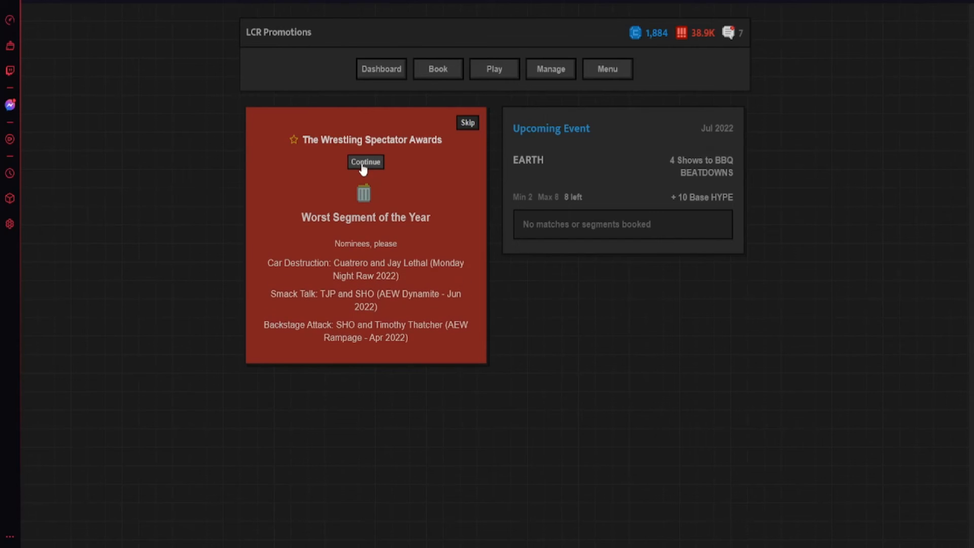
{"action": "left_click", "coordinate": [366, 162]}
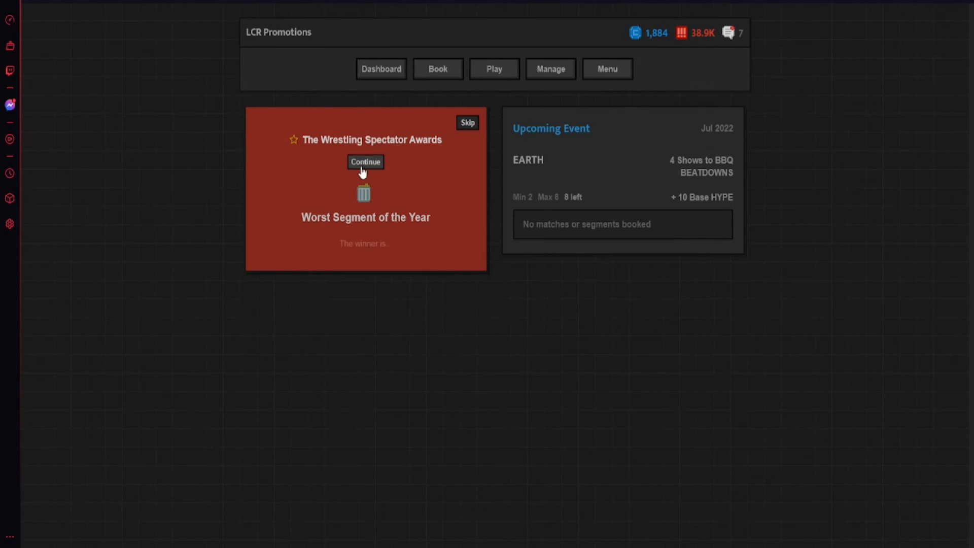
{"action": "left_click", "coordinate": [365, 162]}
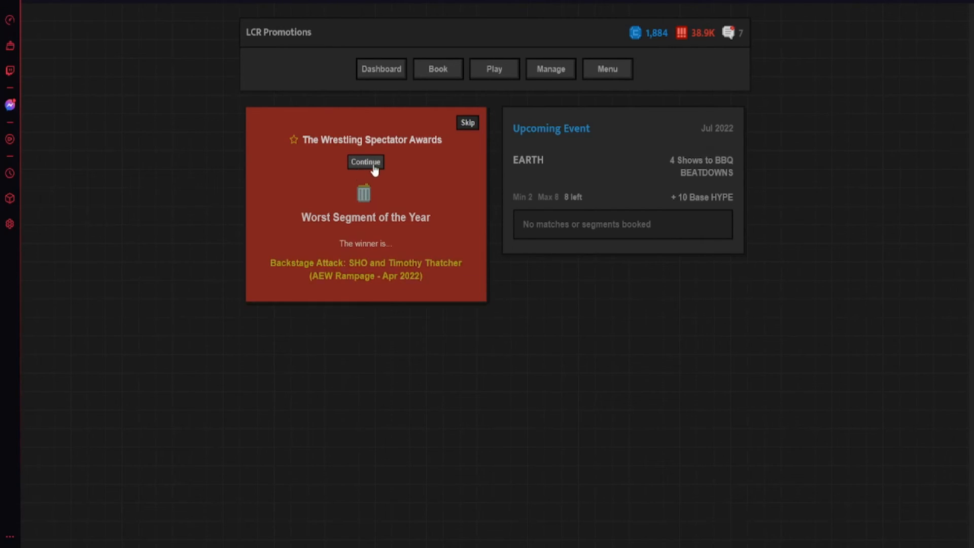
{"action": "left_click", "coordinate": [366, 162]}
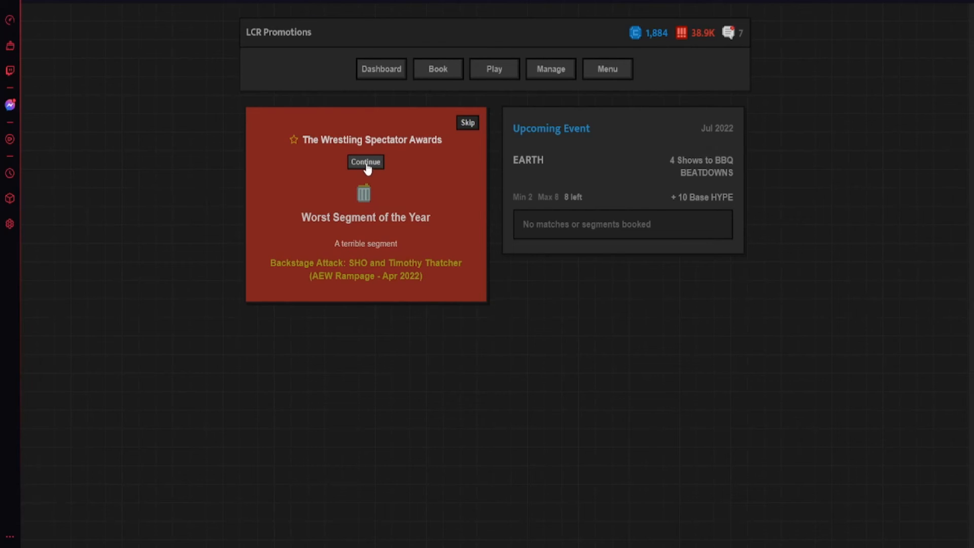
{"action": "left_click", "coordinate": [365, 161]}
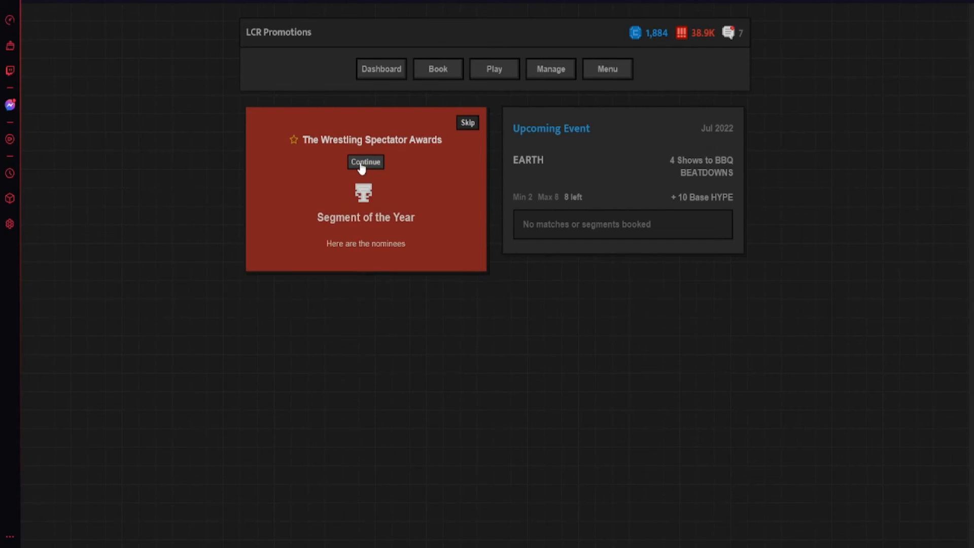
{"action": "left_click", "coordinate": [365, 162]}
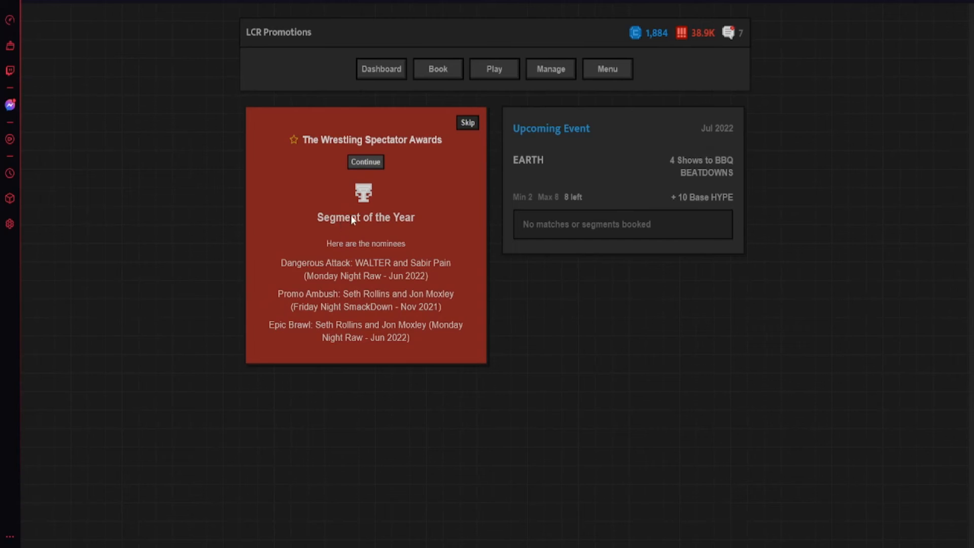
{"action": "left_click", "coordinate": [365, 163]}
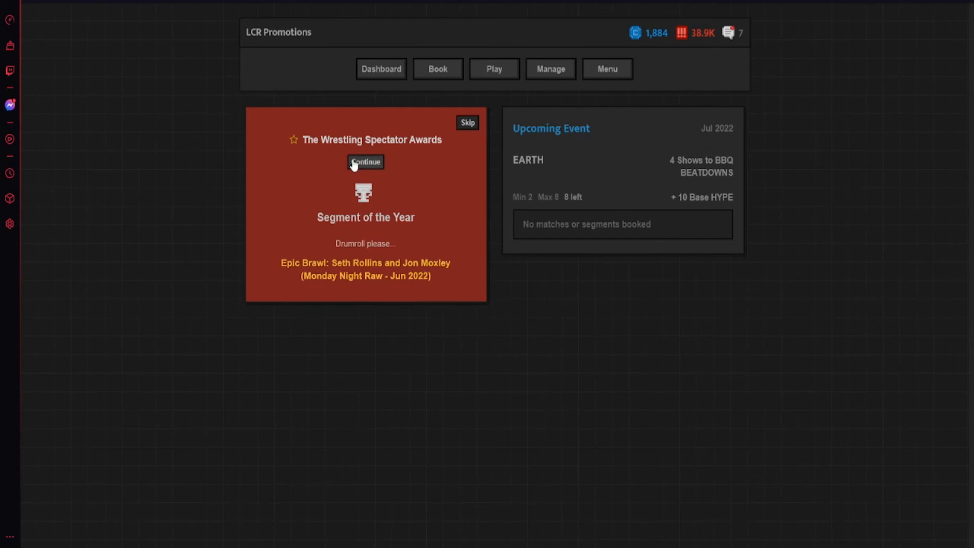
- Reveal Basara Union Max as Championship of the Year and Street Crew as Faction of the Year
{"action": "left_click", "coordinate": [365, 162]}
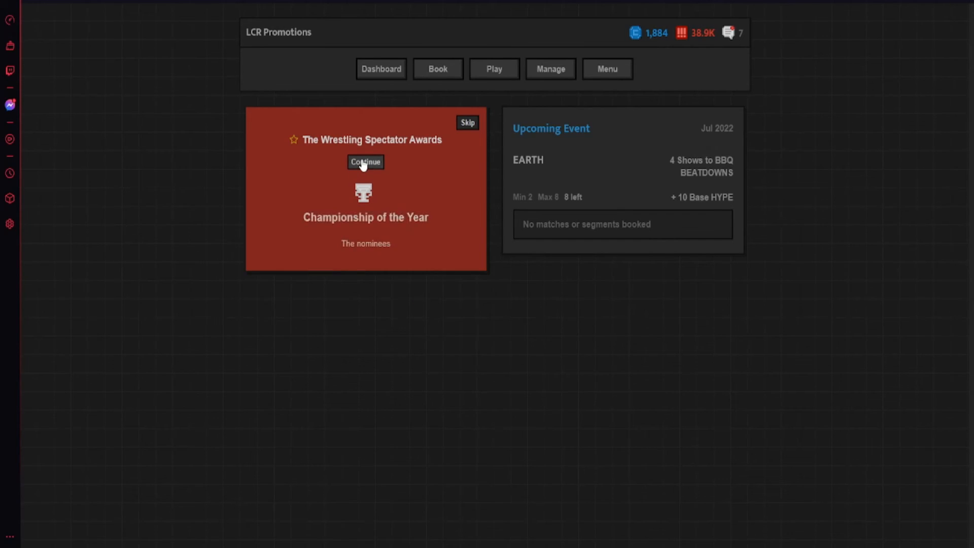
{"action": "left_click", "coordinate": [366, 162]}
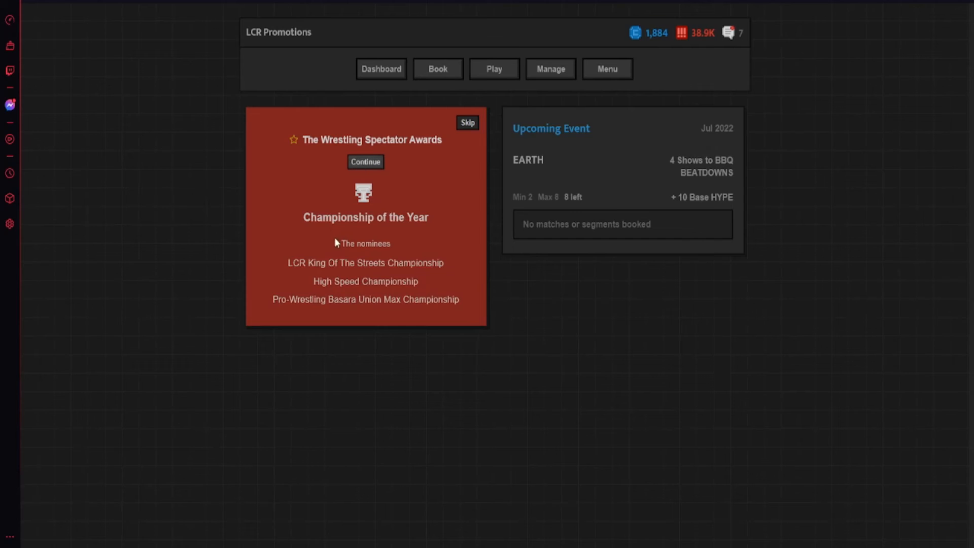
{"action": "left_click", "coordinate": [365, 162]}
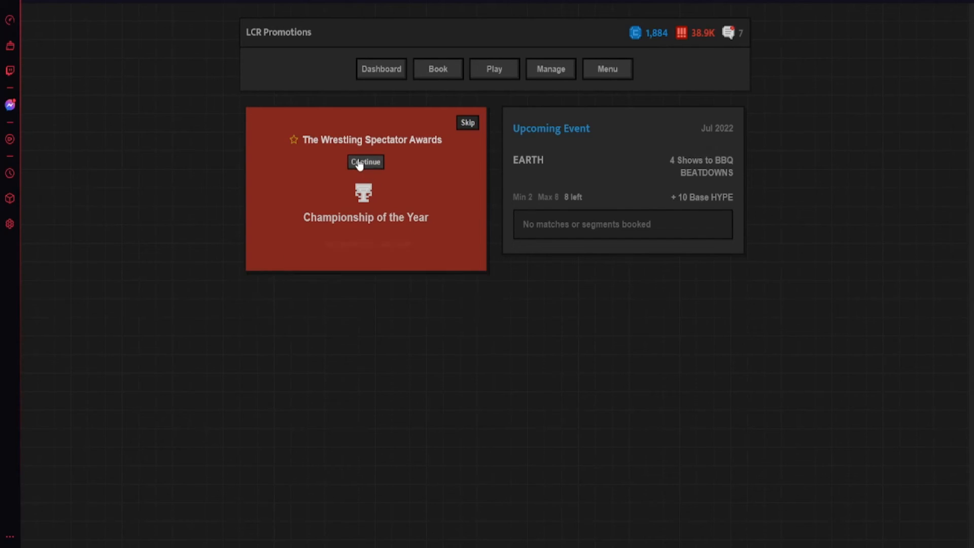
{"action": "left_click", "coordinate": [366, 162]}
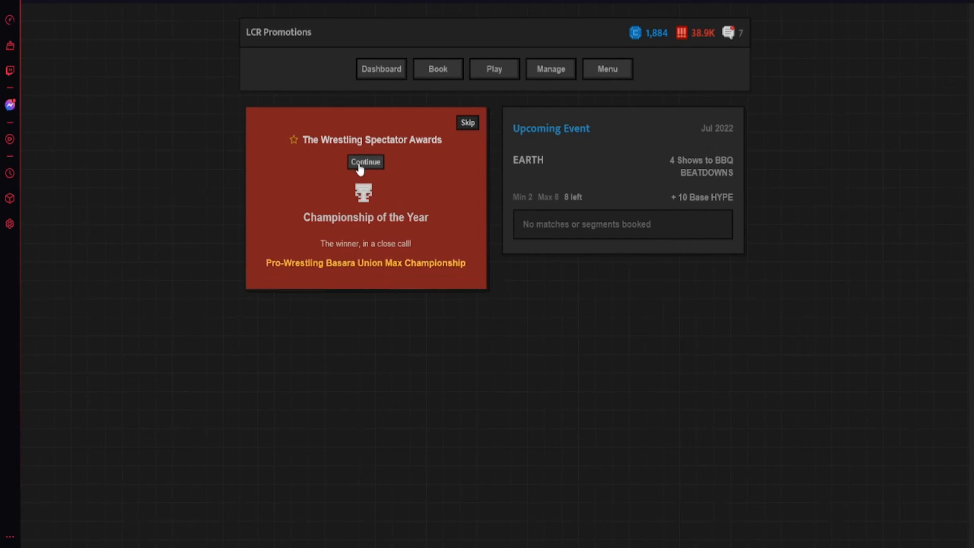
{"action": "left_click", "coordinate": [366, 162]}
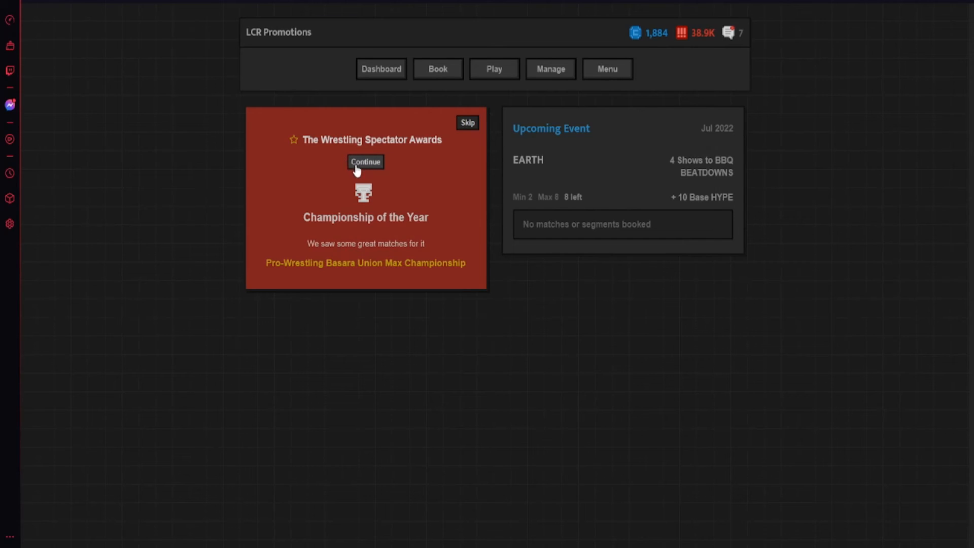
{"action": "left_click", "coordinate": [365, 163]}
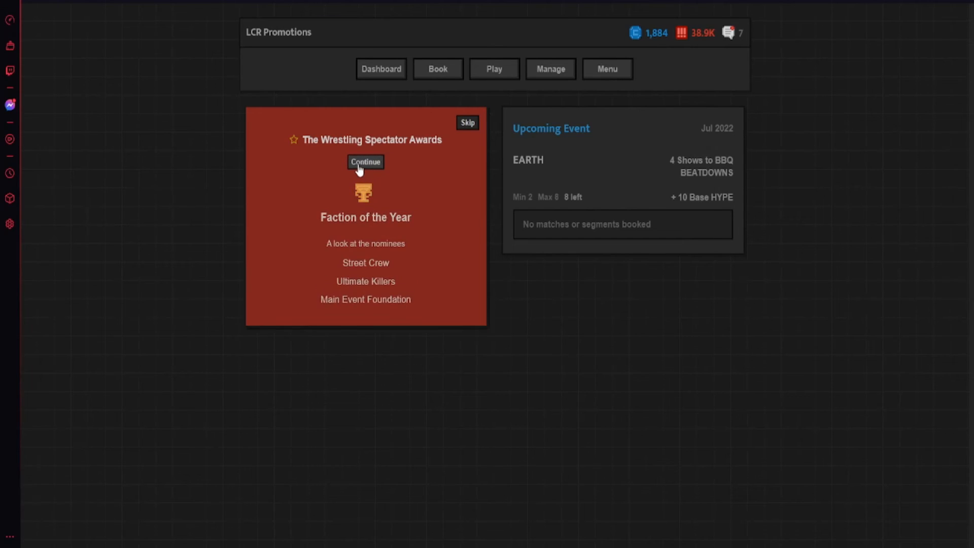
{"action": "left_click", "coordinate": [365, 161]}
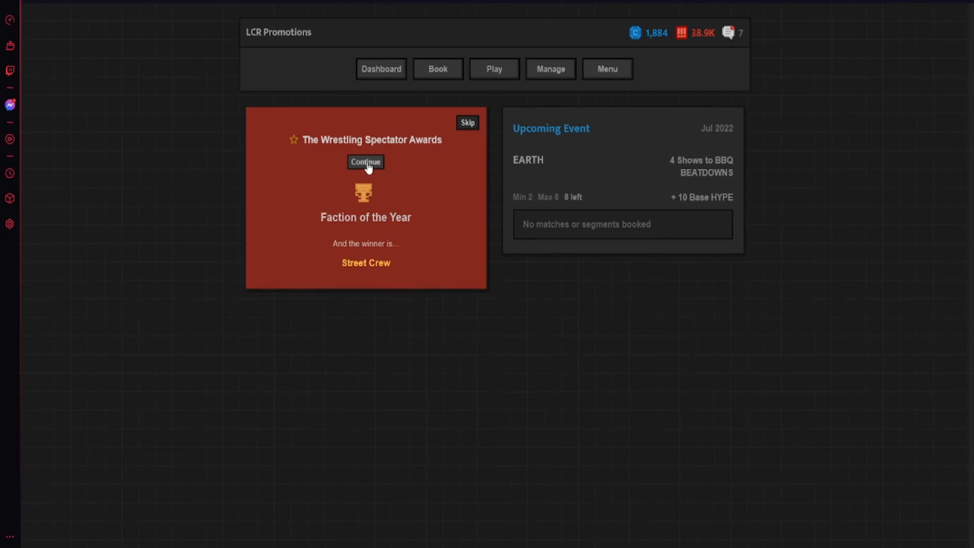
{"action": "left_click", "coordinate": [365, 162]}
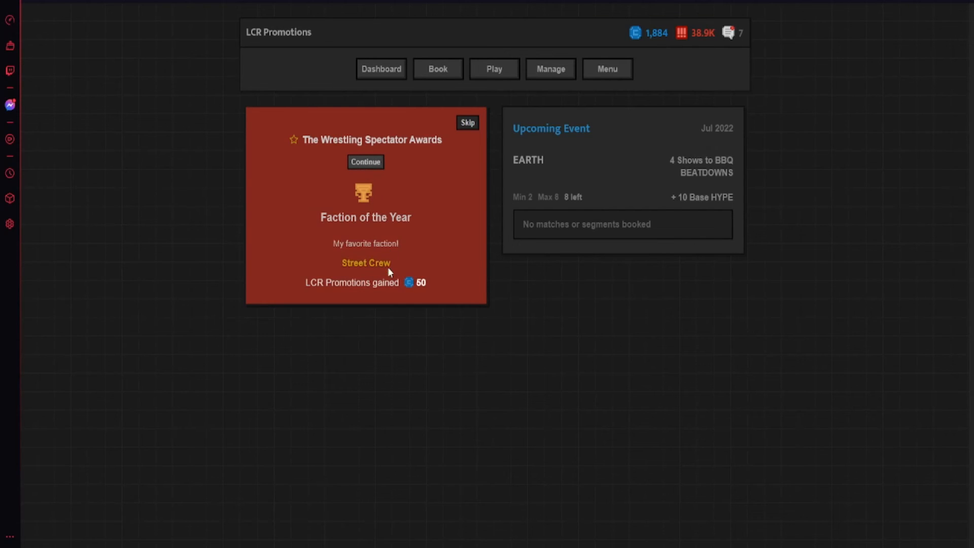
{"action": "mouse_move", "coordinate": [365, 296]}
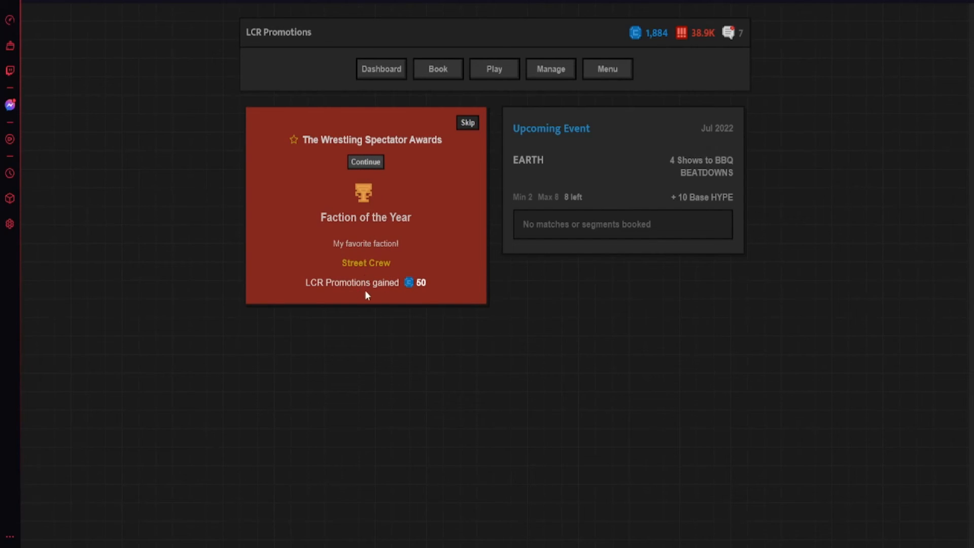
{"action": "mouse_move", "coordinate": [371, 118]}
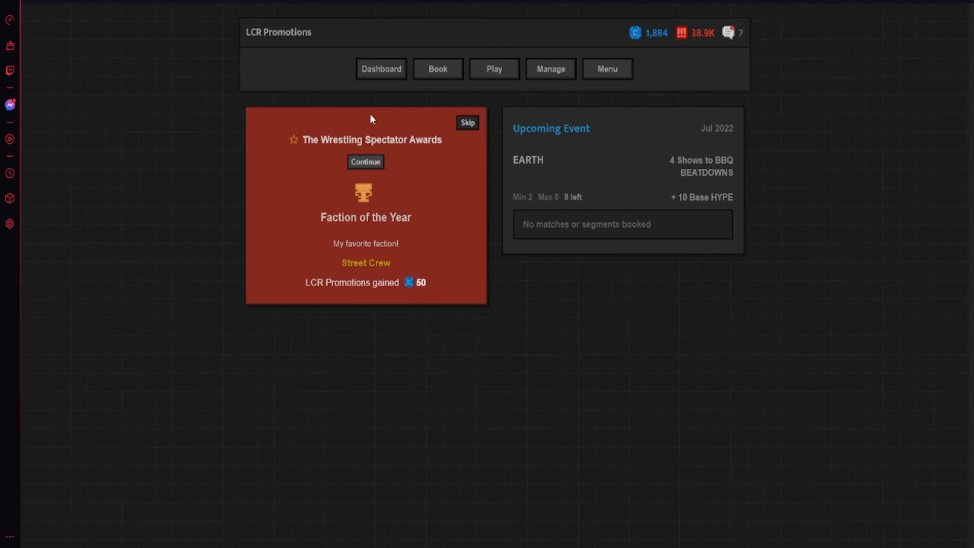
- Reveal Wrestler, Most Hyped, Worst Event, Event and Worst Feud of the Year awards
{"action": "left_click", "coordinate": [366, 162]}
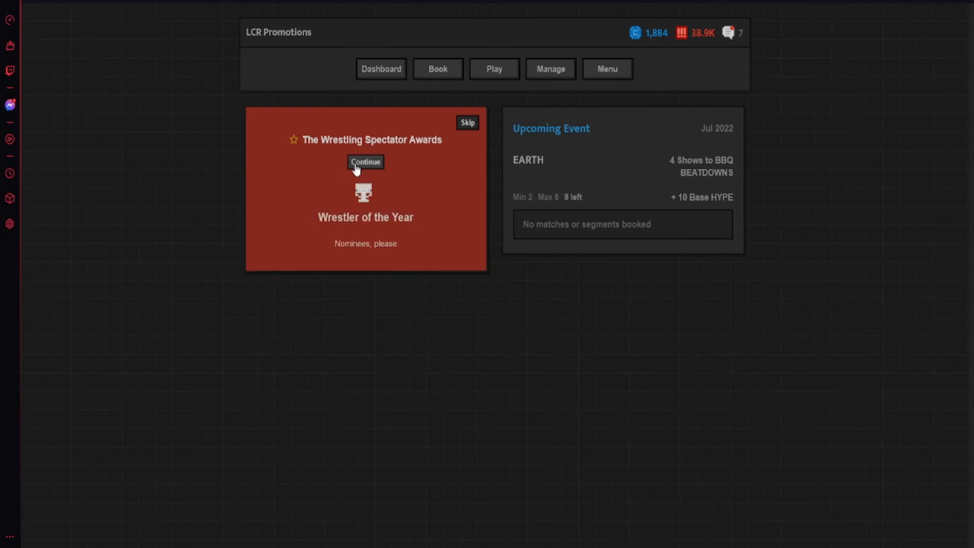
{"action": "left_click", "coordinate": [365, 162]}
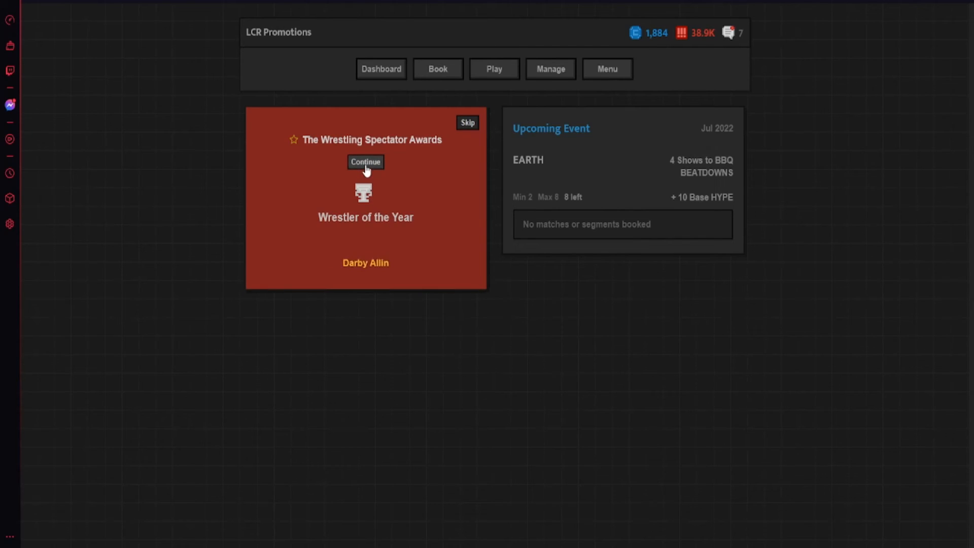
{"action": "left_click", "coordinate": [365, 162]}
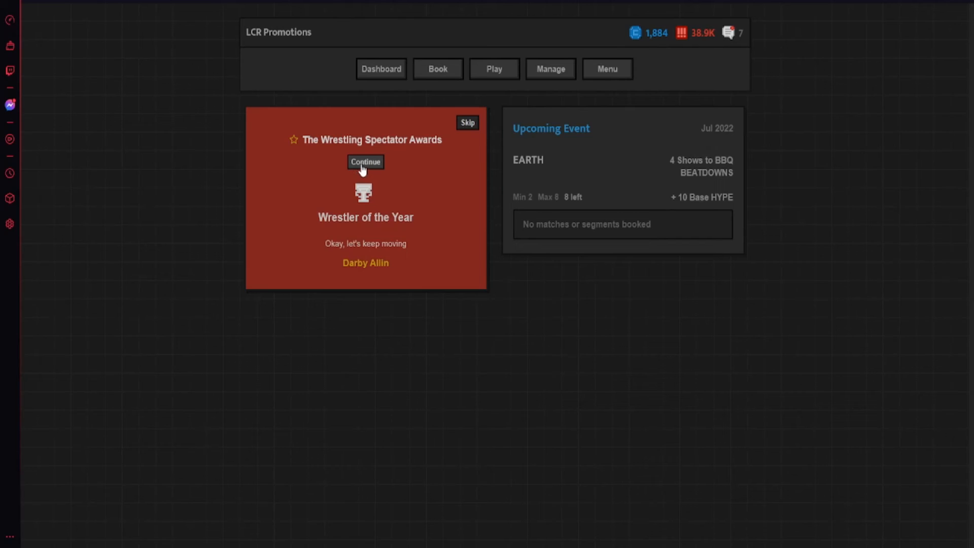
{"action": "left_click", "coordinate": [365, 162]}
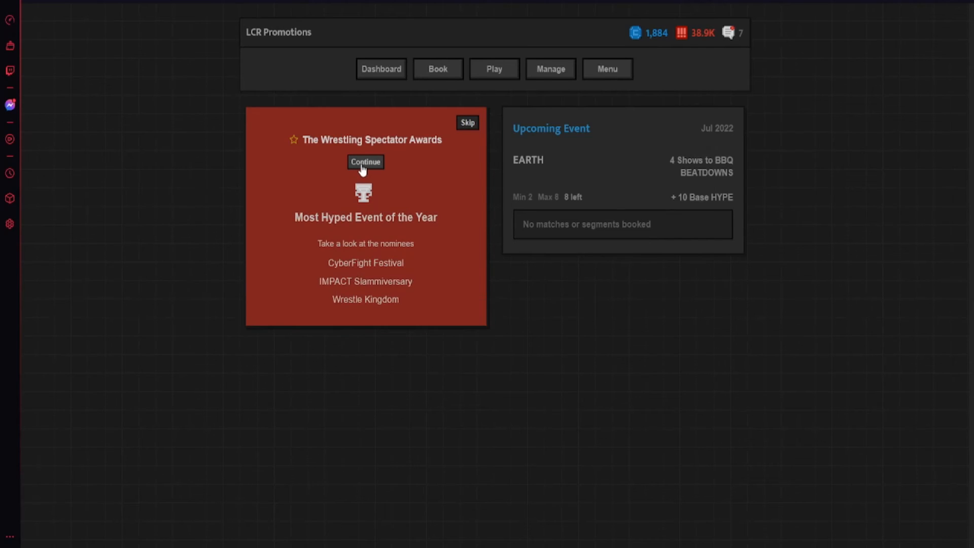
{"action": "left_click", "coordinate": [366, 163]}
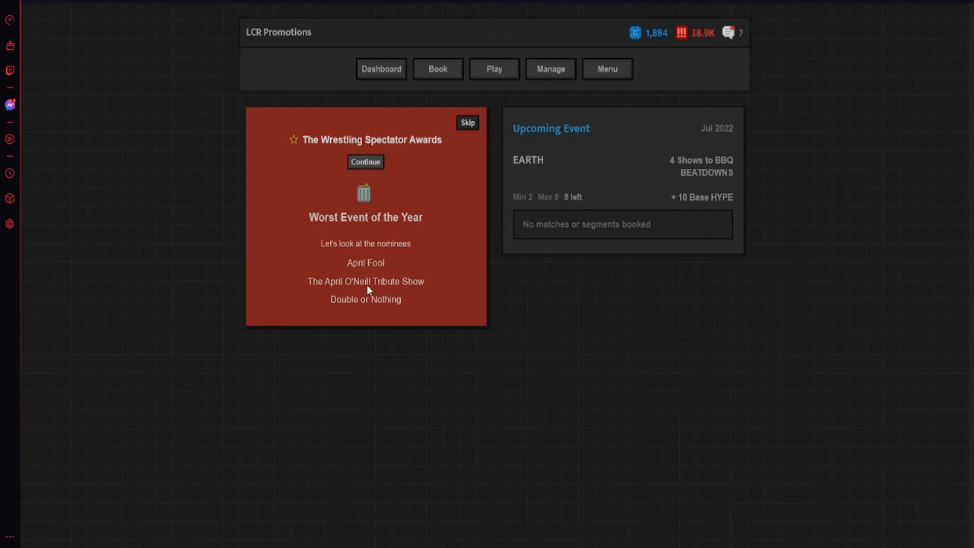
{"action": "left_click", "coordinate": [365, 162]}
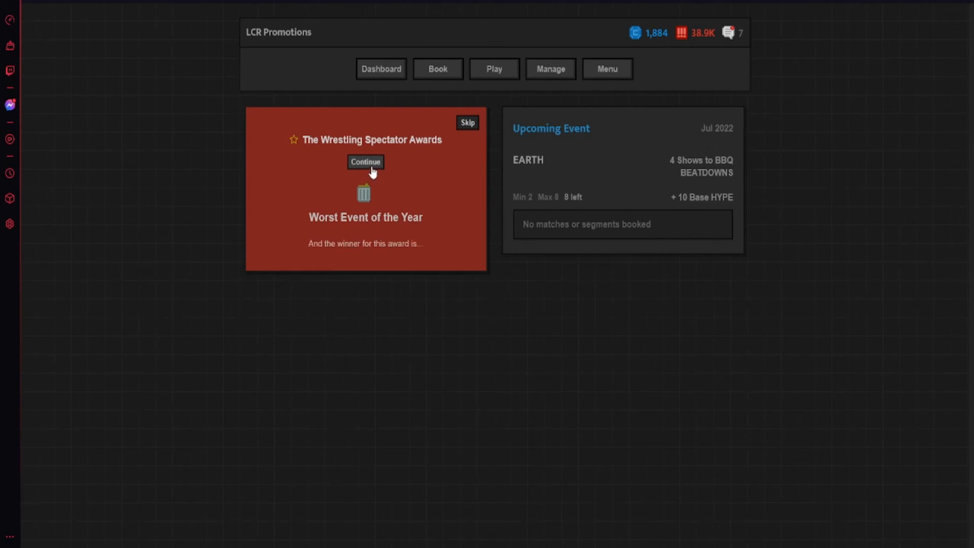
{"action": "left_click", "coordinate": [365, 161]}
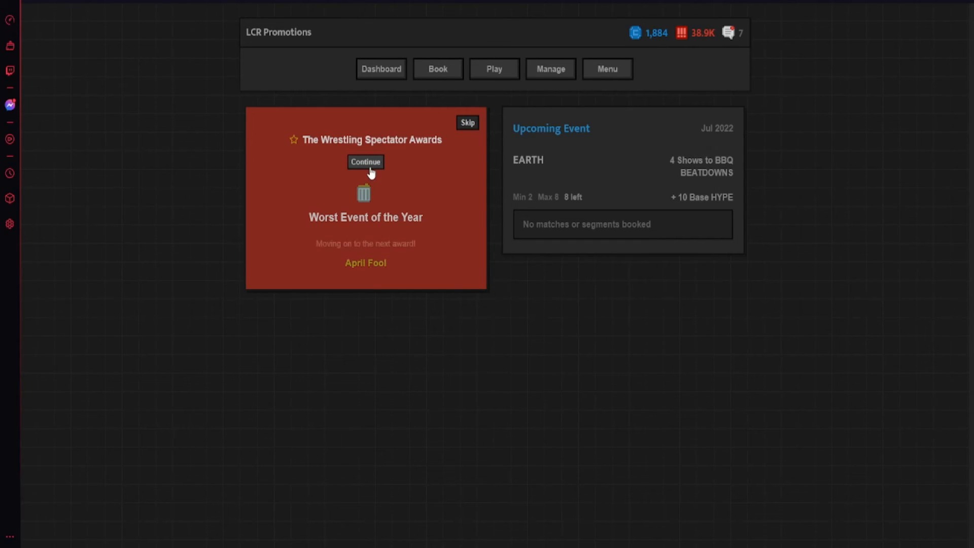
{"action": "left_click", "coordinate": [365, 163]}
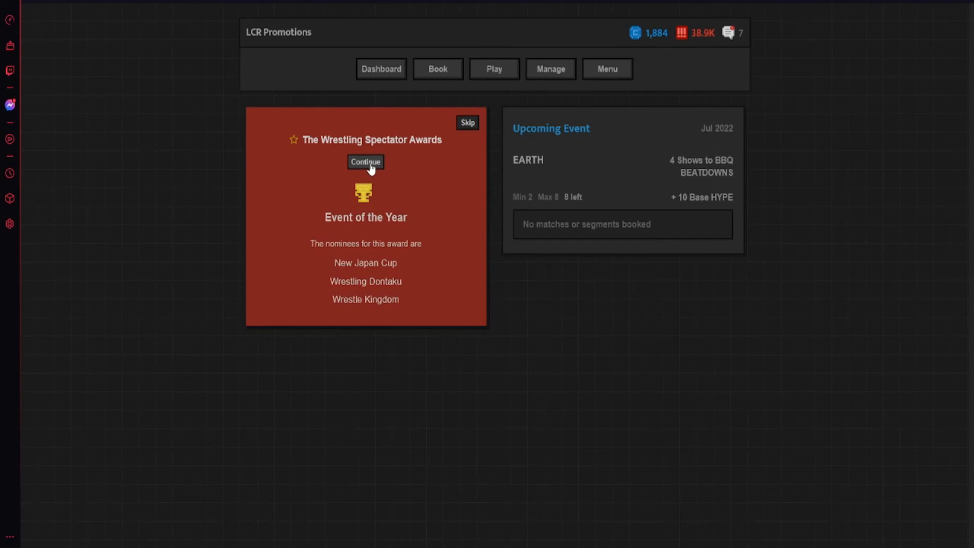
{"action": "left_click", "coordinate": [365, 162]}
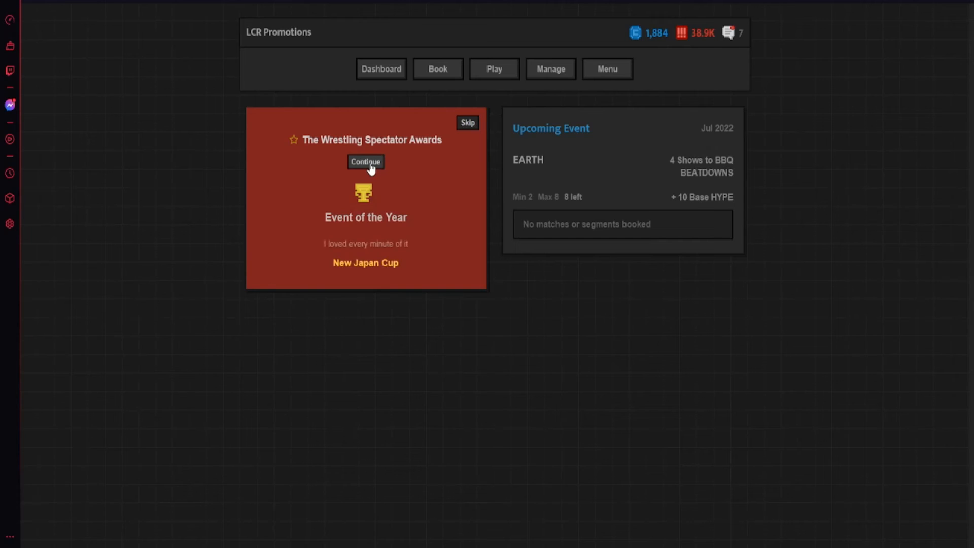
{"action": "left_click", "coordinate": [366, 162]}
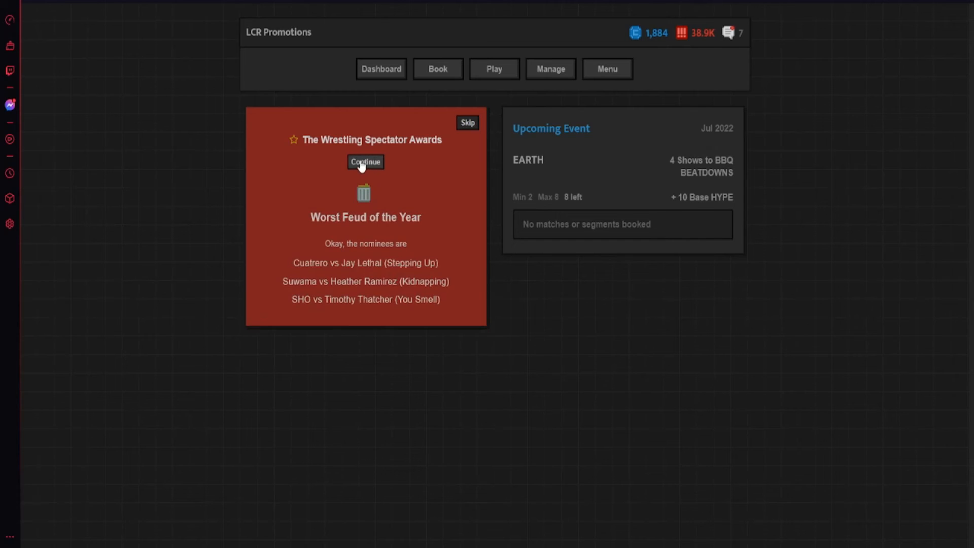
{"action": "left_click", "coordinate": [365, 161]}
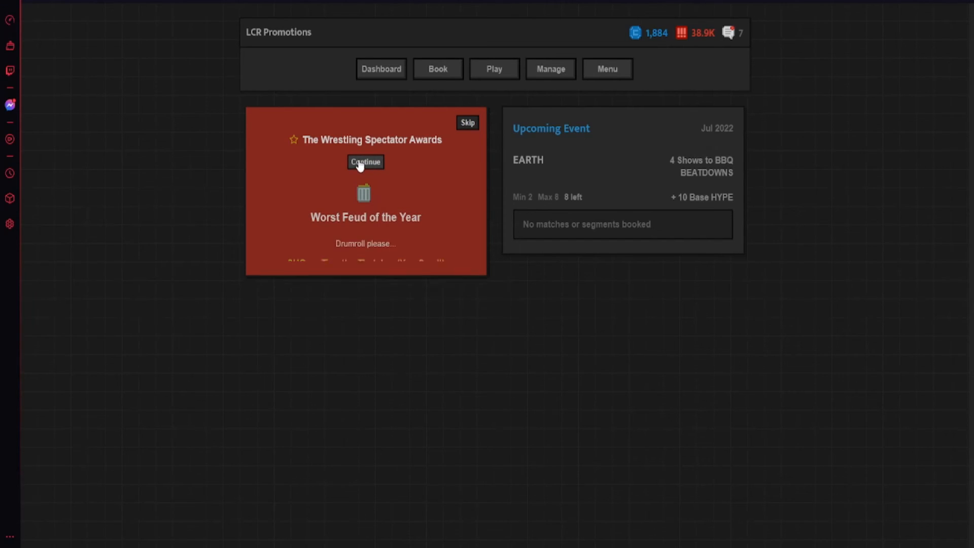
{"action": "left_click", "coordinate": [365, 163]}
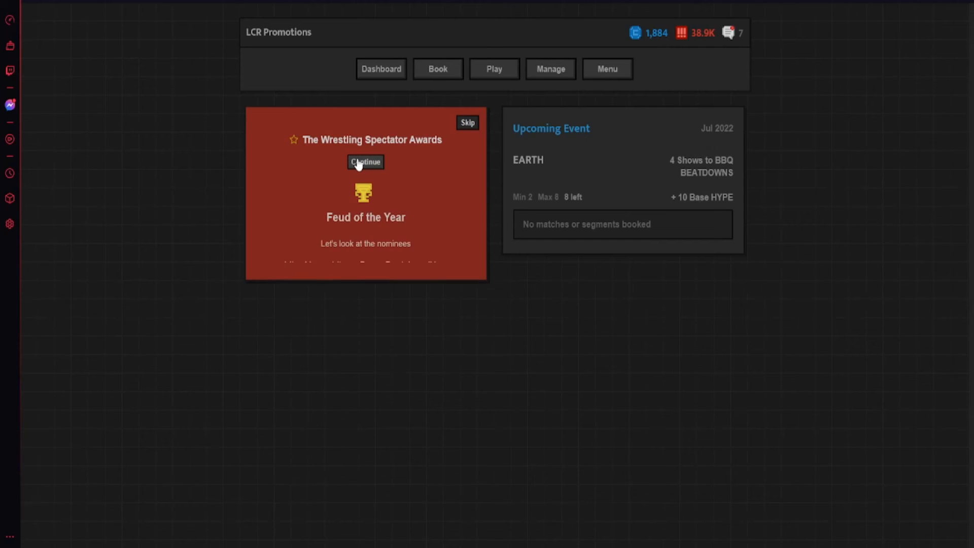
- Reveal Feud, Company, Worst Match and Match of the Year (Ciampa vs Naito), ending the ceremony
{"action": "left_click", "coordinate": [365, 161]}
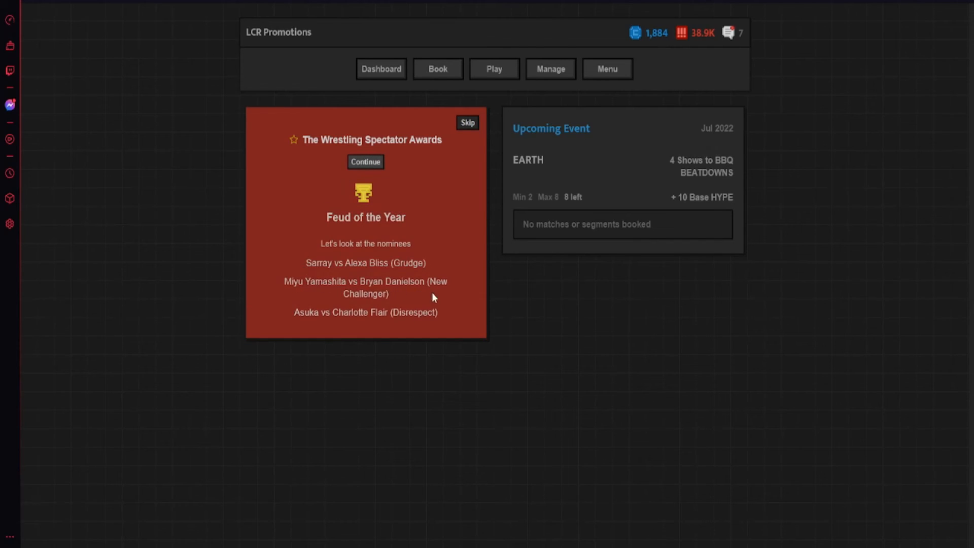
{"action": "left_click", "coordinate": [366, 163]}
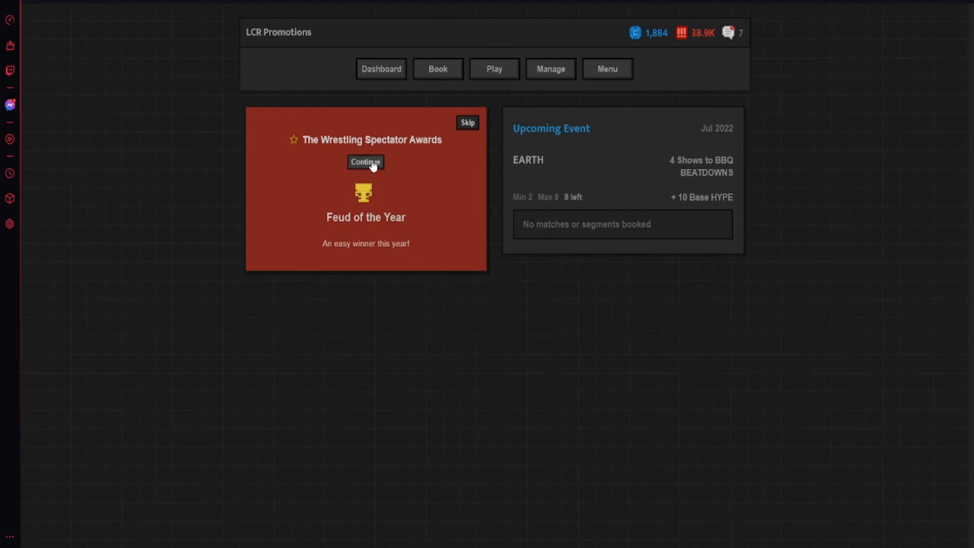
{"action": "left_click", "coordinate": [365, 161]}
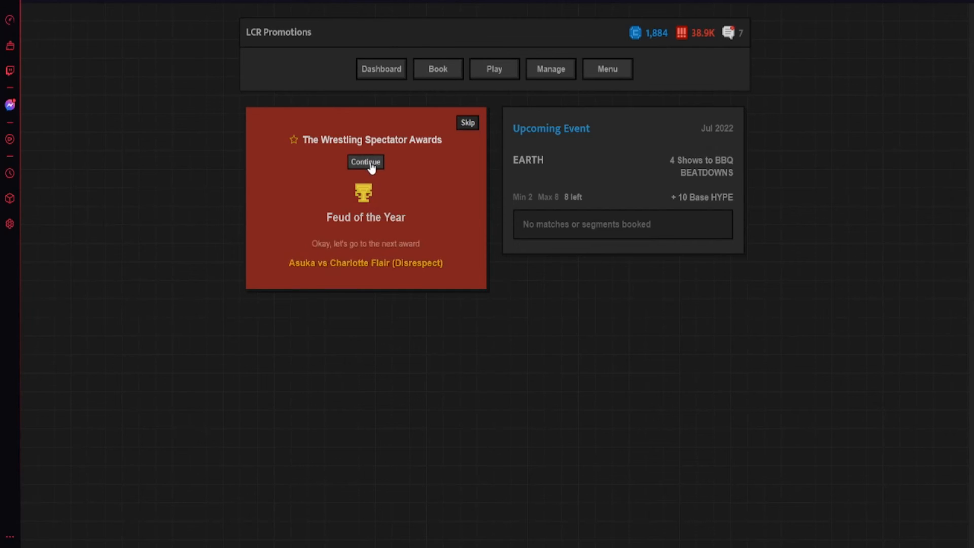
{"action": "left_click", "coordinate": [365, 162]}
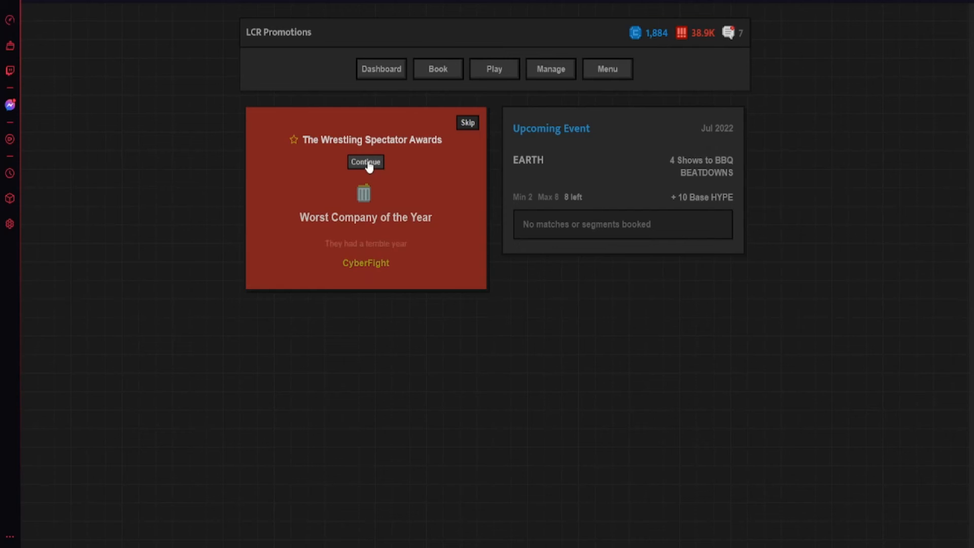
{"action": "left_click", "coordinate": [365, 161]}
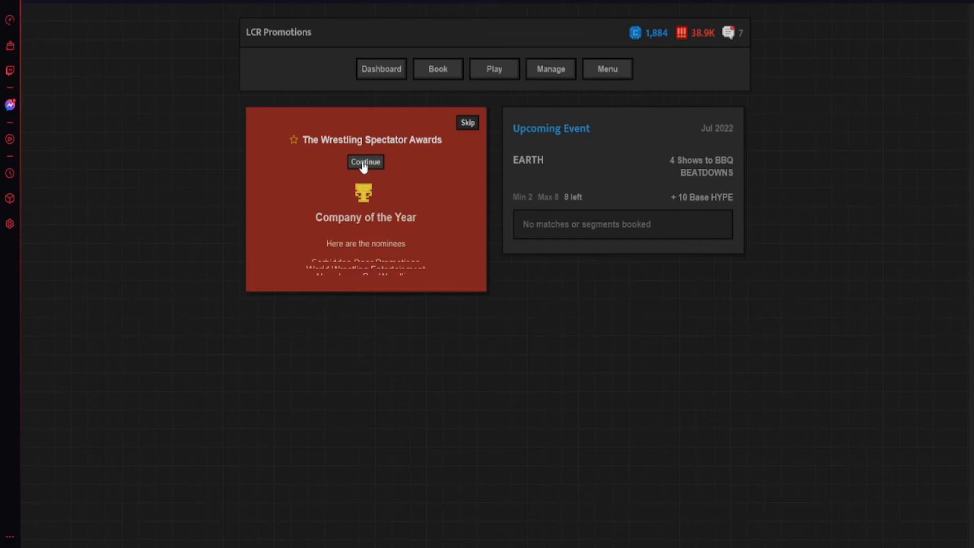
{"action": "left_click", "coordinate": [365, 163]}
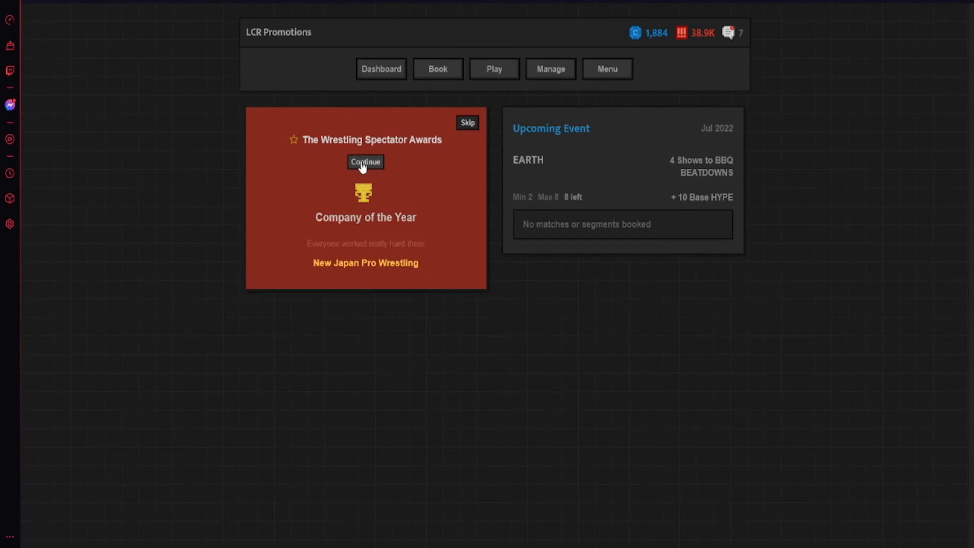
{"action": "left_click", "coordinate": [365, 161]}
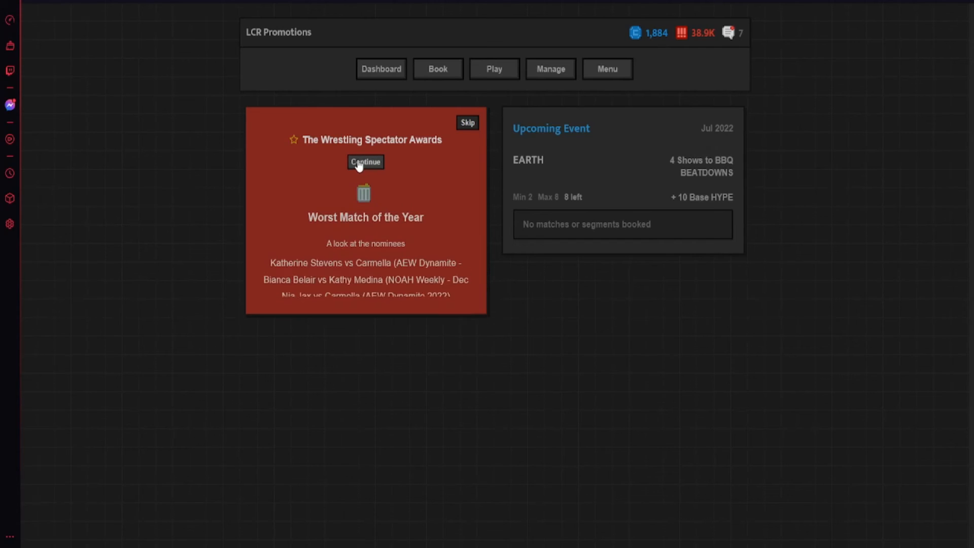
{"action": "left_click", "coordinate": [366, 163]}
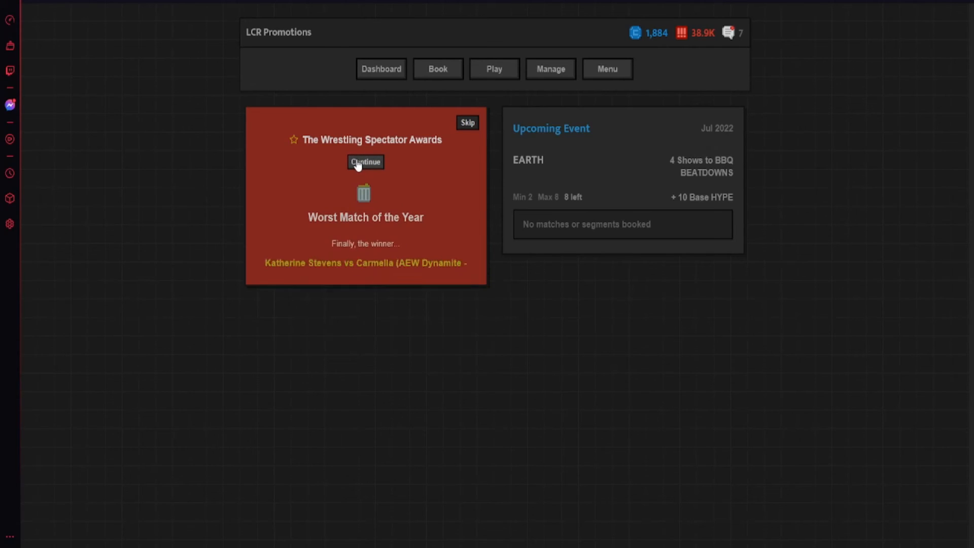
{"action": "left_click", "coordinate": [366, 161]}
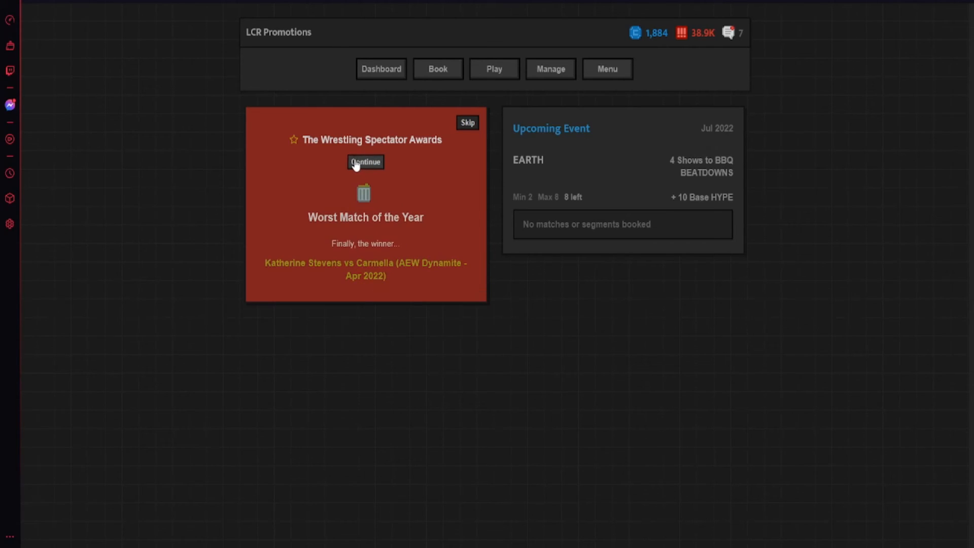
{"action": "left_click", "coordinate": [366, 162]}
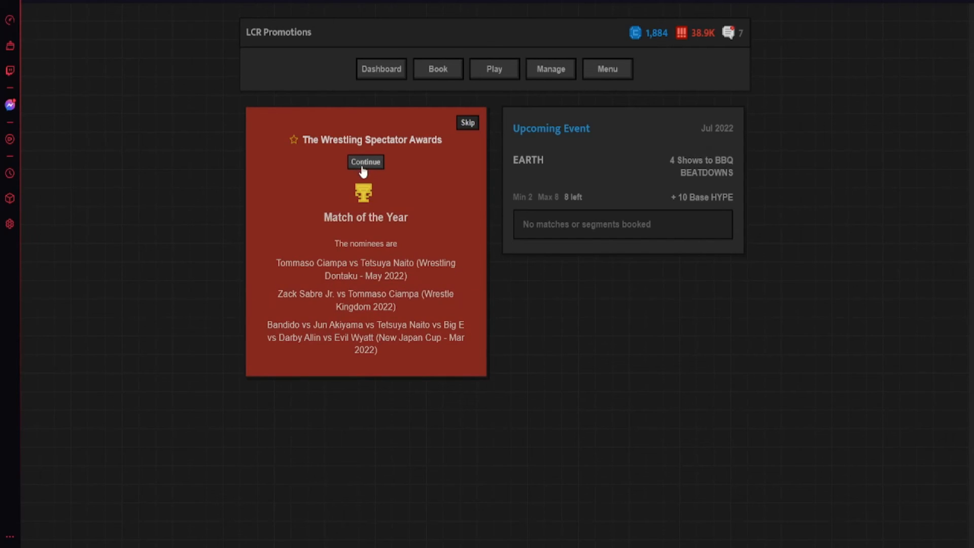
{"action": "left_click", "coordinate": [365, 163]}
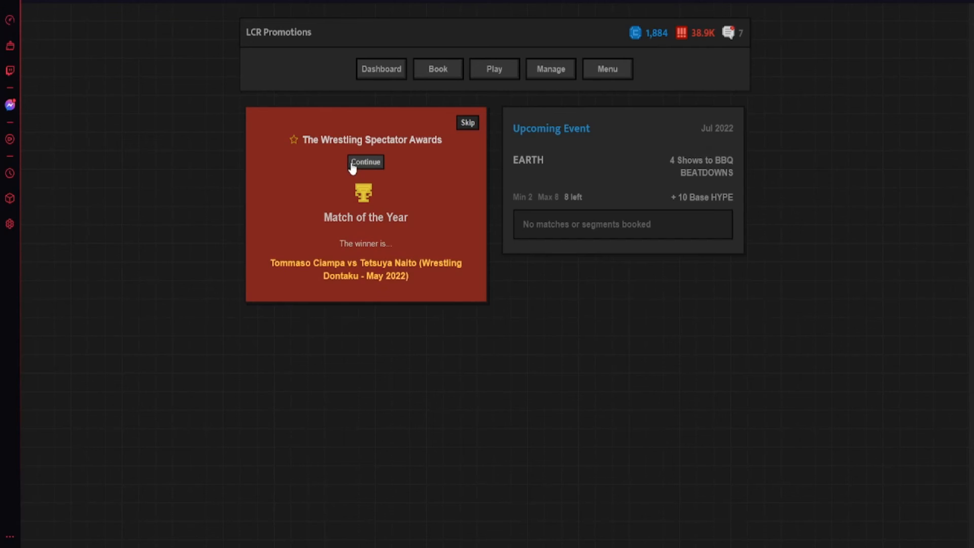
{"action": "left_click", "coordinate": [366, 162]}
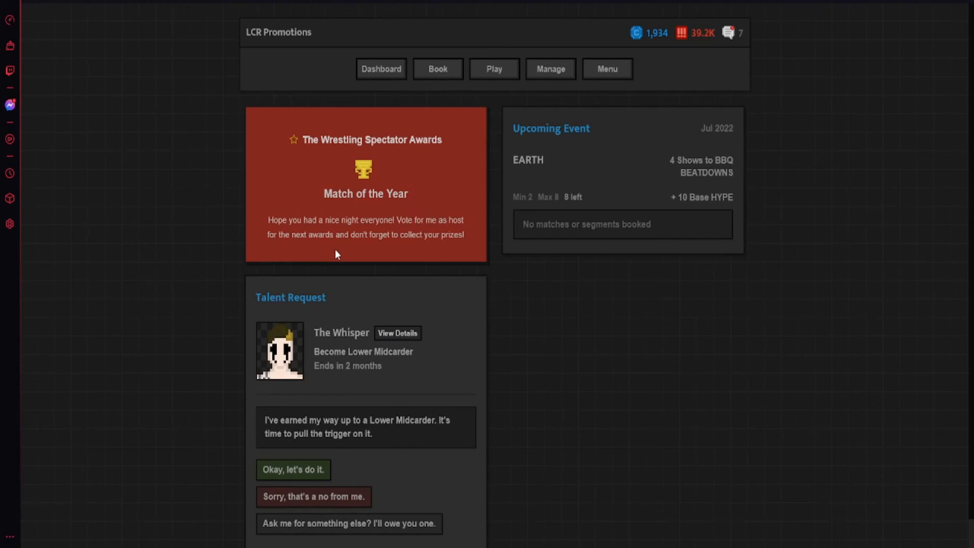
- Scroll down to the dashboard alerts: Keith Lee ready to return, five-star events goal completed
{"action": "scroll", "scroll_direction": "down", "scroll_amount": 3}
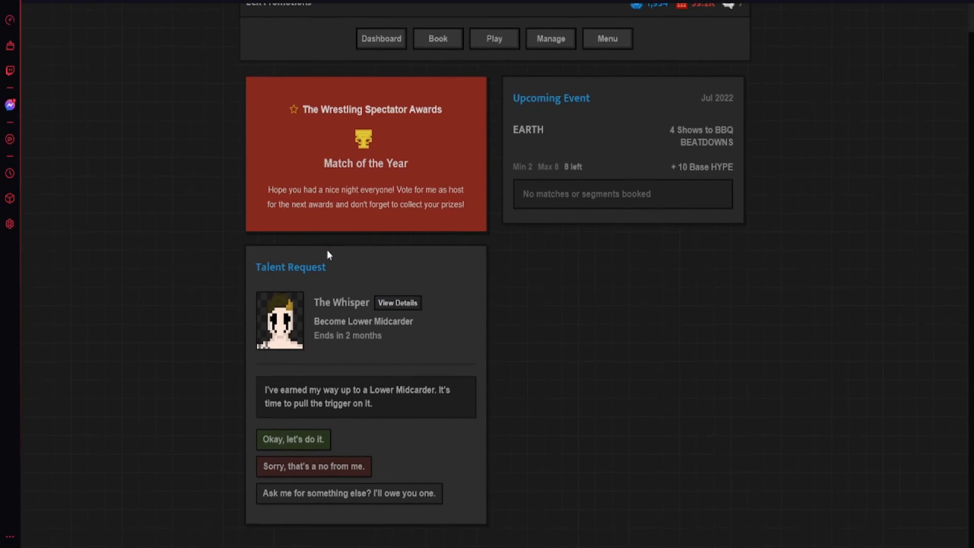
{"action": "mouse_move", "coordinate": [414, 378]}
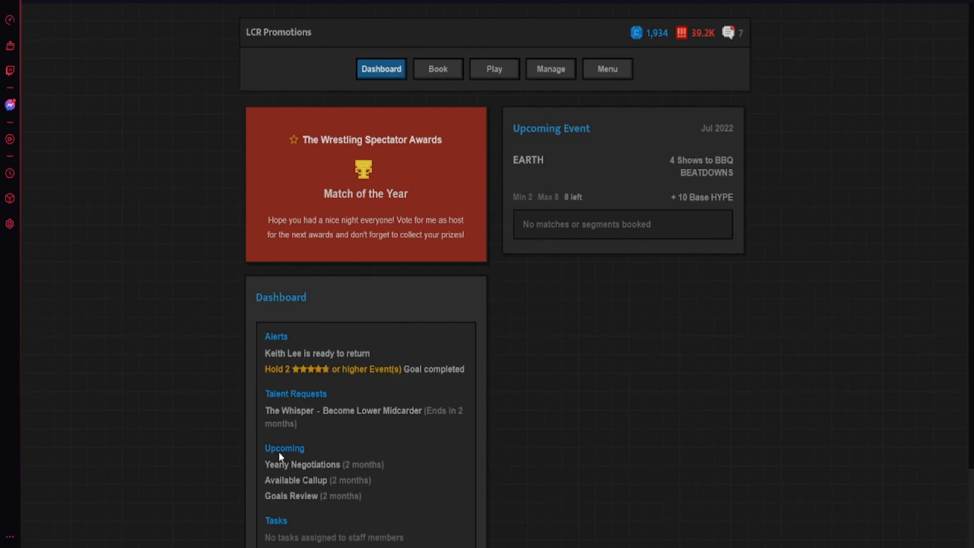
{"action": "scroll", "scroll_direction": "down", "scroll_amount": 3}
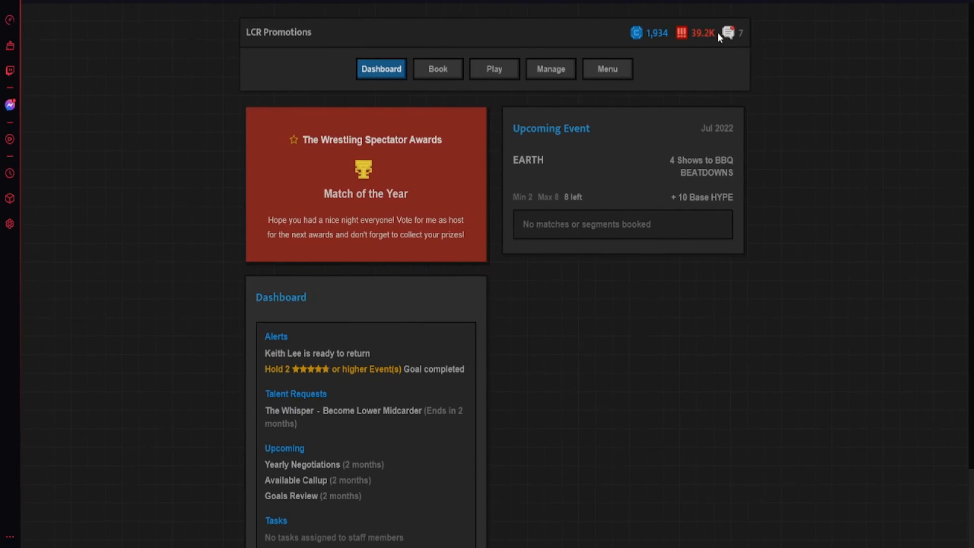
- Read the talent-available and remaining inbox messages until none are unread, then start booking
{"action": "left_click", "coordinate": [727, 33]}
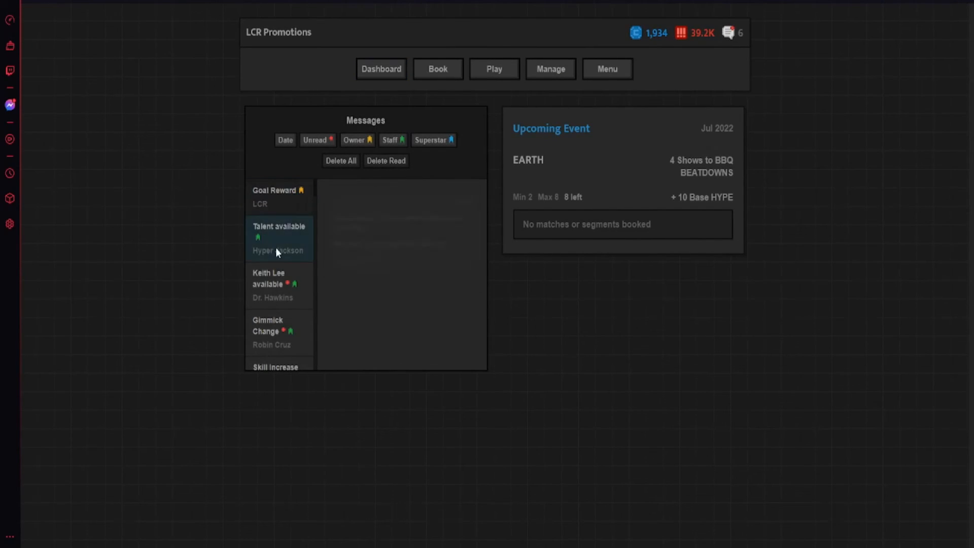
{"action": "left_click", "coordinate": [279, 285]}
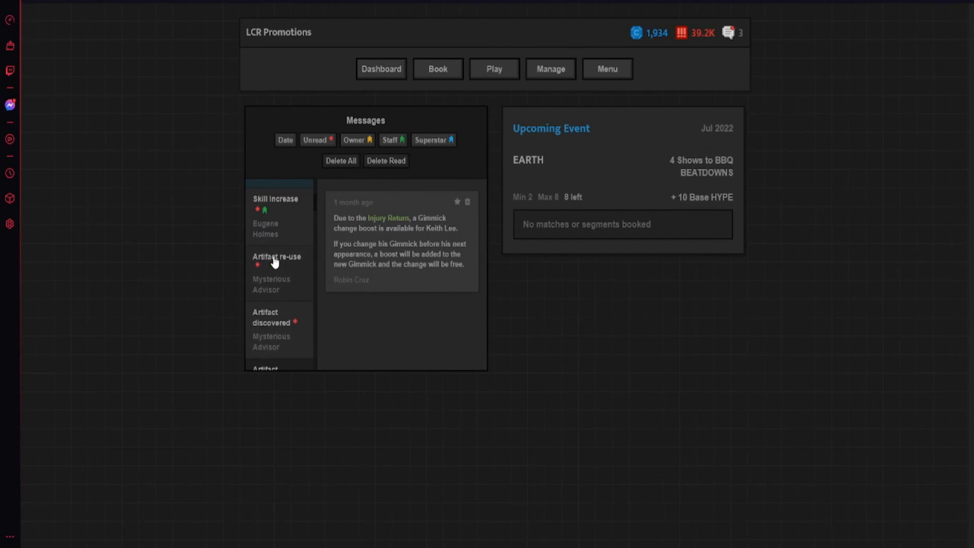
{"action": "left_click", "coordinate": [275, 199]}
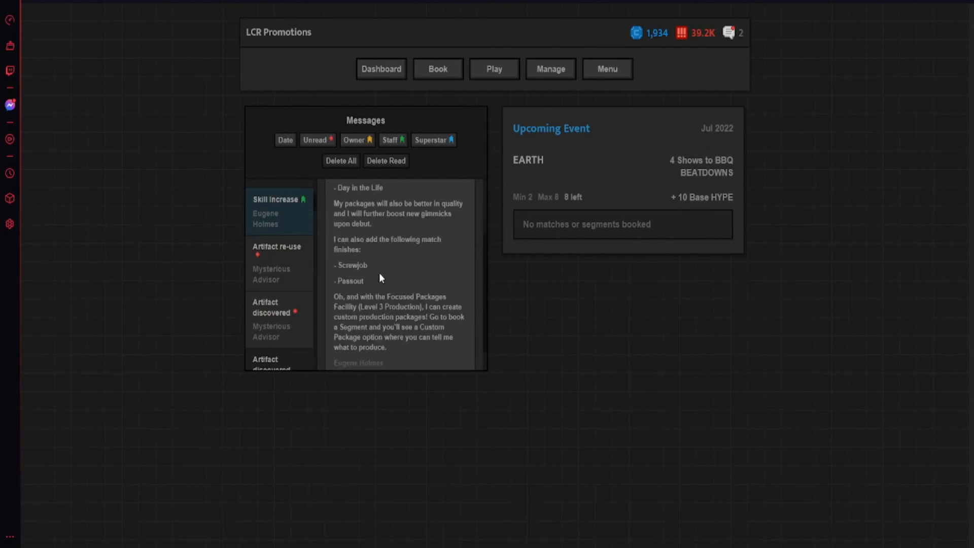
{"action": "scroll", "scroll_direction": "down", "scroll_amount": 3}
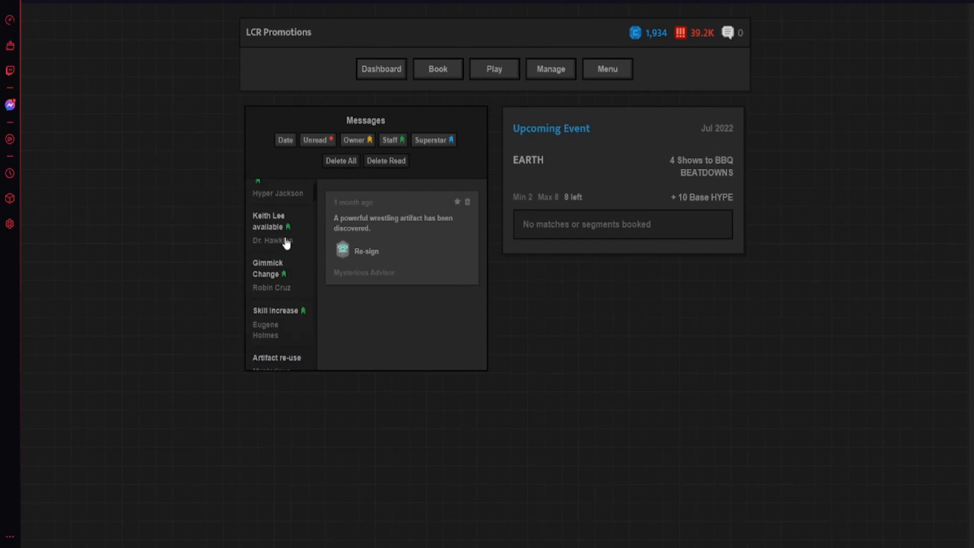
{"action": "left_click", "coordinate": [437, 69]}
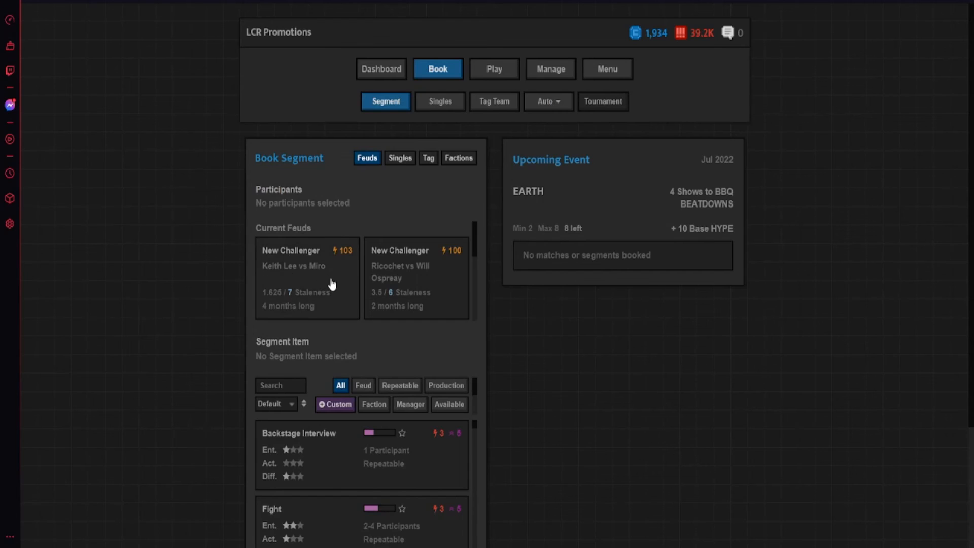
- Book a Losing Streak Promo for Christian Cage as the July EARTH main event
{"action": "scroll", "scroll_direction": "down", "scroll_amount": 3}
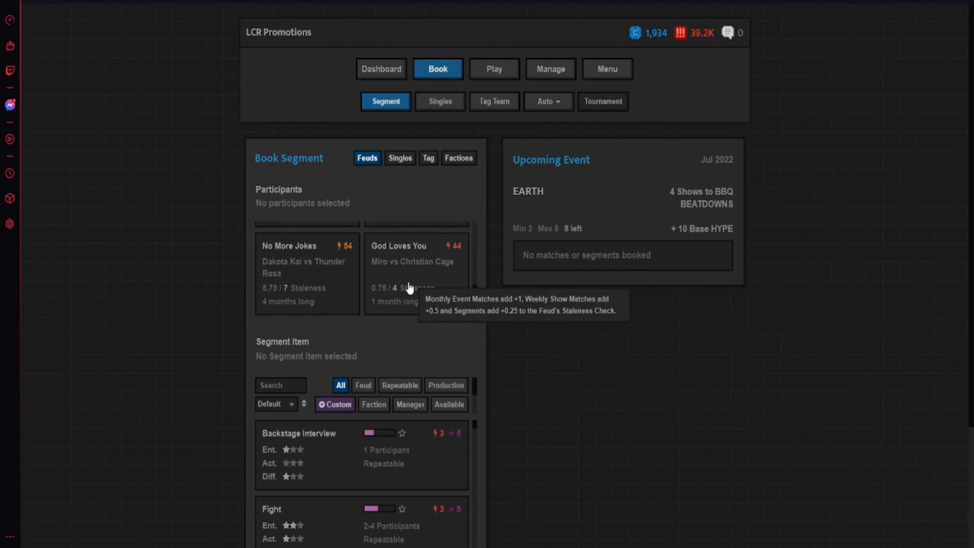
{"action": "left_click", "coordinate": [449, 404]}
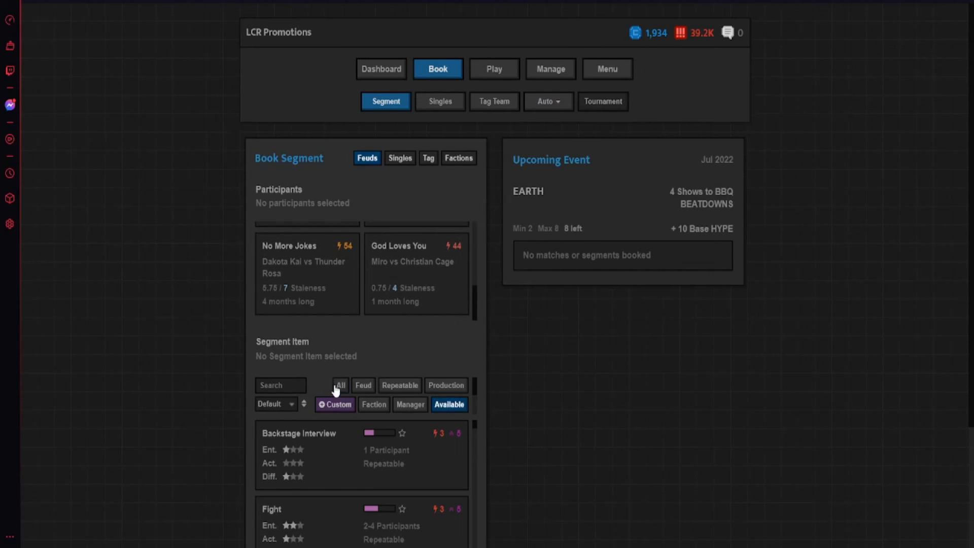
{"action": "scroll", "scroll_direction": "down", "scroll_amount": 3}
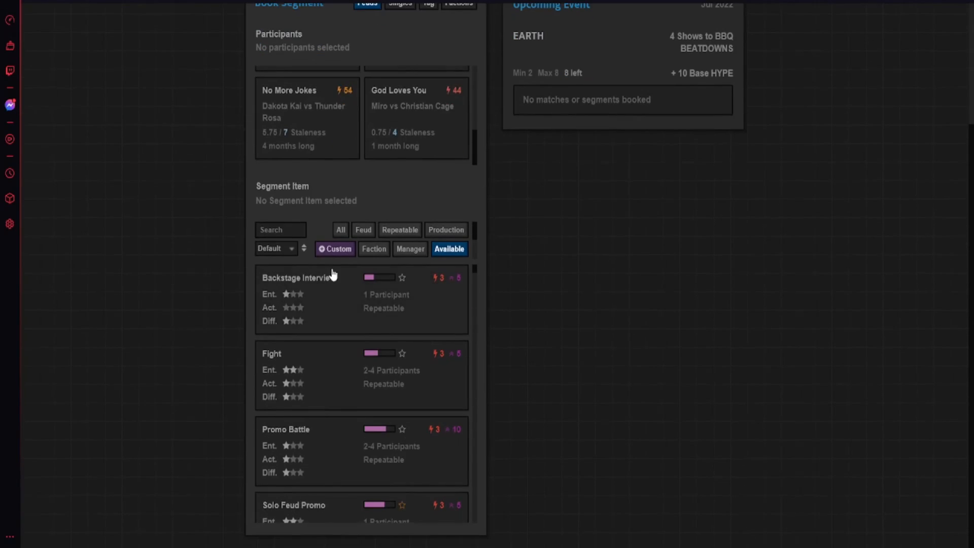
{"action": "mouse_move", "coordinate": [415, 35]}
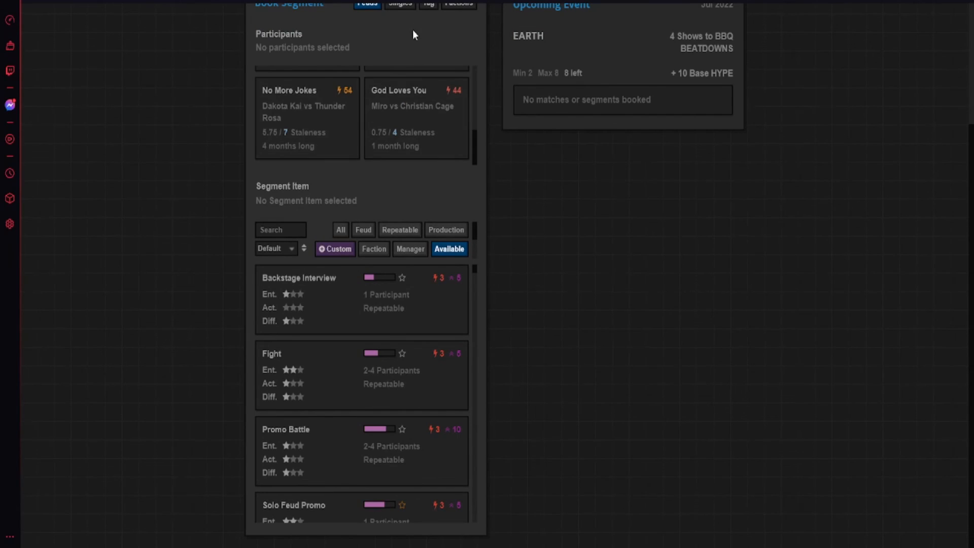
{"action": "left_click", "coordinate": [400, 4]}
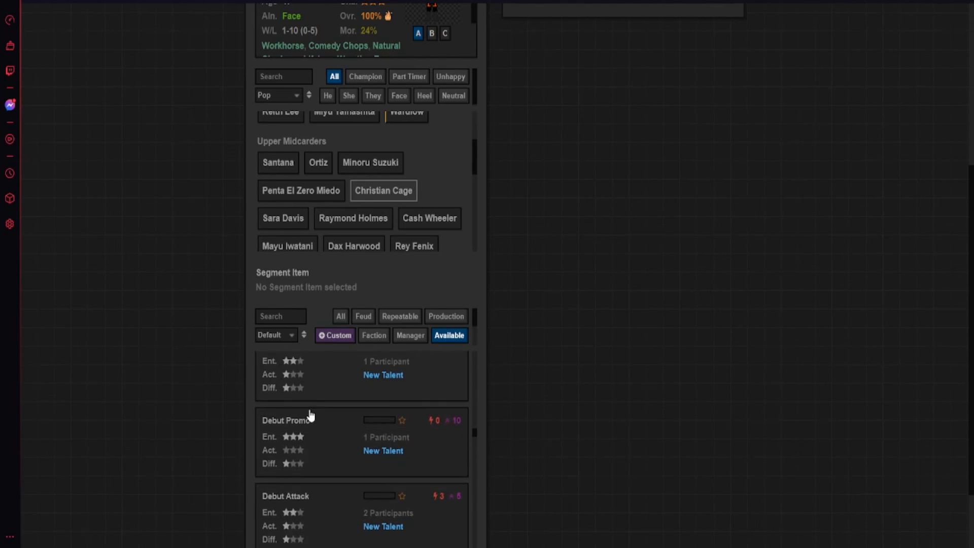
{"action": "scroll", "scroll_direction": "down", "scroll_amount": 3}
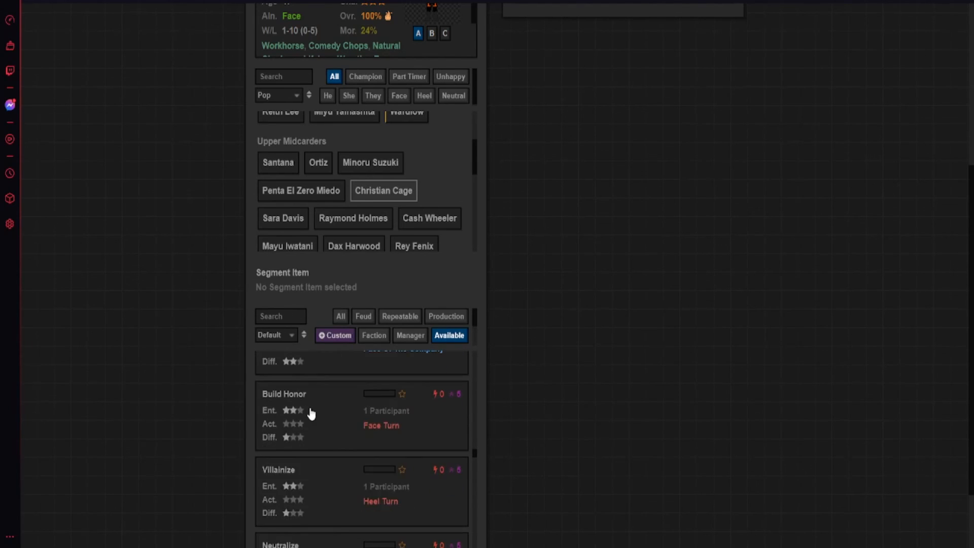
{"action": "scroll", "scroll_direction": "down", "scroll_amount": 3}
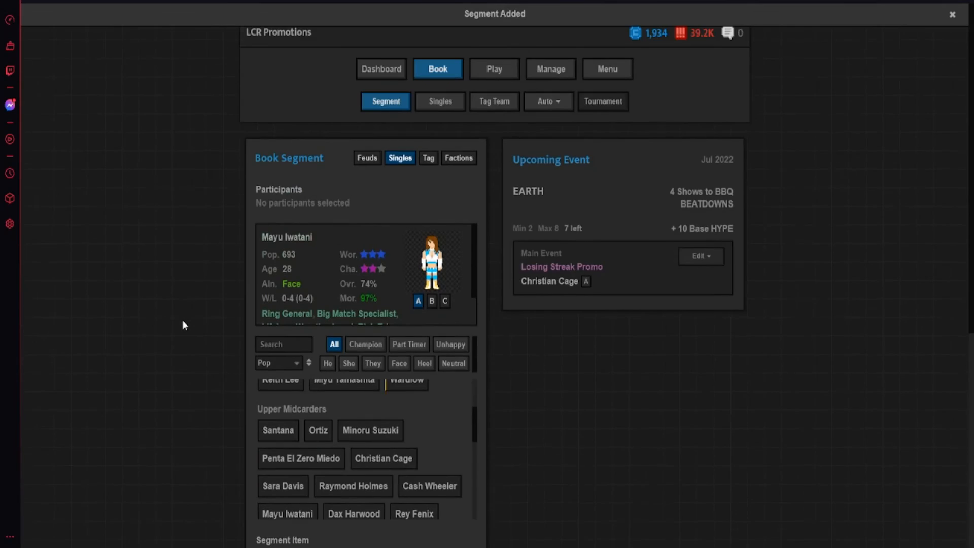
{"action": "mouse_move", "coordinate": [331, 237]}
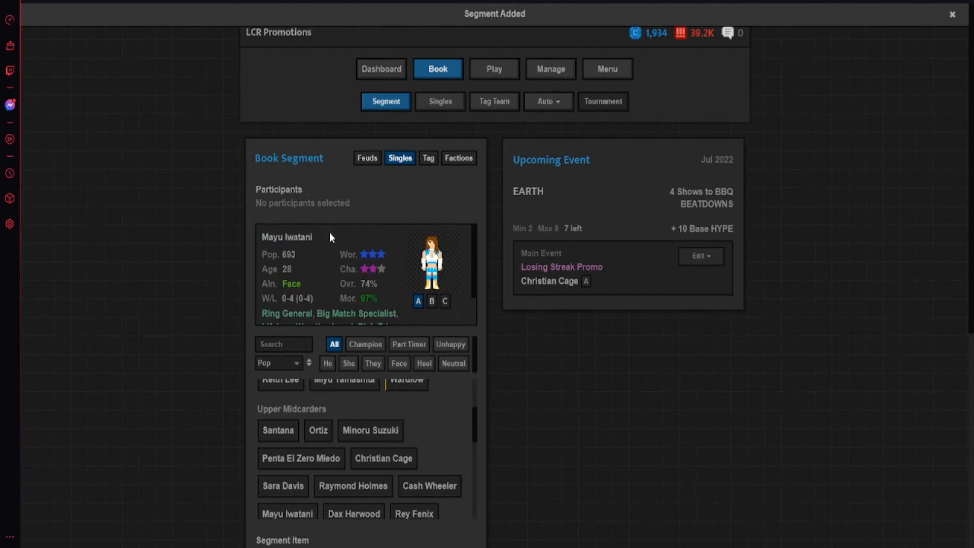
- Add Better Together for Brookes and Suzuki's Stepping Up feud to the EARTH card
{"action": "left_click", "coordinate": [368, 157]}
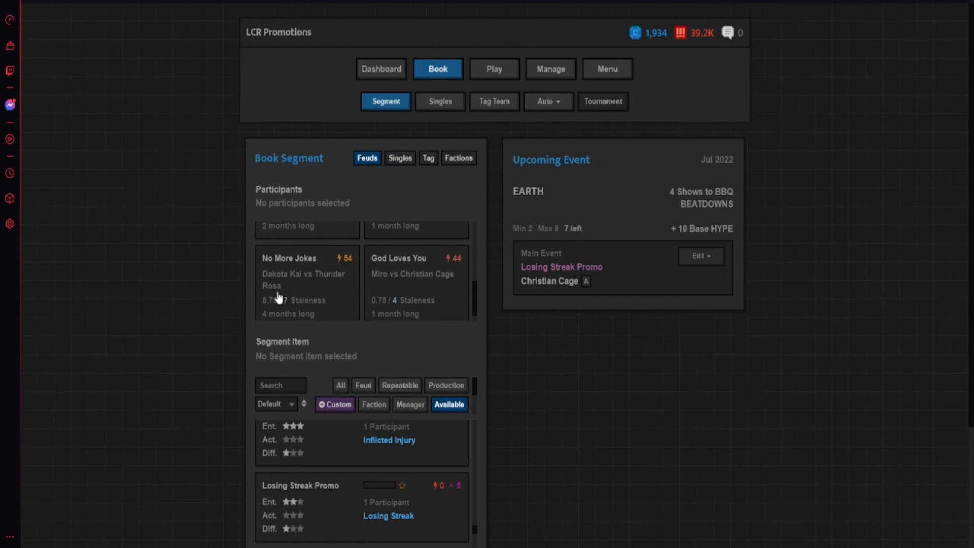
{"action": "left_click", "coordinate": [306, 273]}
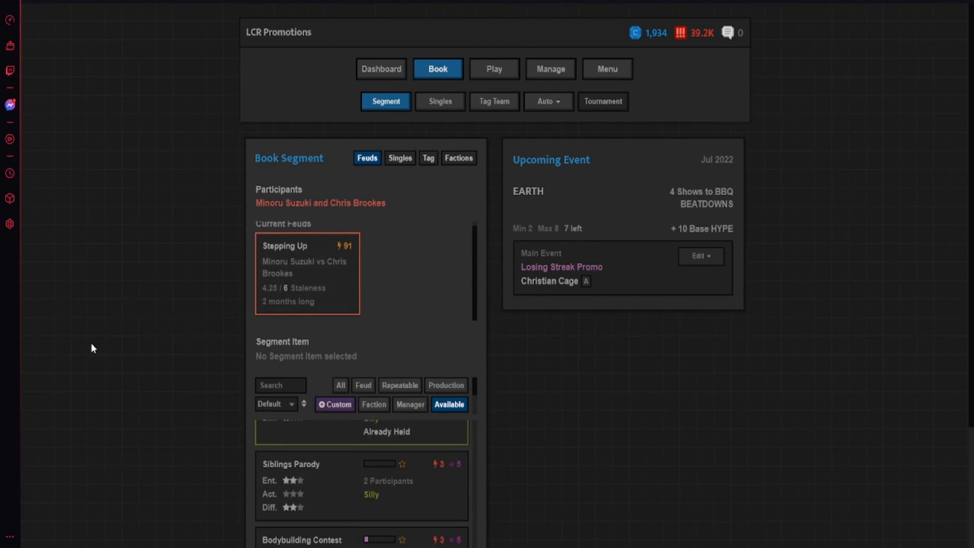
{"action": "scroll", "scroll_direction": "down", "scroll_amount": 3}
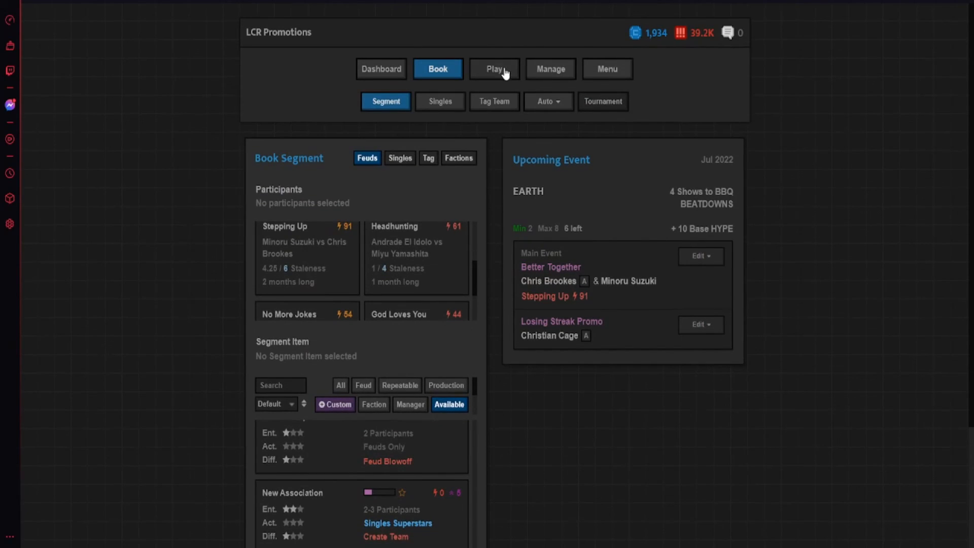
- Browse the Staff, Artifacts and Roster menus, then open the Company Stats page
{"action": "left_click", "coordinate": [549, 69]}
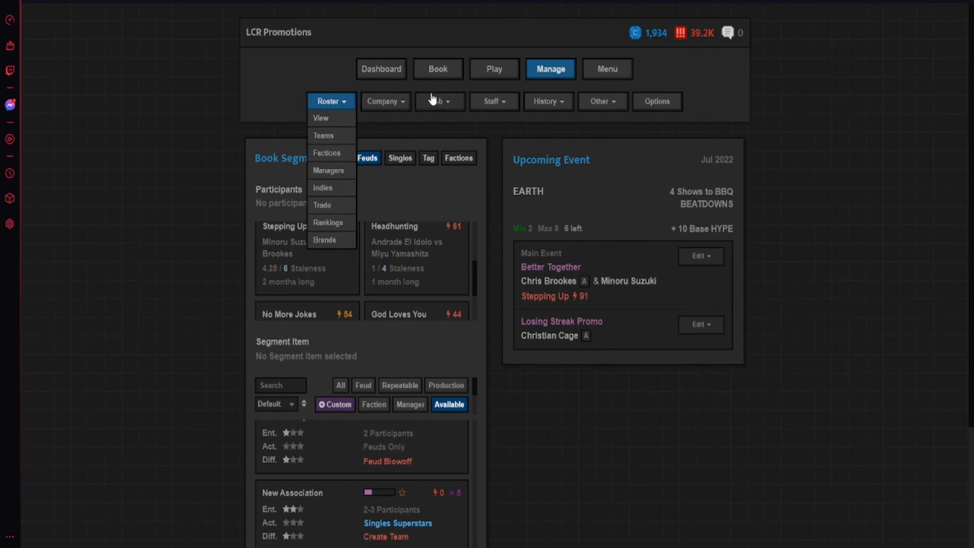
{"action": "left_click", "coordinate": [494, 101]}
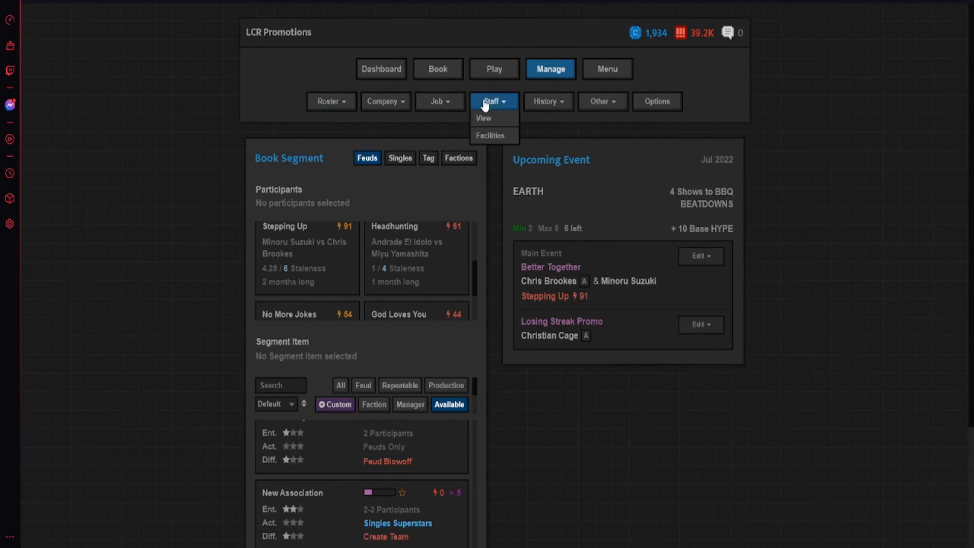
{"action": "left_click", "coordinate": [603, 102]}
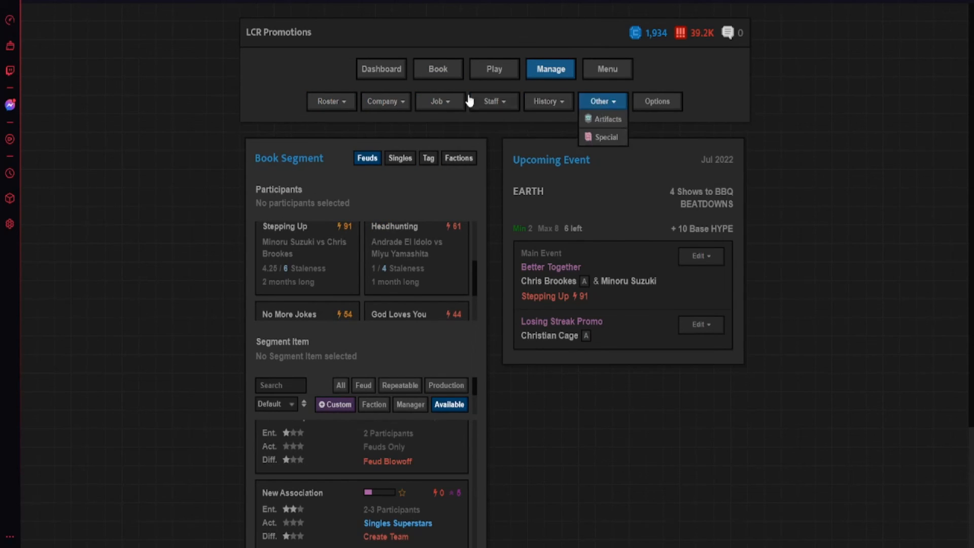
{"action": "left_click", "coordinate": [327, 102]}
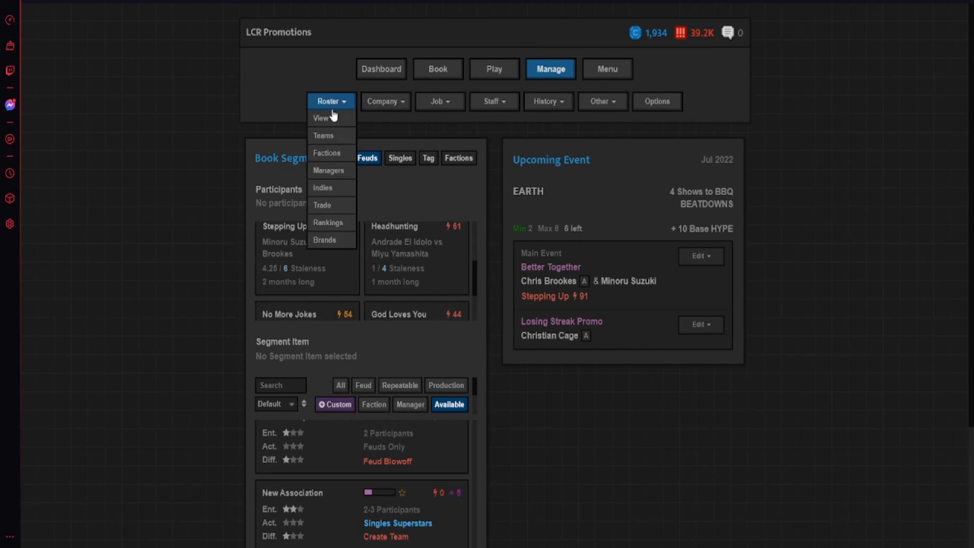
{"action": "left_click", "coordinate": [381, 101]}
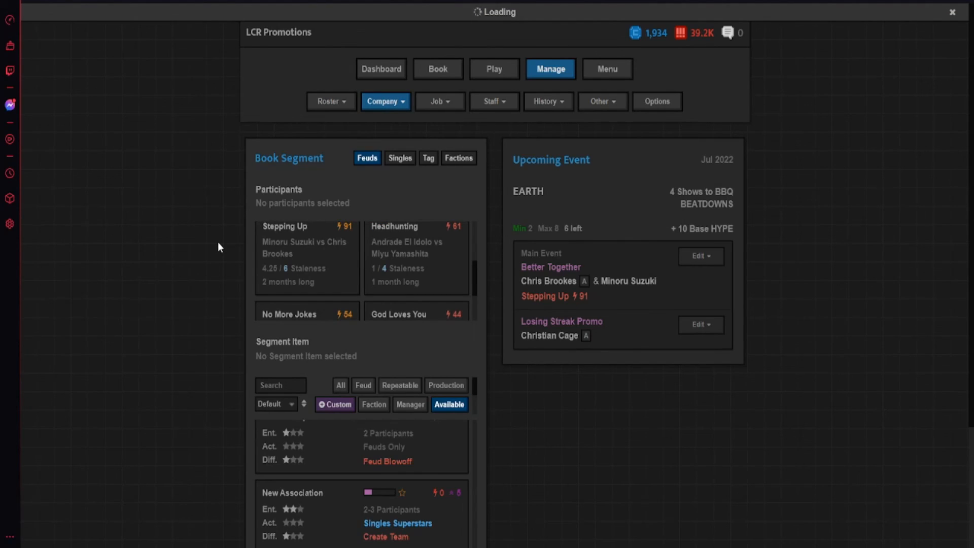
{"action": "mouse_move", "coordinate": [313, 208]}
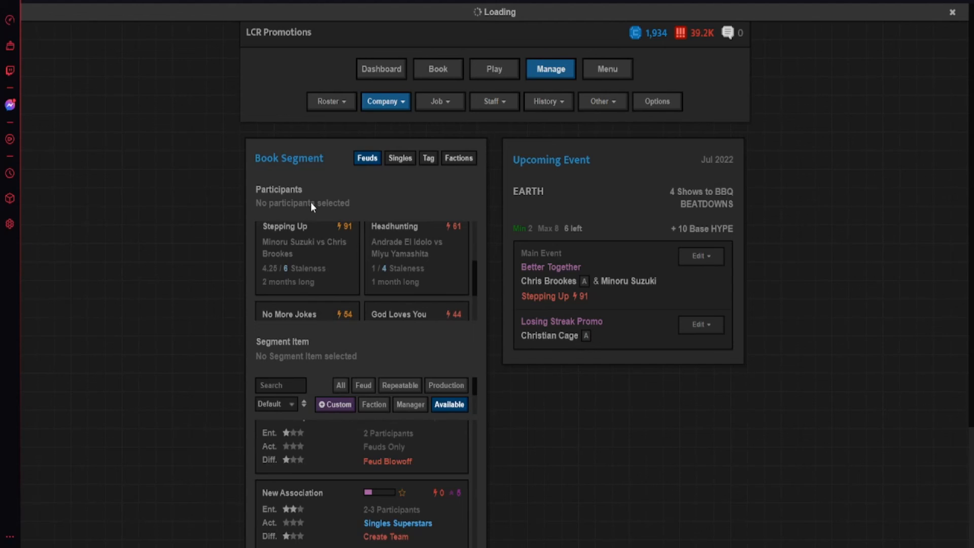
{"action": "mouse_move", "coordinate": [317, 141]}
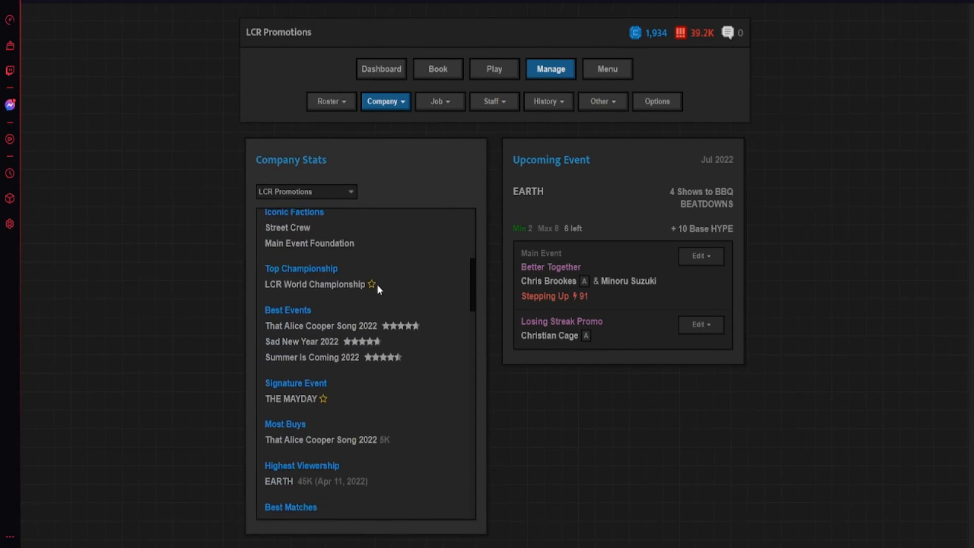
{"action": "scroll", "scroll_direction": "down", "scroll_amount": 3}
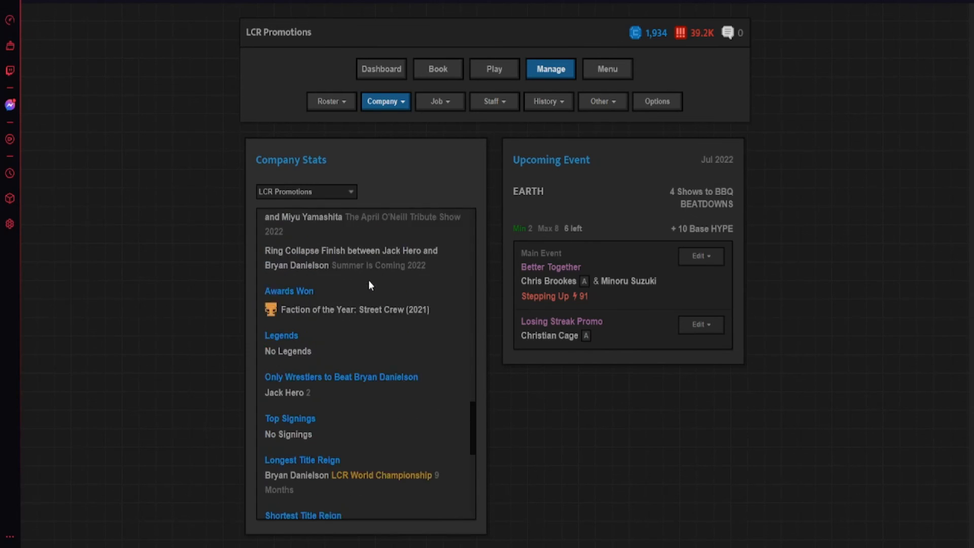
{"action": "scroll", "scroll_direction": "down", "scroll_amount": 3}
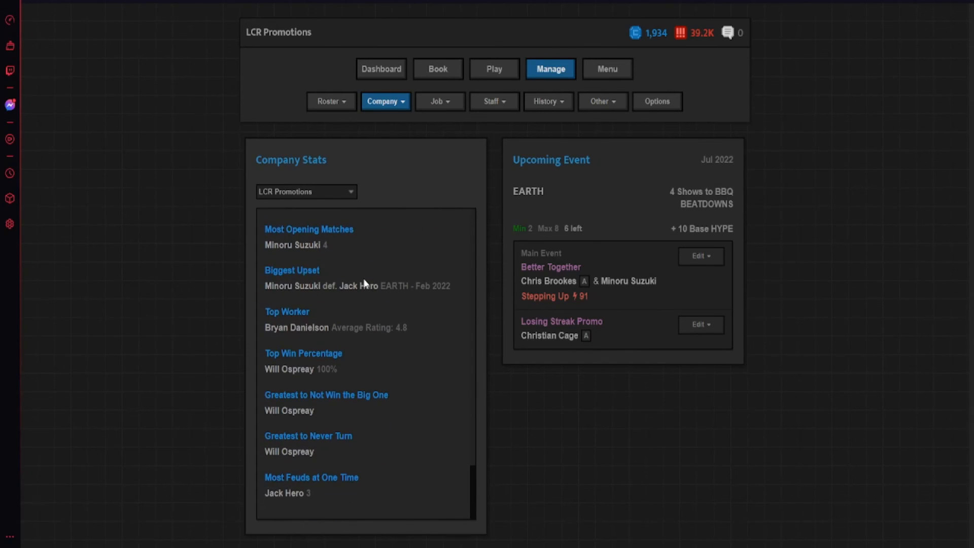
{"action": "mouse_move", "coordinate": [340, 373]}
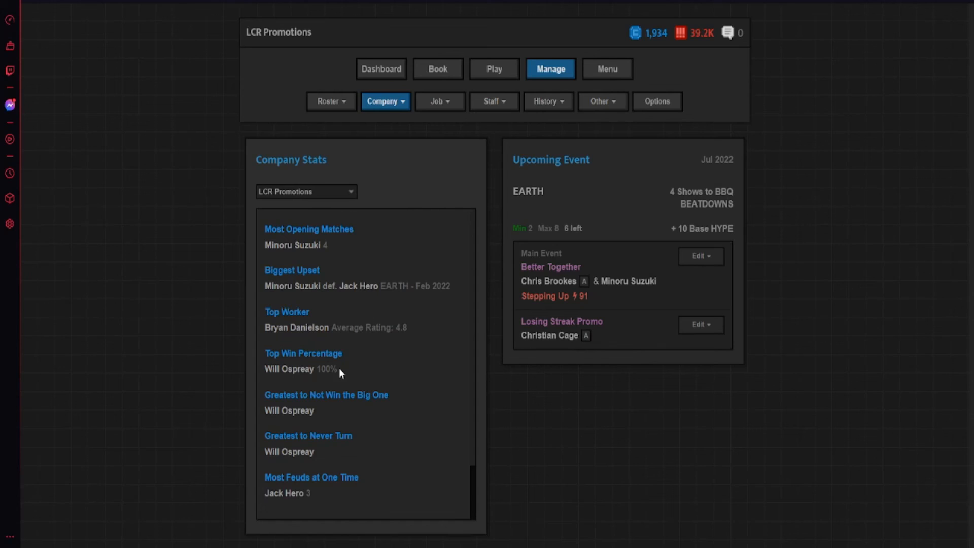
{"action": "mouse_move", "coordinate": [367, 379]}
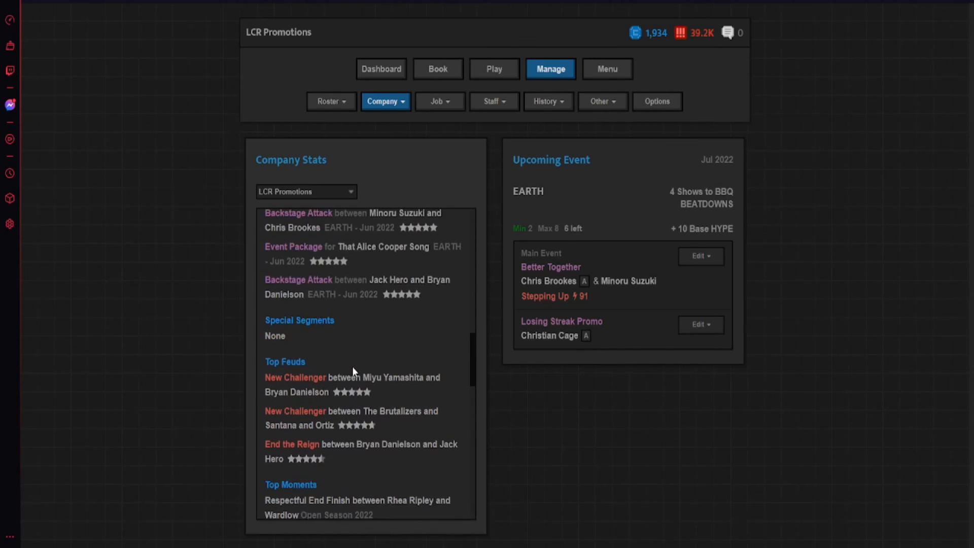
{"action": "scroll", "scroll_direction": "down", "scroll_amount": 3}
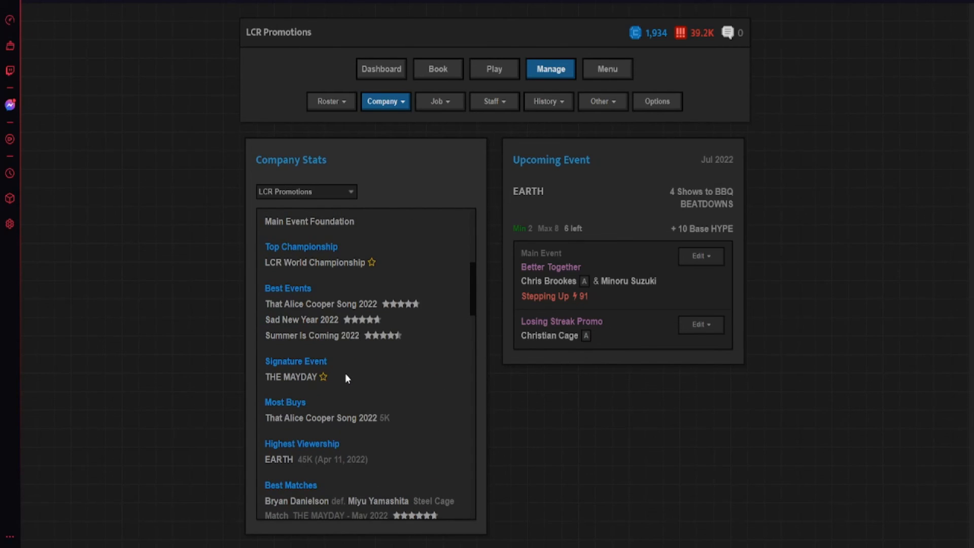
{"action": "mouse_move", "coordinate": [414, 432]}
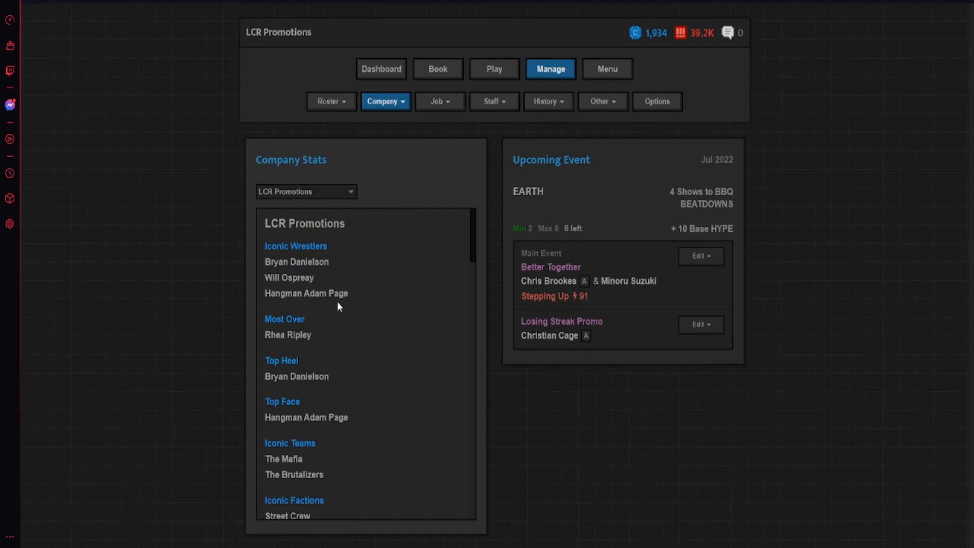
- Browse the Company, Staff and Job menus, view Facilities, then return to the Dashboard
{"action": "left_click", "coordinate": [385, 102]}
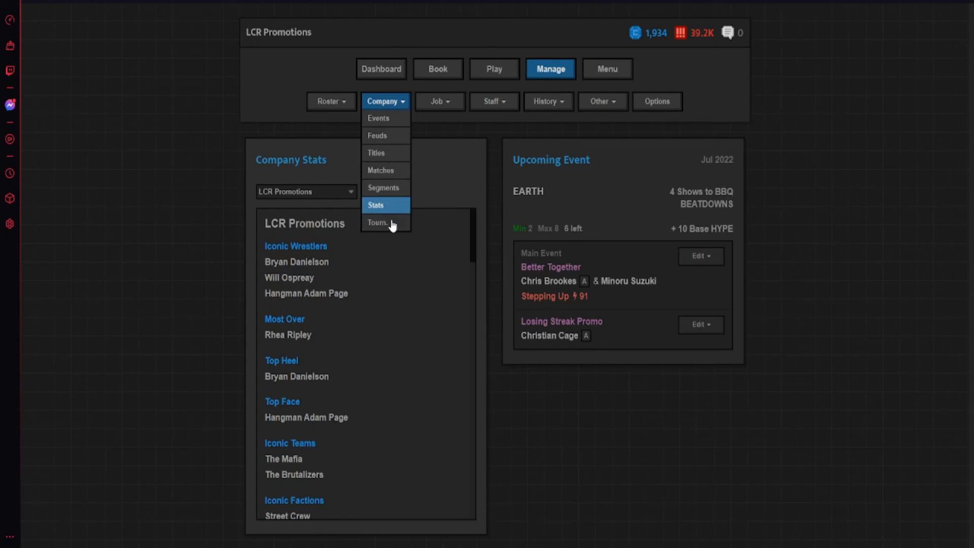
{"action": "left_click", "coordinate": [493, 101]}
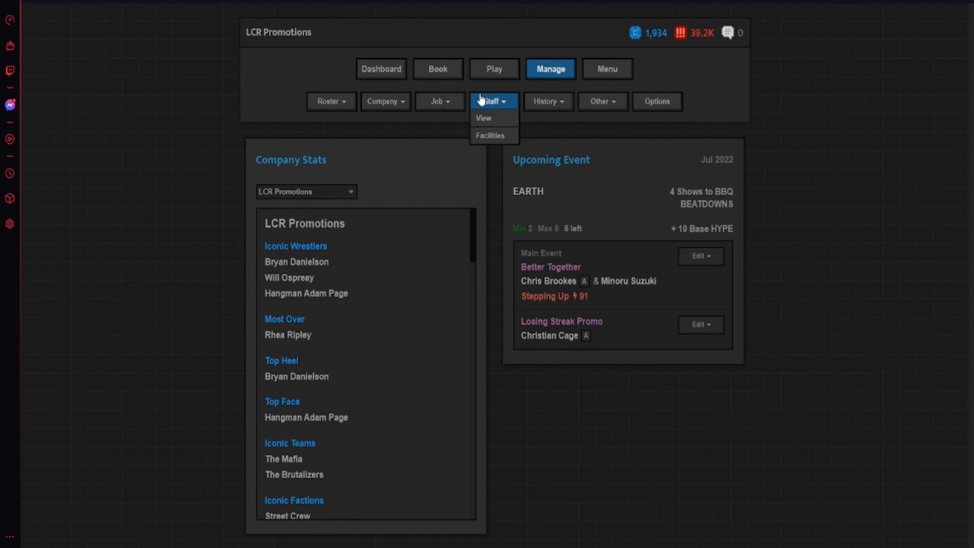
{"action": "left_click", "coordinate": [440, 102]}
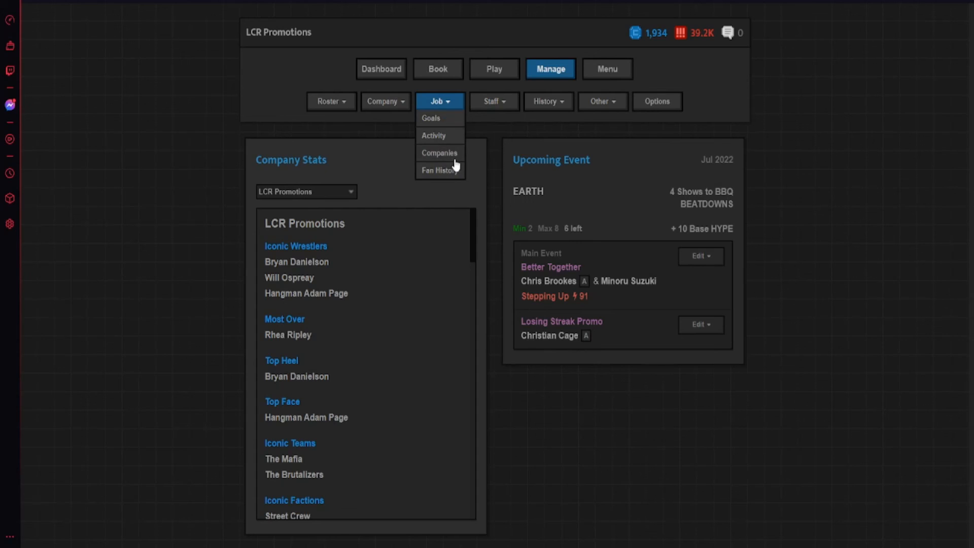
{"action": "left_click", "coordinate": [494, 102]}
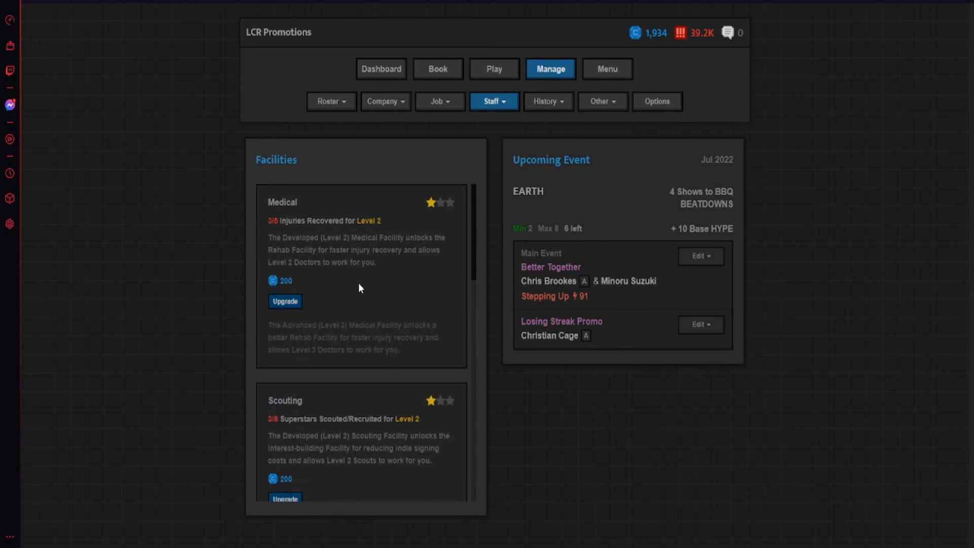
{"action": "left_click", "coordinate": [331, 102]}
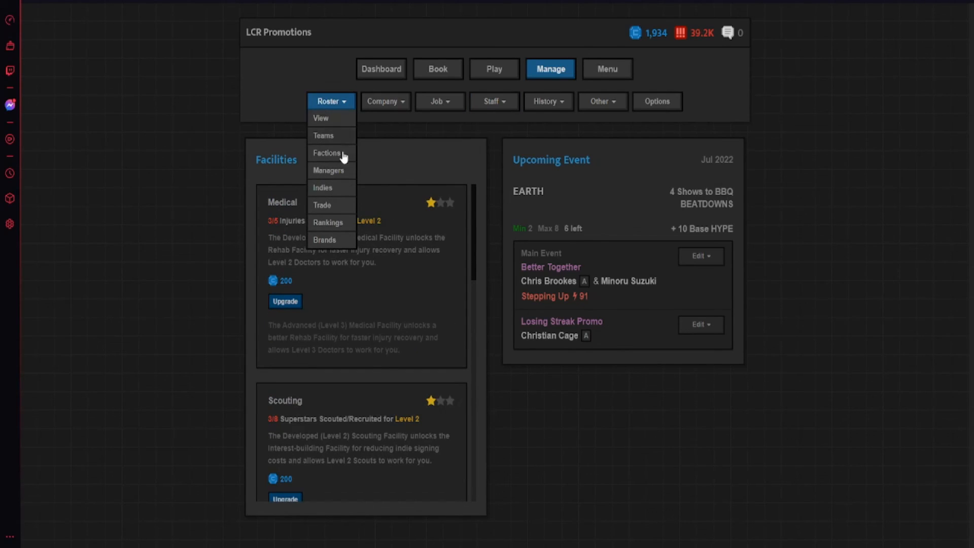
{"action": "left_click", "coordinate": [381, 69]}
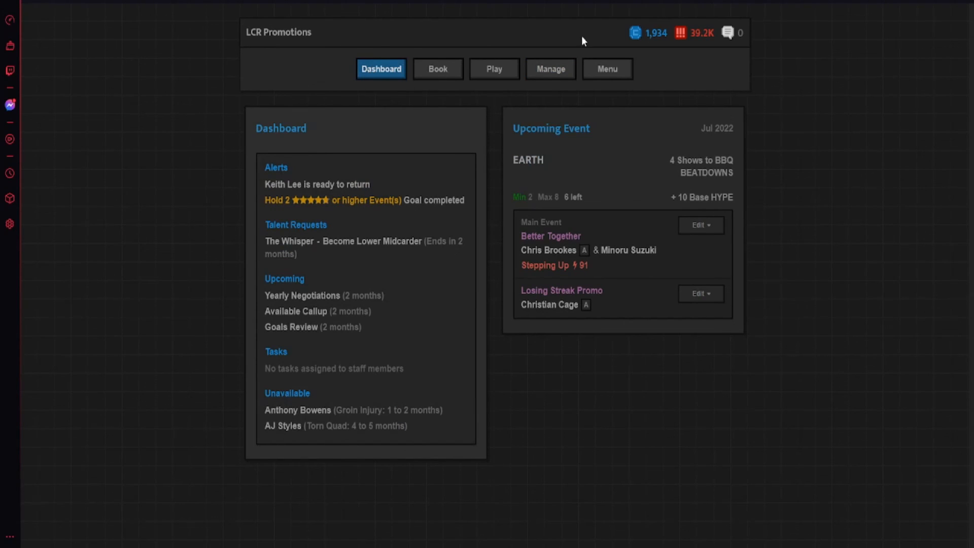
{"action": "mouse_move", "coordinate": [488, 100]}
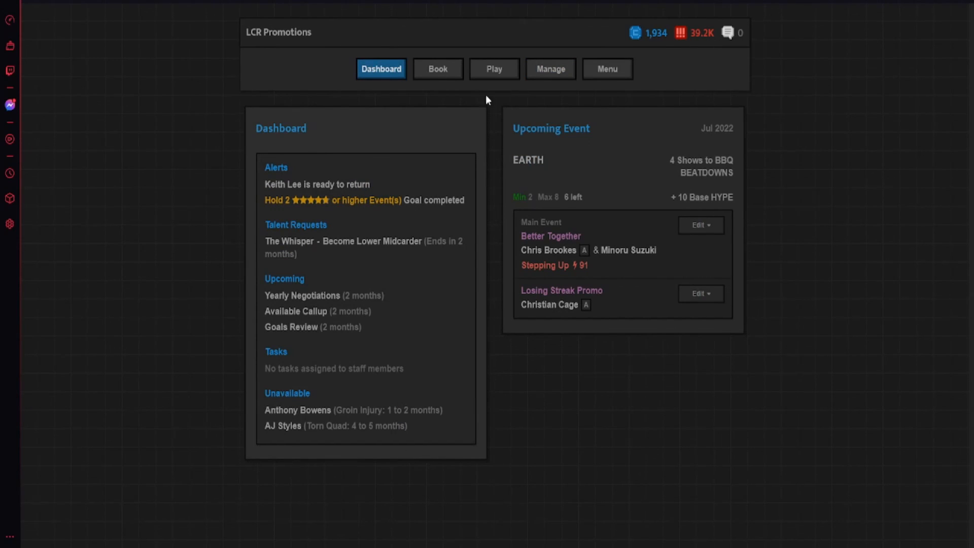
- Open the Manage section to reach the Job > Goals list
{"action": "left_click", "coordinate": [550, 69]}
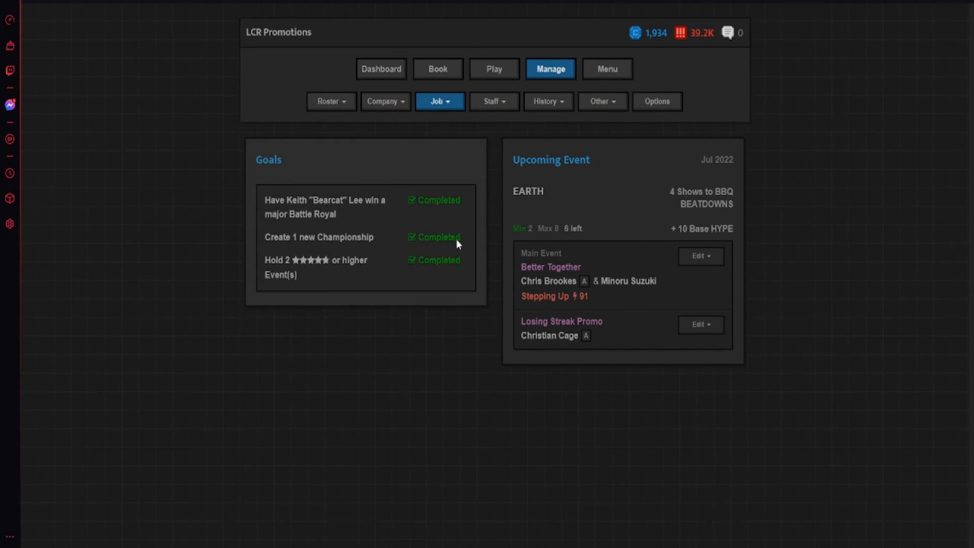
- Filter the roster to Neutral and change Jack Hero's alignment to Face for 30 points
{"action": "left_click", "coordinate": [327, 102]}
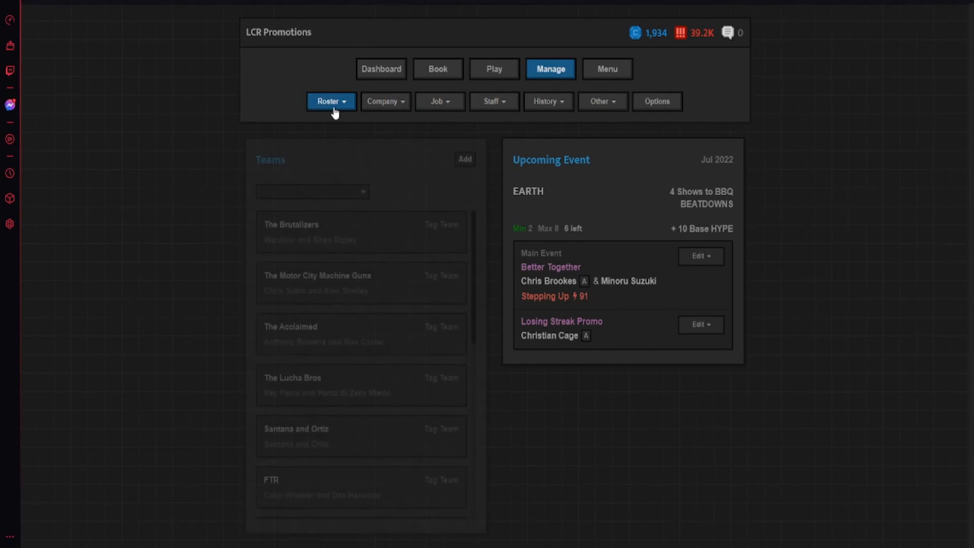
{"action": "left_click", "coordinate": [327, 101]}
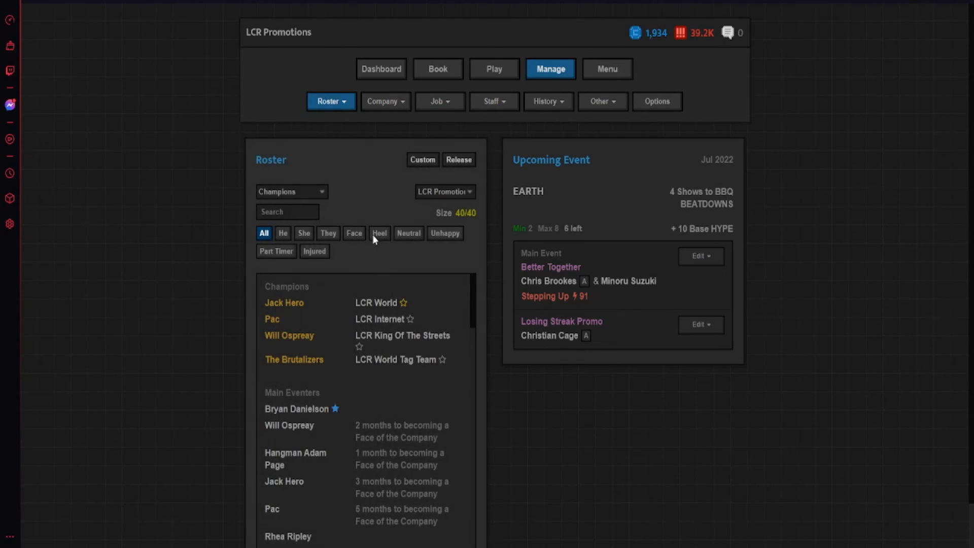
{"action": "left_click", "coordinate": [408, 233]}
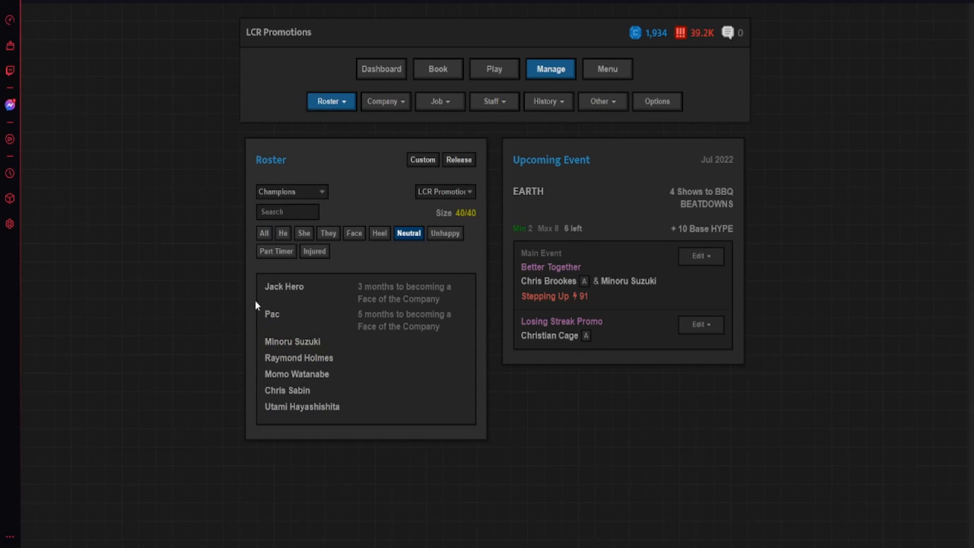
{"action": "mouse_move", "coordinate": [323, 367]}
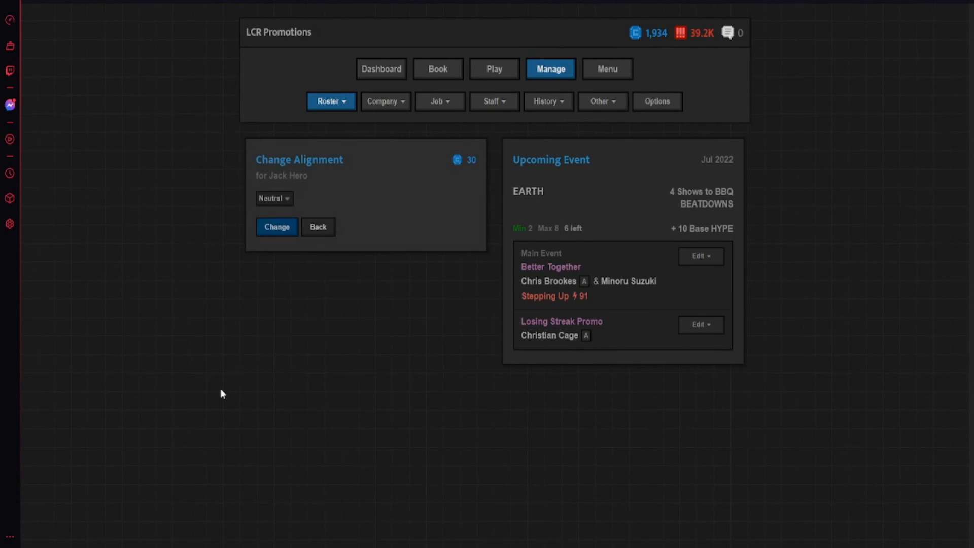
{"action": "left_click", "coordinate": [277, 226]}
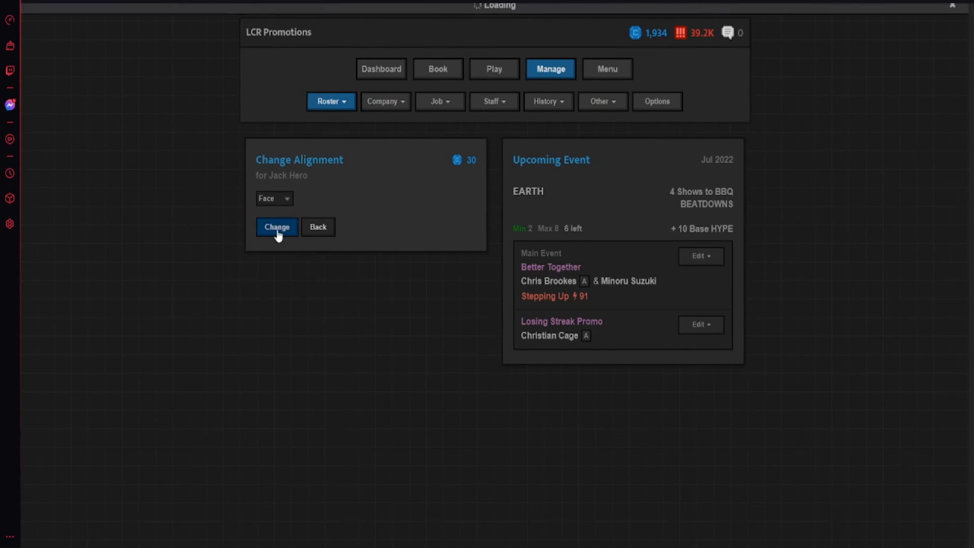
{"action": "left_click", "coordinate": [277, 226]}
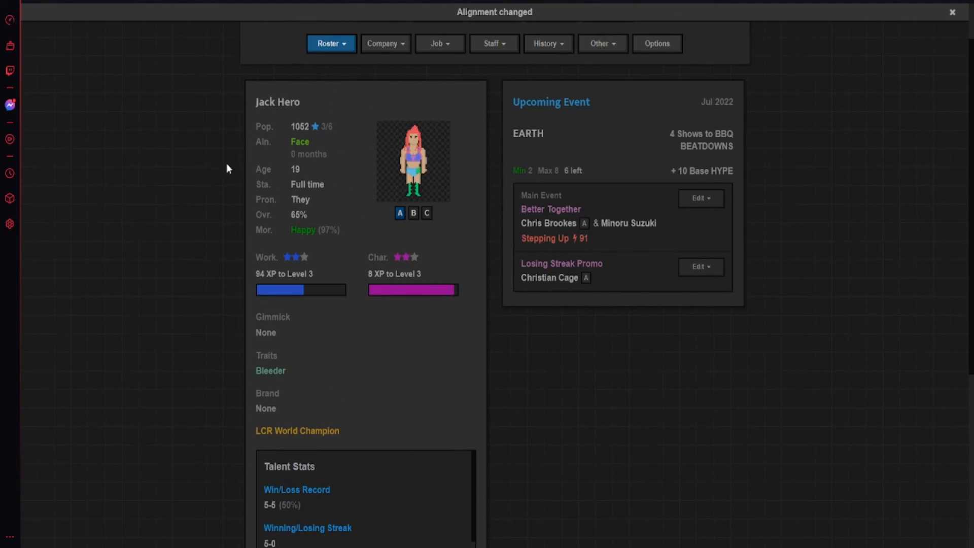
{"action": "left_click", "coordinate": [330, 44]}
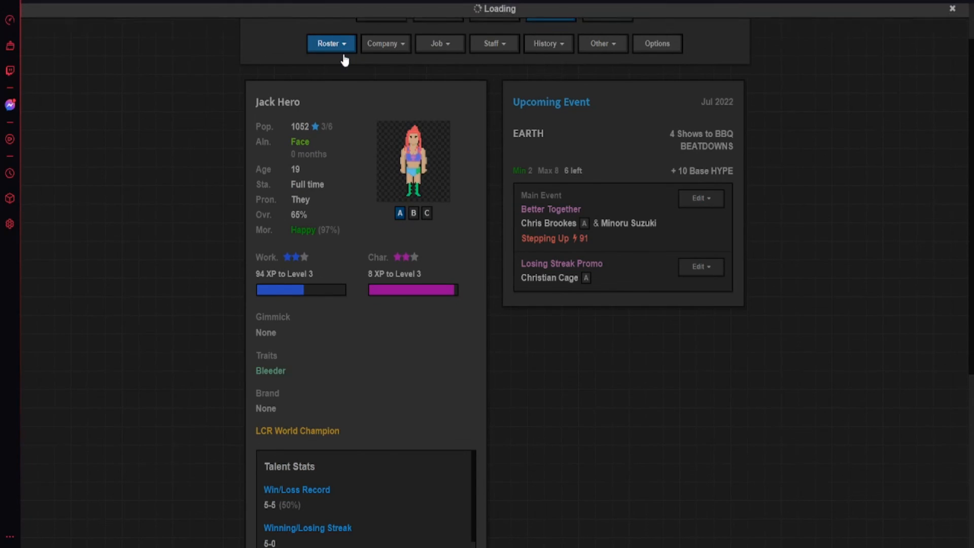
{"action": "left_click", "coordinate": [331, 43]}
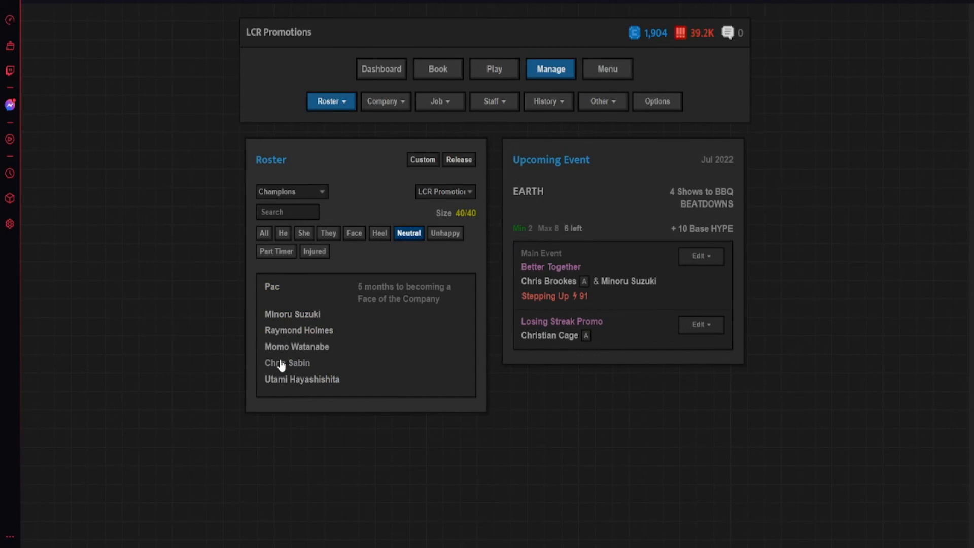
- Confirm Jack Hero among faces, then switch Chris Sabin from Neutral to Face for 30 points
{"action": "left_click", "coordinate": [353, 233]}
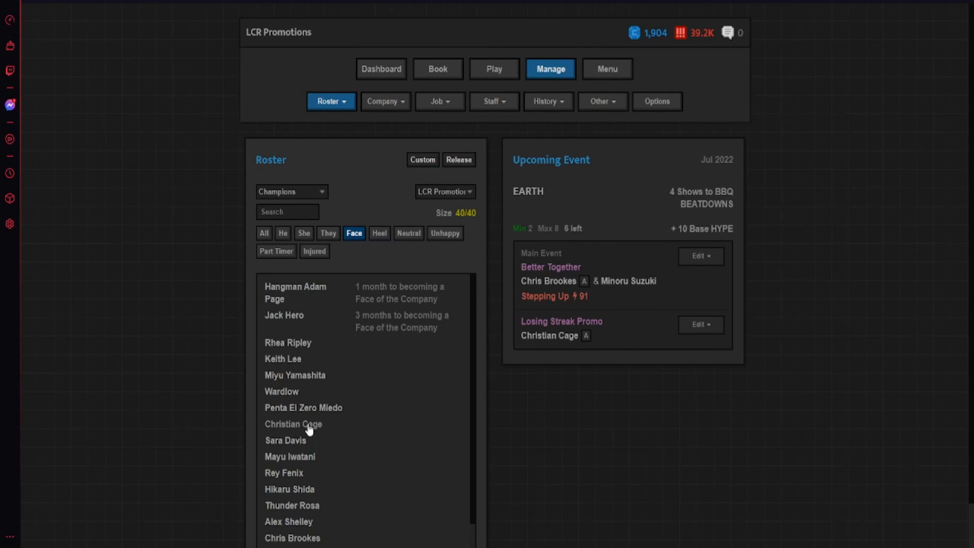
{"action": "scroll", "scroll_direction": "down", "scroll_amount": 3}
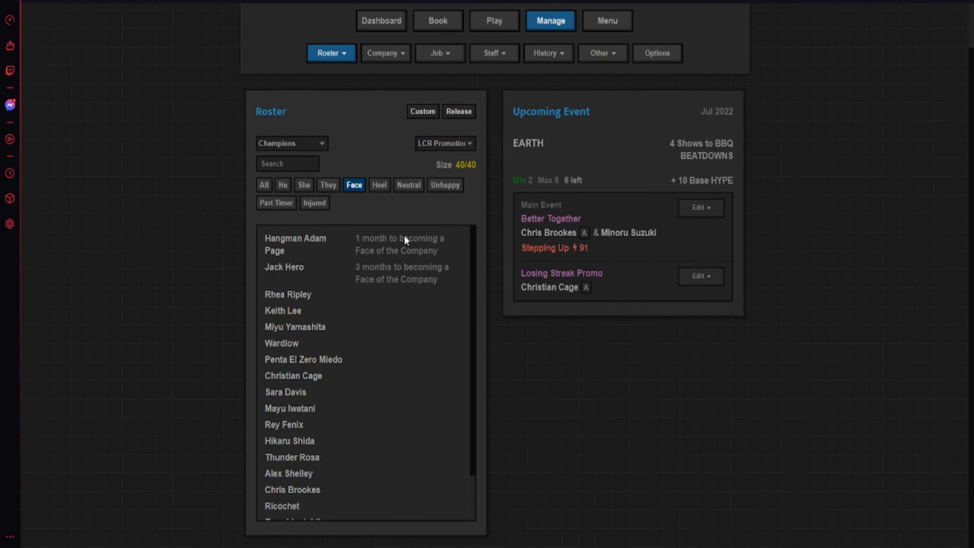
{"action": "left_click", "coordinate": [407, 185]}
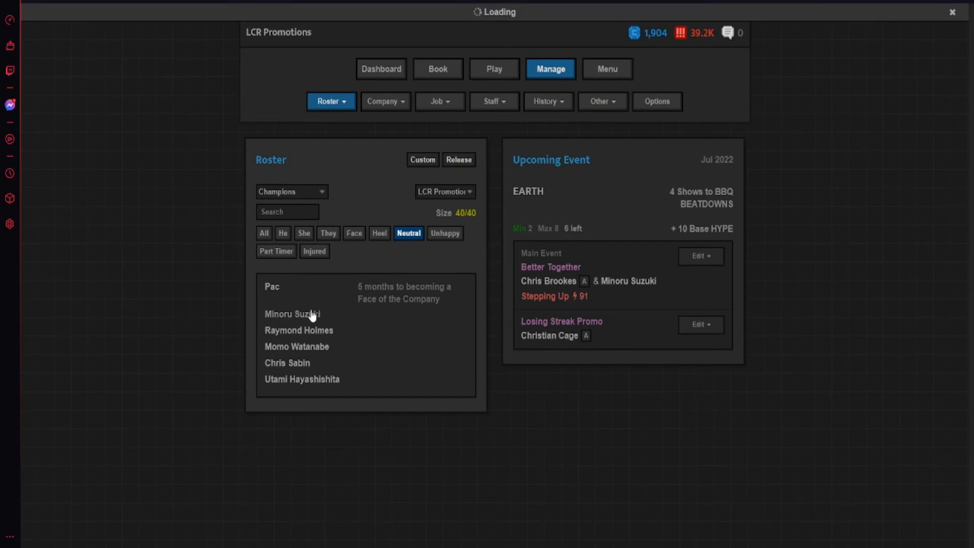
{"action": "left_click", "coordinate": [293, 313]}
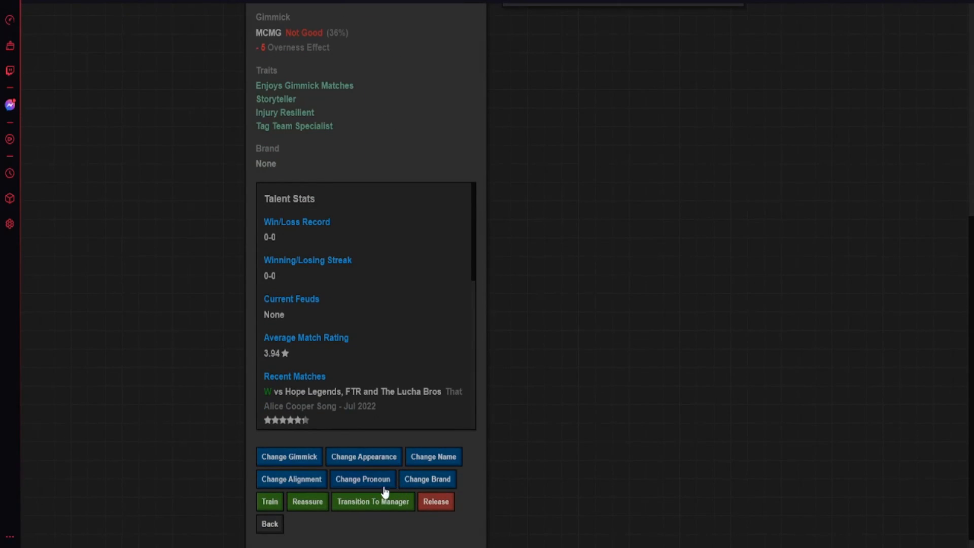
{"action": "mouse_move", "coordinate": [363, 457]}
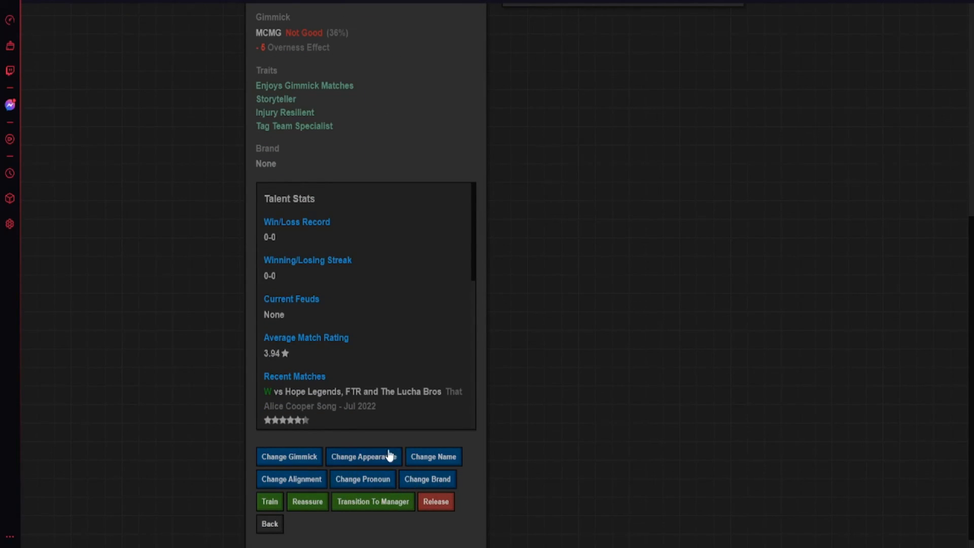
{"action": "left_click", "coordinate": [291, 479]}
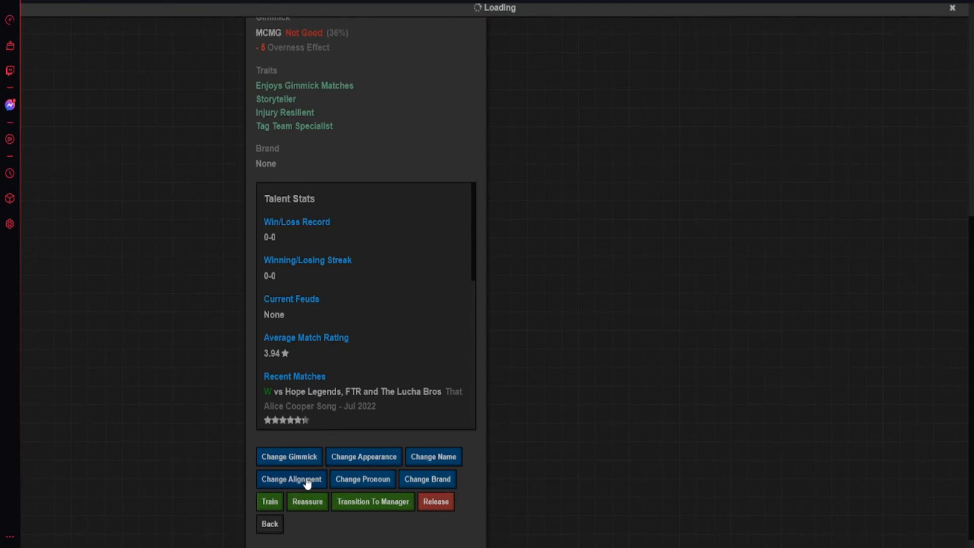
{"action": "left_click", "coordinate": [291, 479]}
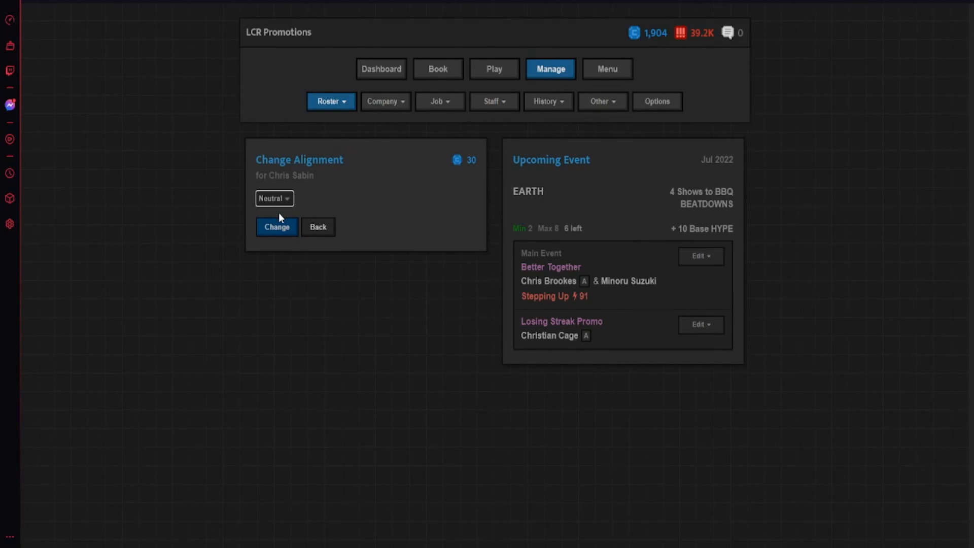
{"action": "left_click", "coordinate": [274, 199]}
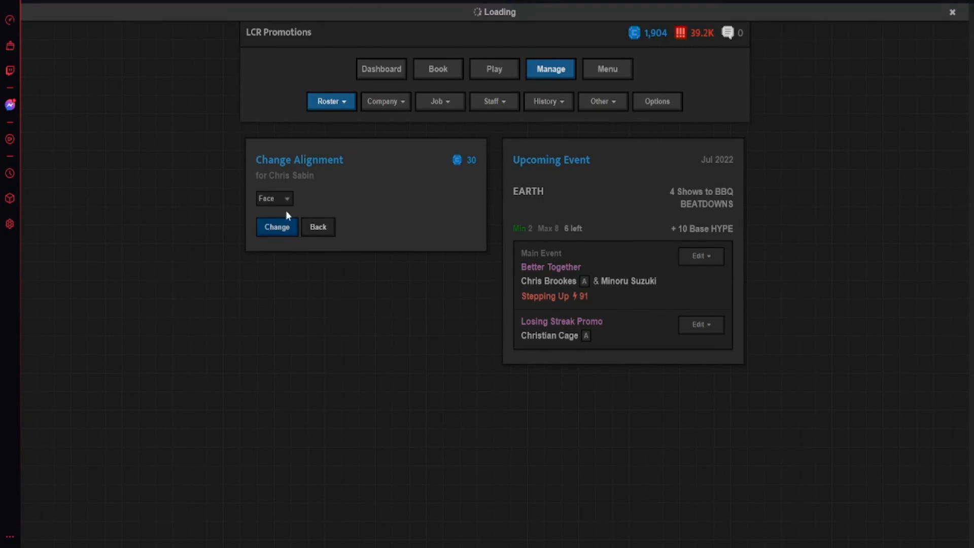
{"action": "left_click", "coordinate": [276, 227]}
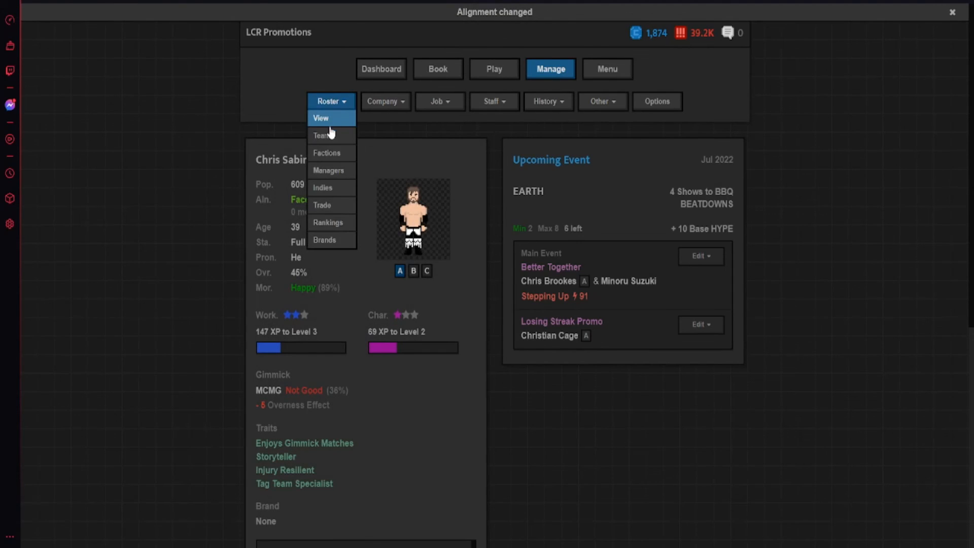
- Browse the full roster and filter it to heel wrestlers
{"action": "left_click", "coordinate": [321, 118]}
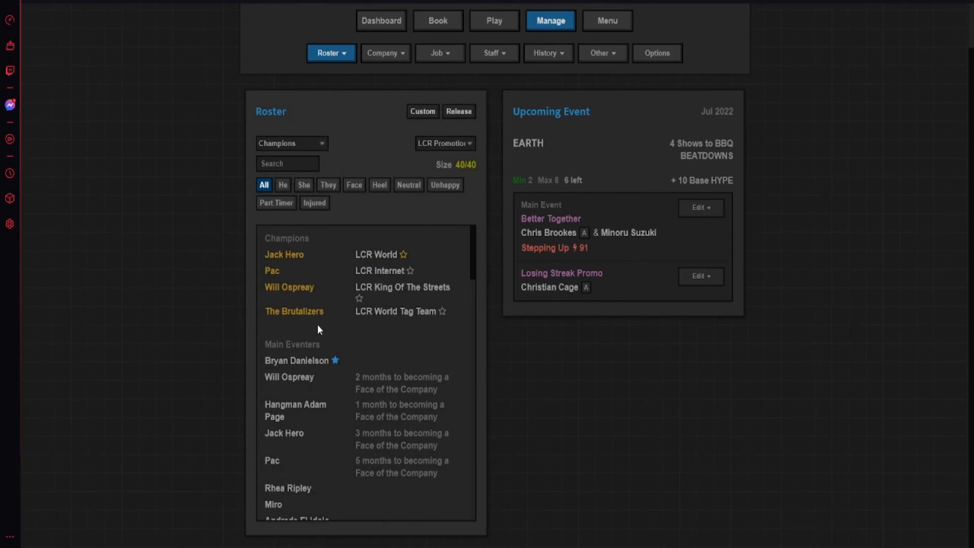
{"action": "scroll", "scroll_direction": "down", "scroll_amount": 3}
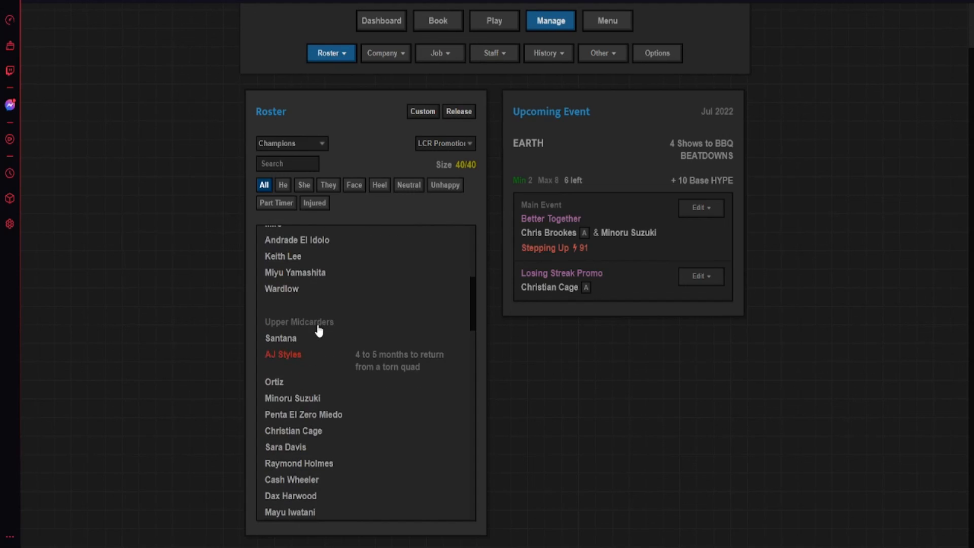
{"action": "scroll", "scroll_direction": "down", "scroll_amount": 3}
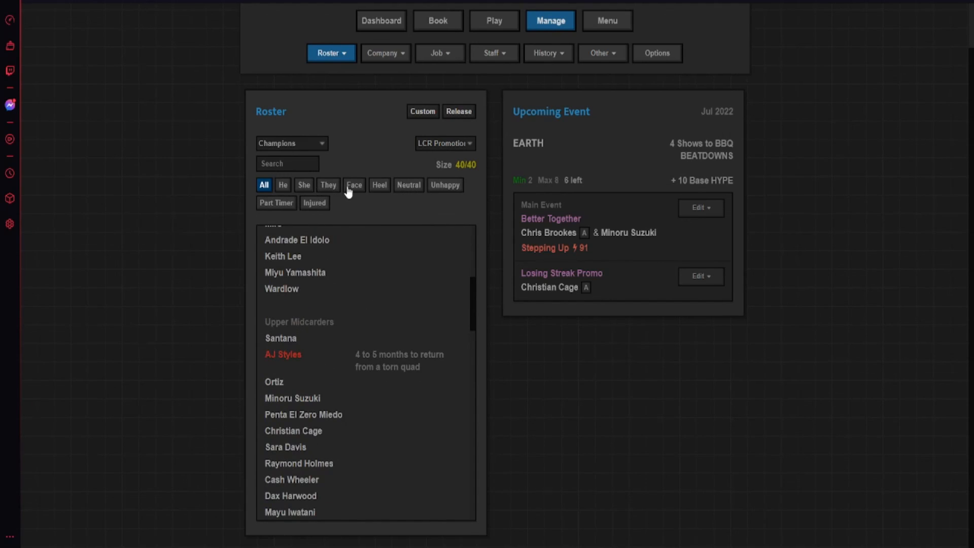
{"action": "left_click", "coordinate": [379, 185]}
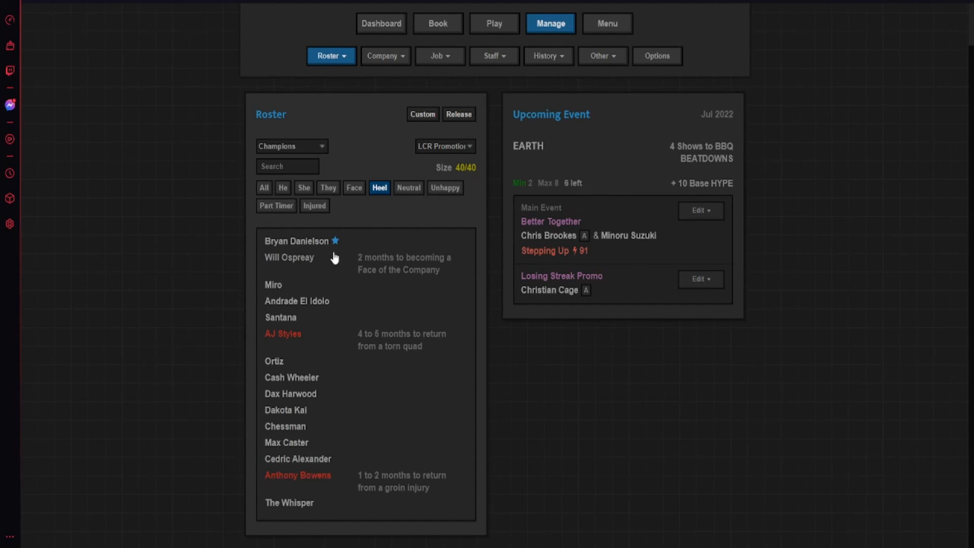
{"action": "left_click", "coordinate": [354, 188]}
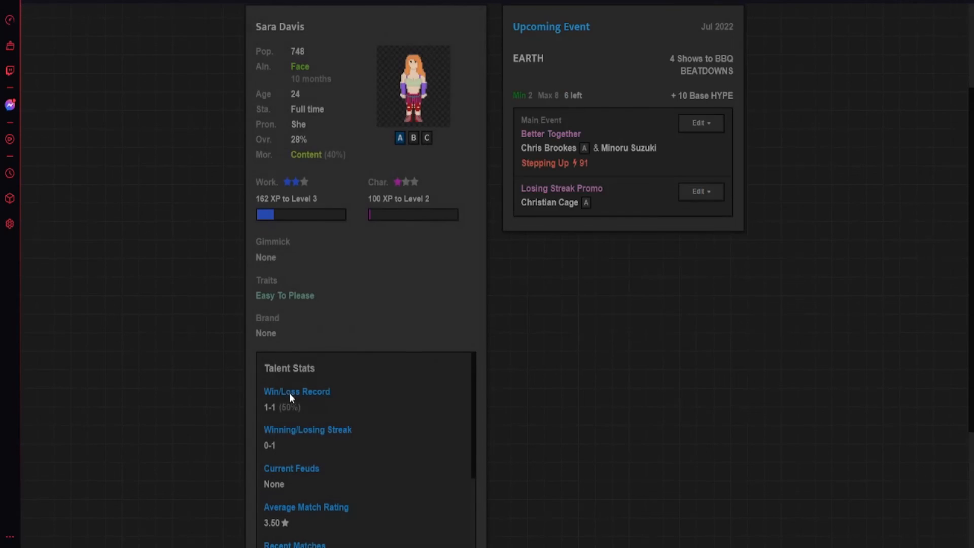
{"action": "scroll", "scroll_direction": "down", "scroll_amount": 3}
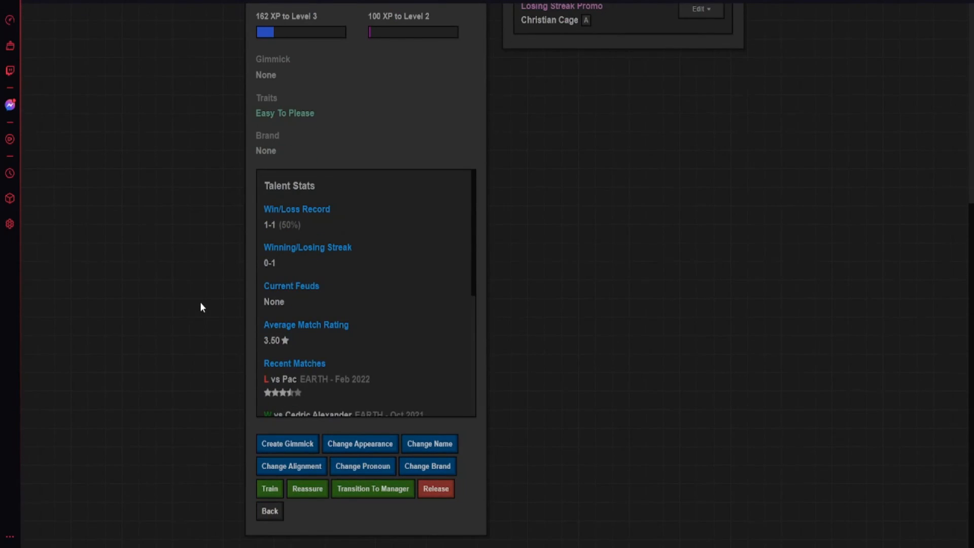
{"action": "mouse_move", "coordinate": [421, 338]}
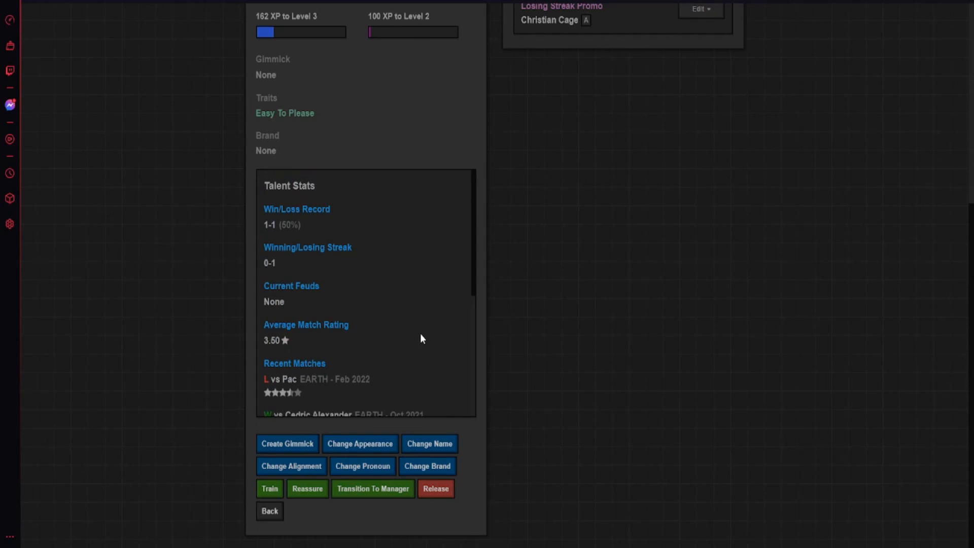
{"action": "scroll", "scroll_direction": "down", "scroll_amount": 3}
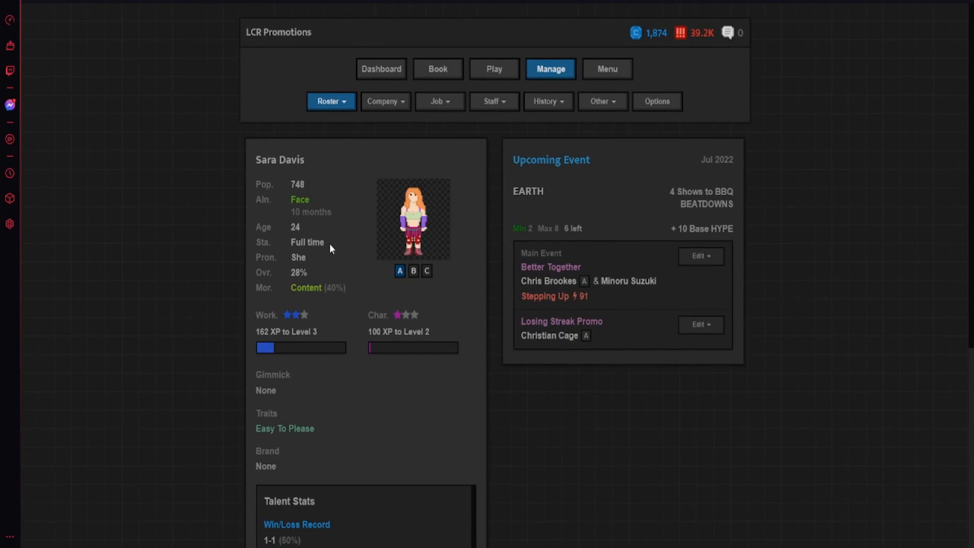
{"action": "scroll", "scroll_direction": "down", "scroll_amount": 3}
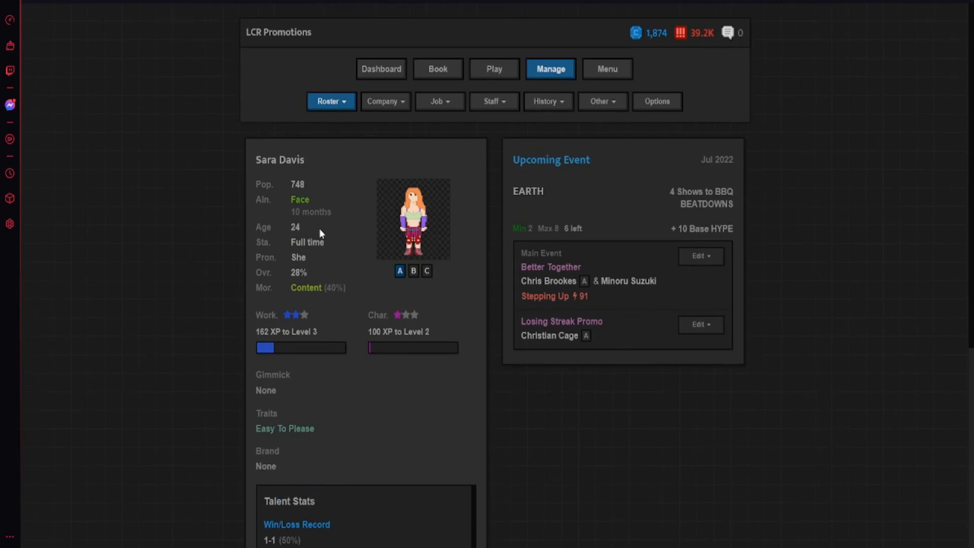
{"action": "left_click", "coordinate": [438, 69]}
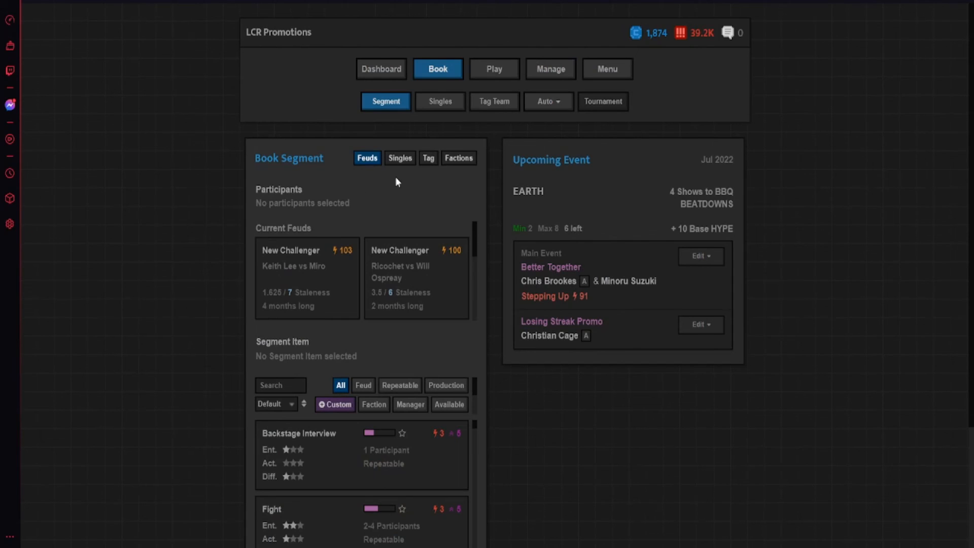
- Book an Off-Camera Assault between The Whisper and Hangman Adam Page, with feud options listed
{"action": "left_click", "coordinate": [400, 158]}
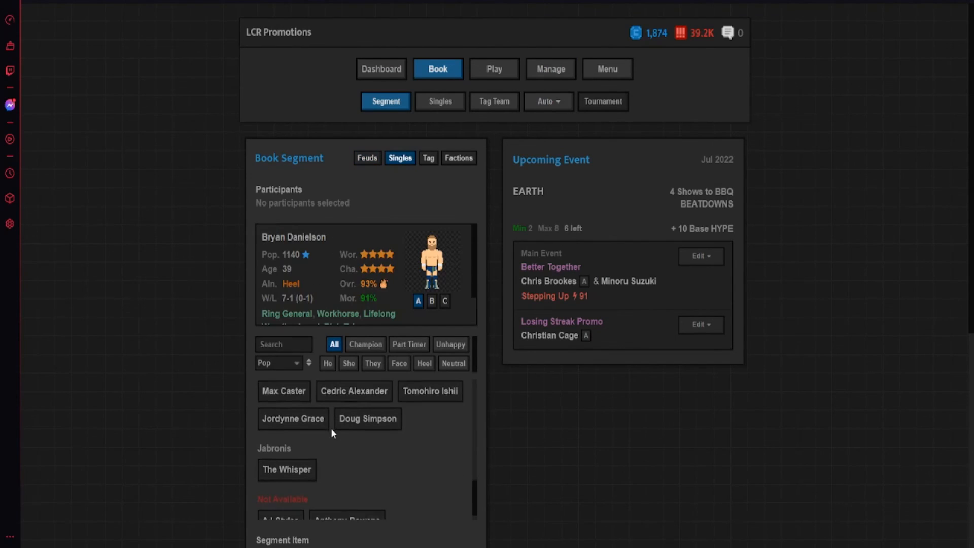
{"action": "left_click", "coordinate": [287, 470]}
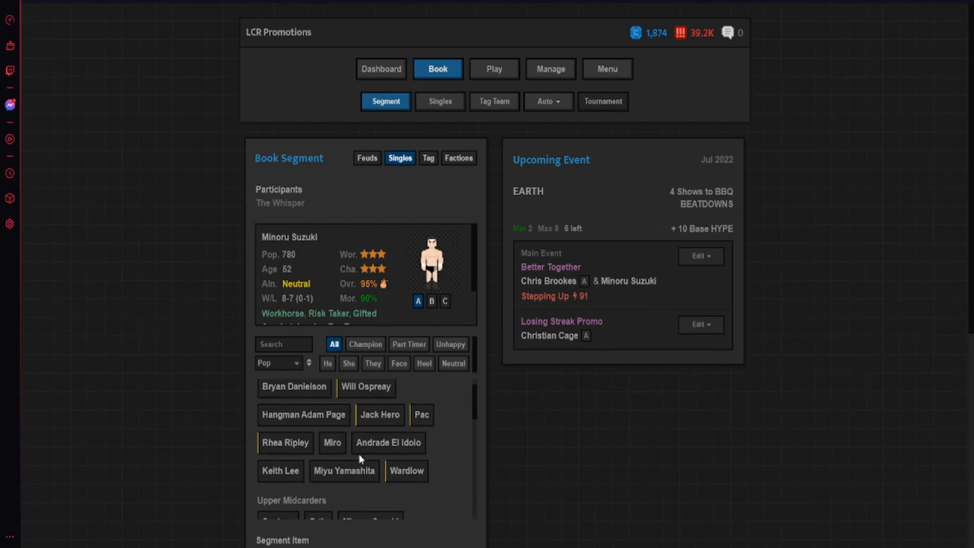
{"action": "left_click", "coordinate": [406, 470]}
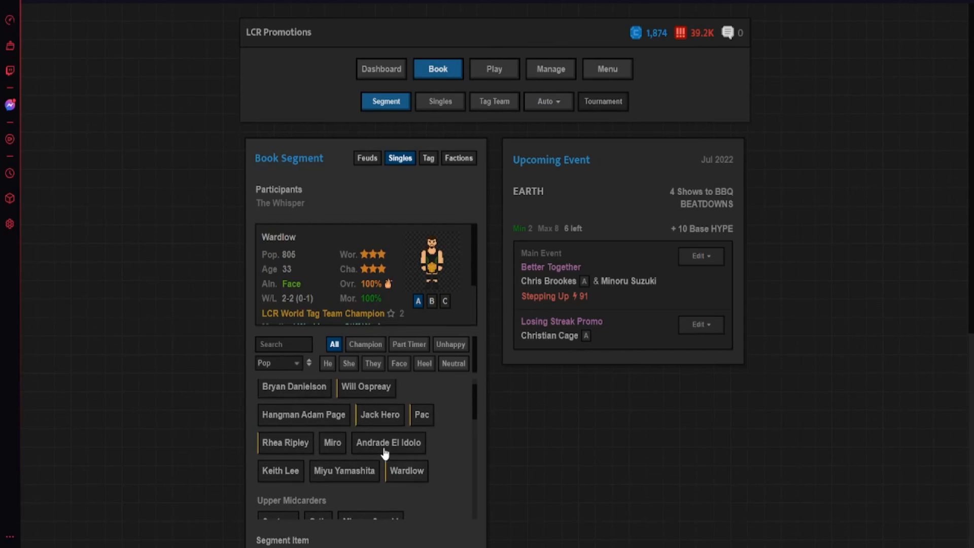
{"action": "left_click", "coordinate": [304, 415]}
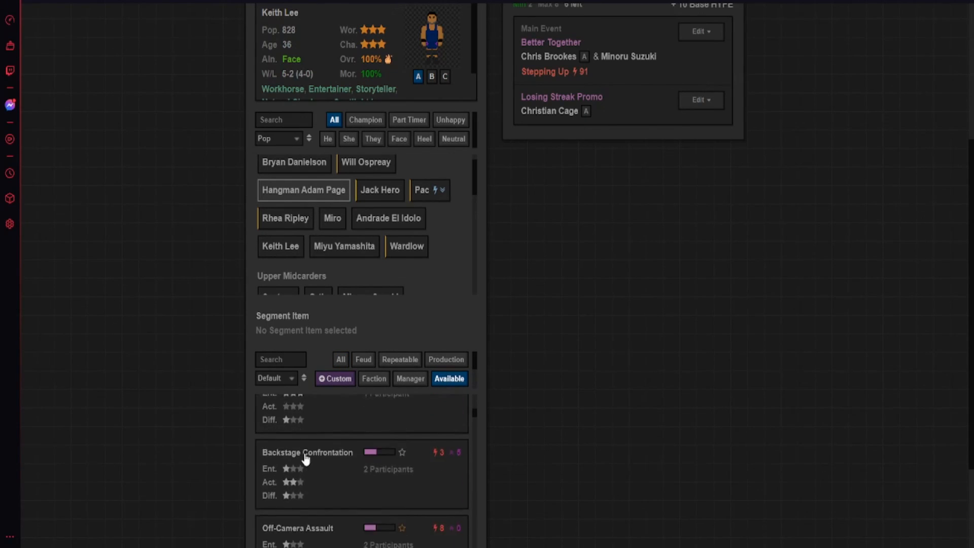
{"action": "scroll", "scroll_direction": "down", "scroll_amount": 3}
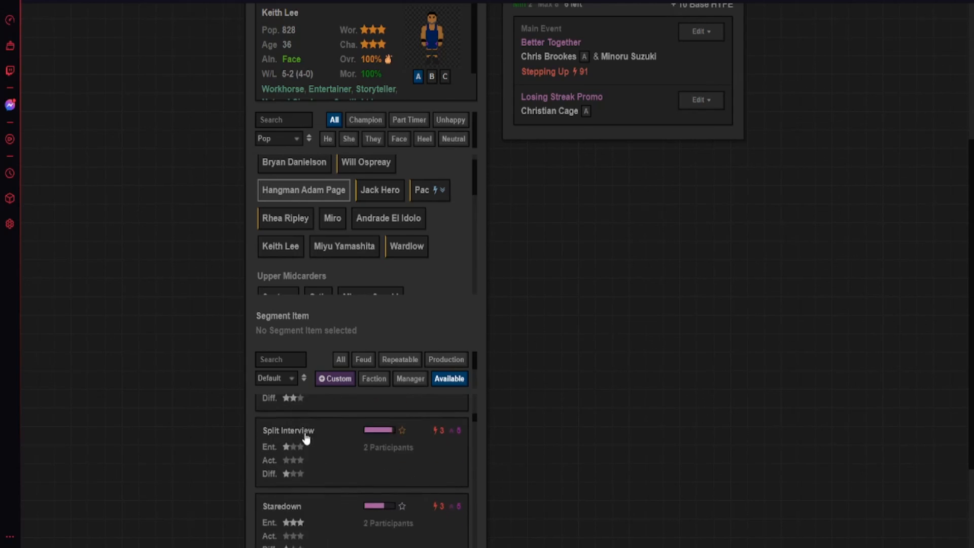
{"action": "scroll", "scroll_direction": "down", "scroll_amount": 3}
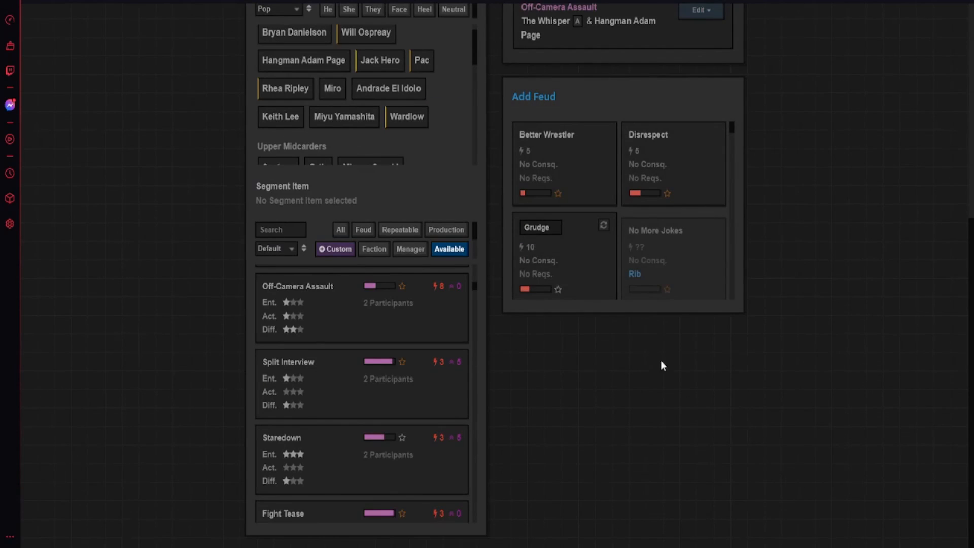
{"action": "mouse_move", "coordinate": [552, 264]}
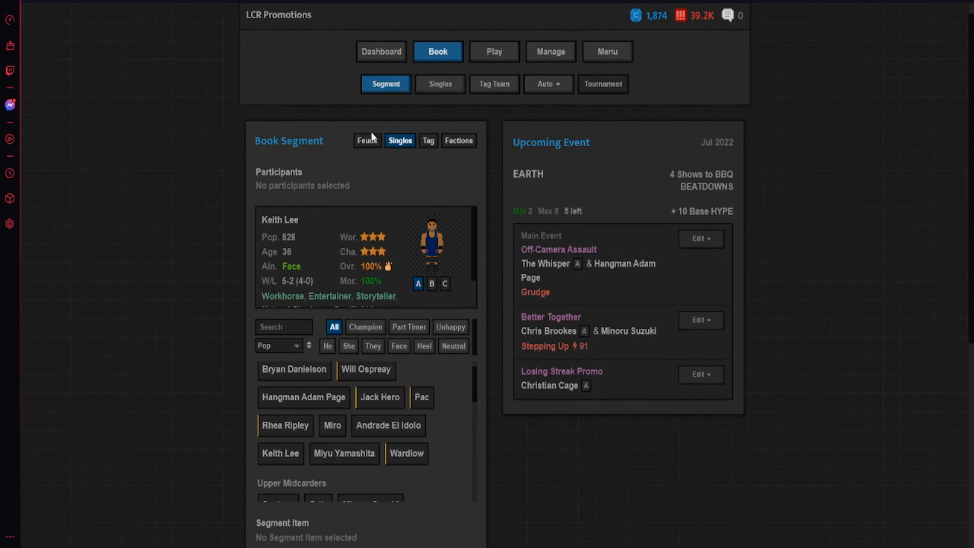
- Book a Production Recap Package covering the Jack Hero match
{"action": "scroll", "scroll_direction": "down", "scroll_amount": 3}
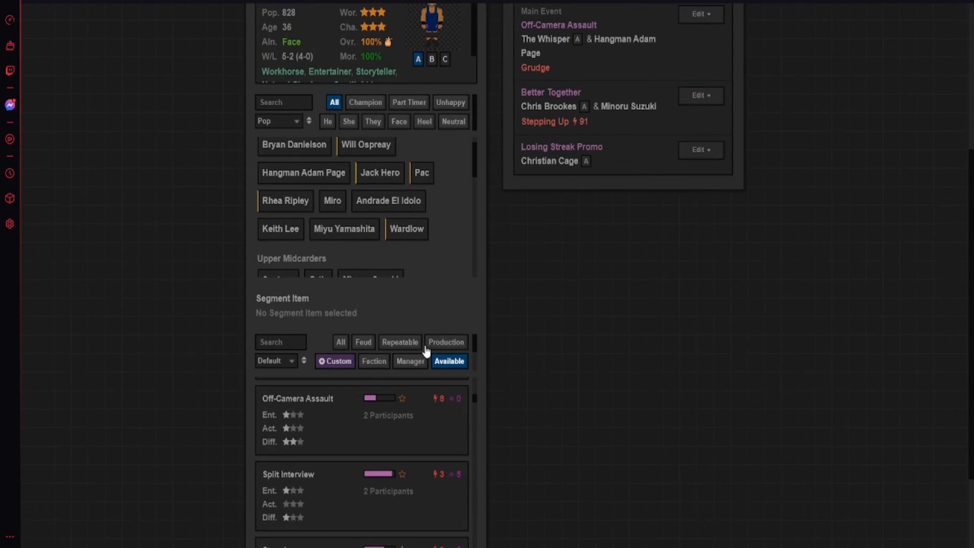
{"action": "left_click", "coordinate": [446, 343]}
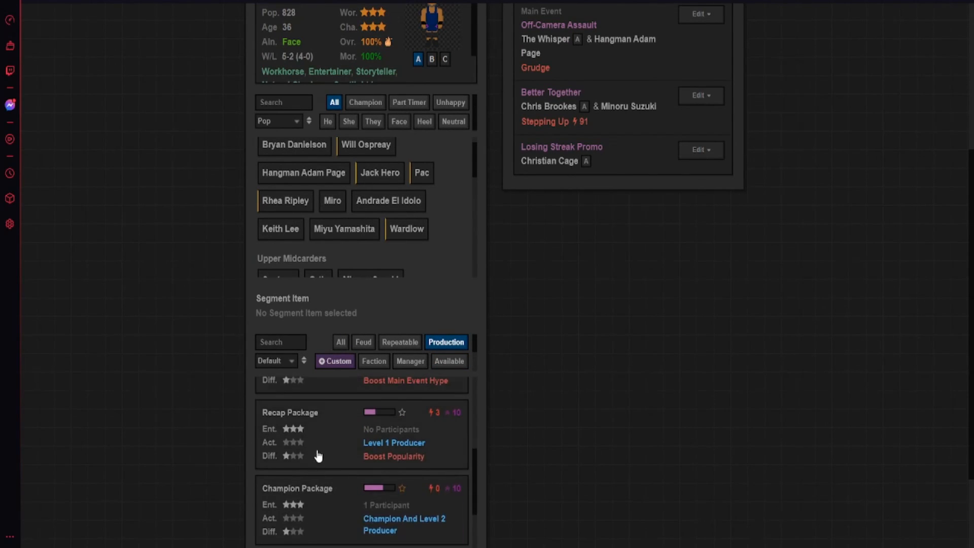
{"action": "left_click", "coordinate": [289, 412]}
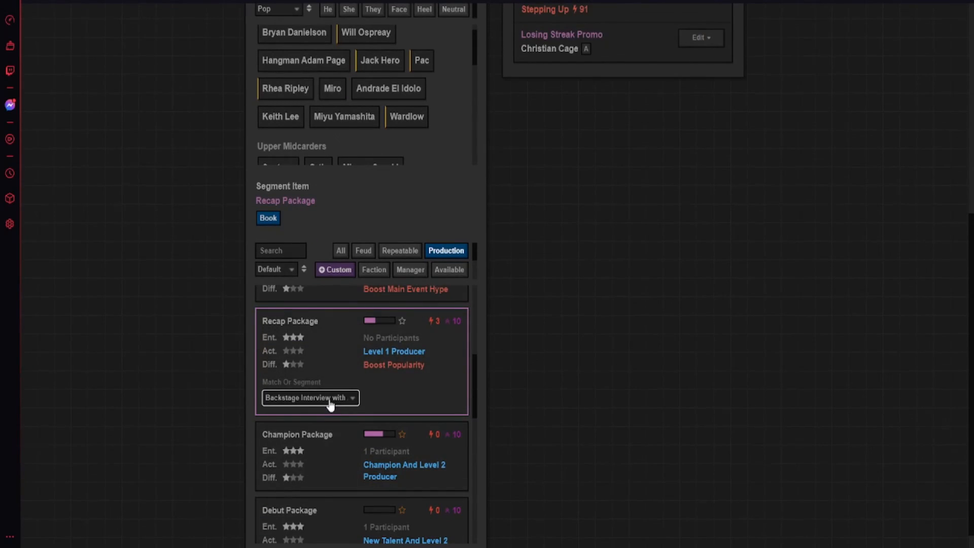
{"action": "left_click", "coordinate": [310, 398]}
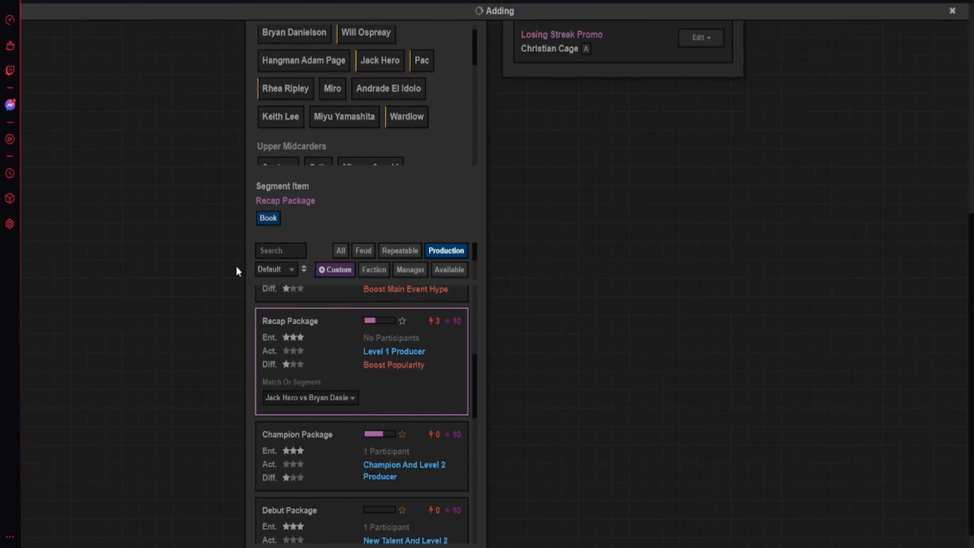
{"action": "left_click", "coordinate": [268, 217]}
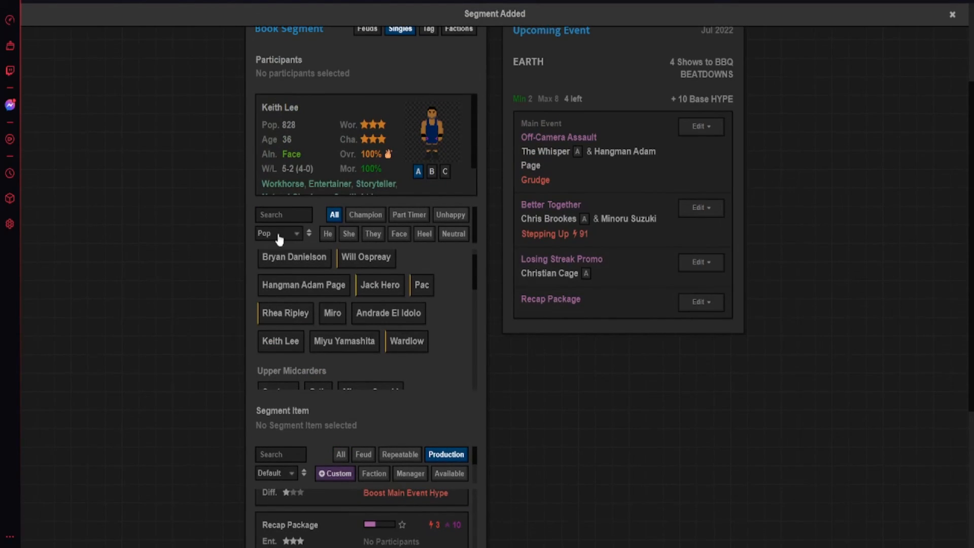
{"action": "scroll", "scroll_direction": "up", "scroll_amount": 3}
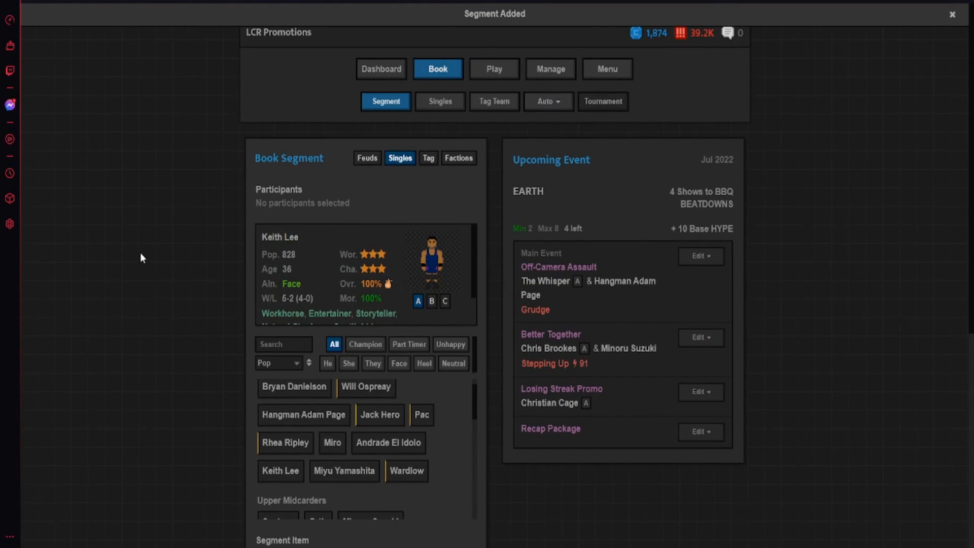